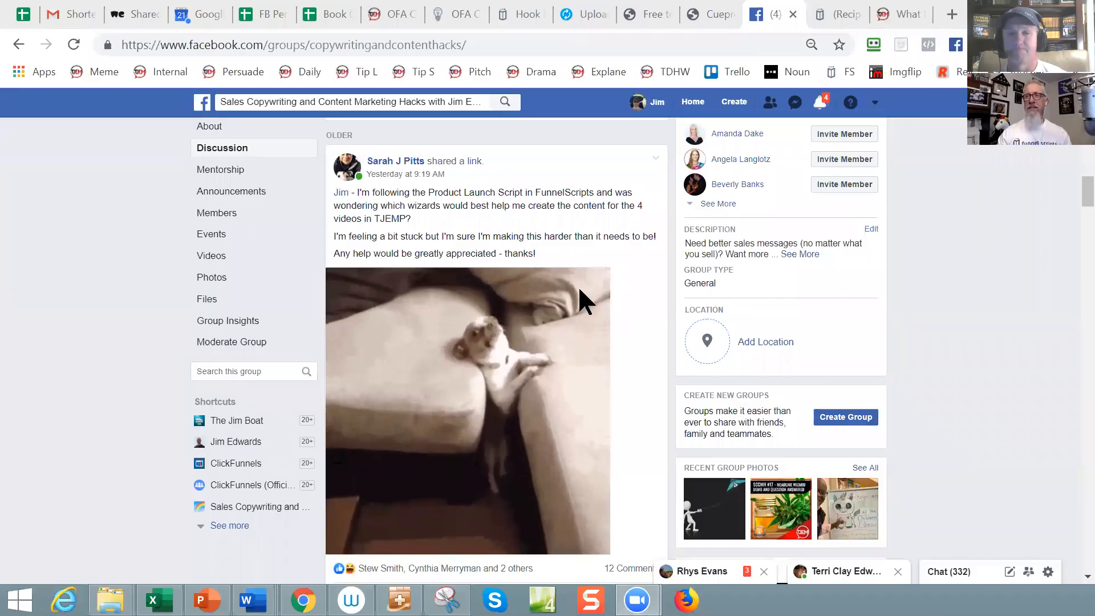
mouse_move(638, 273)
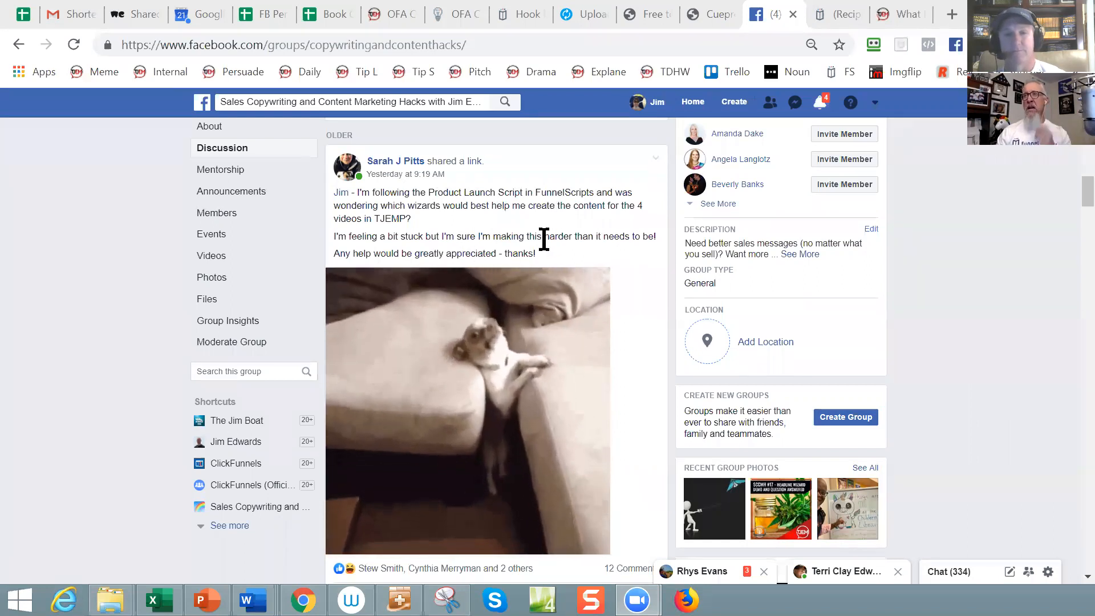
Step: Switch to the Product Launch recipe and scroll down to its Product Name fields
scroll(down, 3)
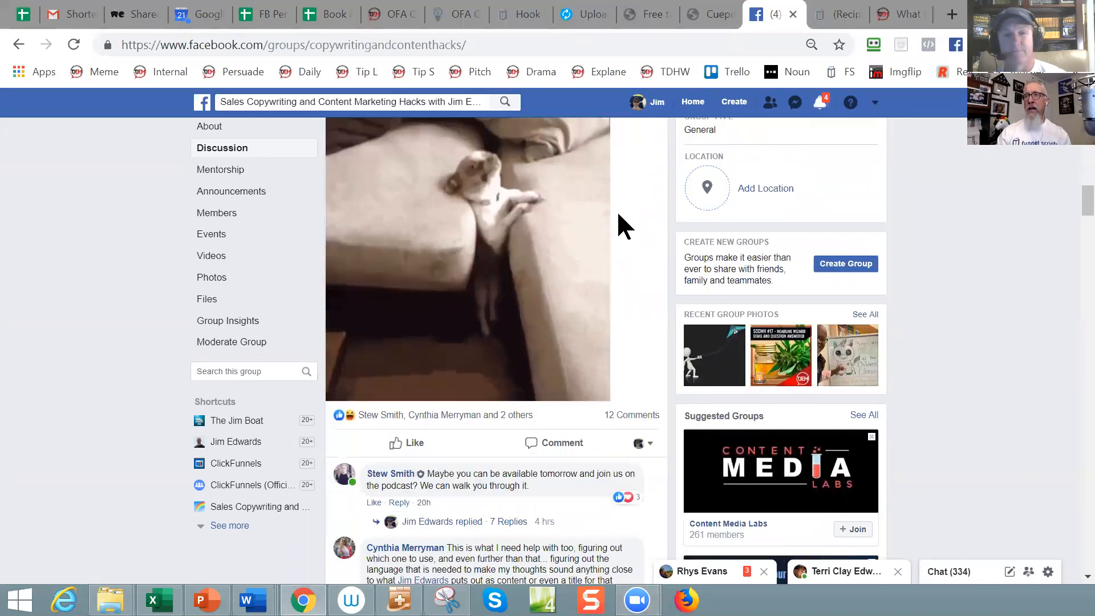
scroll(down, 3)
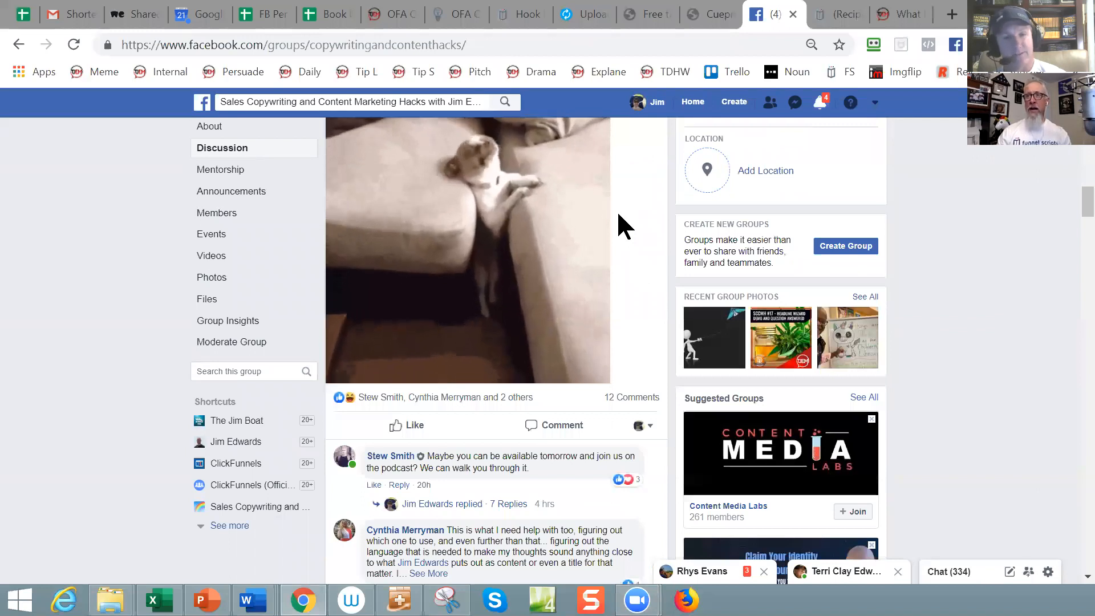
scroll(up, 3)
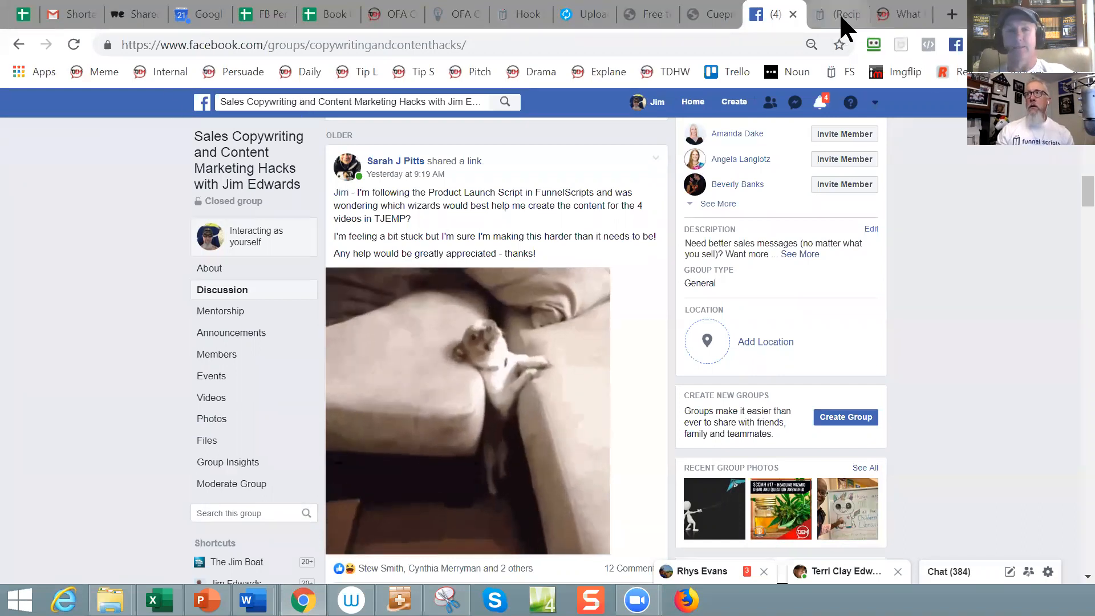
click(837, 14)
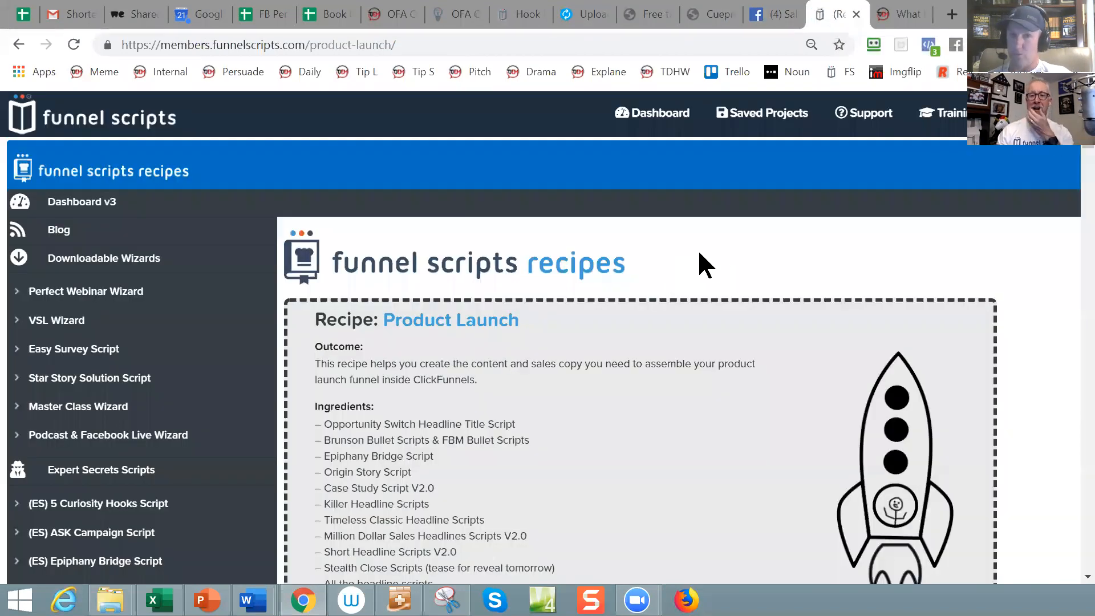
mouse_move(704, 255)
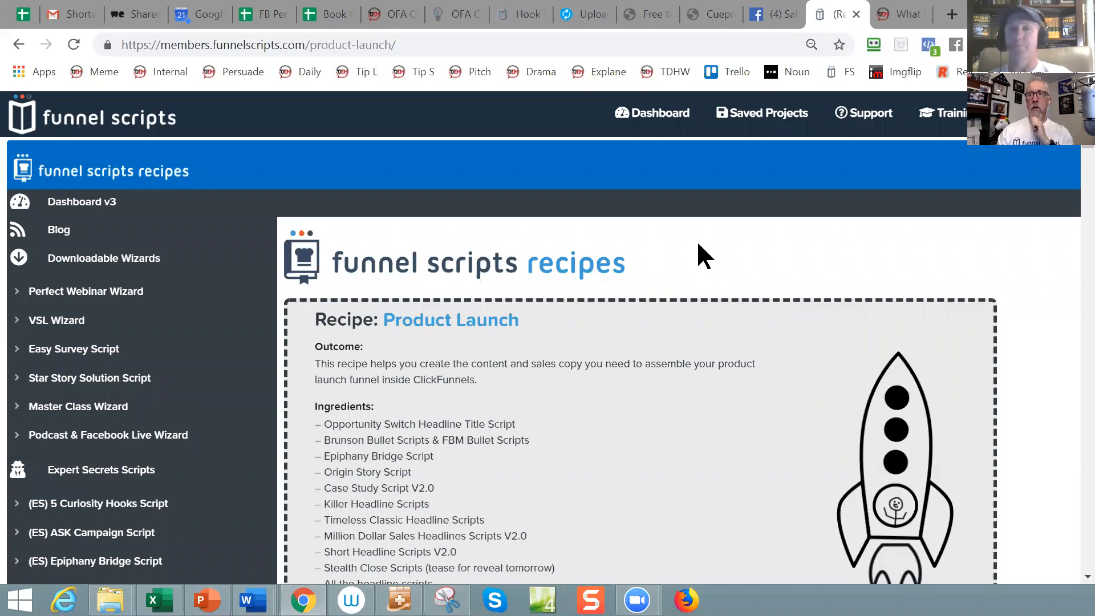
mouse_move(635, 293)
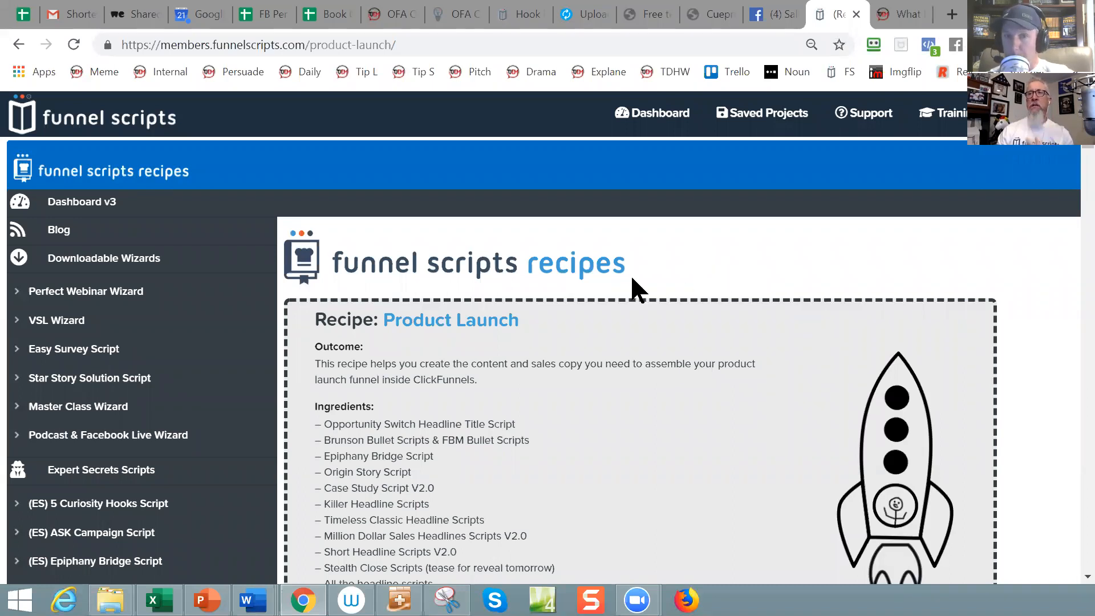
mouse_move(706, 271)
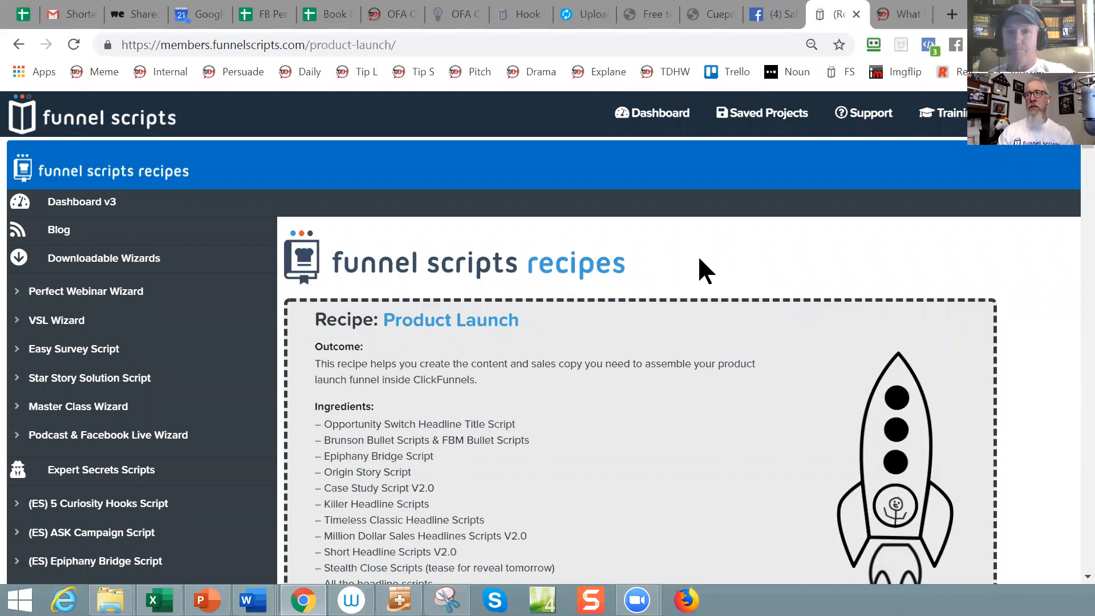
scroll(down, 3)
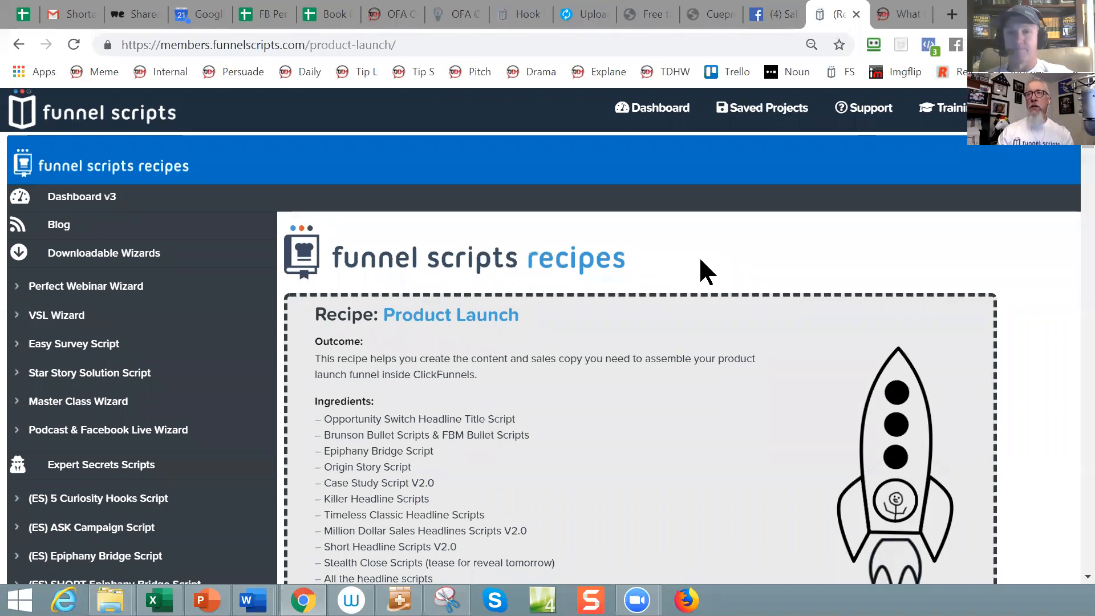
scroll(down, 3)
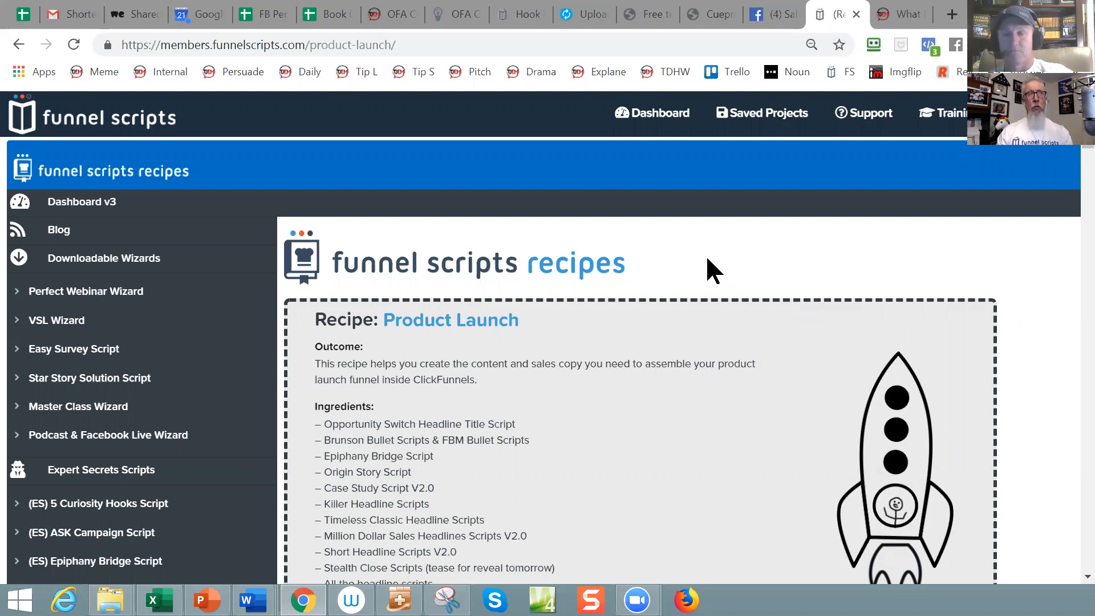
scroll(down, 3)
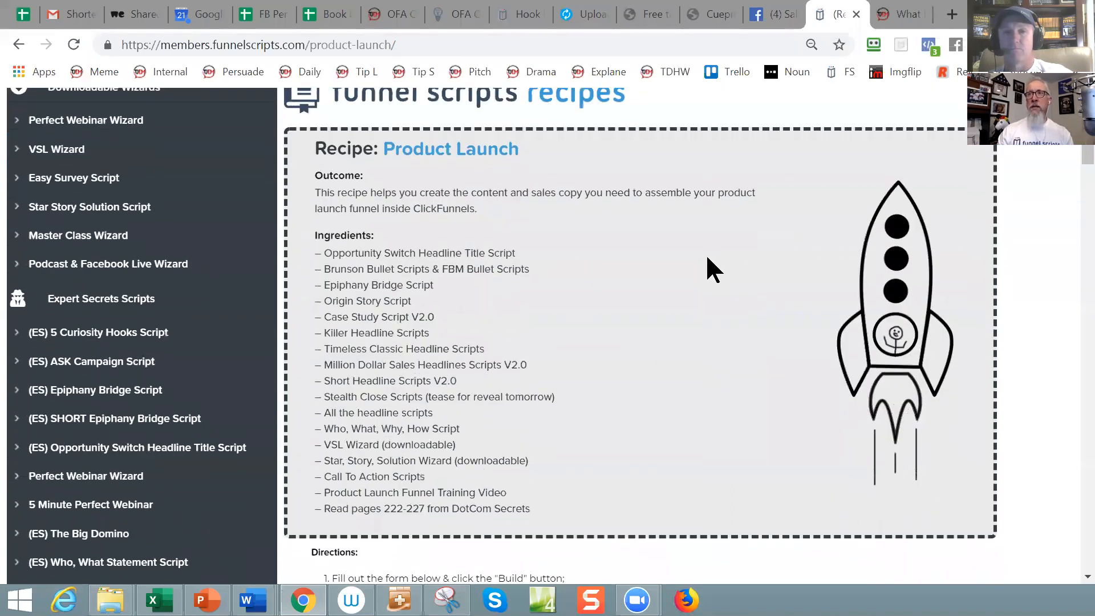
scroll(down, 3)
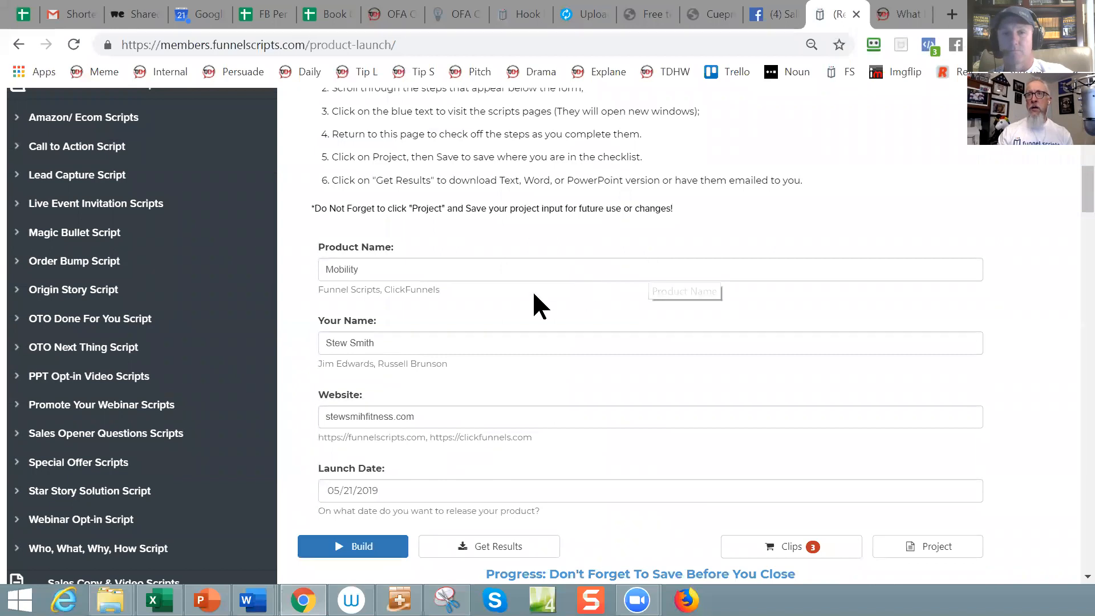
mouse_move(526, 309)
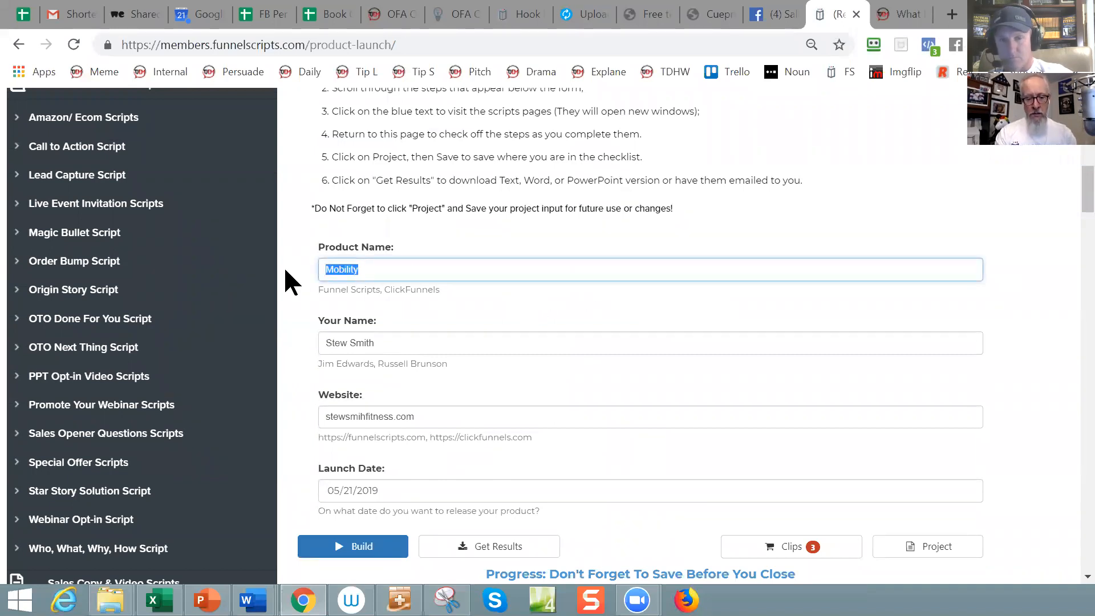
Step: Enter 'Tactical Fitness' as the product name and scroll past the Build button
text(Tactical)
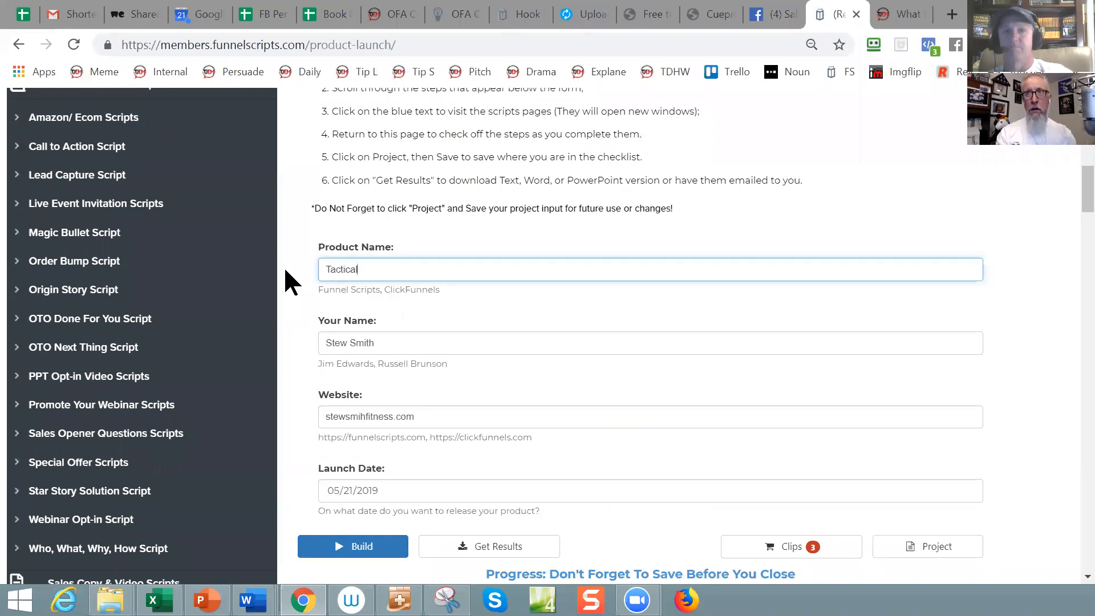
text(Fitness)
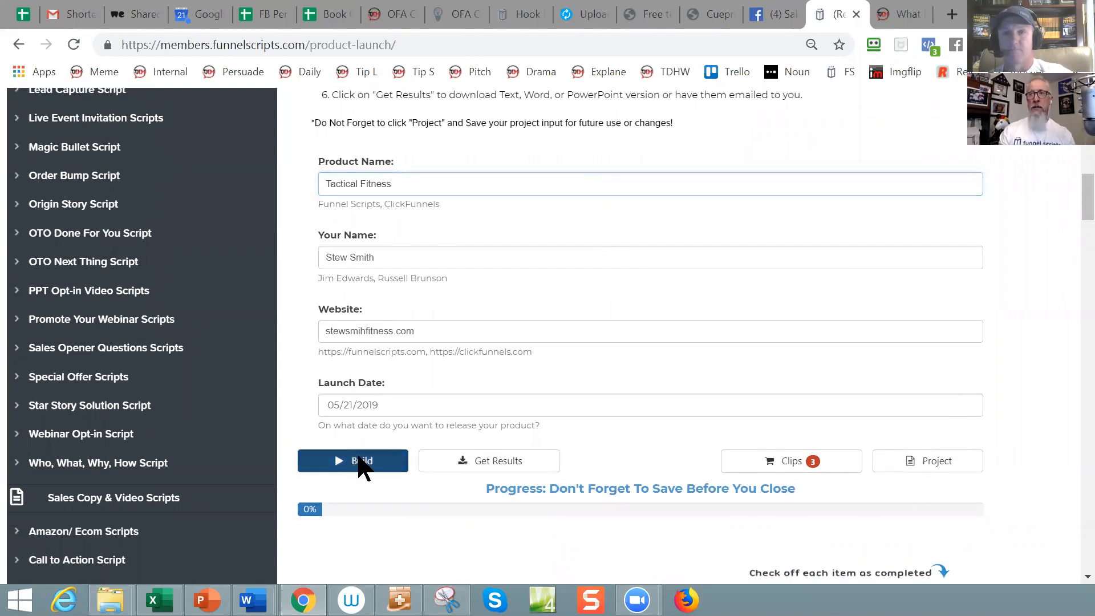
scroll(down, 3)
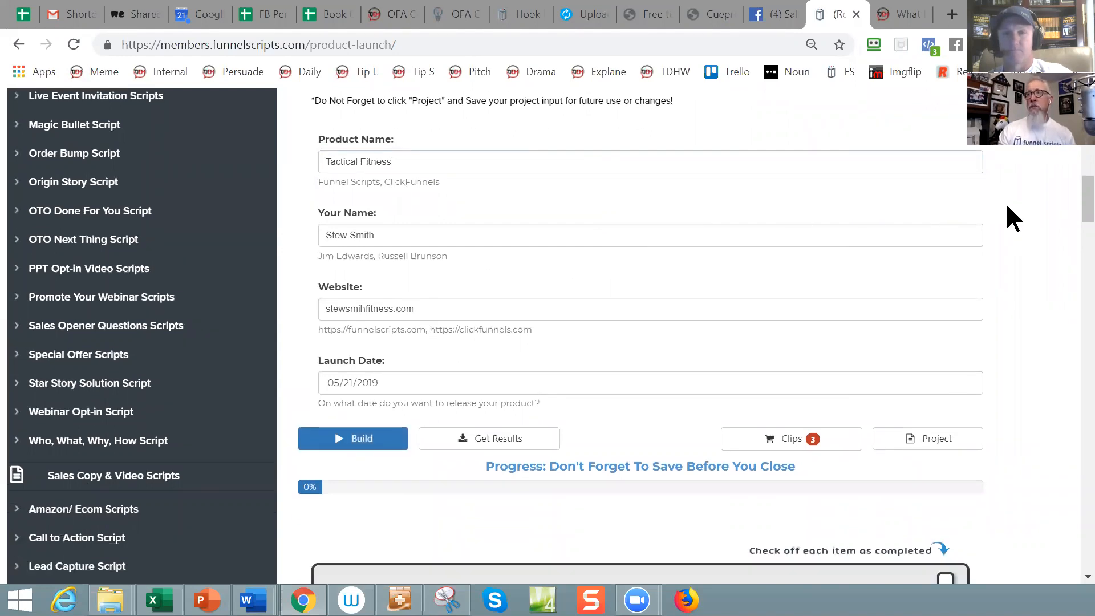
scroll(down, 3)
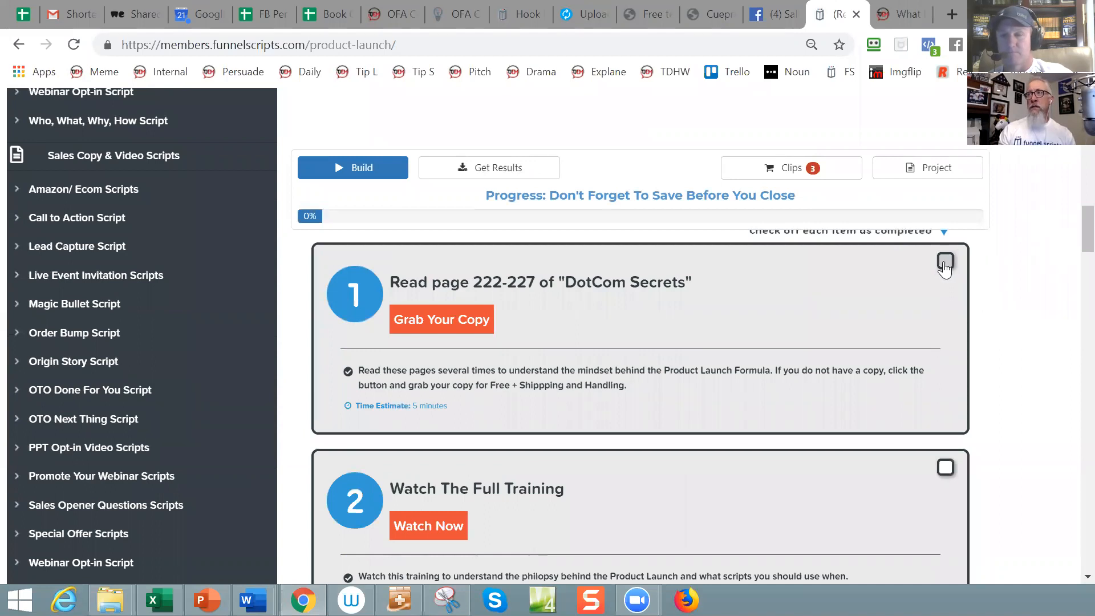
Step: Check off step 1 (Read DotCom Secrets) and step 2 (Watch The Full Training)
click(945, 261)
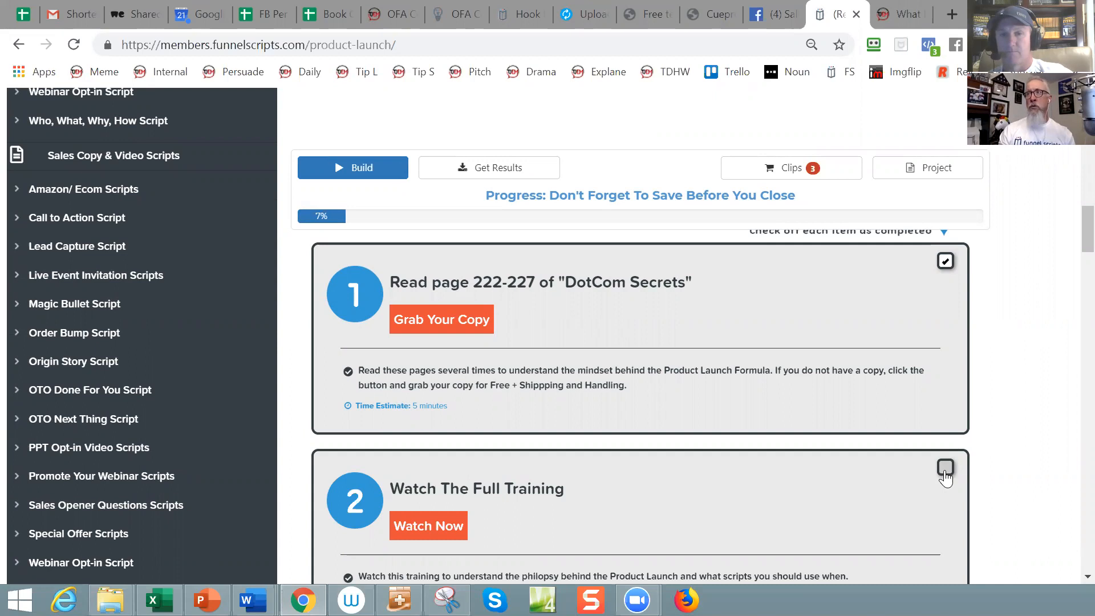
mouse_move(475, 310)
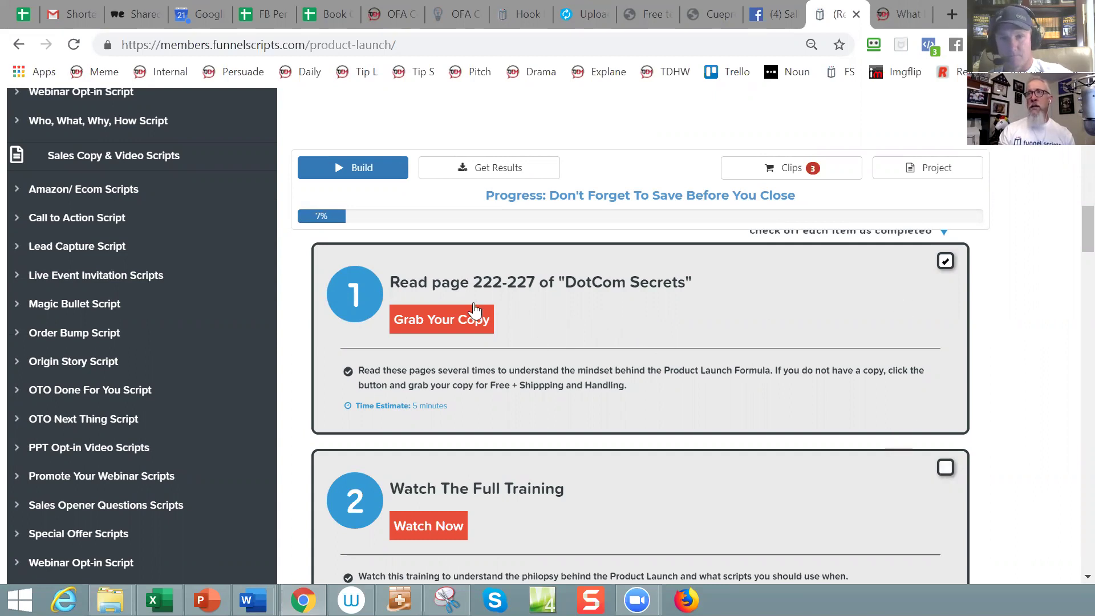
scroll(down, 3)
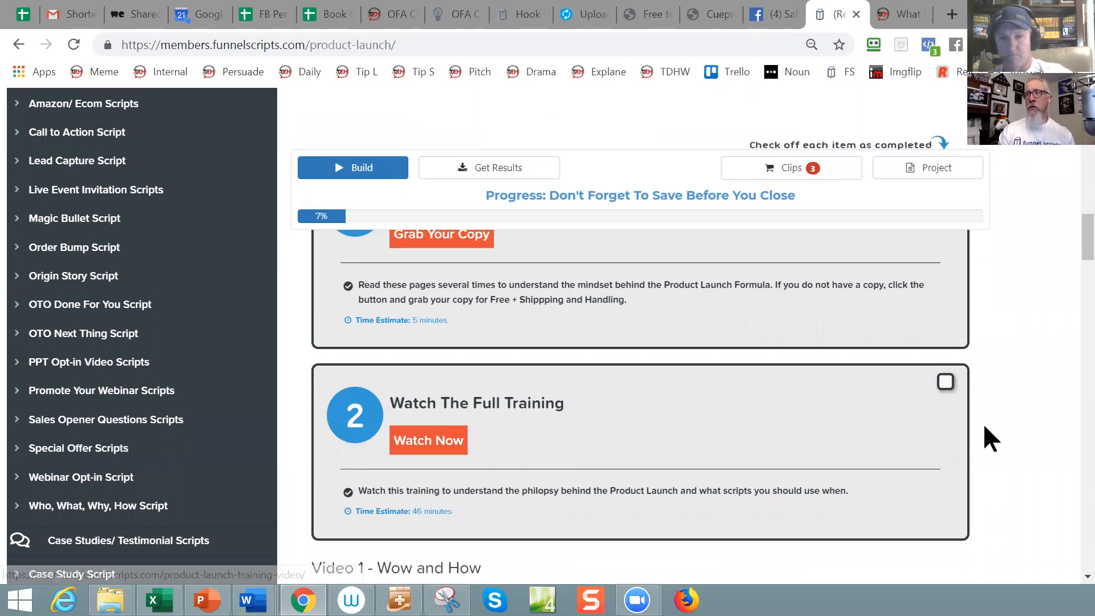
click(945, 381)
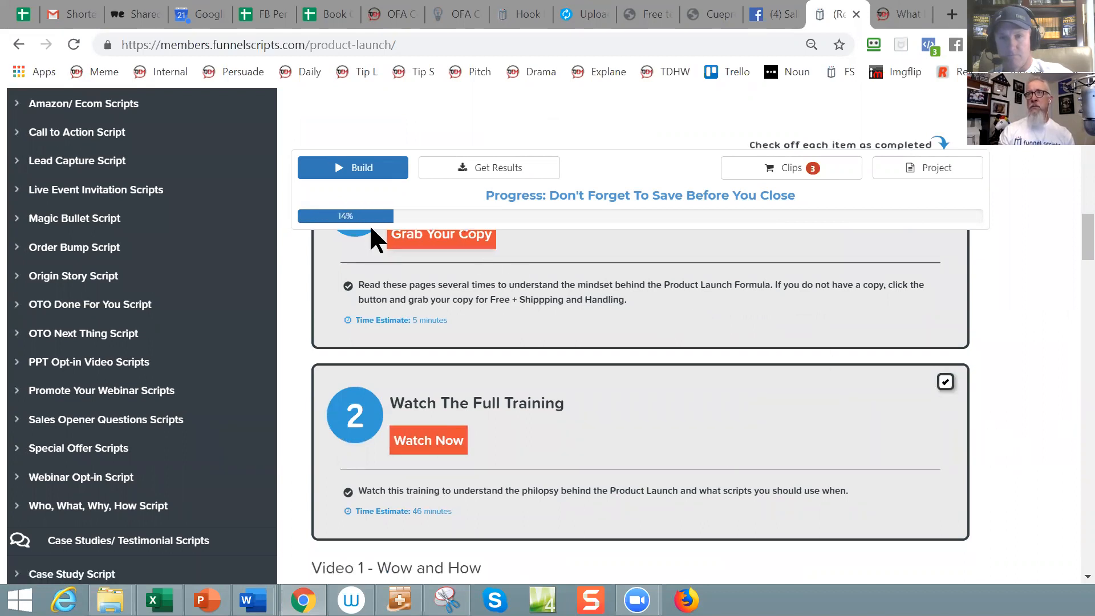
mouse_move(869, 356)
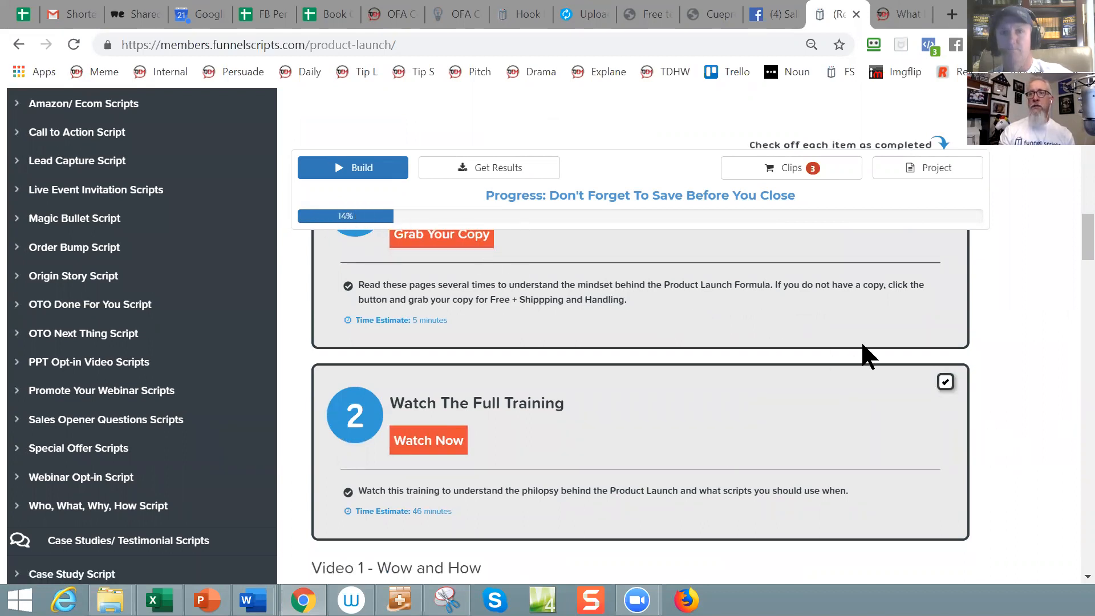
scroll(down, 3)
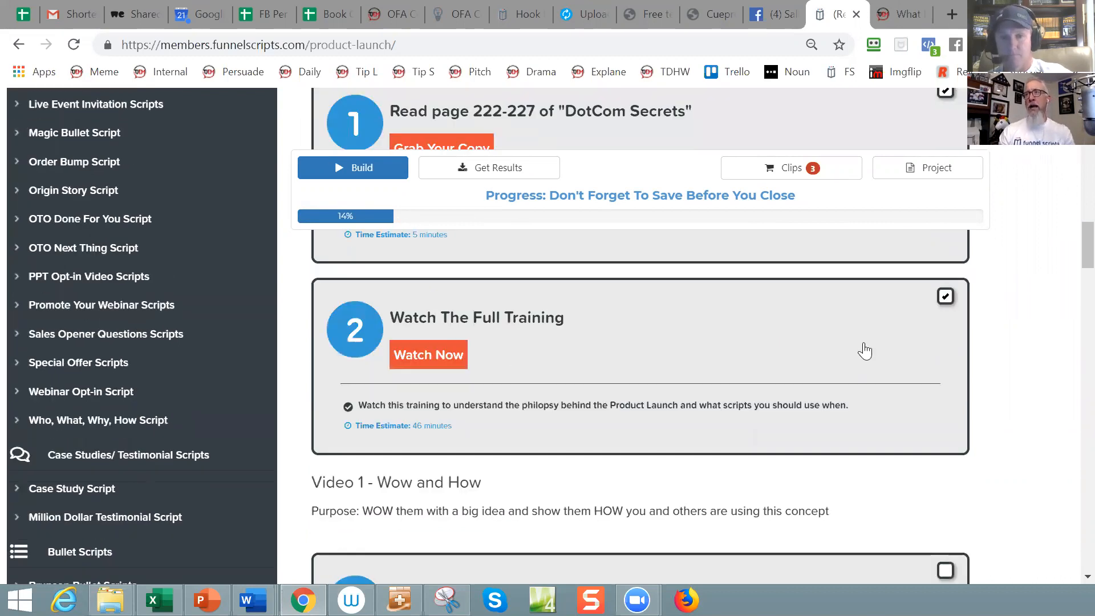
scroll(down, 3)
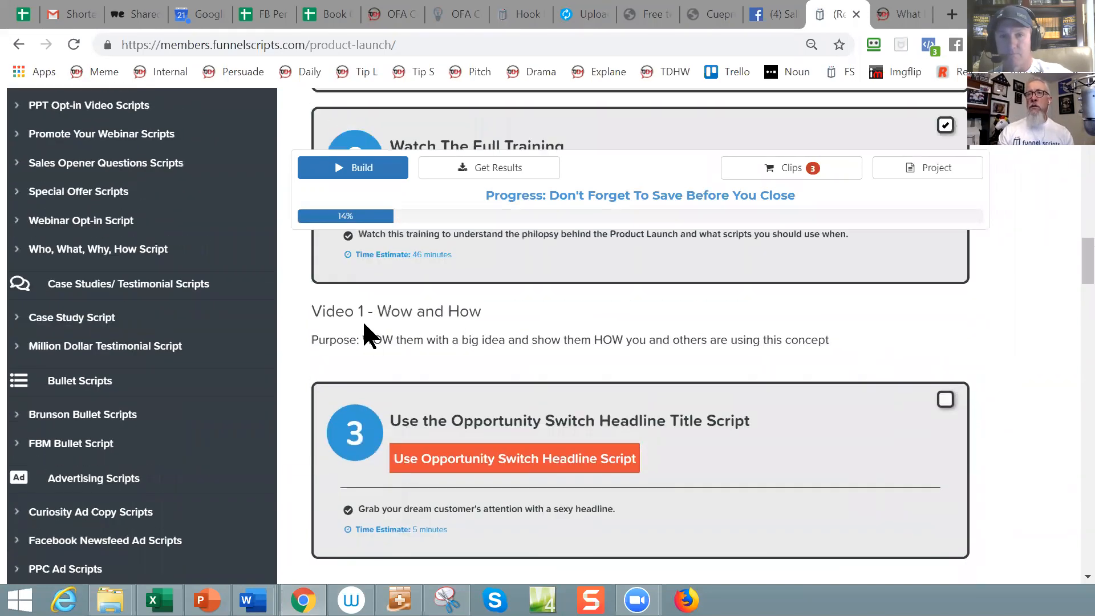
mouse_move(621, 367)
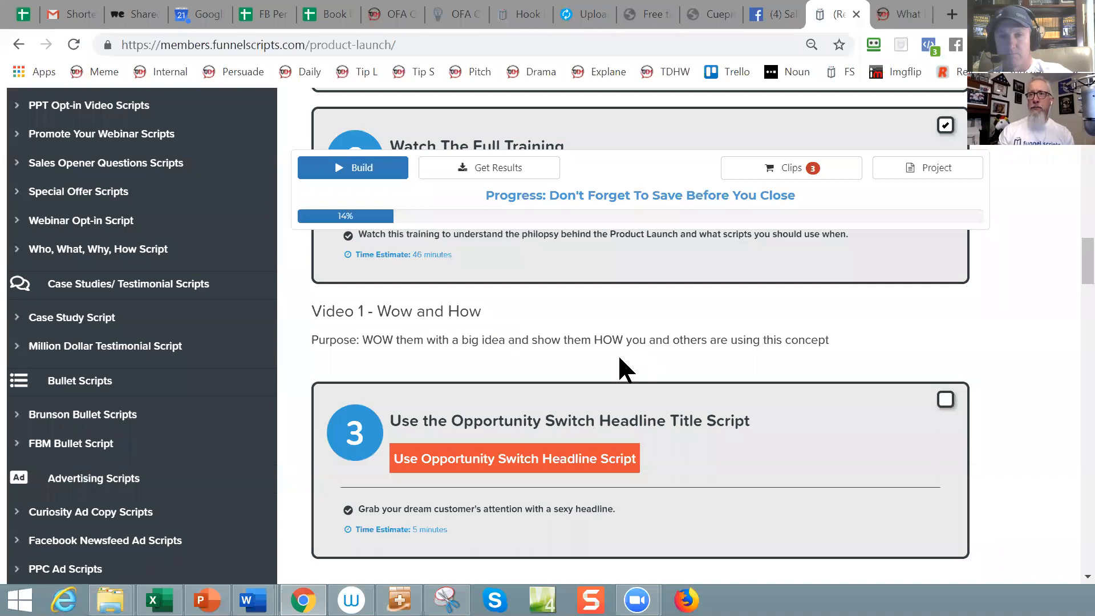
mouse_move(514, 342)
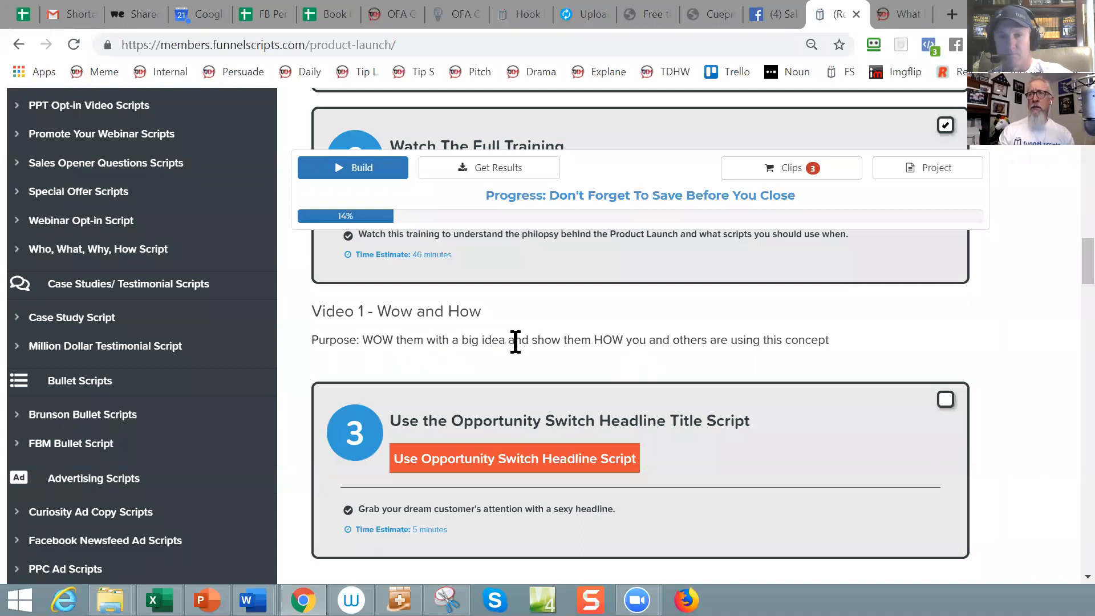
mouse_move(865, 352)
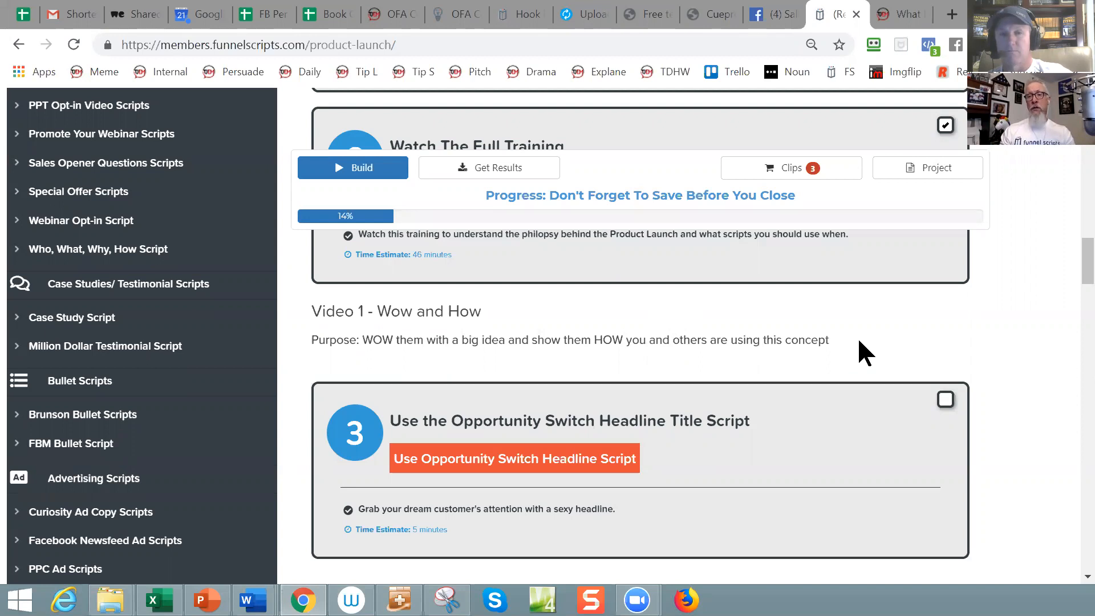
mouse_move(860, 353)
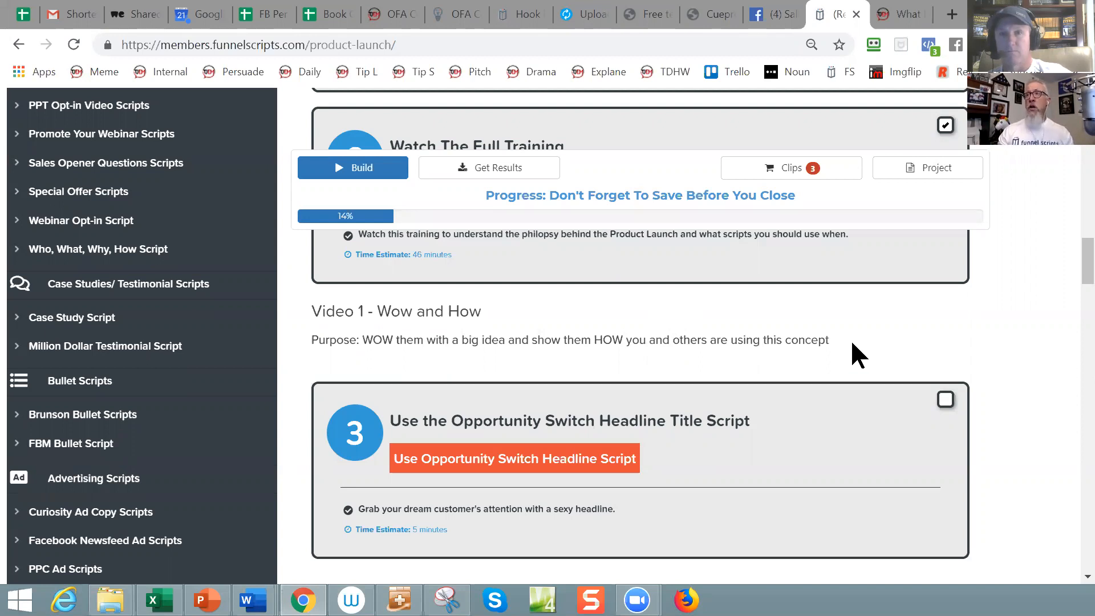
scroll(down, 3)
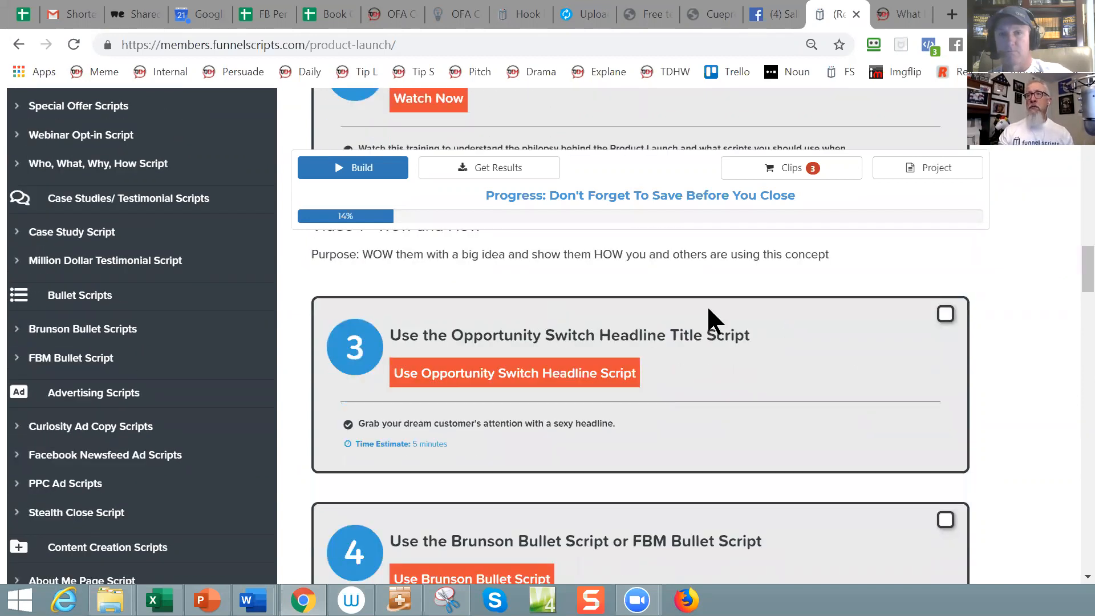
mouse_move(398, 276)
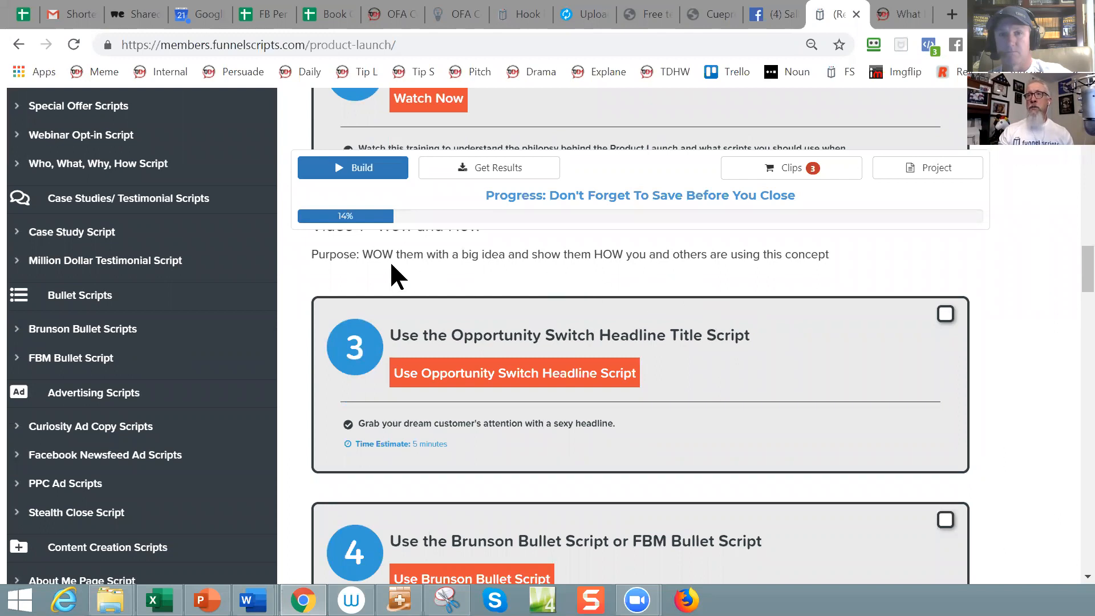
scroll(up, 3)
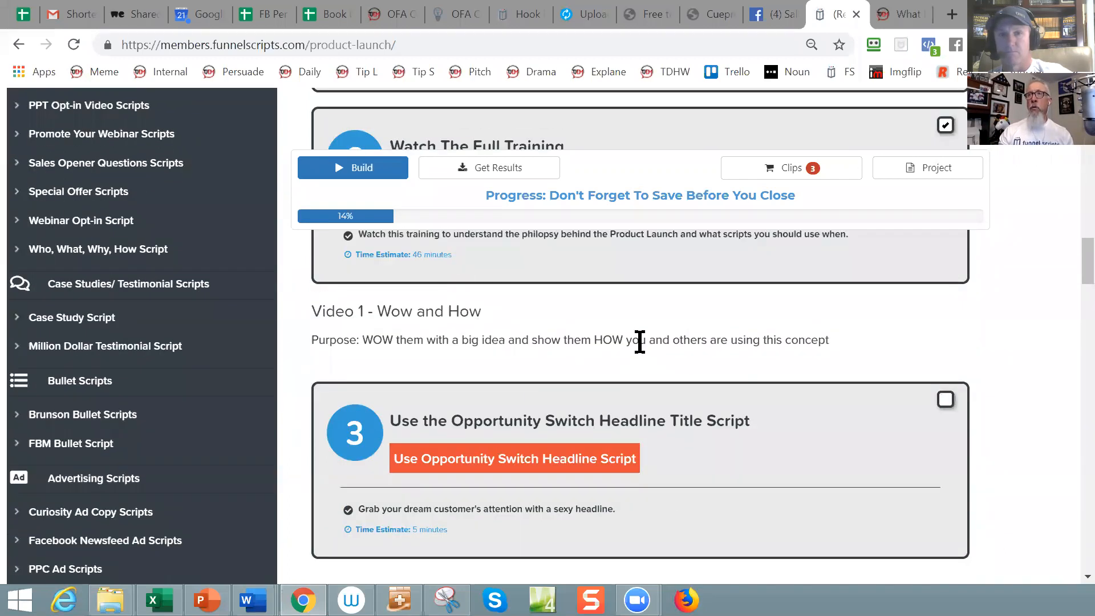
mouse_move(777, 403)
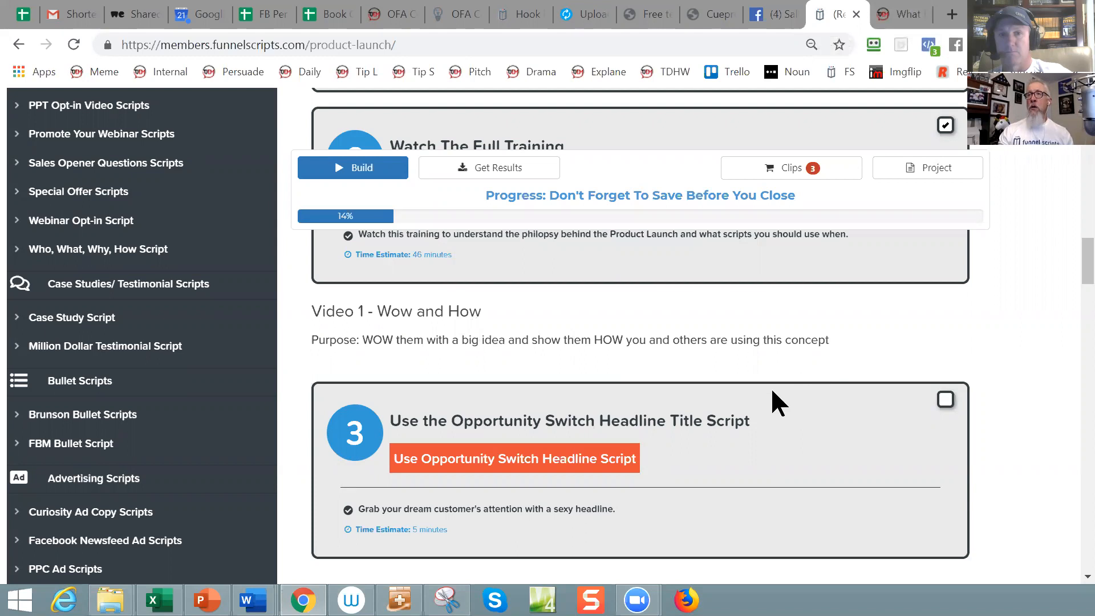
scroll(down, 3)
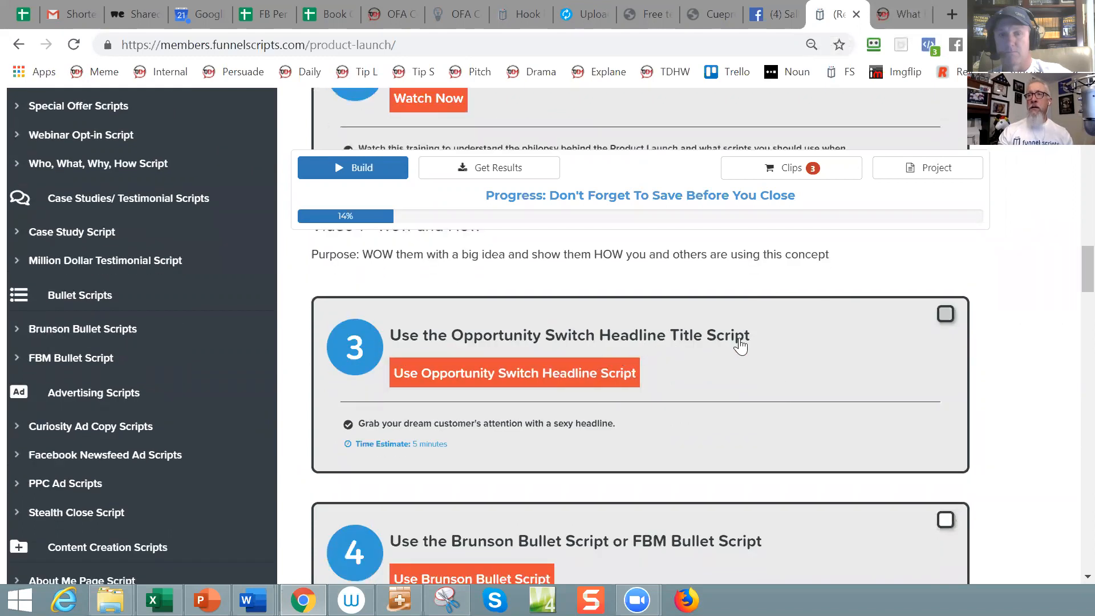
scroll(down, 3)
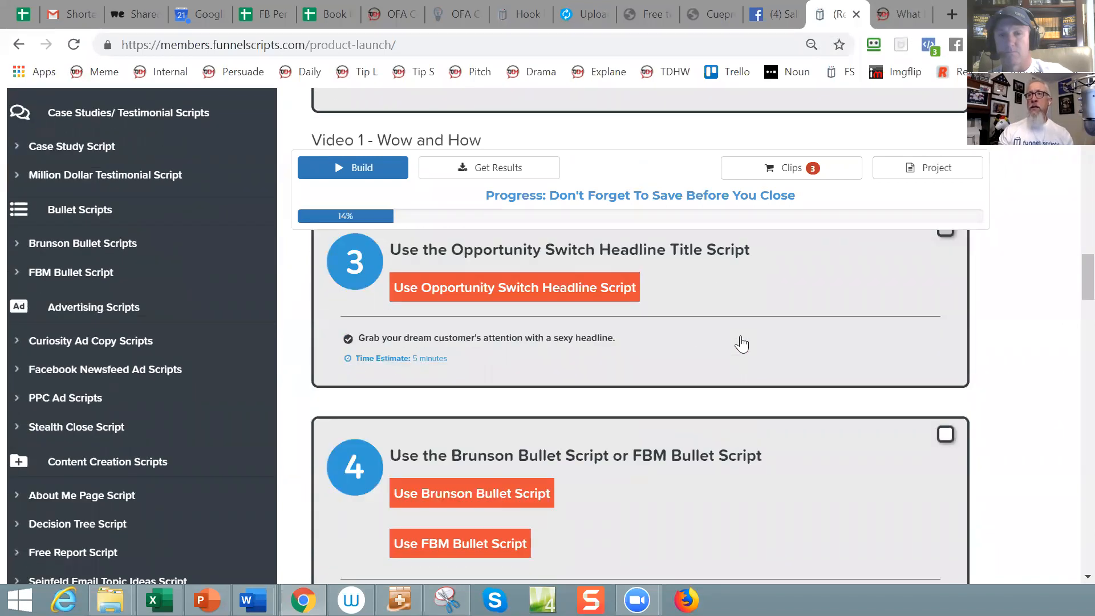
scroll(down, 3)
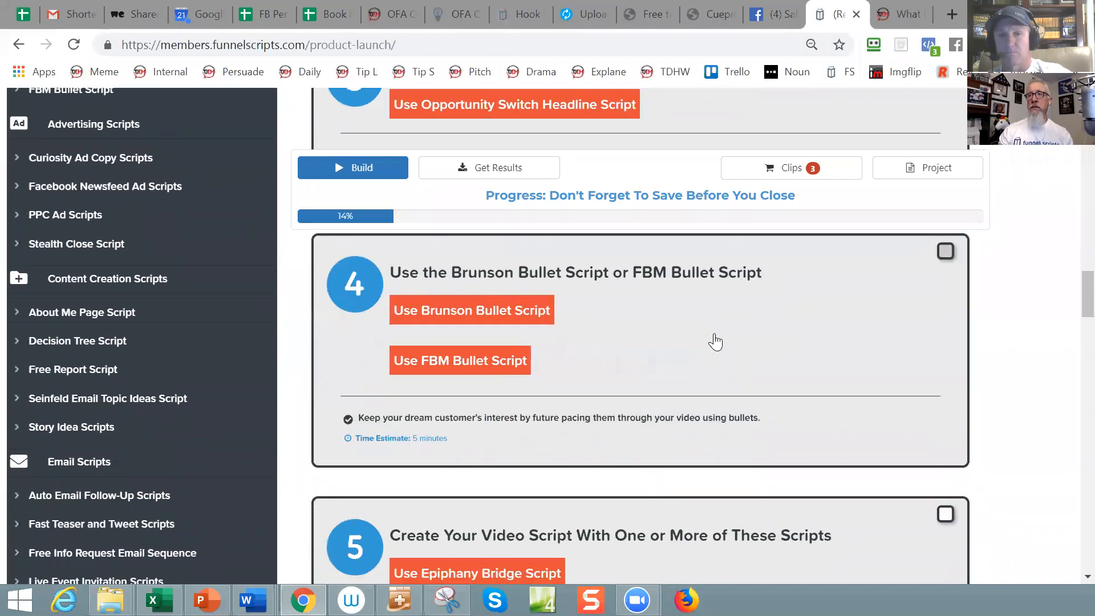
scroll(down, 3)
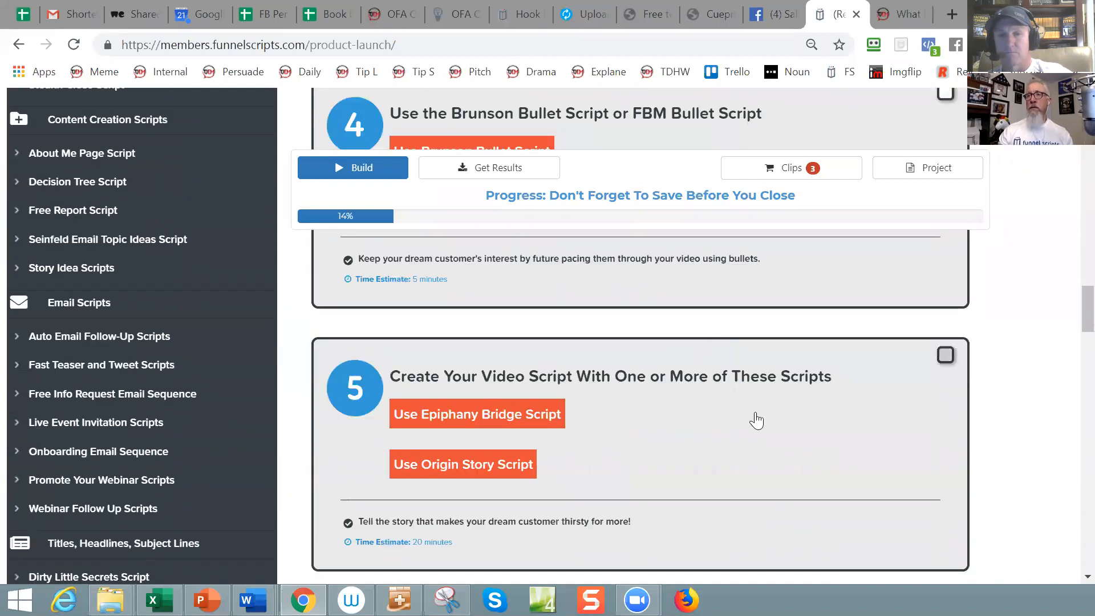
scroll(down, 3)
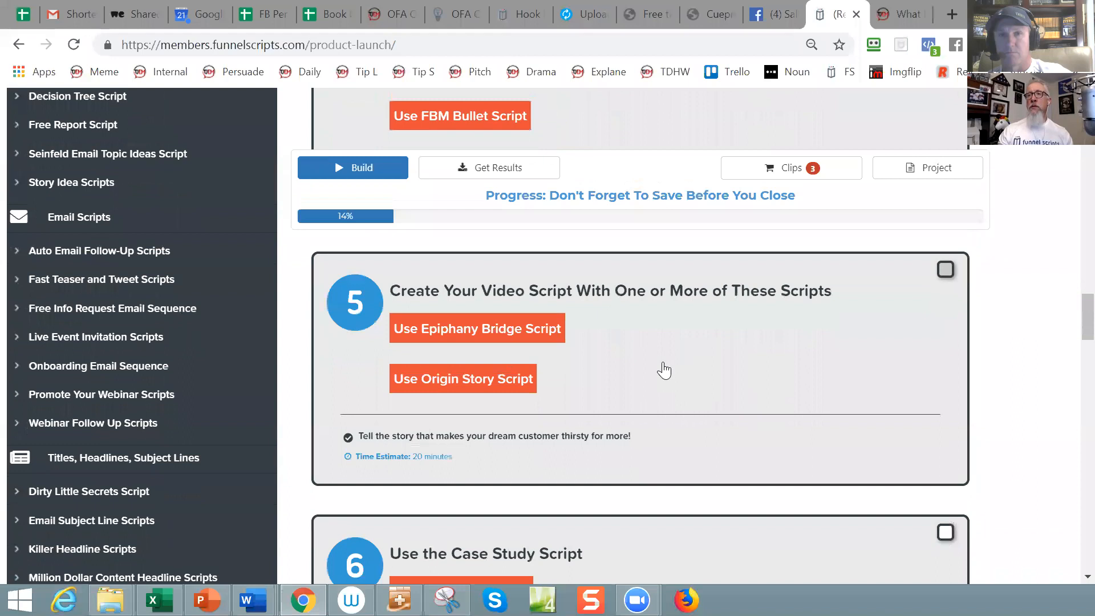
mouse_move(694, 350)
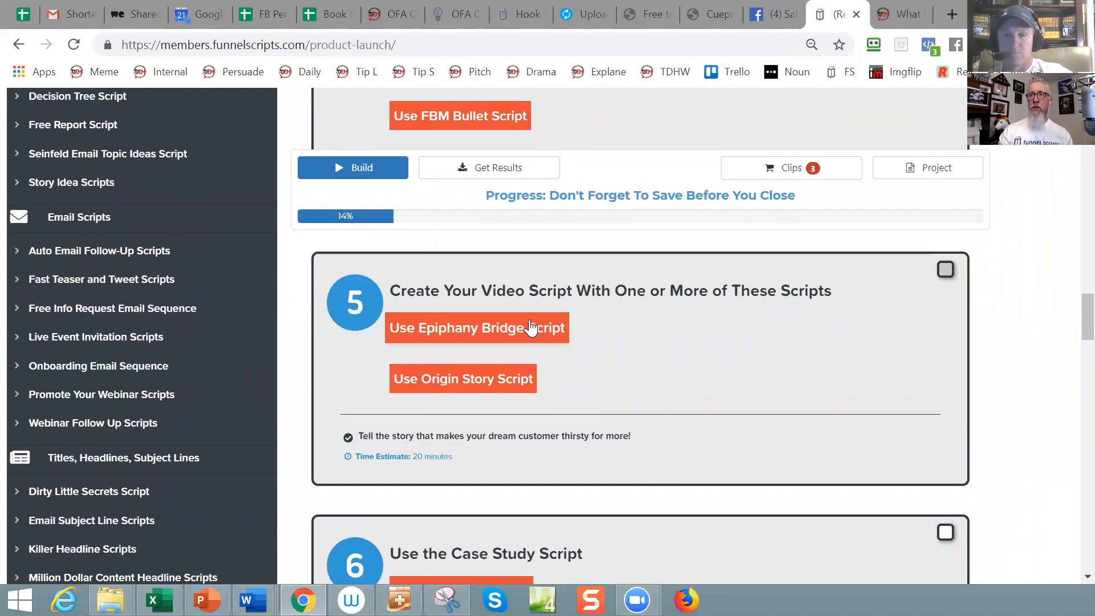
mouse_move(611, 324)
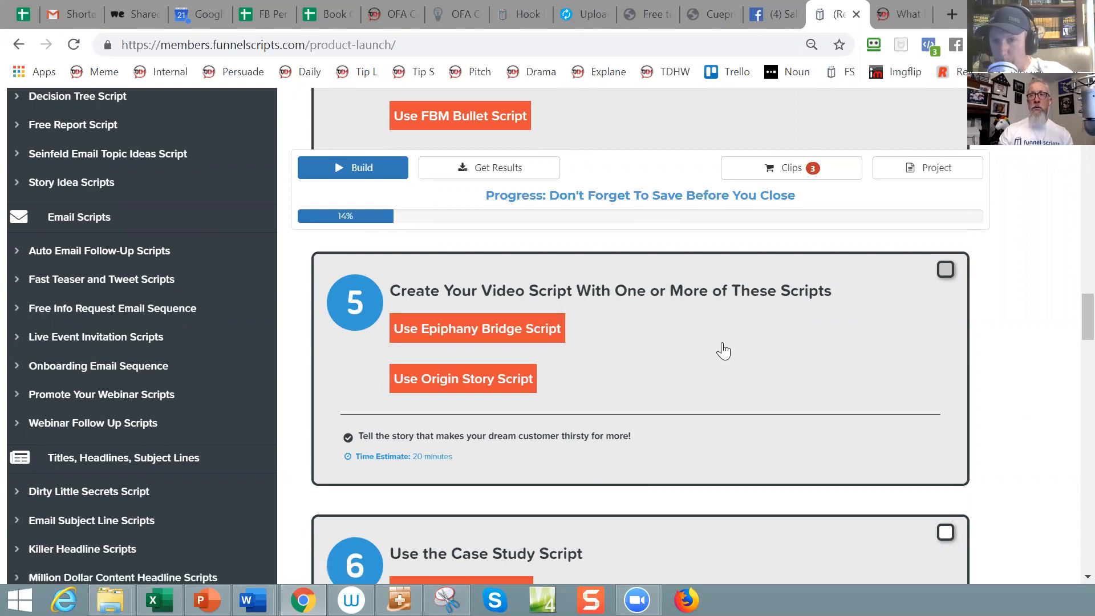
scroll(up, 3)
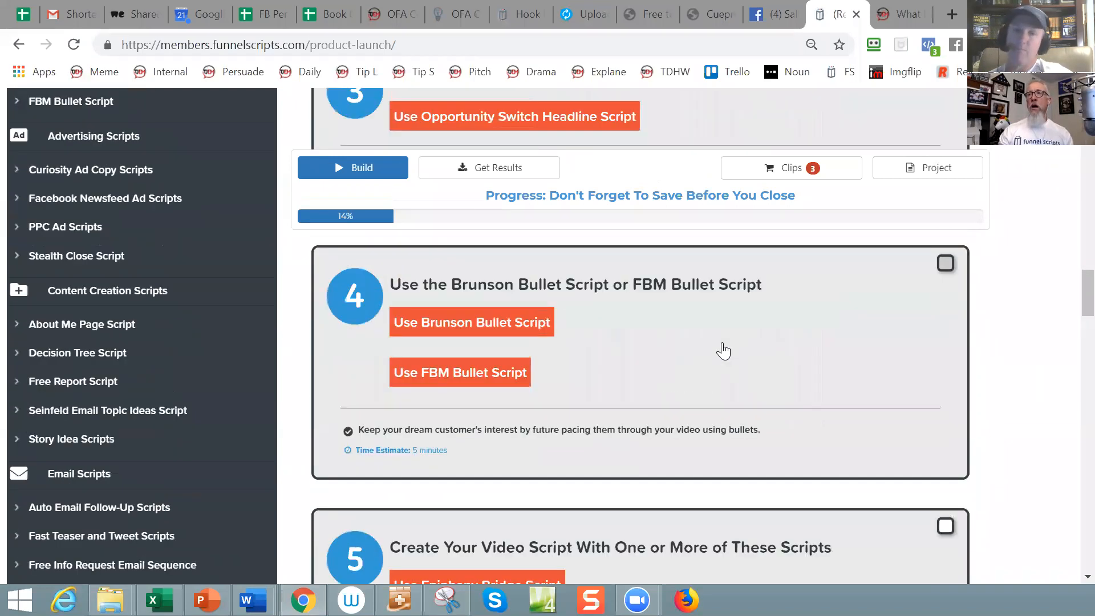
scroll(up, 3)
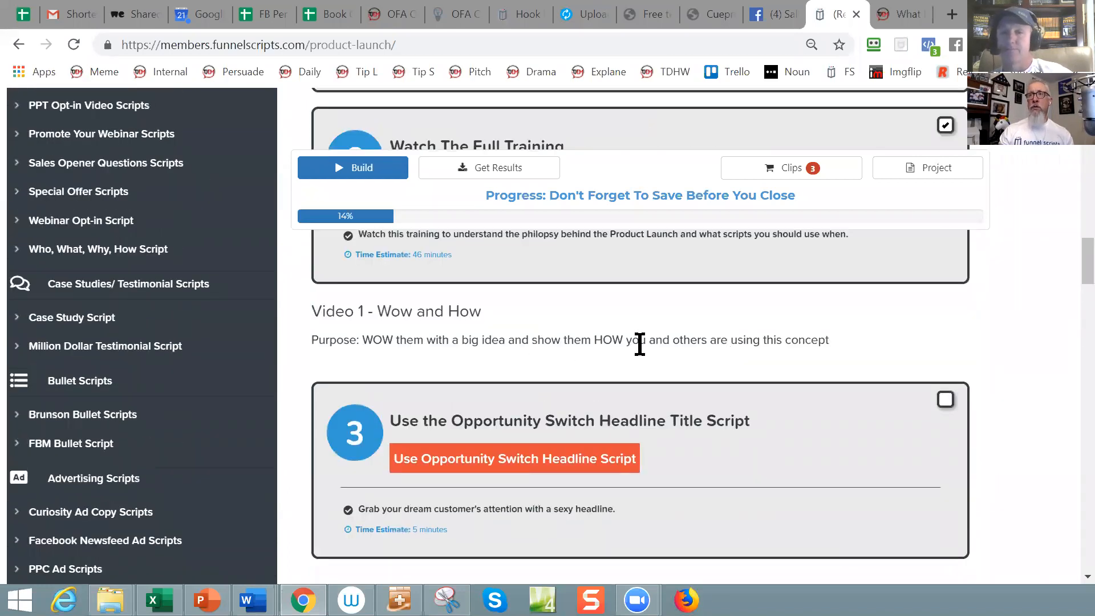
scroll(down, 3)
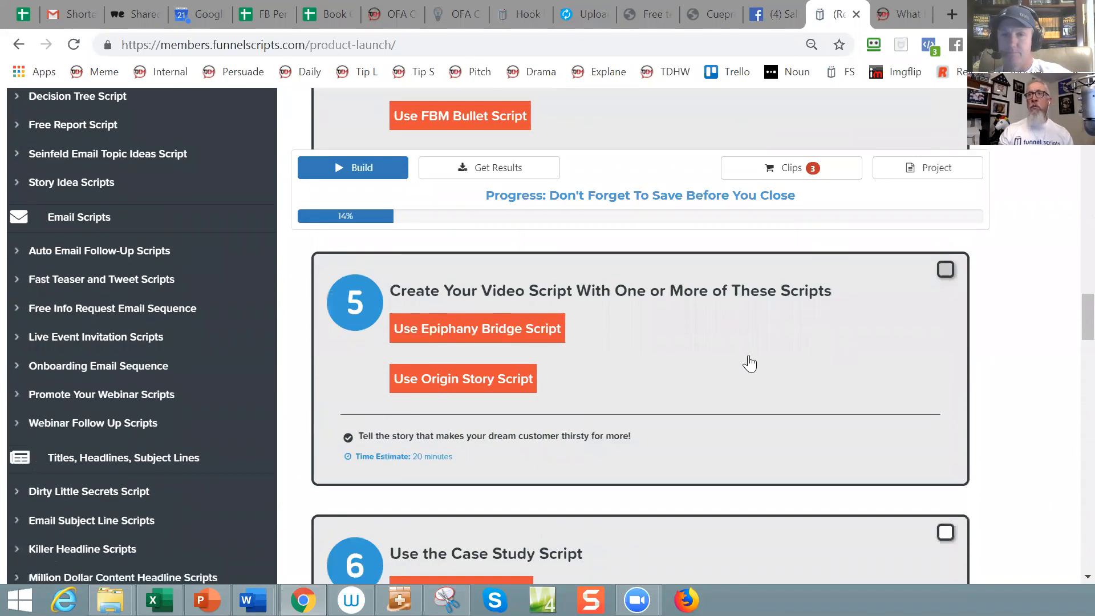
scroll(down, 3)
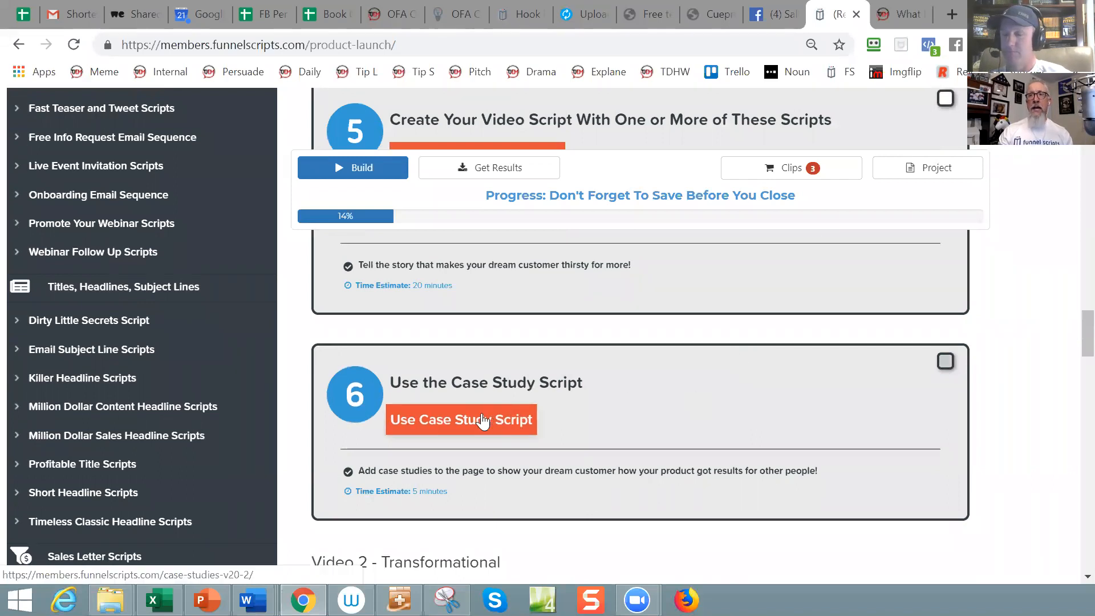
mouse_move(600, 420)
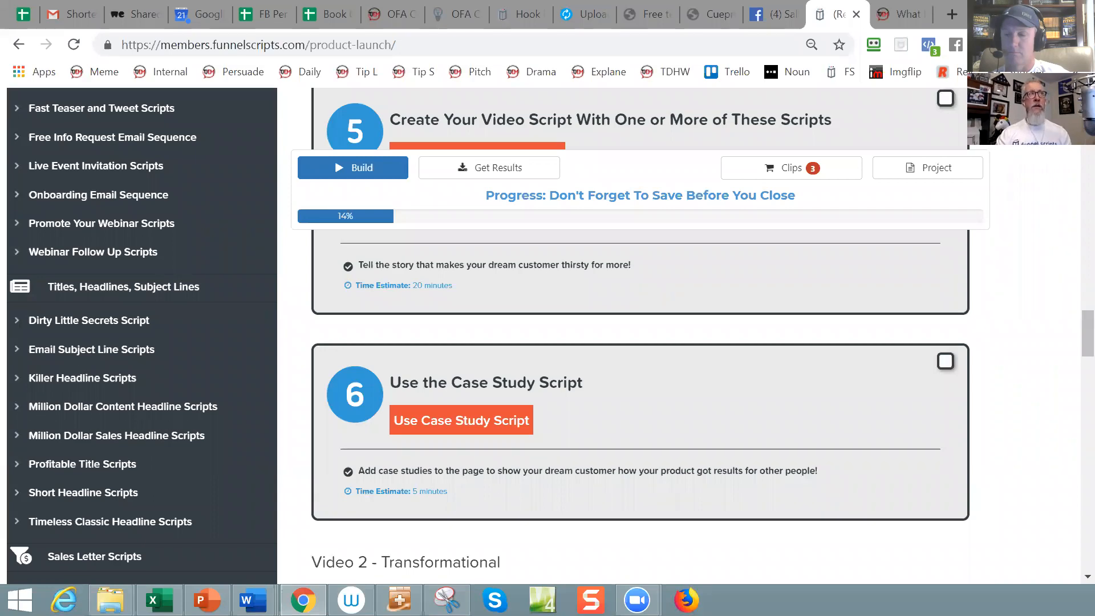
mouse_move(852, 423)
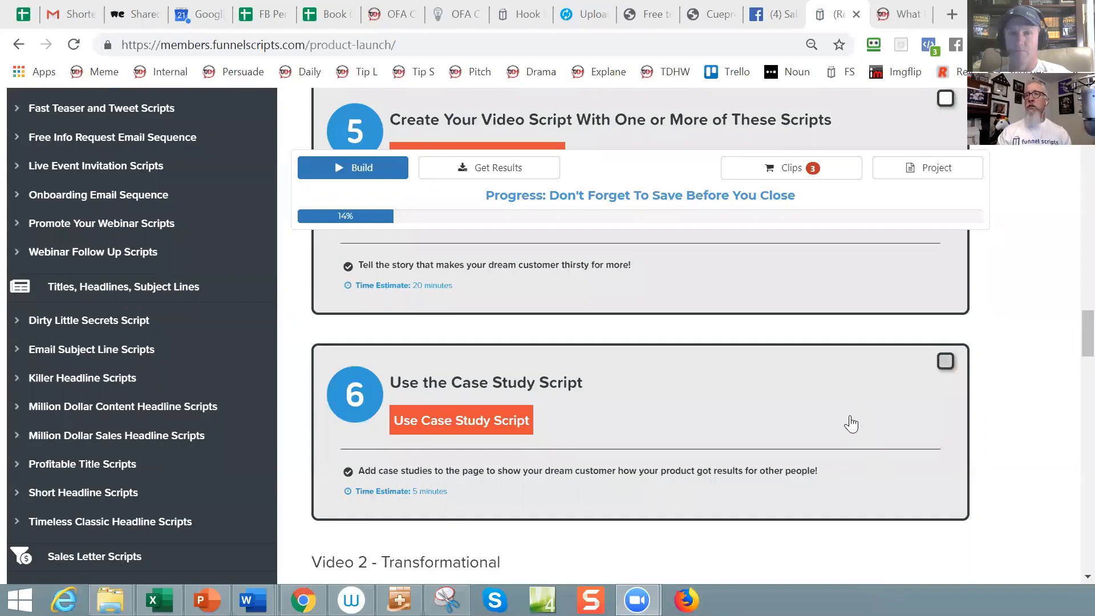
Step: Check off the Case Study step and confirm the progress bar reads 43%
click(945, 361)
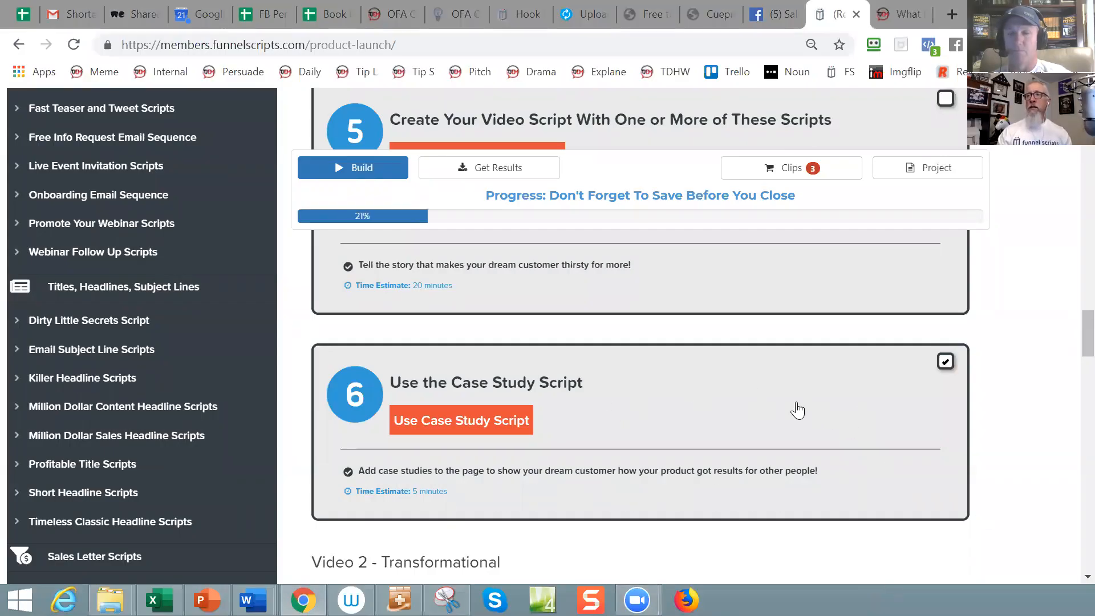
scroll(up, 3)
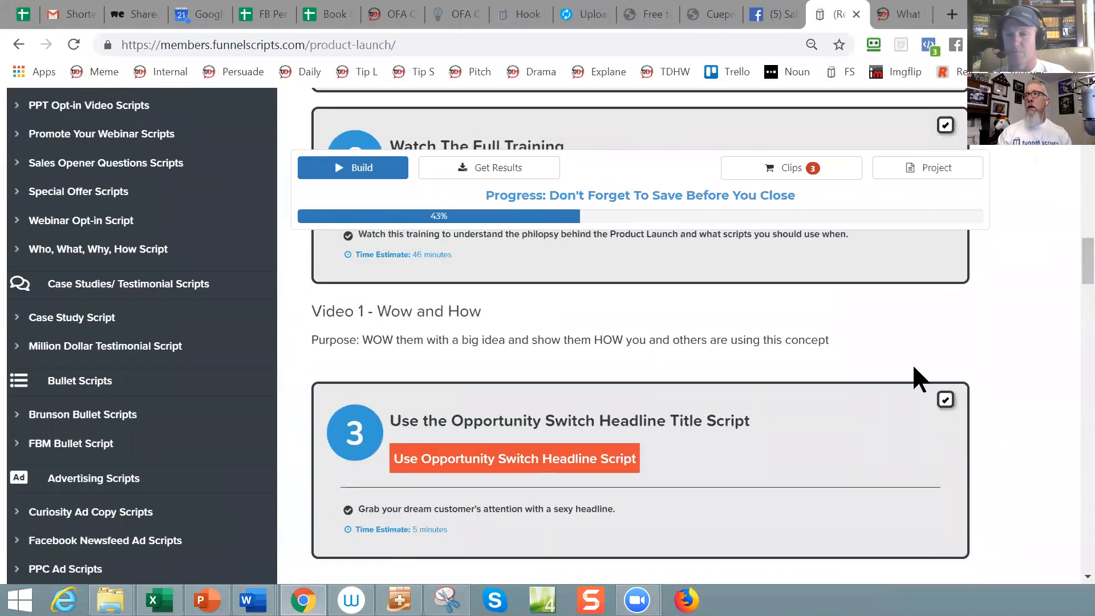
scroll(up, 3)
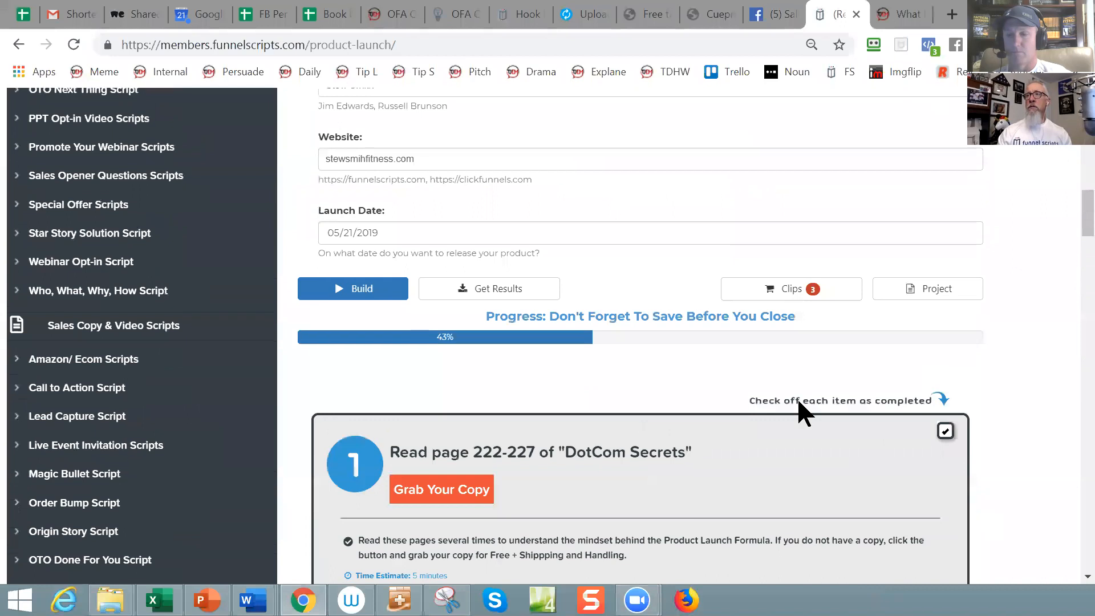
scroll(down, 3)
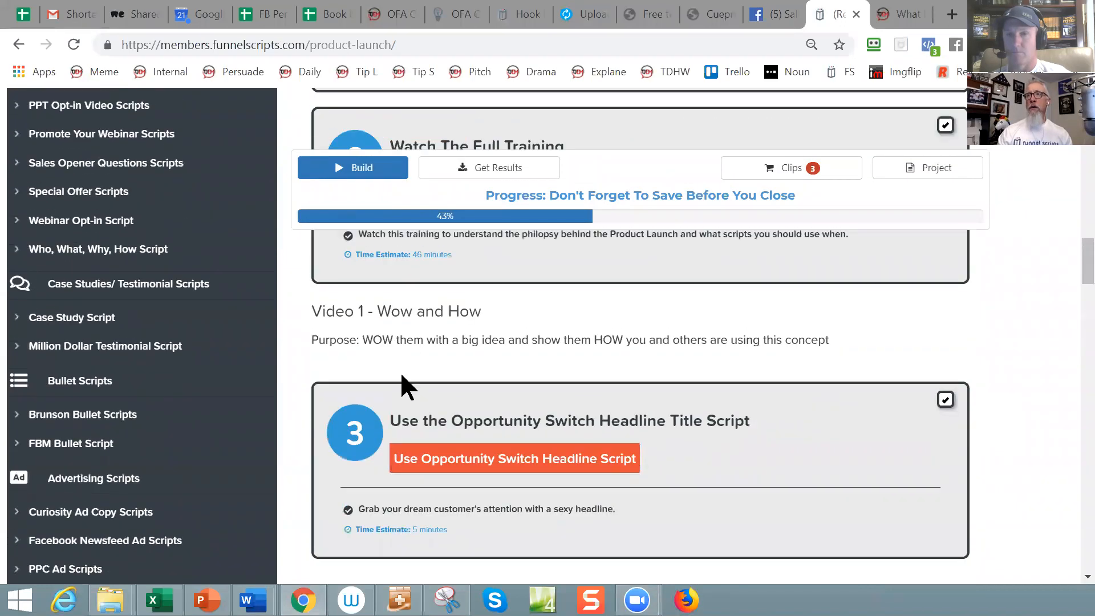
mouse_move(694, 349)
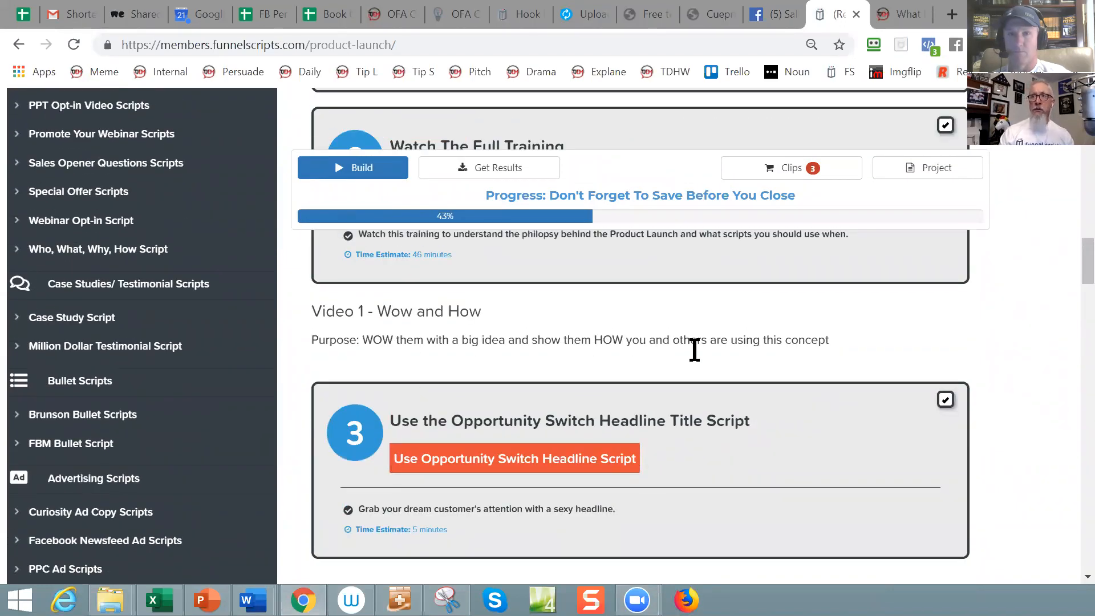
mouse_move(688, 369)
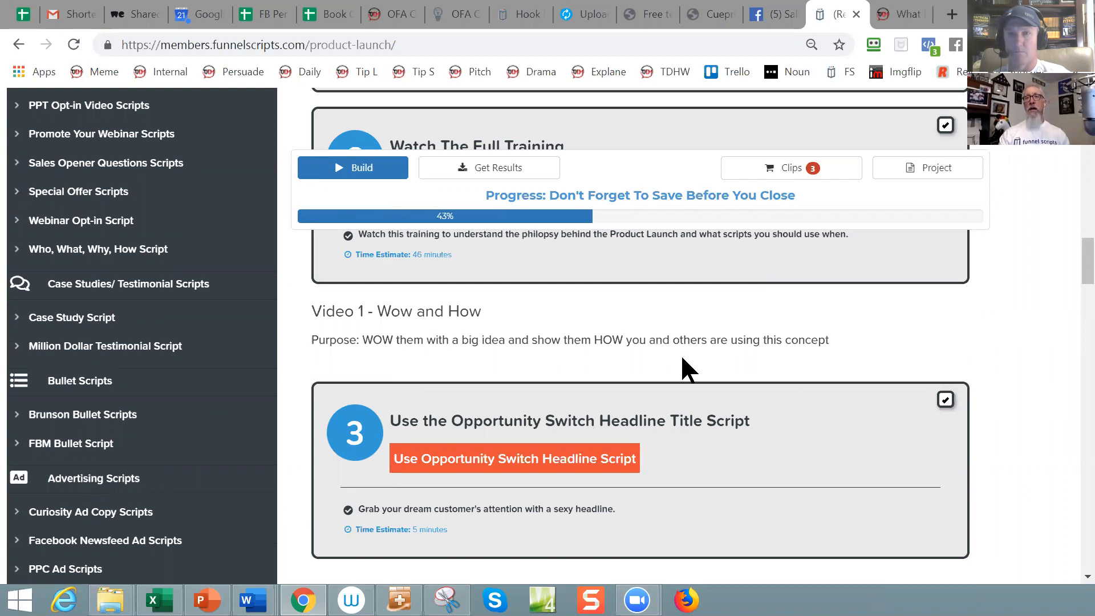
mouse_move(853, 13)
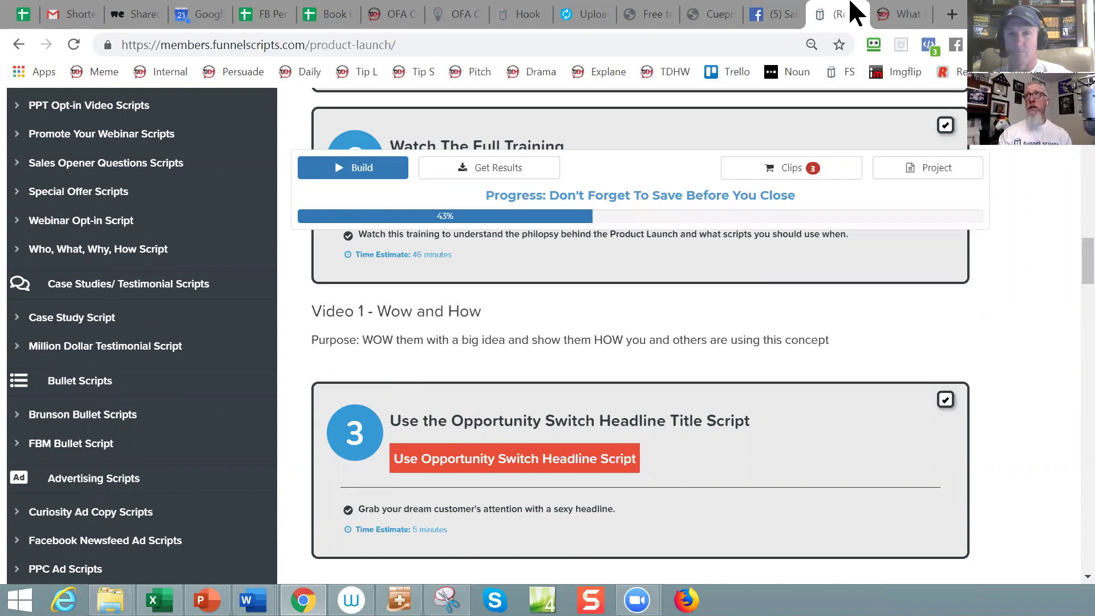
Step: Switch to the One Sentence Hook Wizard and scroll the sidebar to the FB Live script wizard link
click(899, 13)
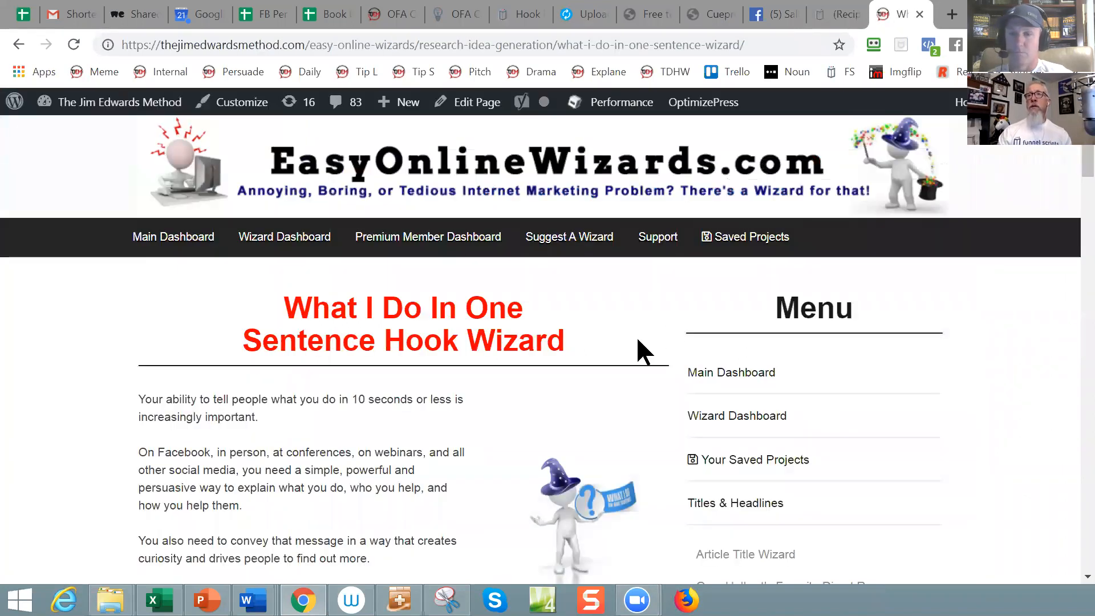
mouse_move(629, 335)
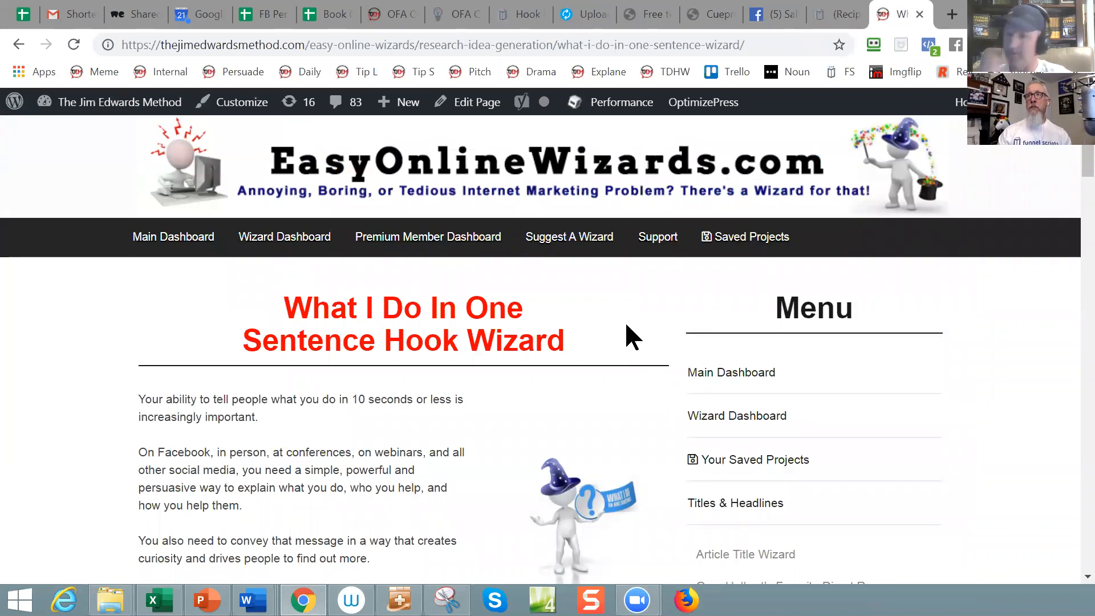
scroll(down, 3)
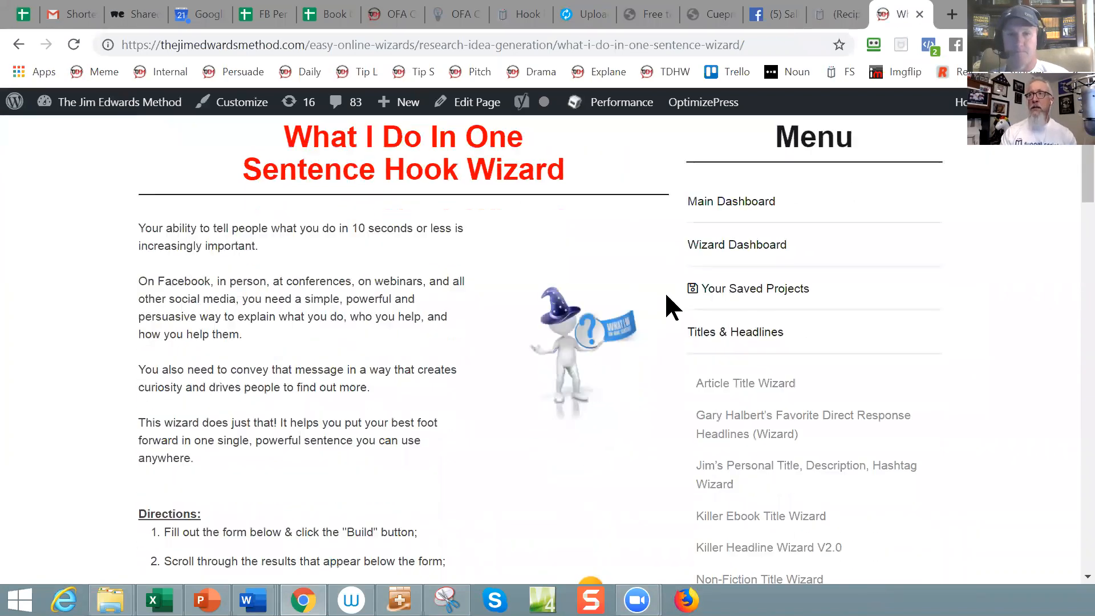
scroll(down, 3)
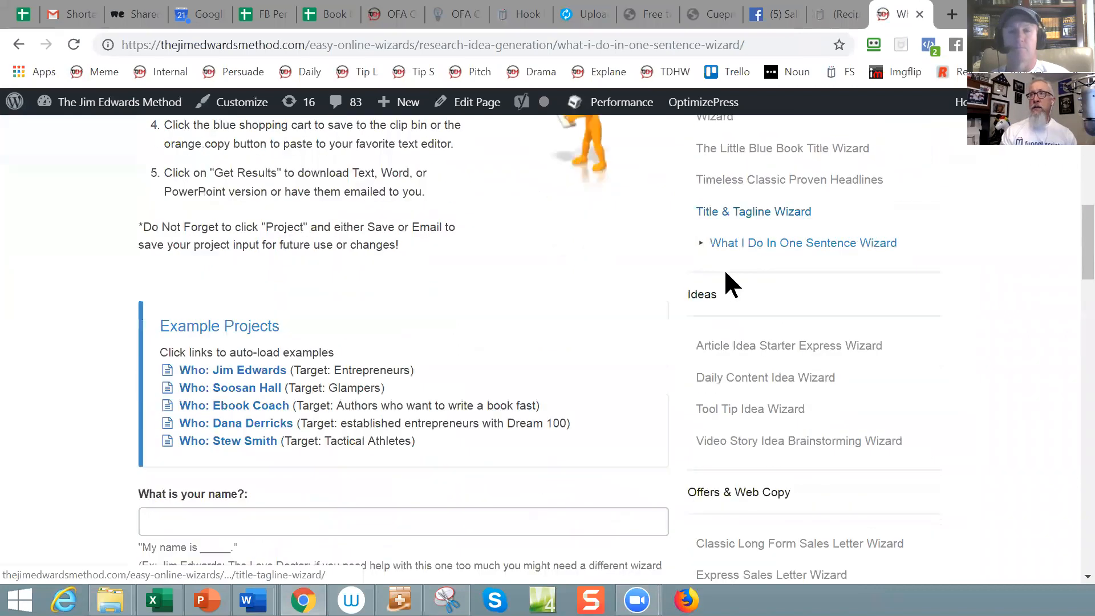
scroll(down, 3)
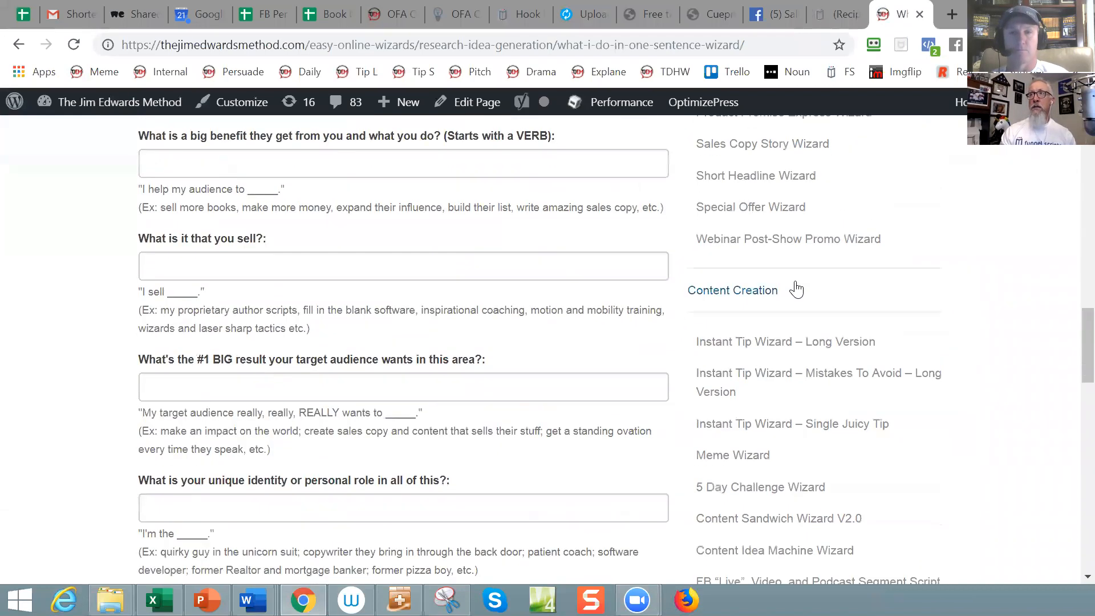
scroll(down, 3)
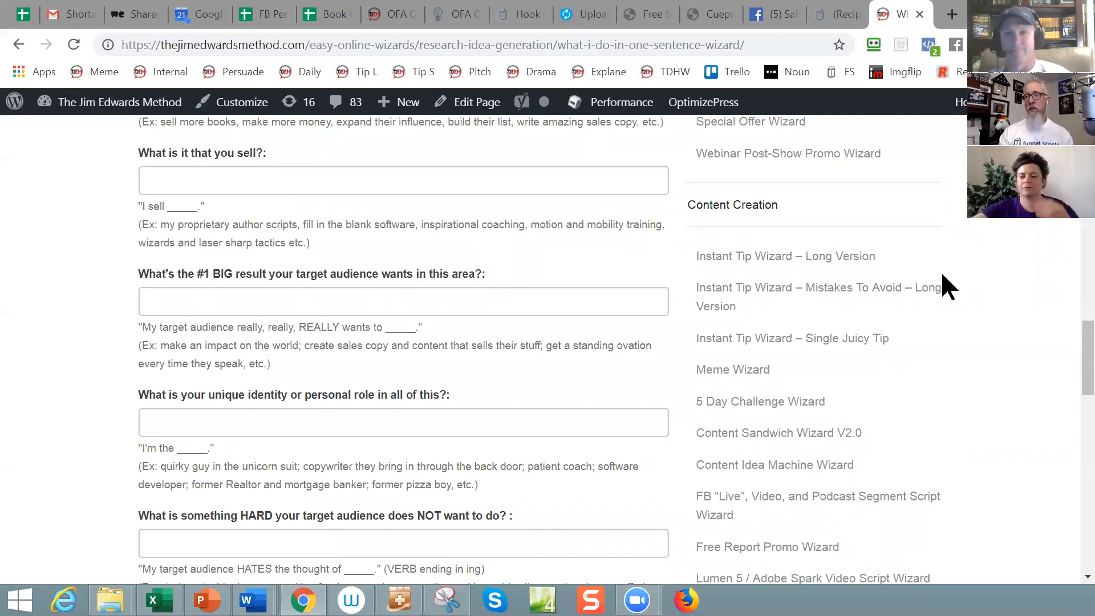
mouse_move(934, 315)
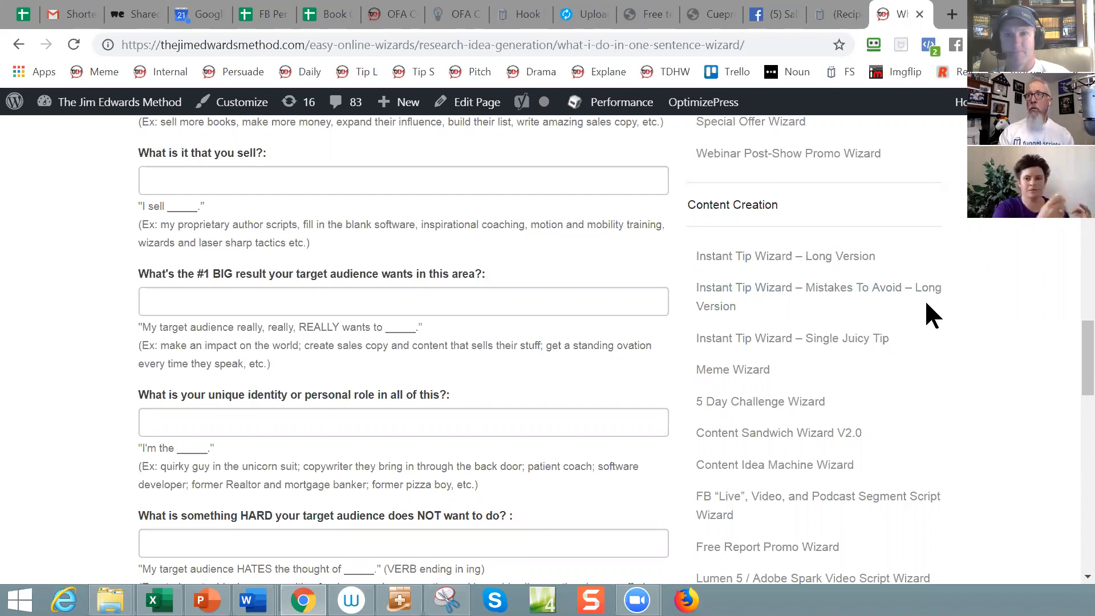
scroll(down, 3)
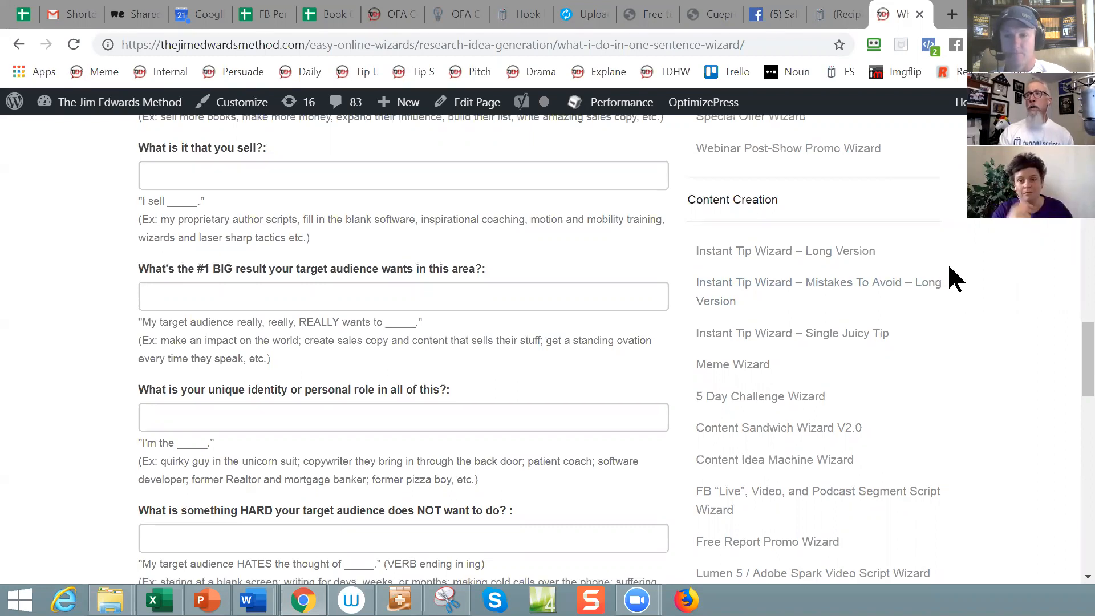
scroll(down, 3)
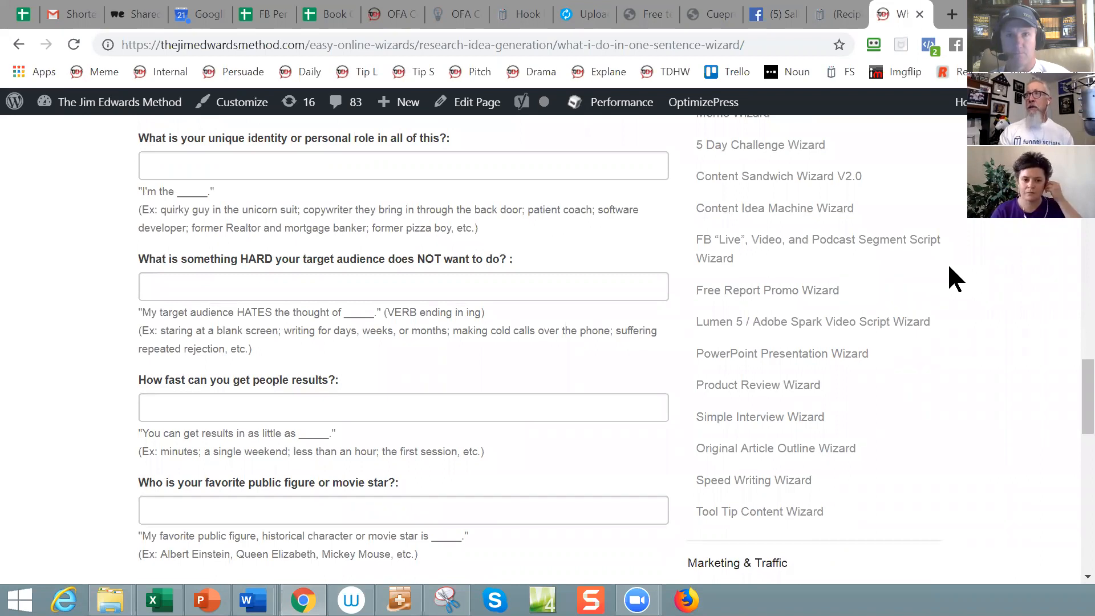
mouse_move(719, 239)
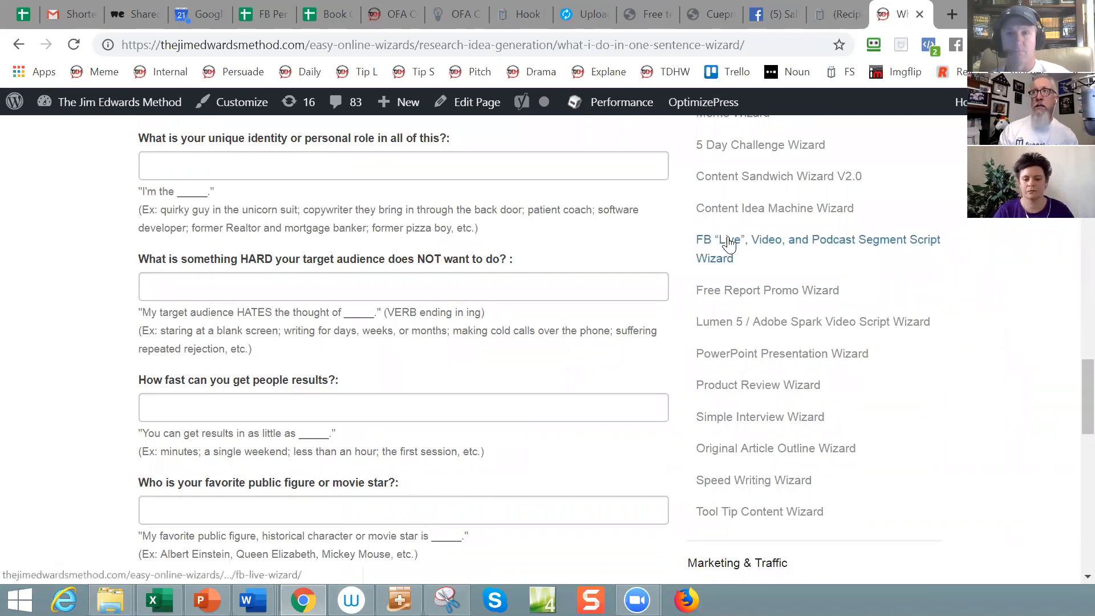
Step: Open the FB Live, Video, and Podcast Segment Script Wizard and scroll through its questions to Build
click(817, 238)
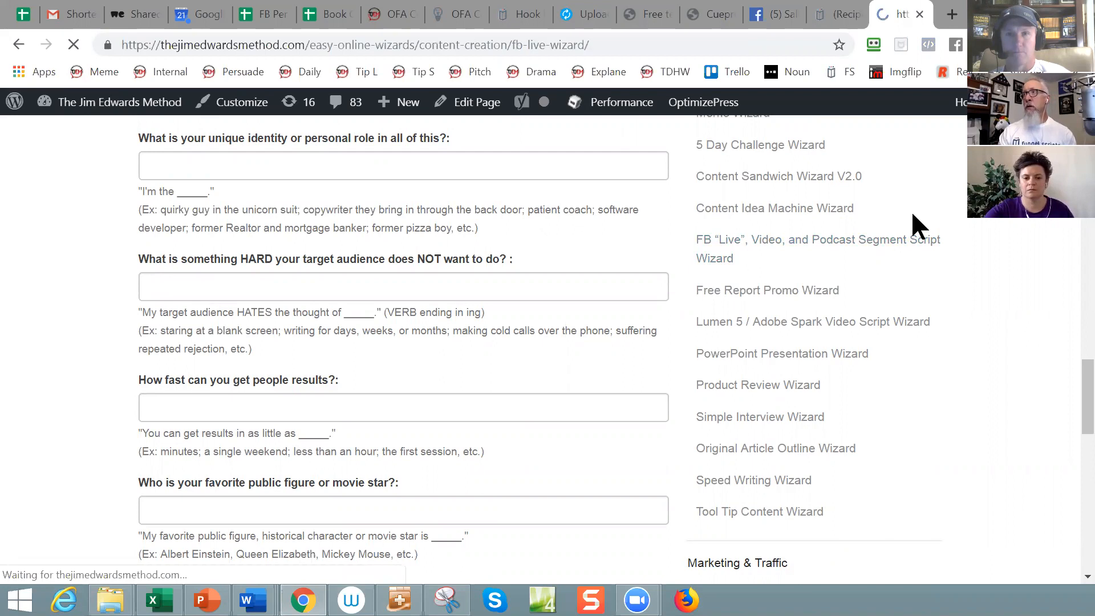
click(817, 248)
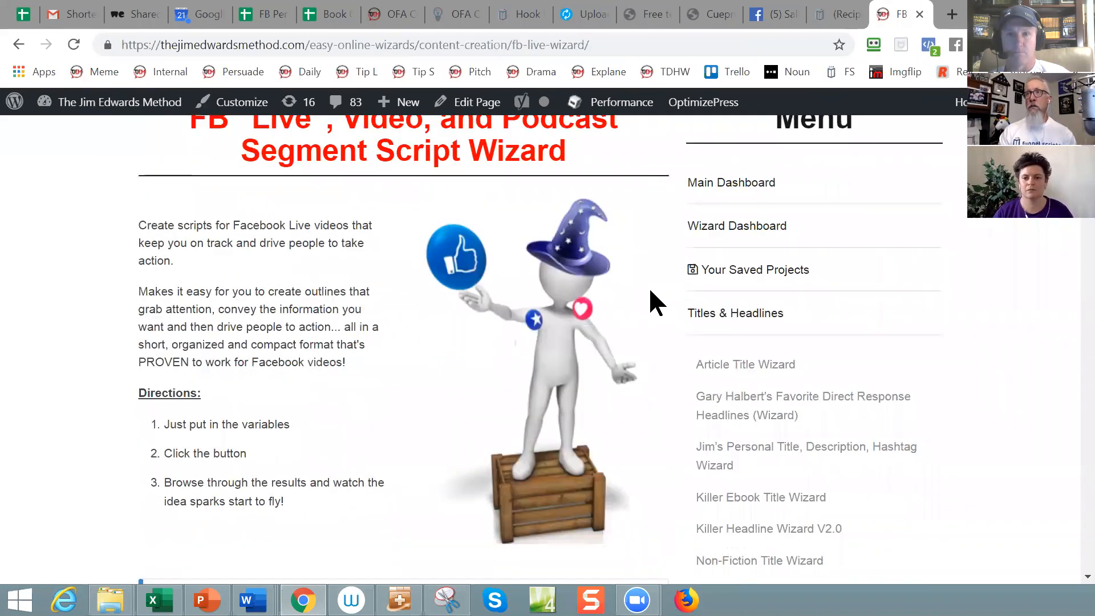
scroll(down, 3)
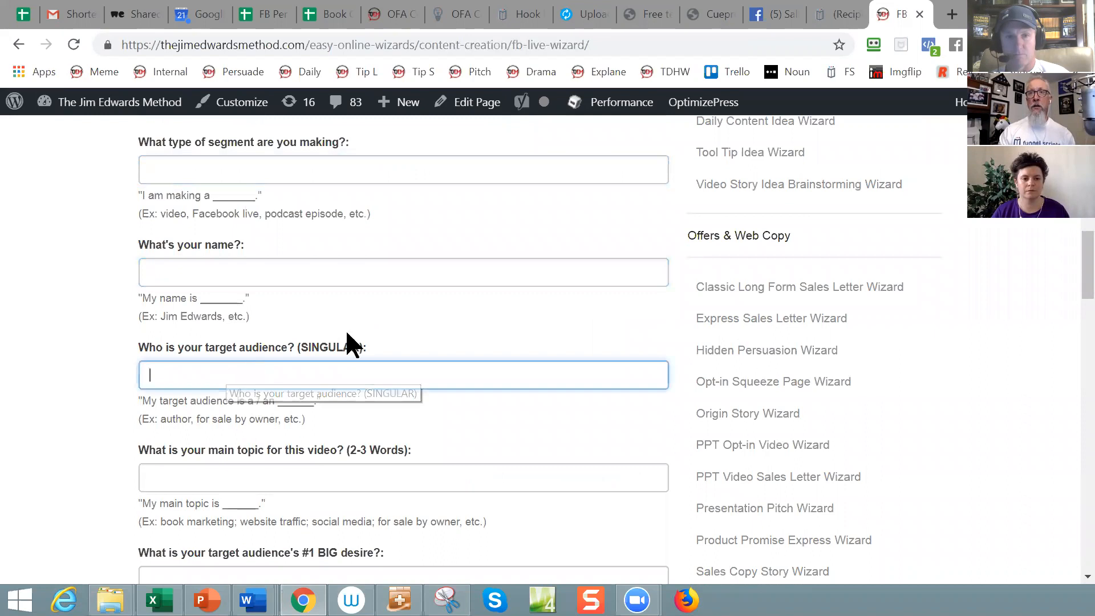
scroll(down, 3)
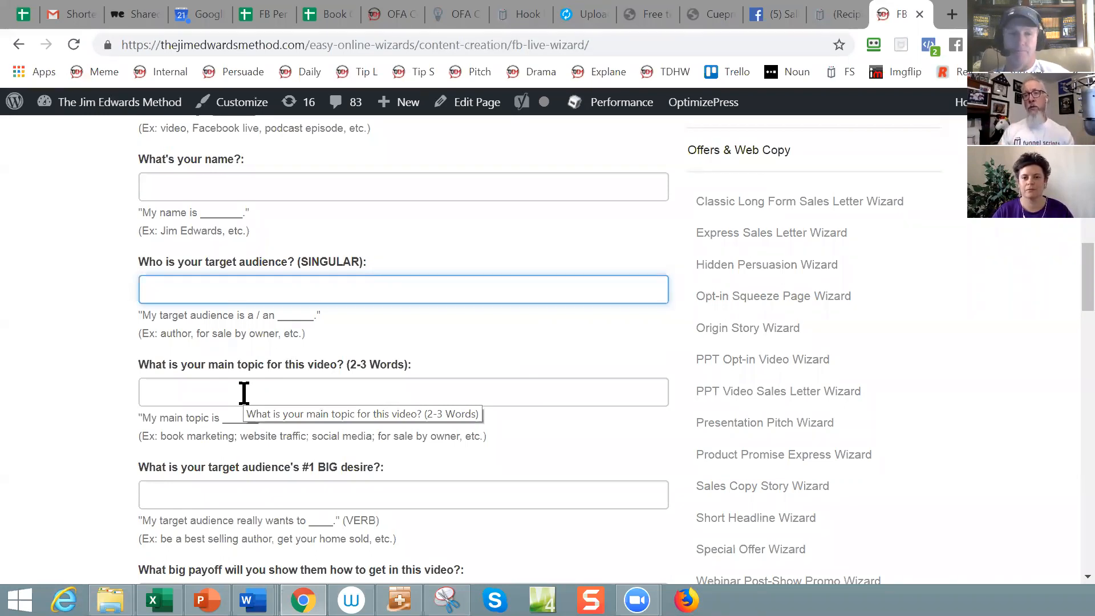
scroll(down, 3)
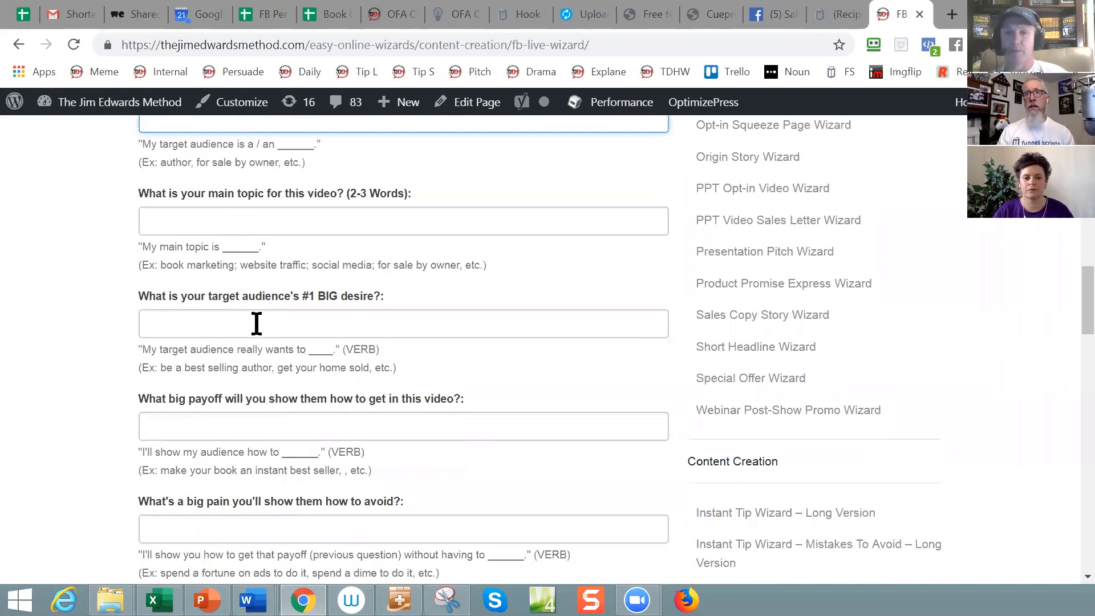
scroll(down, 3)
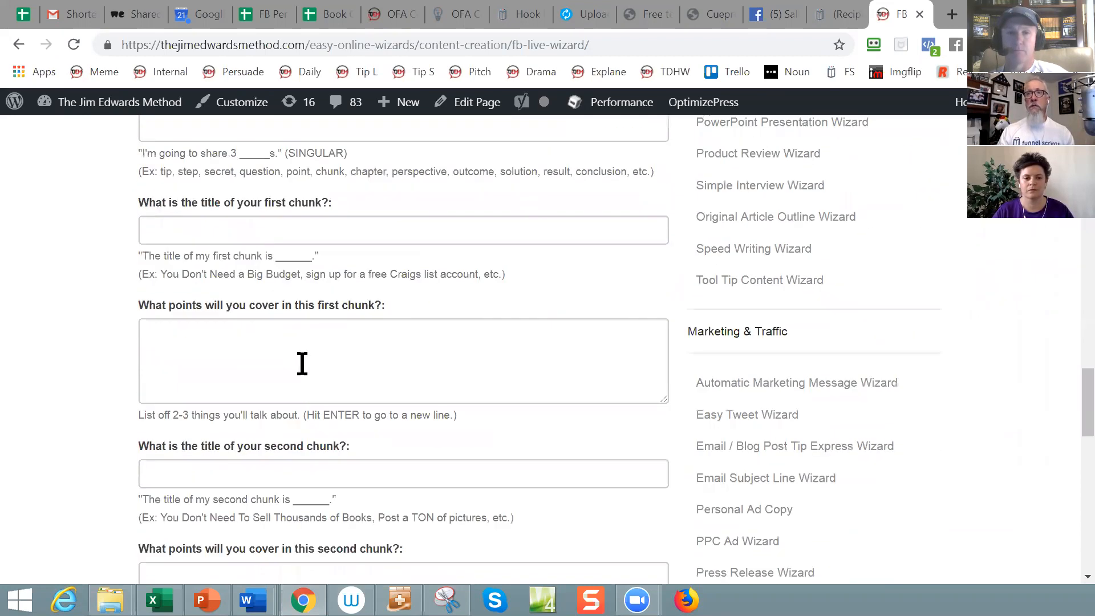
scroll(down, 3)
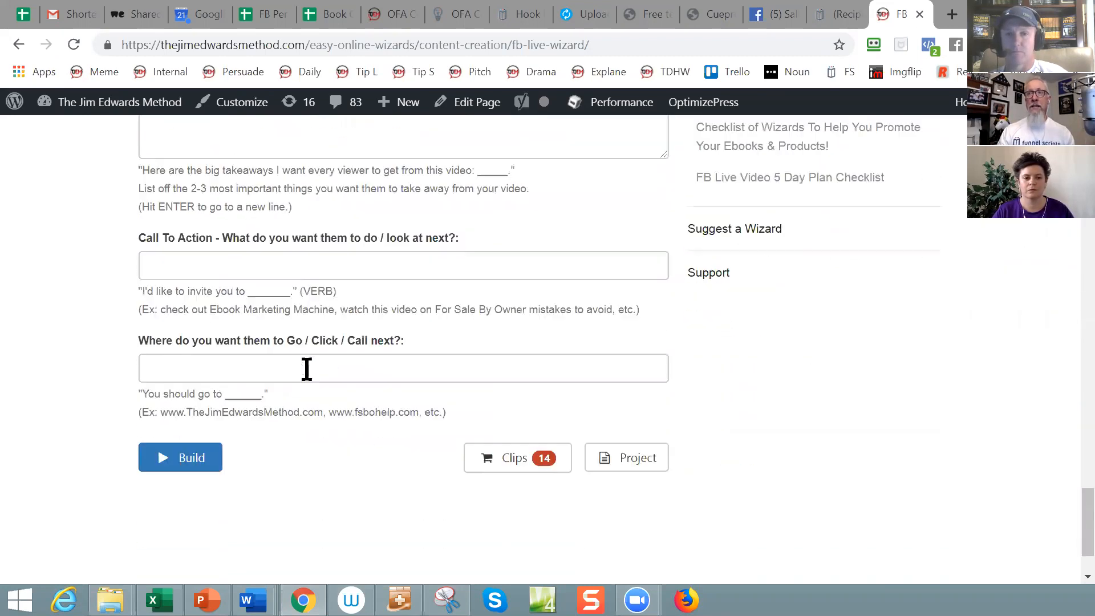
Step: Scroll back up the wizard form and return to the Funnel Scripts Product Launch recipe
scroll(up, 3)
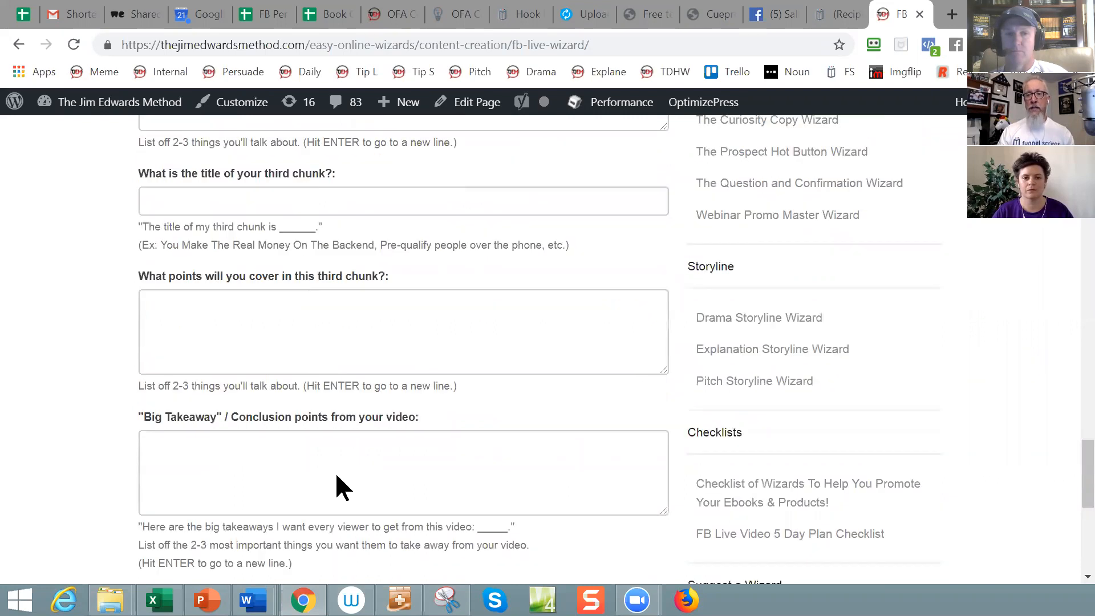
scroll(up, 3)
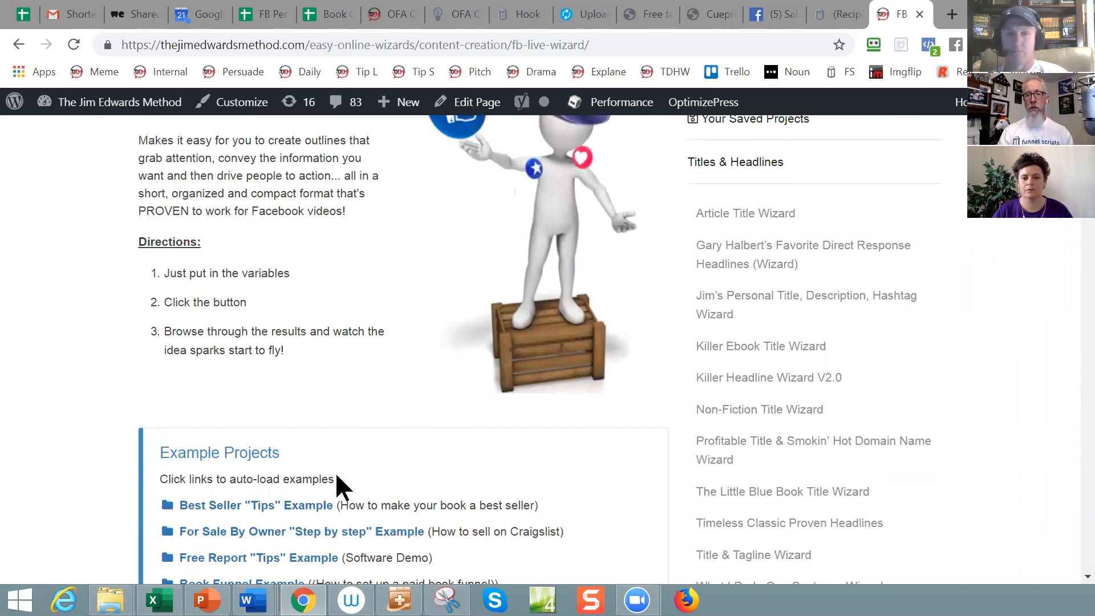
scroll(up, 3)
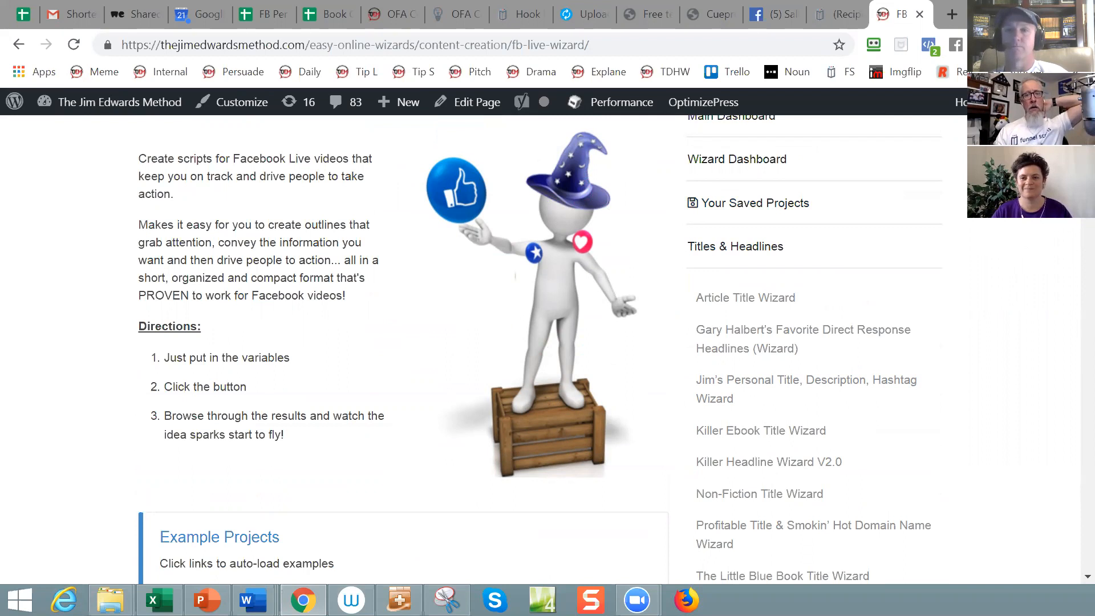
click(831, 14)
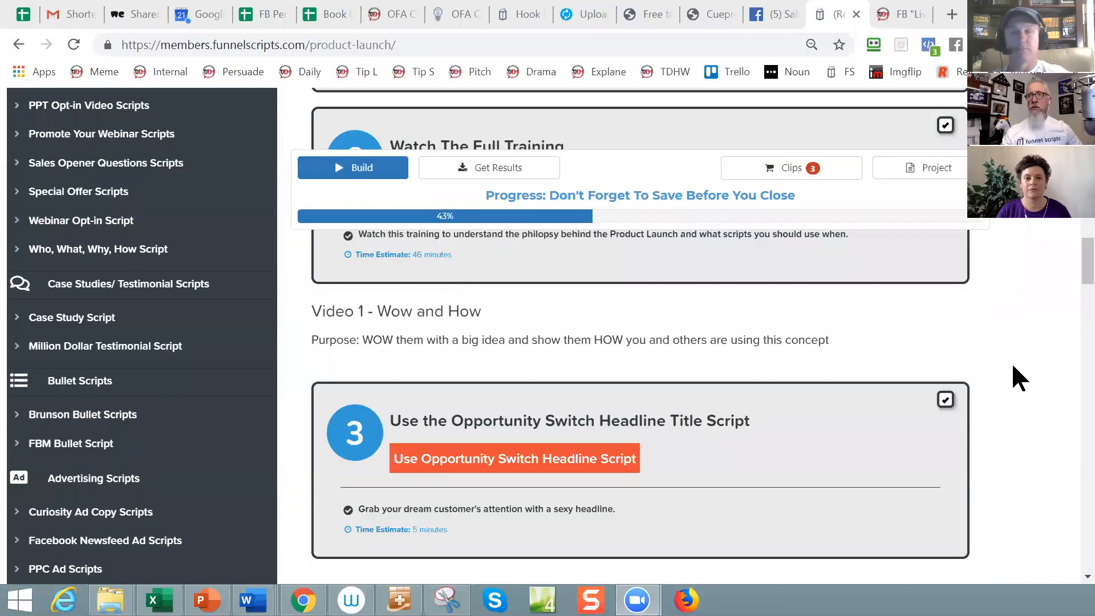
scroll(up, 3)
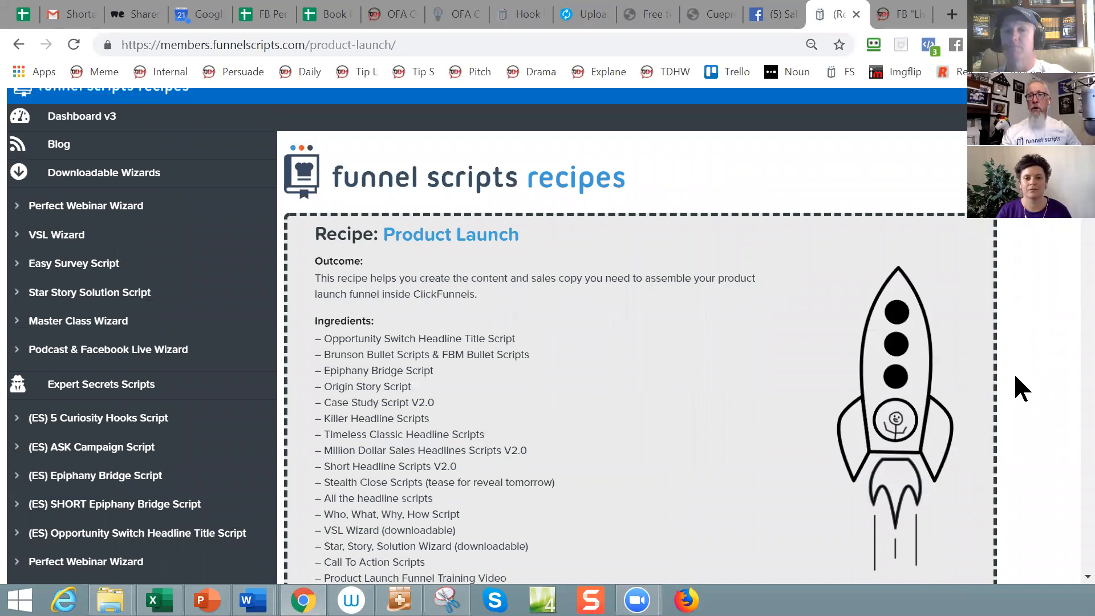
mouse_move(662, 274)
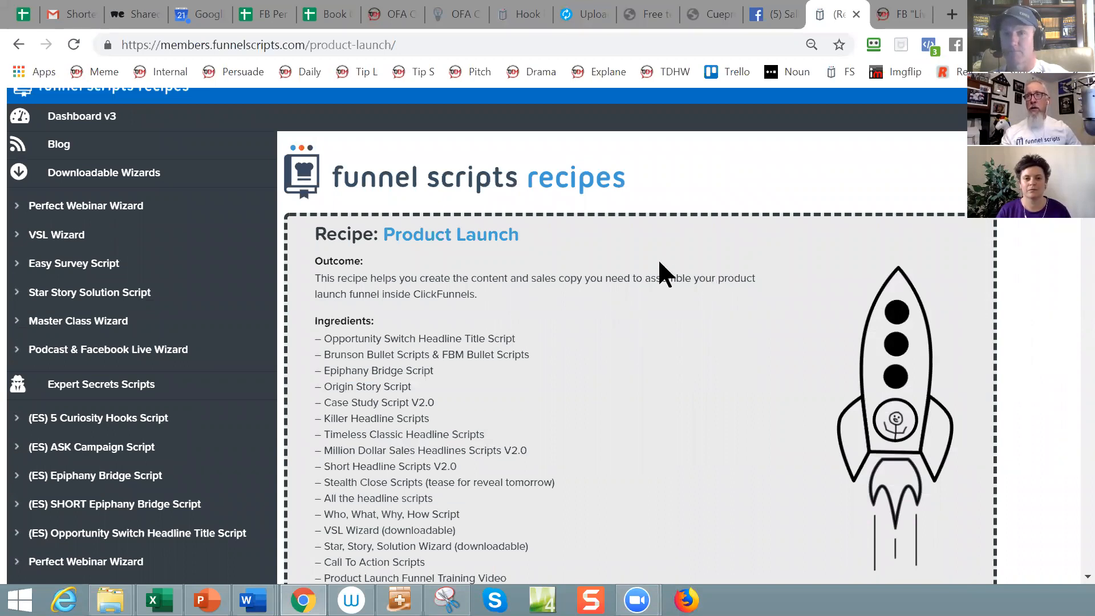
scroll(down, 3)
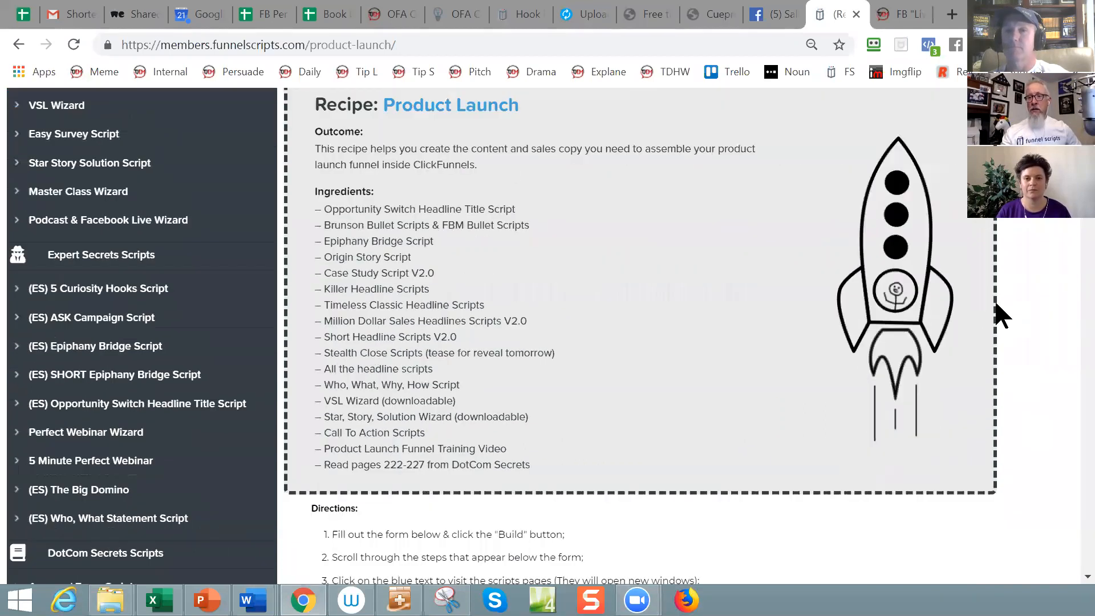
scroll(down, 3)
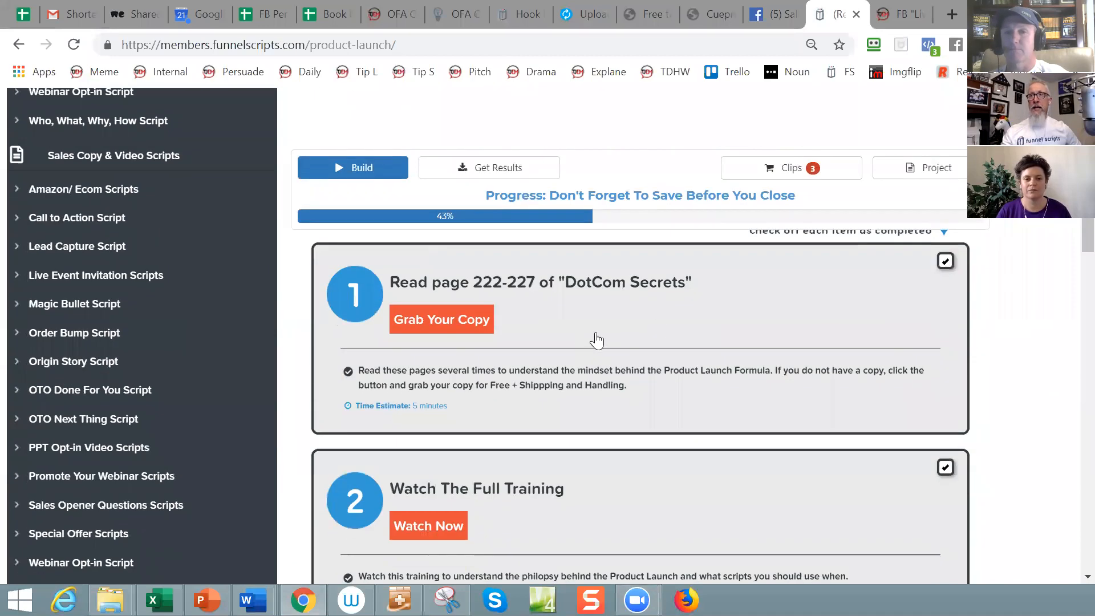
scroll(down, 3)
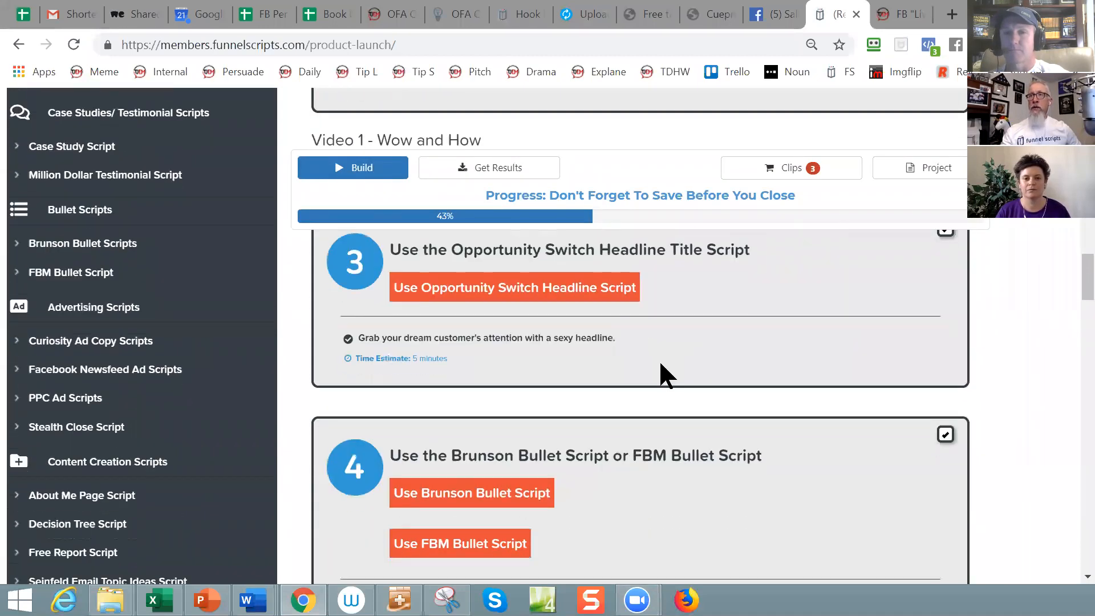
scroll(up, 3)
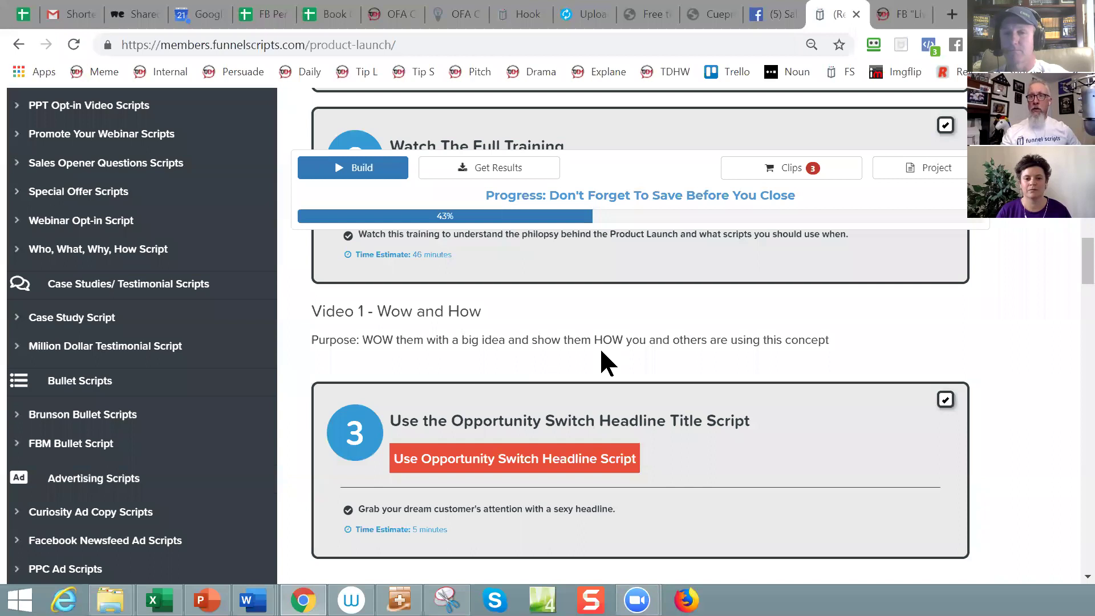
scroll(down, 3)
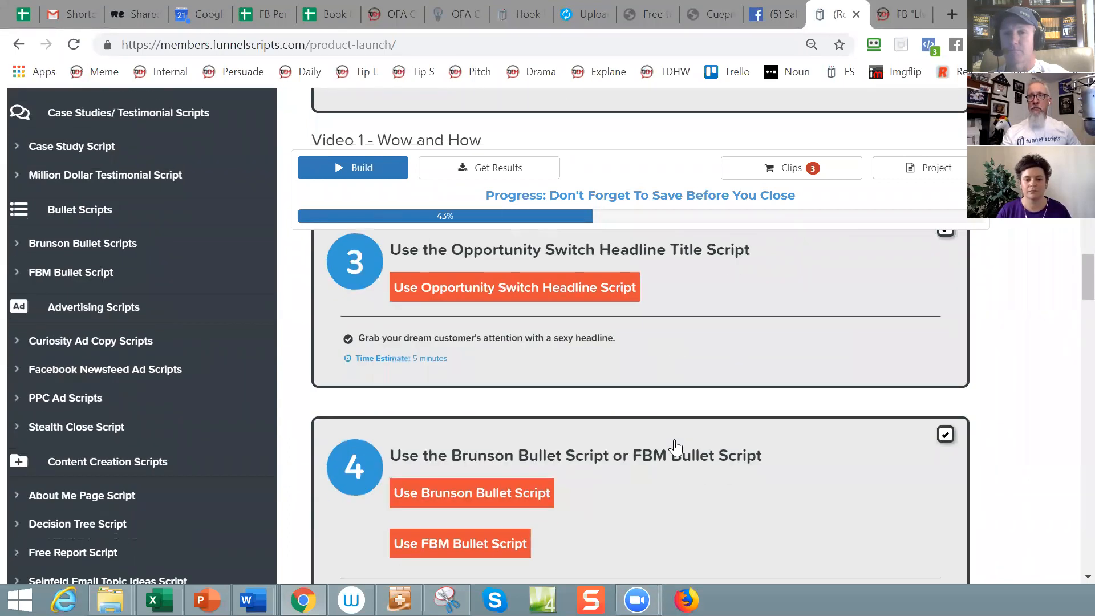
scroll(down, 3)
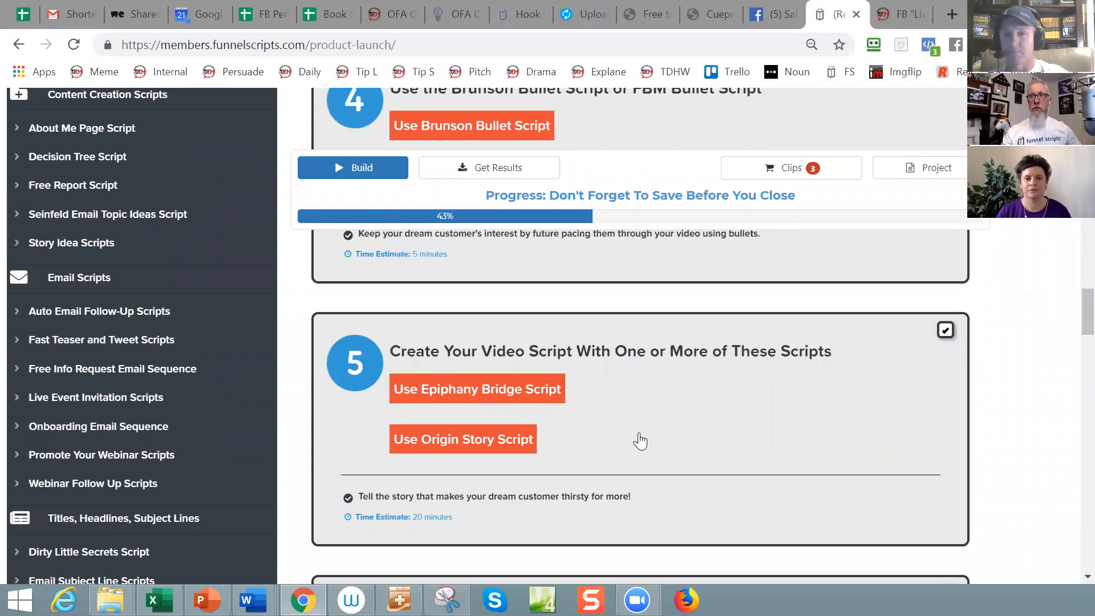
scroll(down, 3)
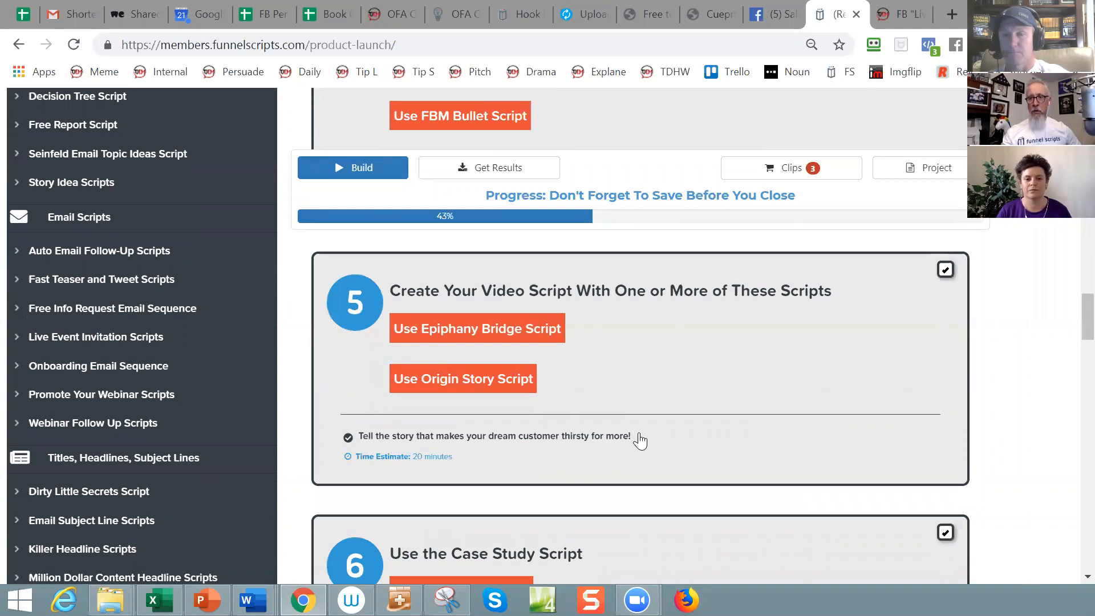
scroll(up, 3)
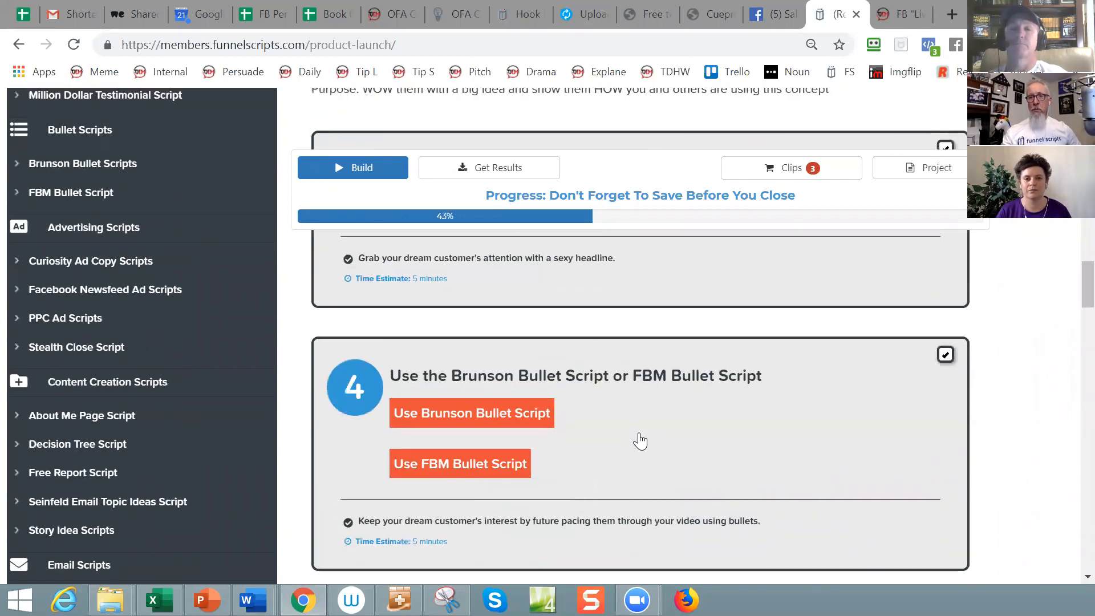
scroll(up, 3)
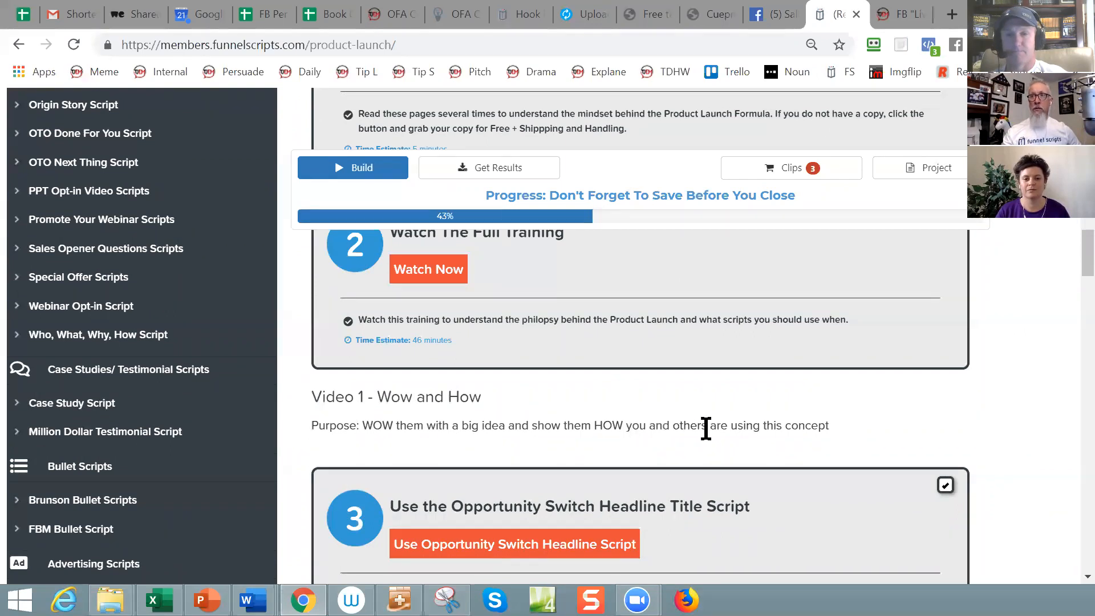
mouse_move(810, 431)
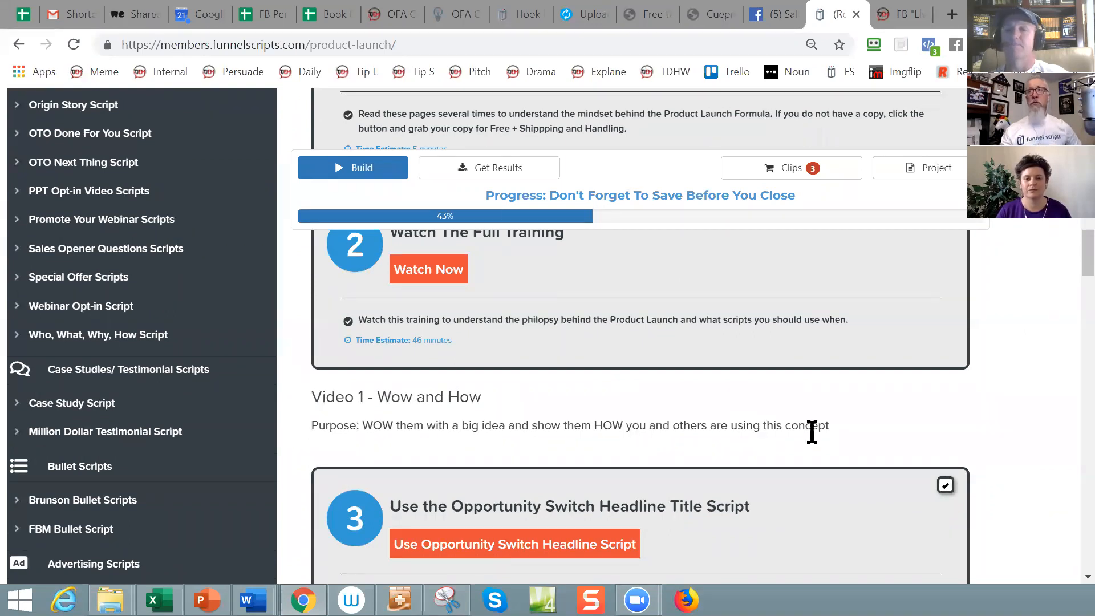
mouse_move(766, 410)
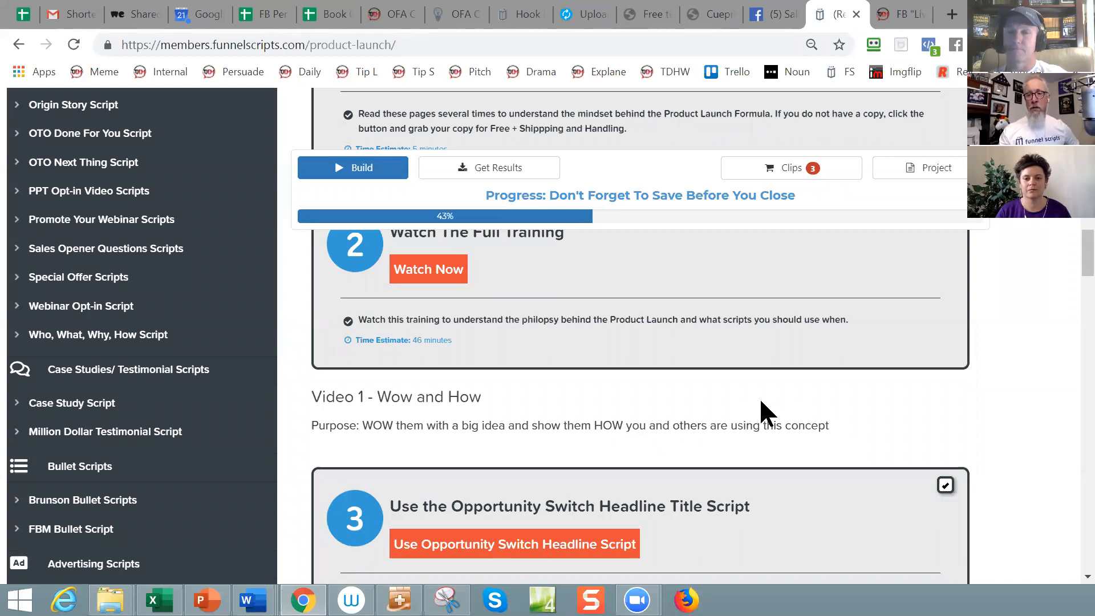
scroll(down, 3)
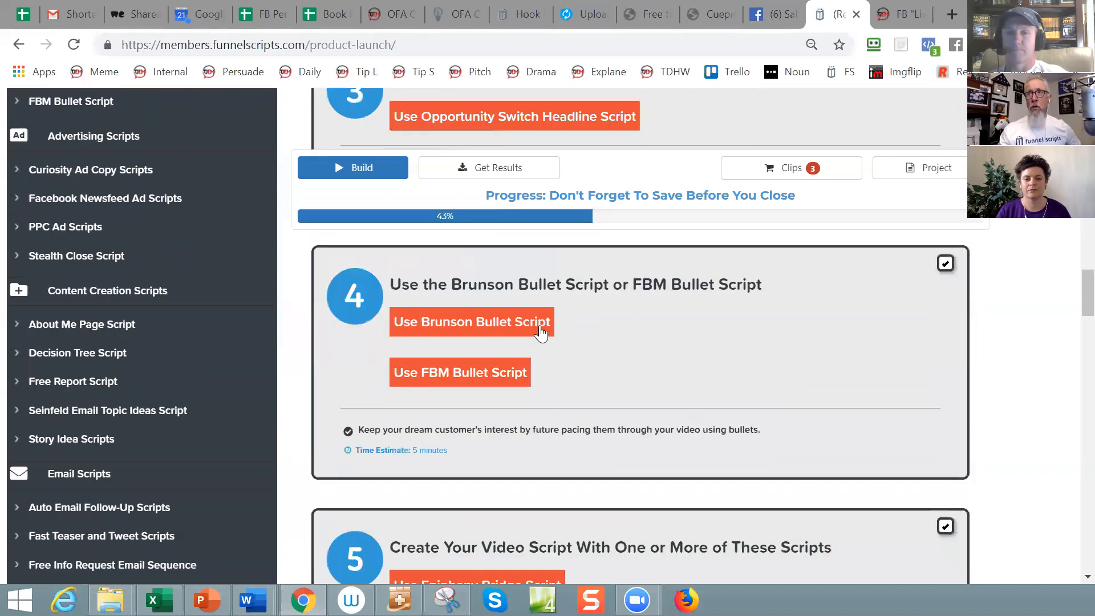
scroll(up, 3)
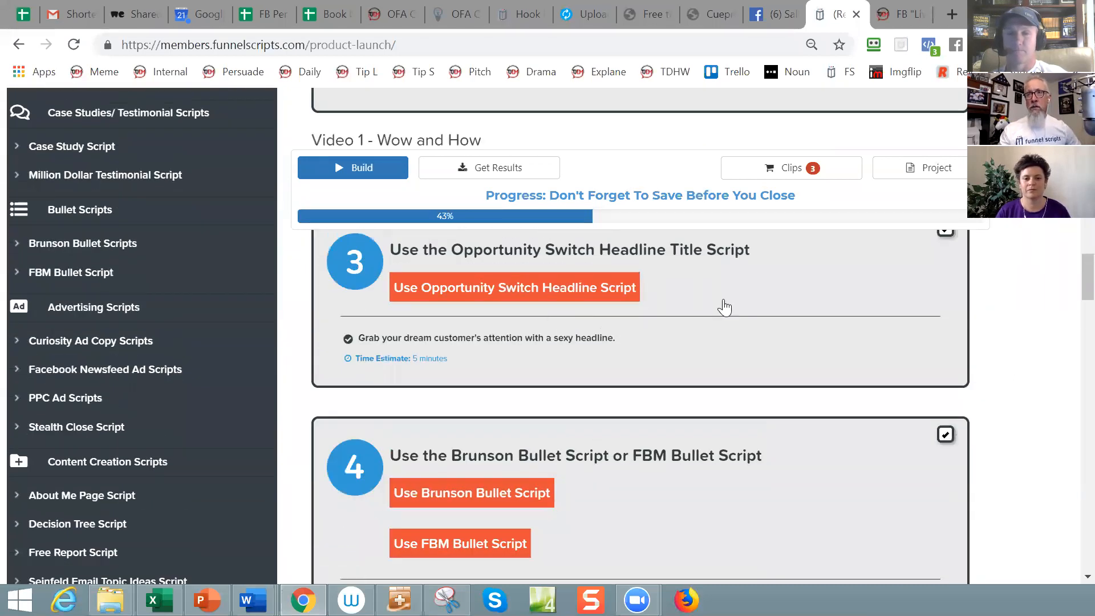
mouse_move(719, 305)
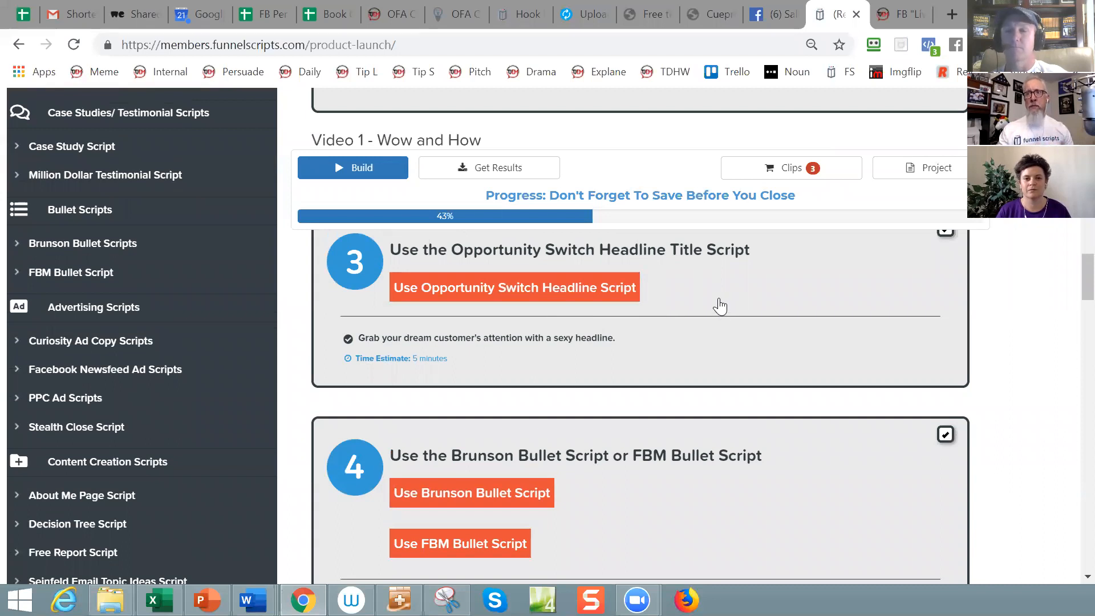
scroll(down, 3)
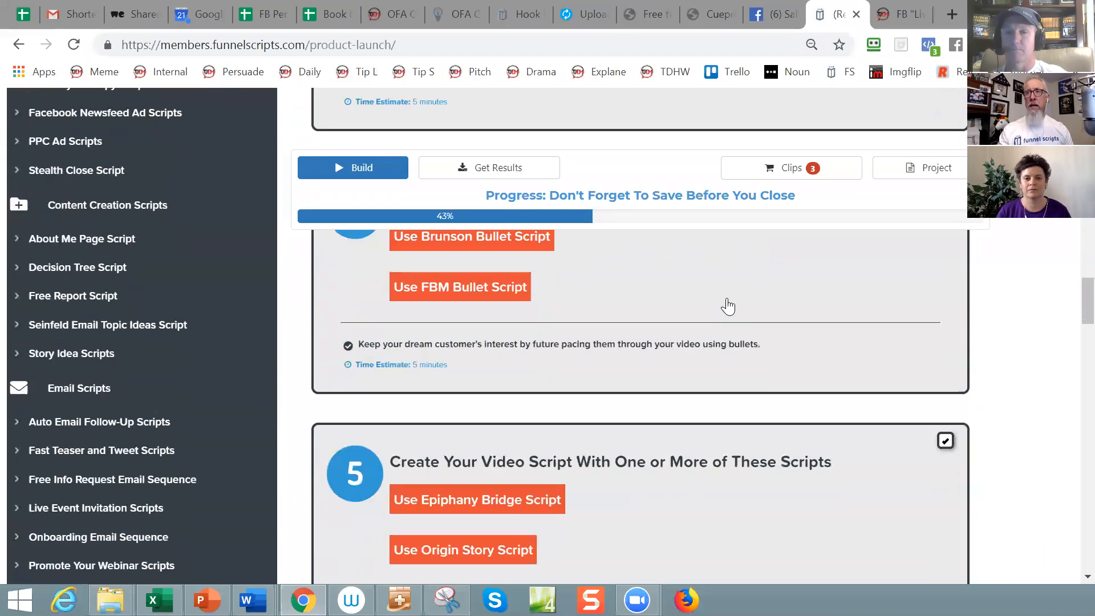
scroll(down, 3)
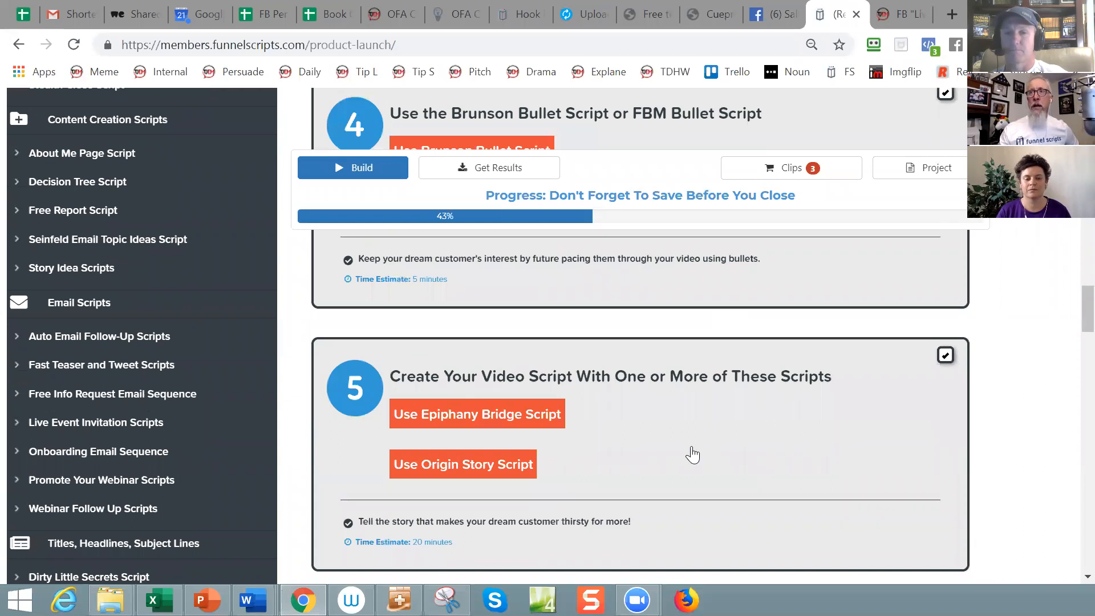
mouse_move(693, 426)
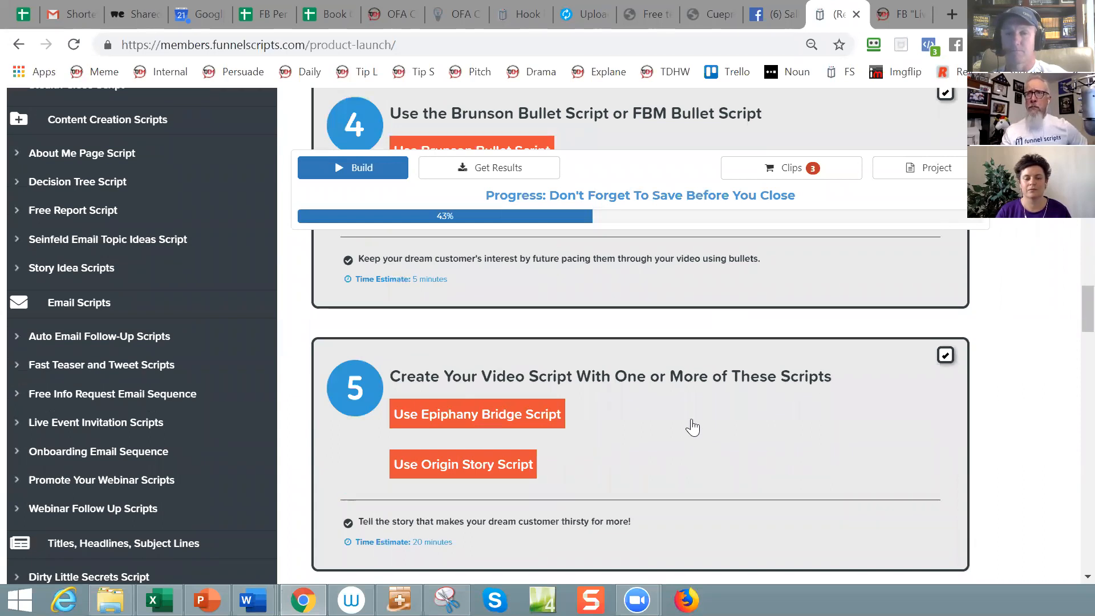
mouse_move(462, 464)
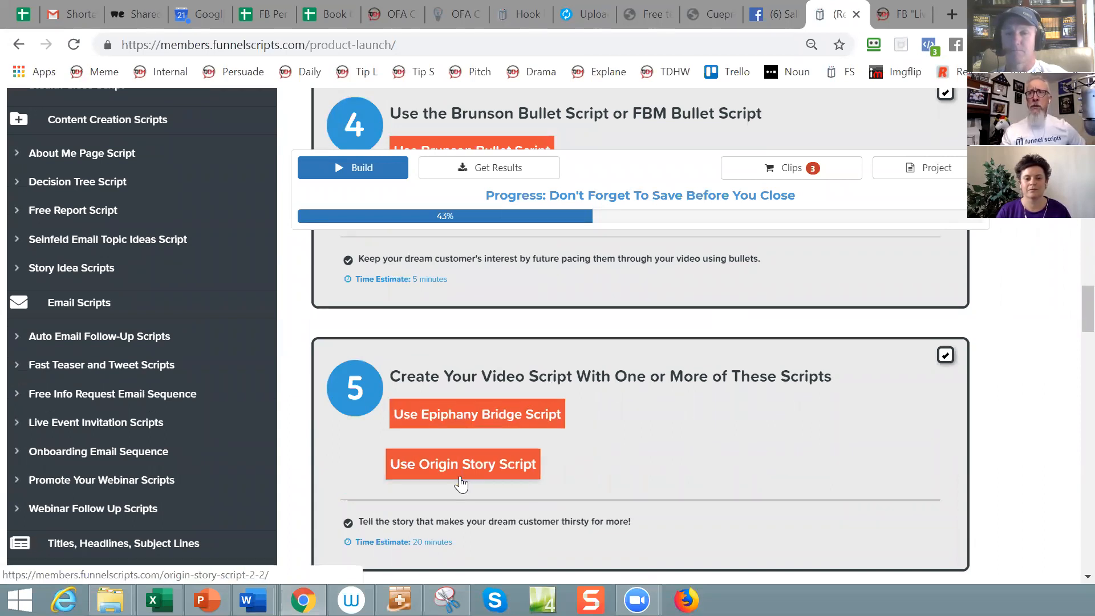
mouse_move(456, 472)
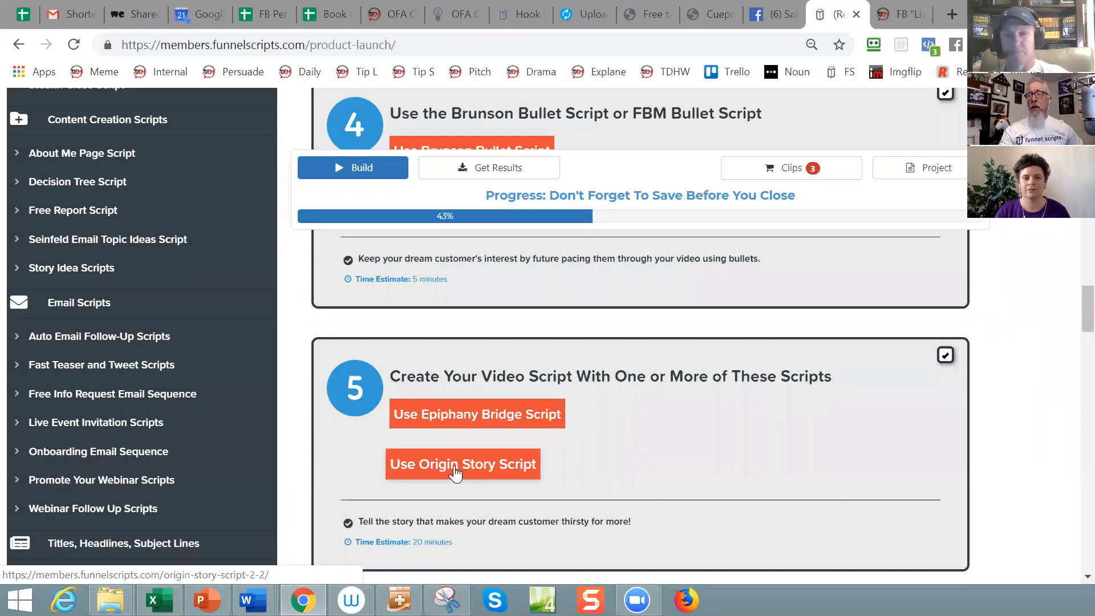
mouse_move(503, 426)
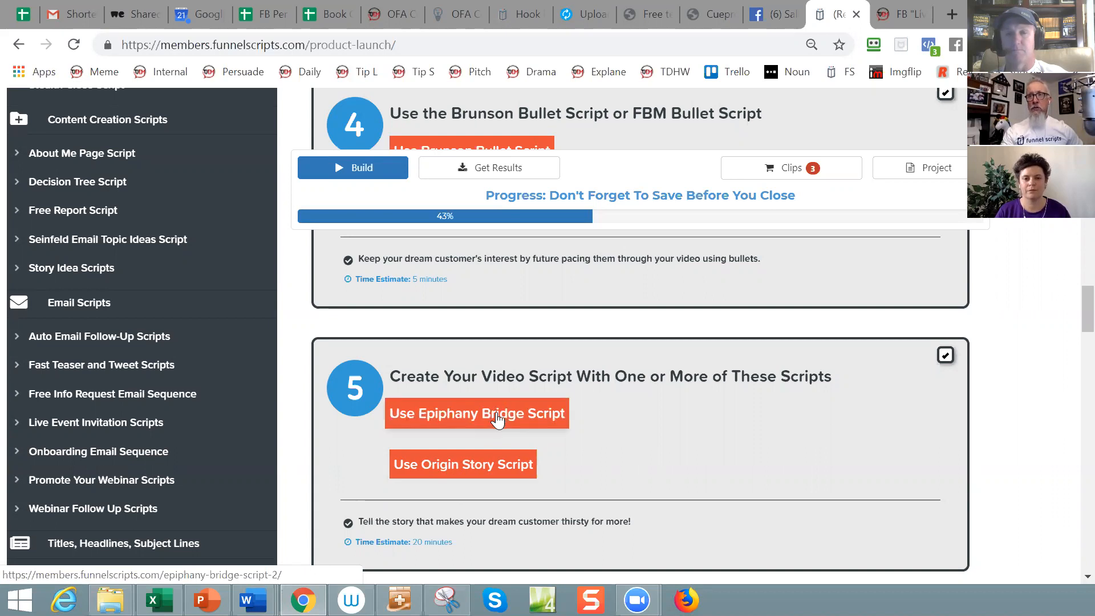
mouse_move(485, 418)
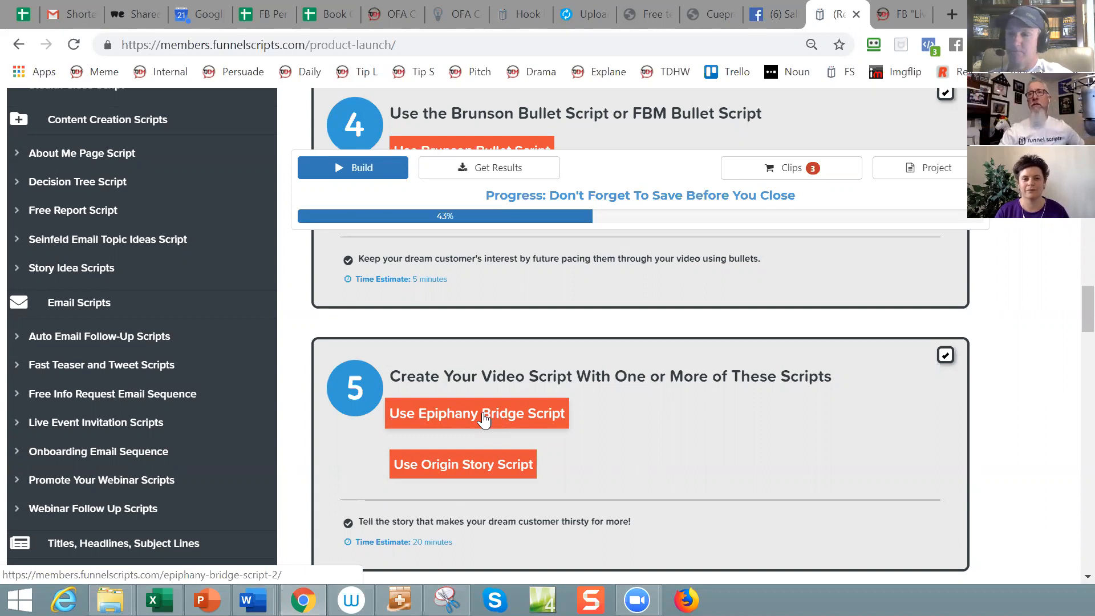
mouse_move(605, 423)
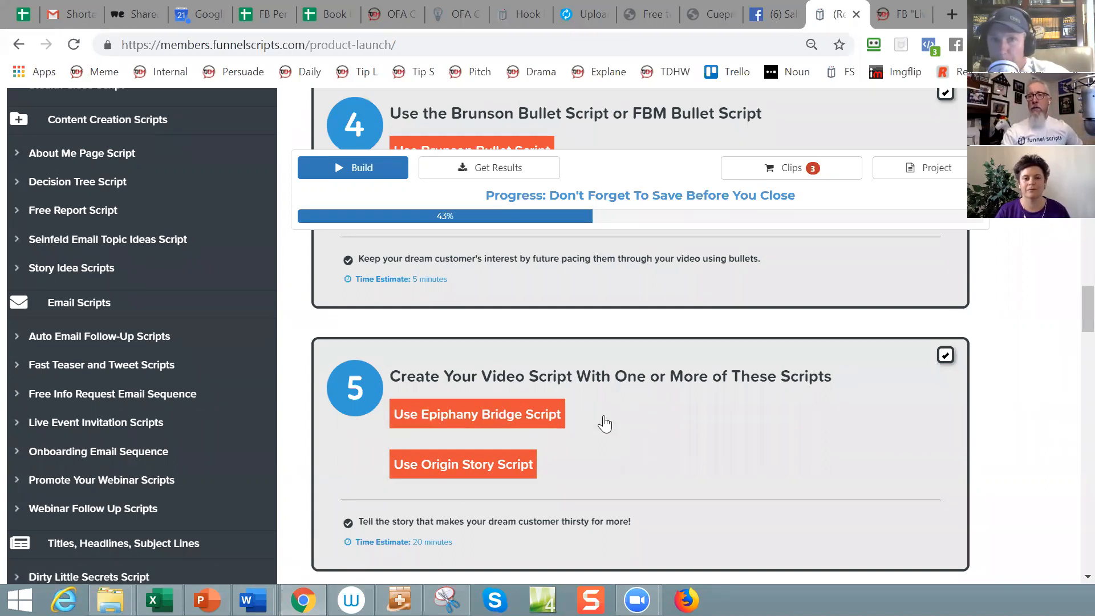
mouse_move(477, 413)
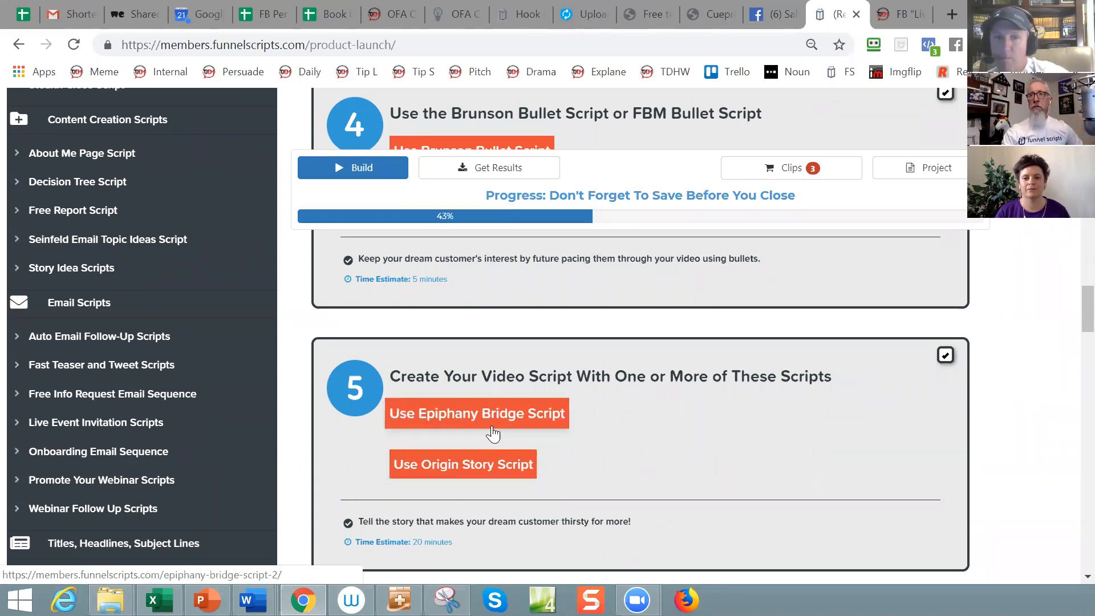
mouse_move(607, 465)
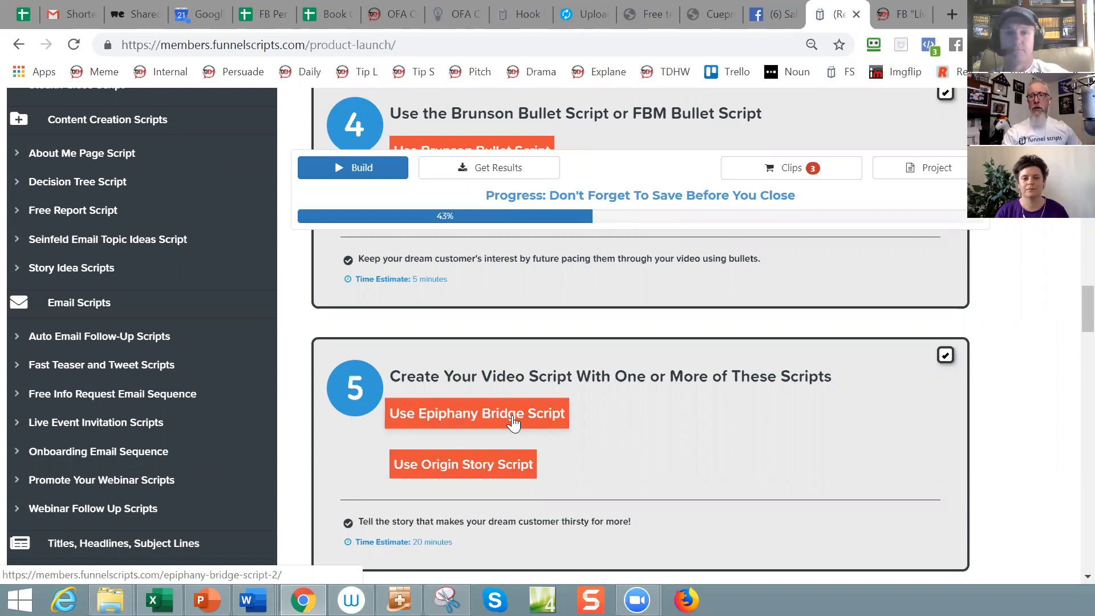
mouse_move(462, 464)
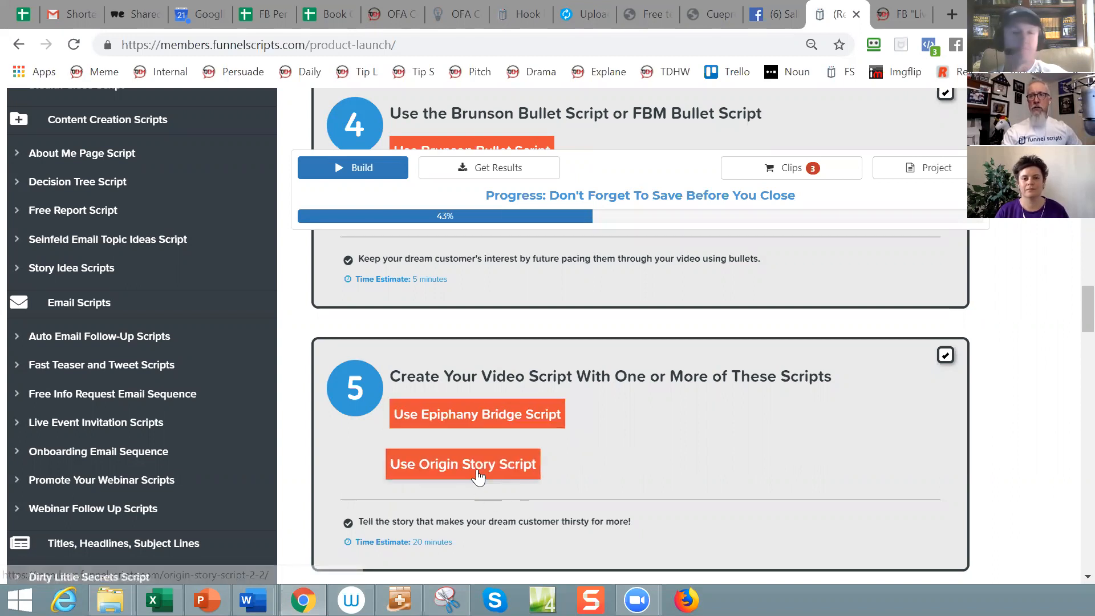
mouse_move(457, 466)
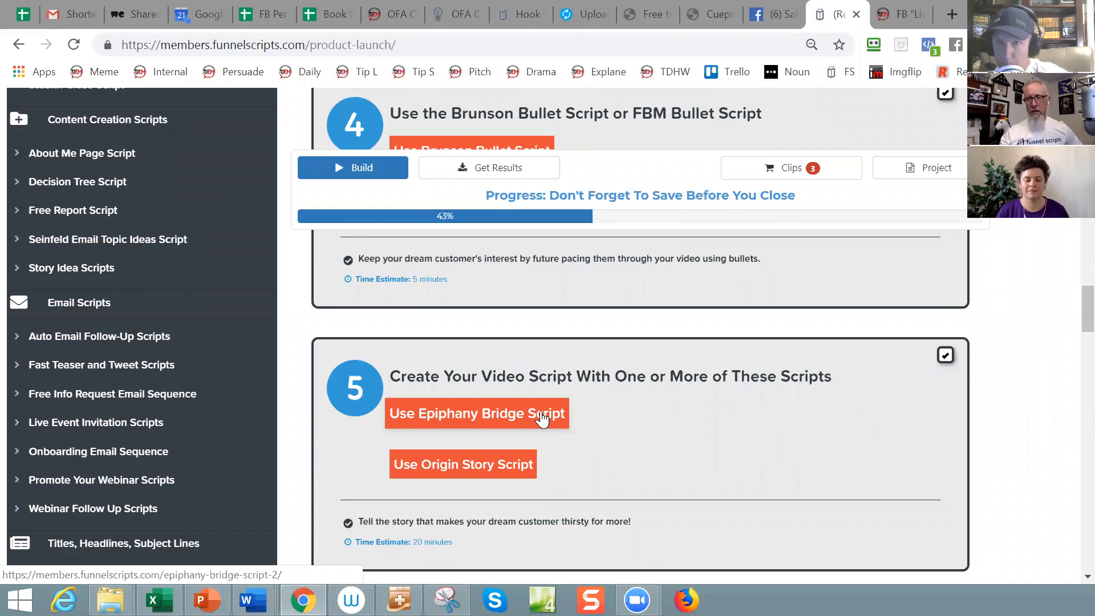
mouse_move(474, 474)
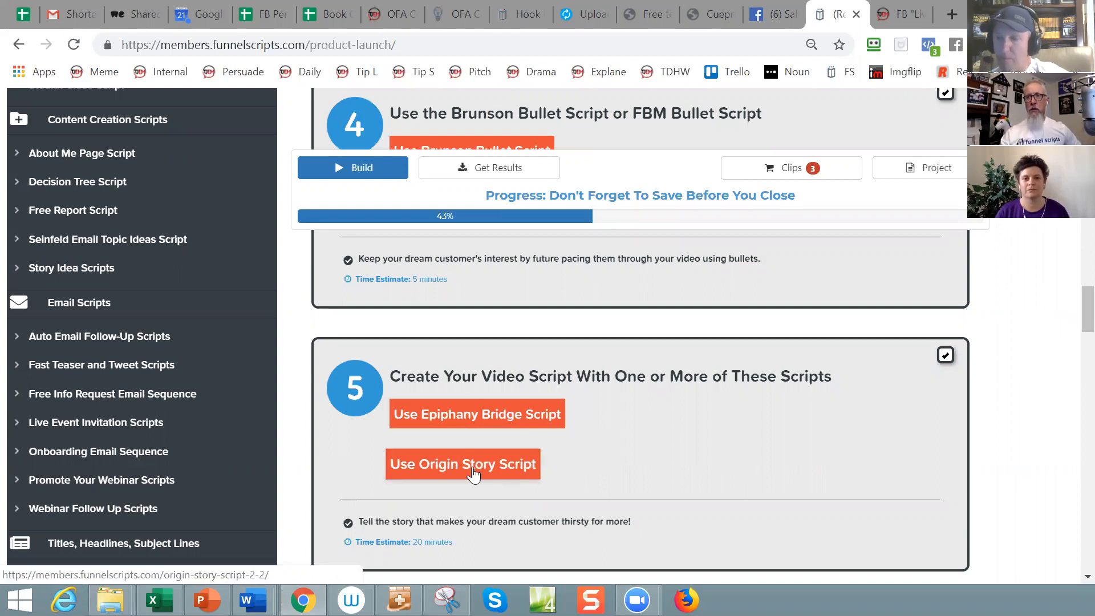
mouse_move(606, 468)
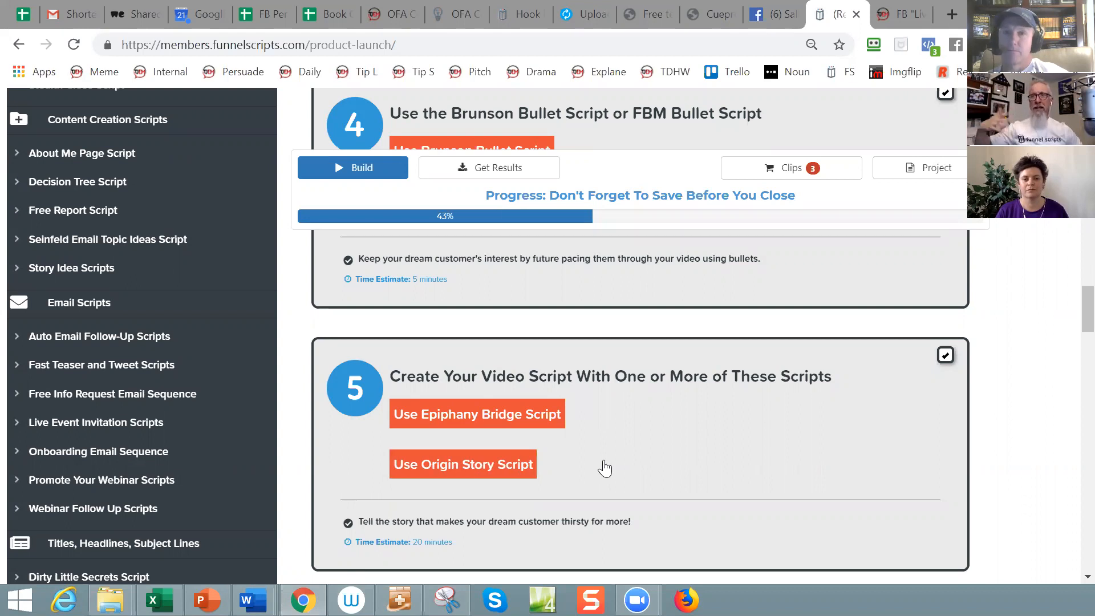
mouse_move(609, 470)
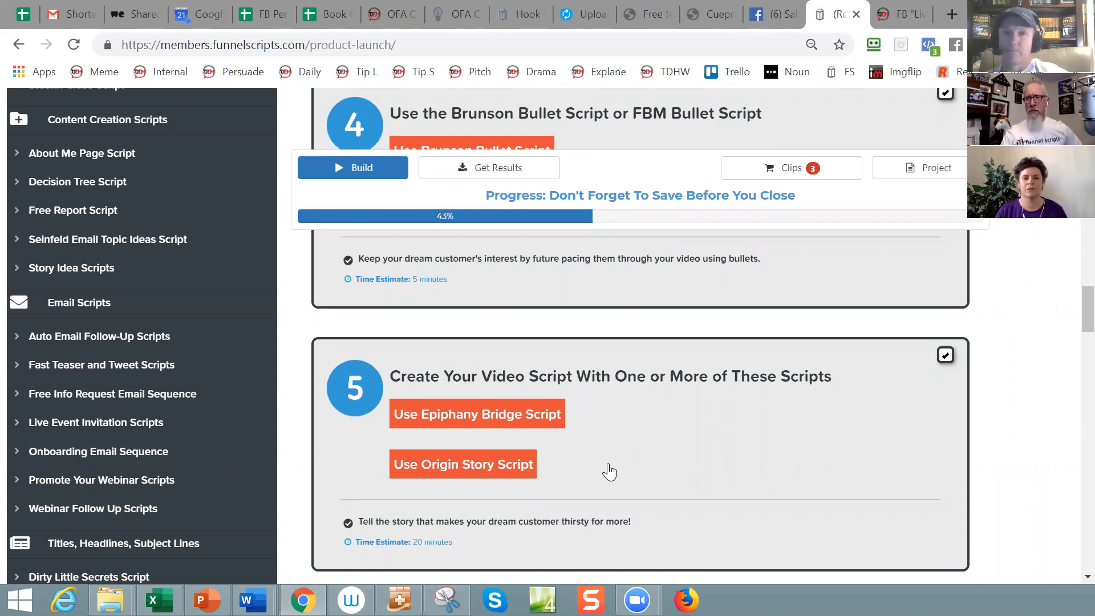
scroll(down, 3)
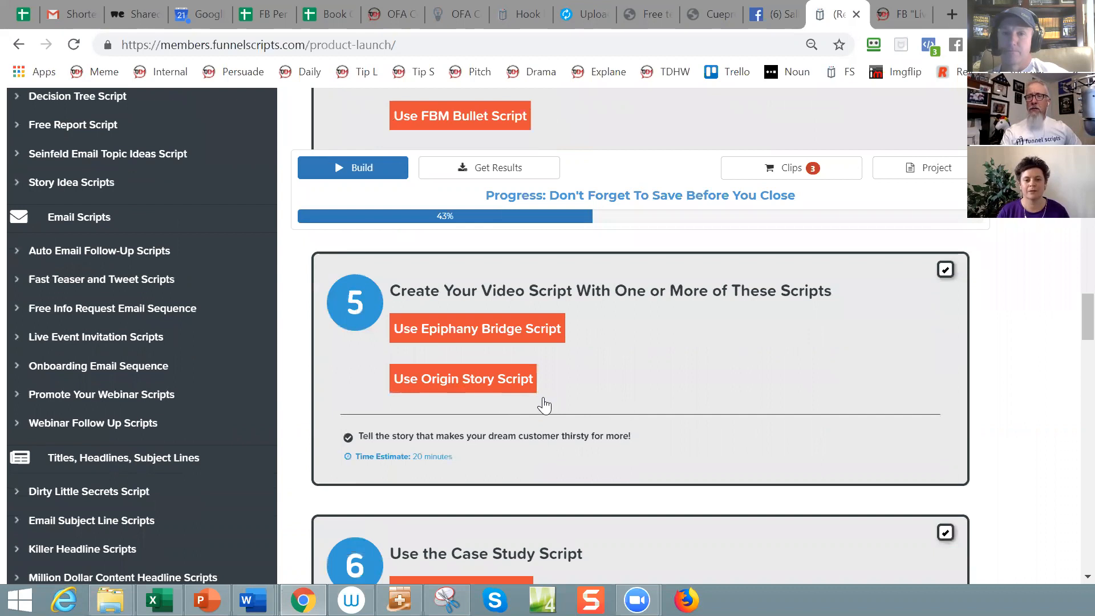
scroll(down, 3)
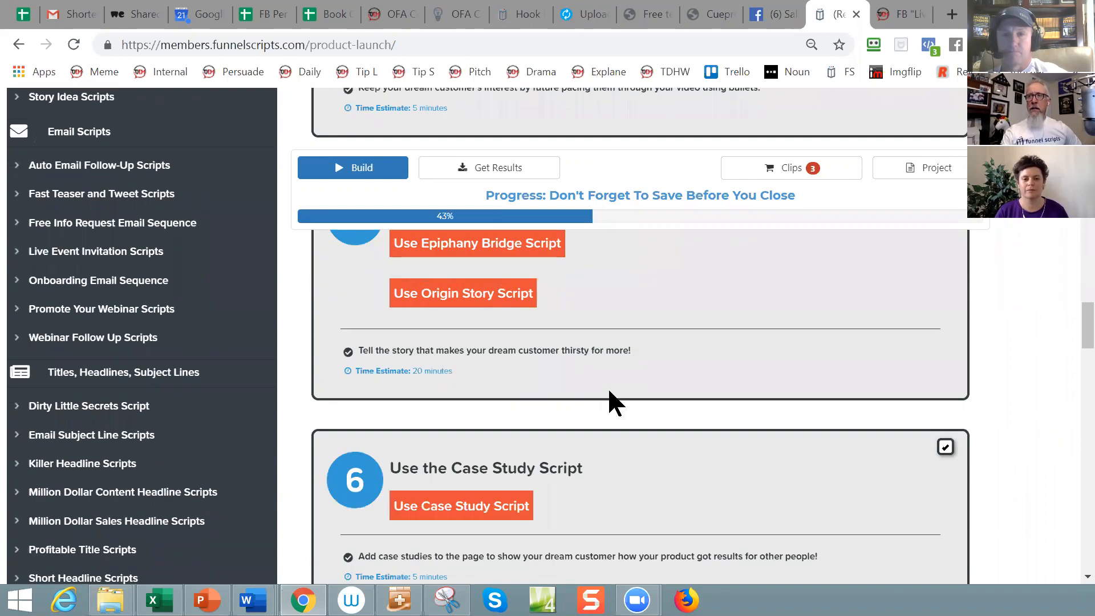
scroll(down, 3)
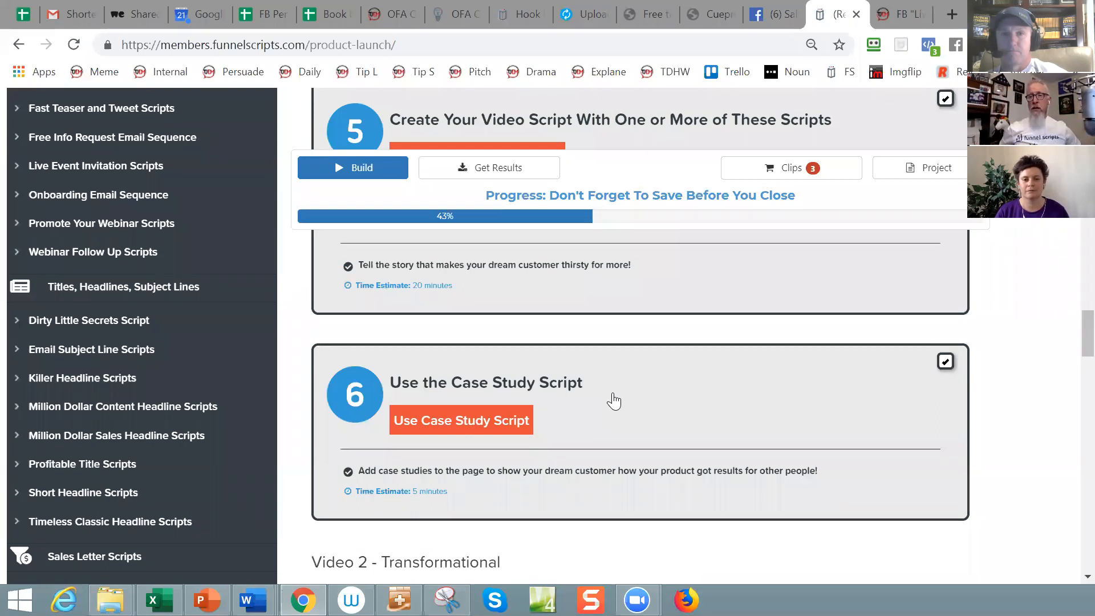
mouse_move(621, 403)
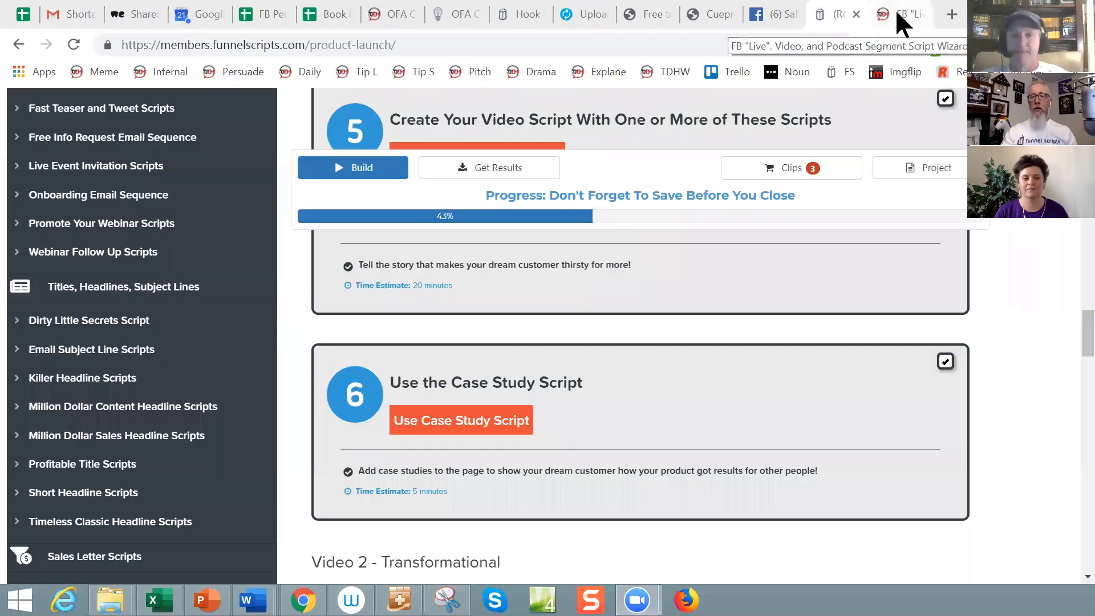
Step: Switch to the FB Live script wizard tab and scroll to the top of the page
click(906, 14)
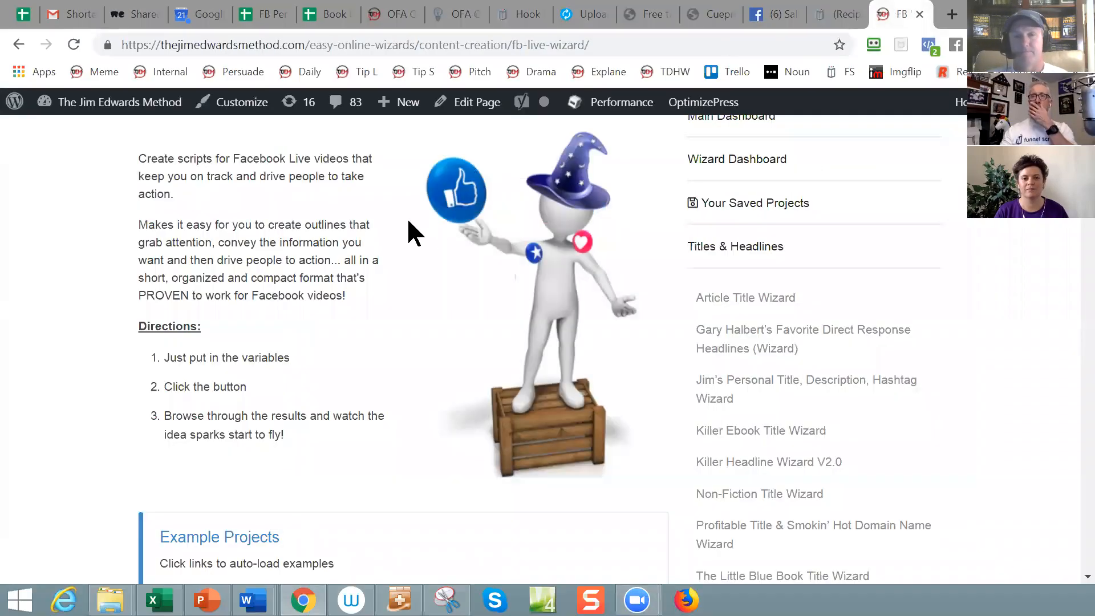
scroll(up, 3)
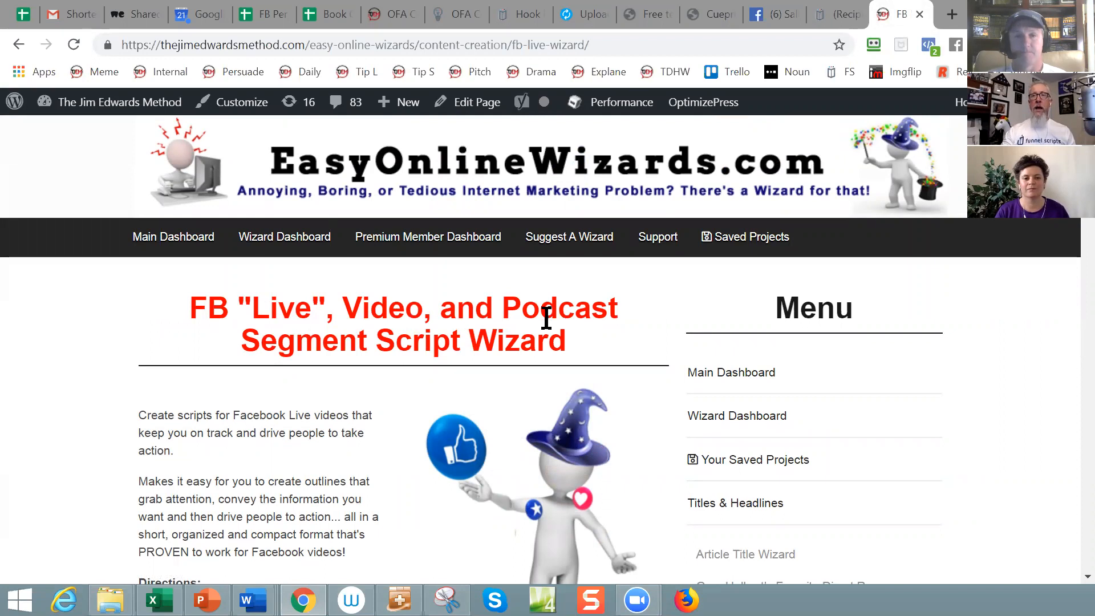
mouse_move(272, 363)
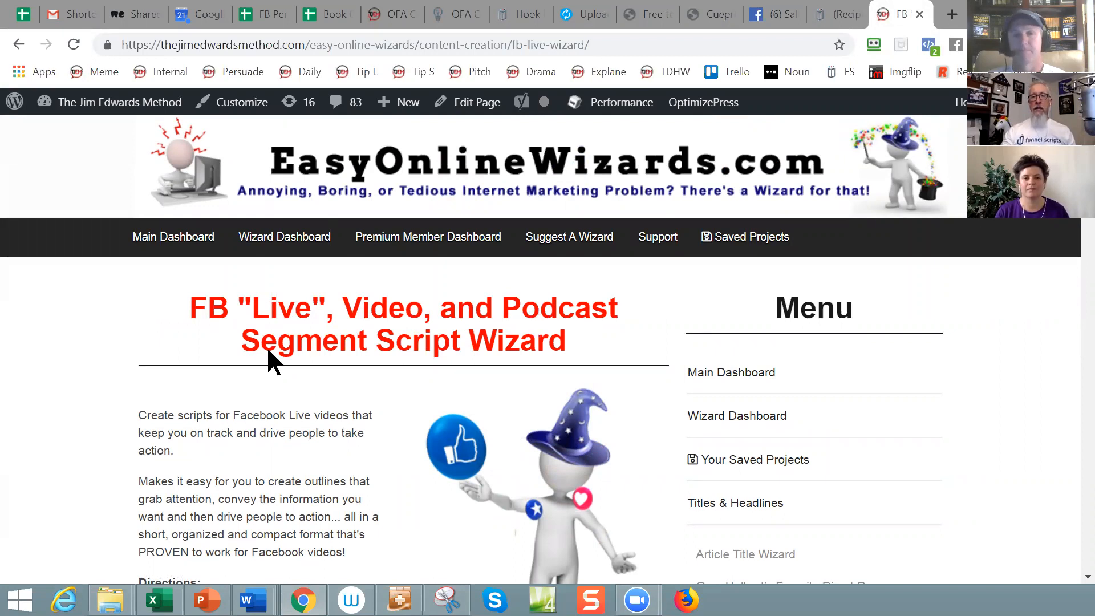
mouse_move(372, 352)
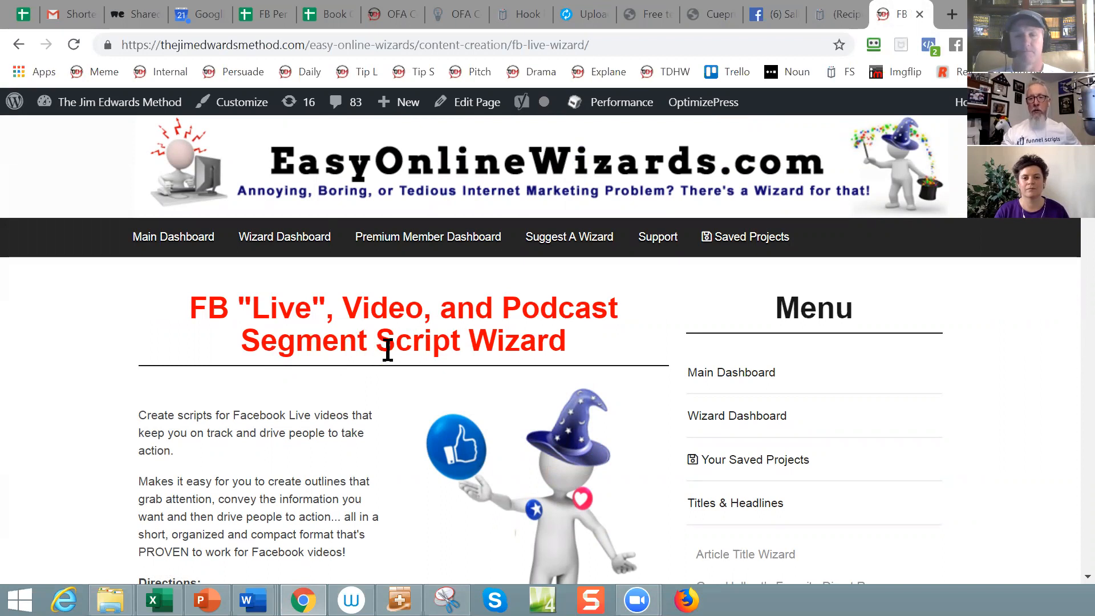
mouse_move(580, 398)
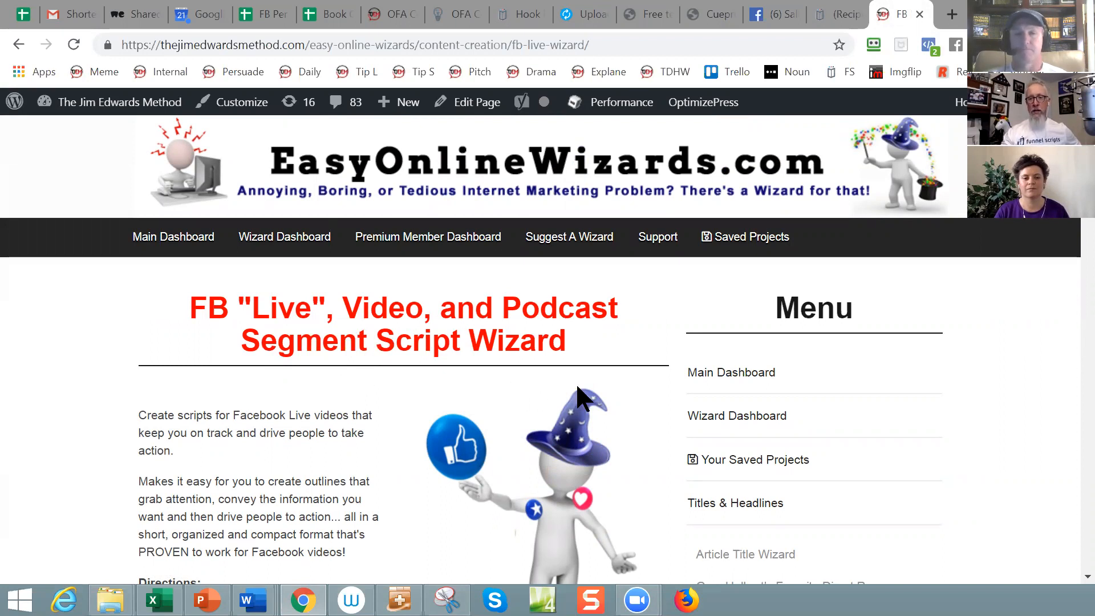
scroll(down, 3)
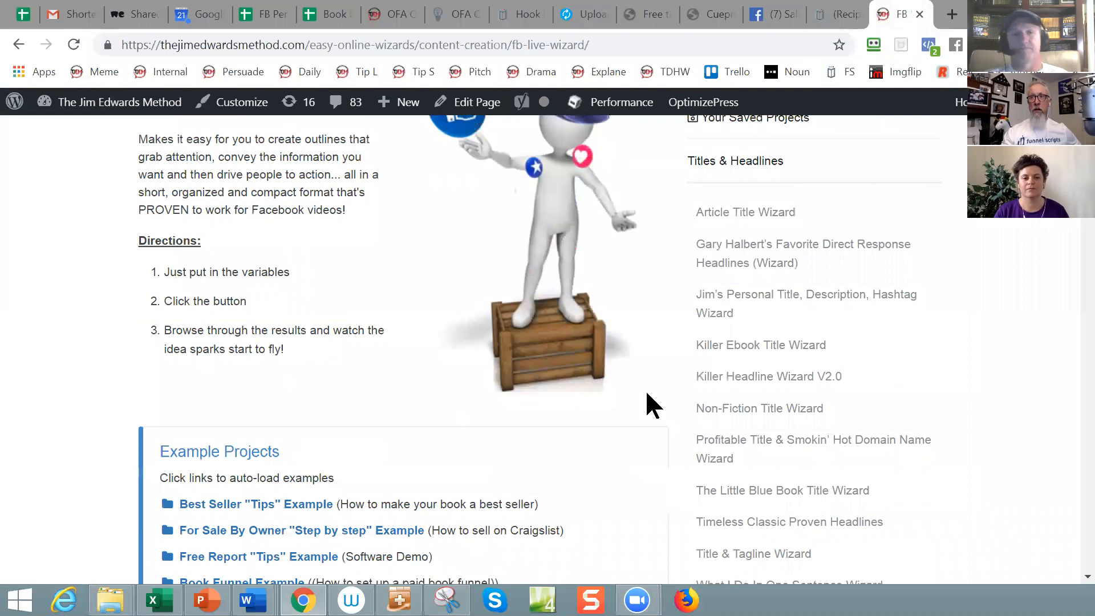
scroll(down, 3)
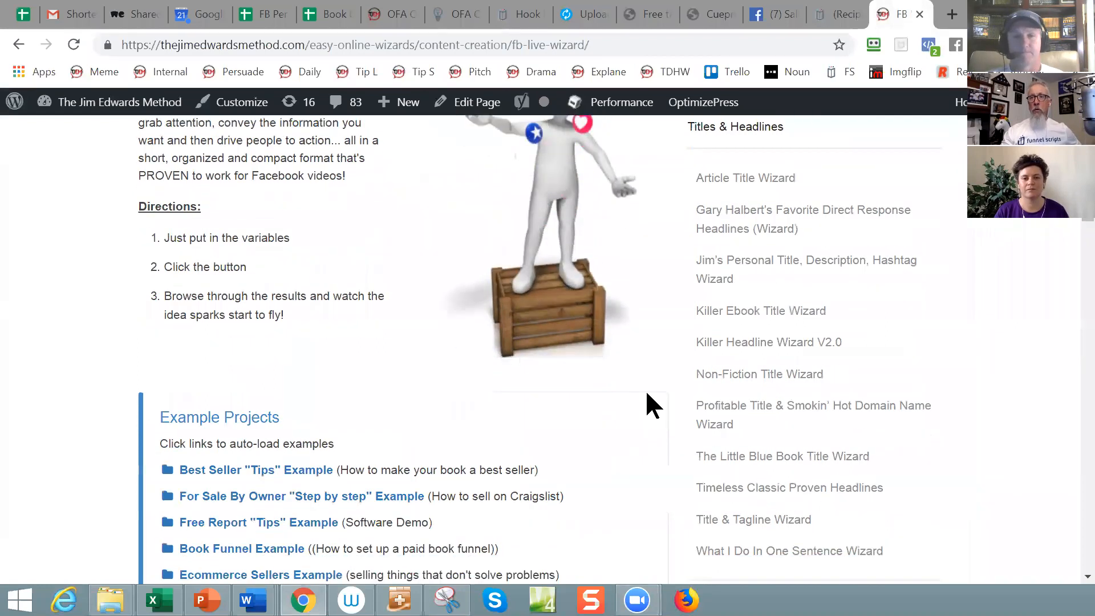
scroll(down, 3)
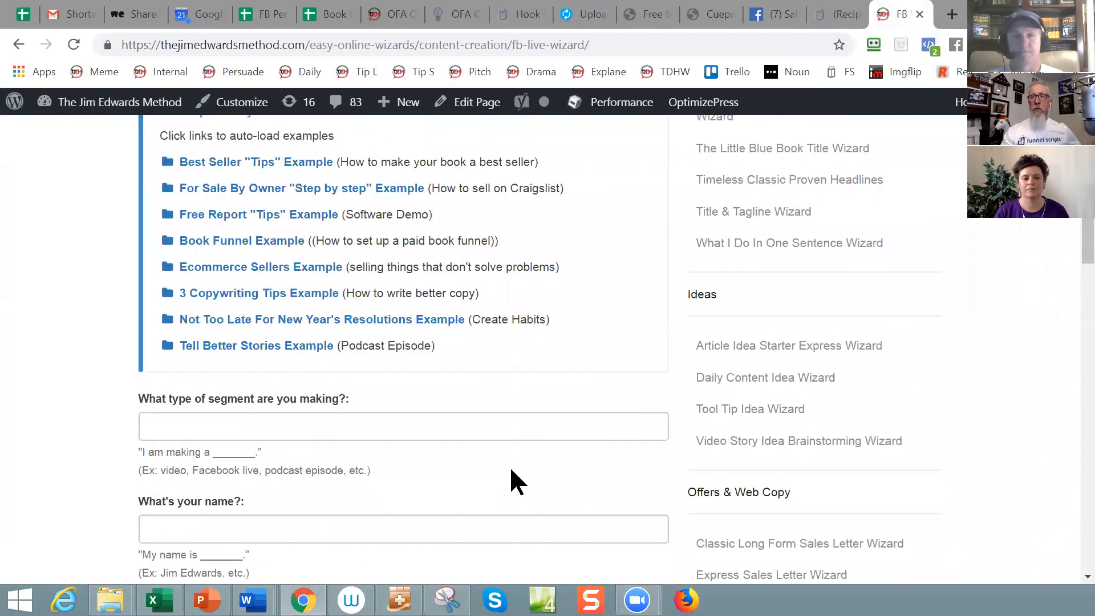
scroll(down, 3)
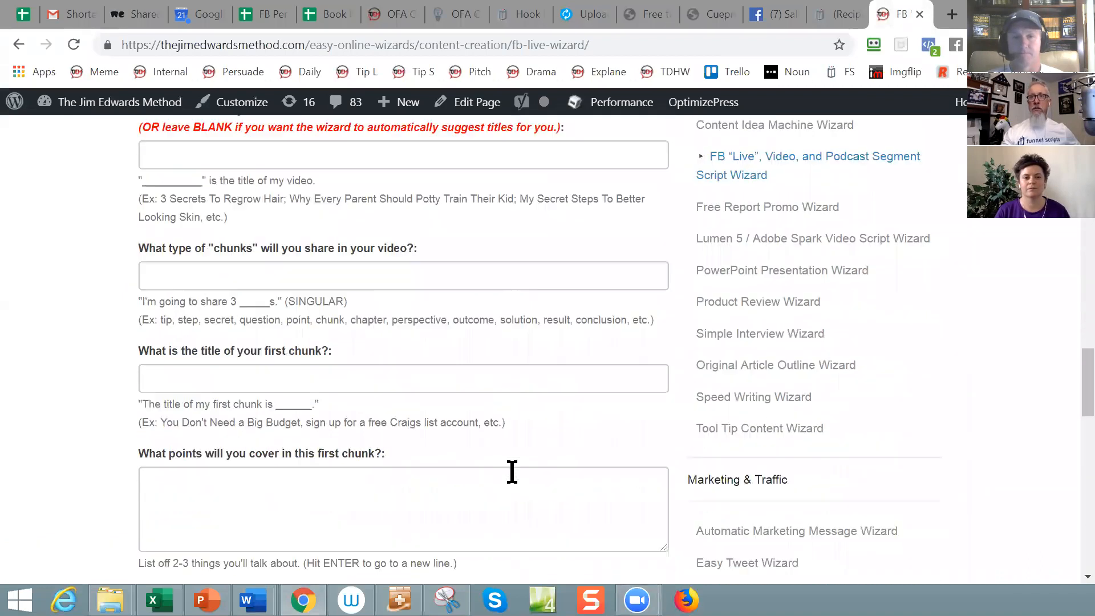
scroll(down, 3)
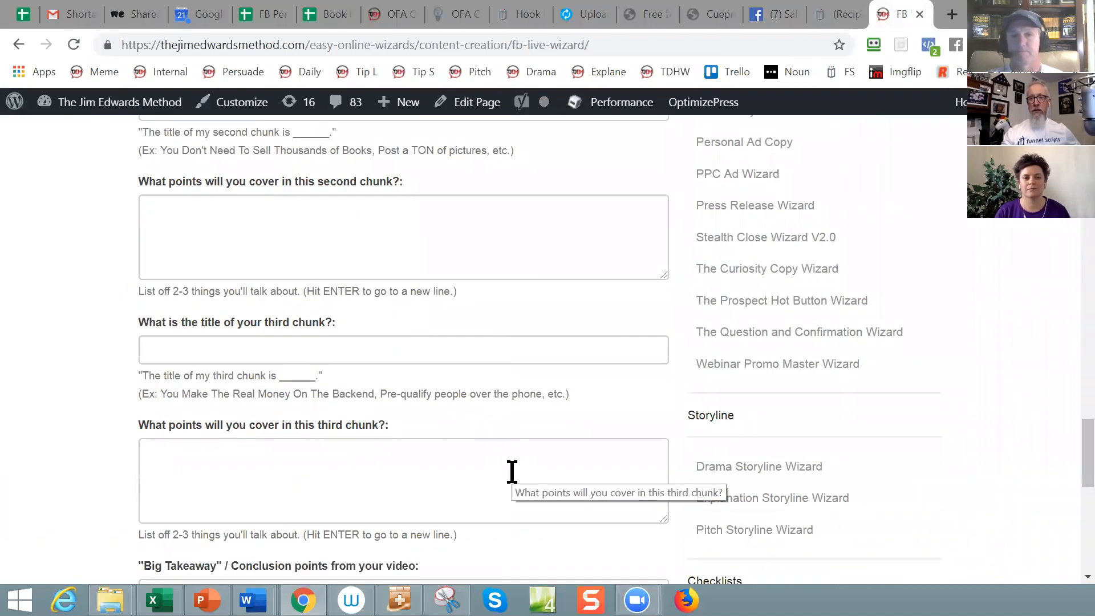
scroll(down, 3)
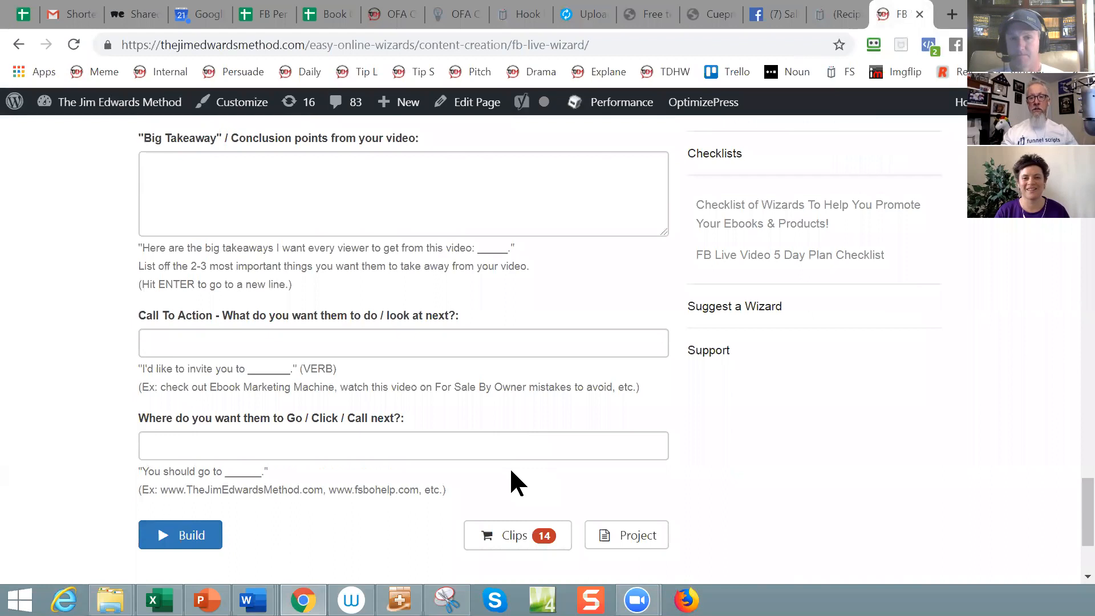
scroll(up, 3)
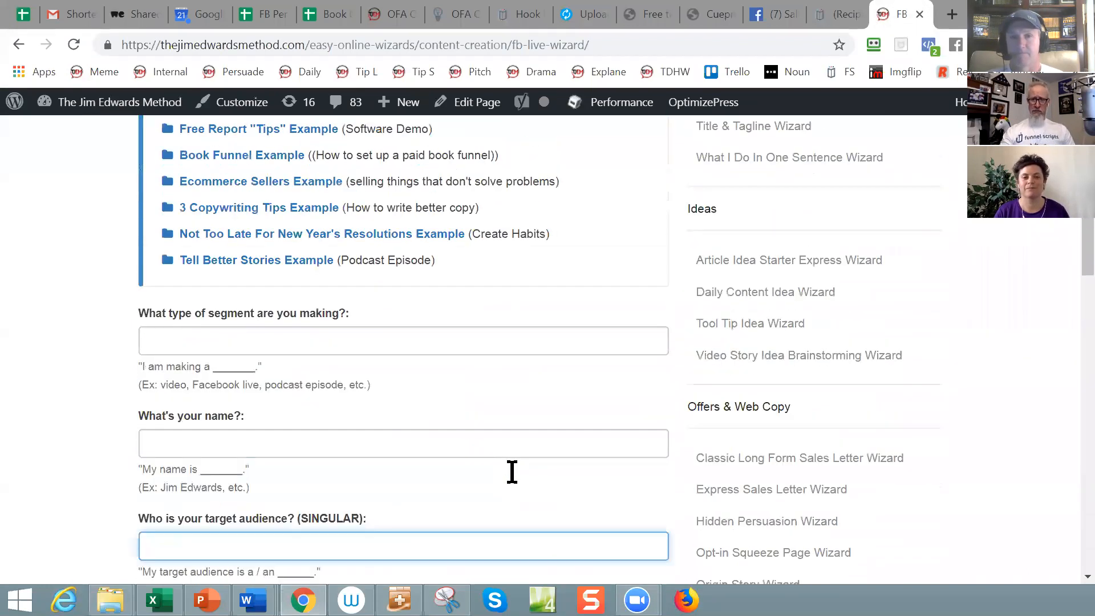
mouse_move(517, 482)
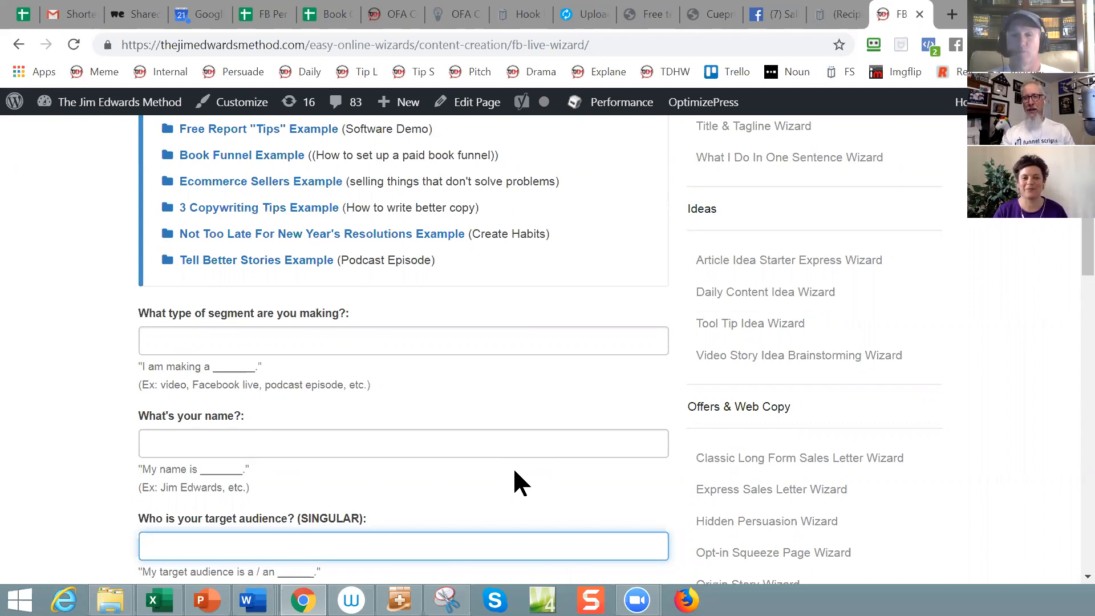
mouse_move(838, 14)
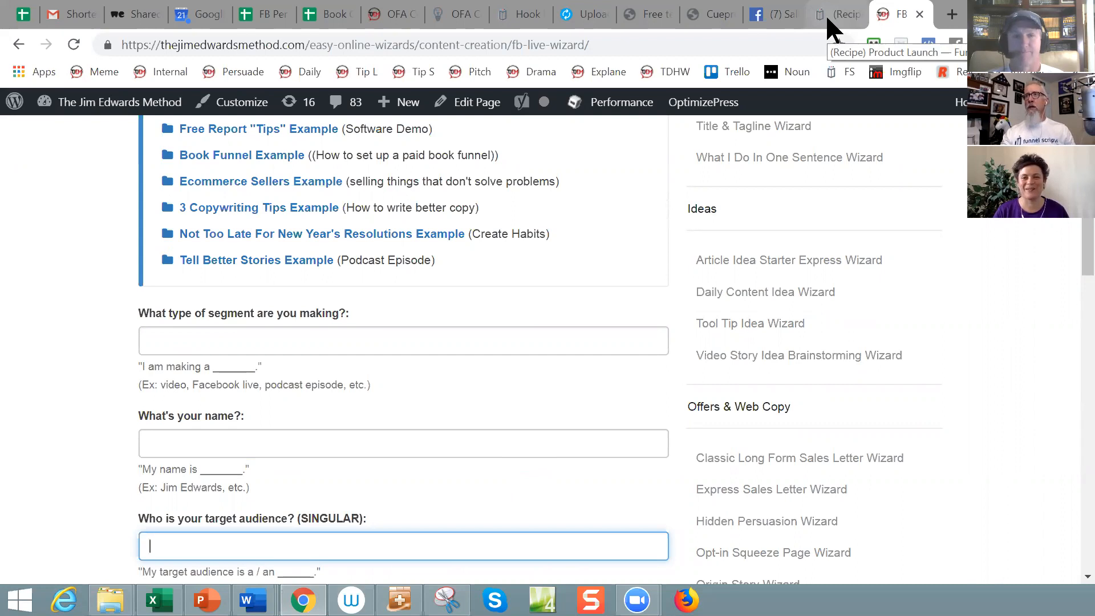
click(834, 13)
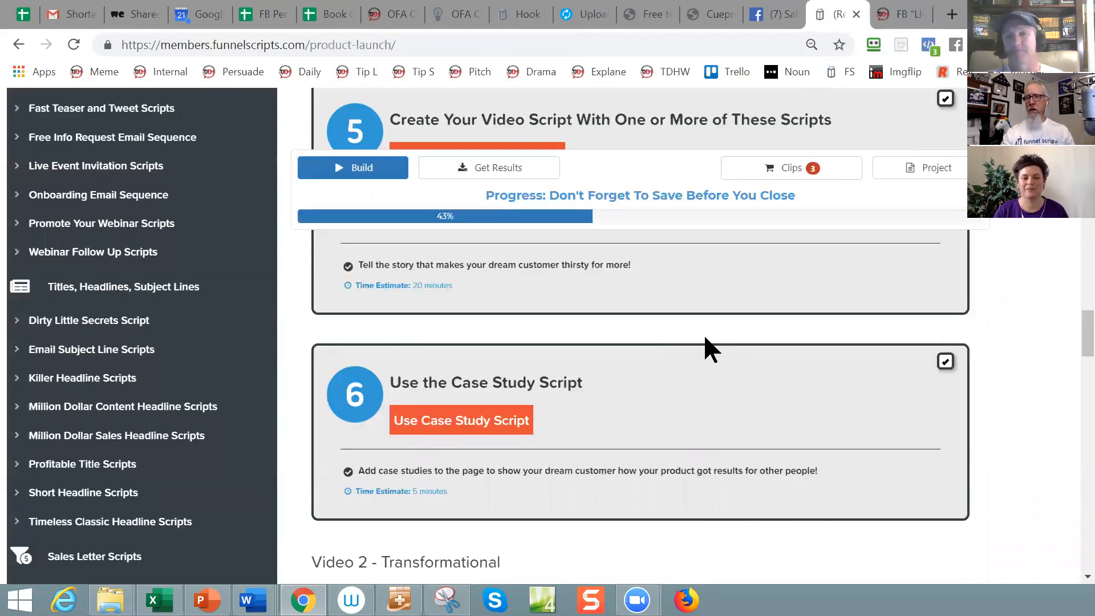
scroll(down, 3)
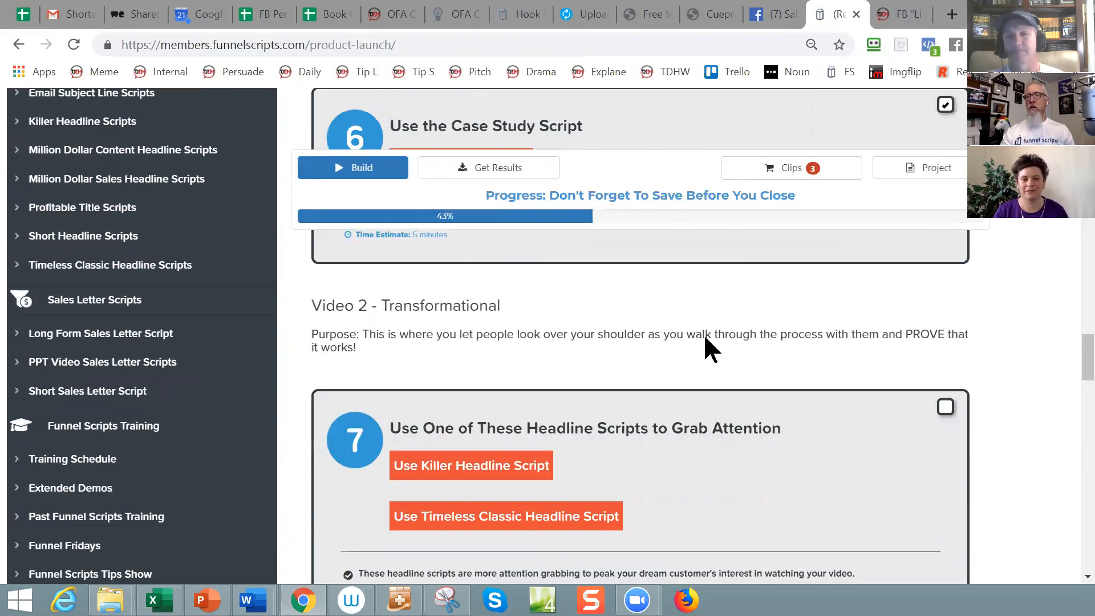
mouse_move(412, 369)
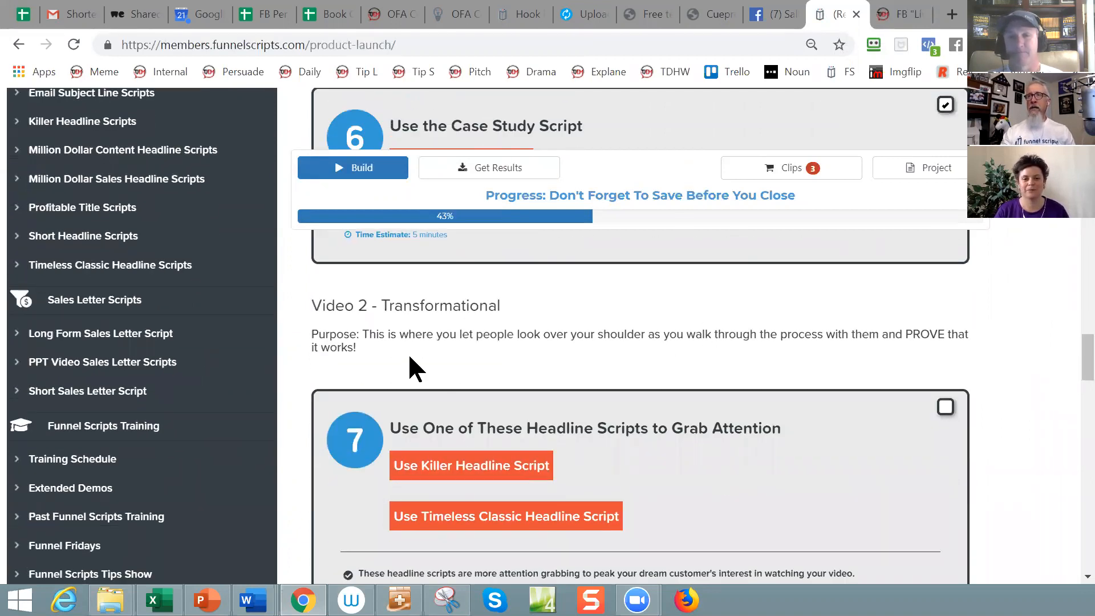
mouse_move(815, 340)
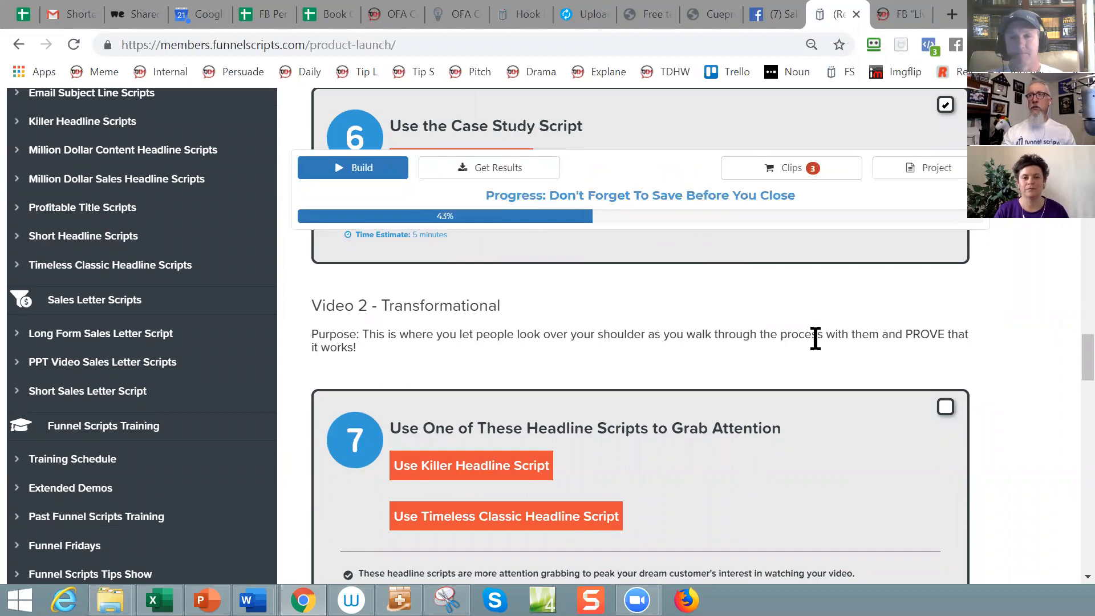
mouse_move(830, 338)
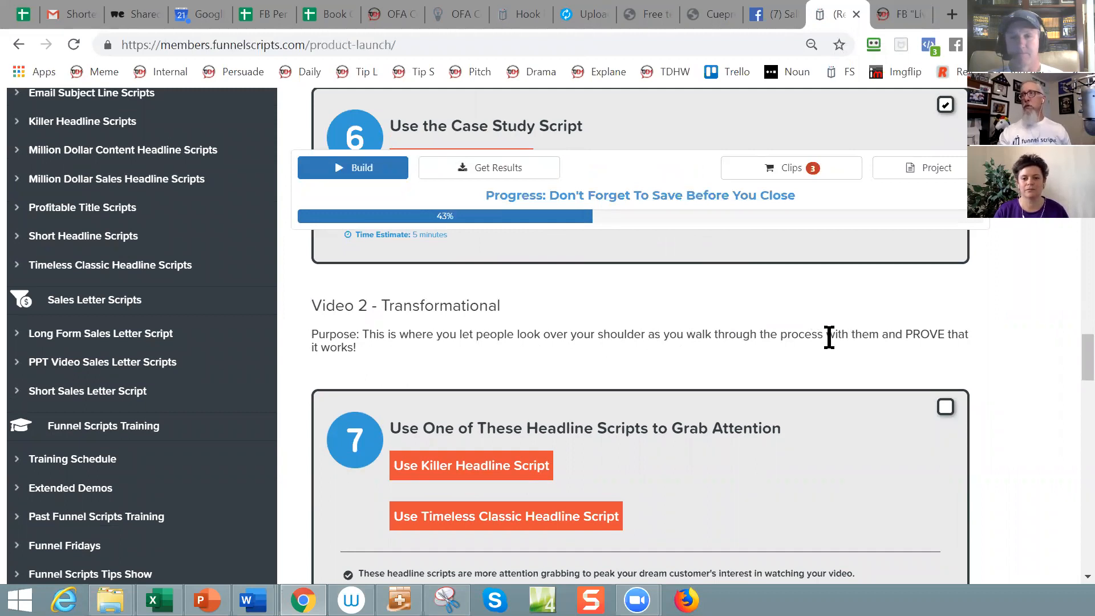
mouse_move(927, 334)
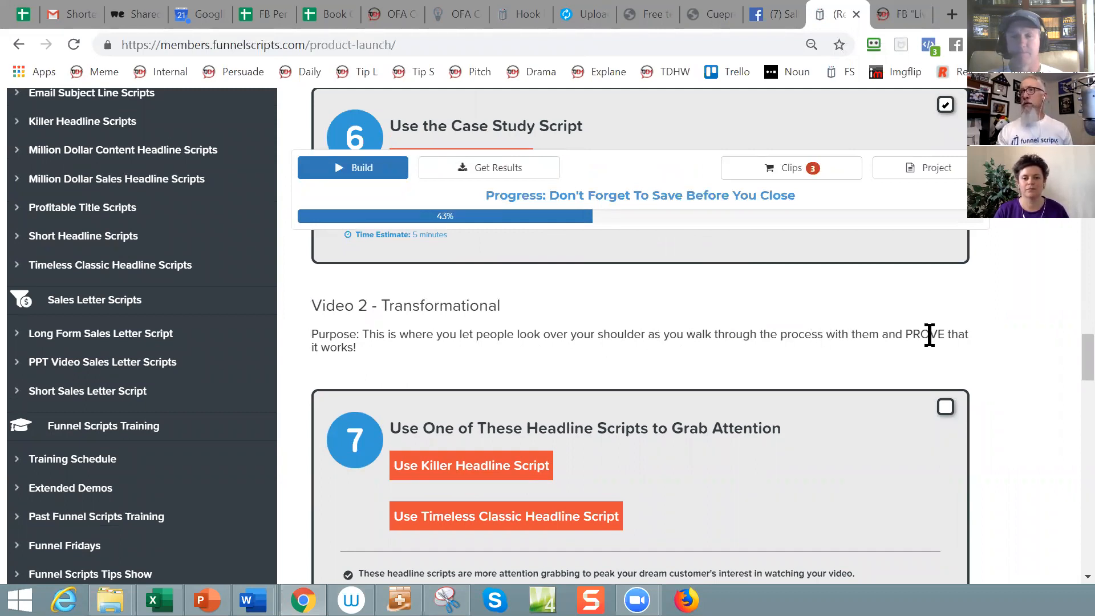
scroll(down, 3)
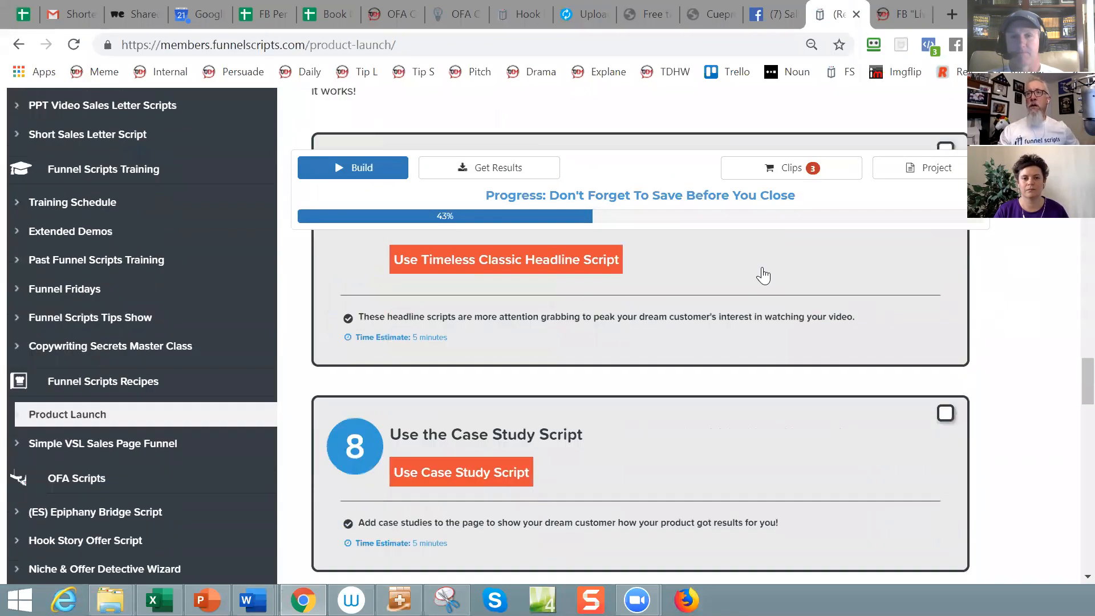
mouse_move(689, 283)
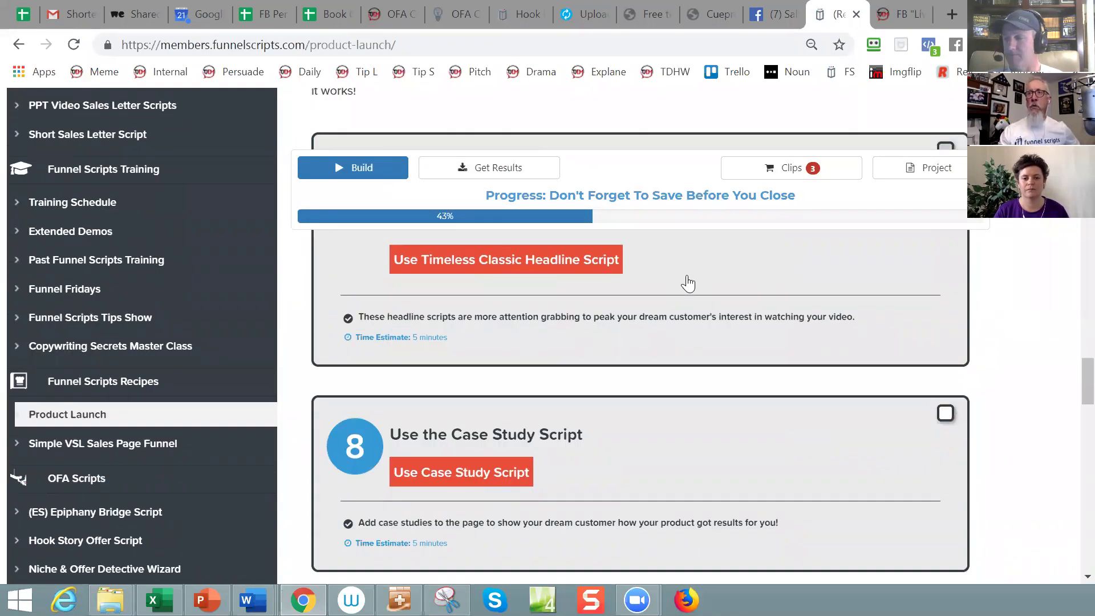
scroll(up, 3)
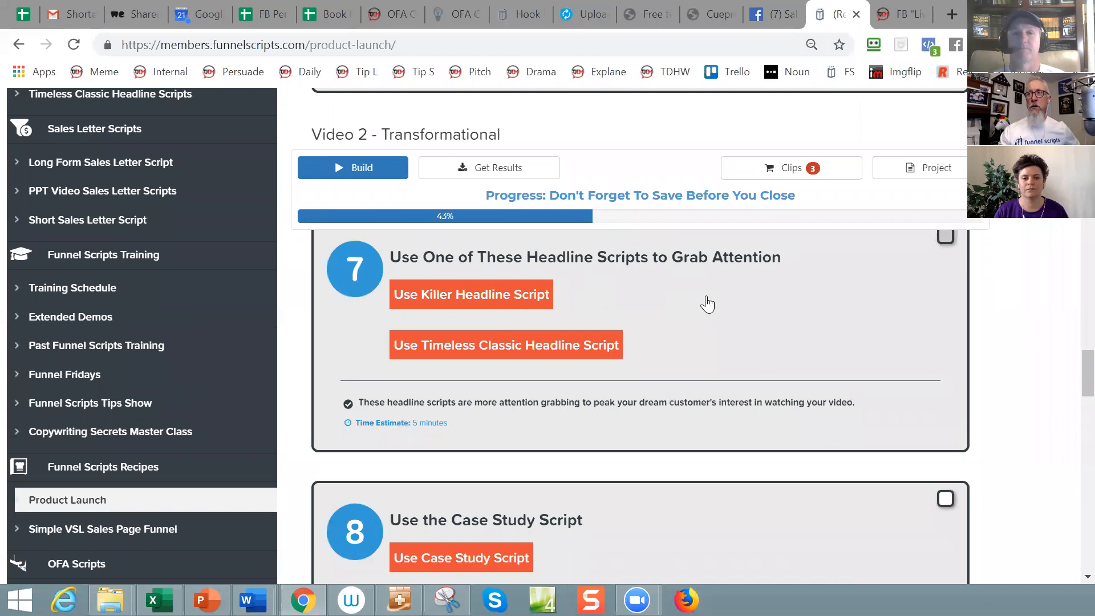
scroll(down, 3)
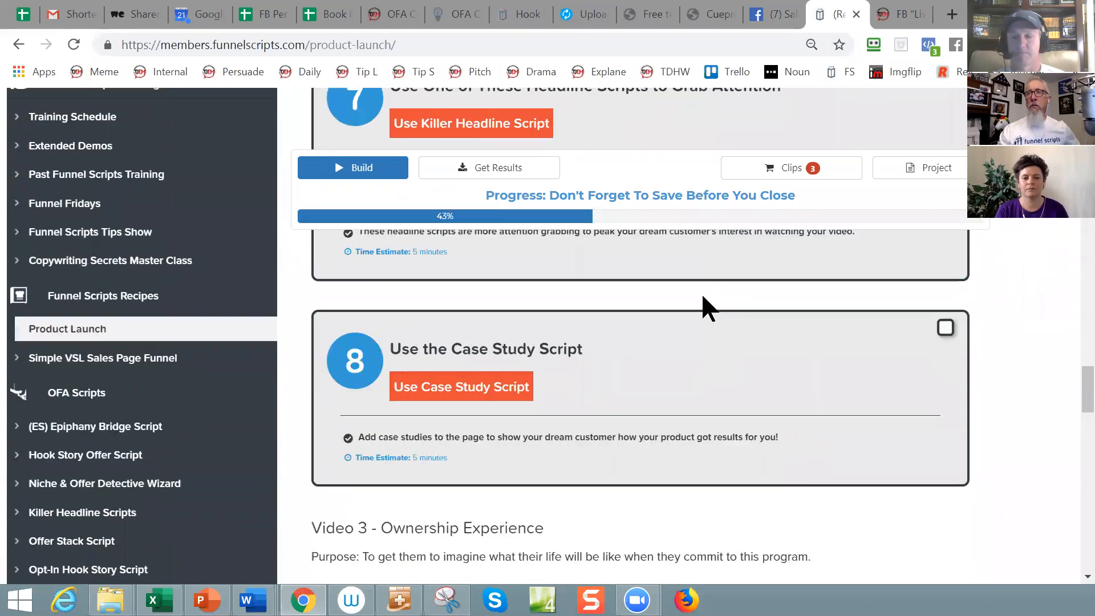
scroll(up, 3)
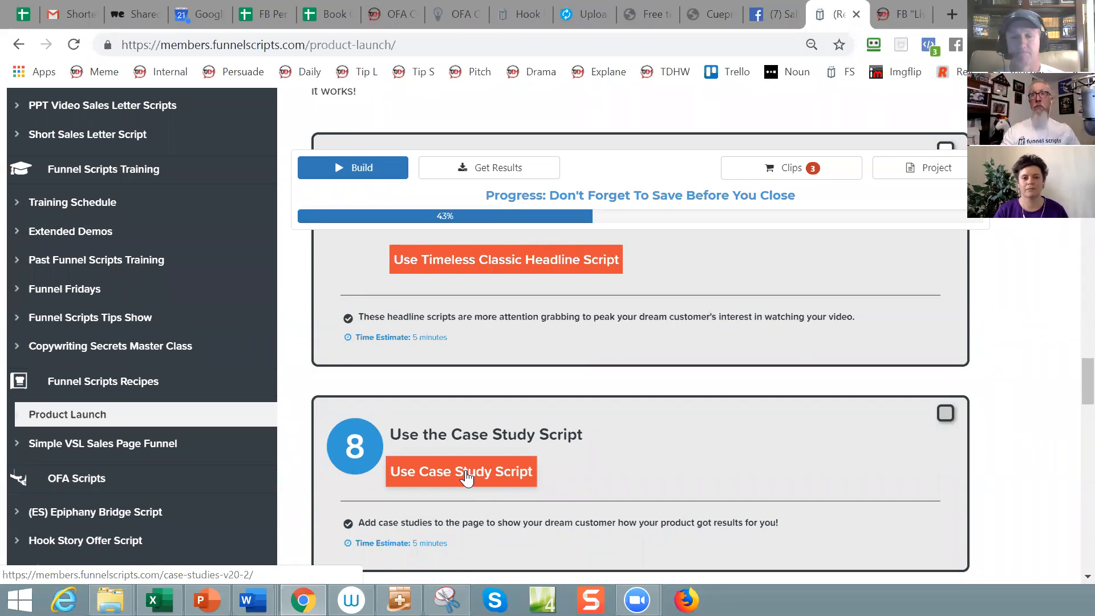
scroll(up, 3)
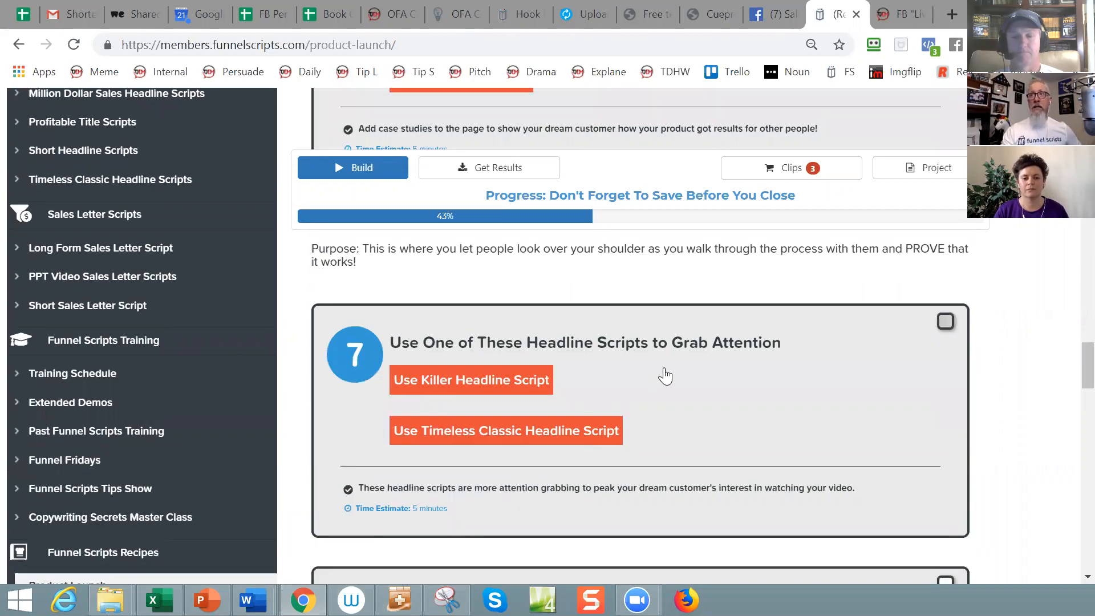
scroll(down, 3)
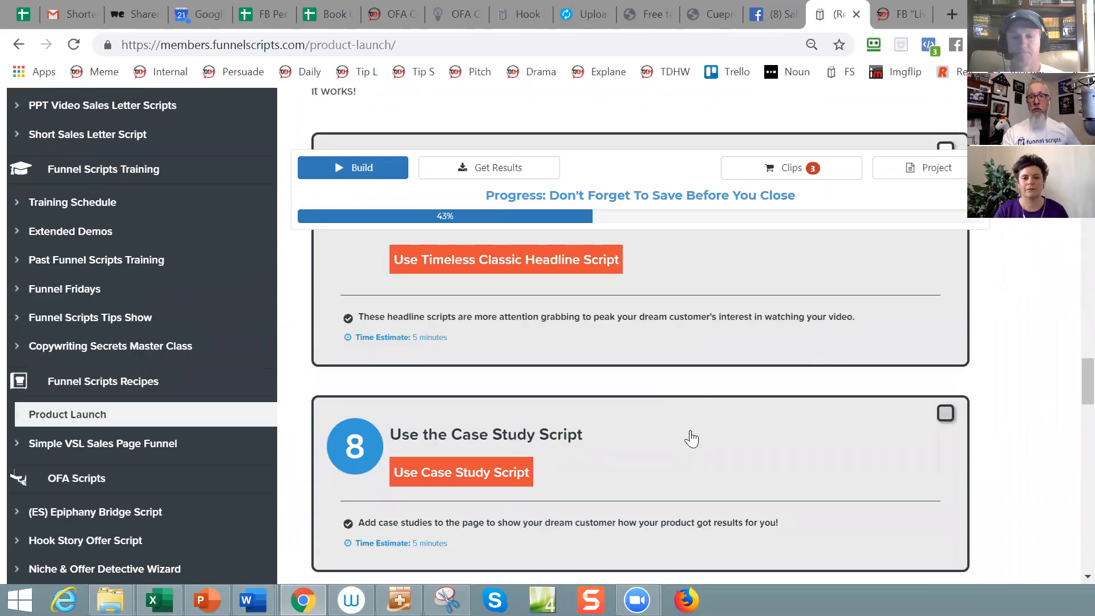
mouse_move(896, 39)
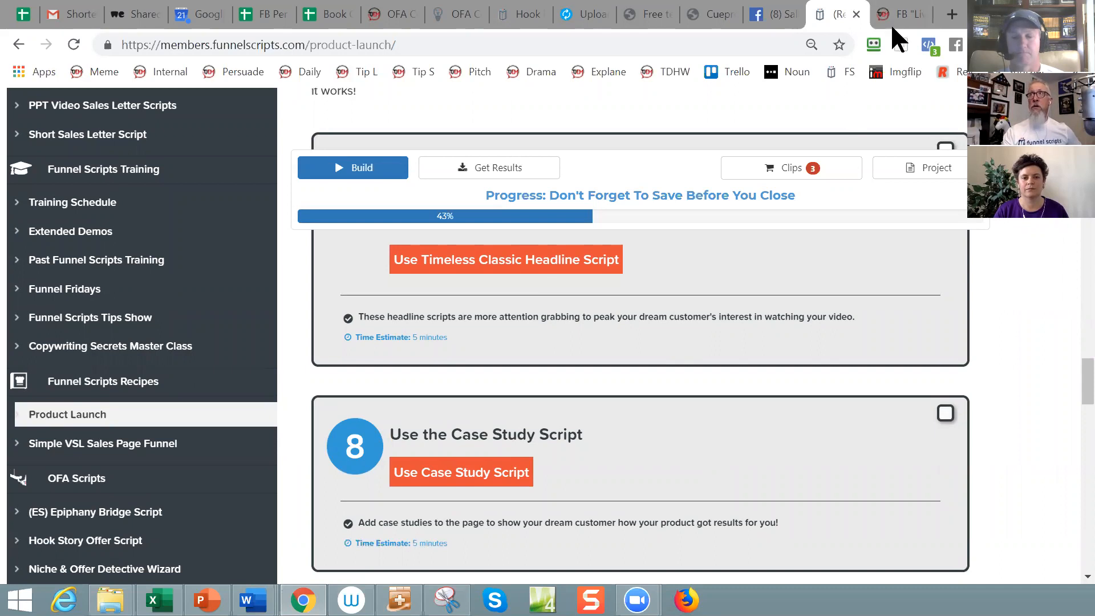
mouse_move(901, 13)
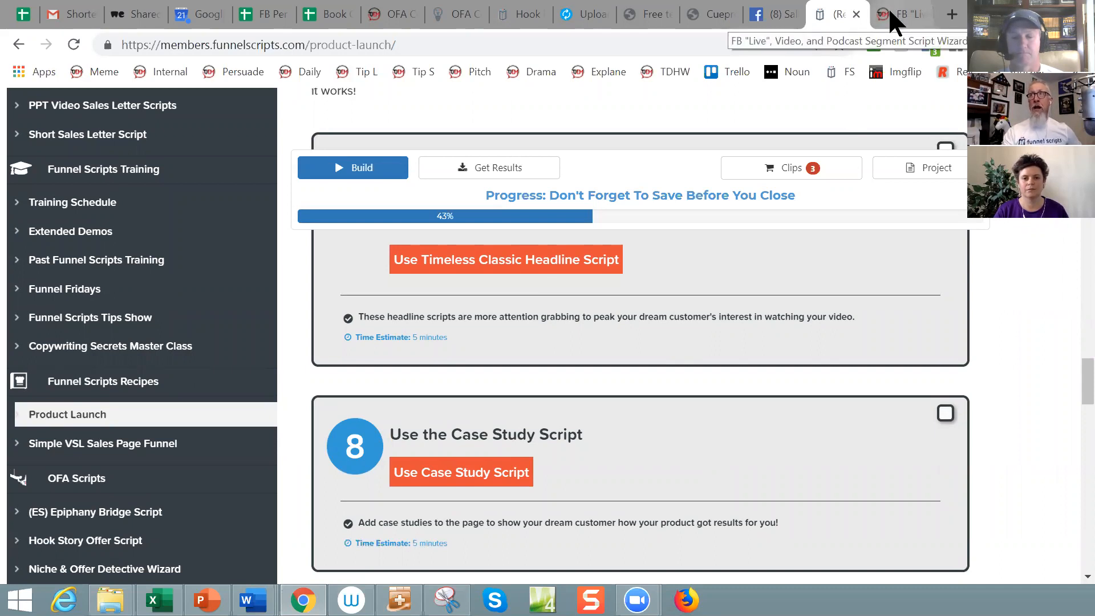
Step: Switch to the FB Live script wizard tab and scroll through its empty questions and sidebar wizard list
click(901, 14)
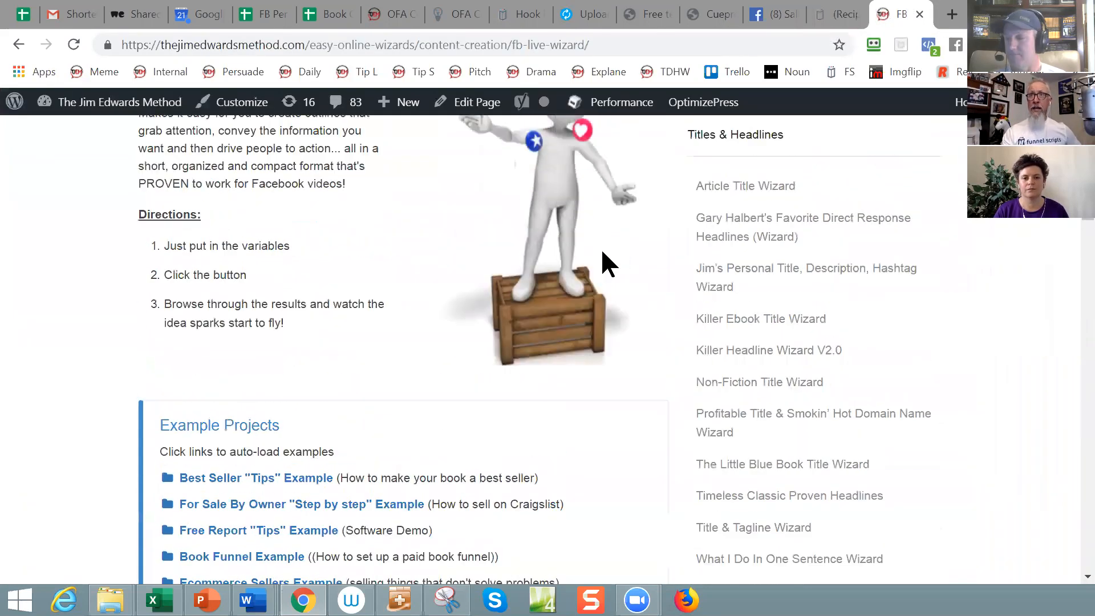
scroll(up, 3)
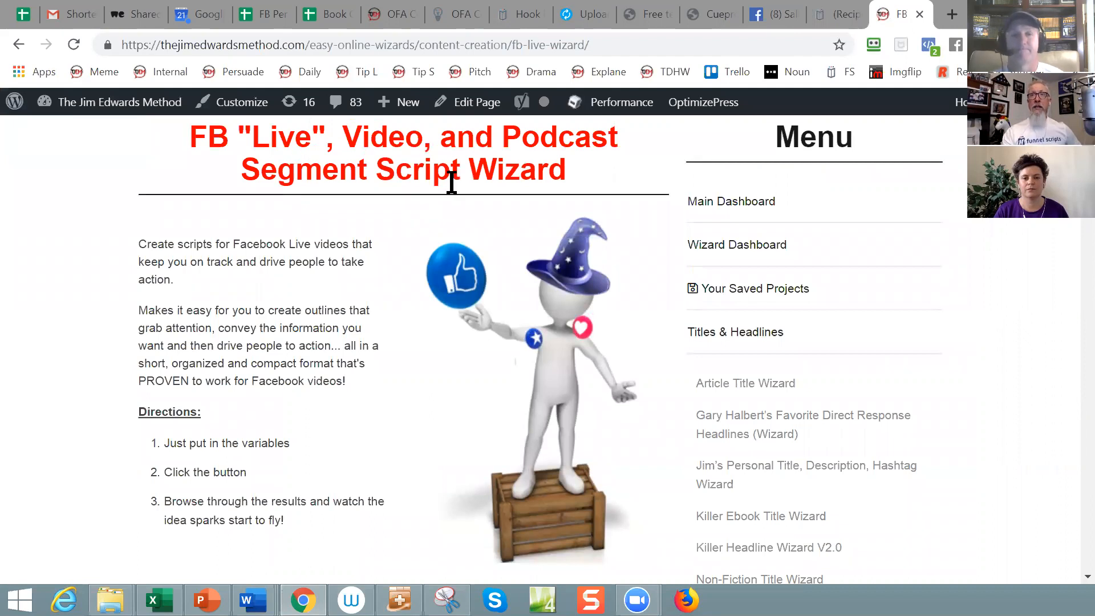
mouse_move(555, 342)
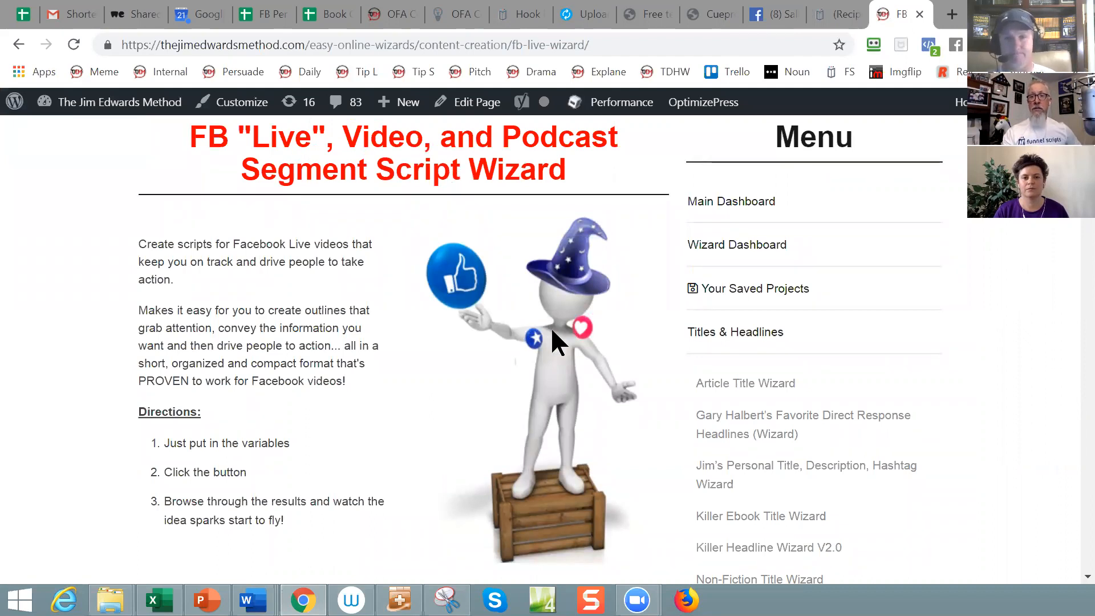
mouse_move(563, 346)
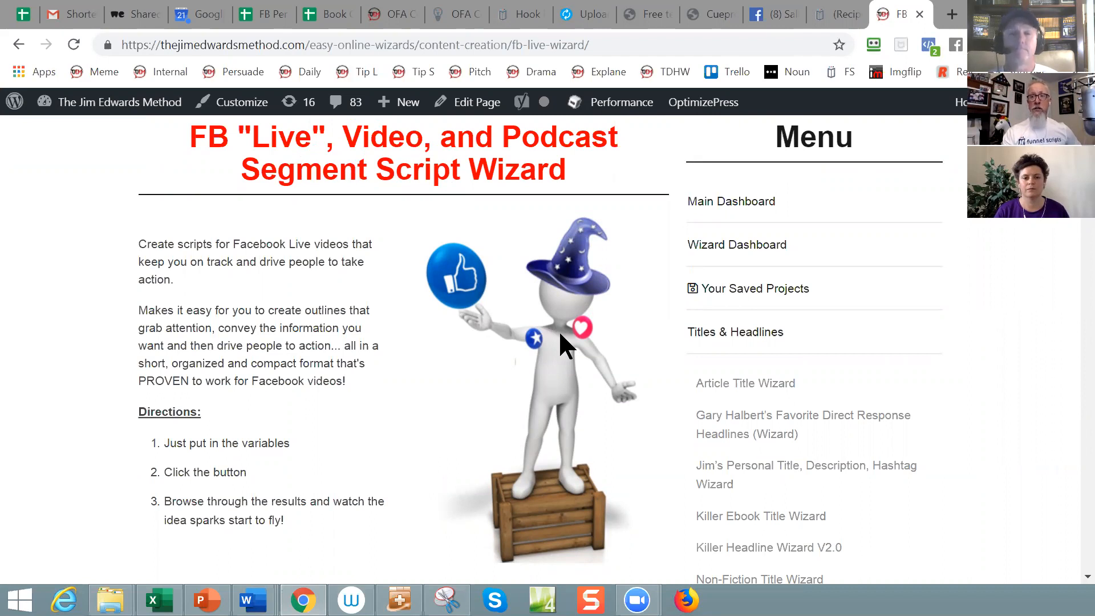
mouse_move(625, 377)
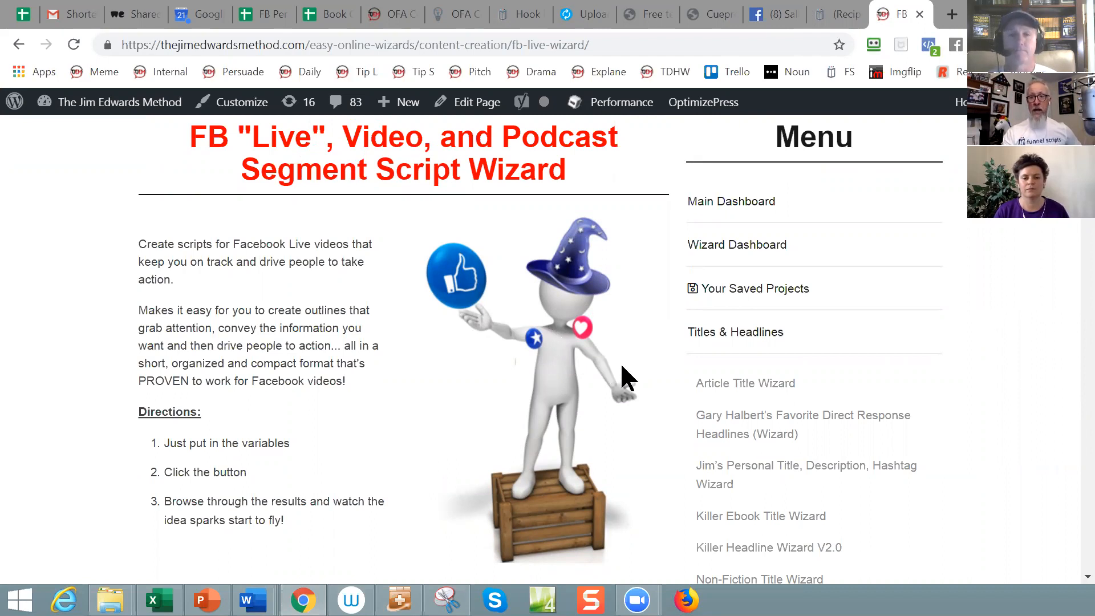
scroll(down, 3)
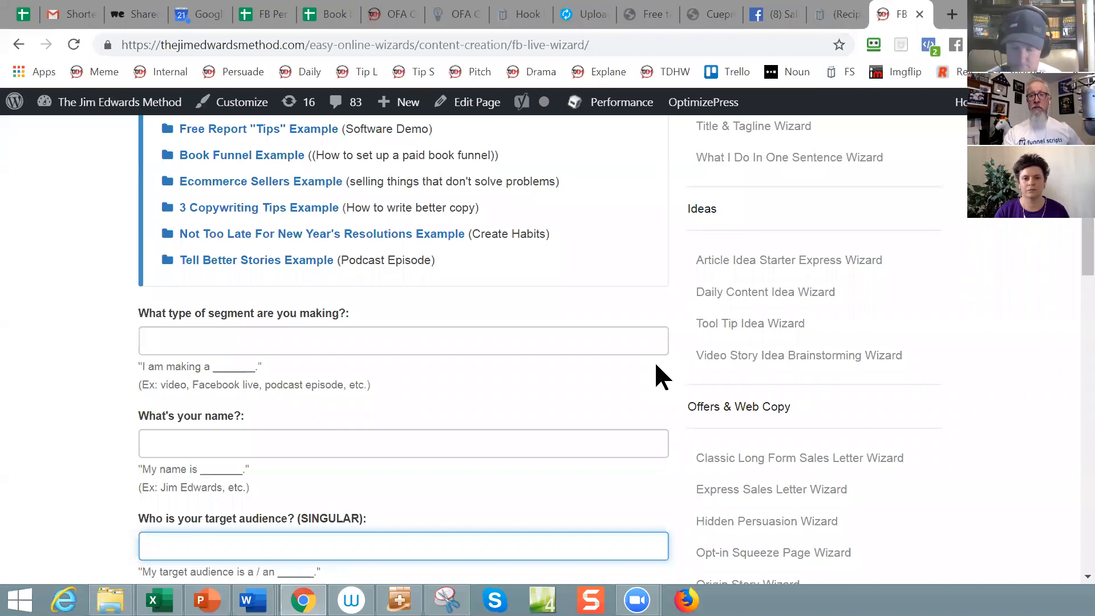
mouse_move(915, 377)
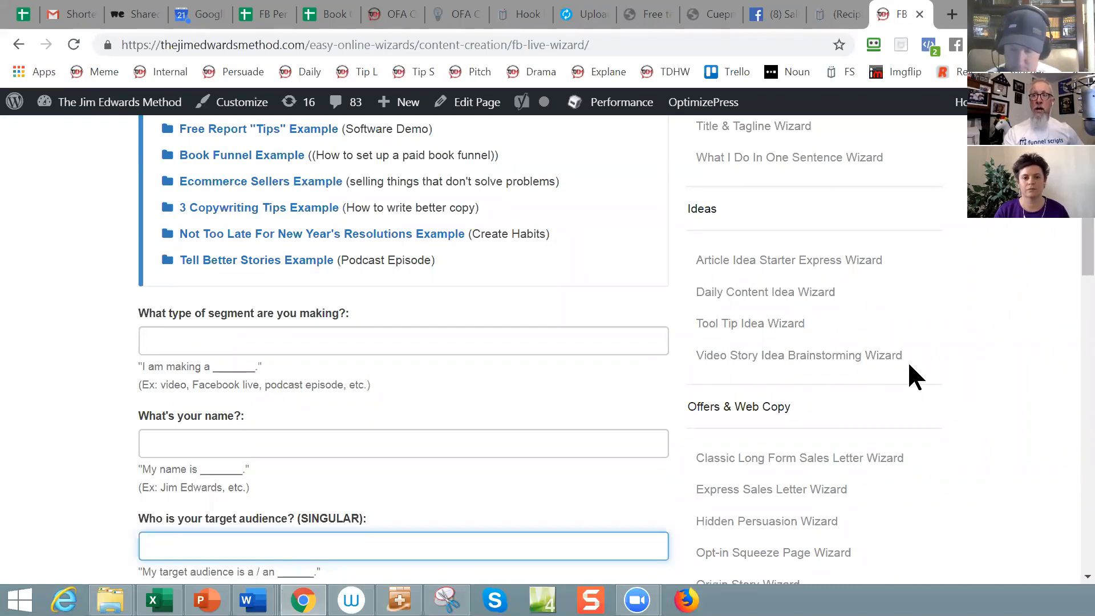
mouse_move(932, 360)
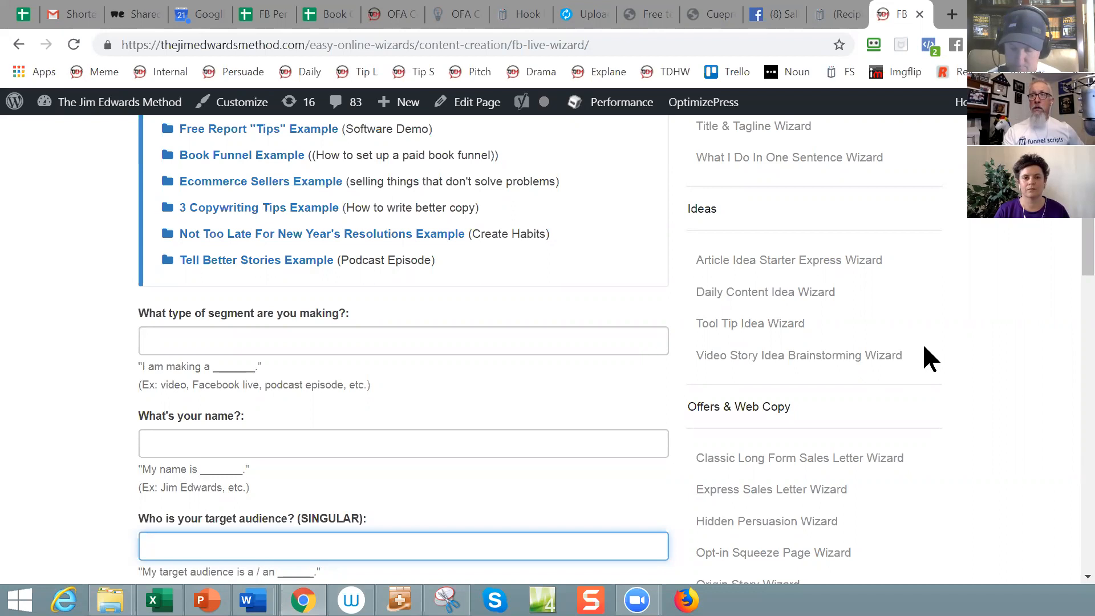
scroll(up, 3)
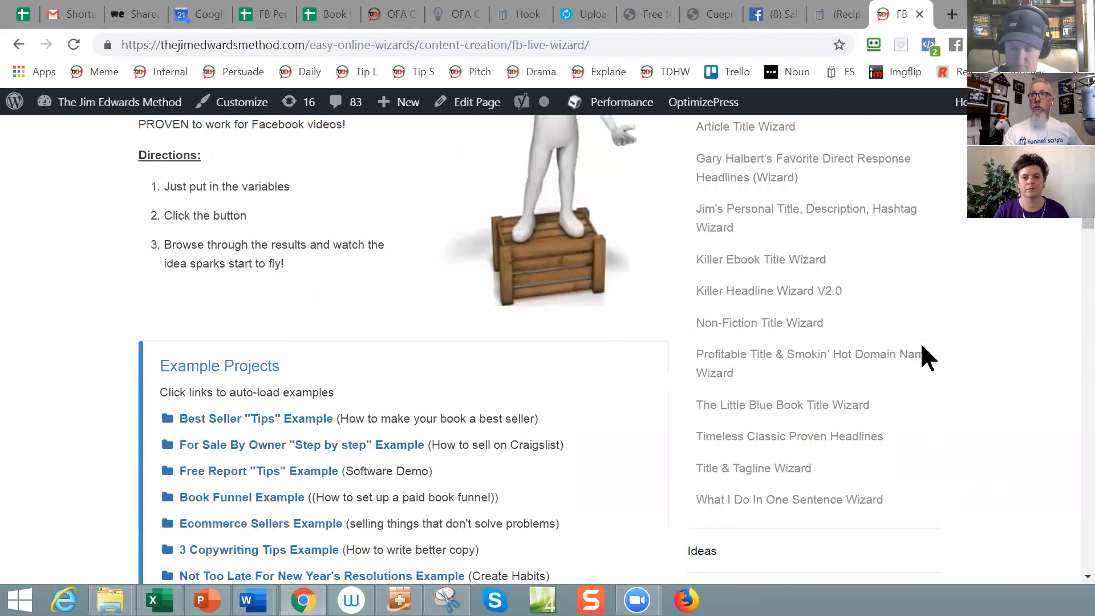
scroll(down, 3)
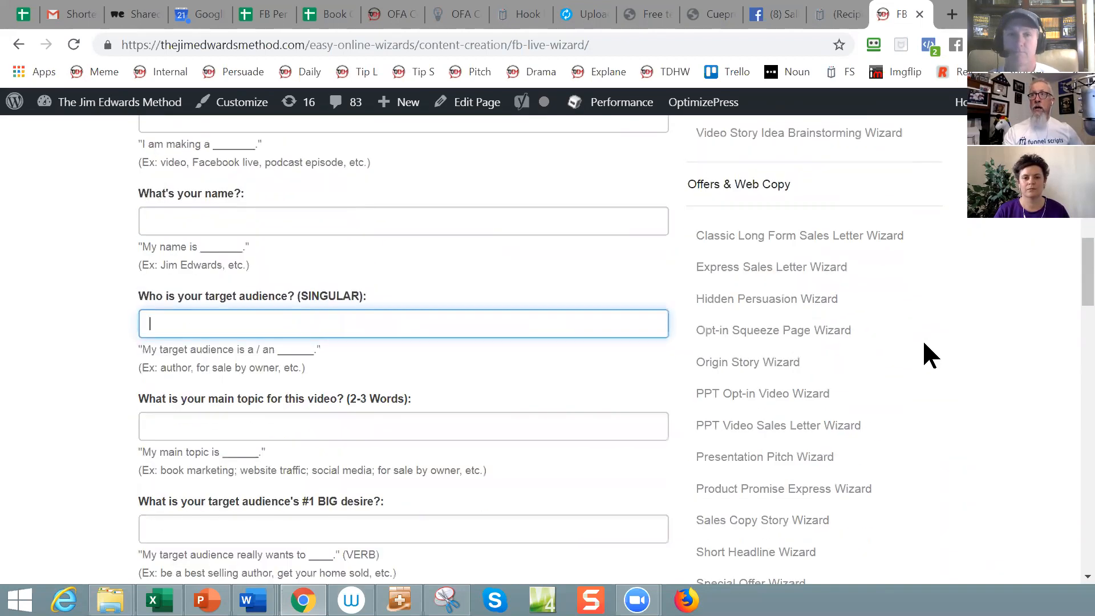
scroll(down, 3)
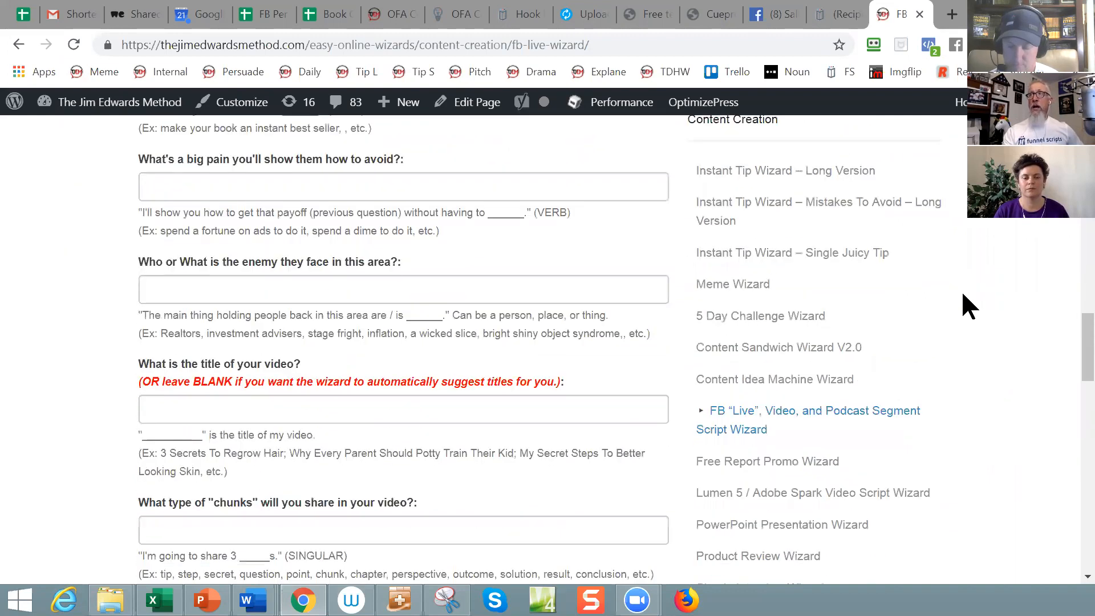
scroll(down, 3)
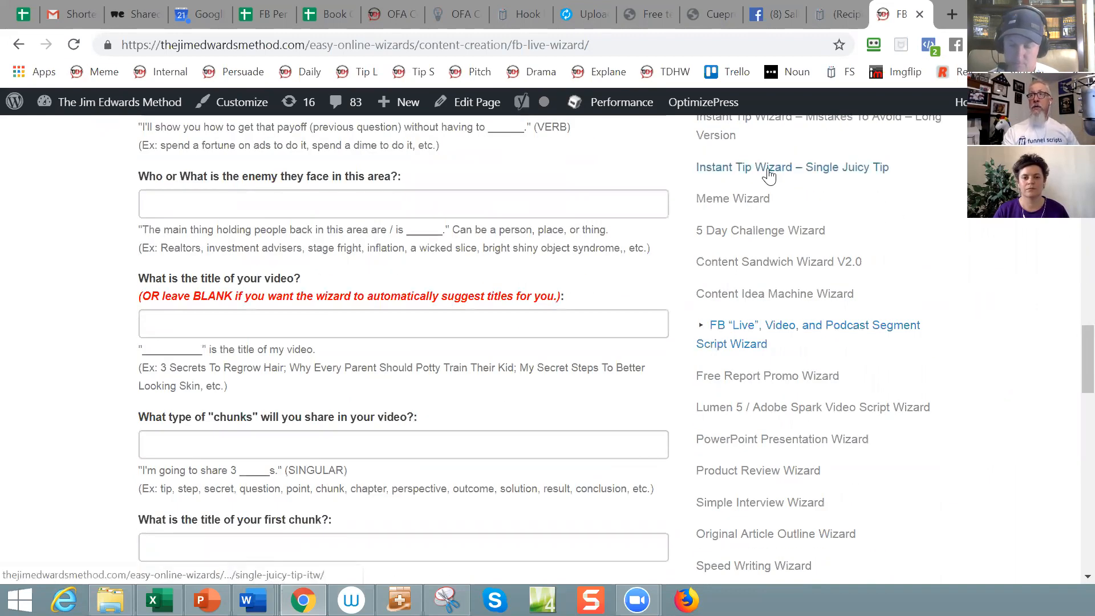
mouse_move(846, 176)
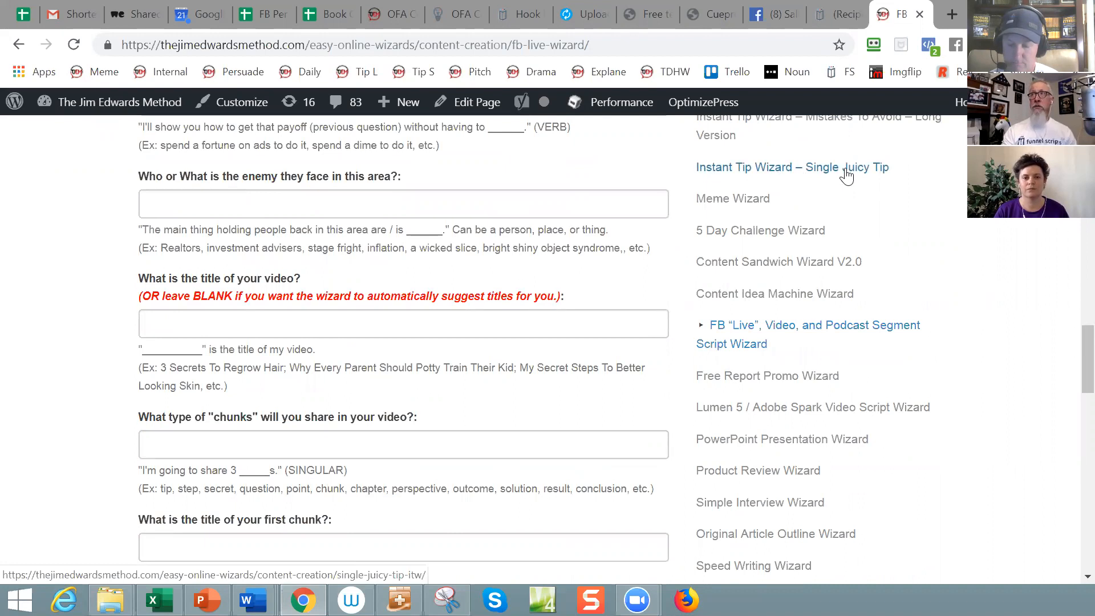
scroll(down, 3)
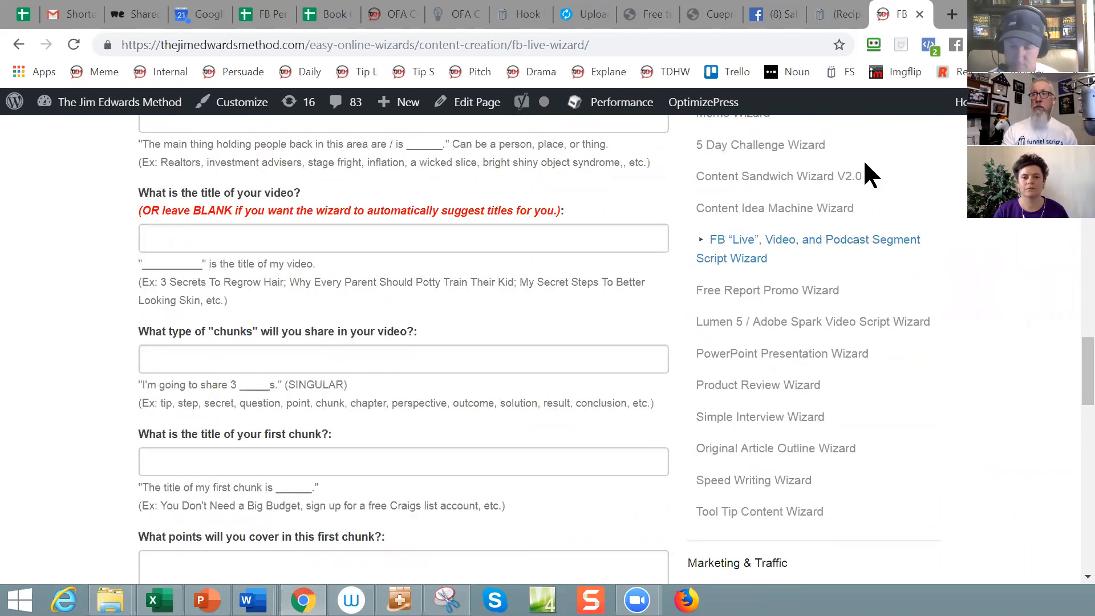
mouse_move(758, 385)
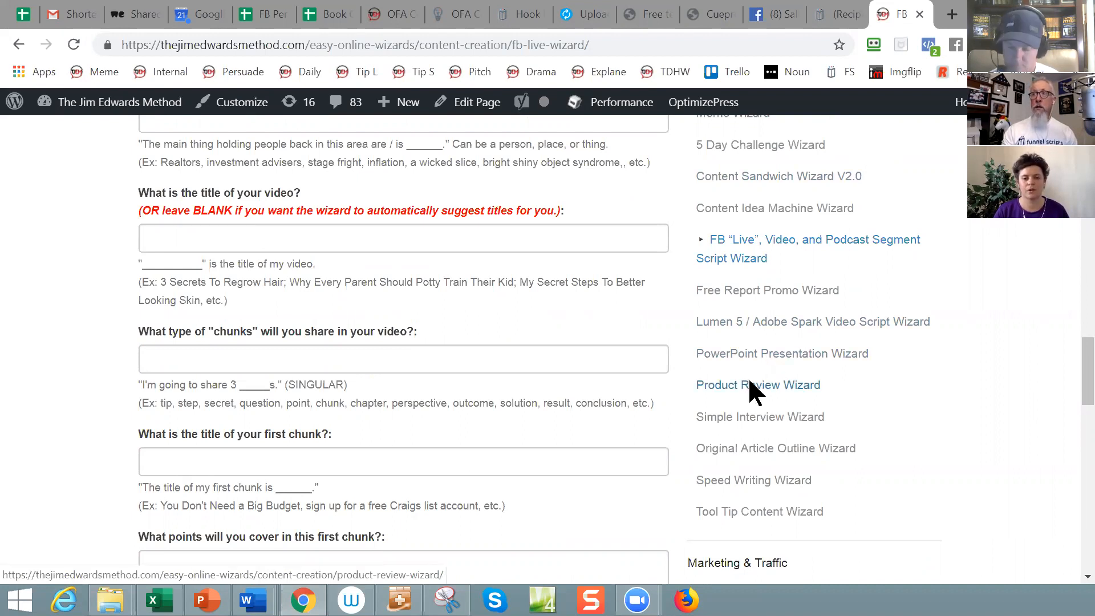
mouse_move(759, 511)
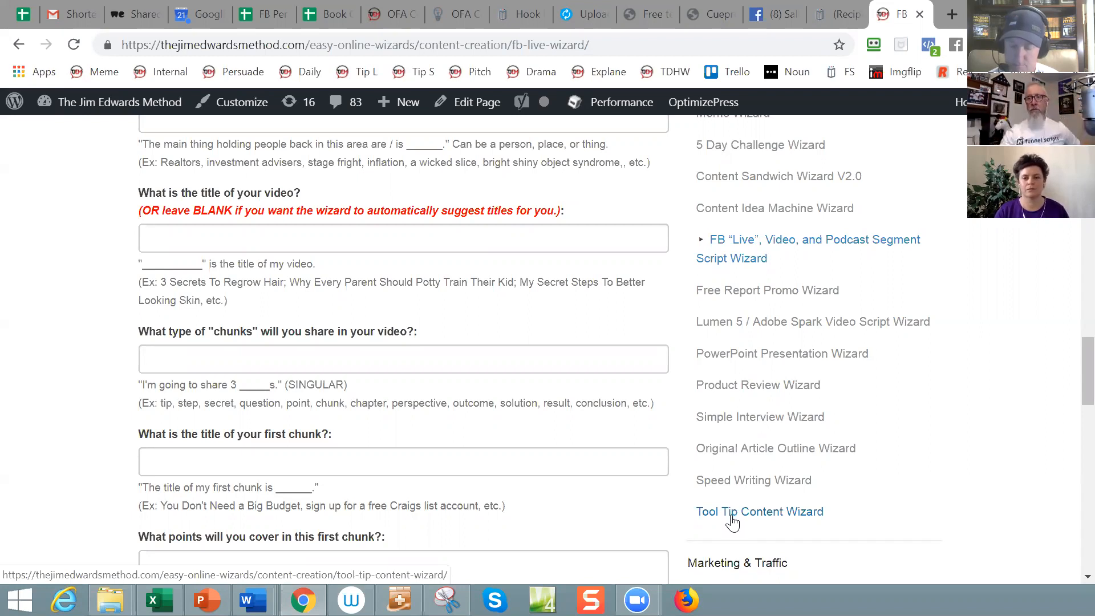
mouse_move(925, 470)
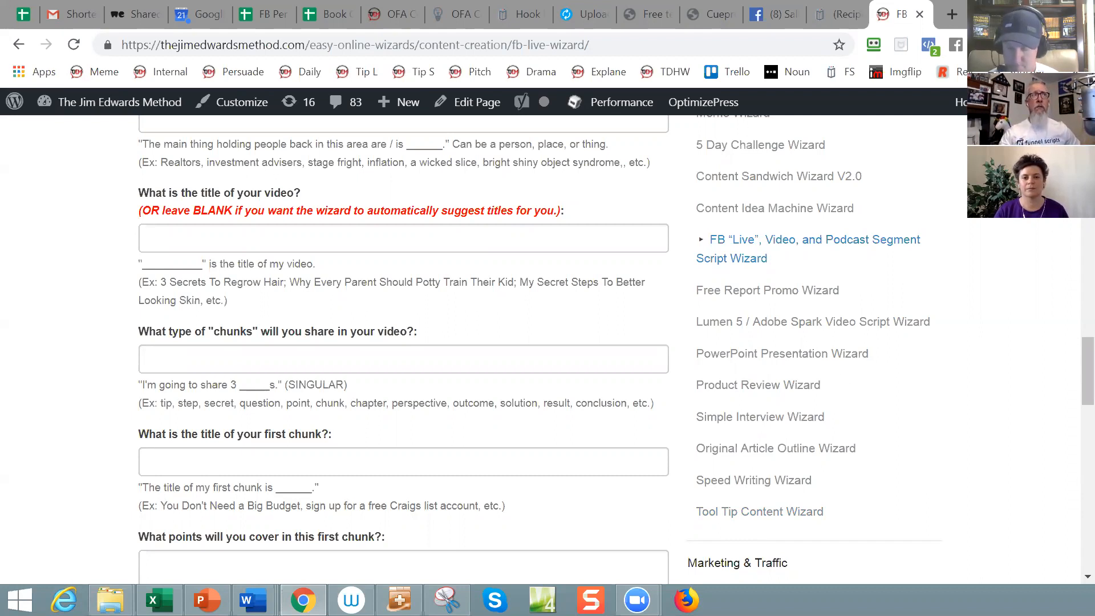
click(834, 14)
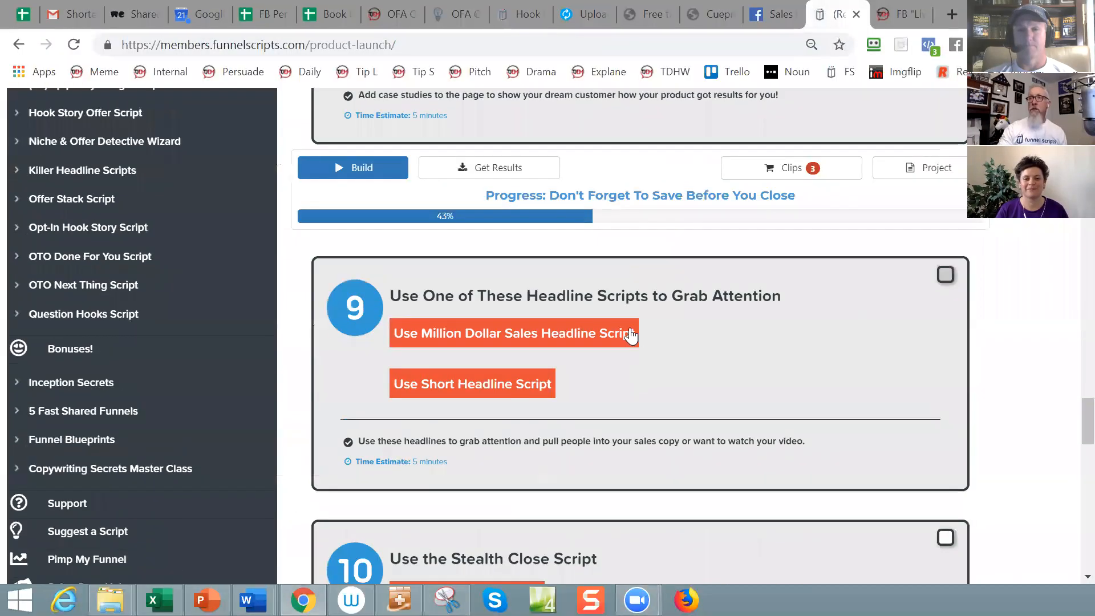
scroll(up, 3)
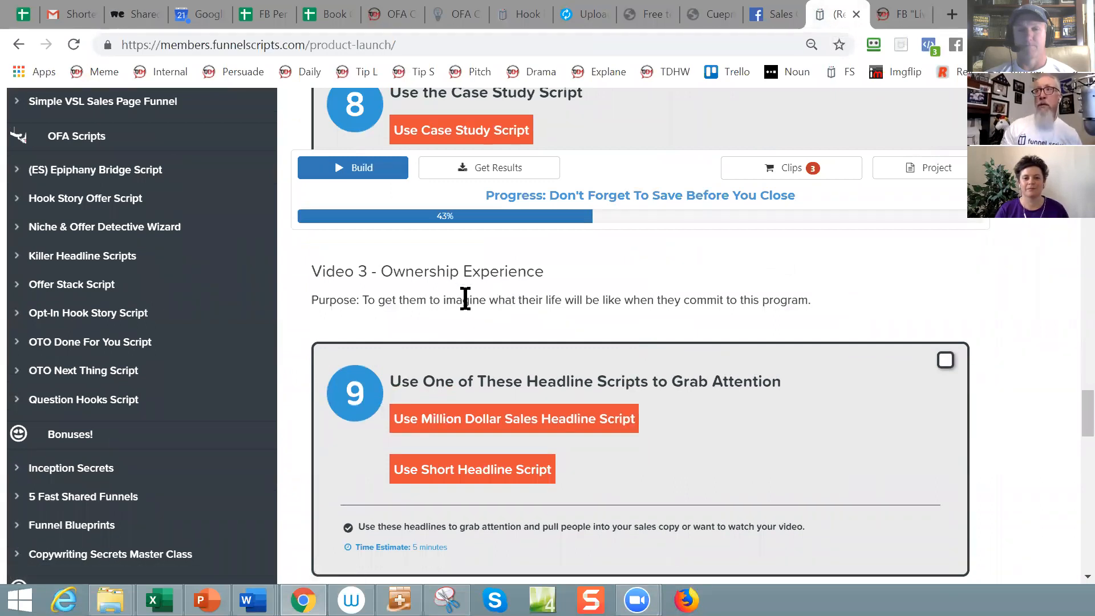
mouse_move(706, 331)
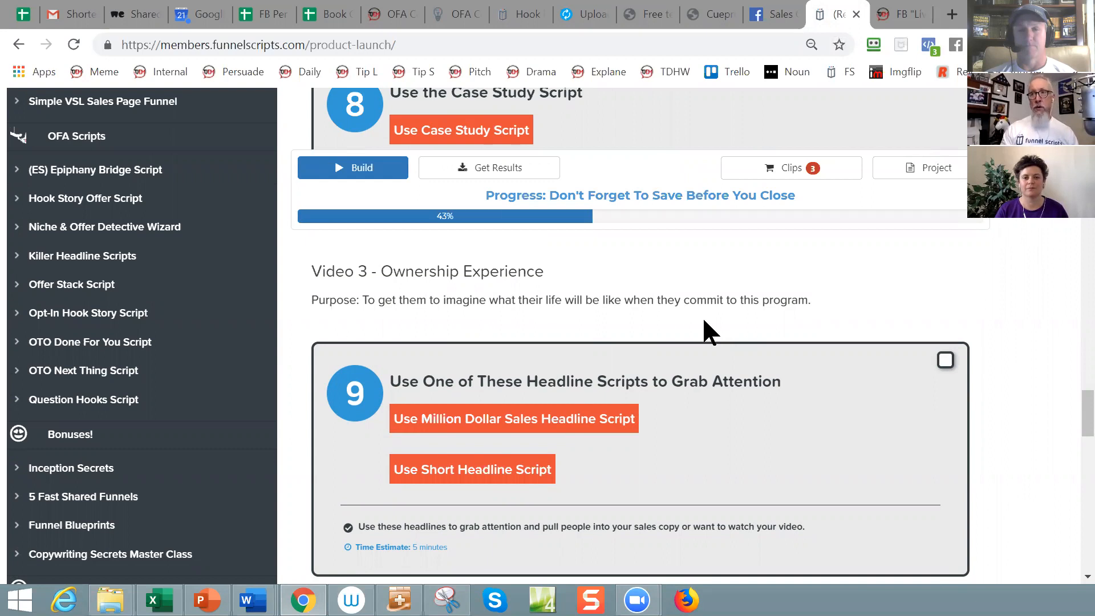
mouse_move(741, 394)
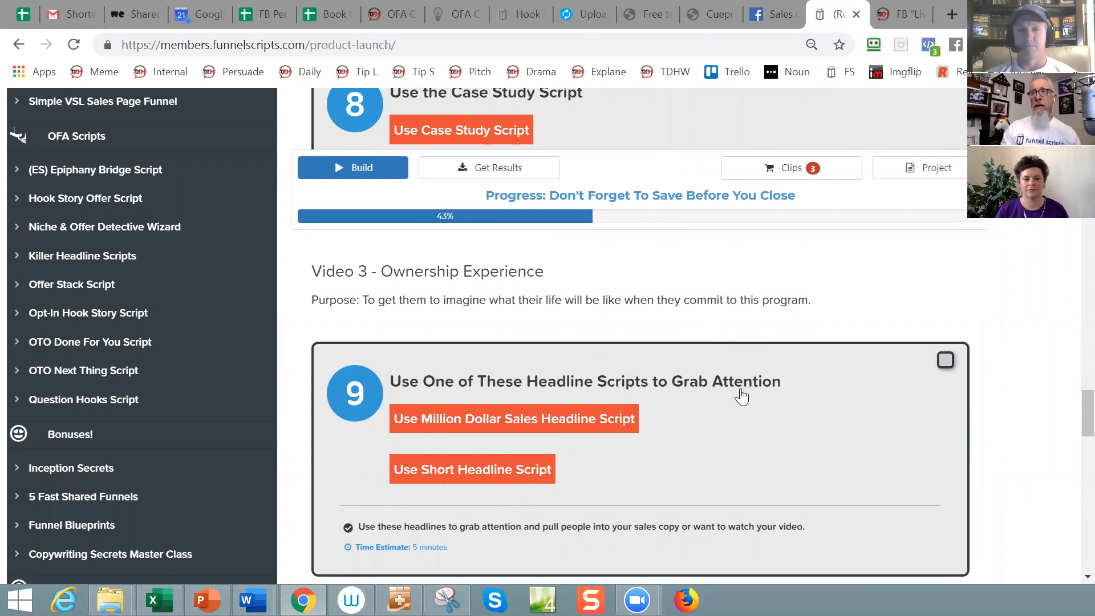
scroll(down, 3)
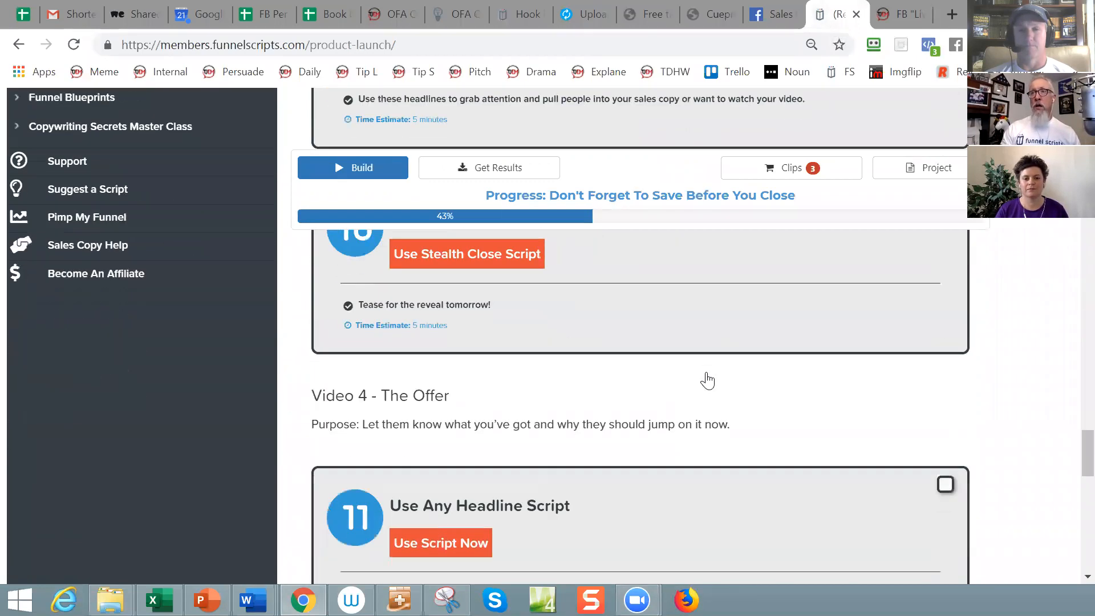
Step: Review the FB Live wizard's empty title and chunk questions, glancing at Funnel Scripts before returning
click(901, 13)
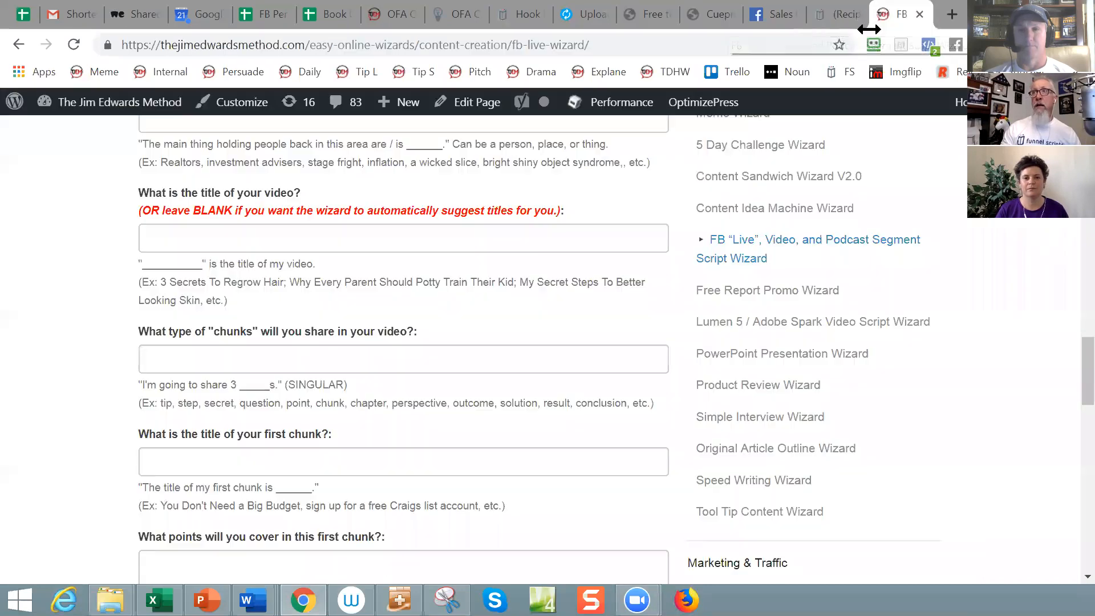
scroll(up, 3)
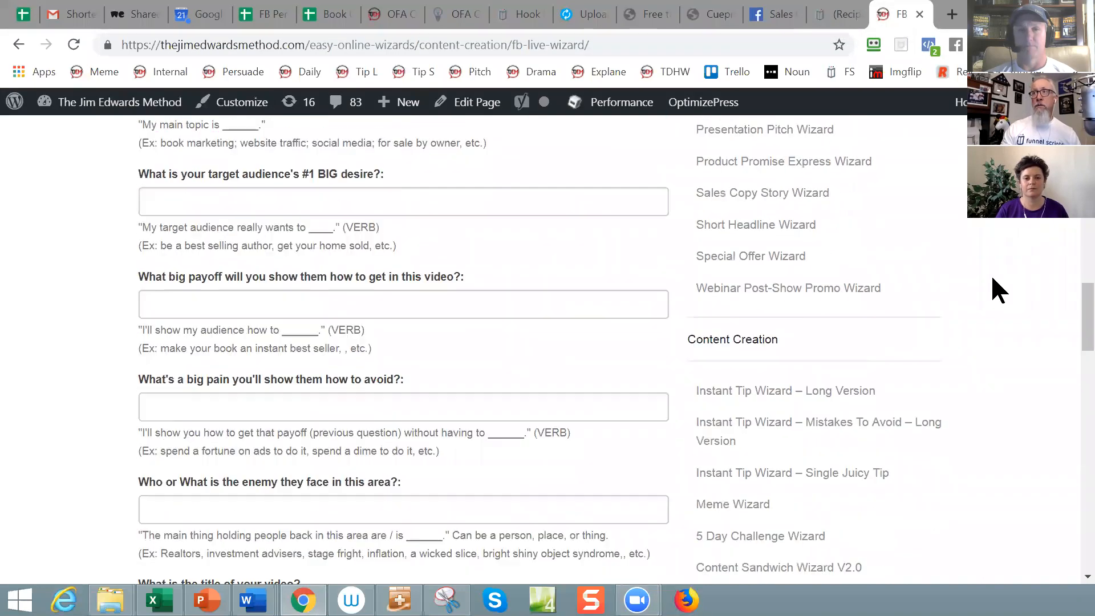
scroll(down, 3)
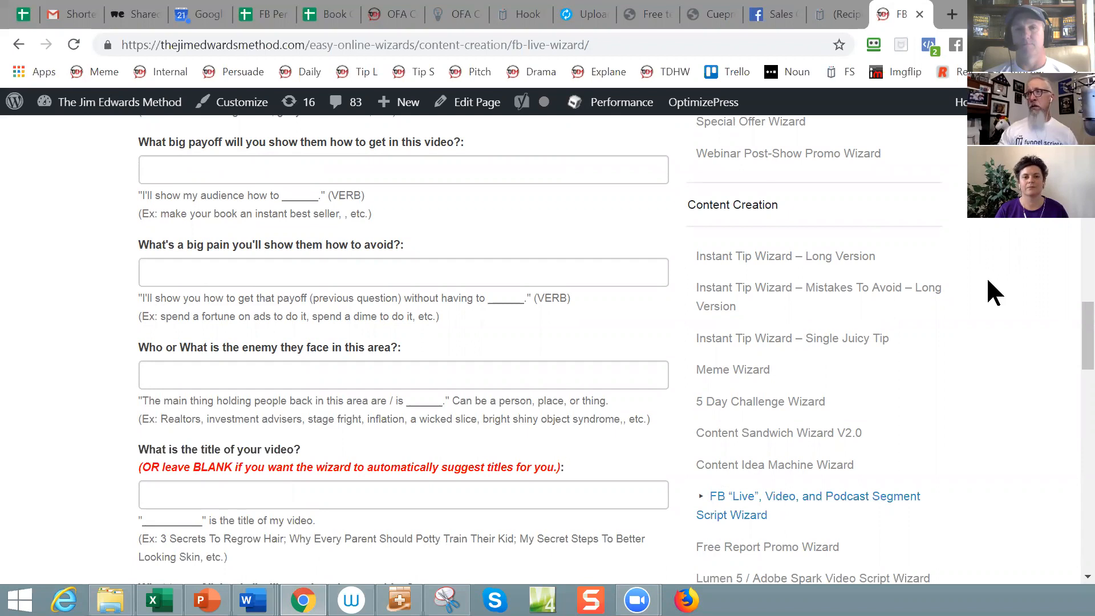
mouse_move(936, 289)
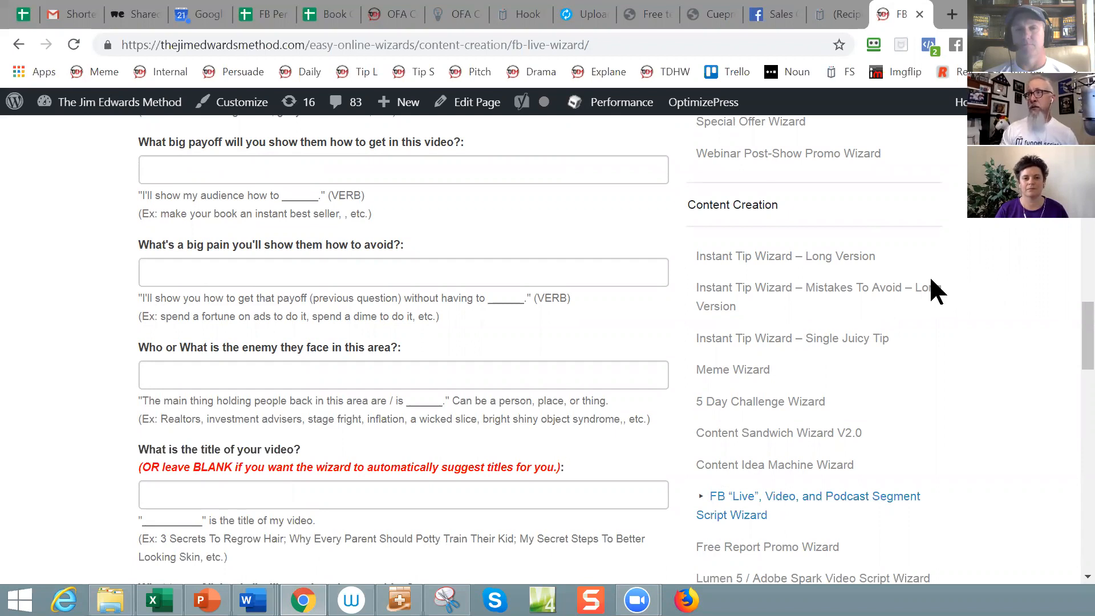
scroll(down, 3)
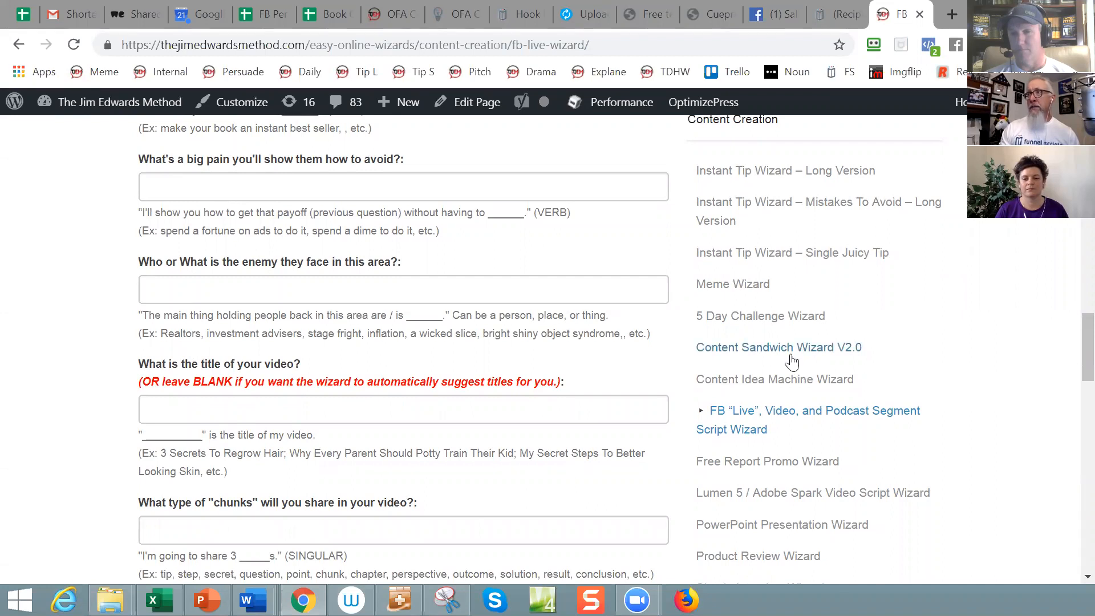
mouse_move(879, 371)
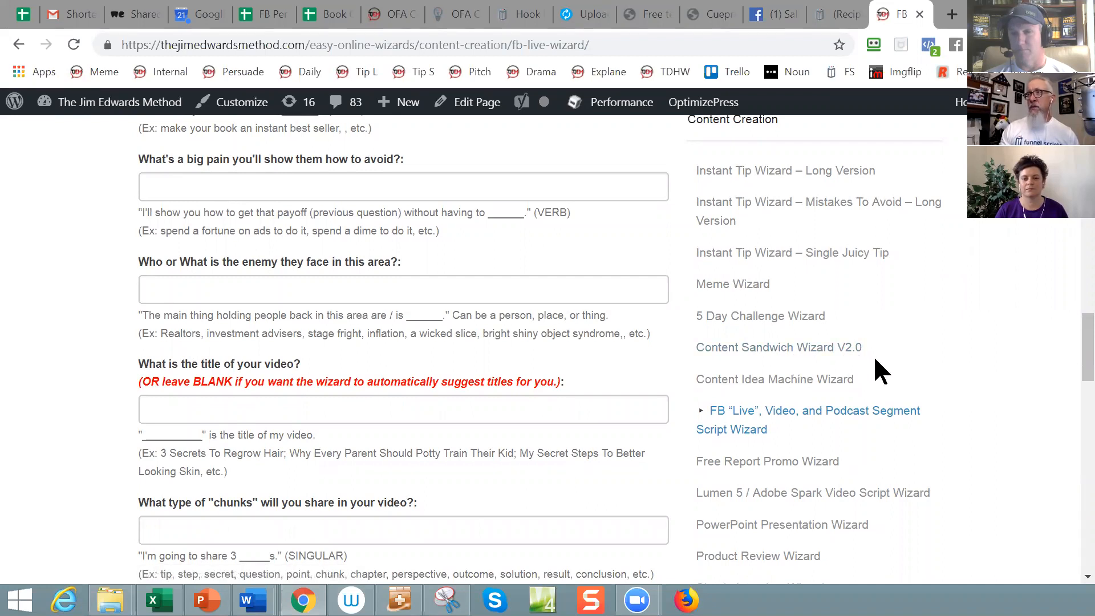
mouse_move(1011, 370)
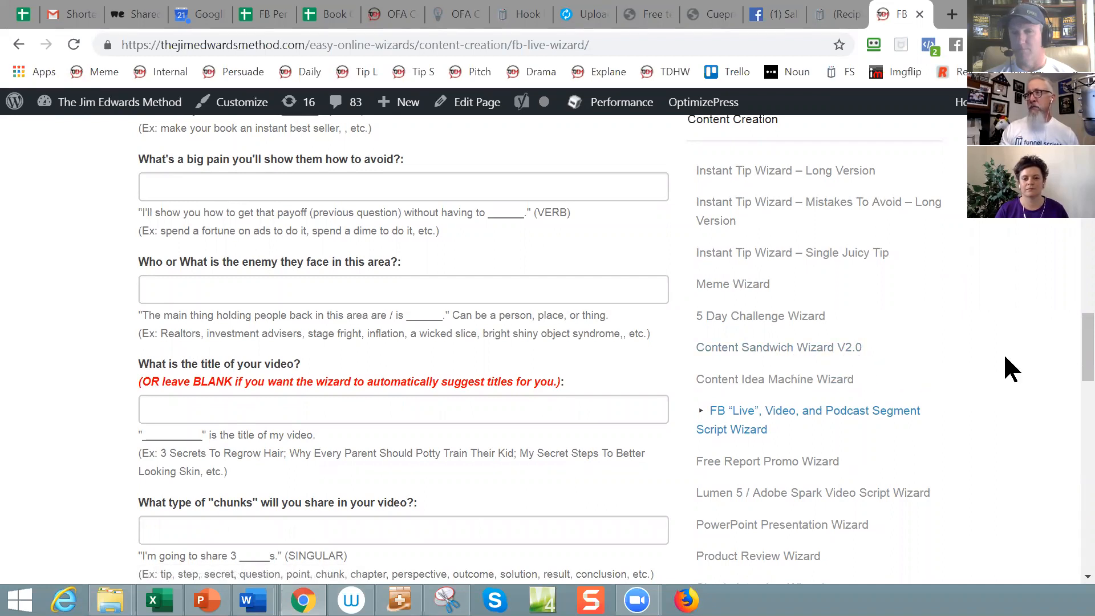
scroll(down, 3)
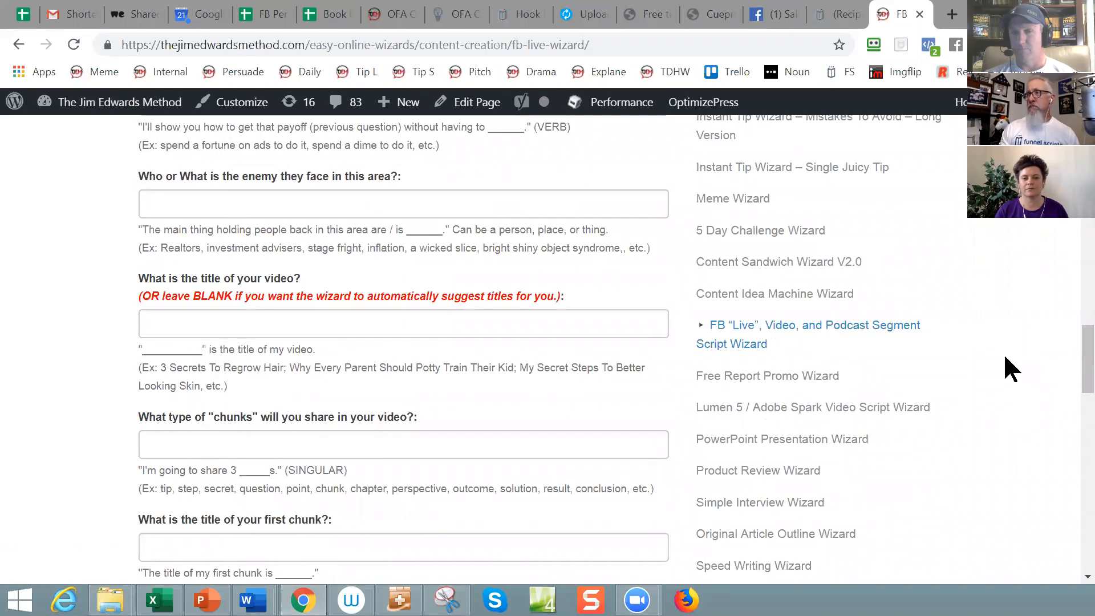
mouse_move(813, 333)
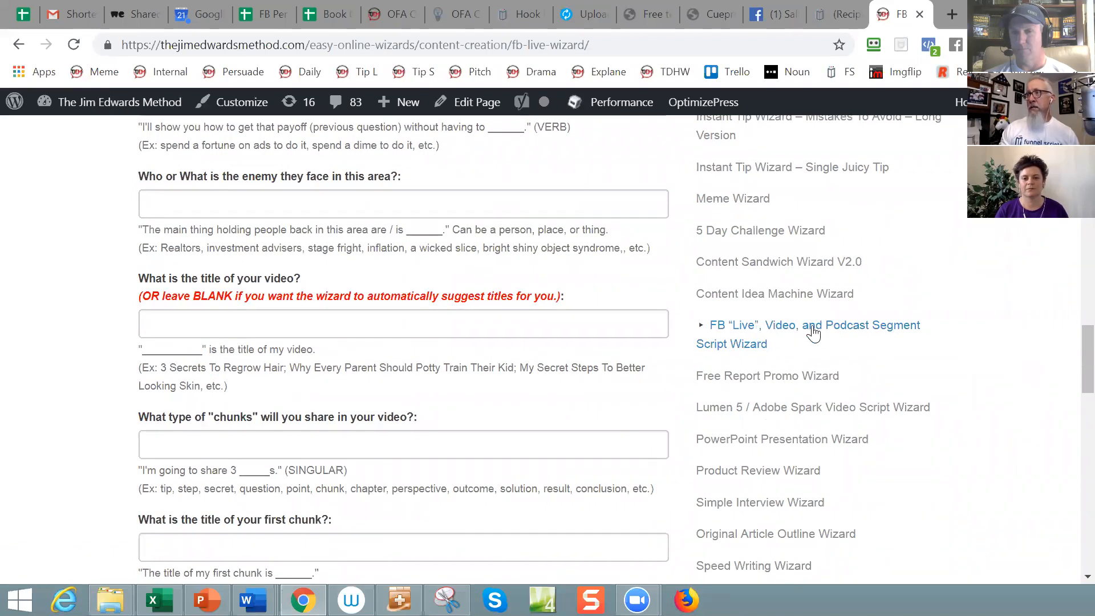
mouse_move(753, 333)
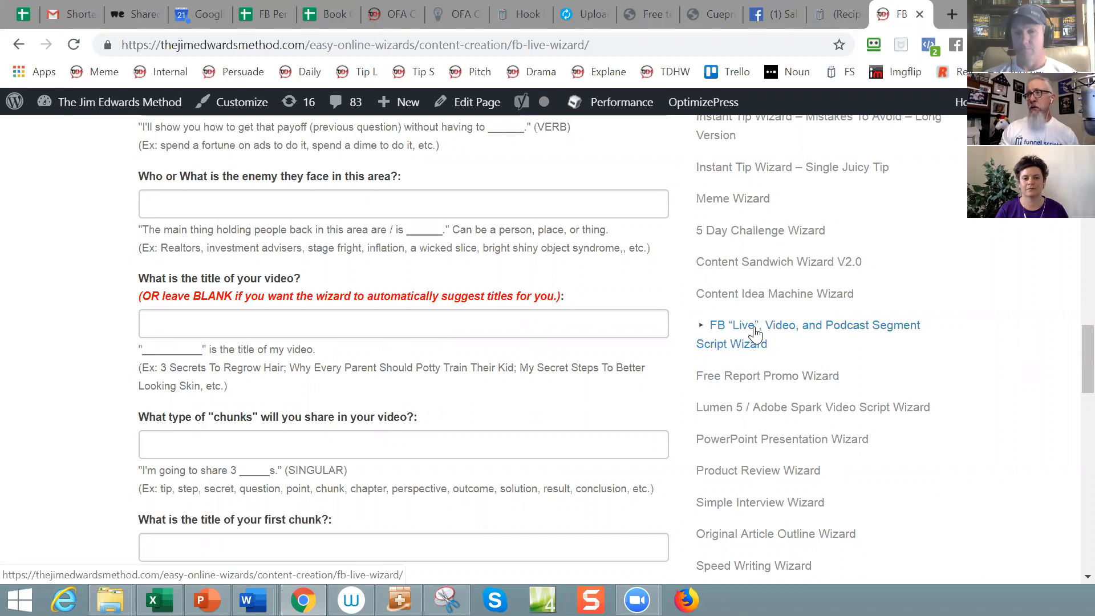
mouse_move(873, 342)
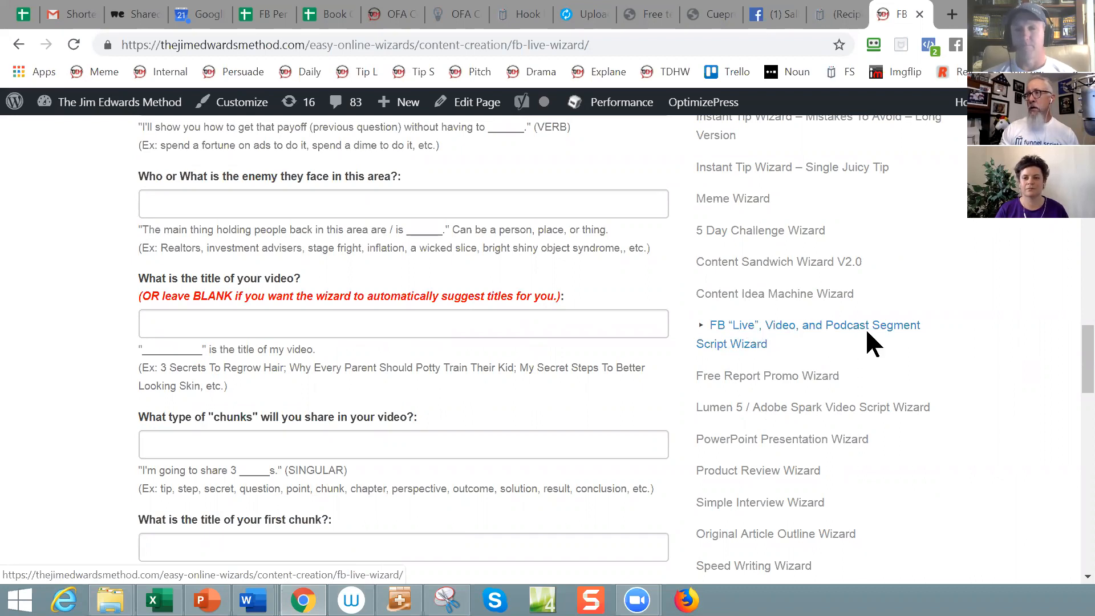
scroll(down, 3)
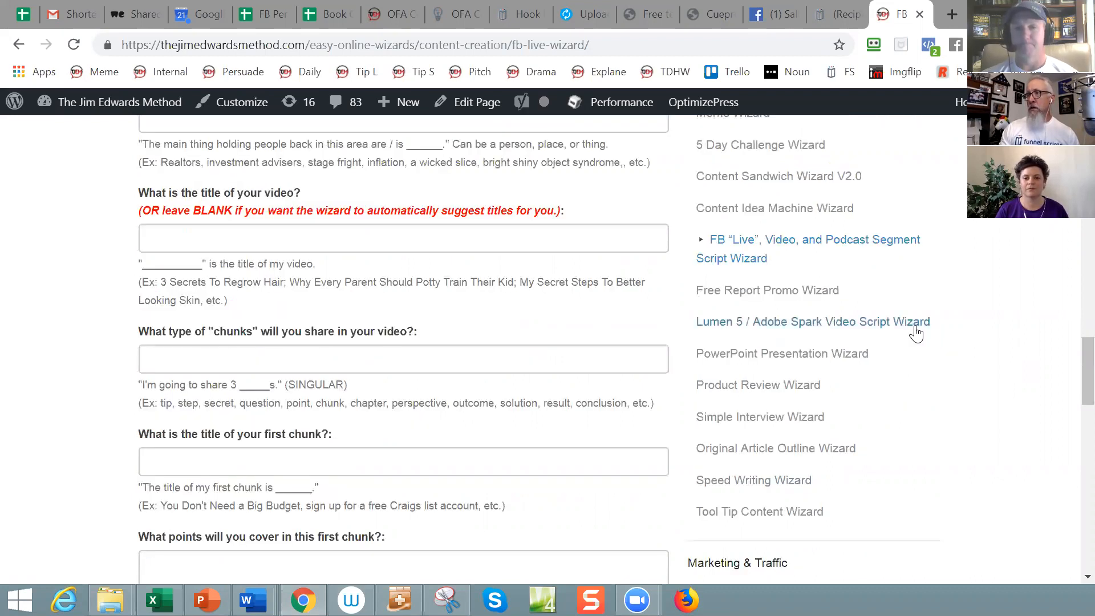
mouse_move(782, 352)
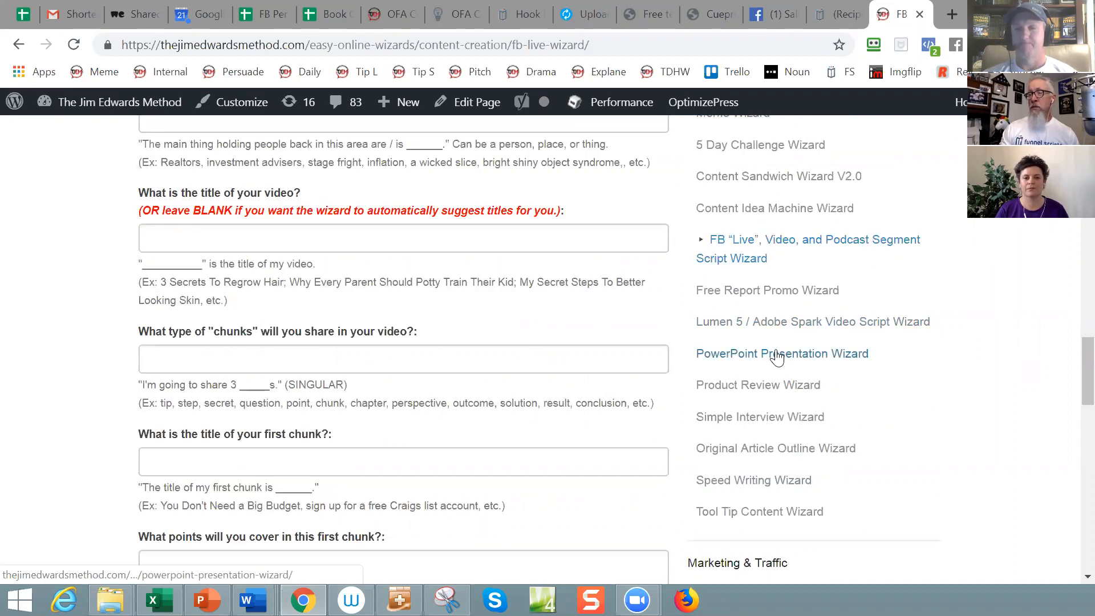
mouse_move(838, 18)
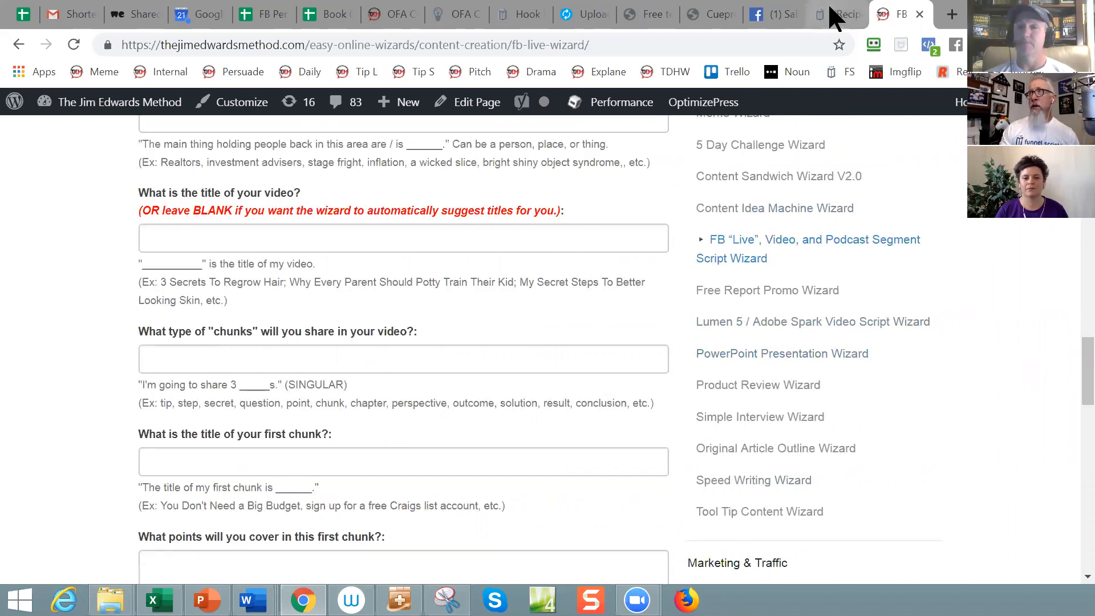
click(836, 13)
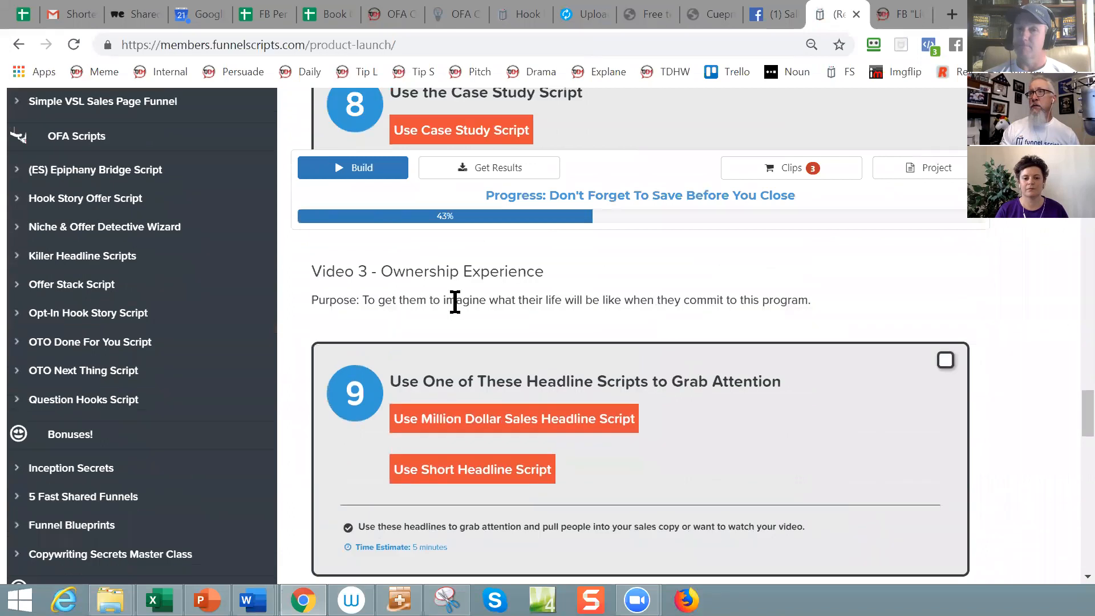
click(882, 14)
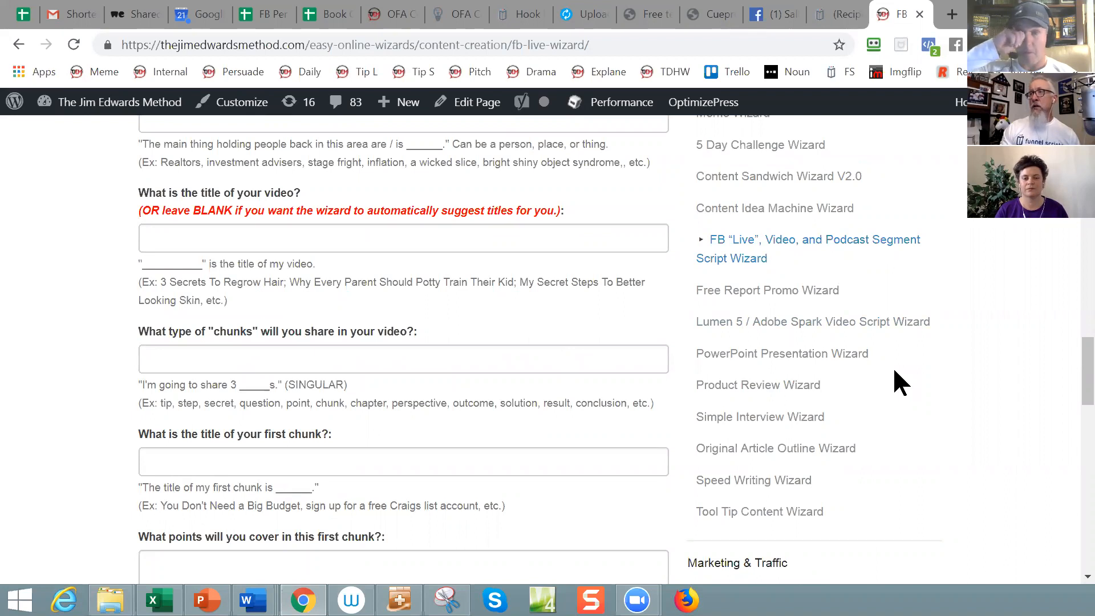
mouse_move(759, 417)
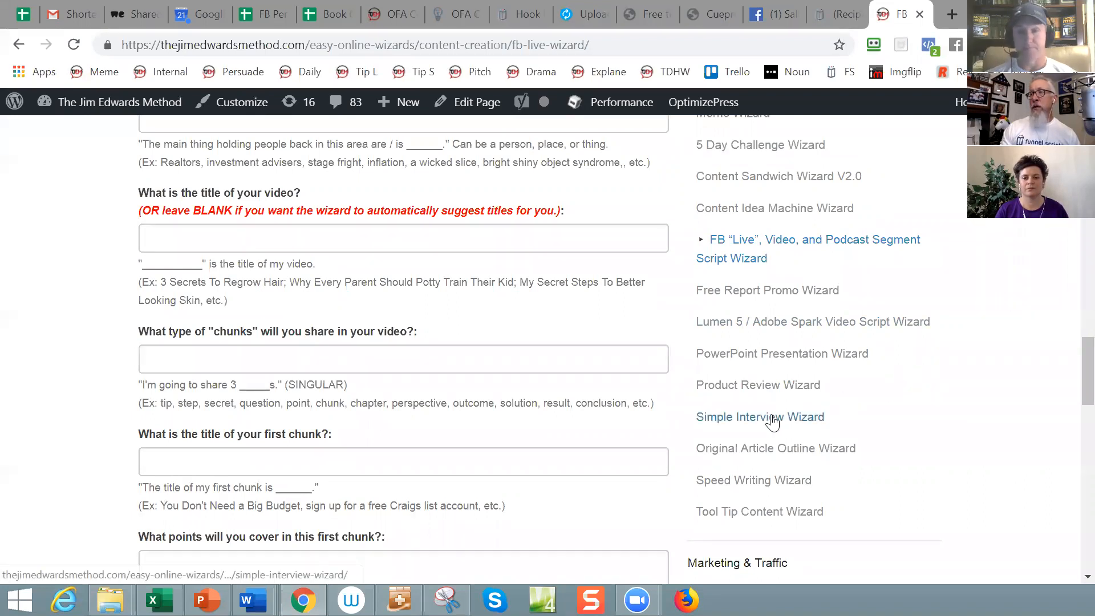
mouse_move(760, 417)
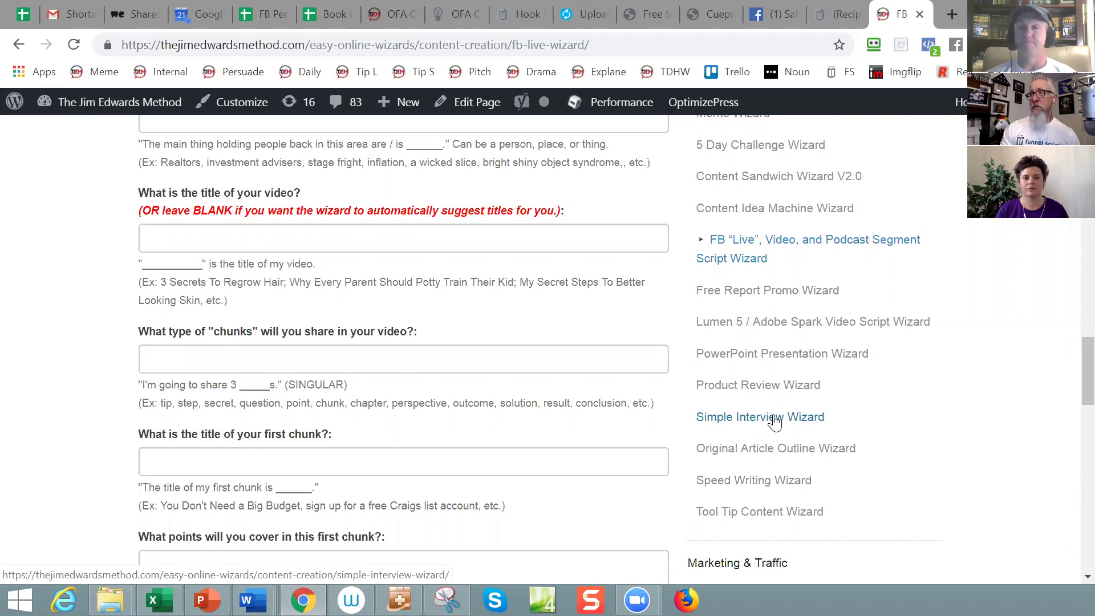
mouse_move(930, 417)
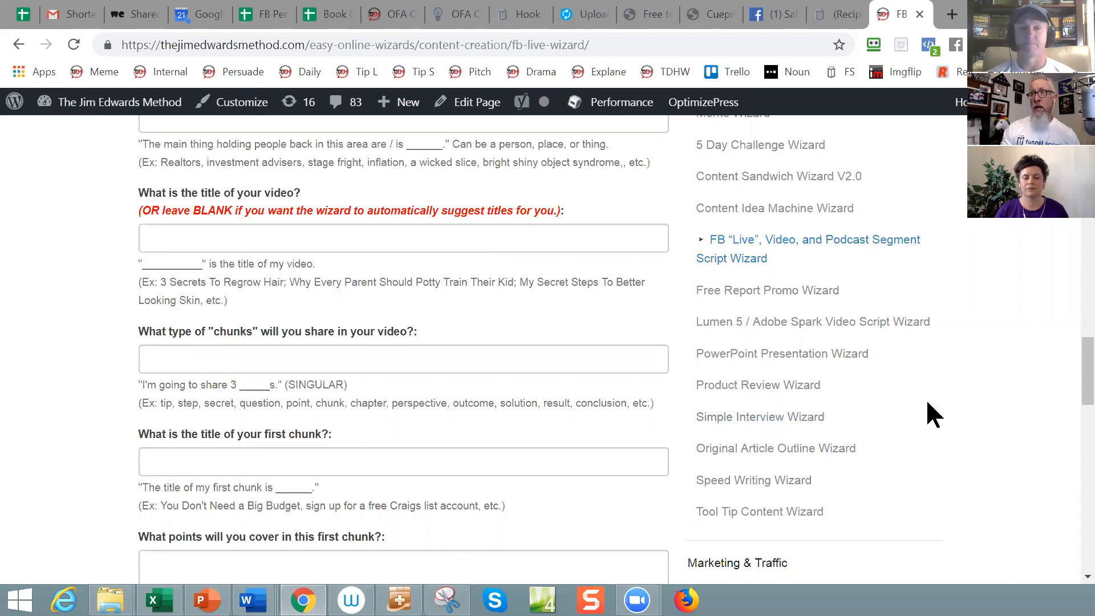
mouse_move(924, 414)
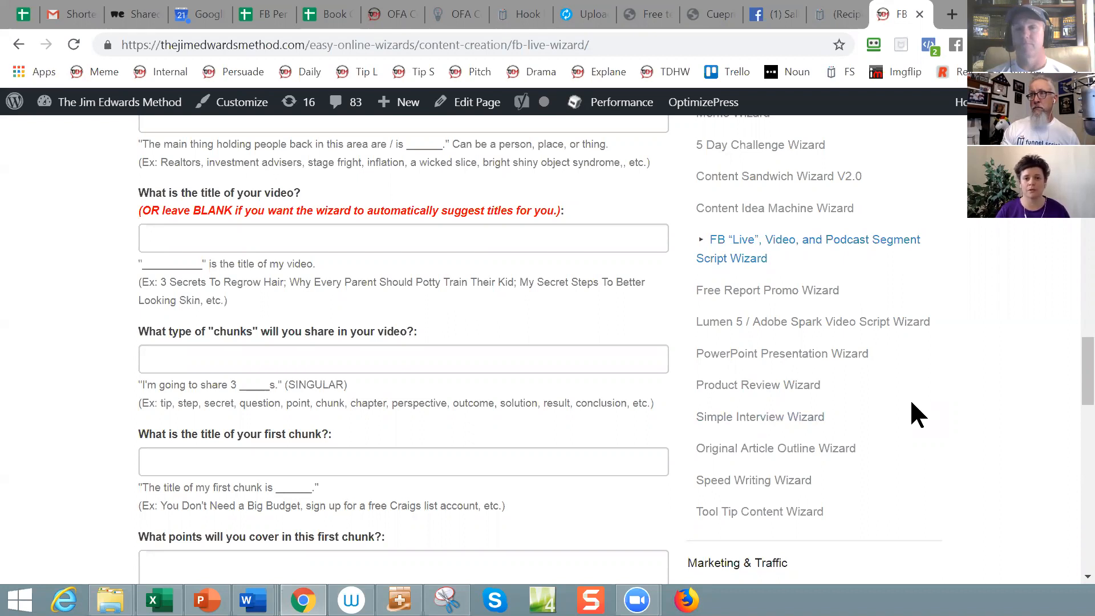
Step: Return to the Funnel Scripts Product Launch recipe at step 9's headline script choices
click(838, 13)
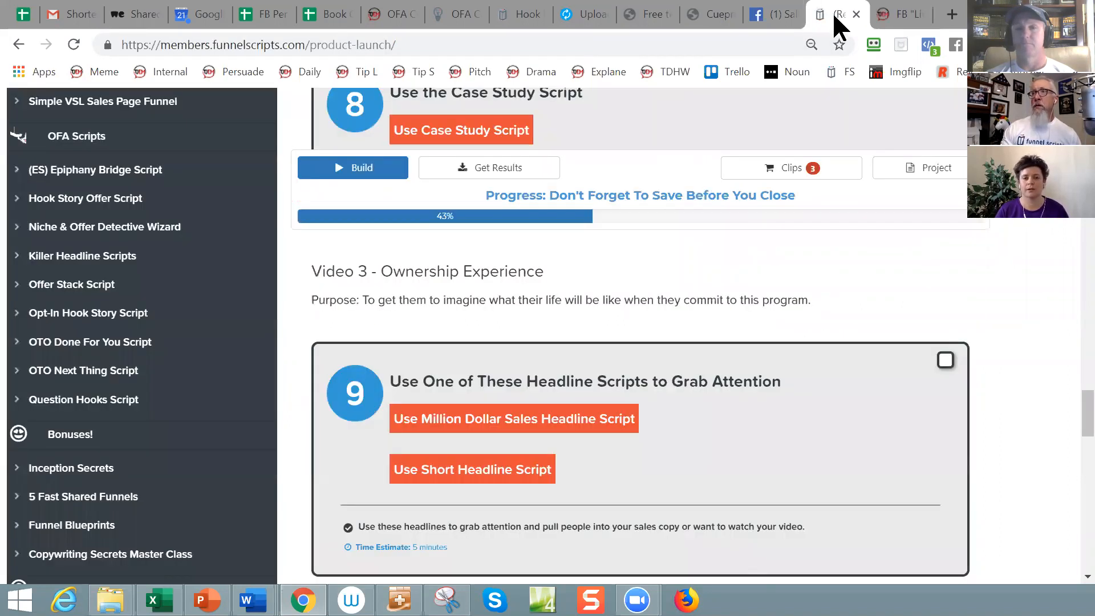
mouse_move(867, 292)
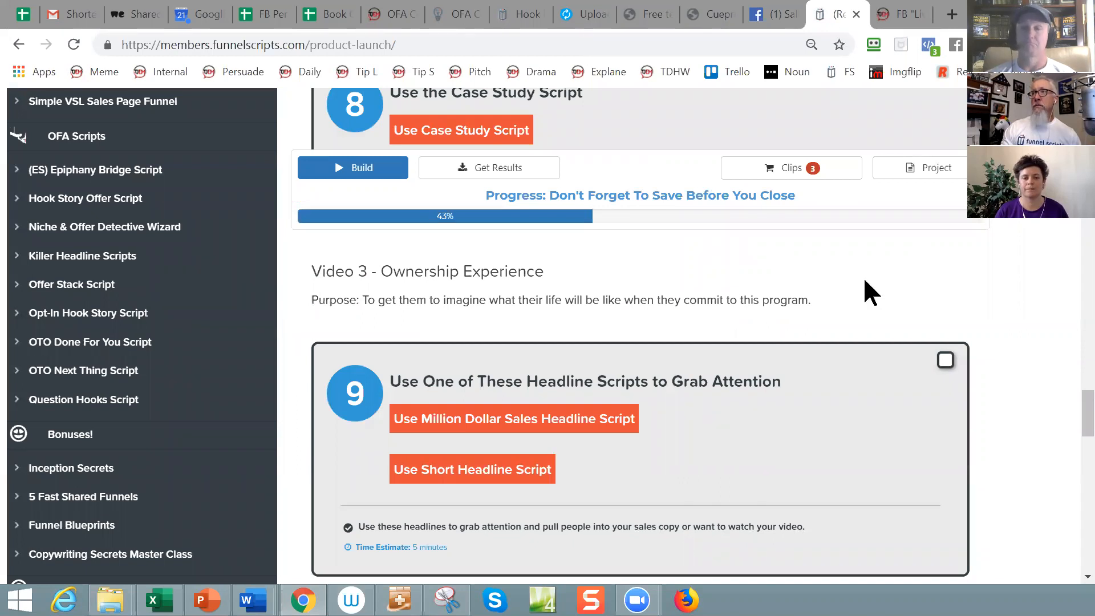
mouse_move(837, 292)
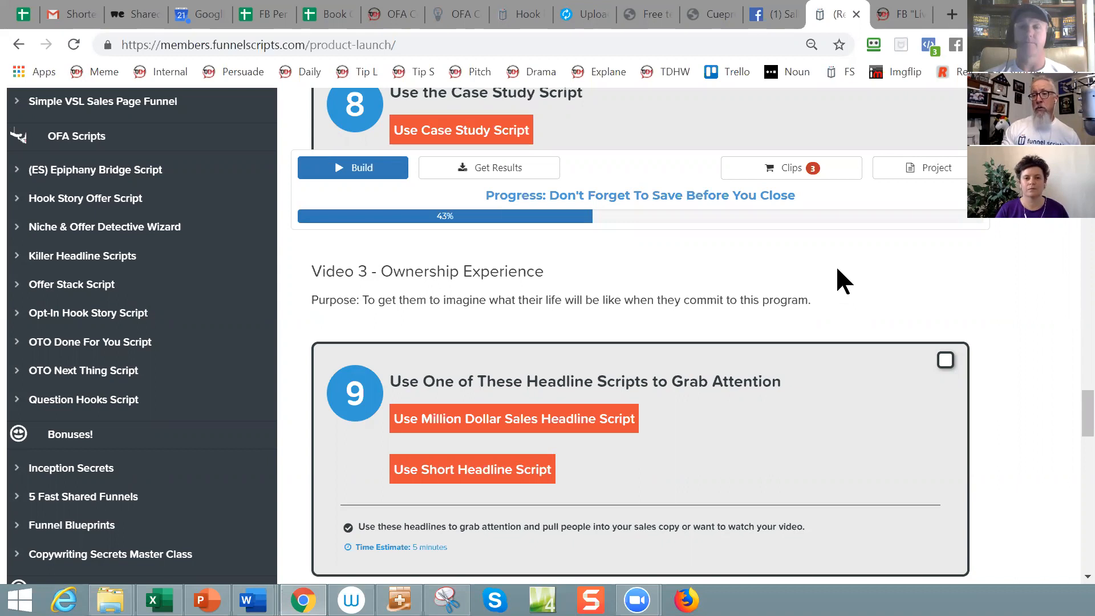
mouse_move(799, 115)
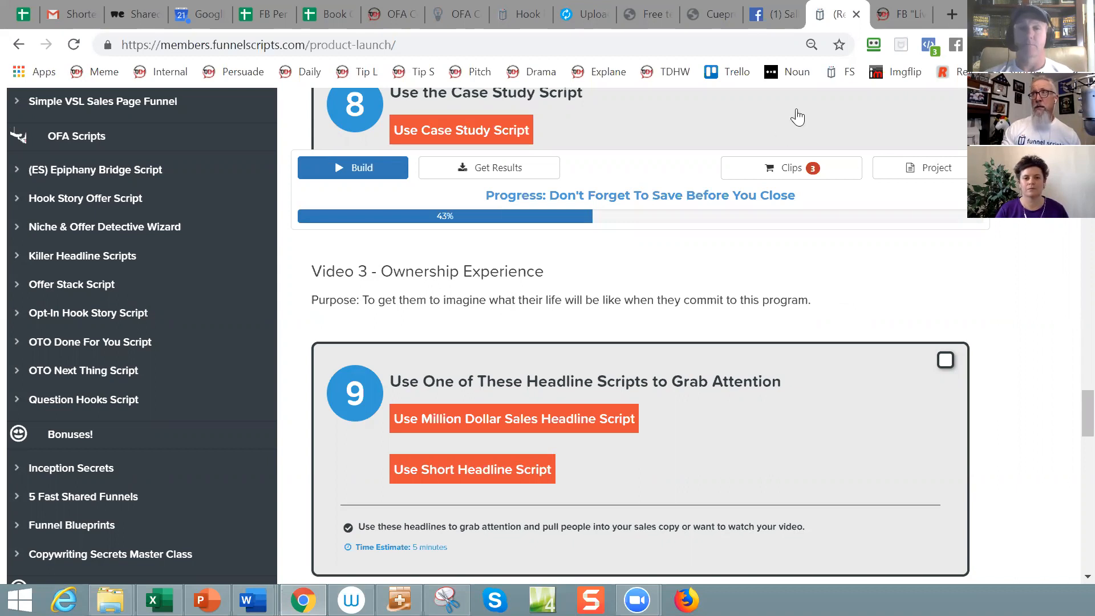
mouse_move(901, 14)
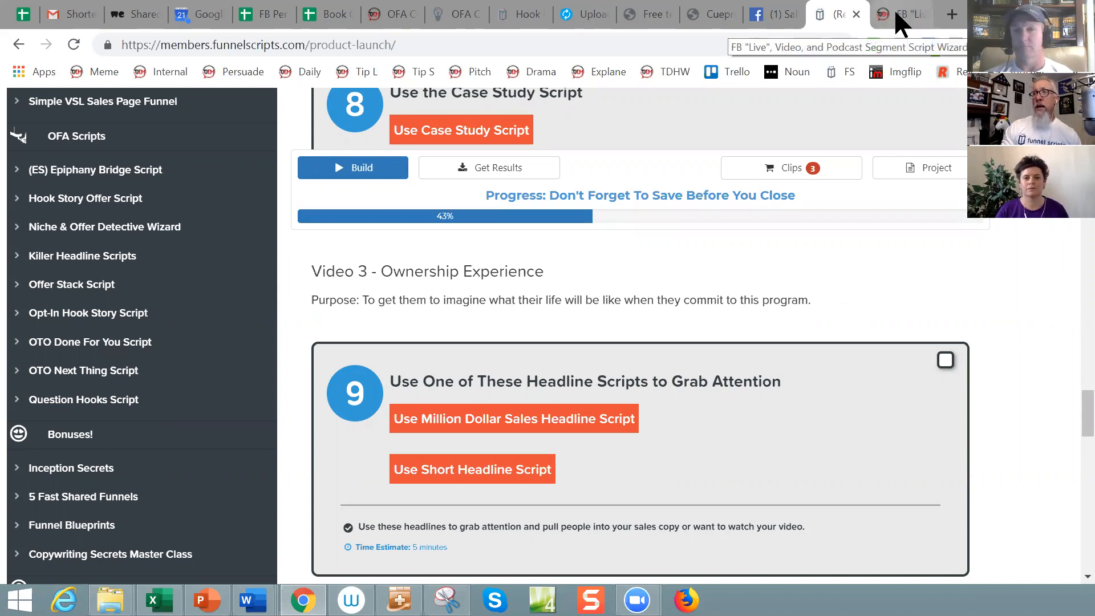
mouse_move(866, 320)
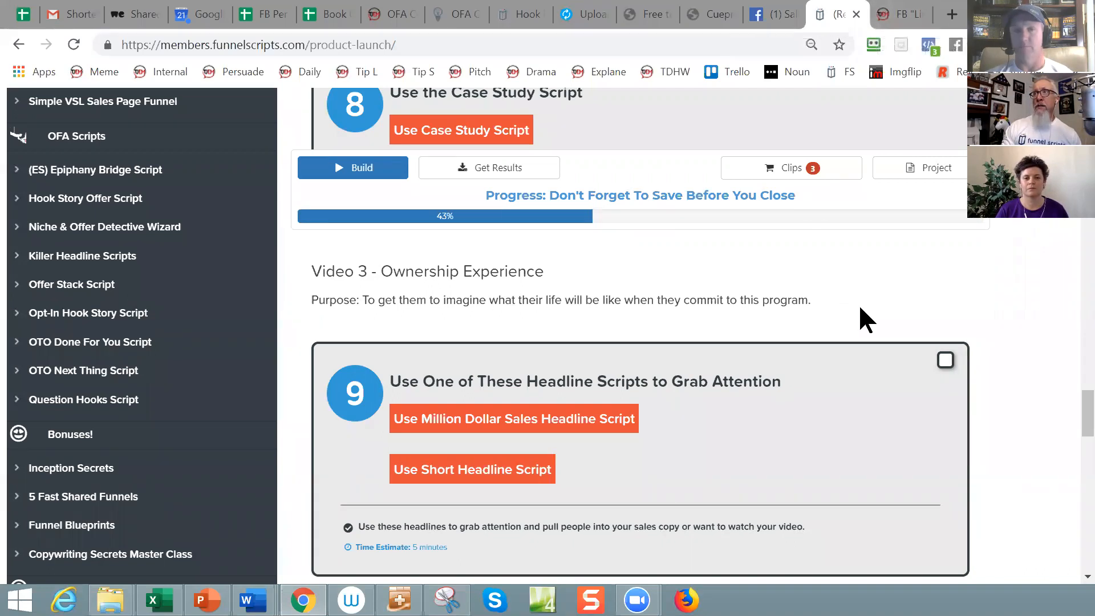
mouse_move(874, 319)
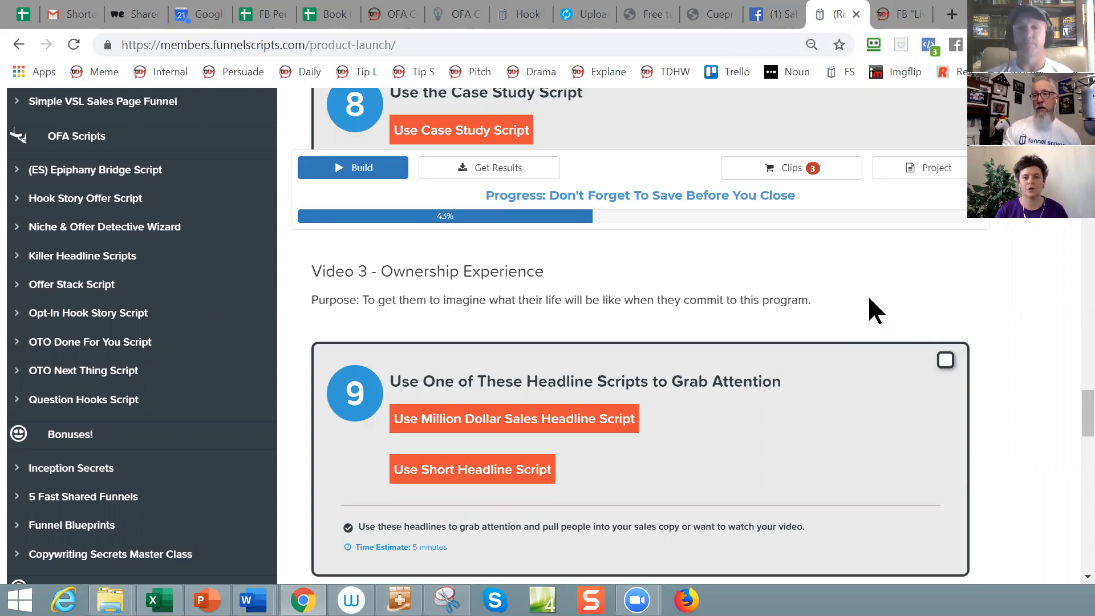
mouse_move(906, 308)
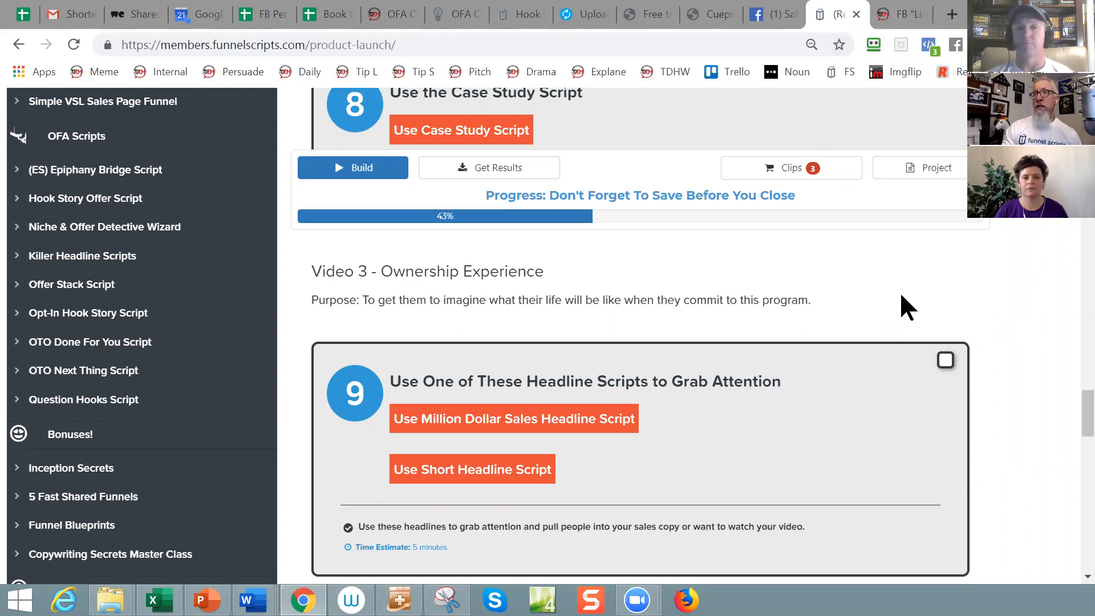
scroll(down, 3)
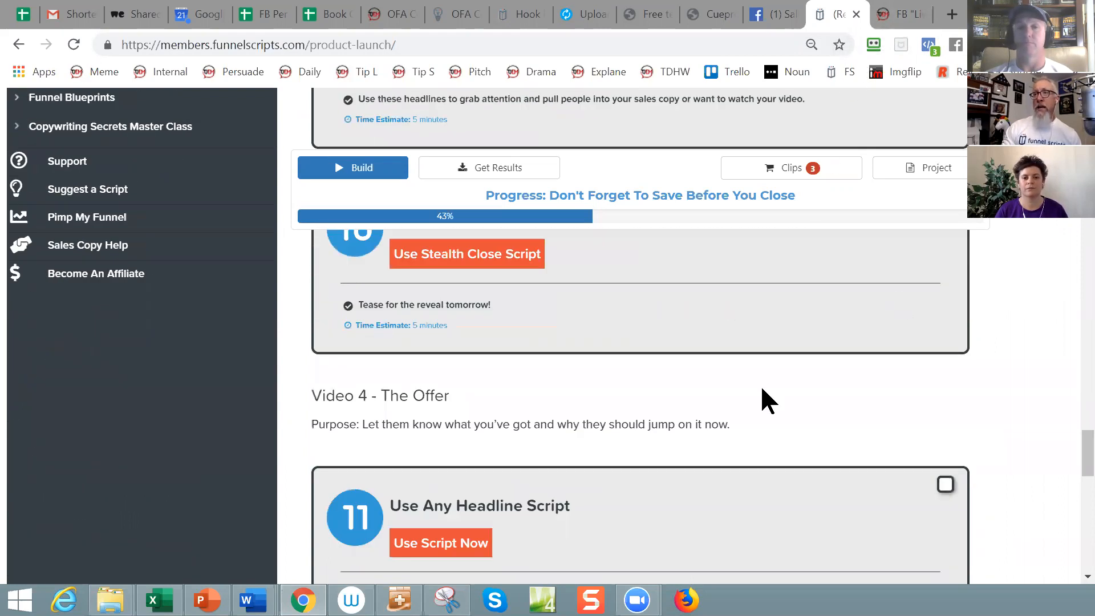
mouse_move(779, 408)
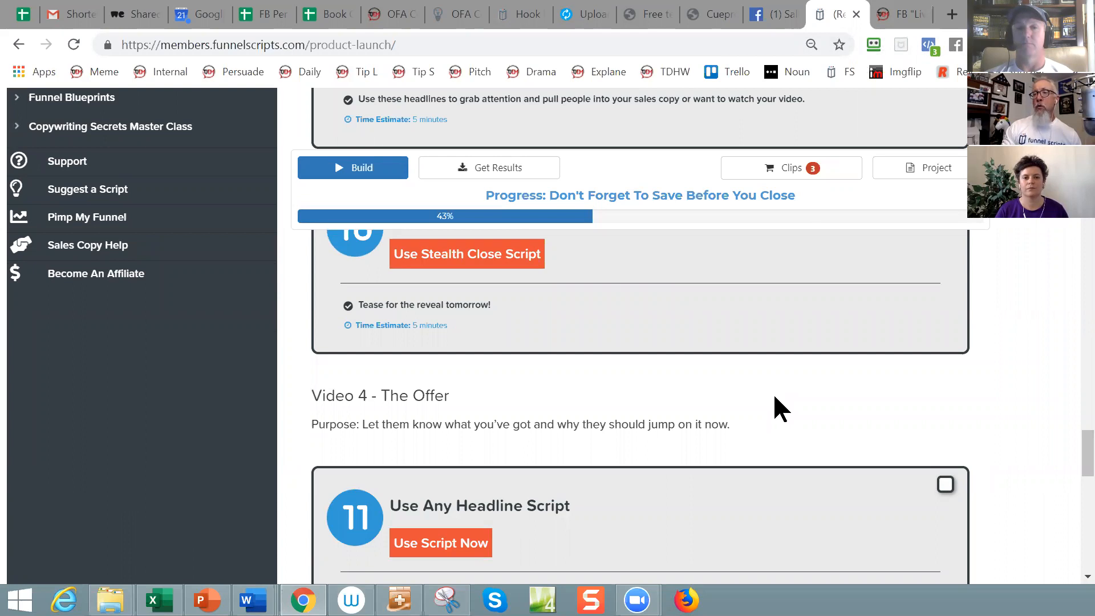
scroll(down, 3)
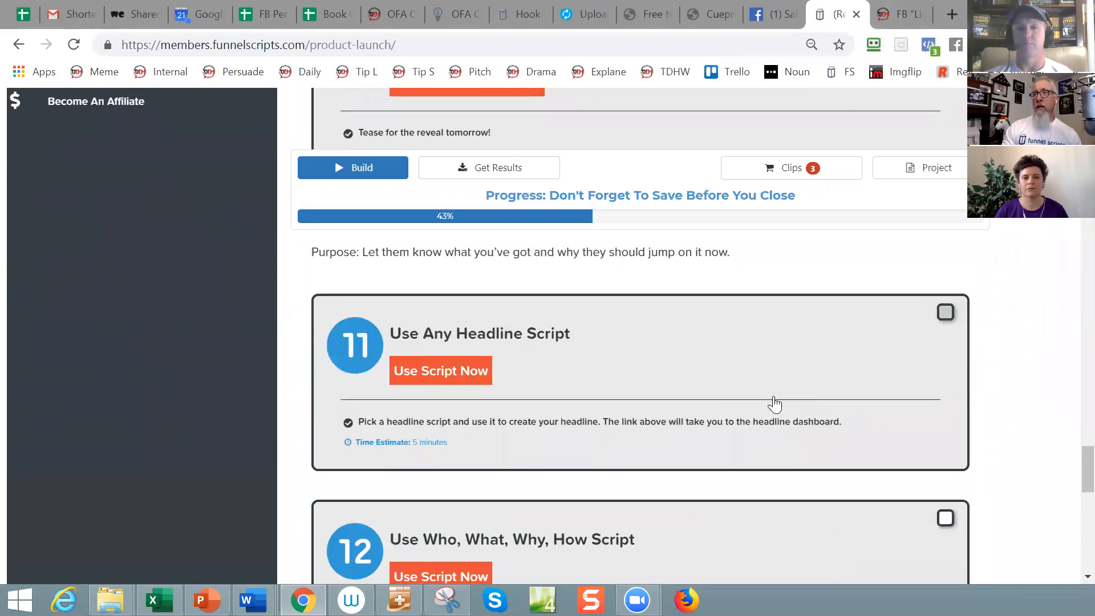
scroll(down, 3)
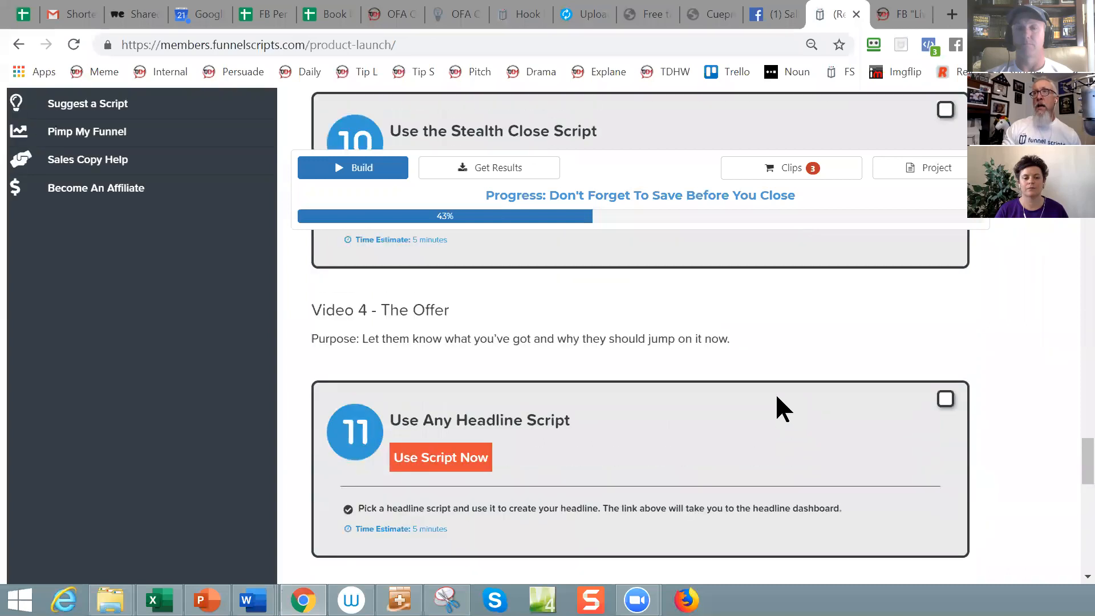
scroll(up, 3)
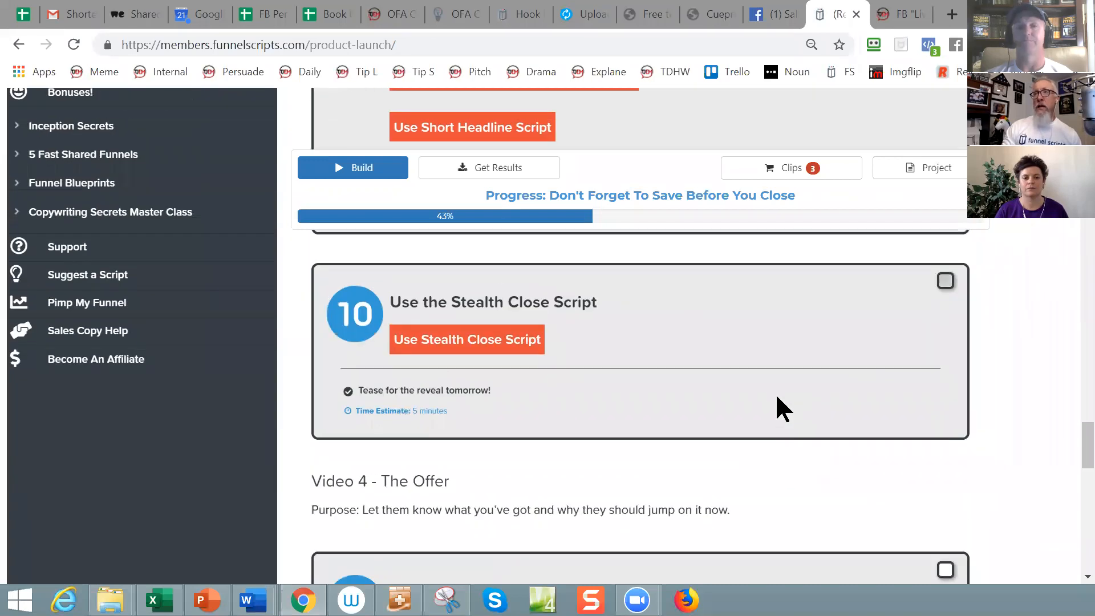
mouse_move(743, 314)
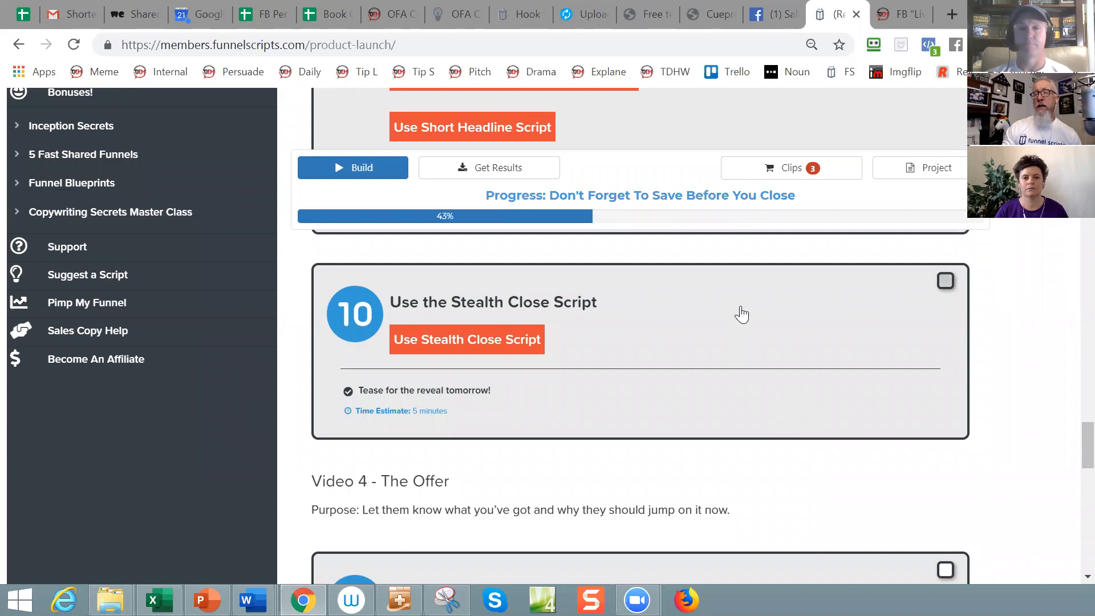
mouse_move(742, 349)
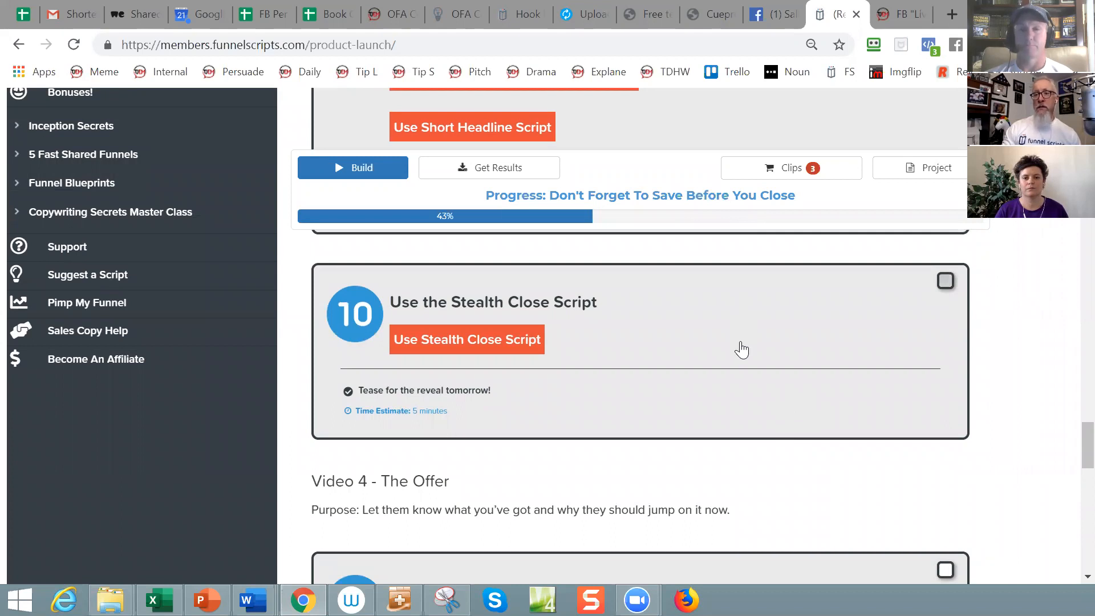
mouse_move(196, 274)
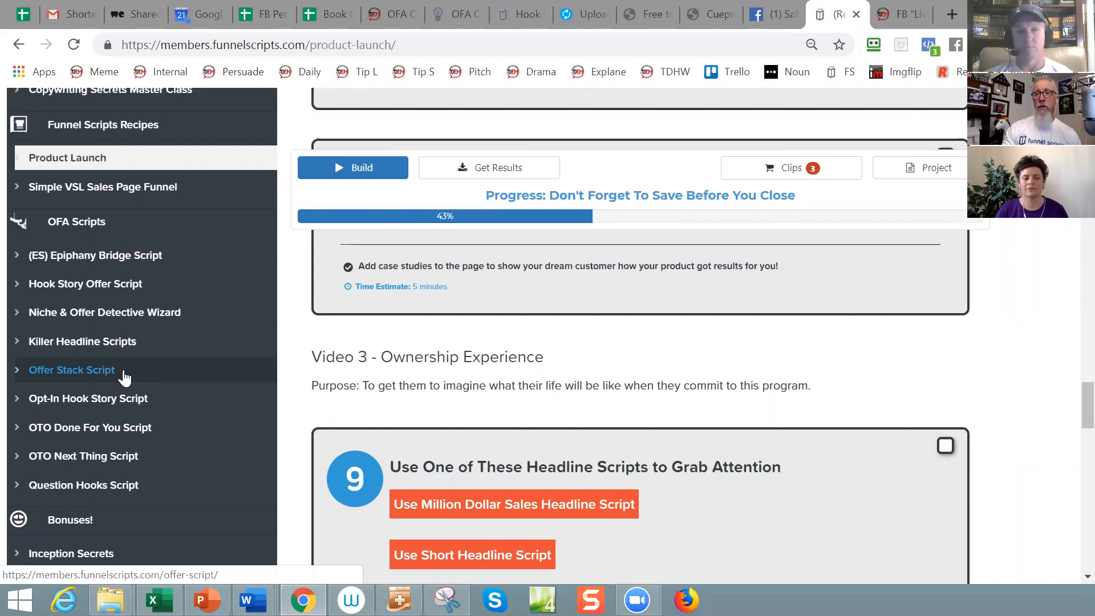
mouse_move(936, 49)
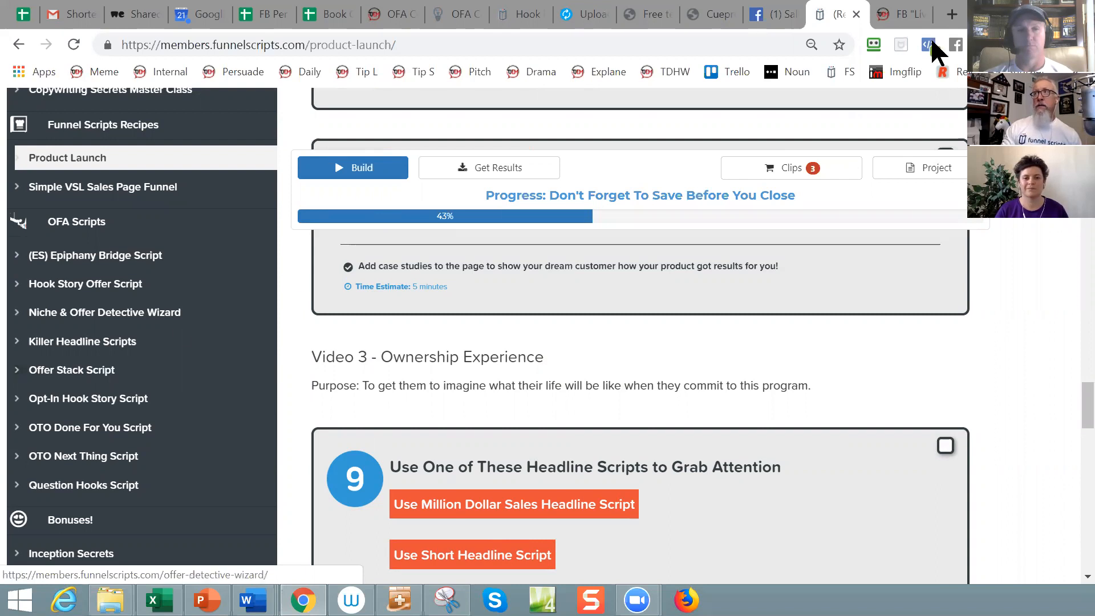
Step: Return to the FB Live, Video, and Podcast Segment Script Wizard and scroll its empty questions
click(901, 13)
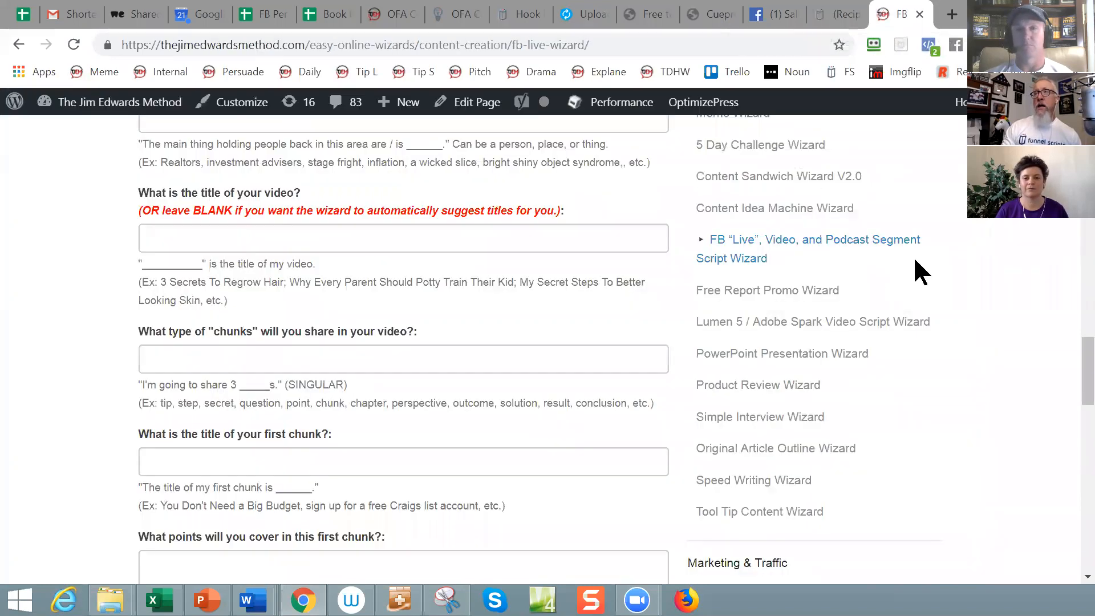
mouse_move(942, 255)
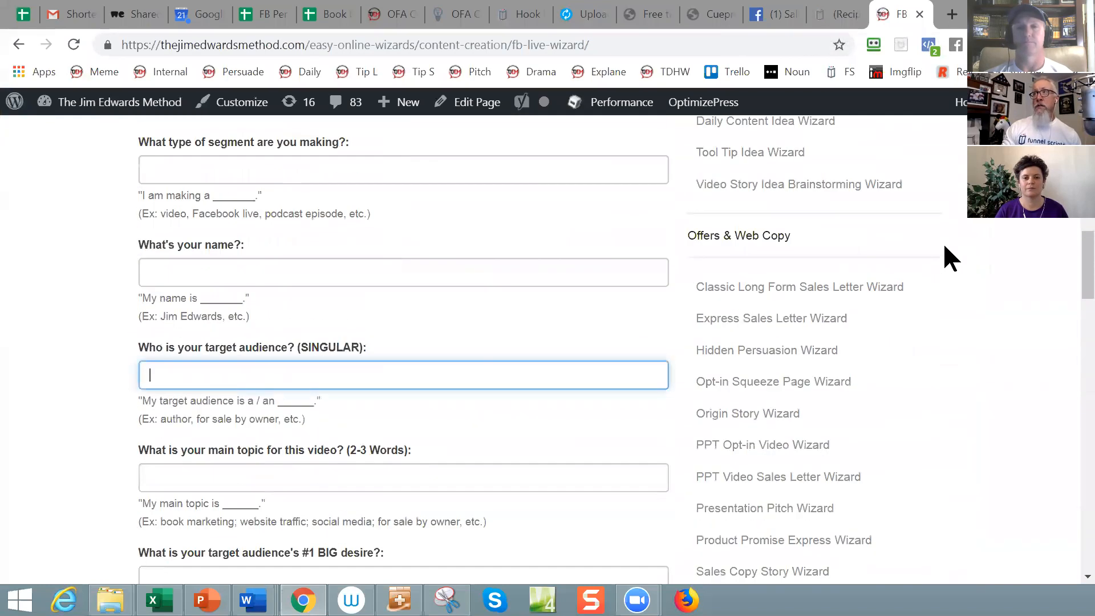
scroll(up, 3)
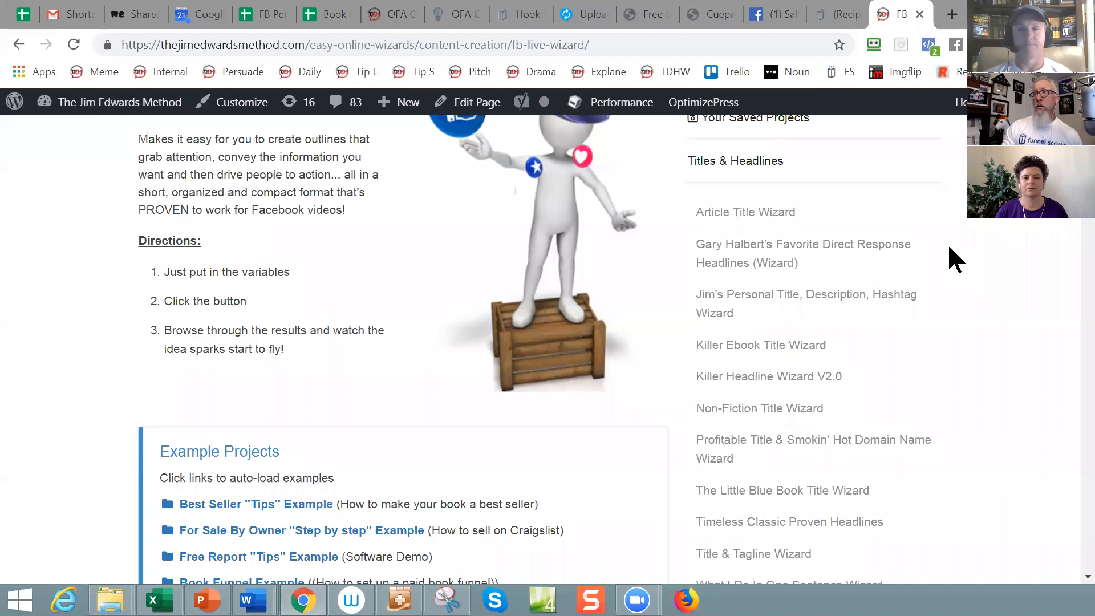
scroll(down, 3)
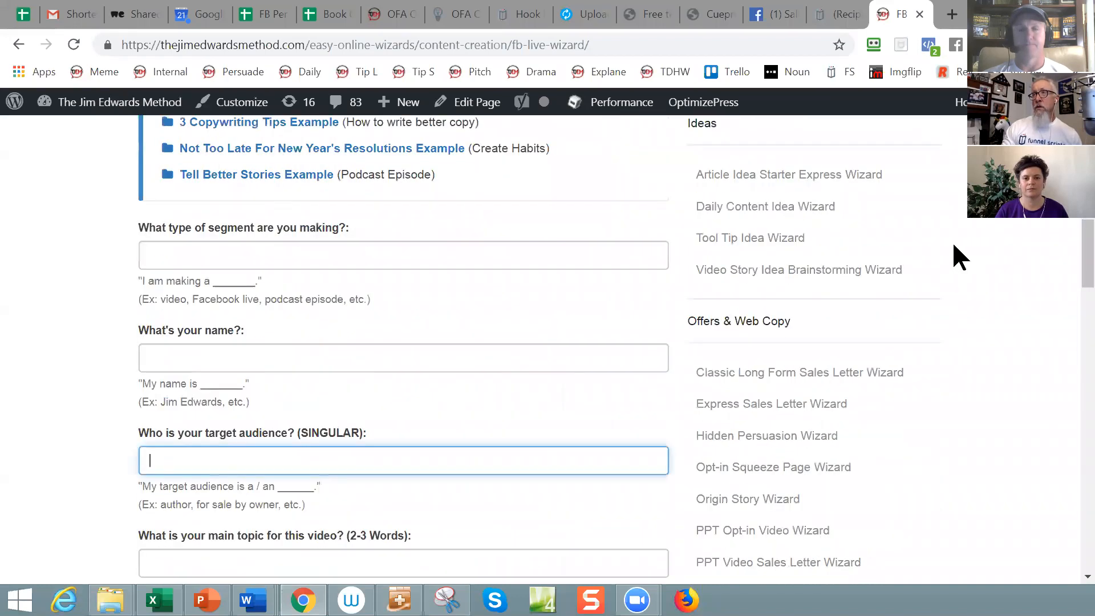
scroll(up, 3)
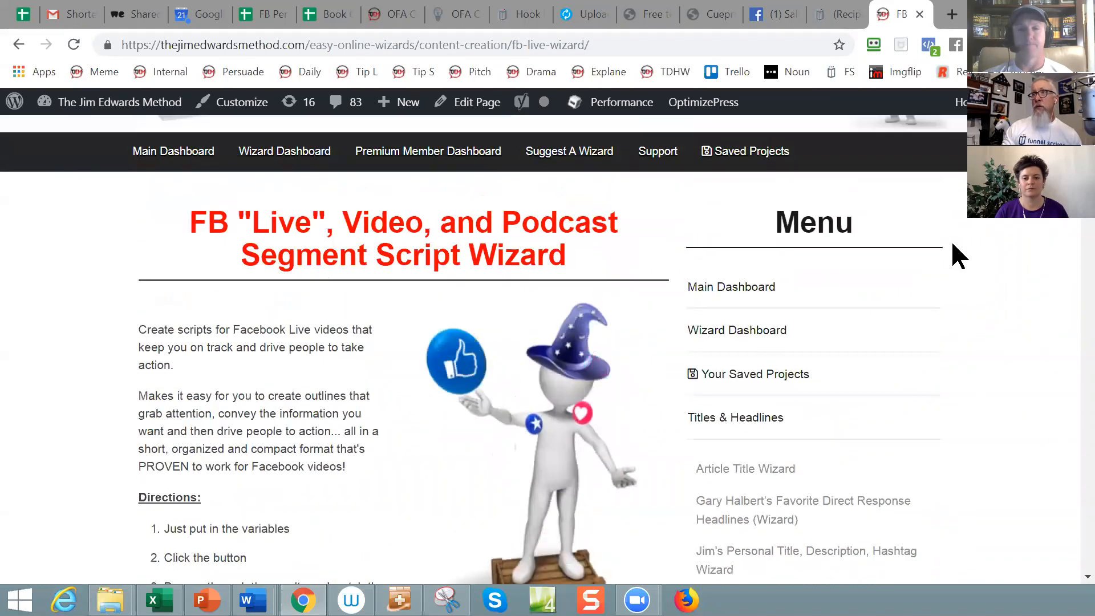
mouse_move(985, 260)
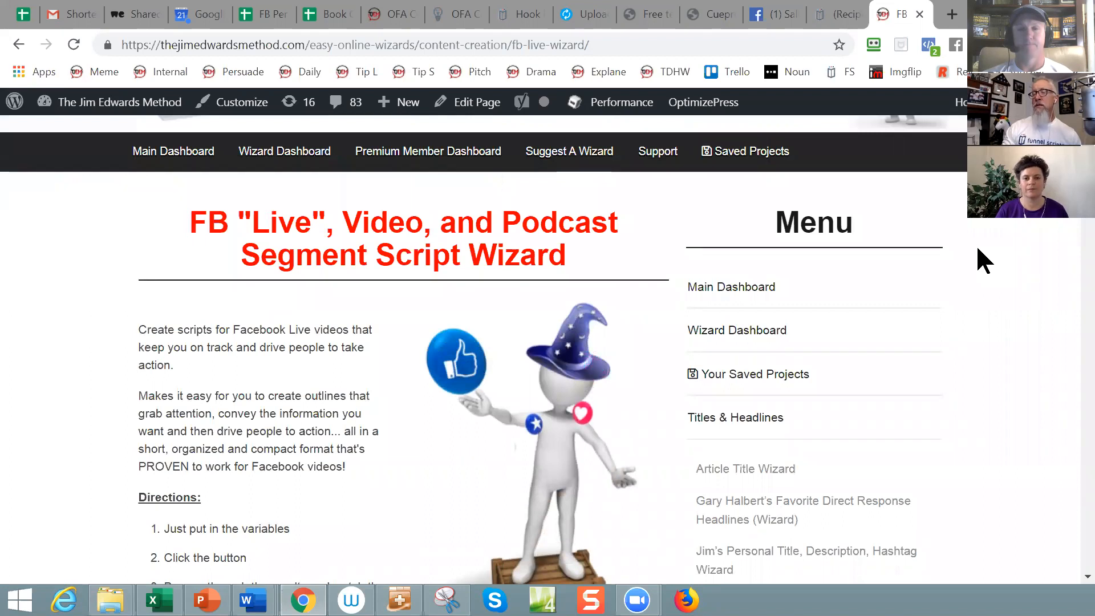
scroll(down, 3)
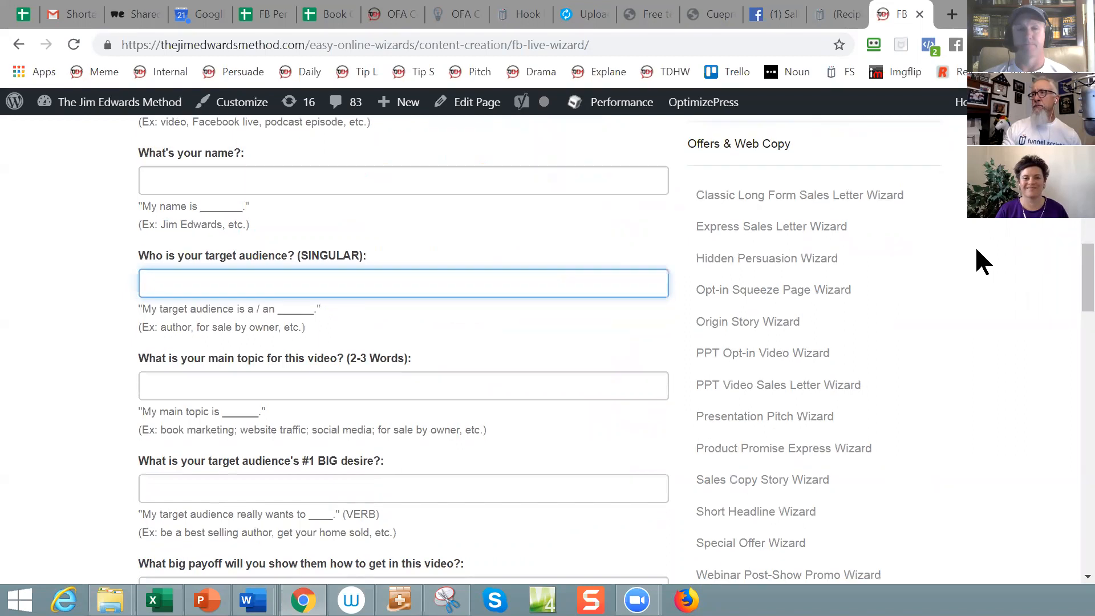
scroll(down, 3)
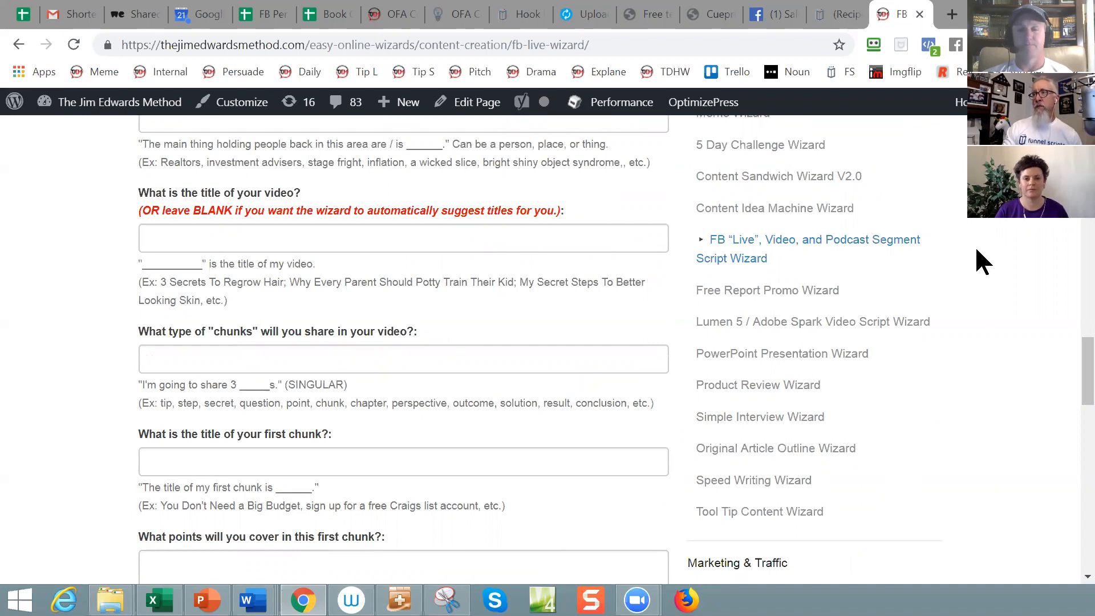
mouse_move(984, 255)
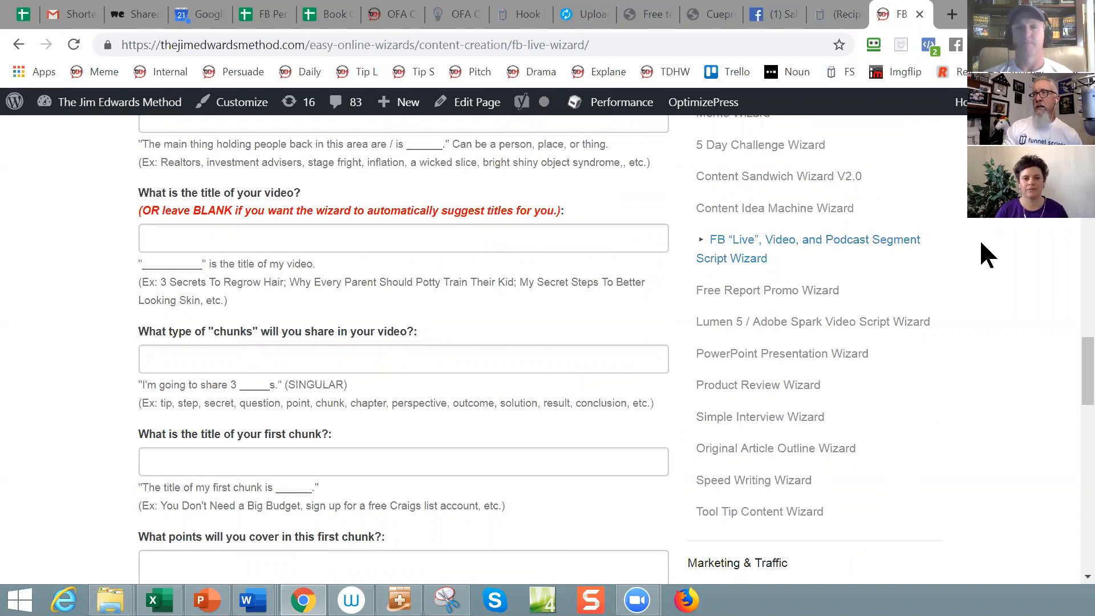
mouse_move(758, 385)
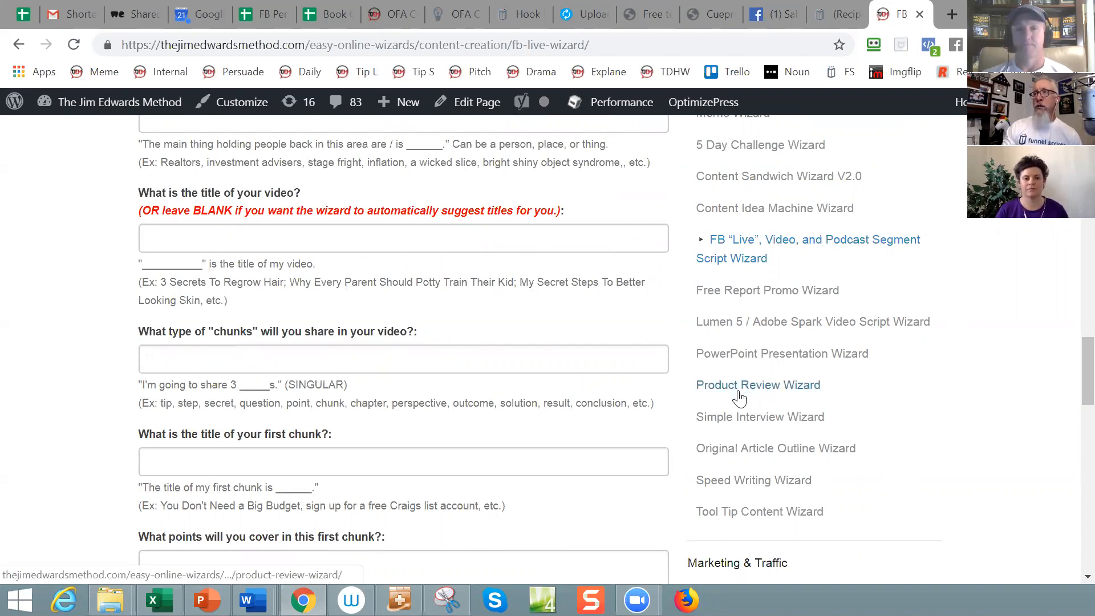
Step: Open the Product Review Wizard from the Menu and scroll through its example projects and fields
click(758, 385)
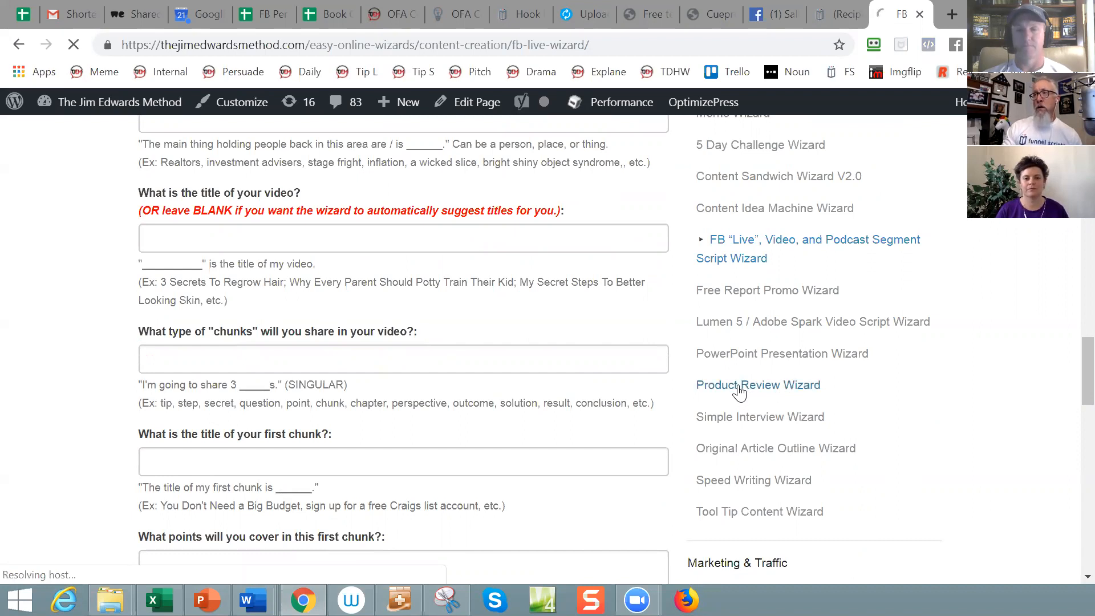
click(757, 385)
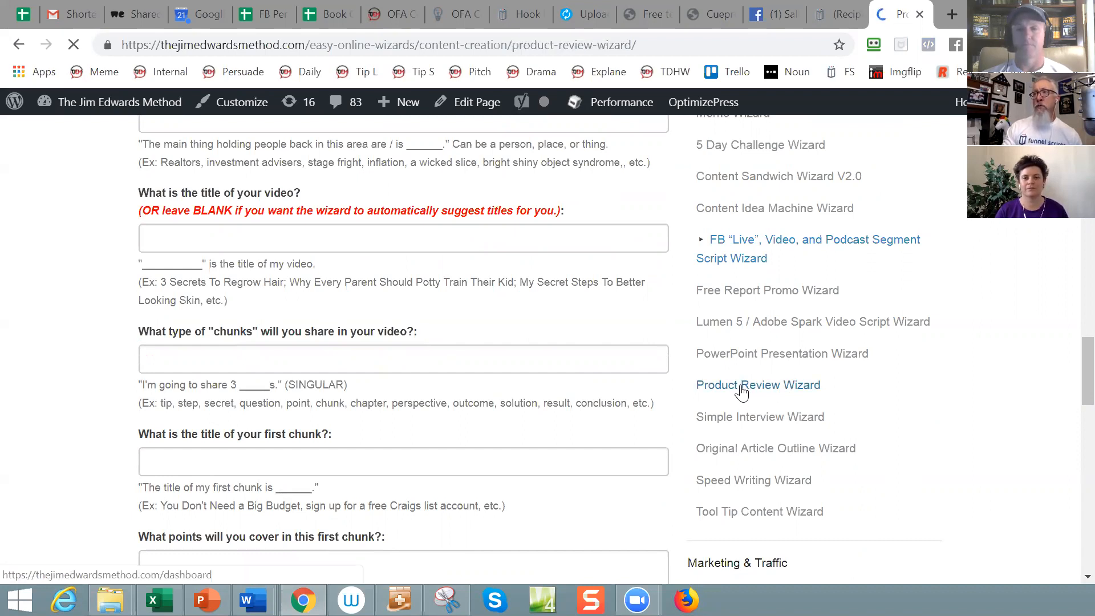
click(758, 385)
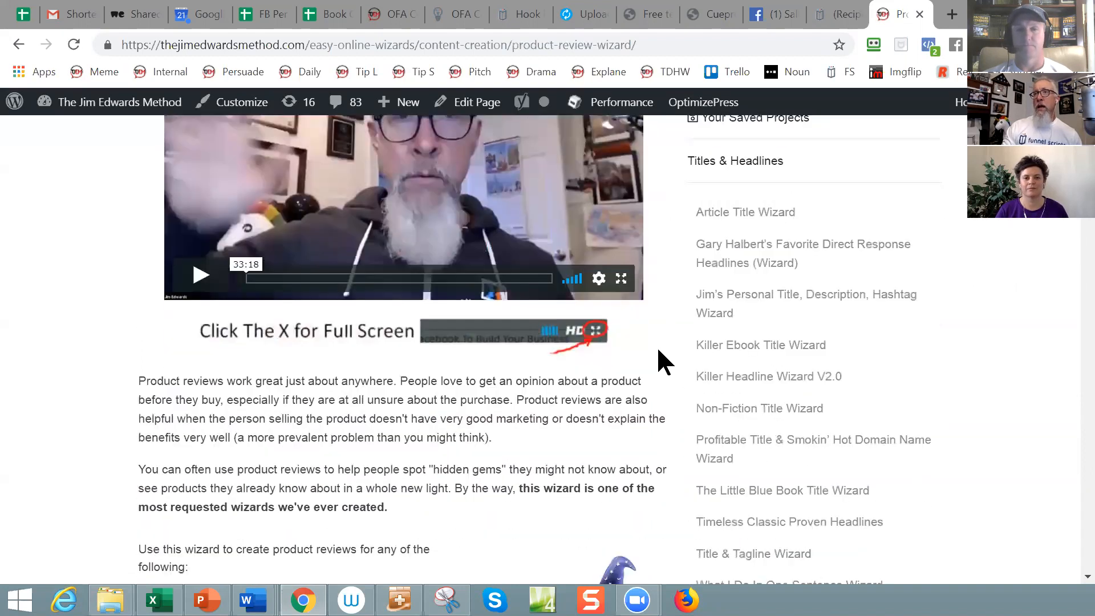
scroll(down, 3)
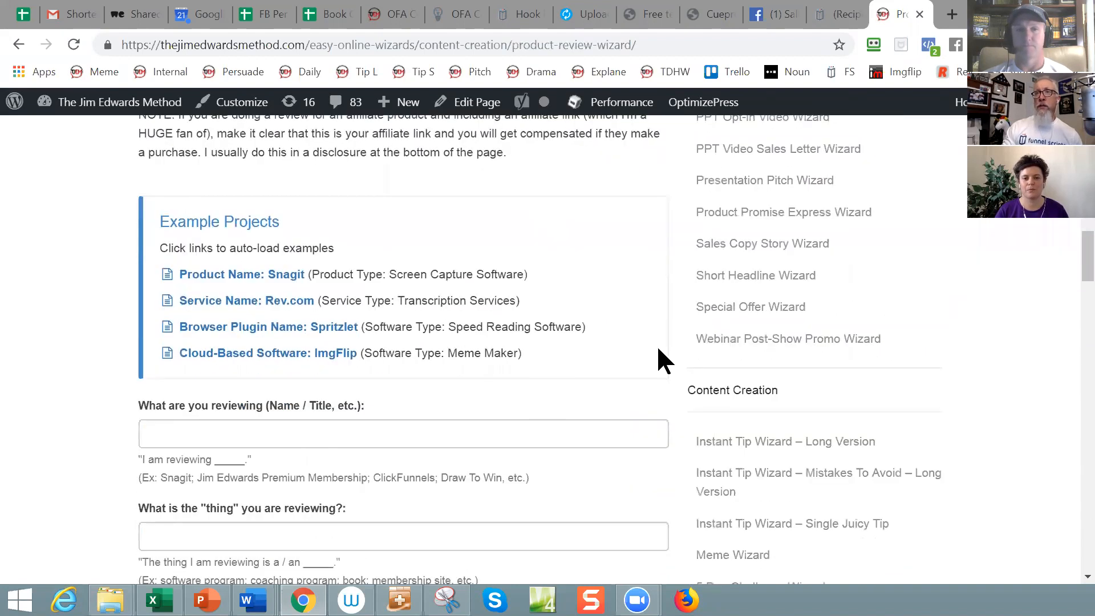
scroll(down, 3)
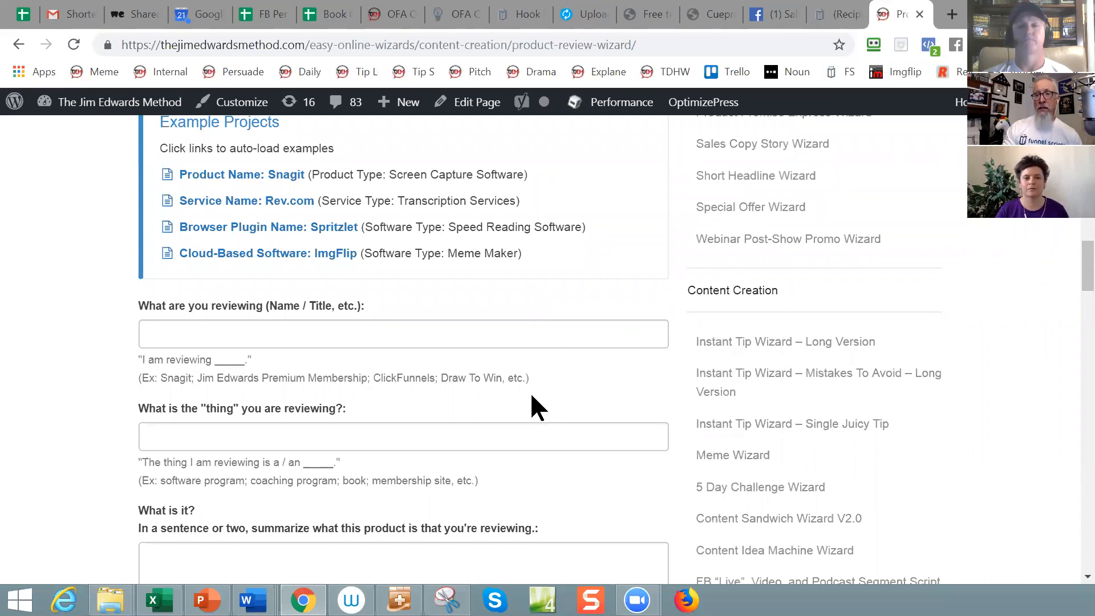
mouse_move(579, 398)
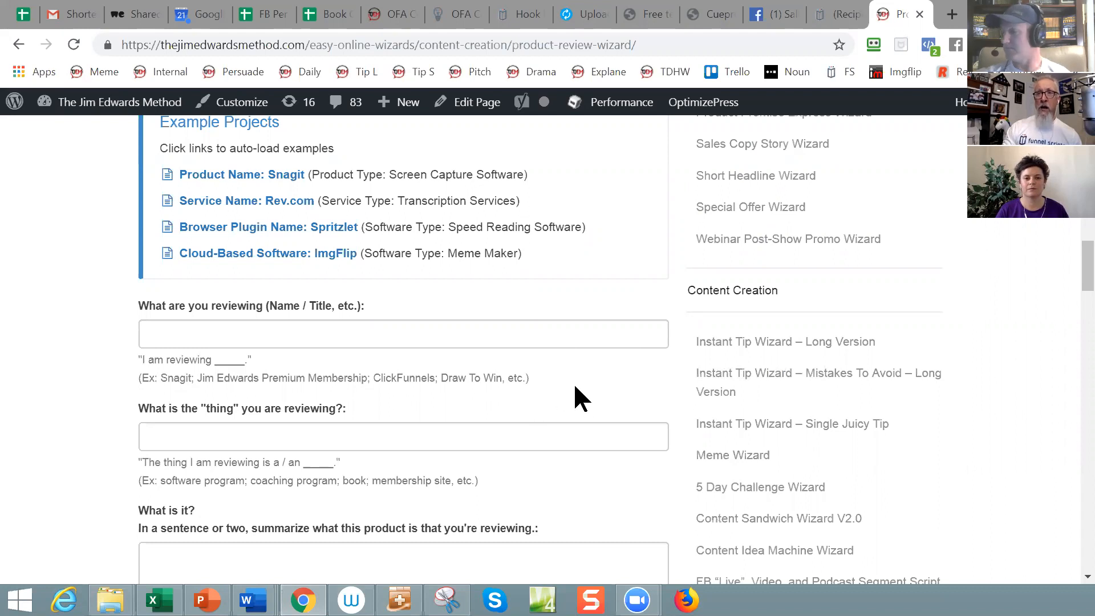
mouse_move(622, 373)
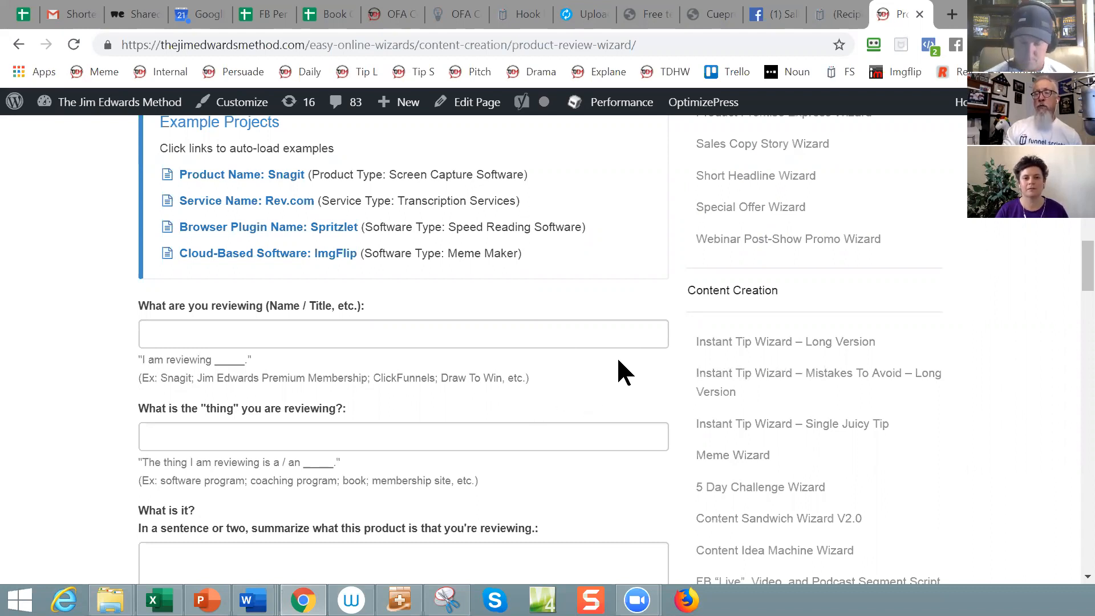
scroll(up, 3)
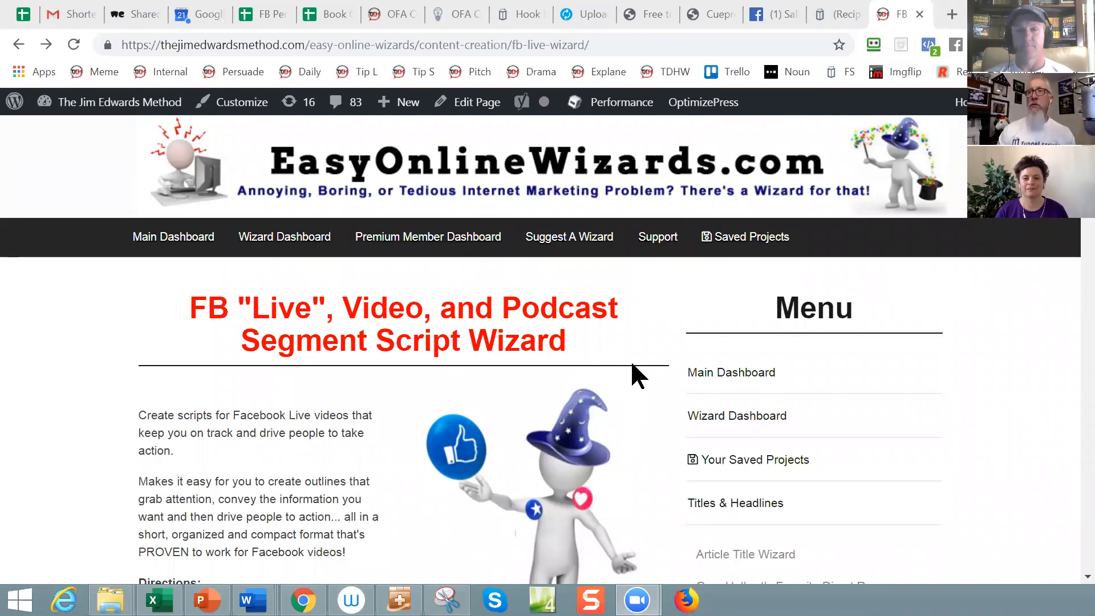
mouse_move(602, 342)
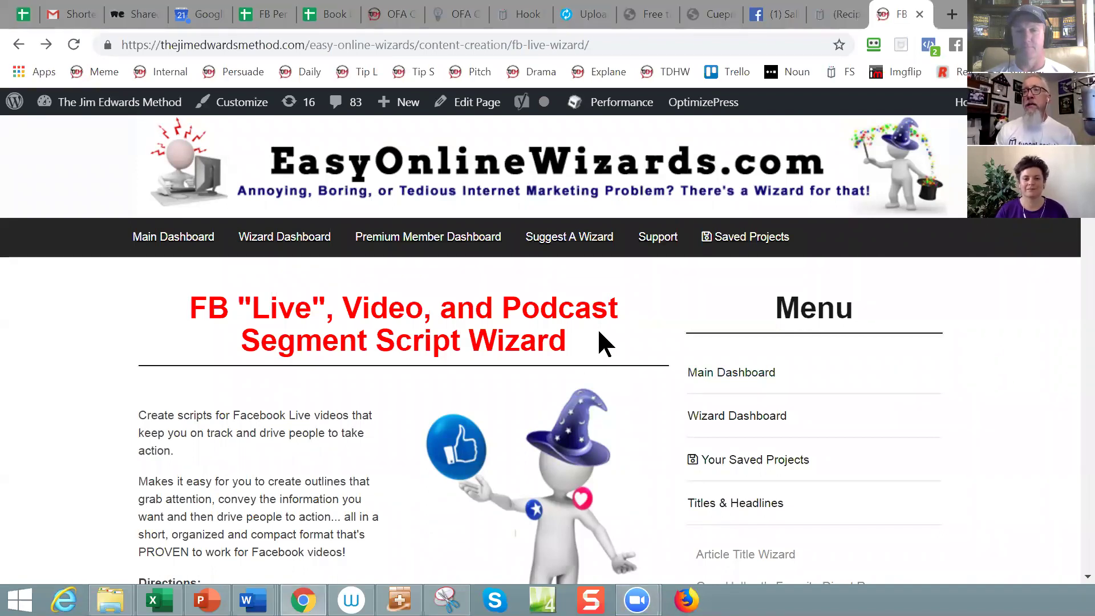
scroll(down, 3)
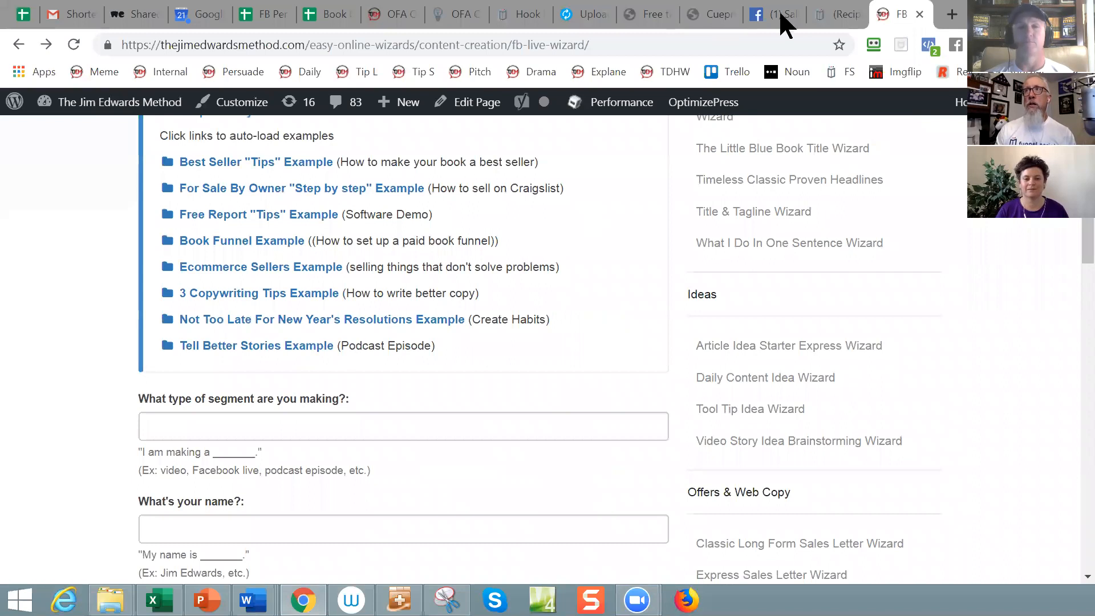
click(834, 13)
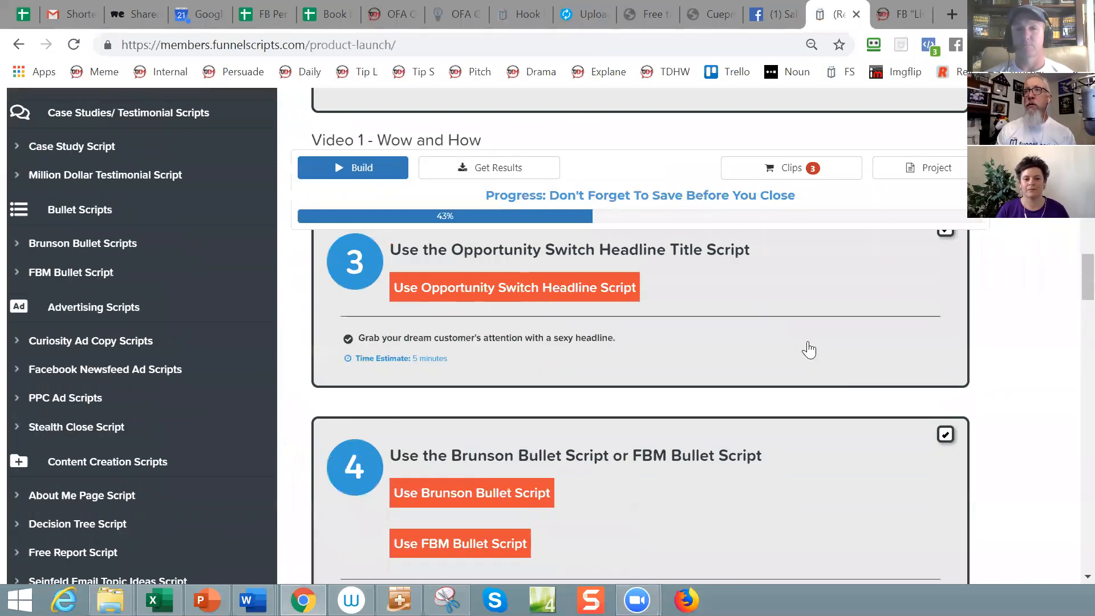
scroll(up, 3)
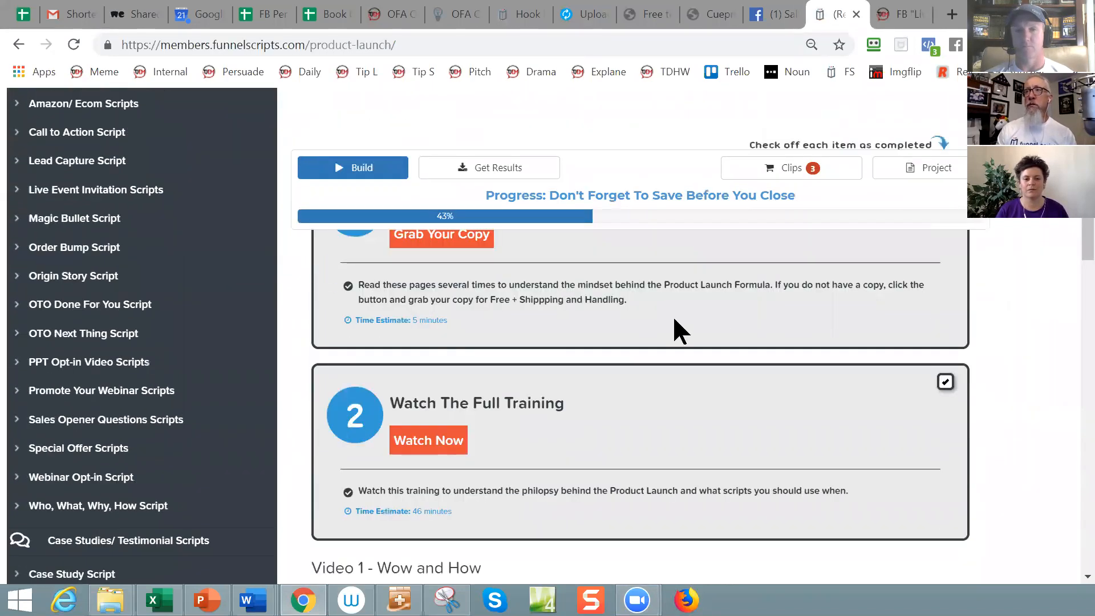
scroll(down, 3)
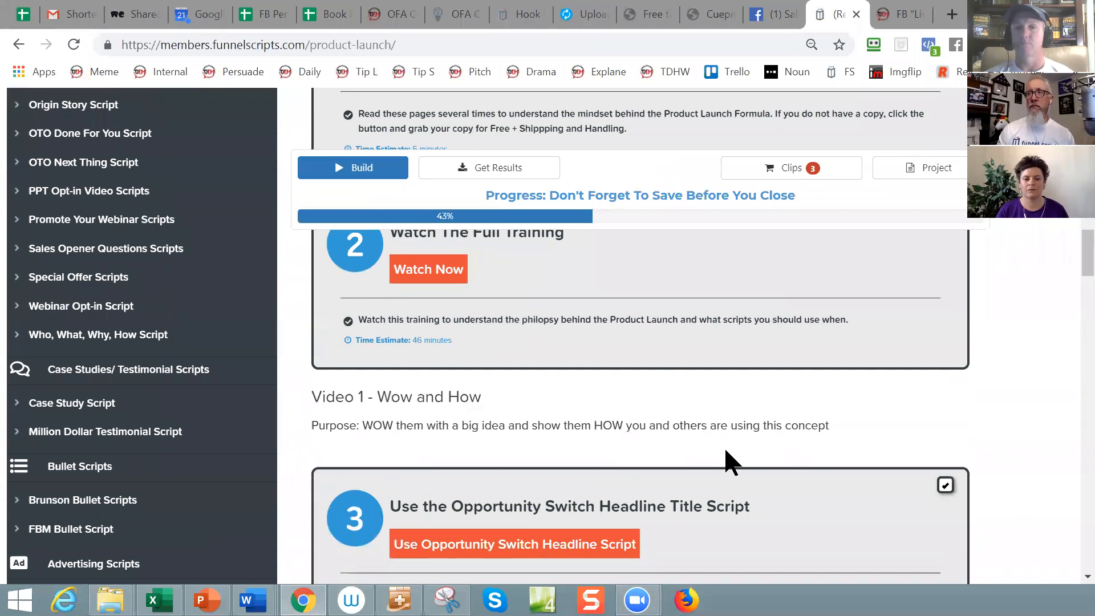
mouse_move(659, 453)
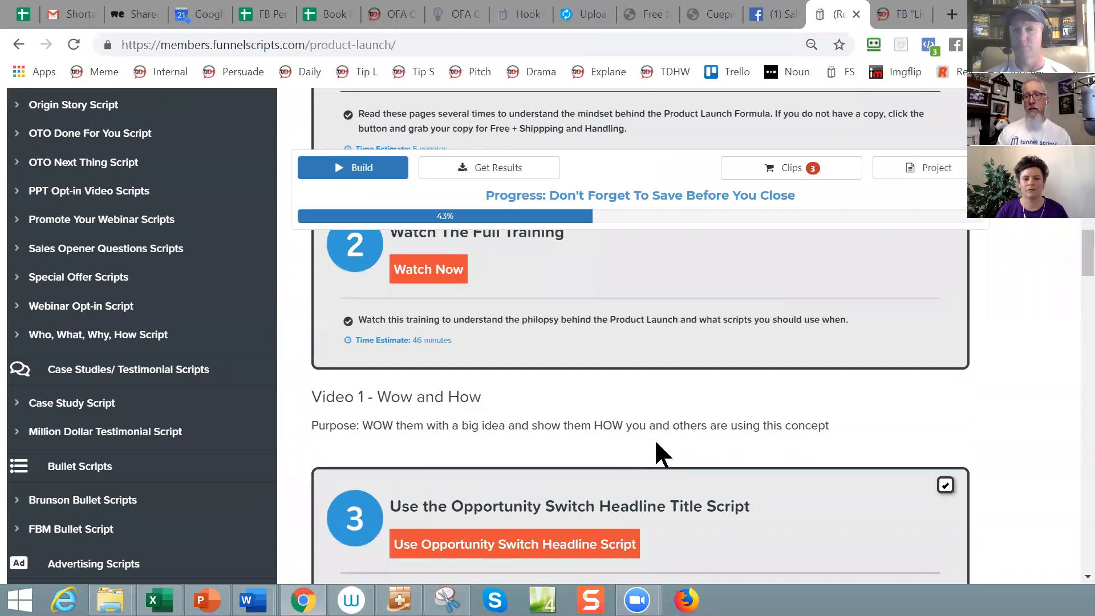
mouse_move(667, 454)
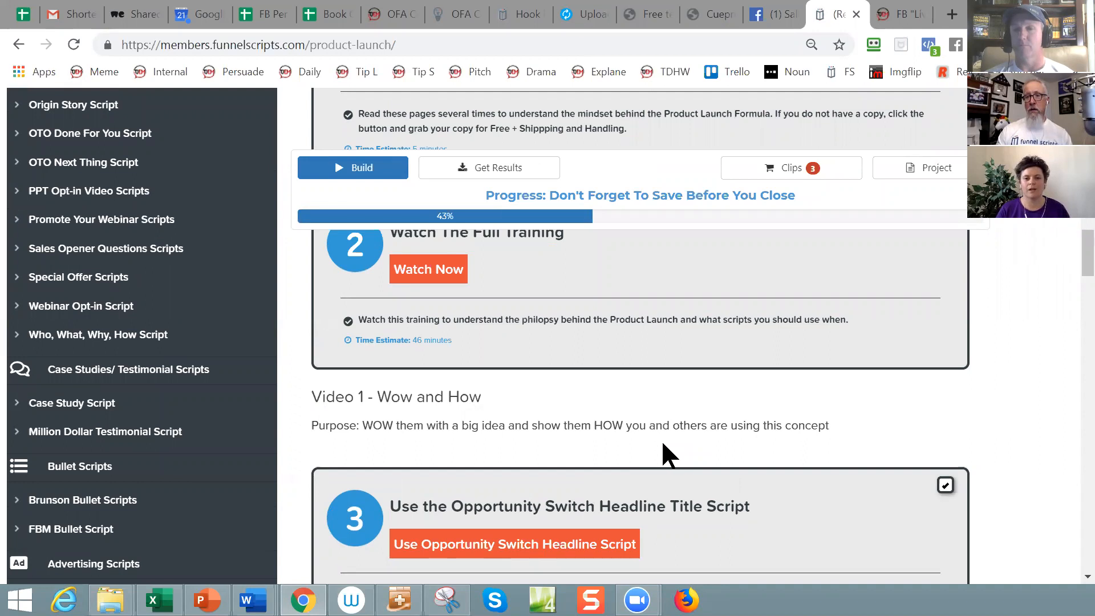
scroll(down, 3)
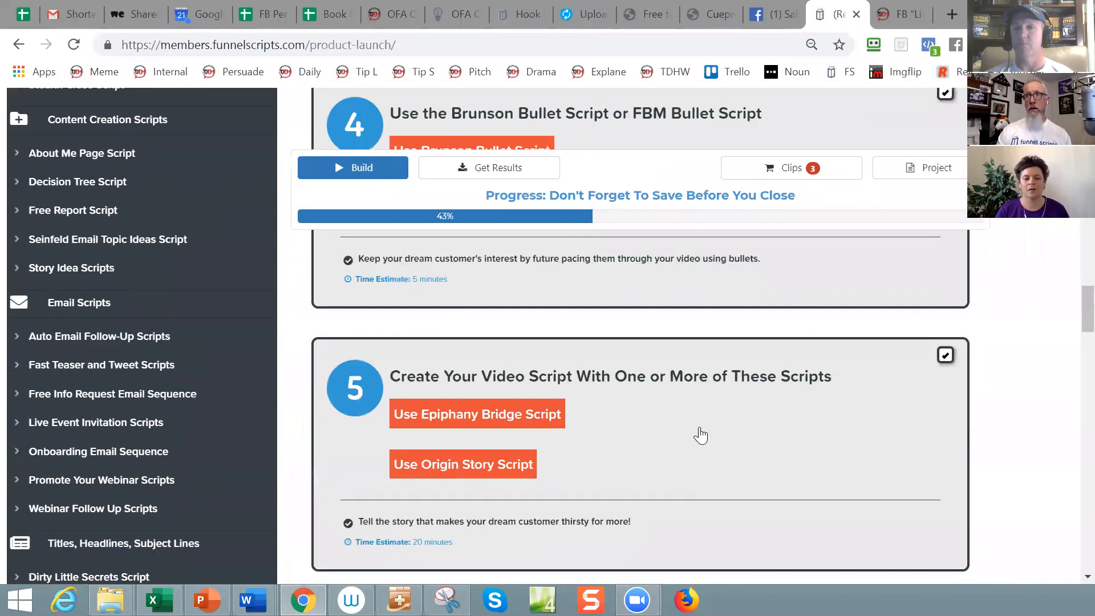
scroll(down, 3)
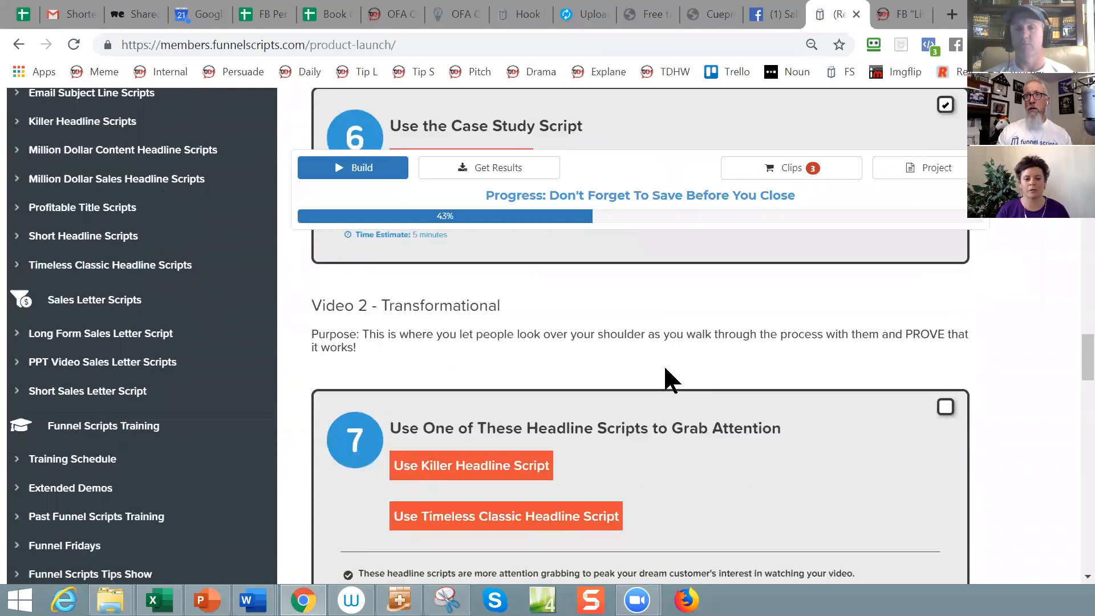
mouse_move(669, 362)
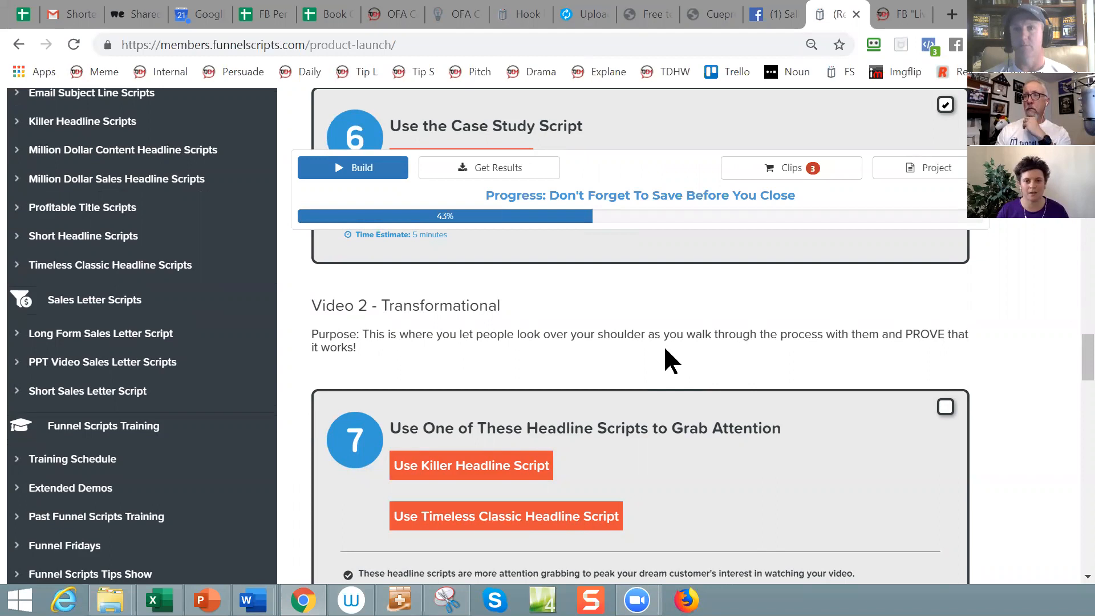
click(901, 14)
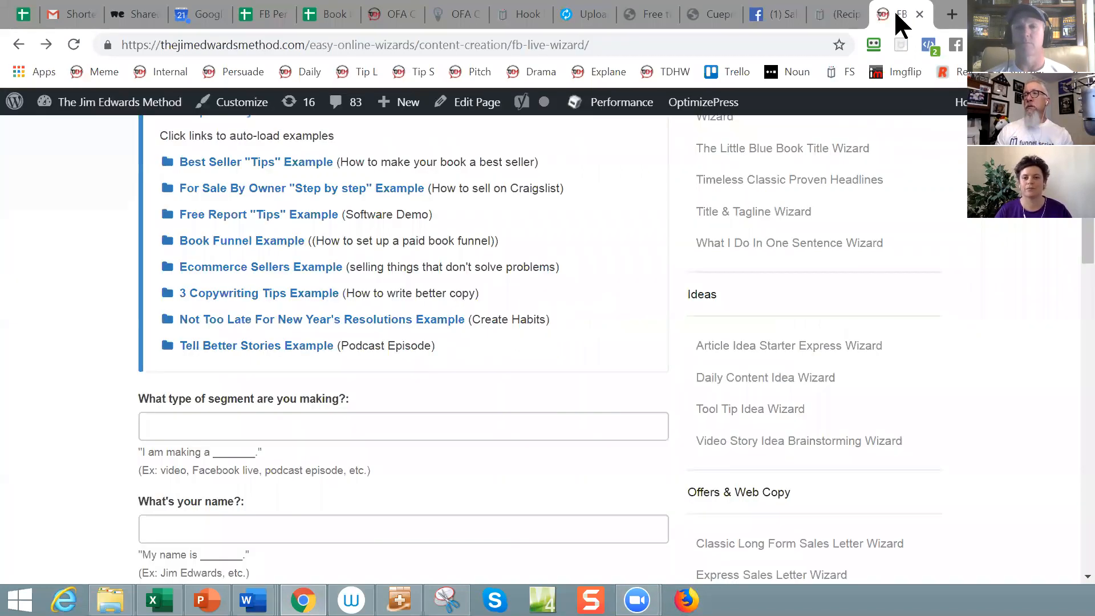
scroll(down, 3)
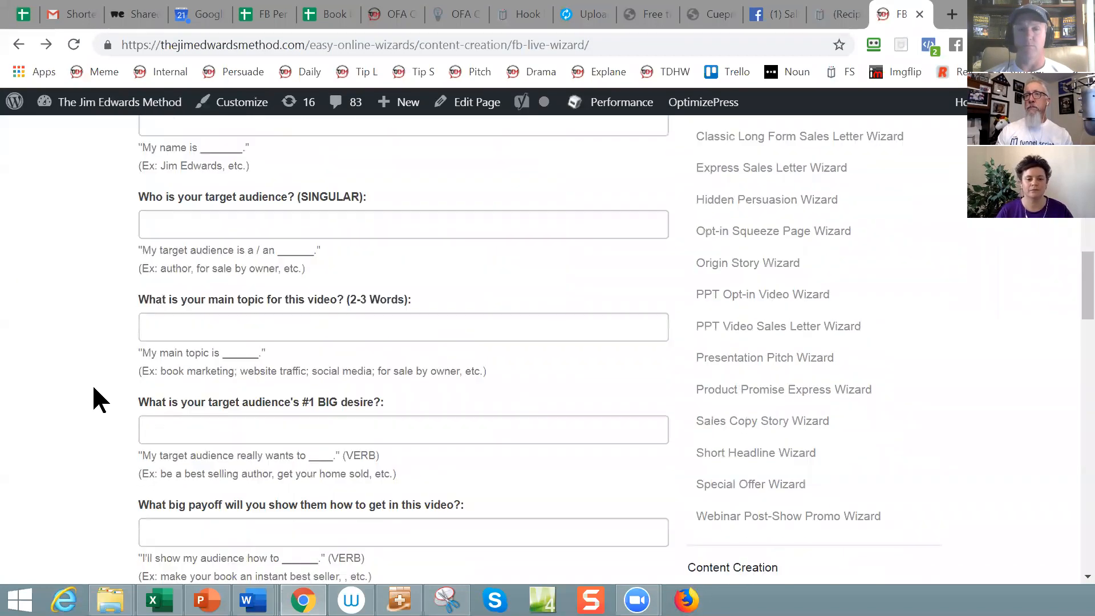
scroll(down, 3)
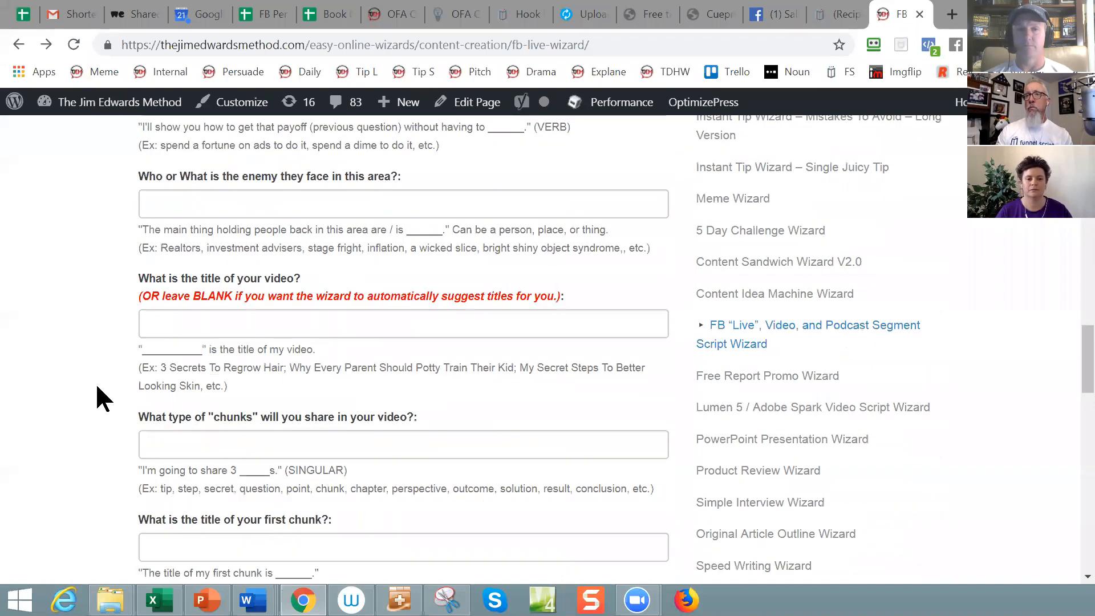
scroll(up, 3)
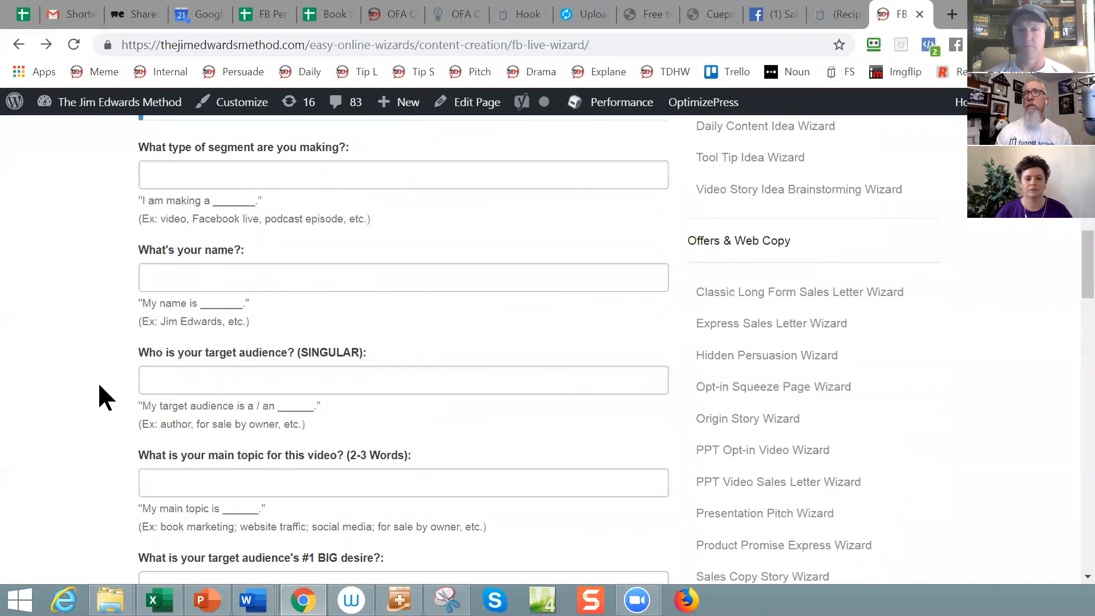
scroll(up, 3)
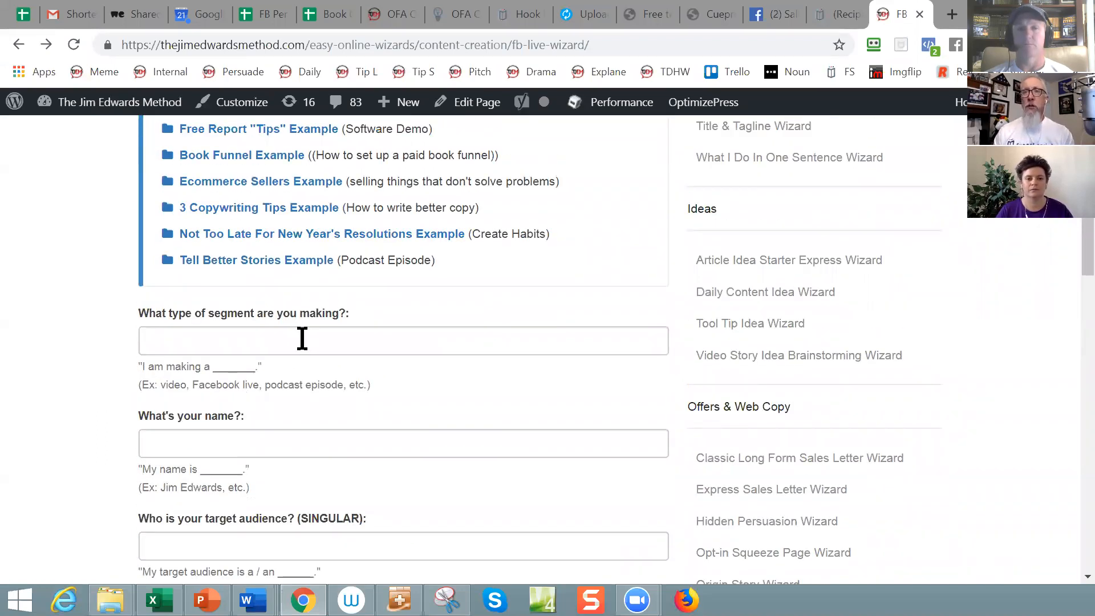
click(403, 340)
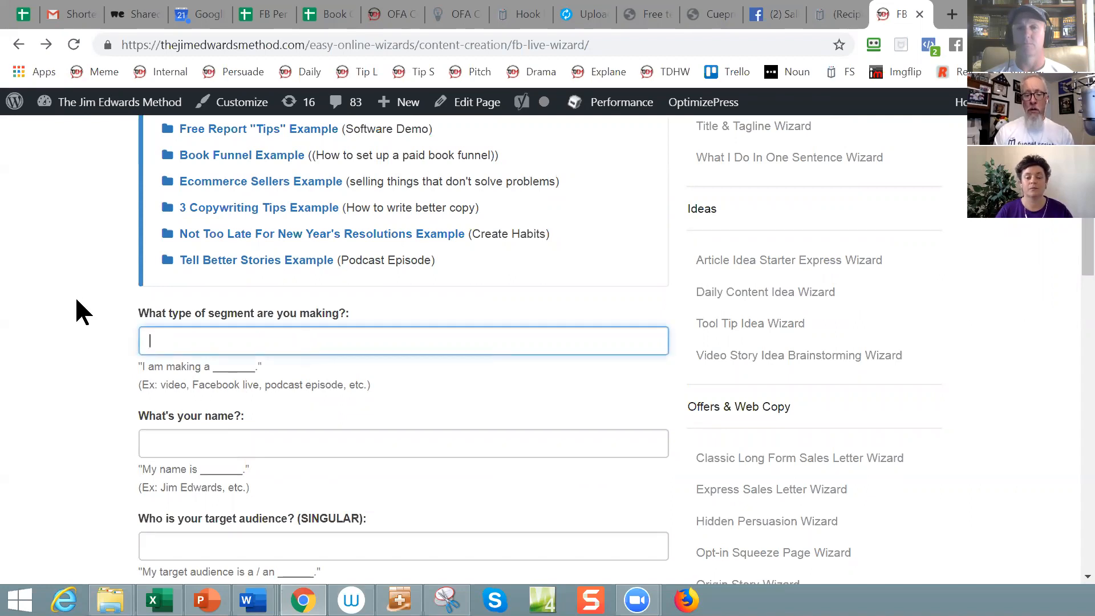
text(video)
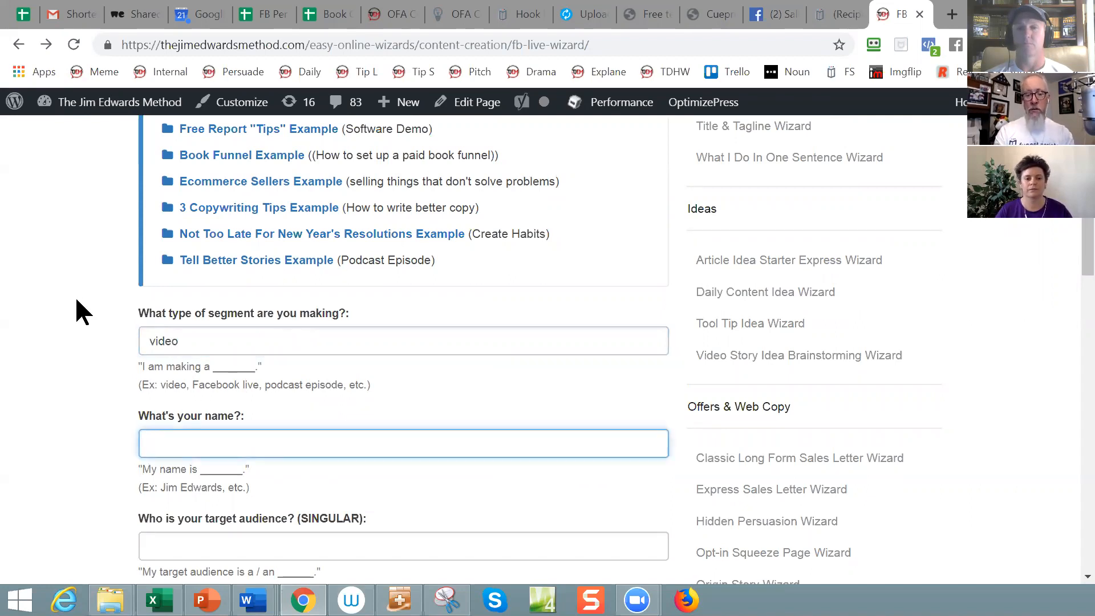
text(Sarah P)
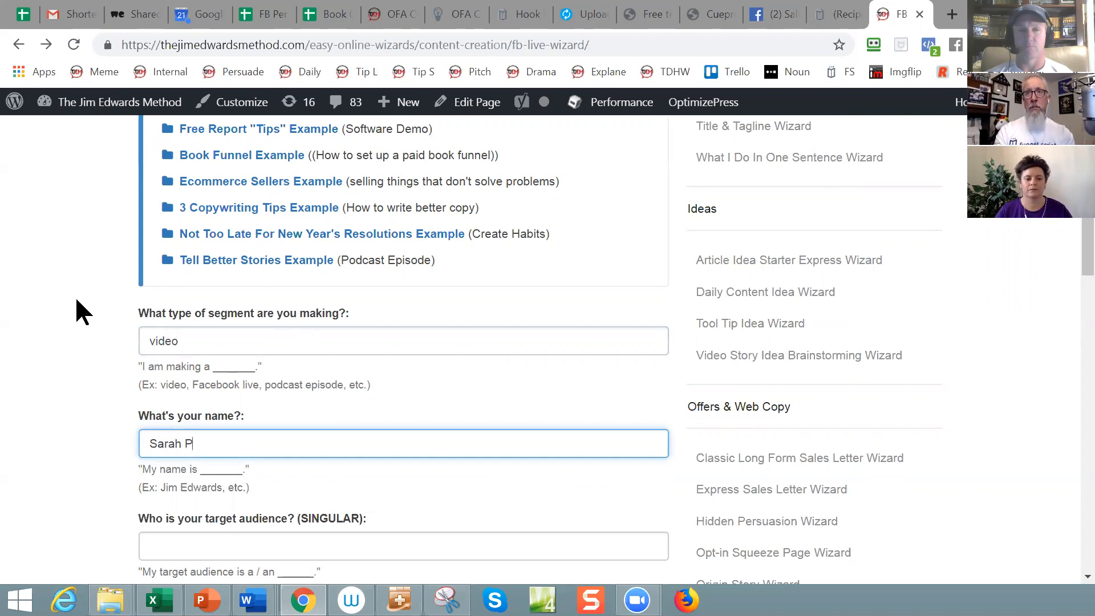
text(itts)
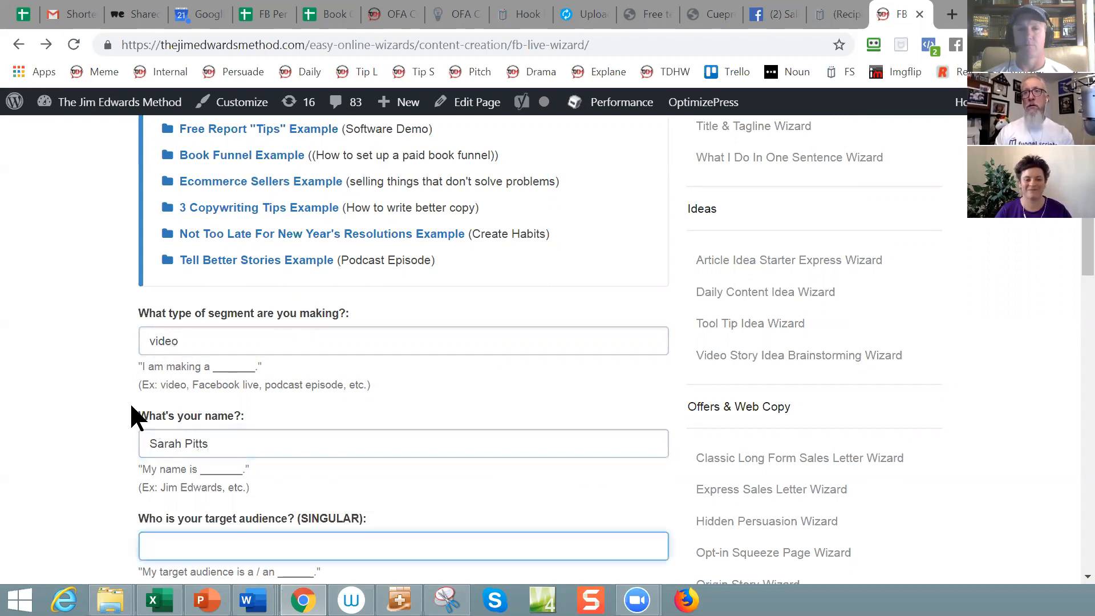
Step: Enter 'exercise enthusiasts' as the target audience
scroll(down, 3)
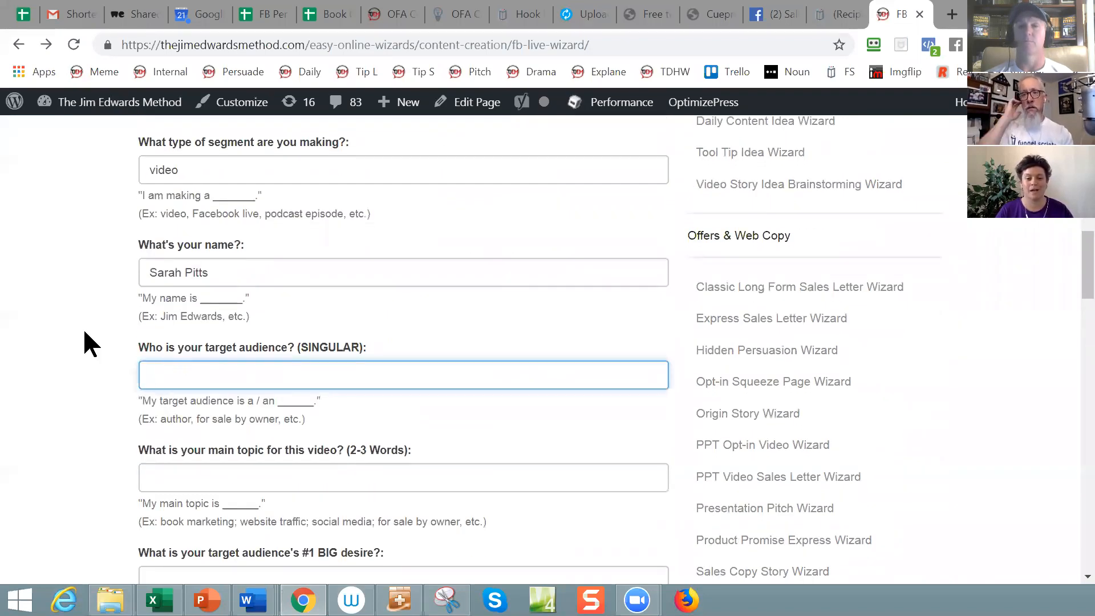
text(e)
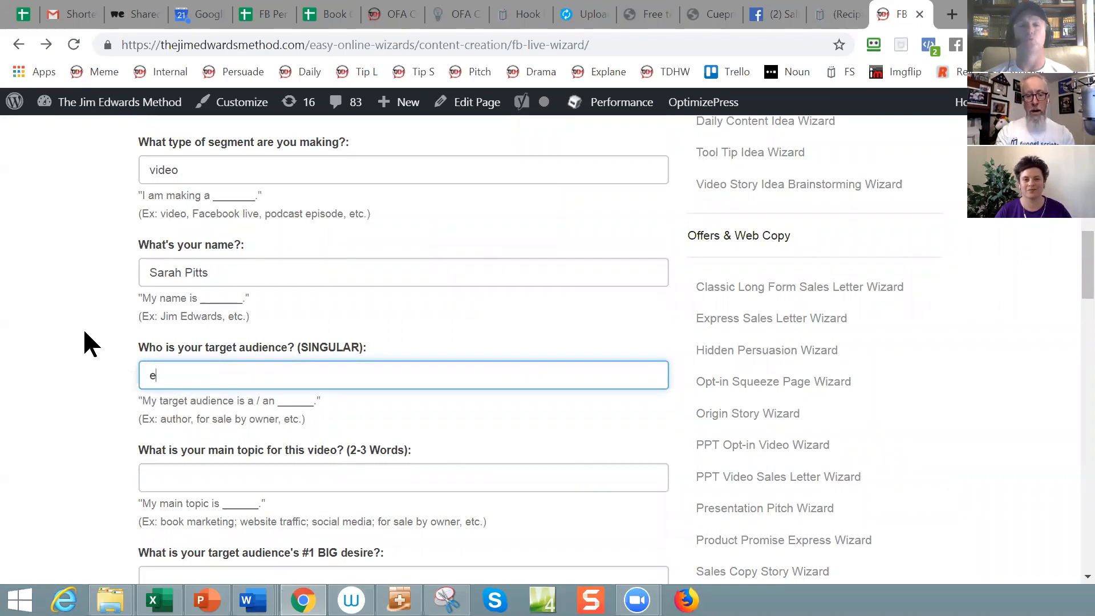
text(xercise e)
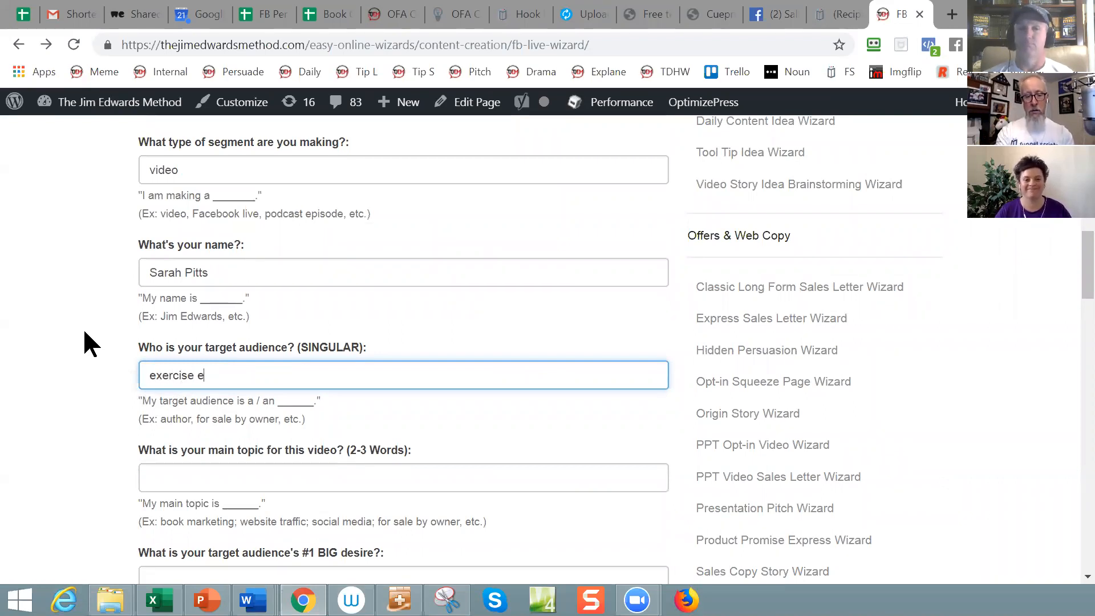
text(nthu)
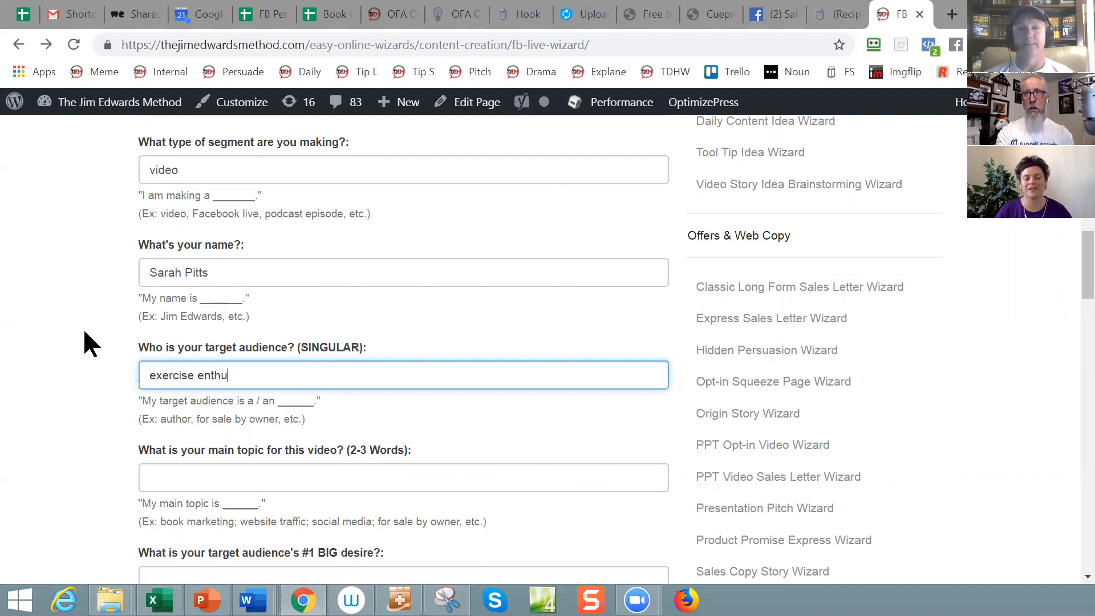
text(siasts)
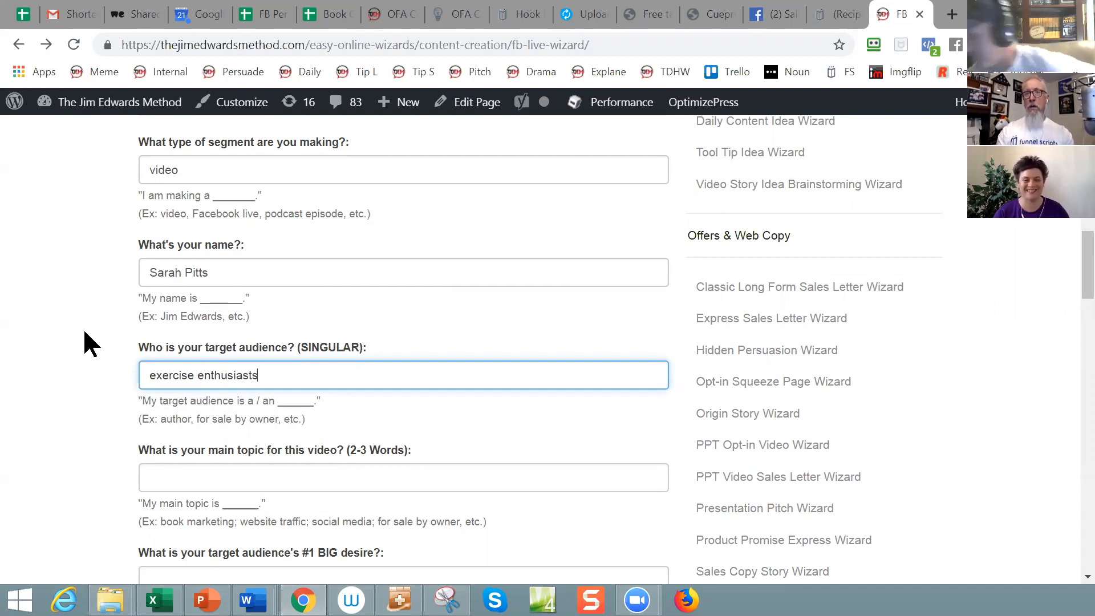
mouse_move(410, 445)
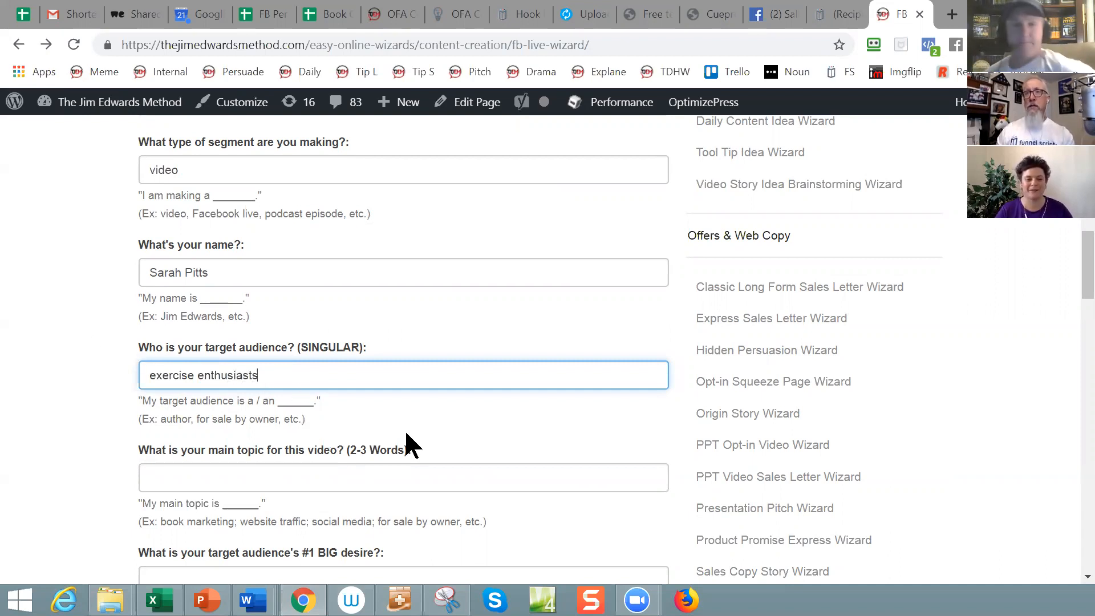
Step: Enter the main topic 'mobility and injury prevention'
click(403, 477)
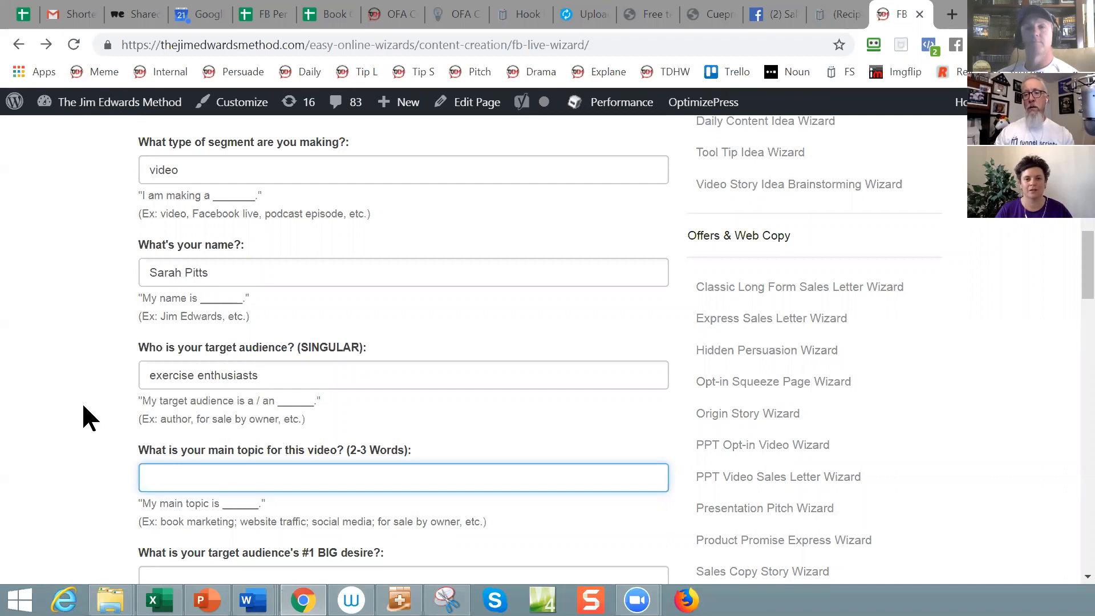
click(403, 477)
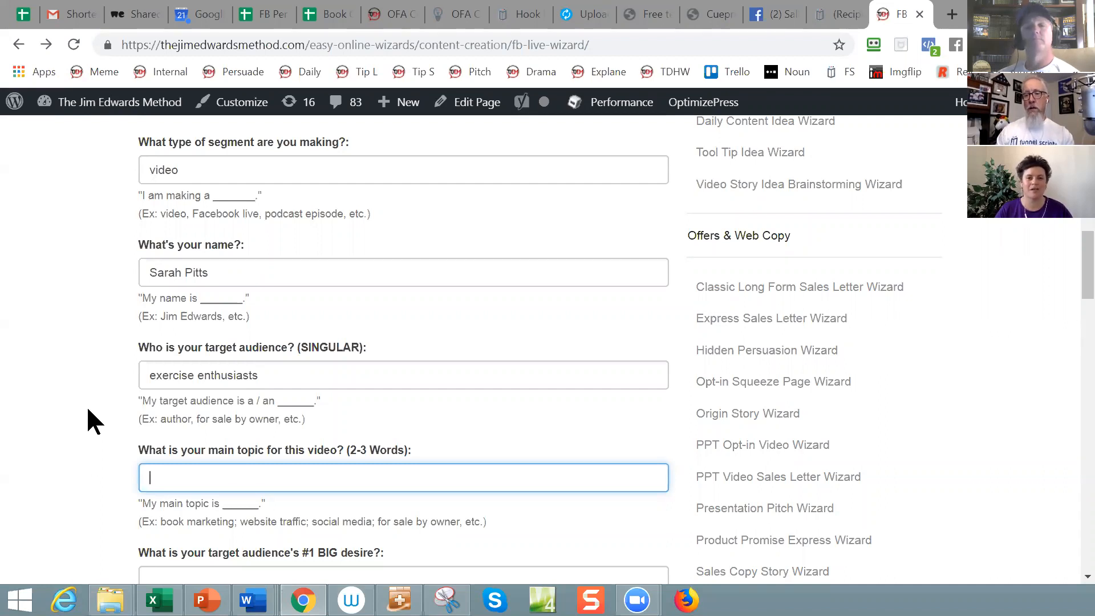
mouse_move(438, 419)
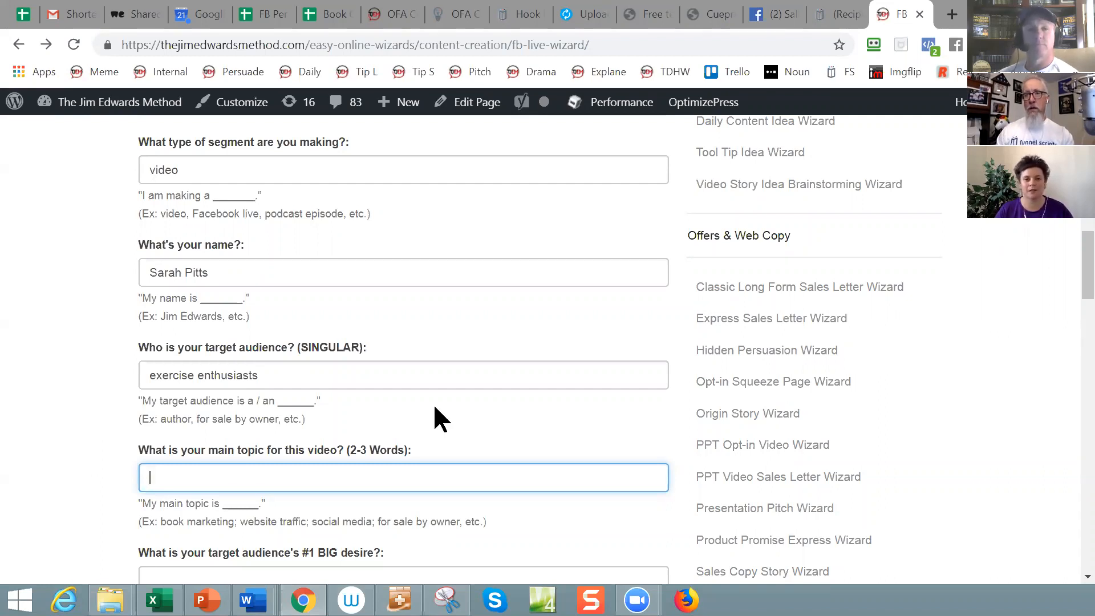
text(mobility and in)
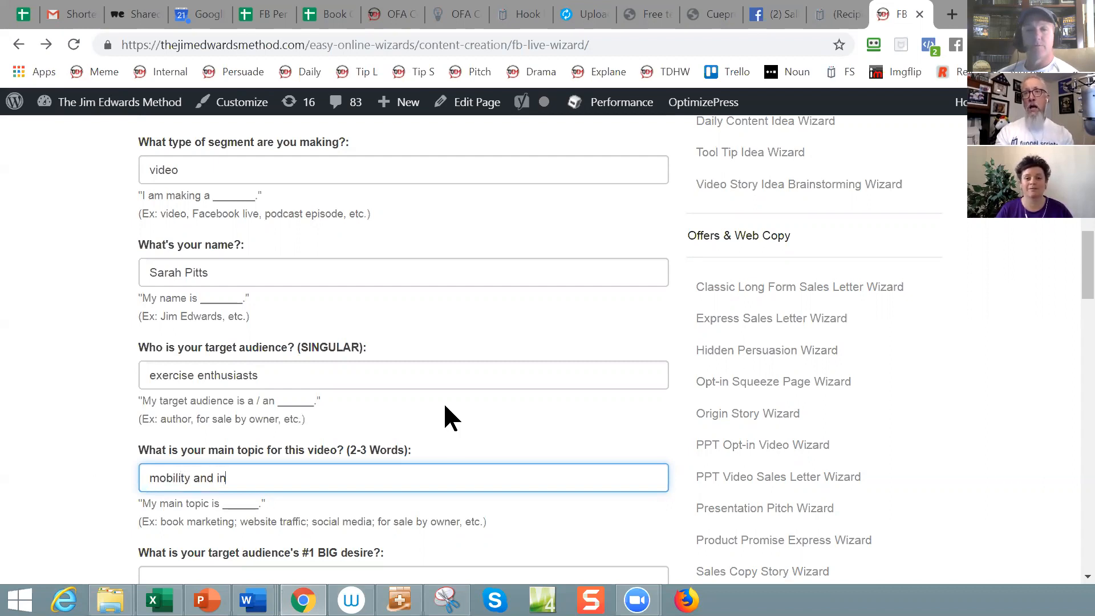
text(jury prevent)
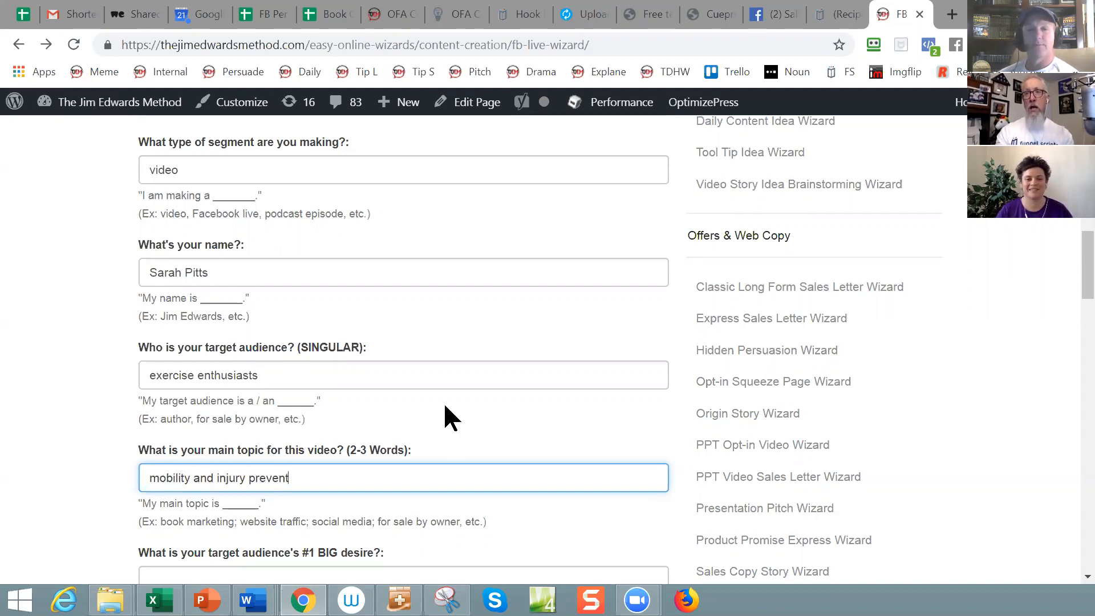
scroll(down, 3)
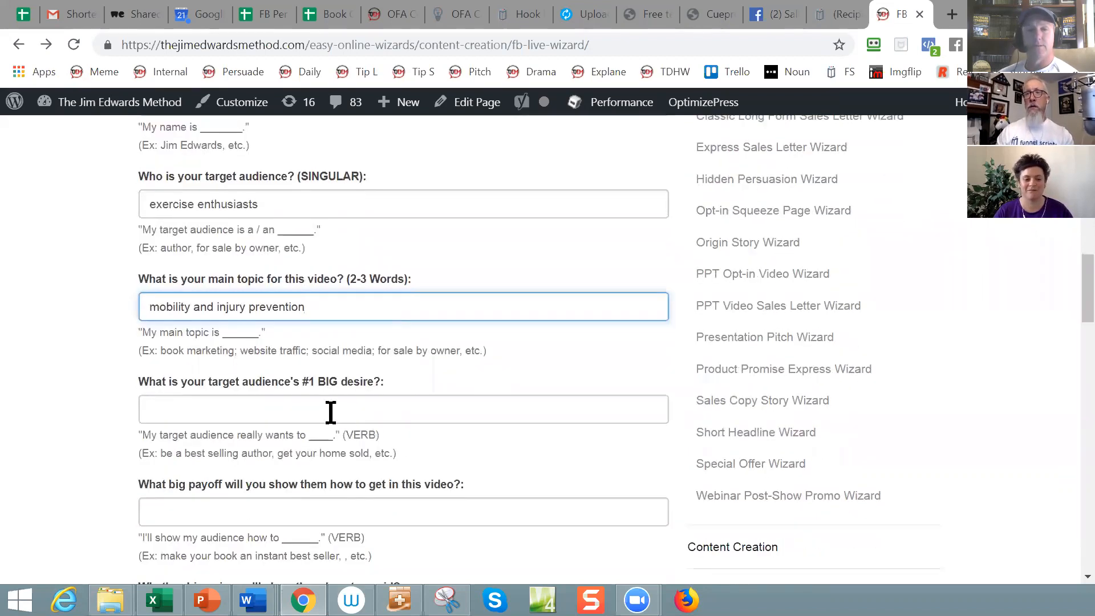
Step: Answer the audience's big desire with 'train without pain'
click(403, 410)
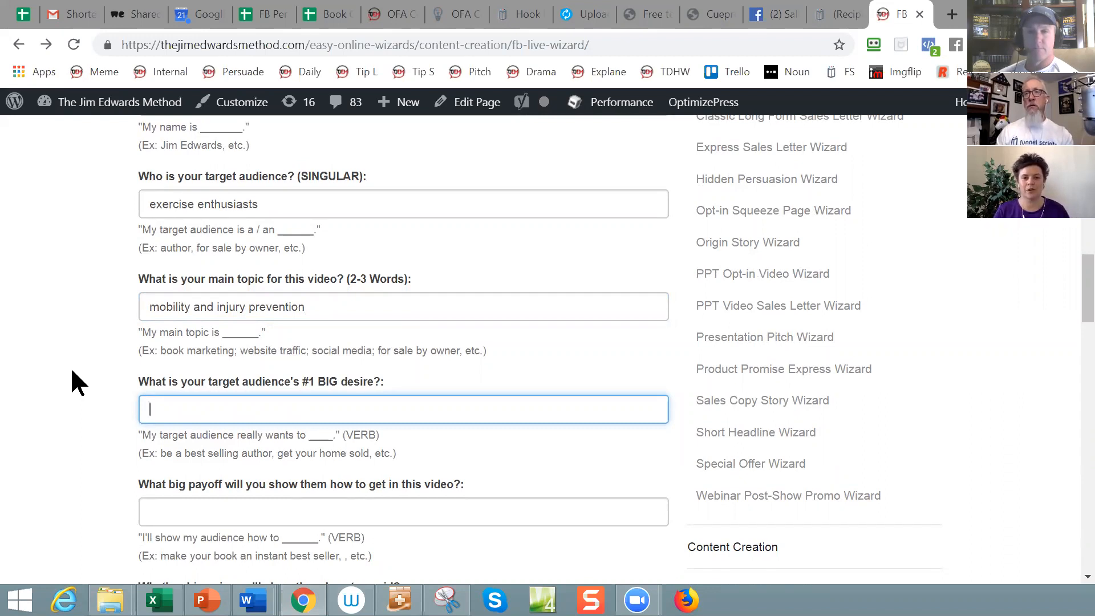
text(trai)
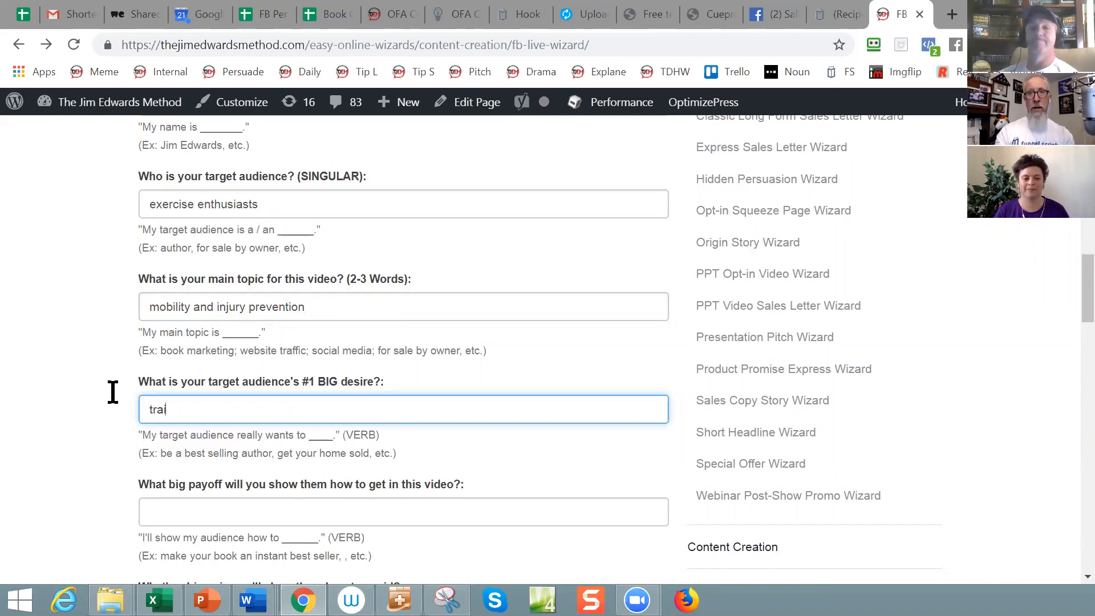
text(n without pain)
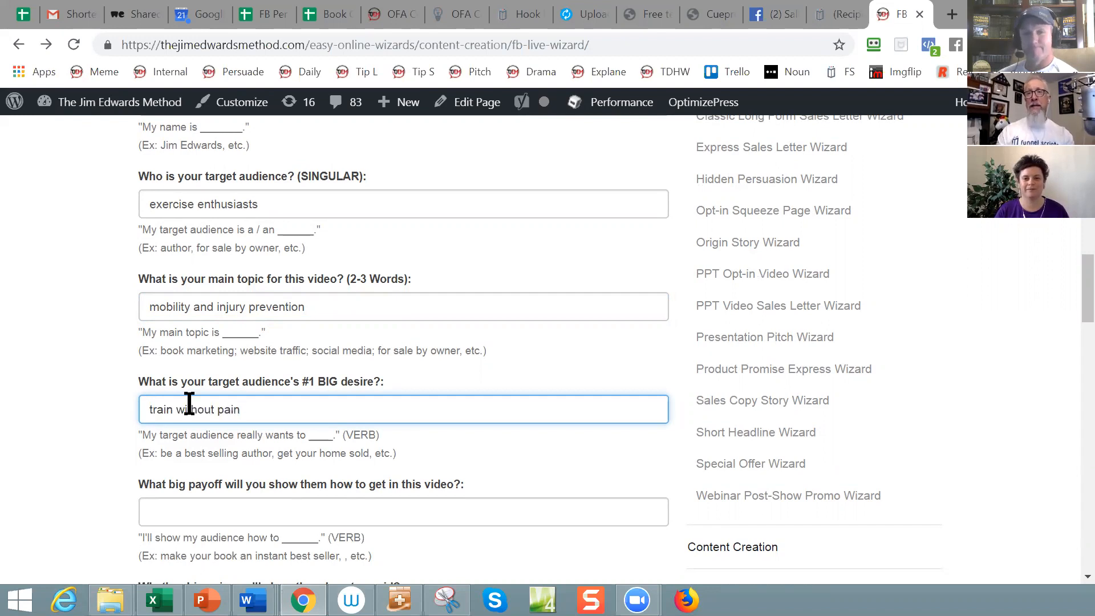
scroll(down, 3)
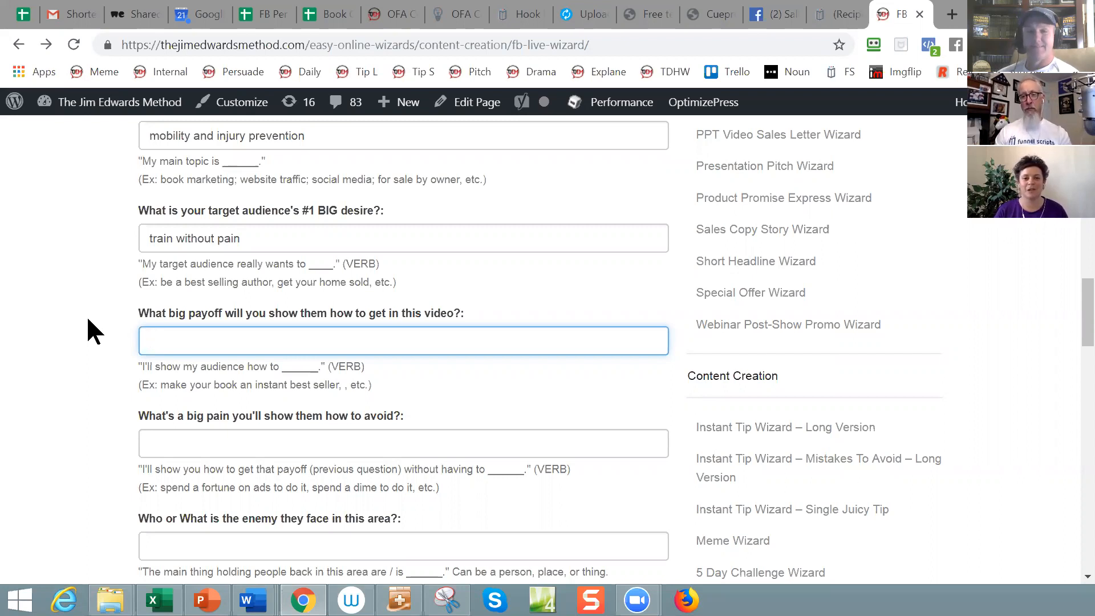
mouse_move(115, 346)
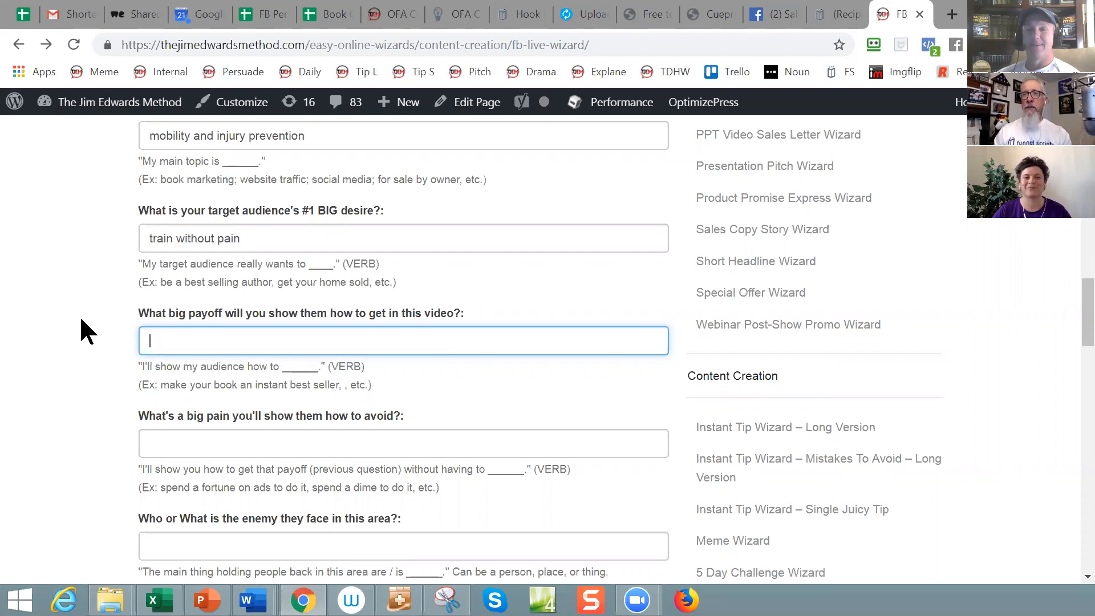
mouse_move(229, 331)
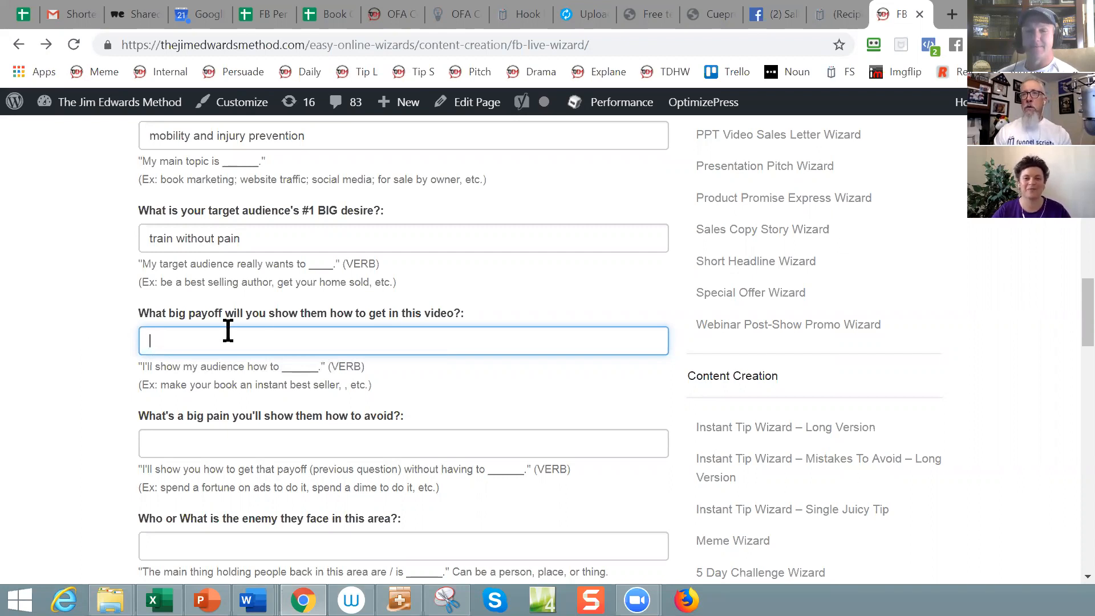
mouse_move(510, 316)
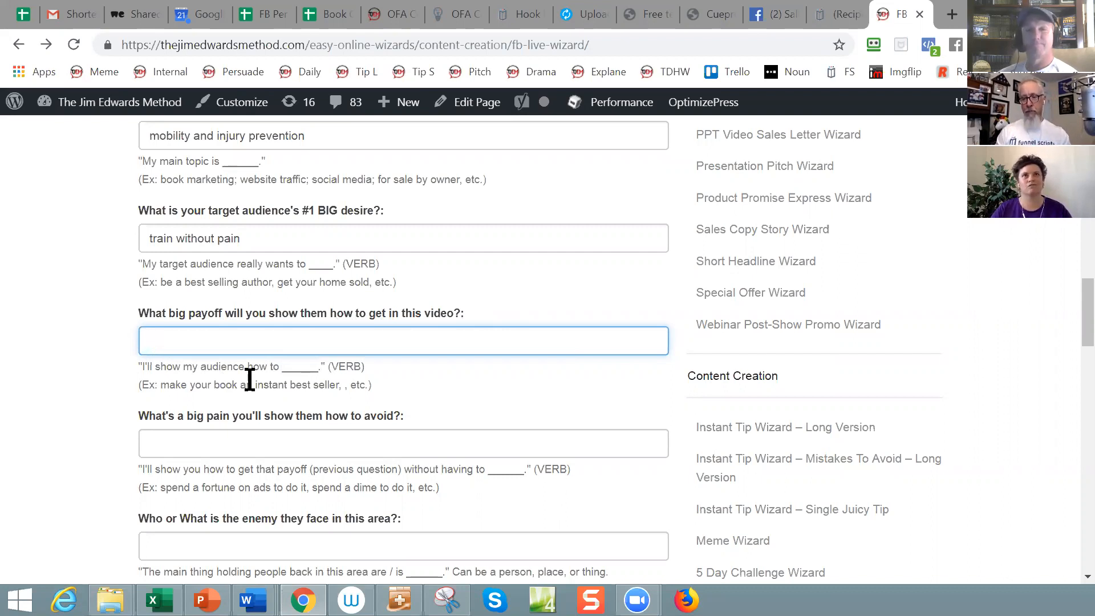
Step: Answer the big payoff with 'feel springy and free in your training'
click(403, 340)
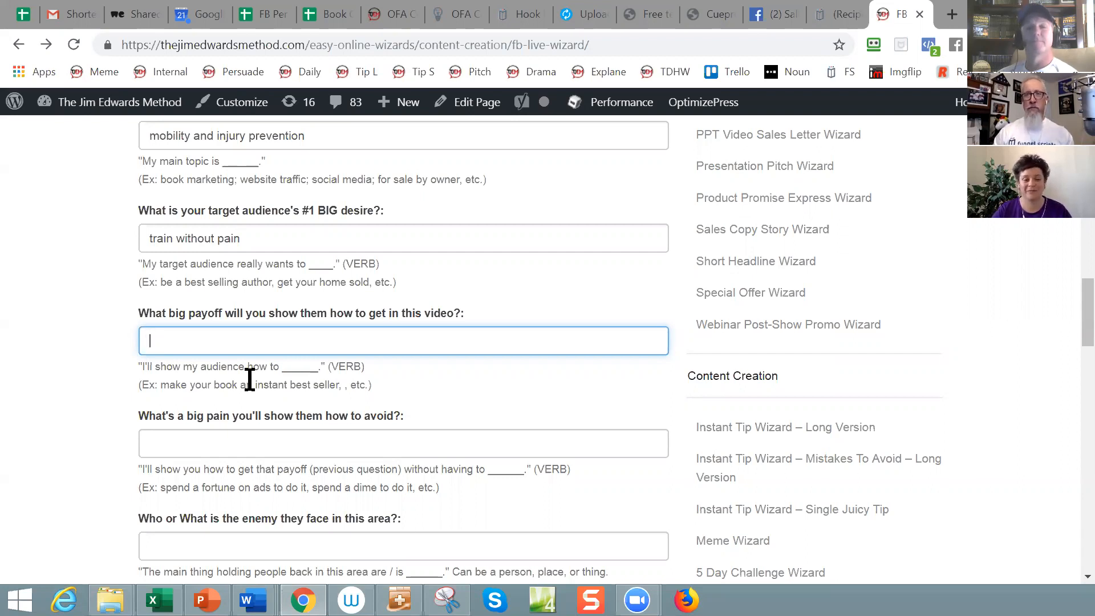
text(fee spr)
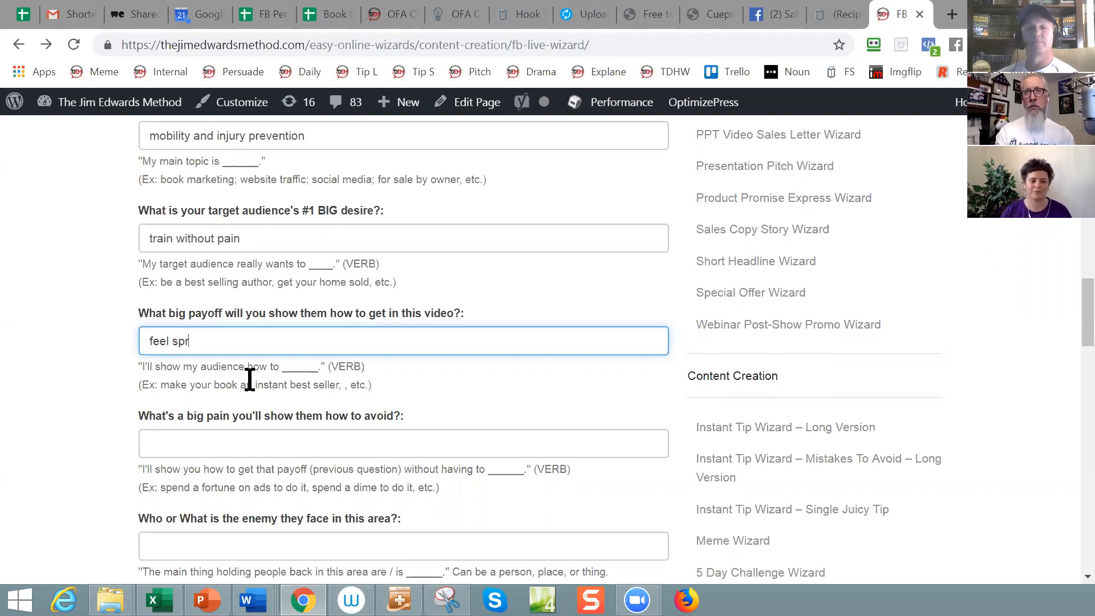
text(ingy and free)
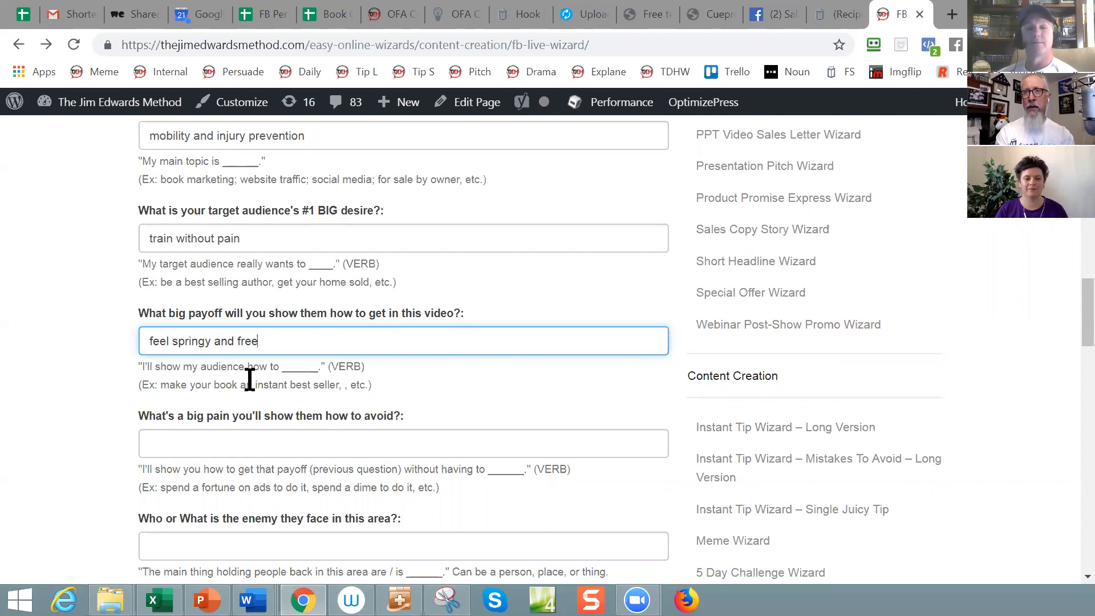
text(in your training)
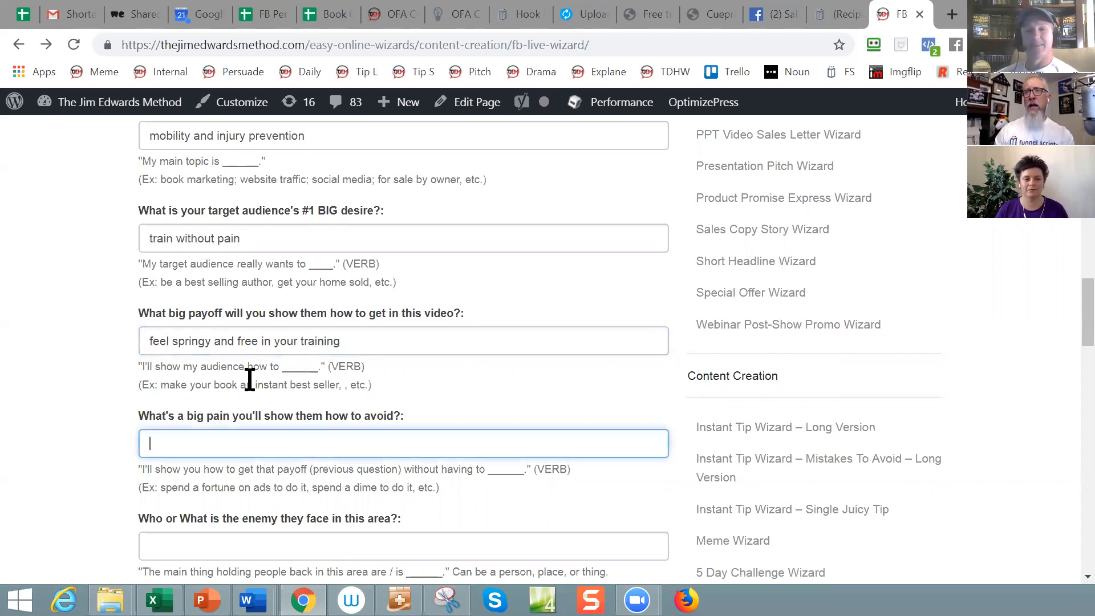
mouse_move(304, 384)
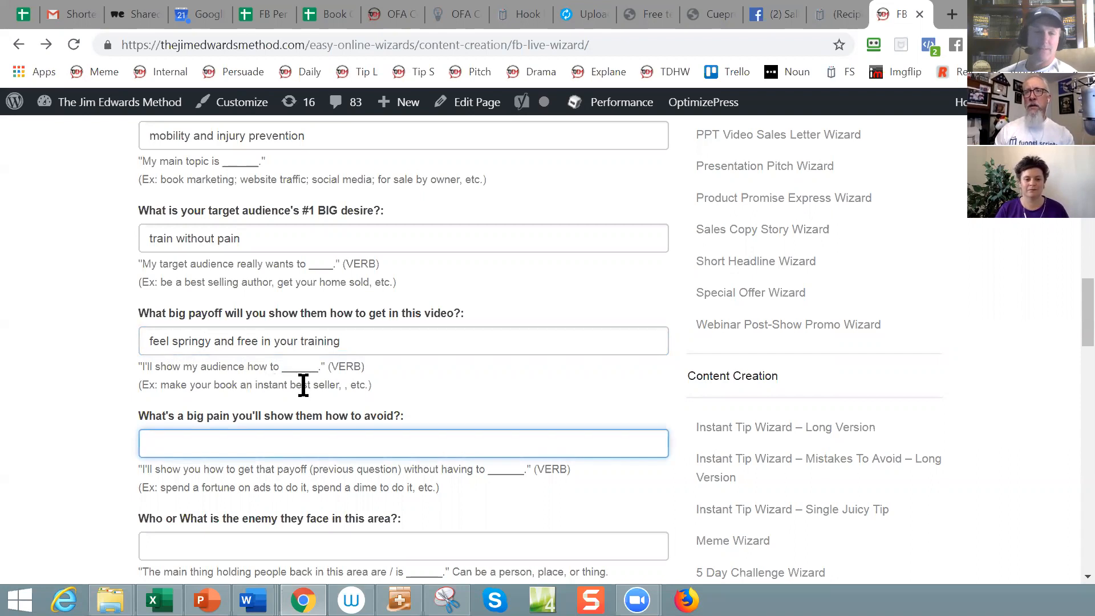
mouse_move(339, 384)
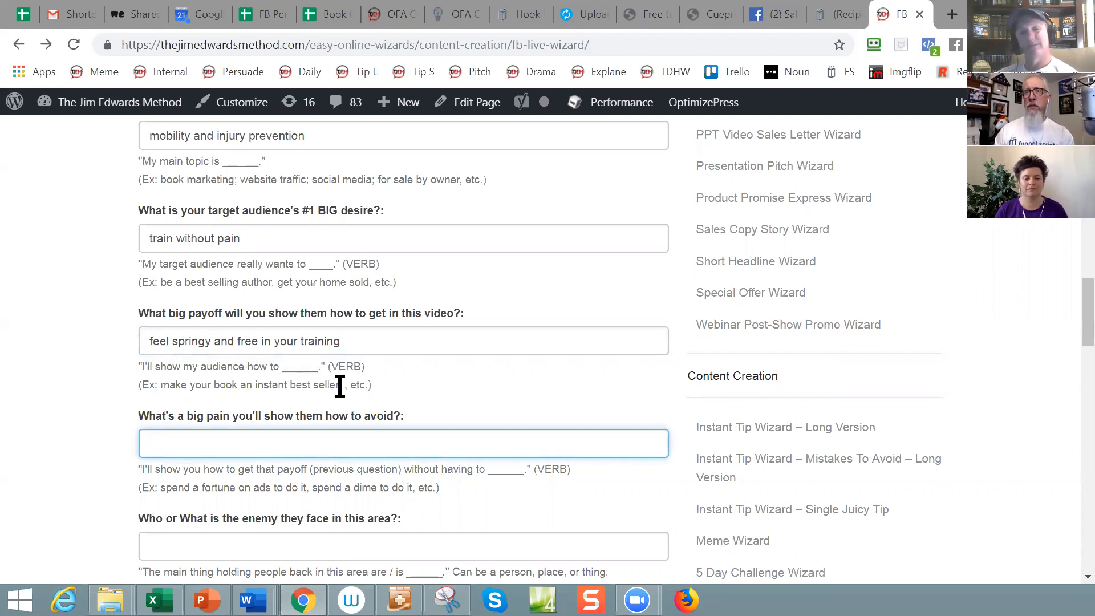
mouse_move(196, 348)
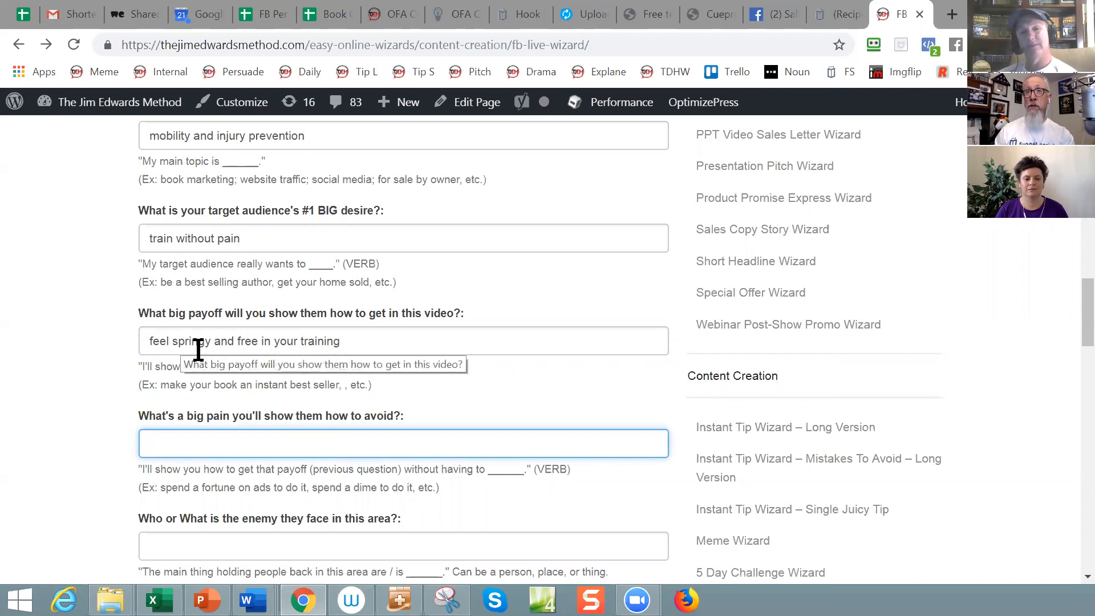
mouse_move(468, 400)
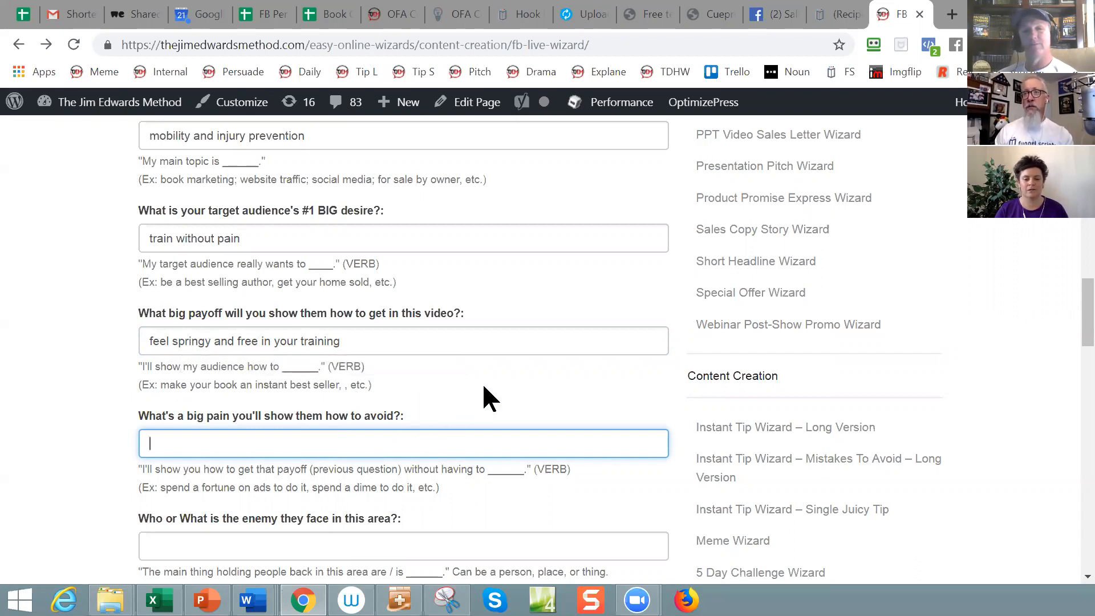
mouse_move(527, 392)
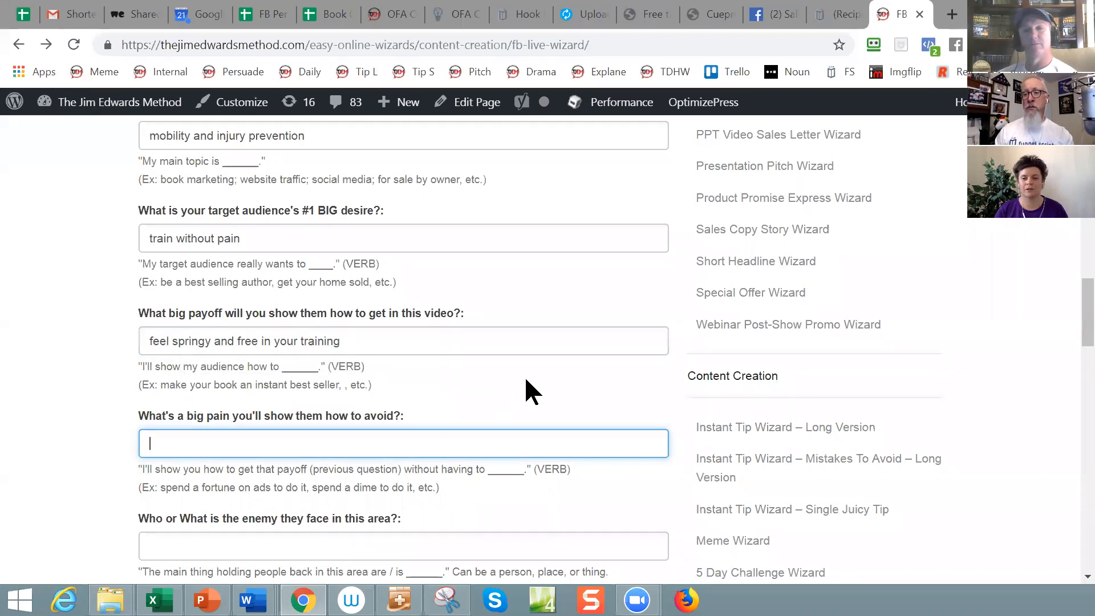
mouse_move(559, 387)
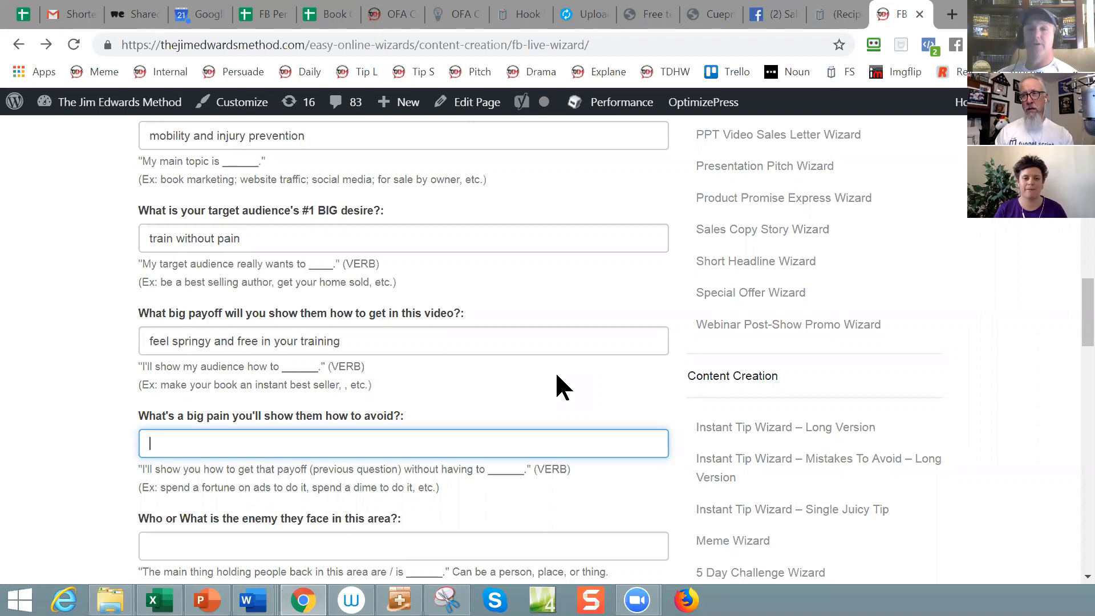
Step: Answer the big pain with 'sacrifice training time due to injuries'
text(sacr)
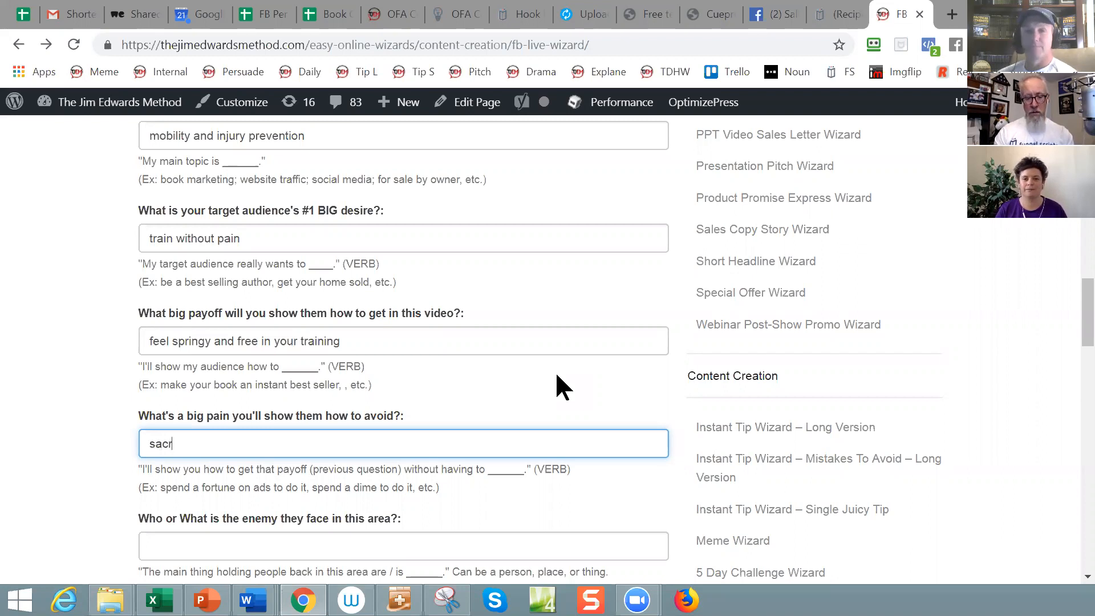
text(ifice training time du)
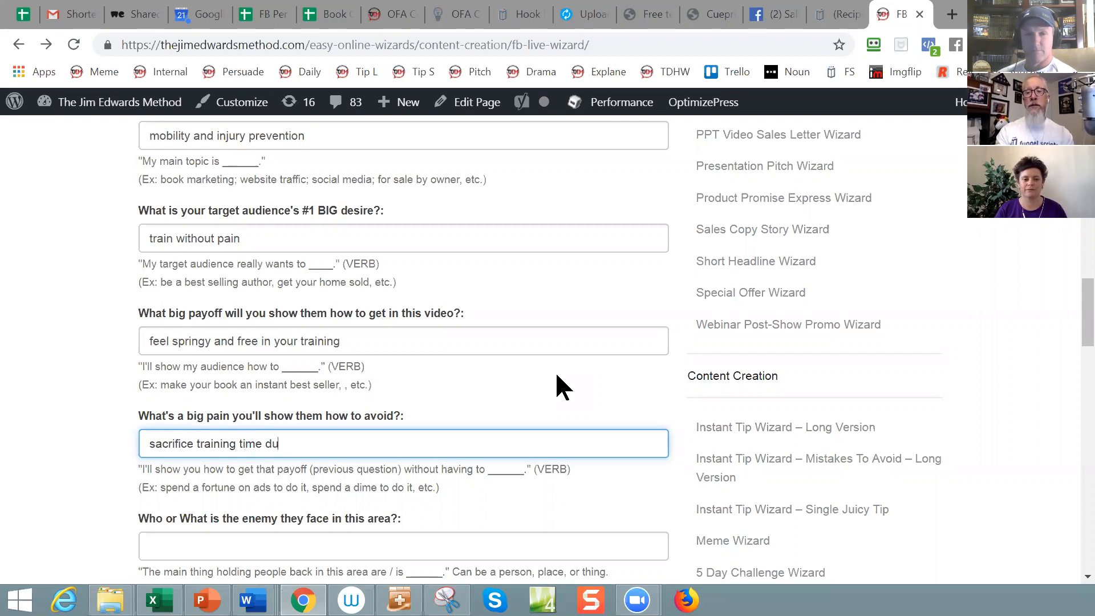
text(e to injuries)
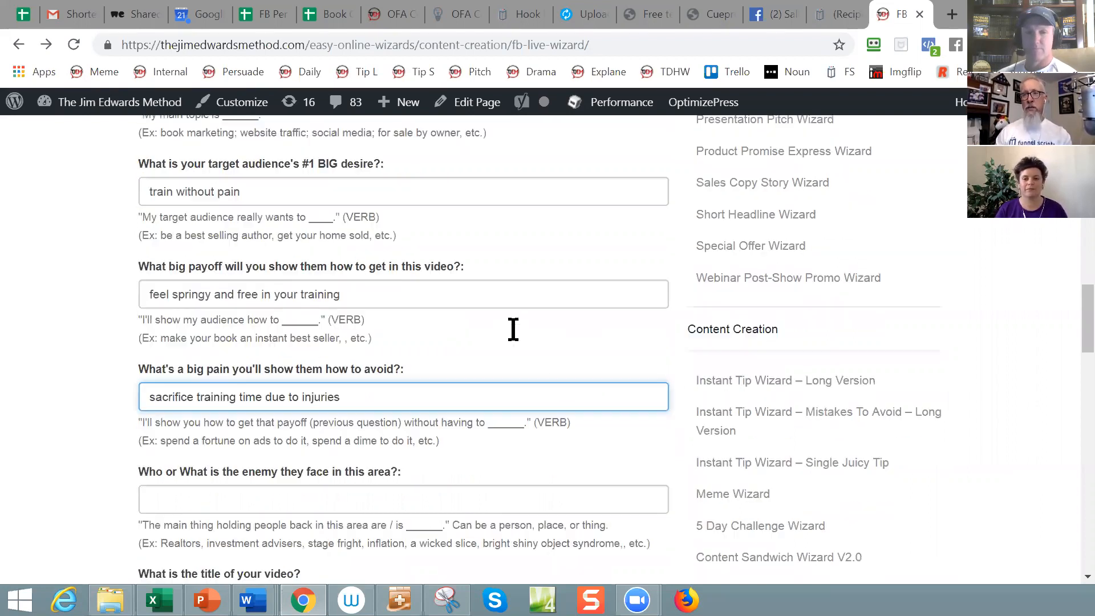
scroll(down, 3)
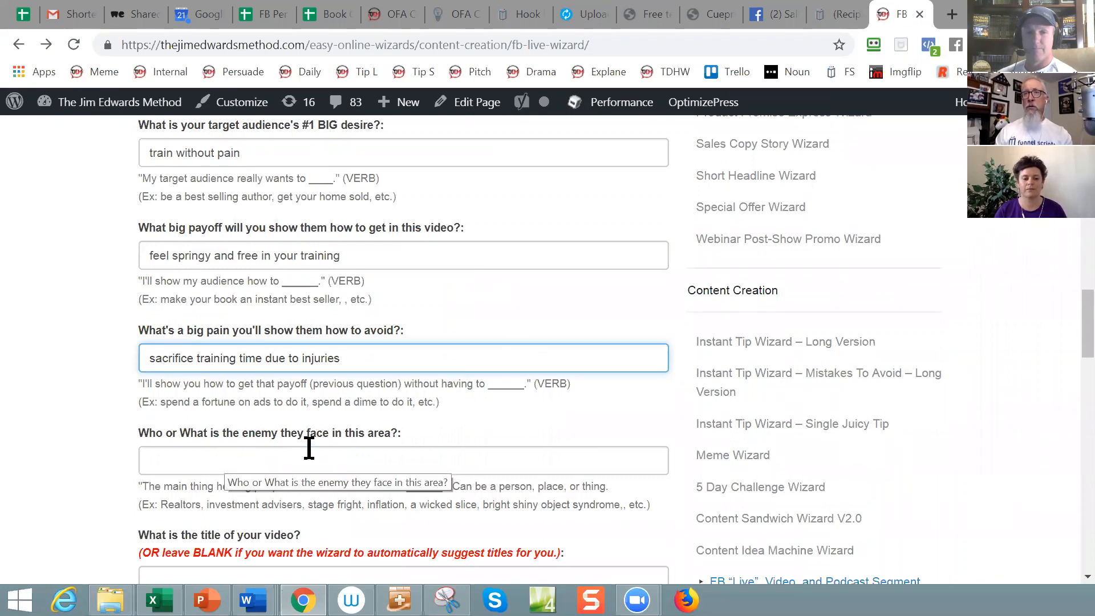
Step: Name the enemy as outdated theories about exercise and recovery, and set chunk type to tip
click(403, 460)
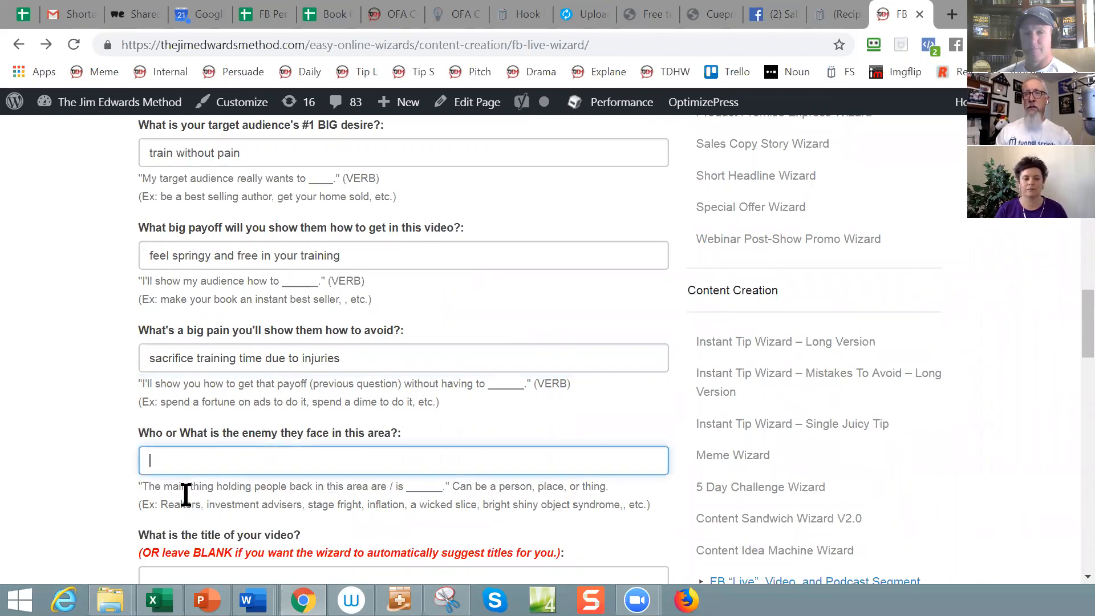
mouse_move(422, 489)
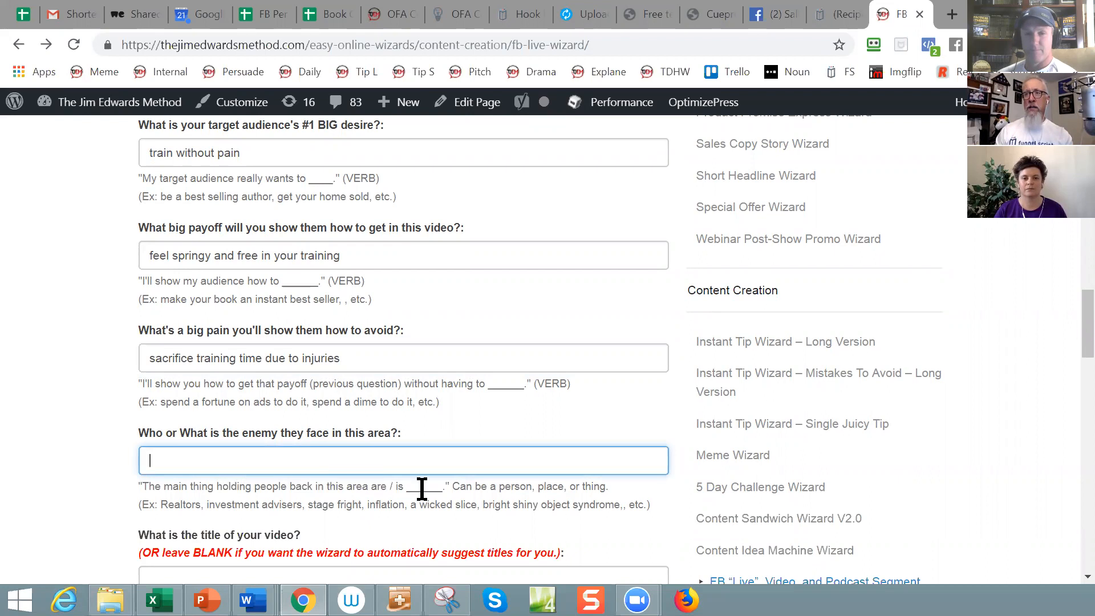
mouse_move(69, 412)
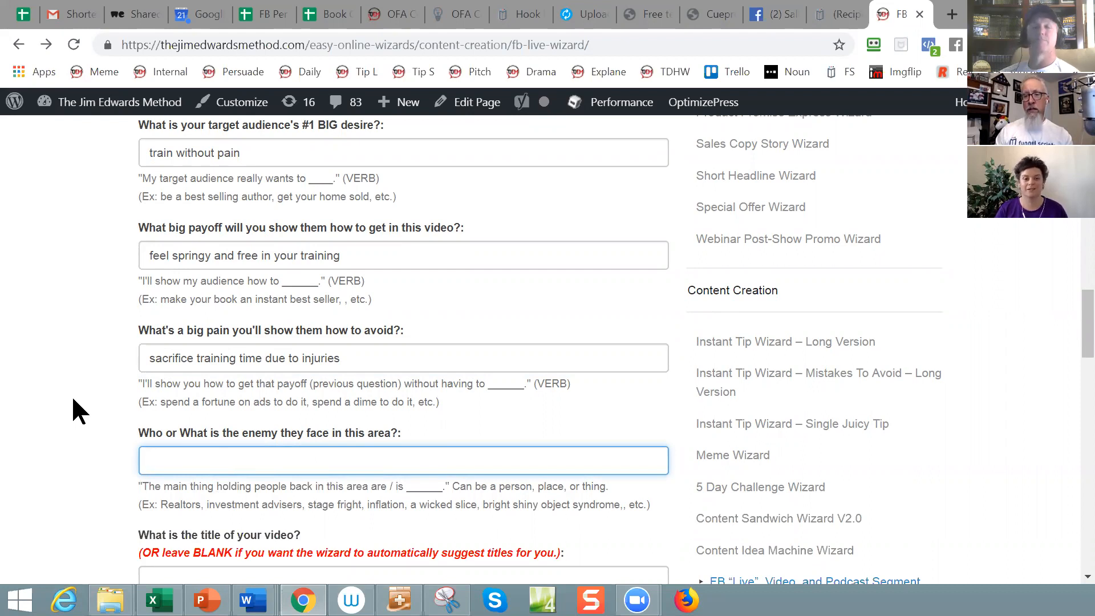
mouse_move(133, 419)
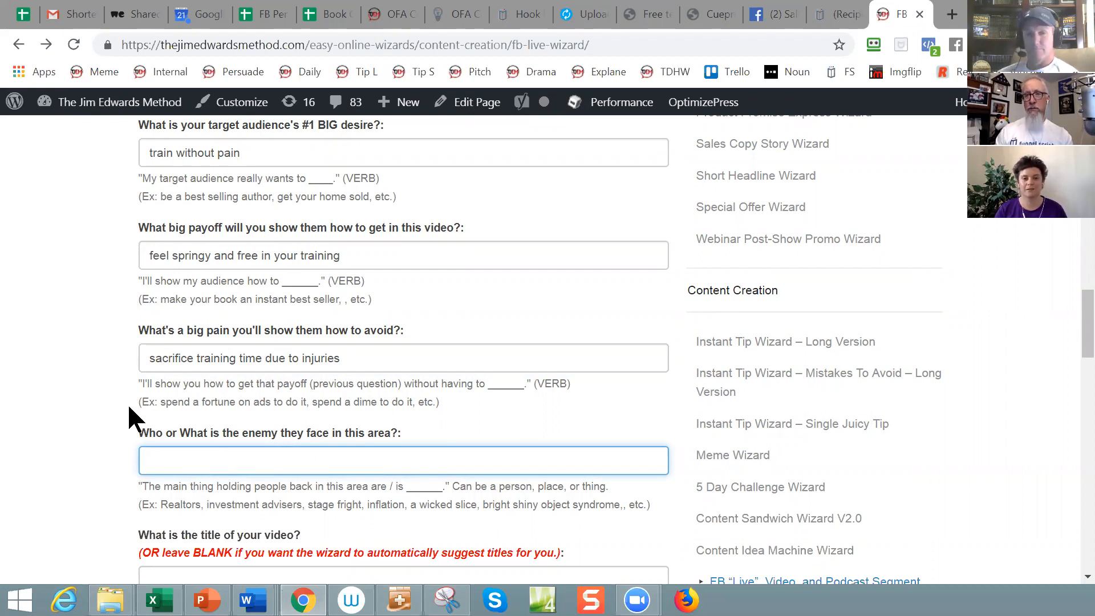
text(outdated thinking and th)
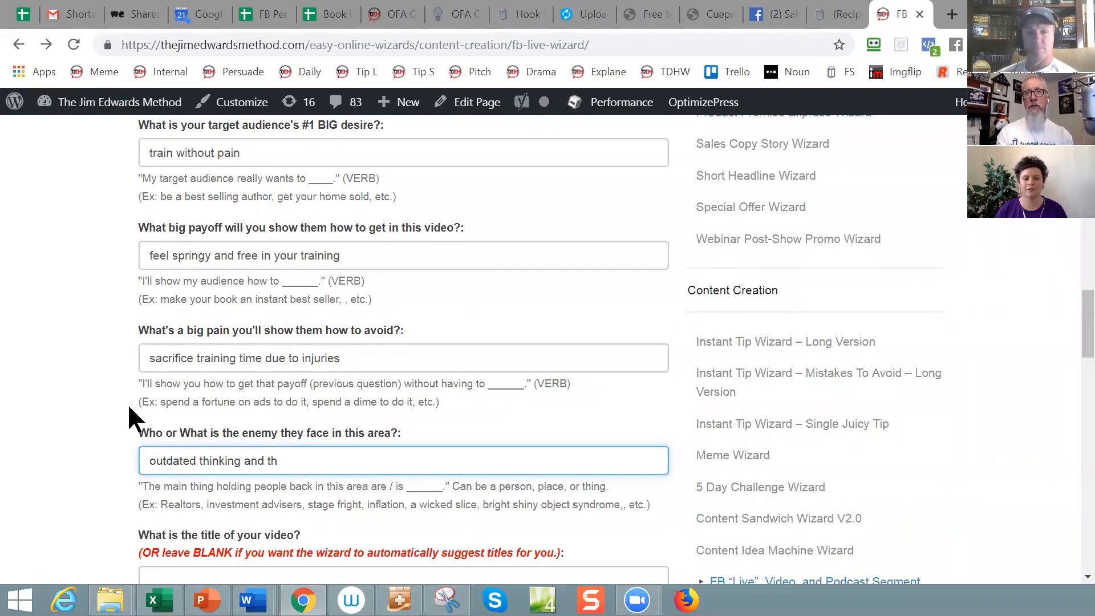
text(eories about)
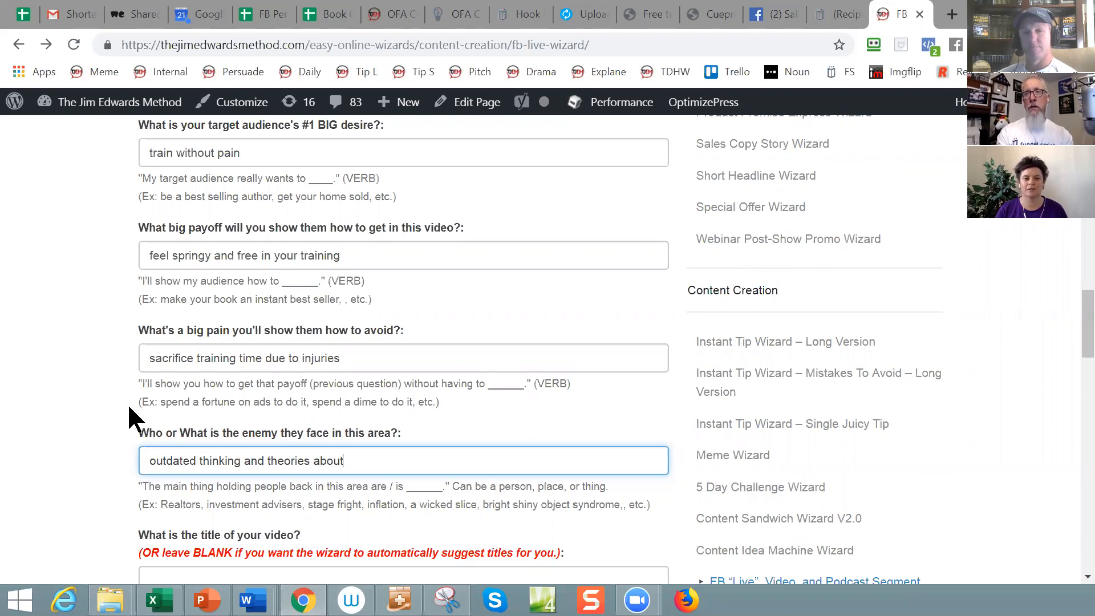
text(exercise and recovery)
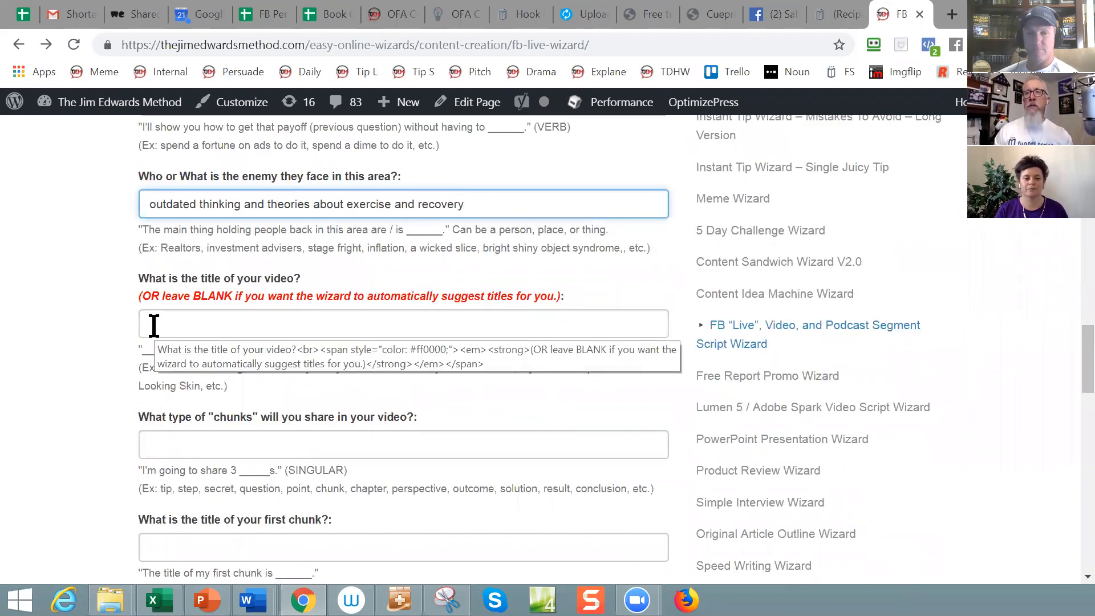
click(403, 322)
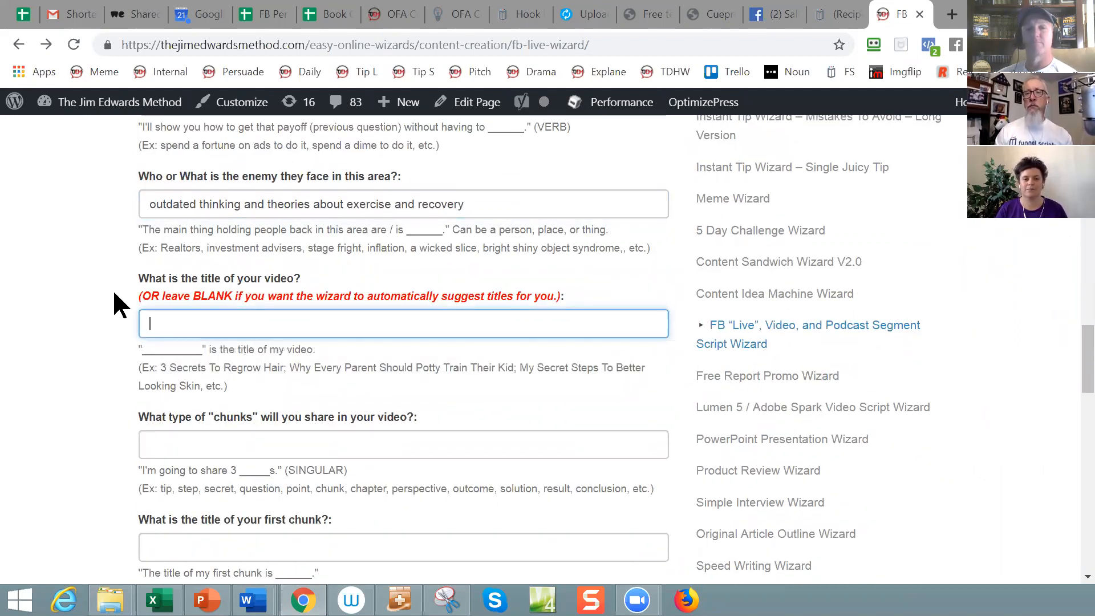
mouse_move(457, 292)
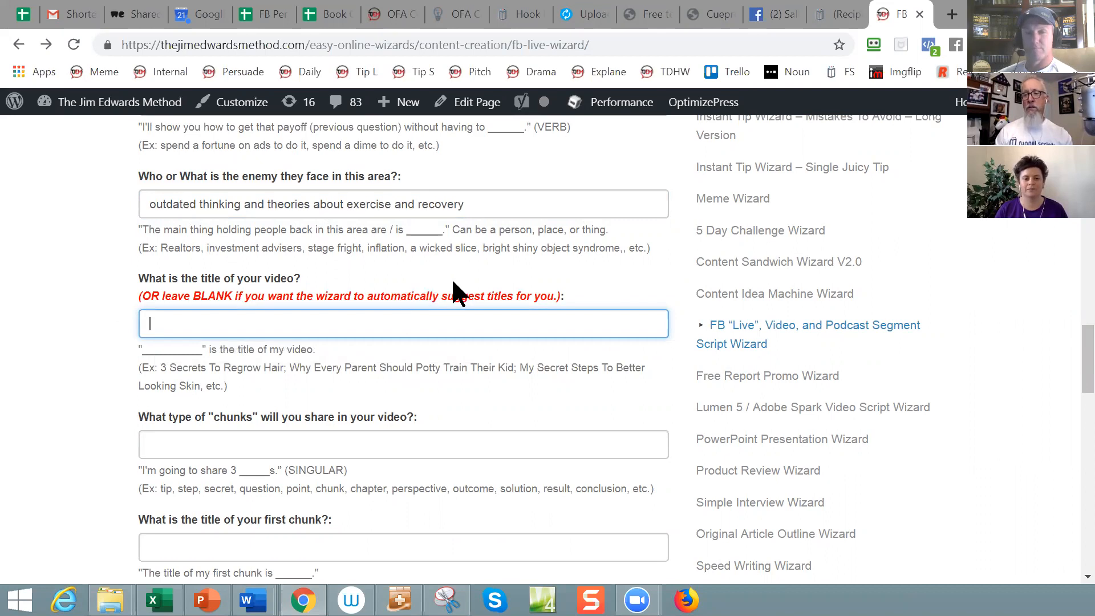
mouse_move(440, 286)
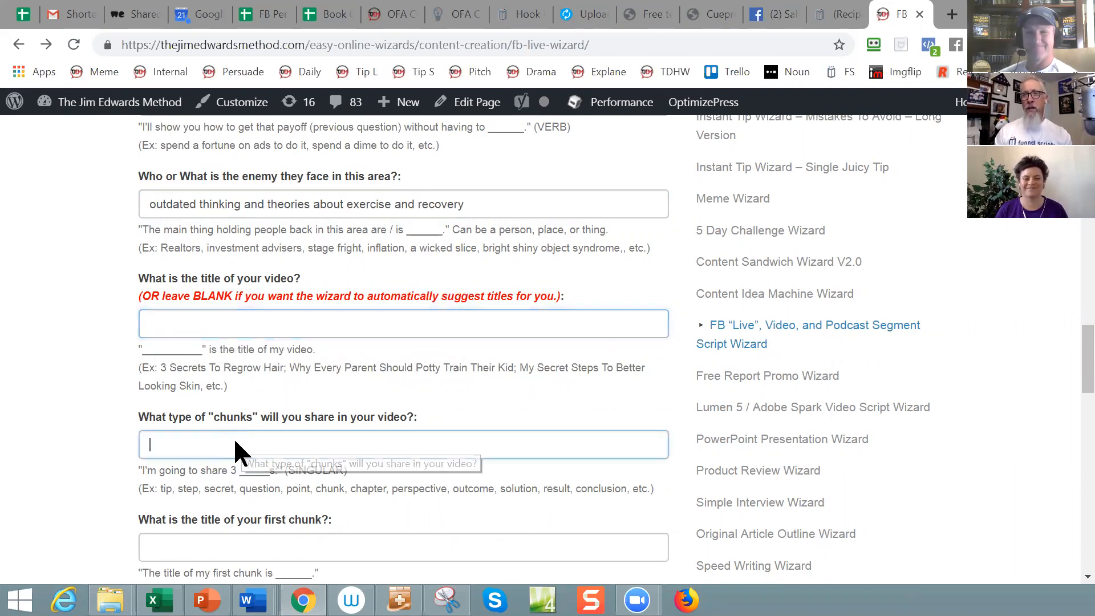
mouse_move(84, 391)
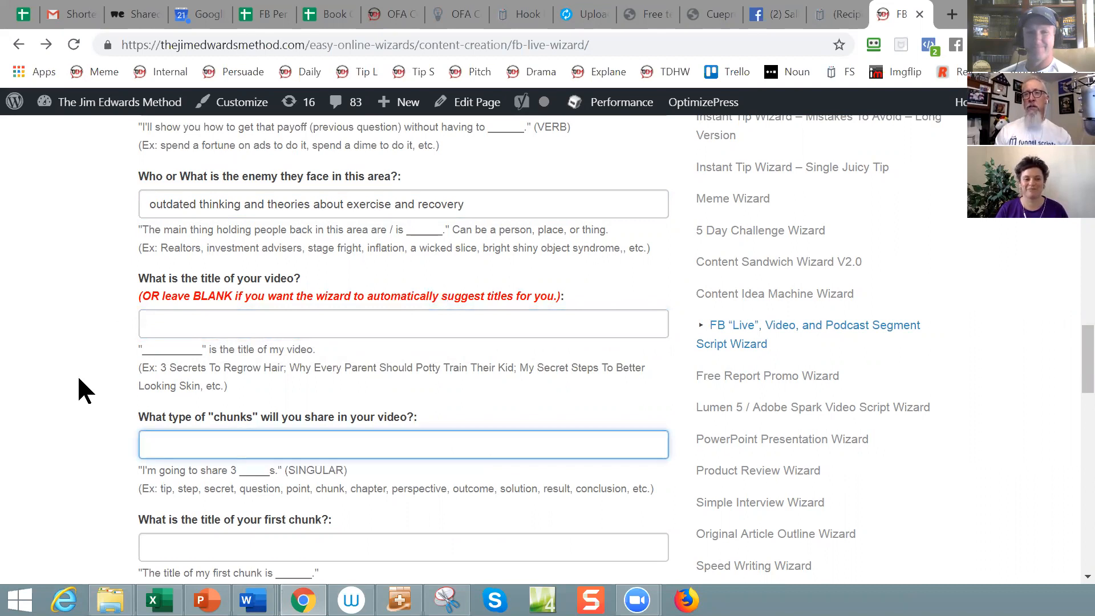
mouse_move(511, 489)
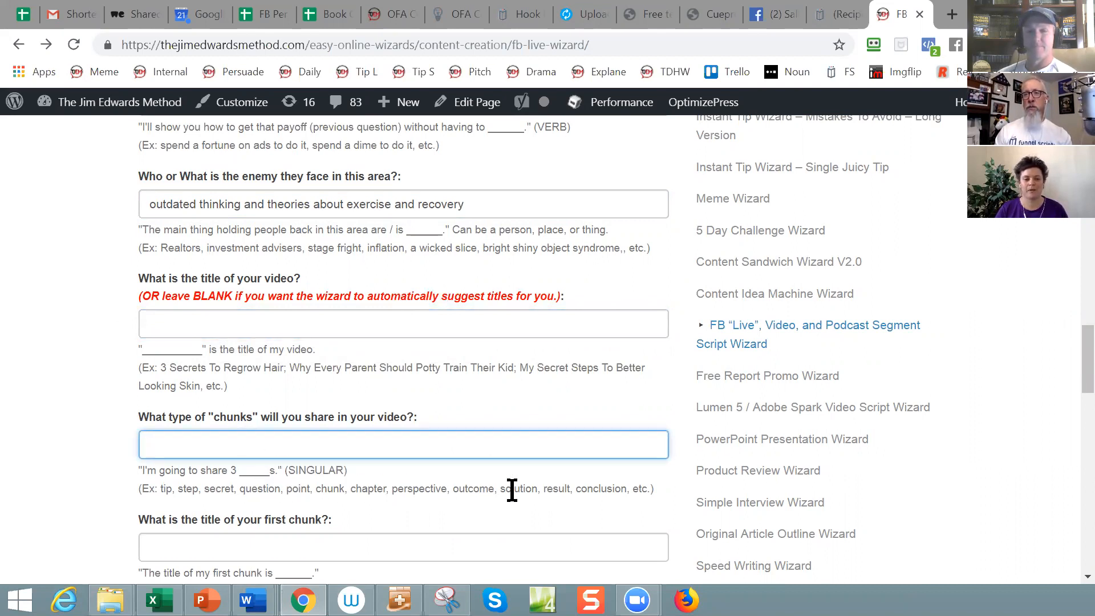
mouse_move(665, 492)
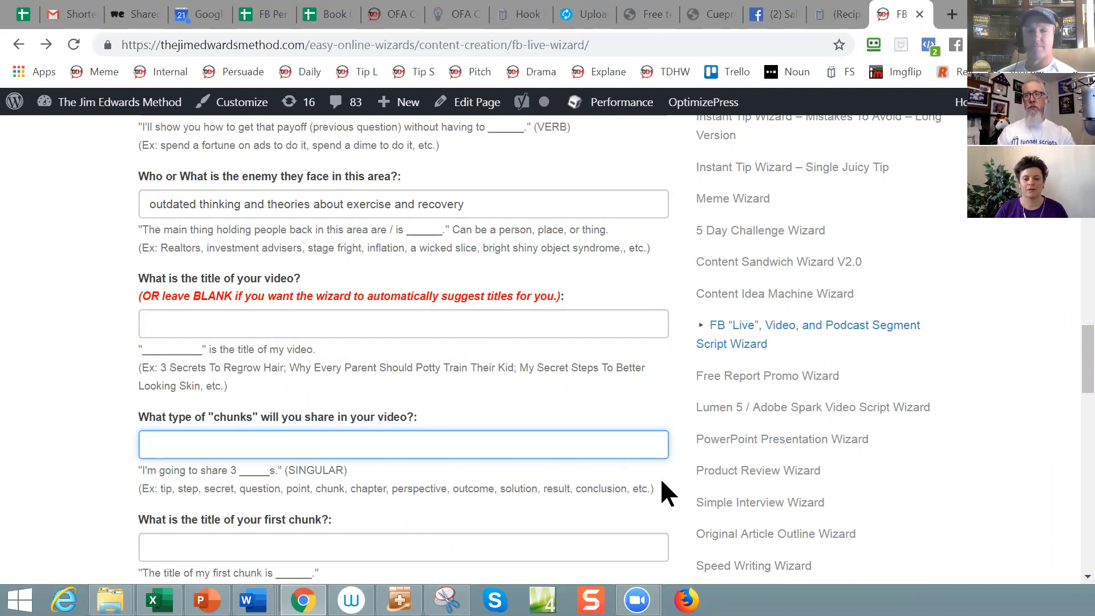
mouse_move(240, 439)
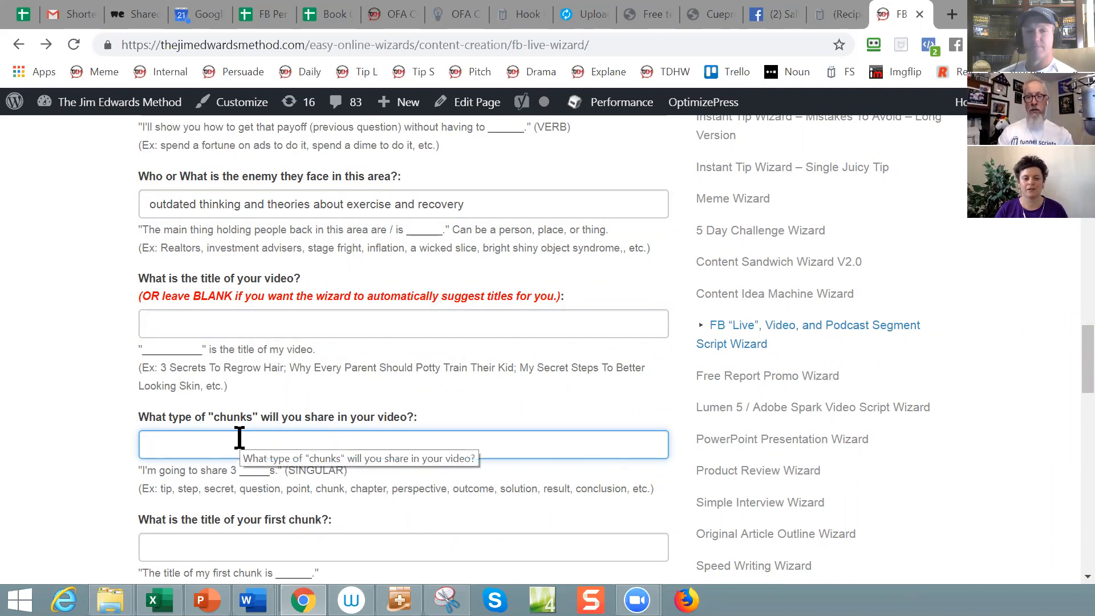
mouse_move(440, 389)
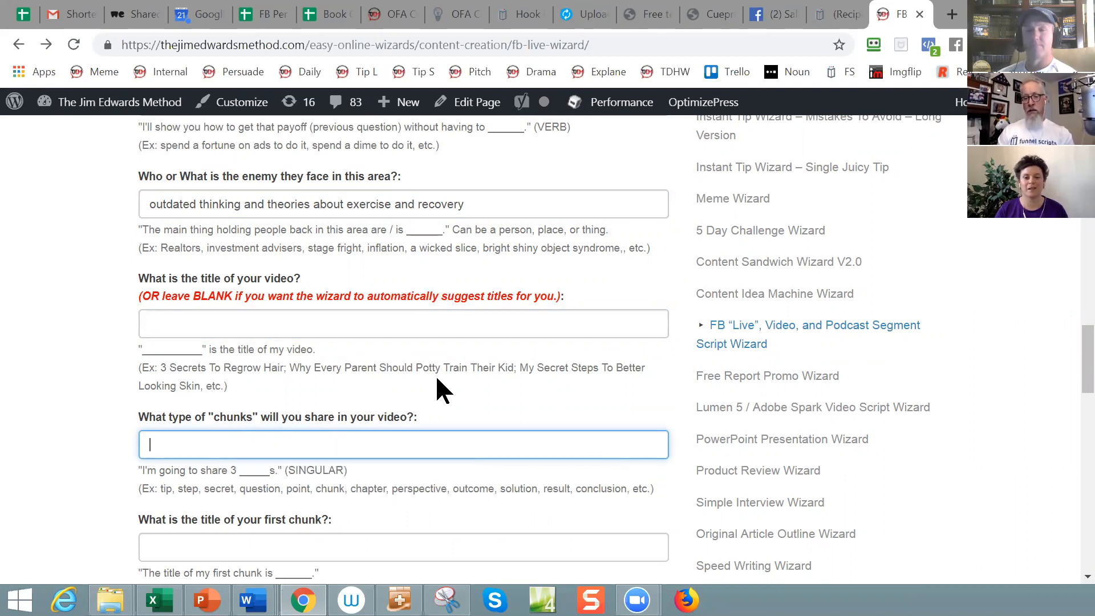
text(tip)
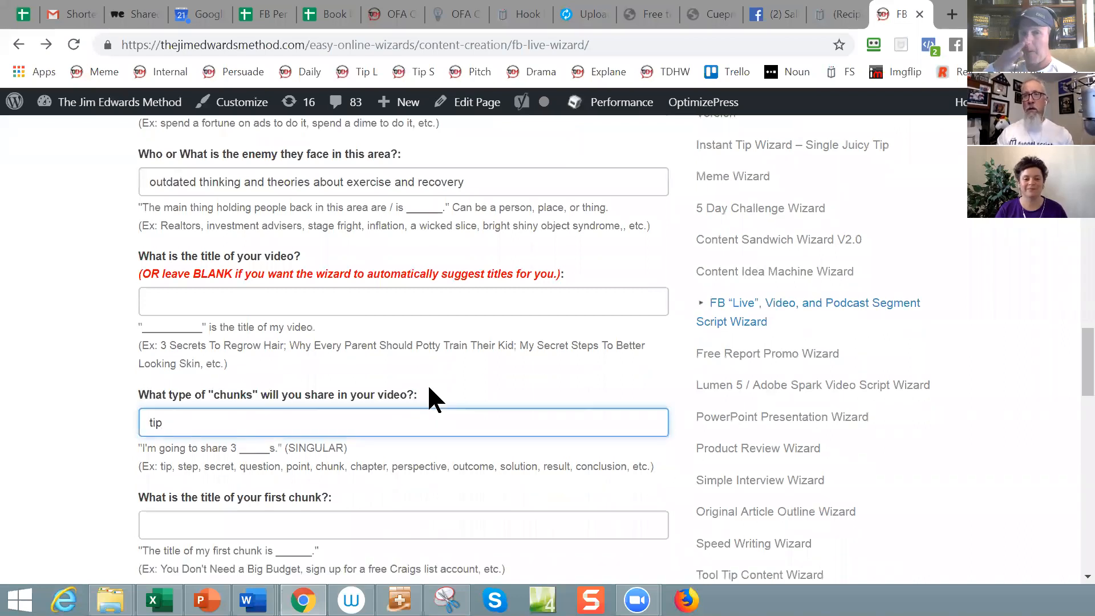
scroll(down, 3)
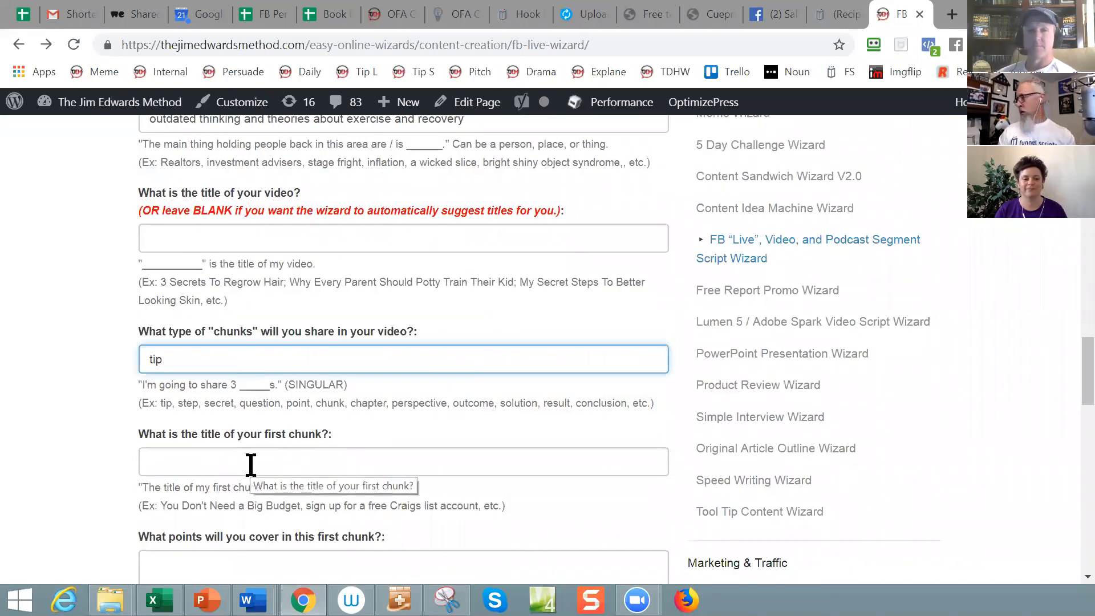
mouse_move(74, 467)
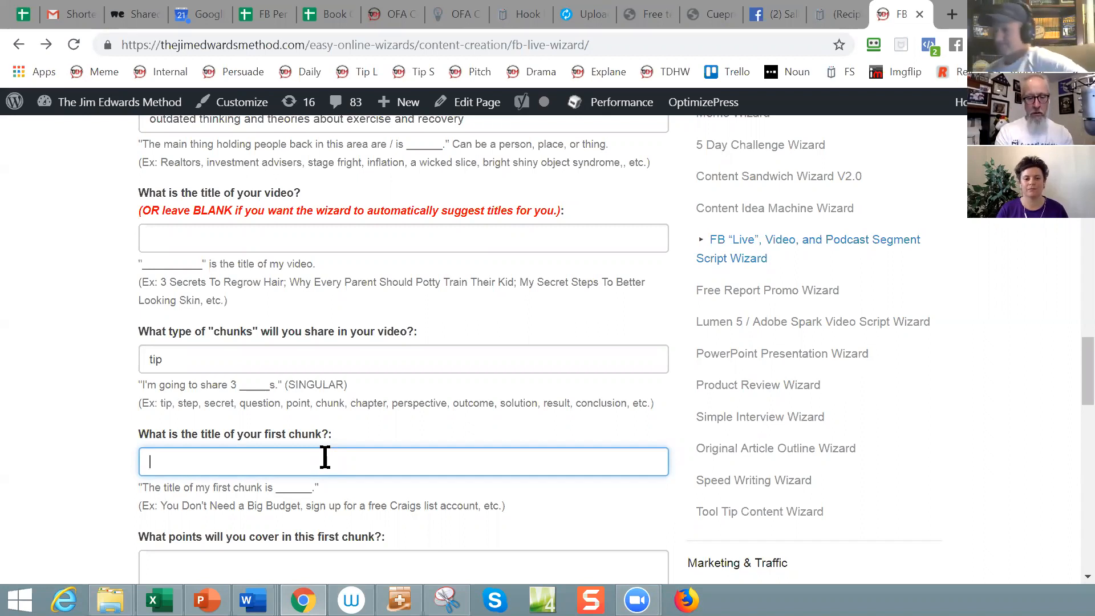
Step: Add the first-chunk point: integrate mobility directly into your own workouts
text(You)
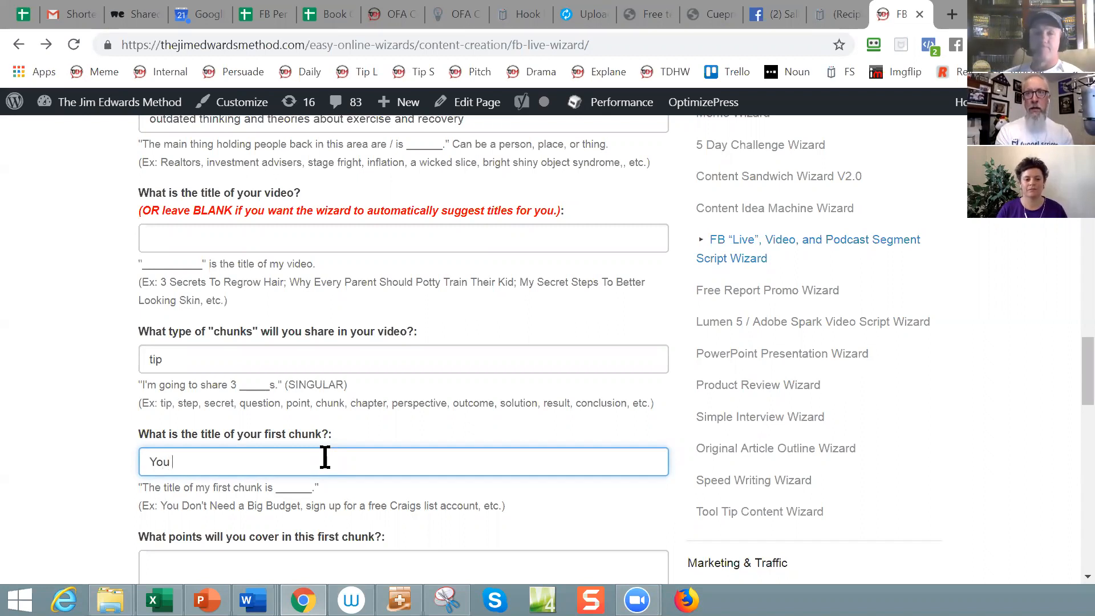
text(wantt)
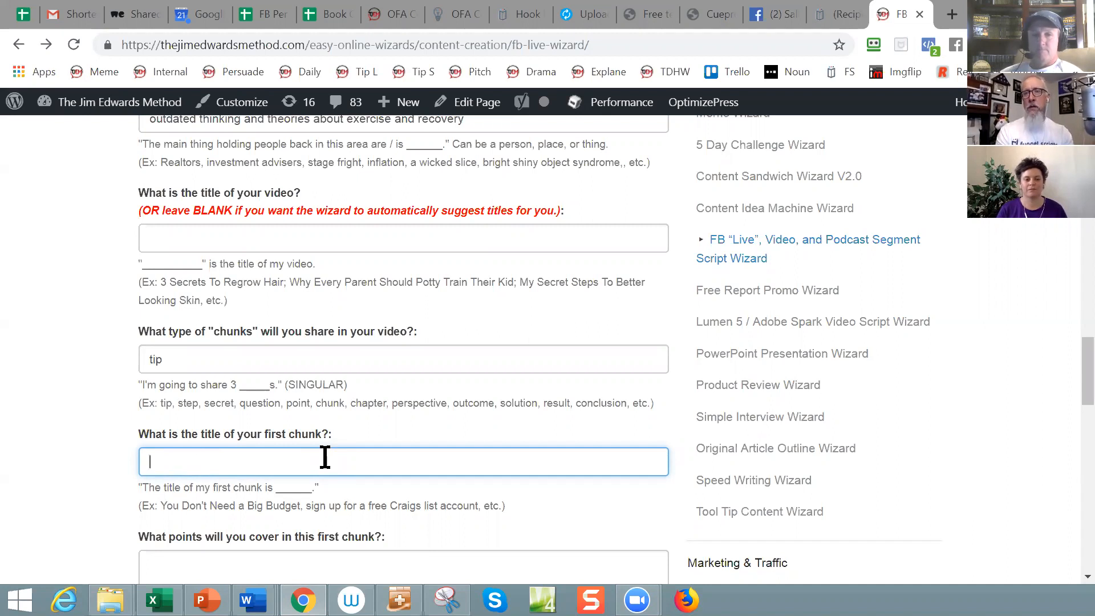
text(intergrate)
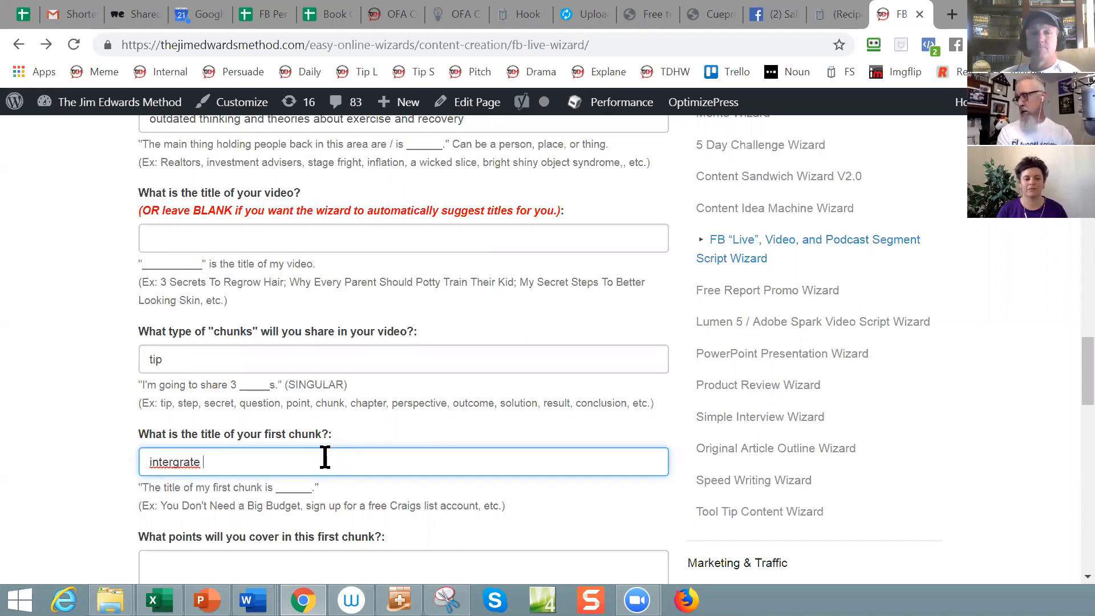
text(mobil)
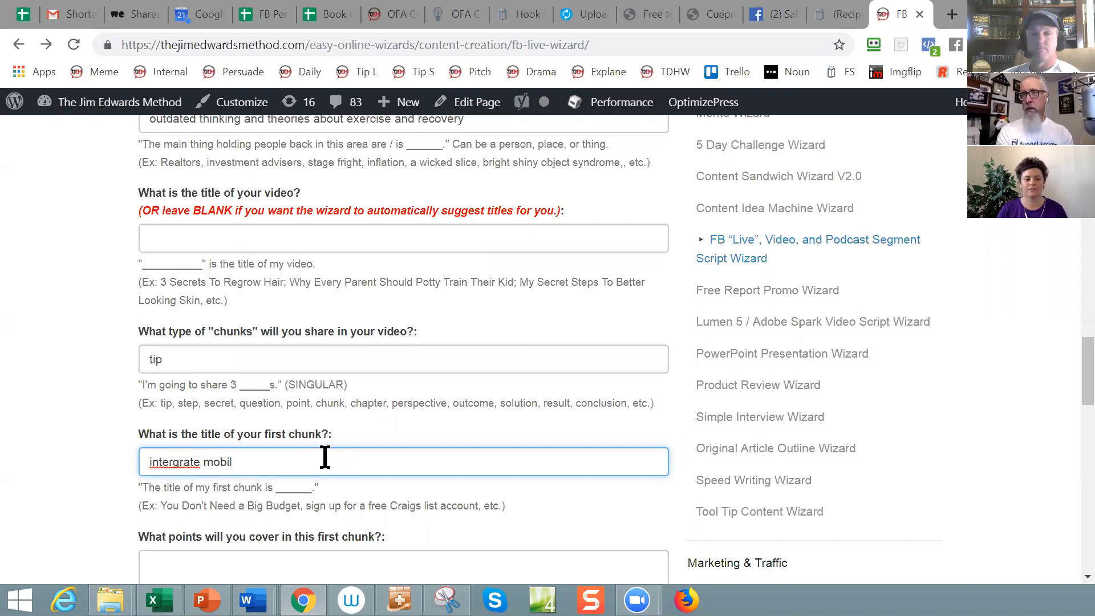
text(ity direct)
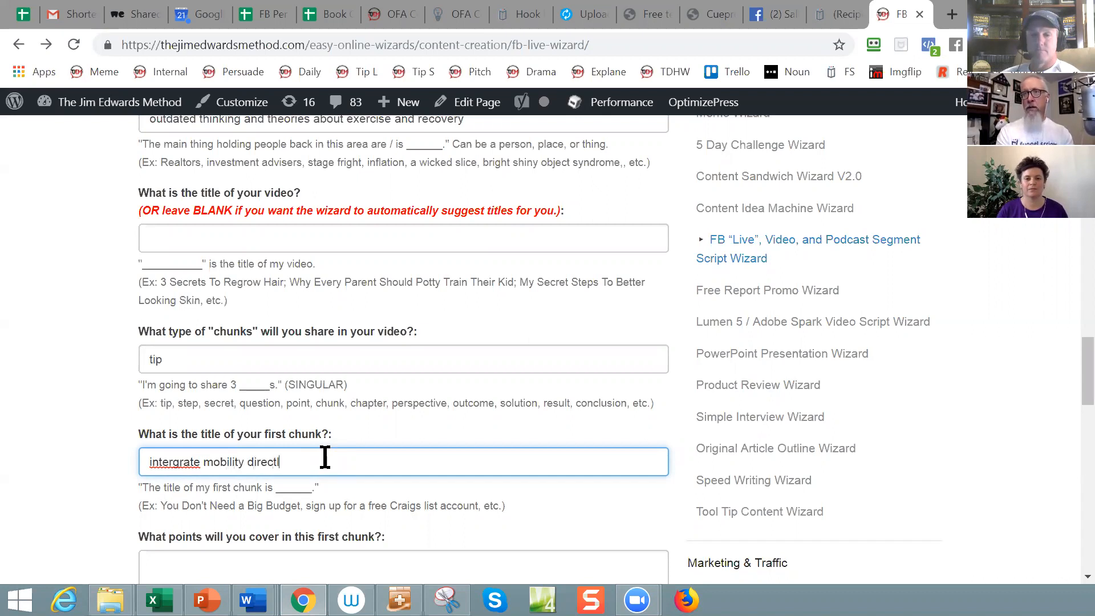
text(ly into your own)
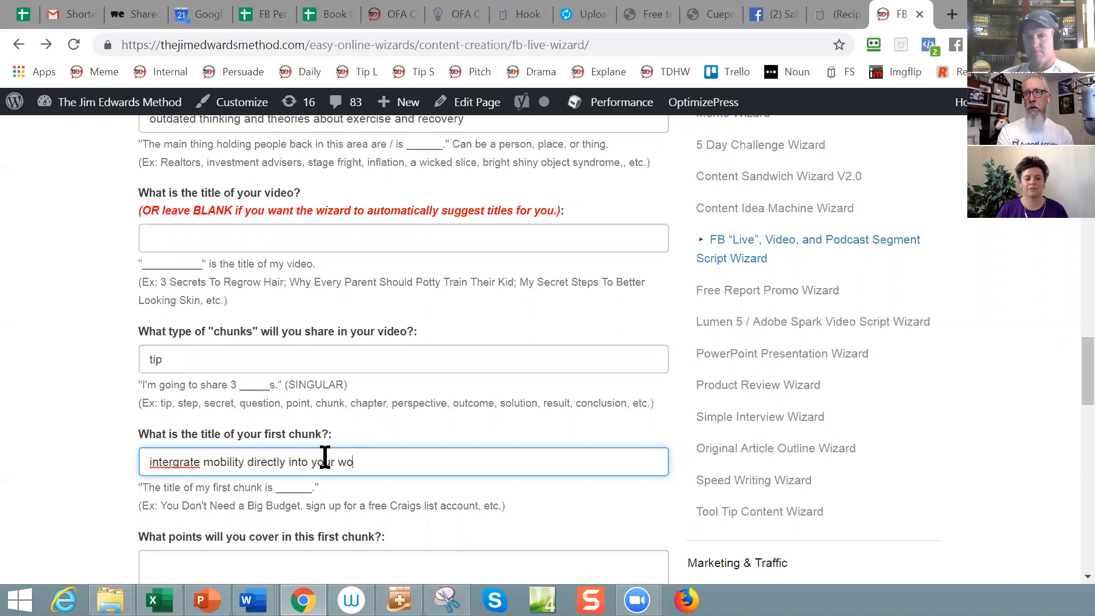
text(rkouts)
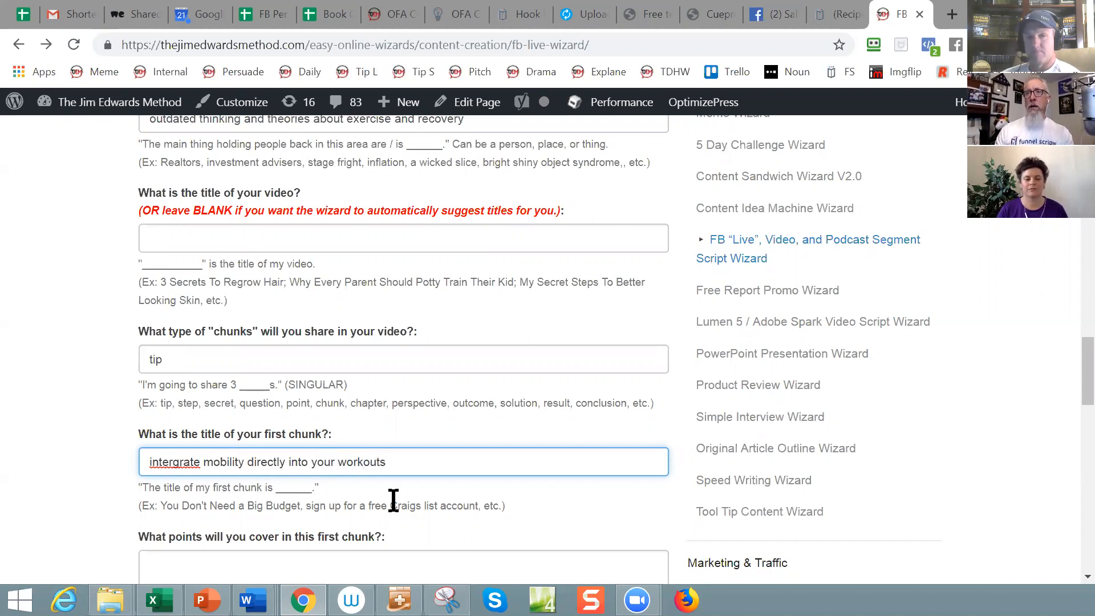
scroll(down, 3)
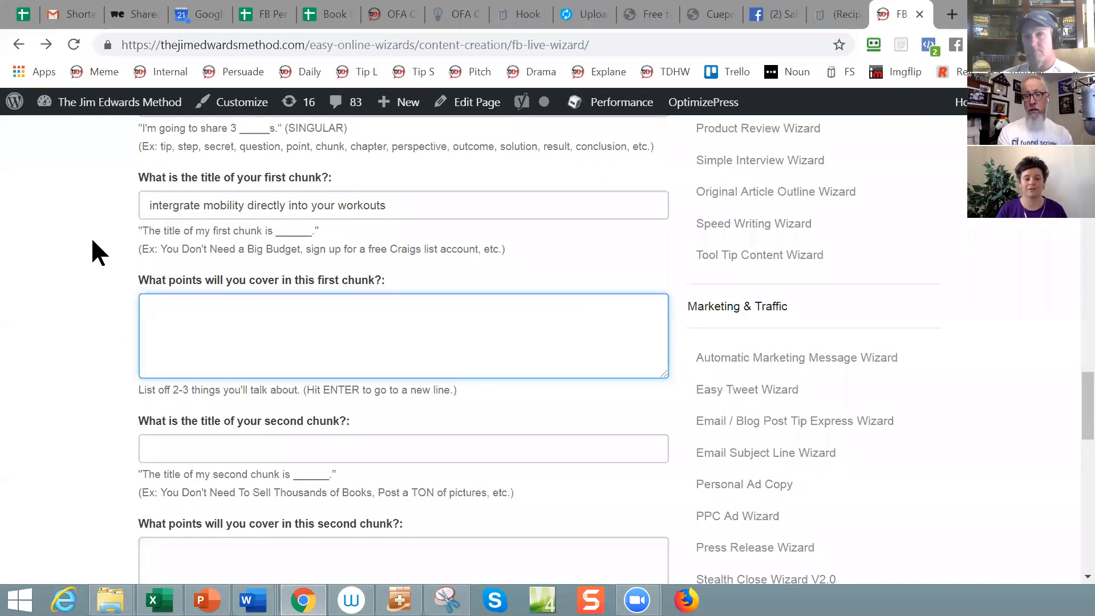
Step: Add the point that most people think of mobility as separate, but it's not
text(most people think)
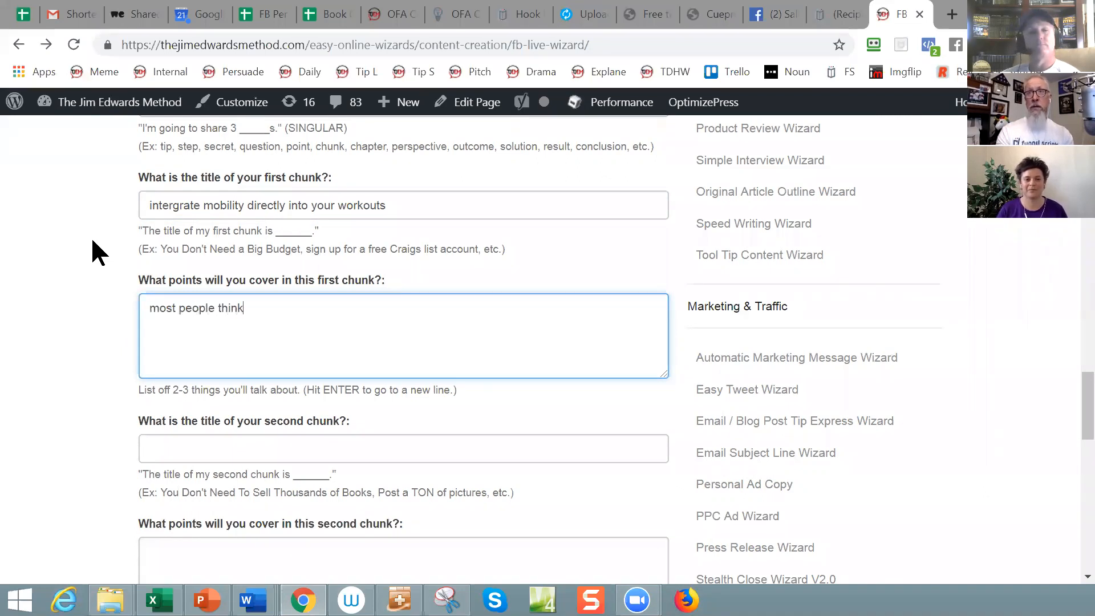
text(of mbo)
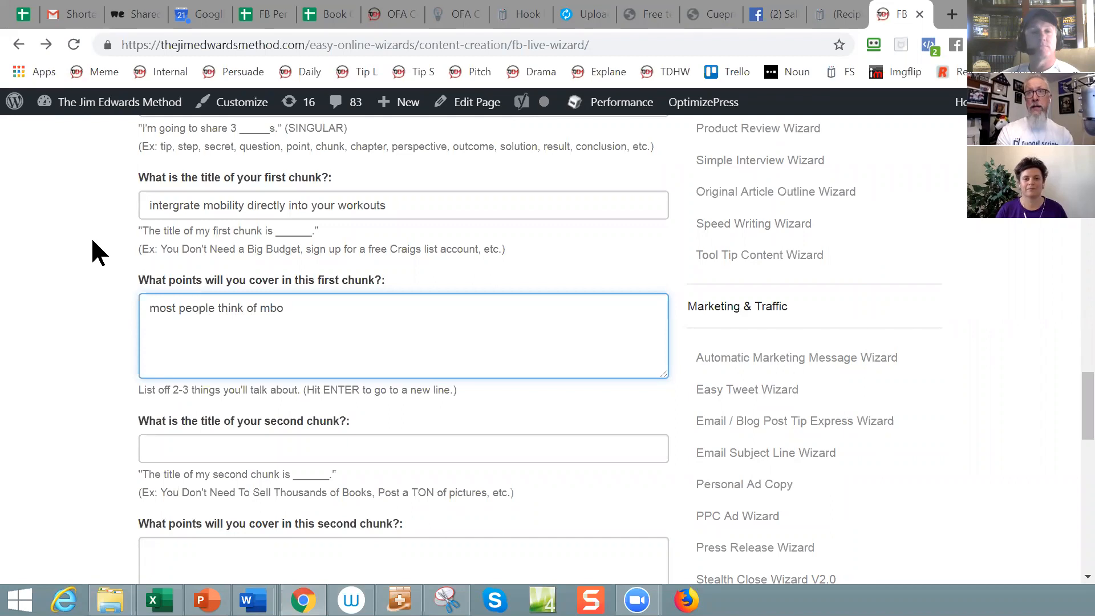
text(mobili)
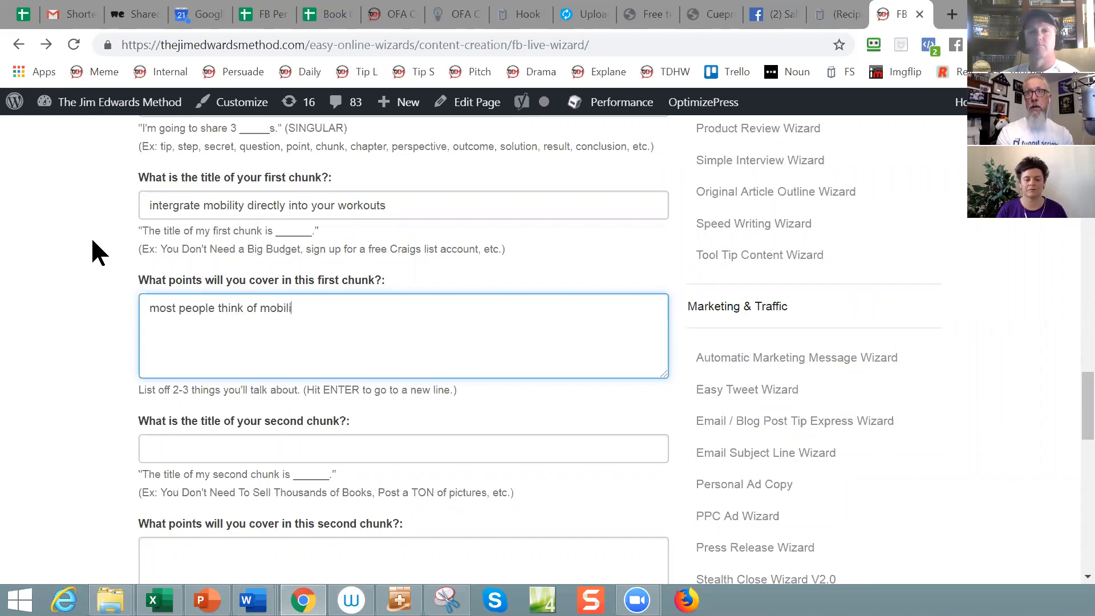
text(ty)
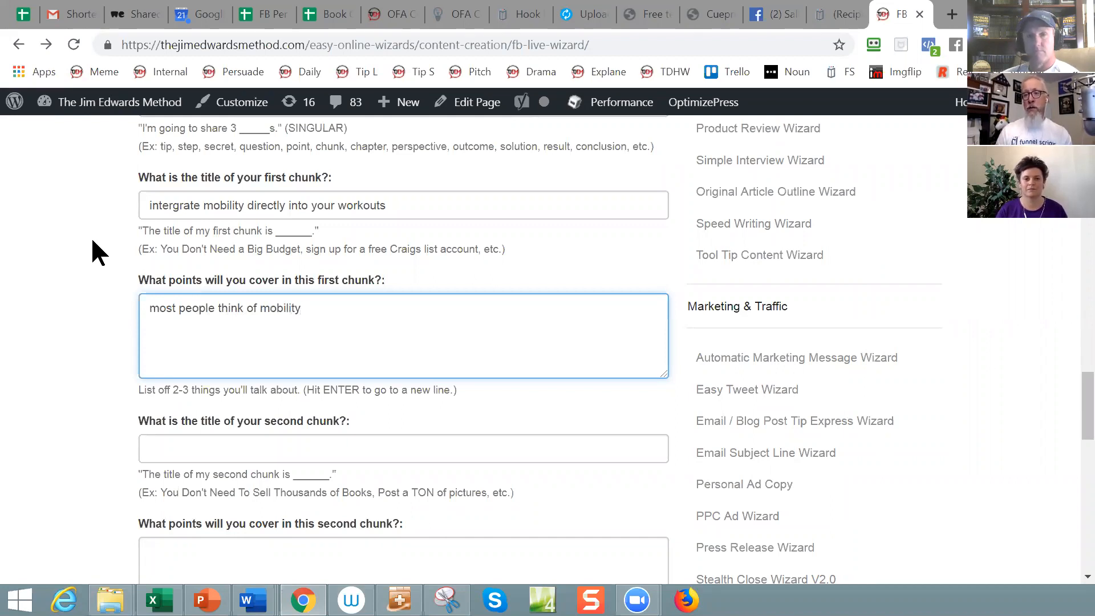
click(301, 308)
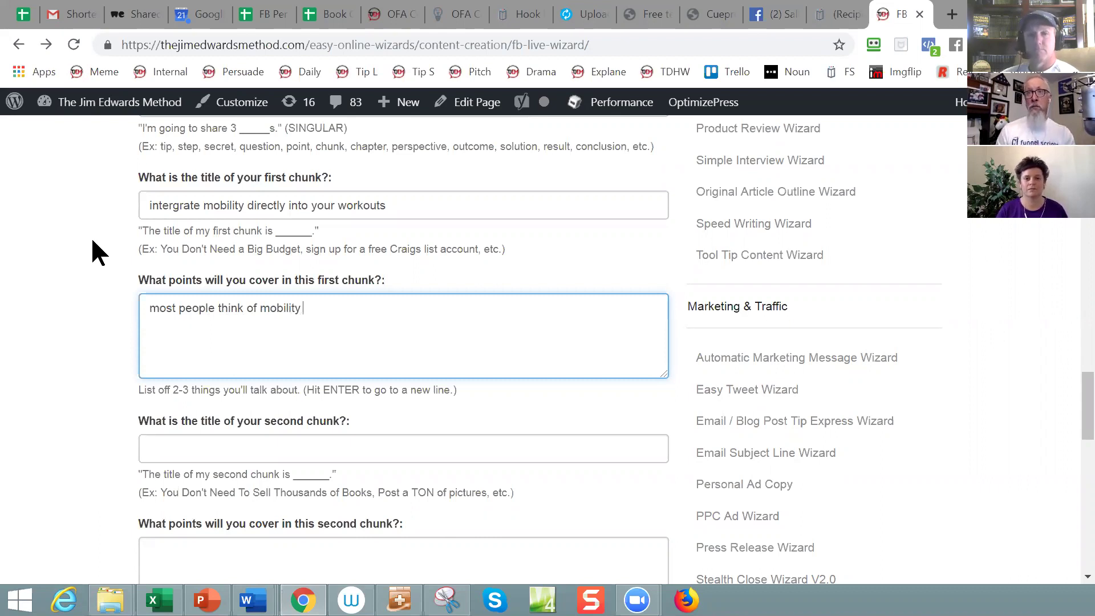
text(as)
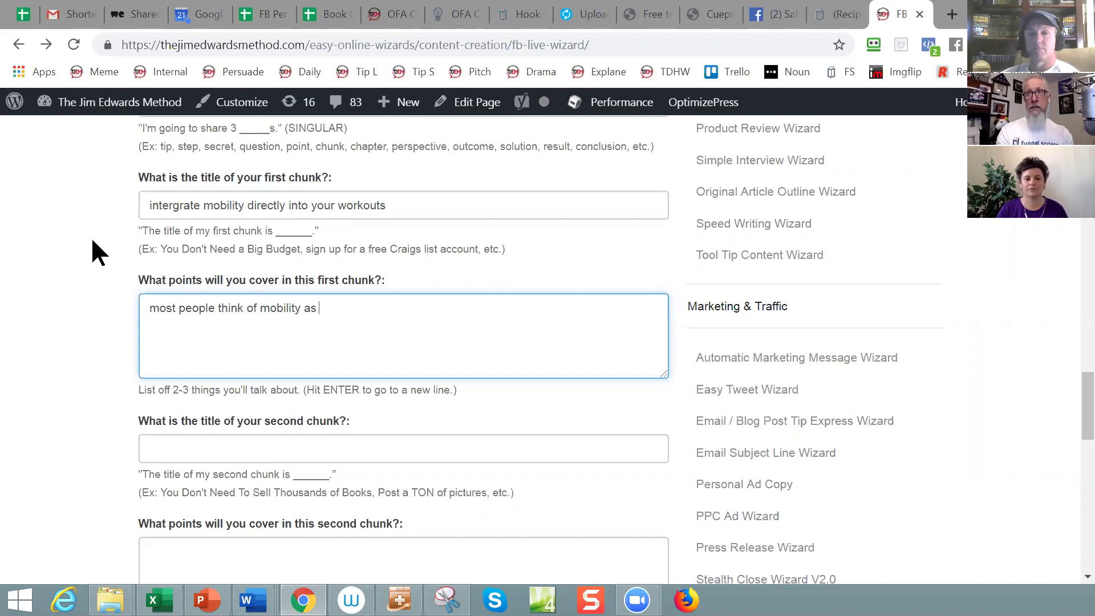
text(separ)
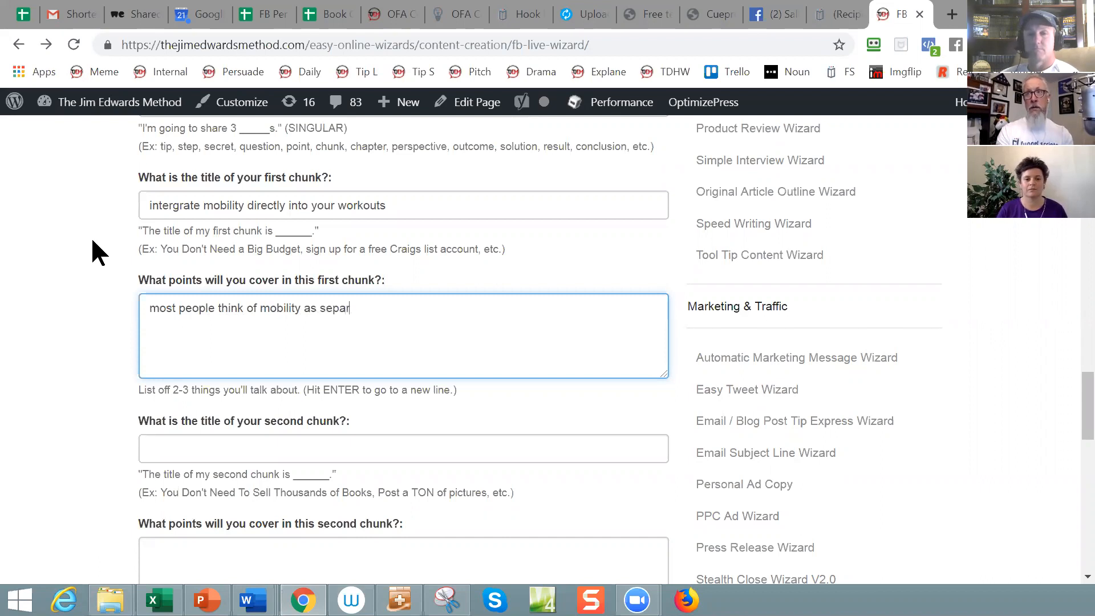
text(ate, but it)
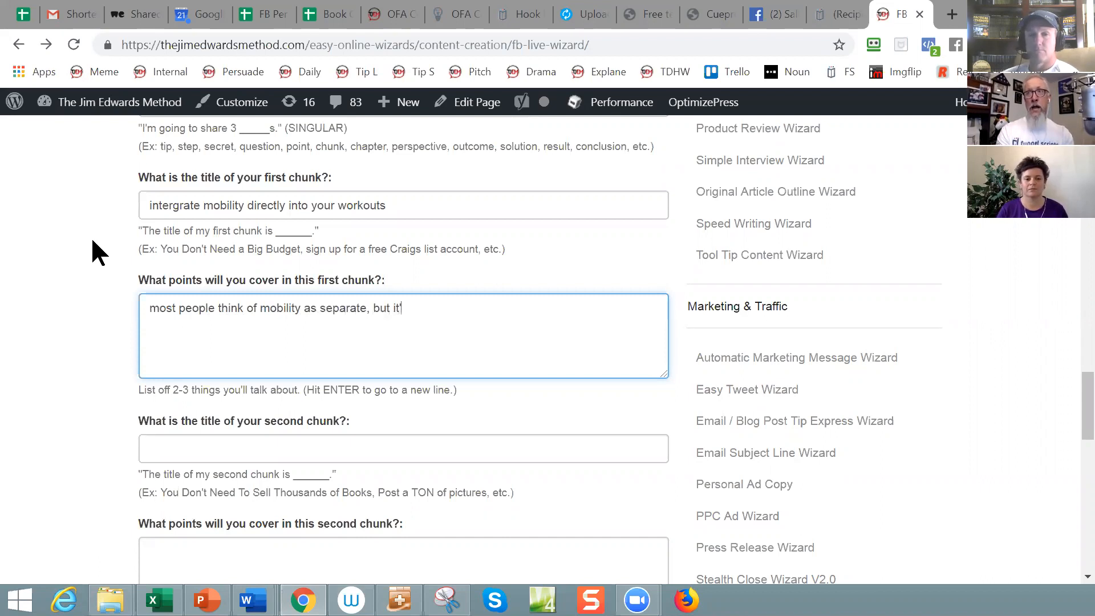
text('s not)
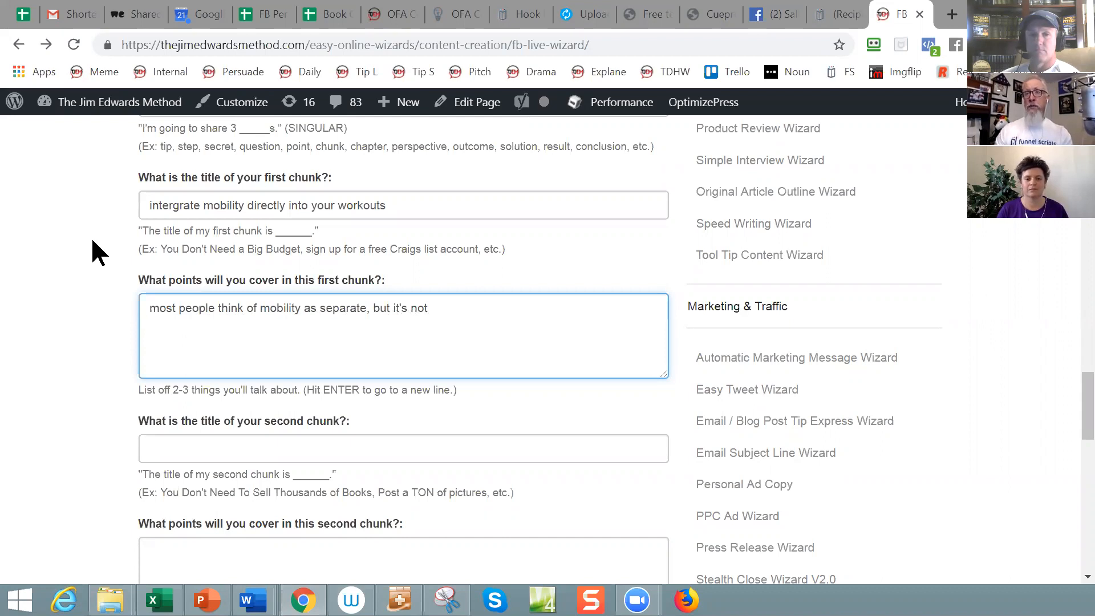
mouse_move(419, 277)
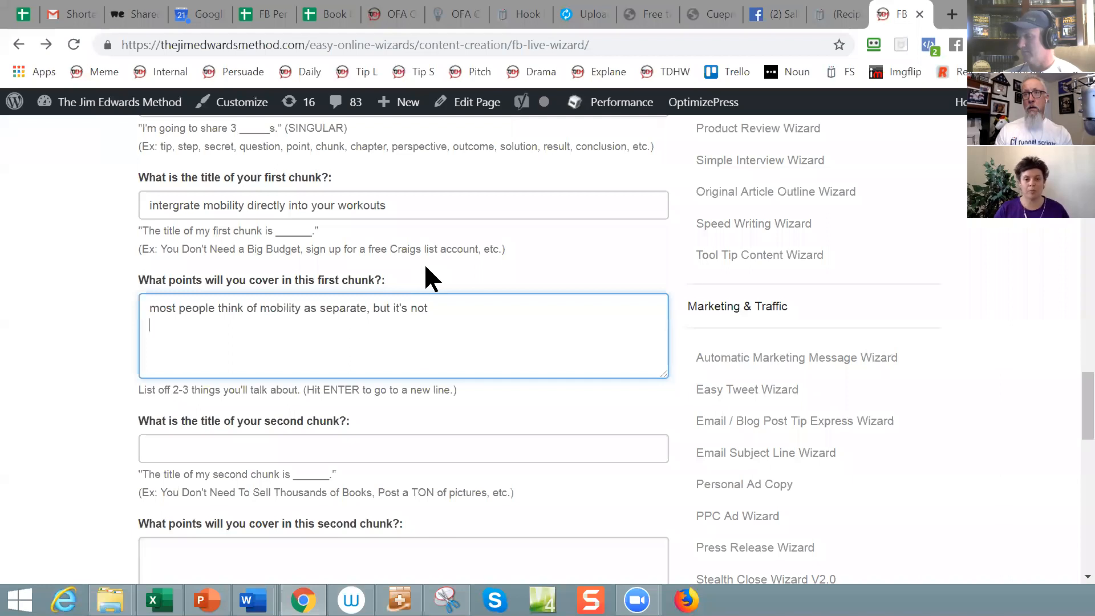
Step: Add the point that the easiest place to put mobility is your warmup
text(easiest)
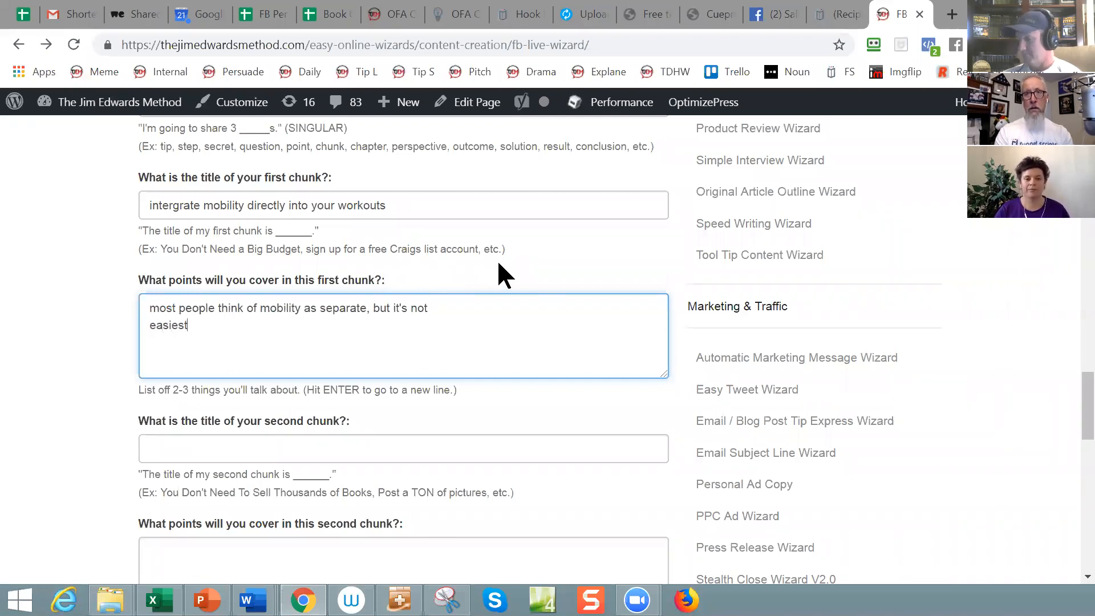
text(place to p)
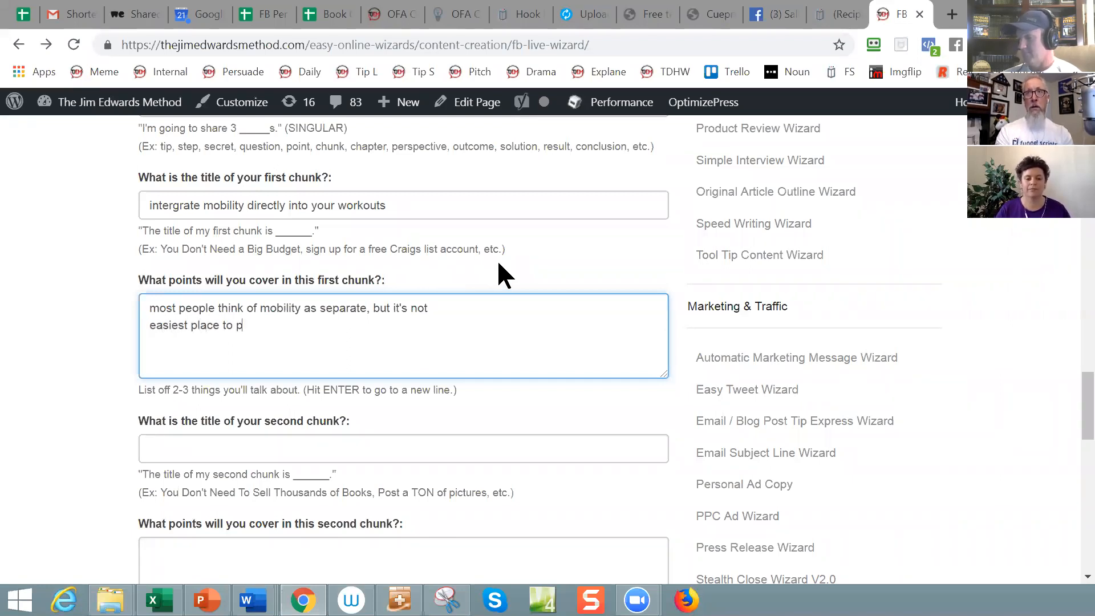
text(ut m)
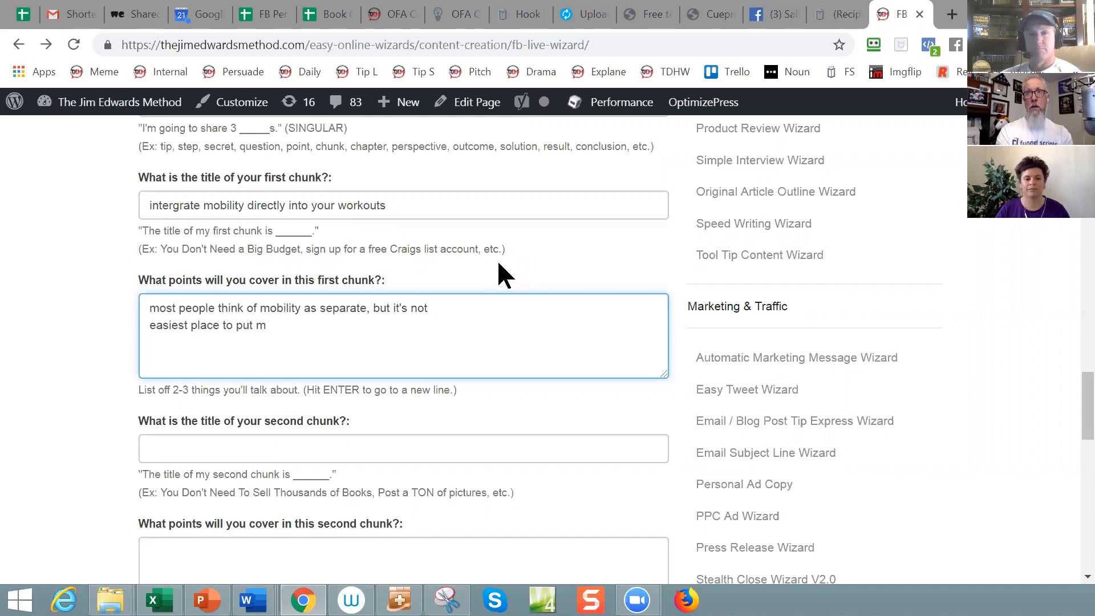
text(obility is in y)
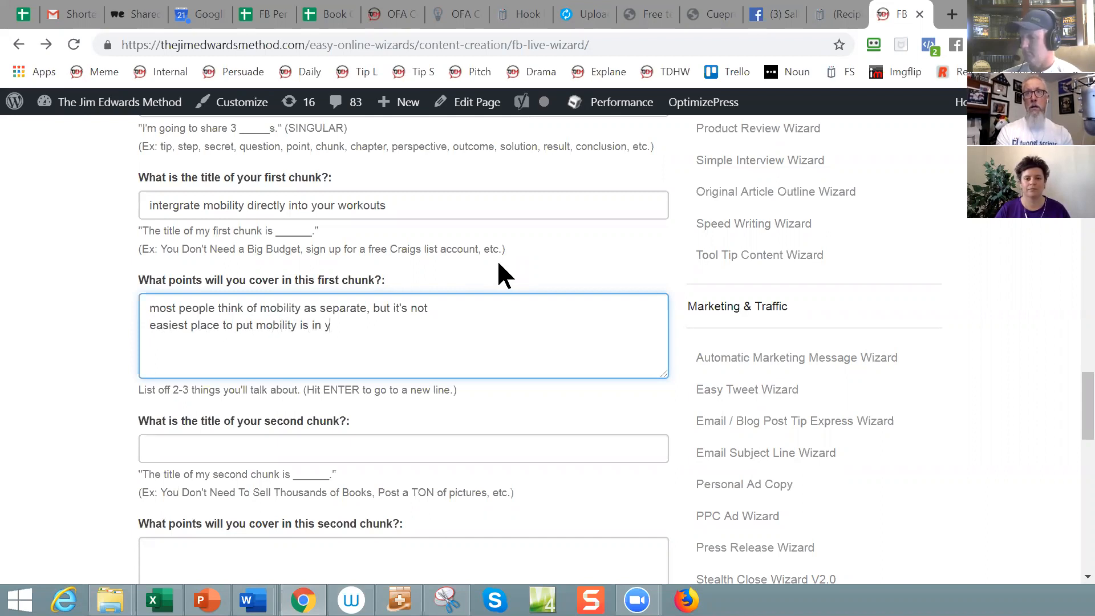
text(our warmup)
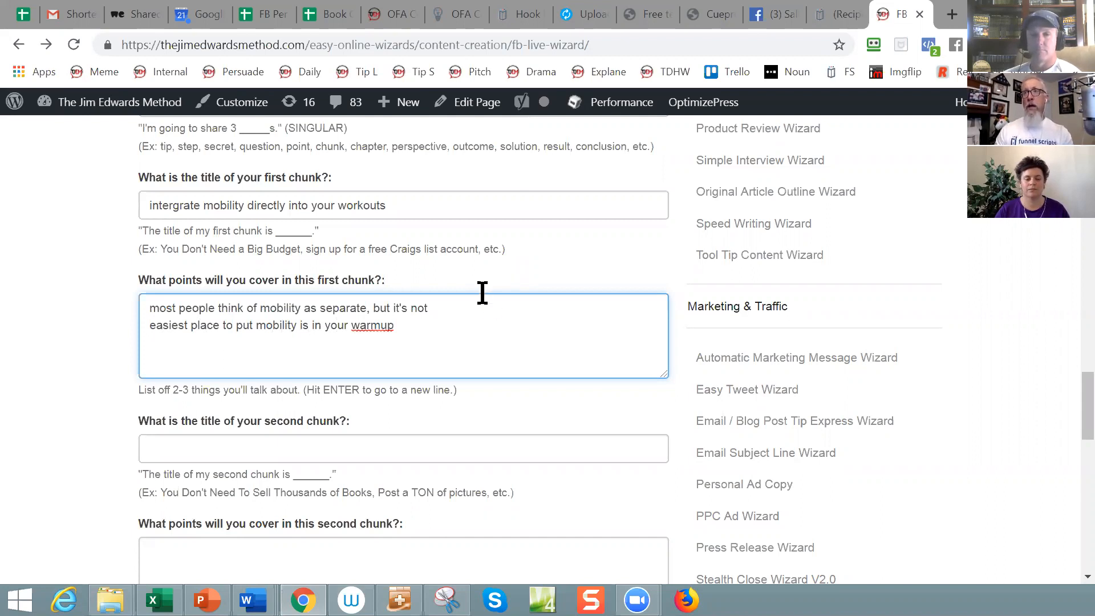
mouse_move(574, 288)
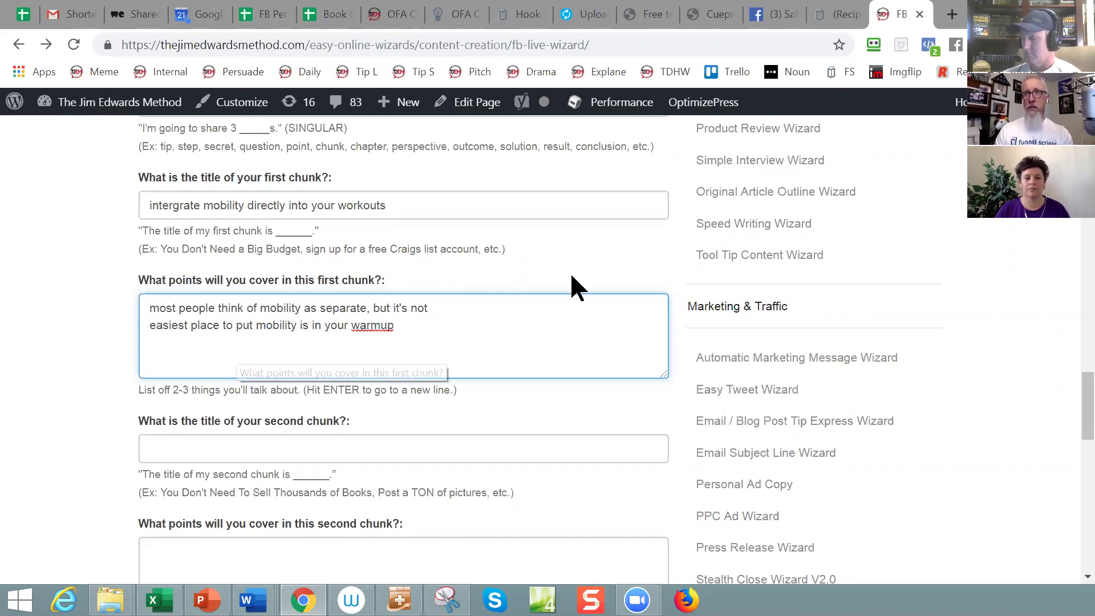
Step: Add a 'Smartt Club Demo' point showing how fast and easy the site's warmups are
key(Return)
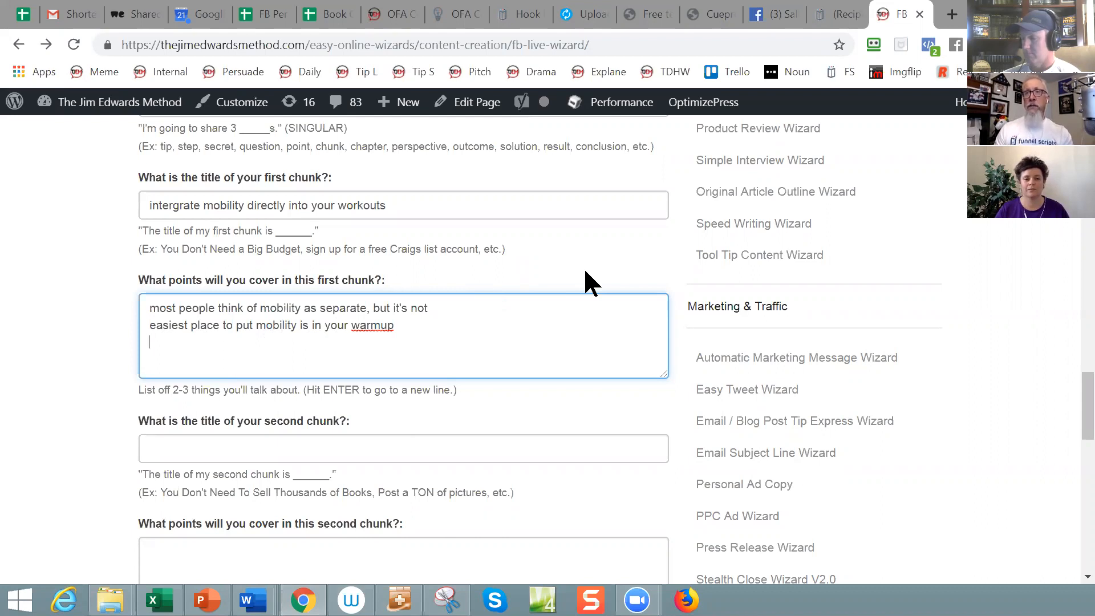
text(MM)
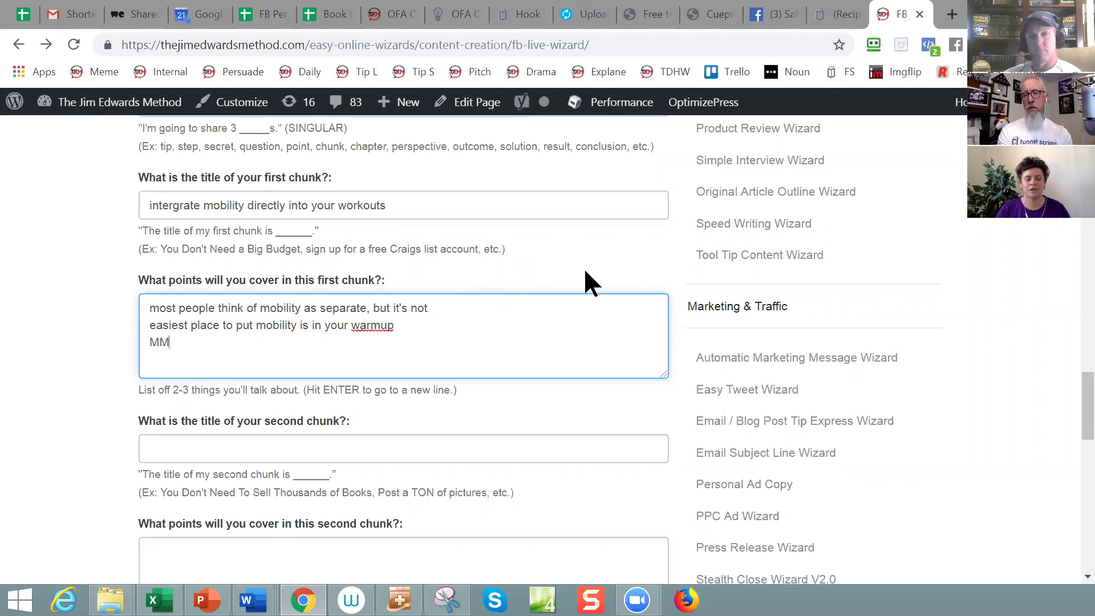
key(Backspace)
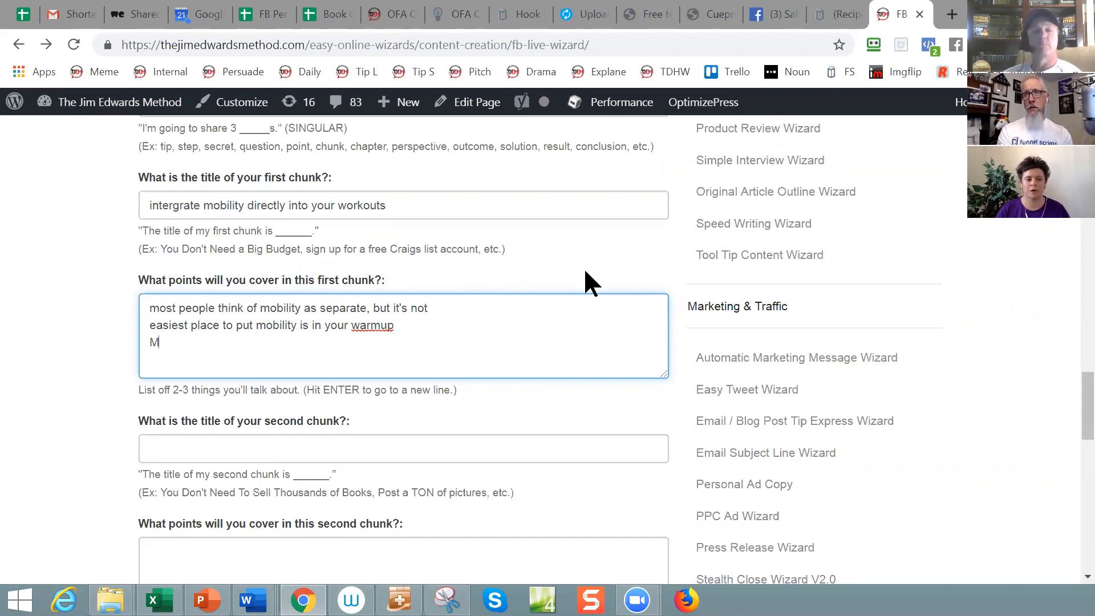
text(Smartt C)
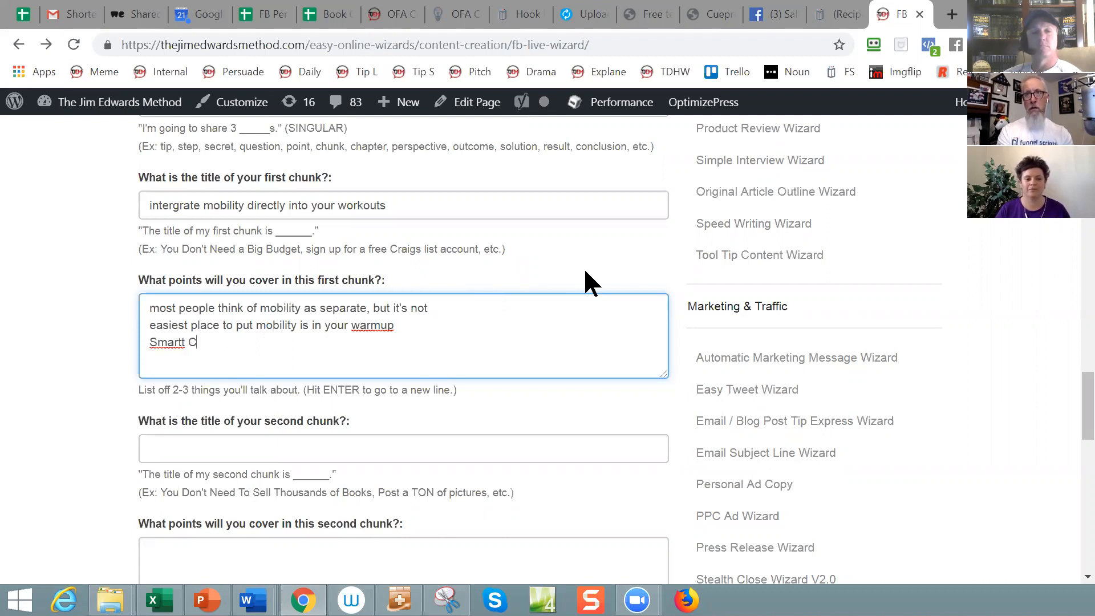
text(lub)
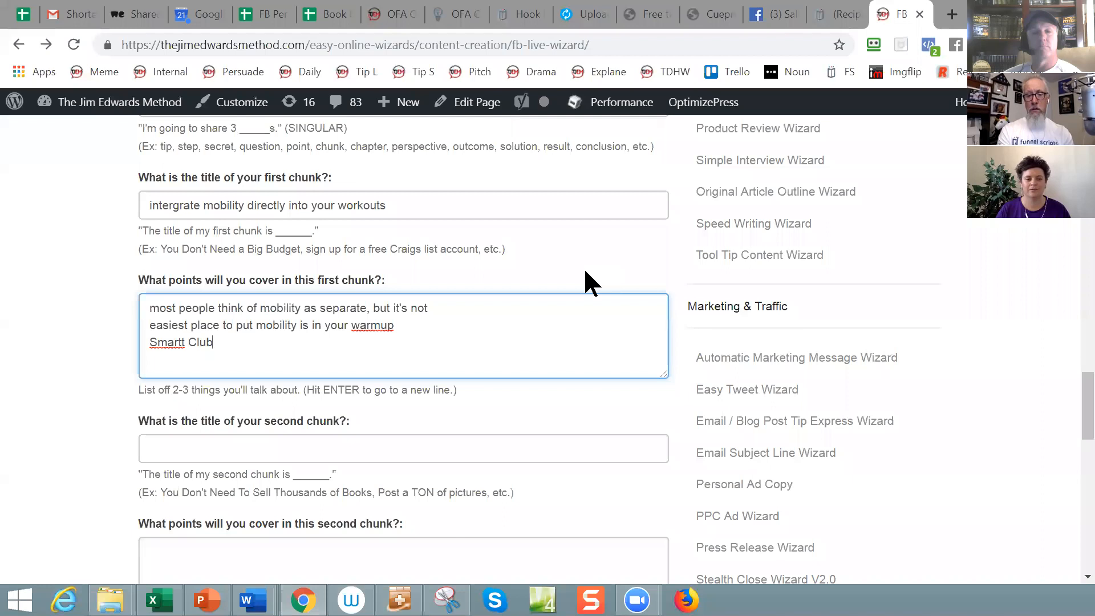
text(Demo)
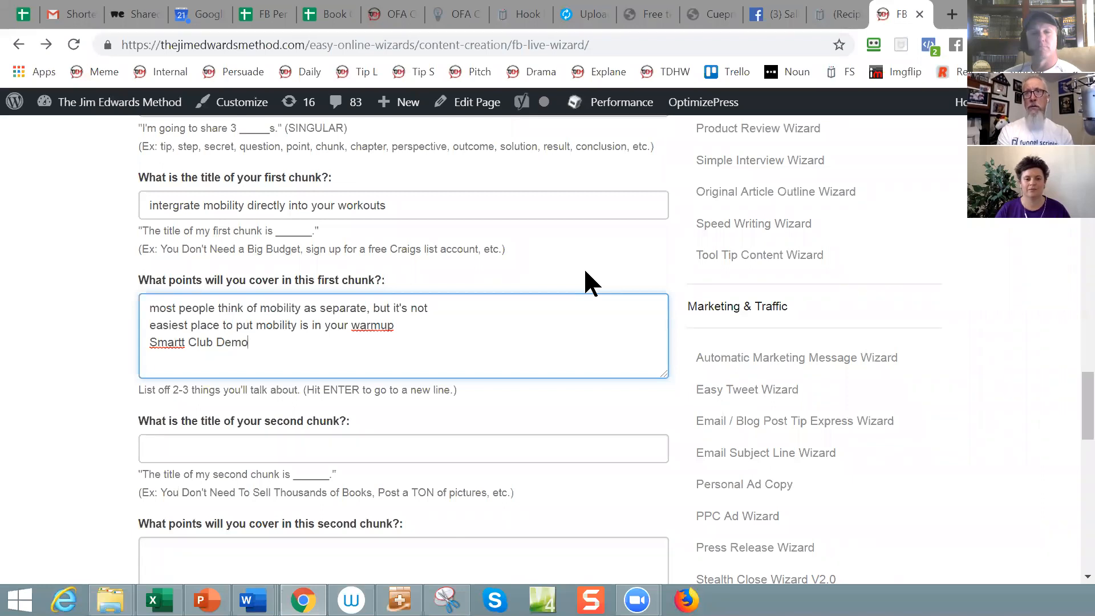
text(- whos)
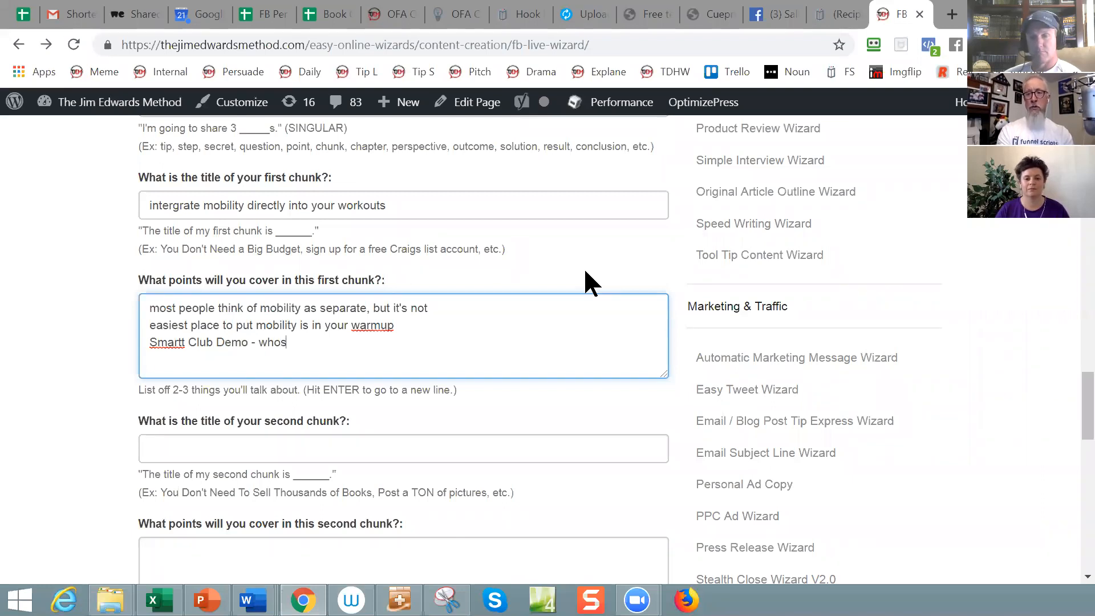
text(al)
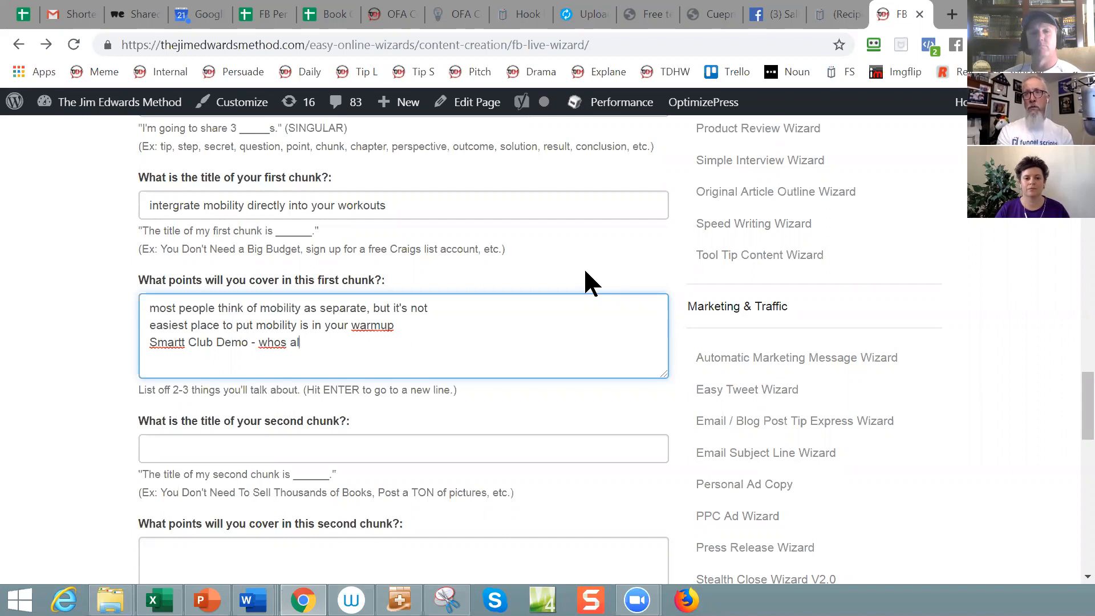
key(Backspace)
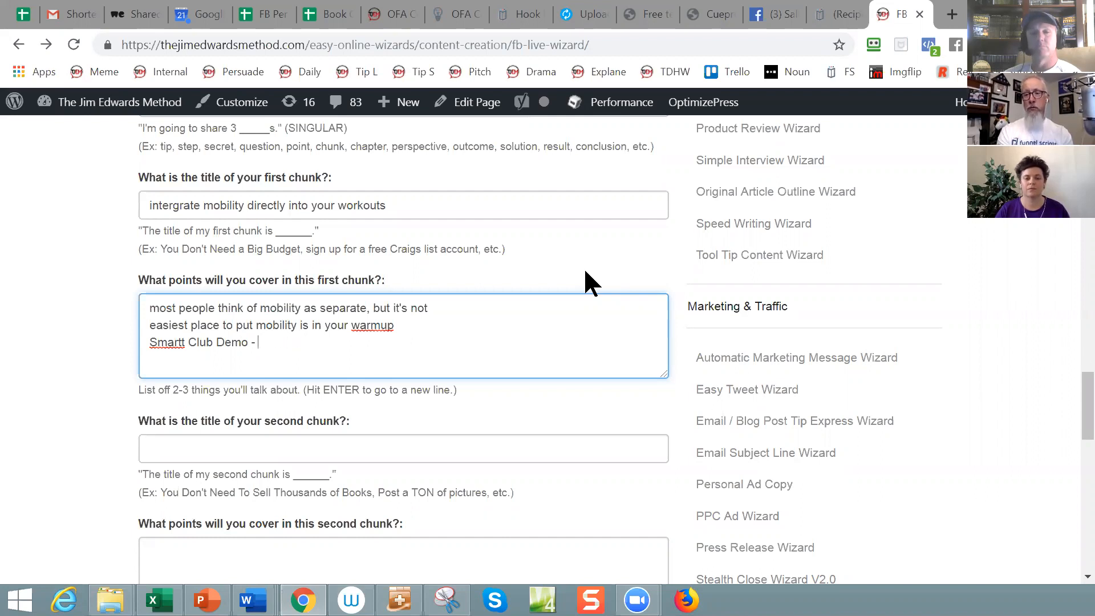
text(show the)
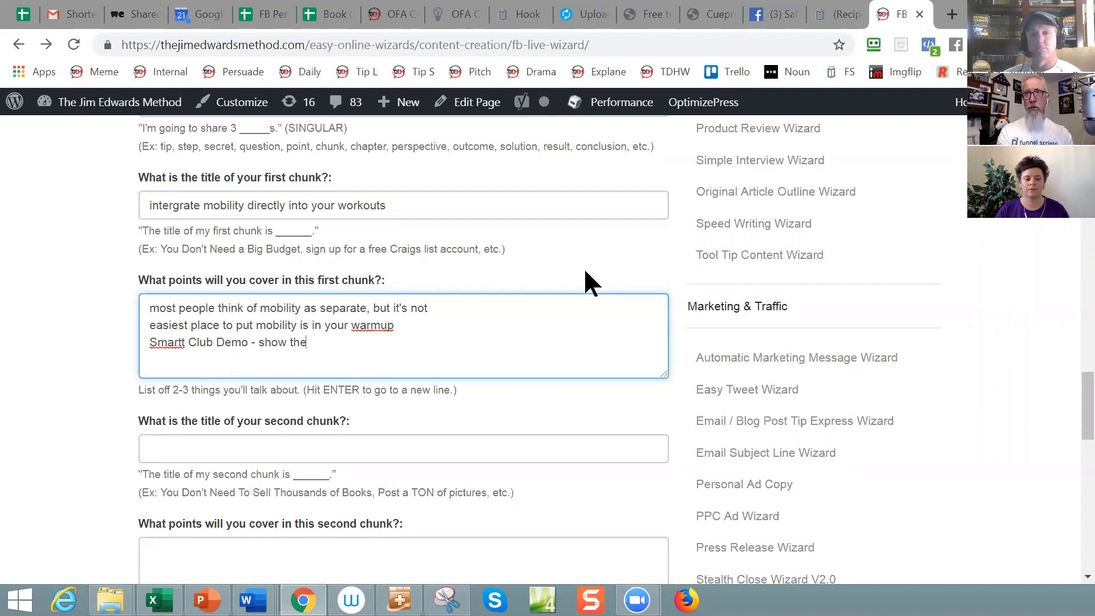
text(warmups)
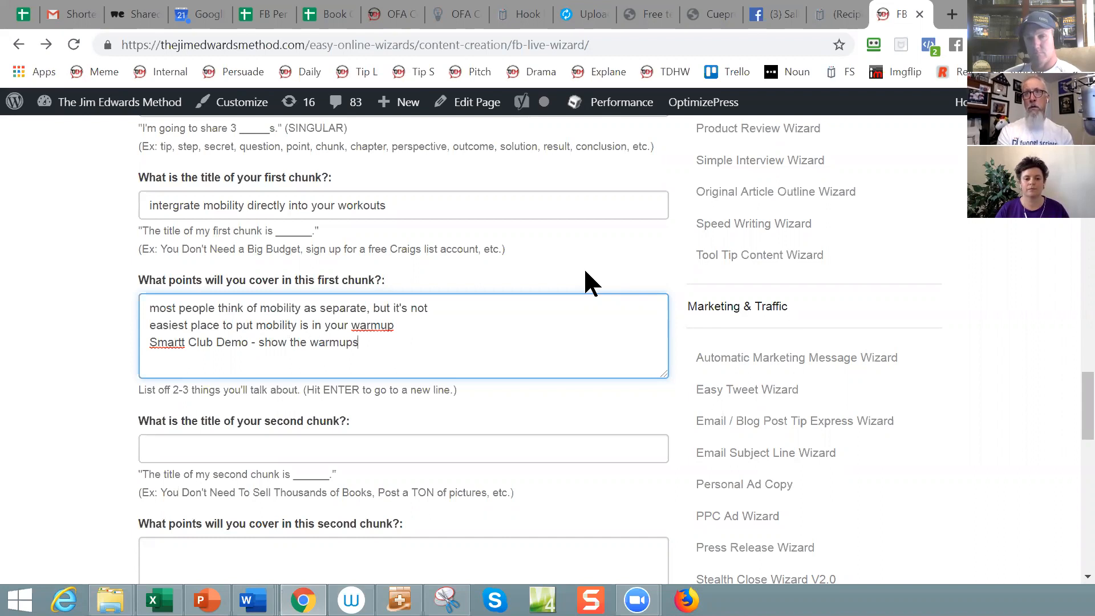
text(in the site and how fast and easy they are)
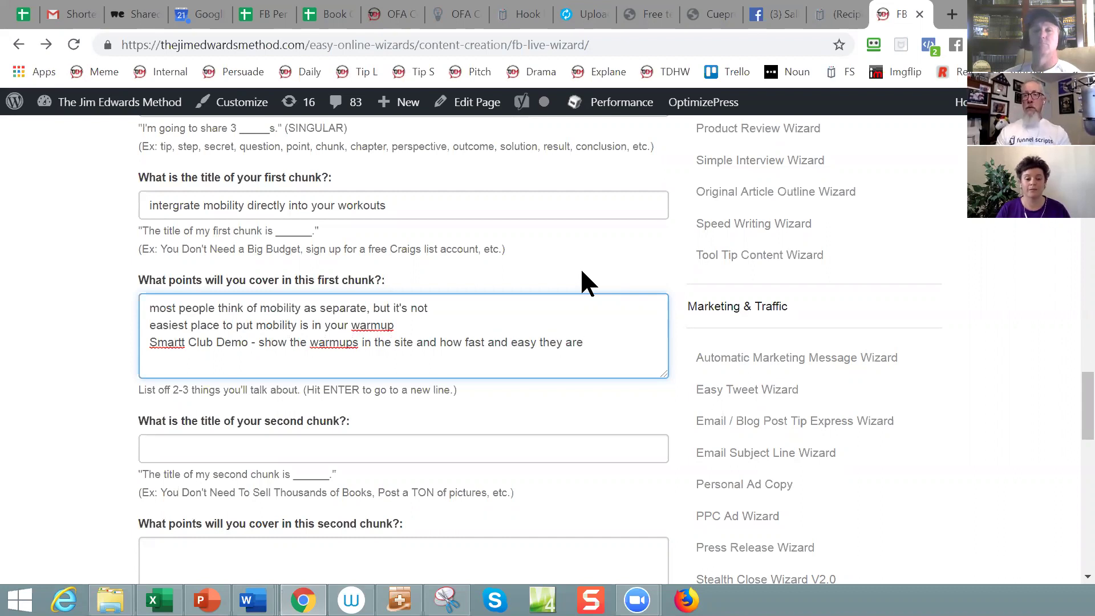
click(403, 448)
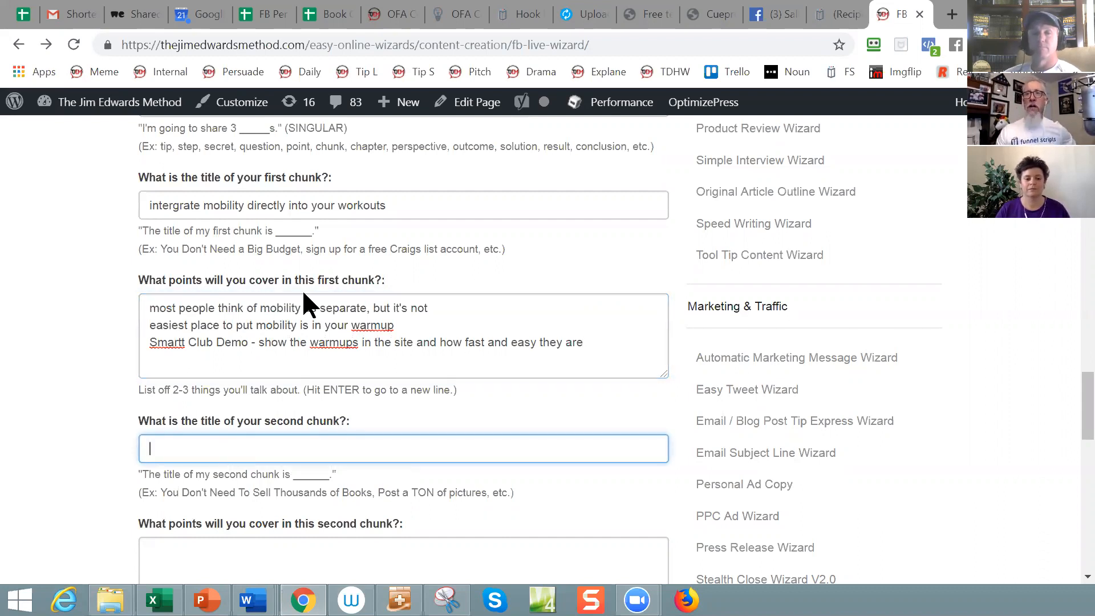
Step: Add the first-chunk point 'You don't do all of them - choose one and keep it fun'
click(403, 336)
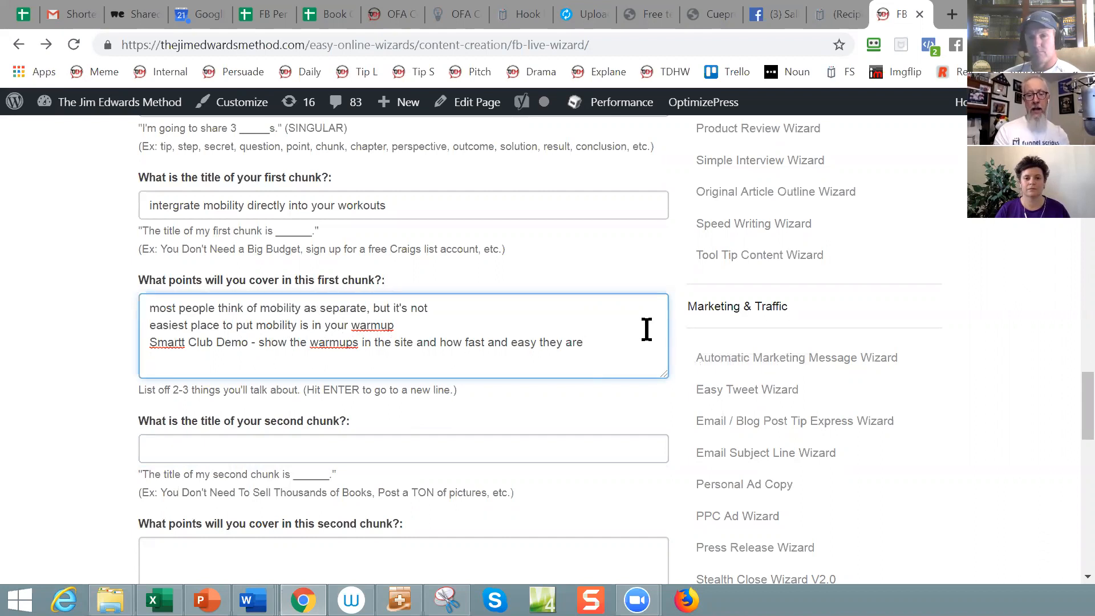
text(You don't)
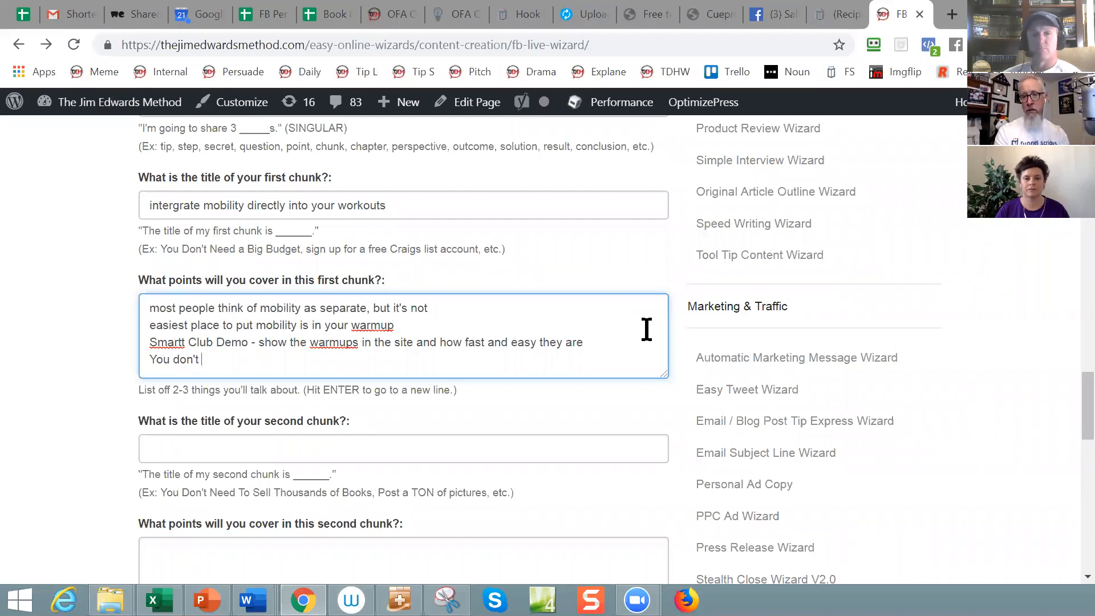
text(do all of them - d)
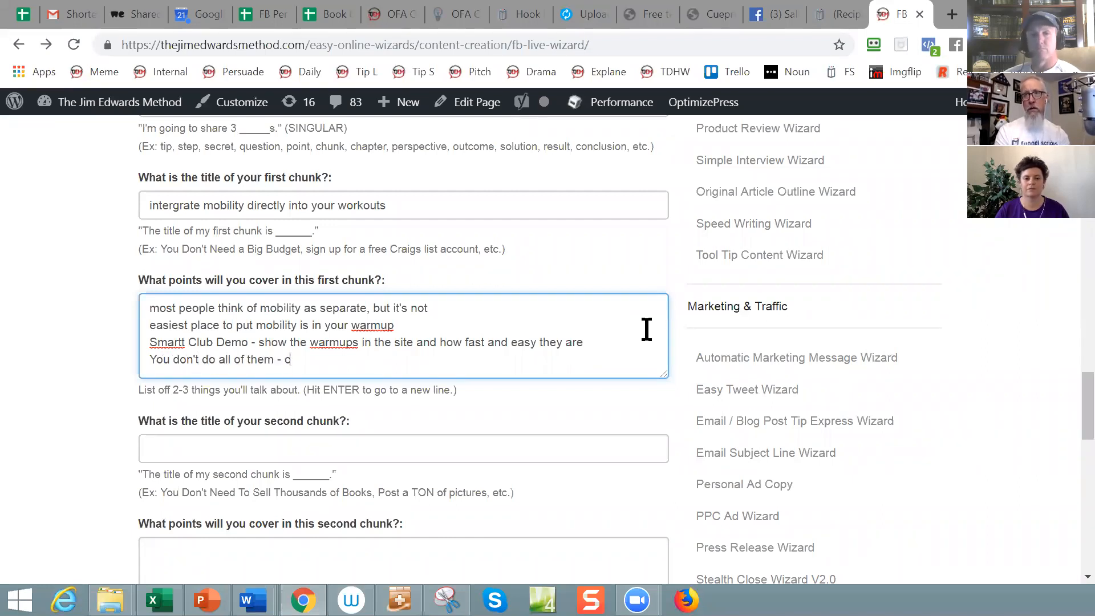
text(hoose one and keep it fun)
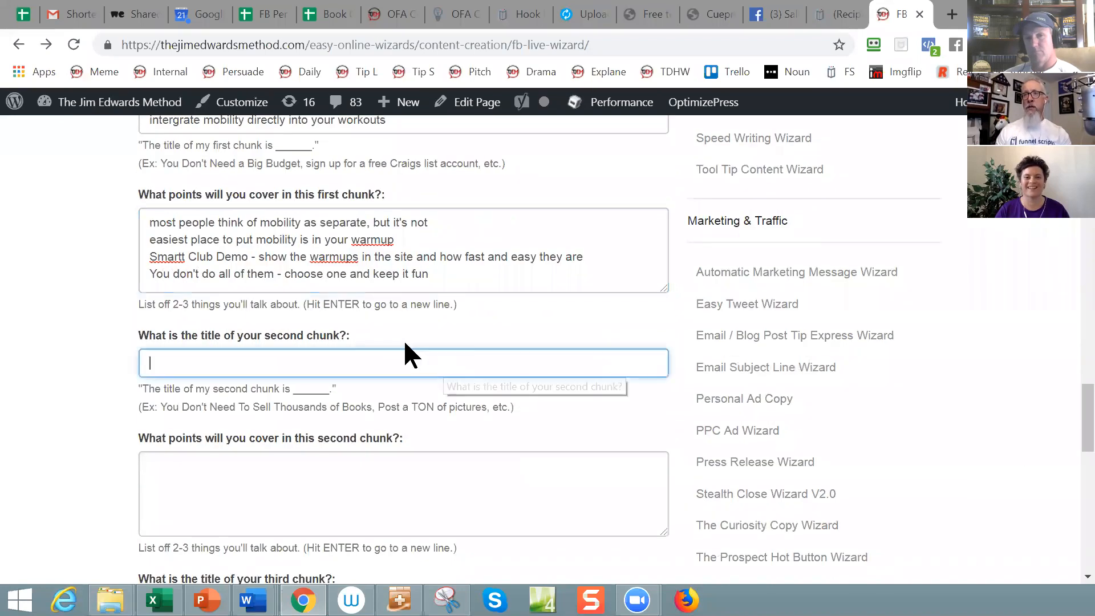
mouse_move(75, 315)
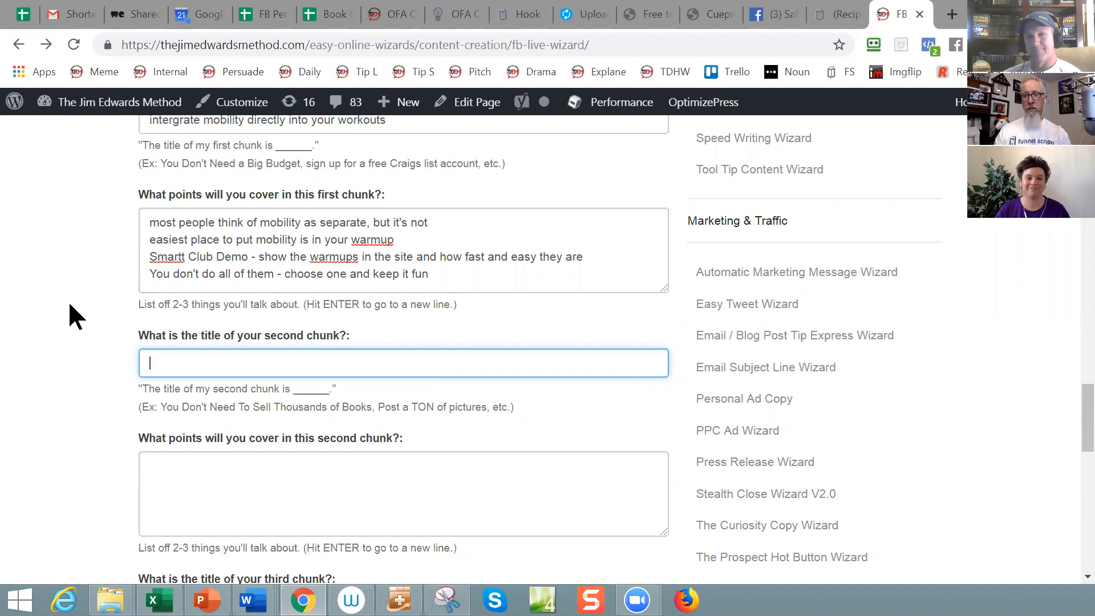
mouse_move(231, 429)
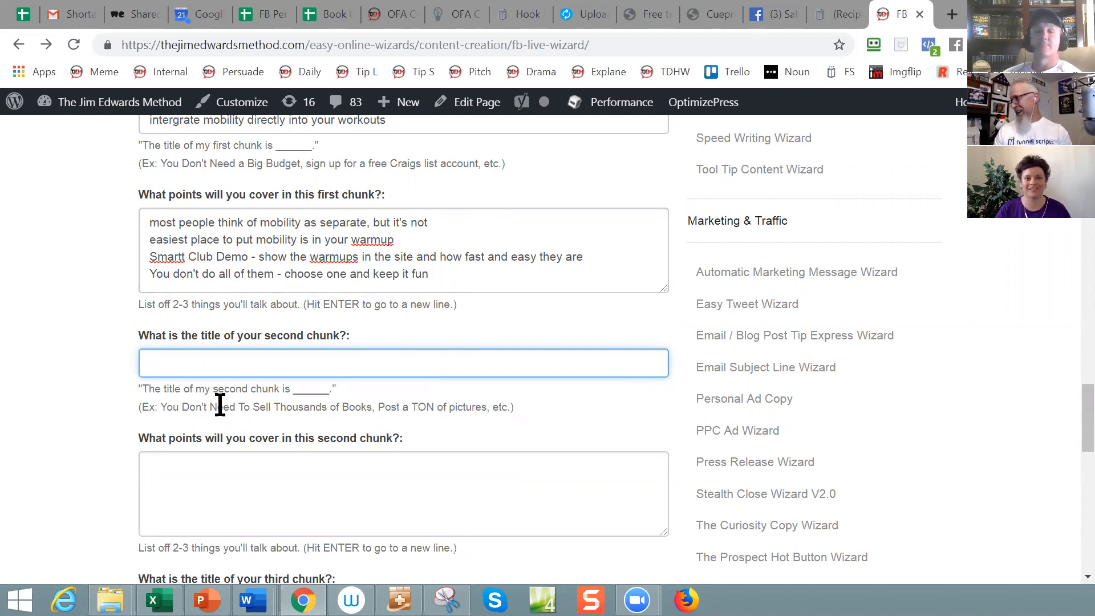
mouse_move(90, 342)
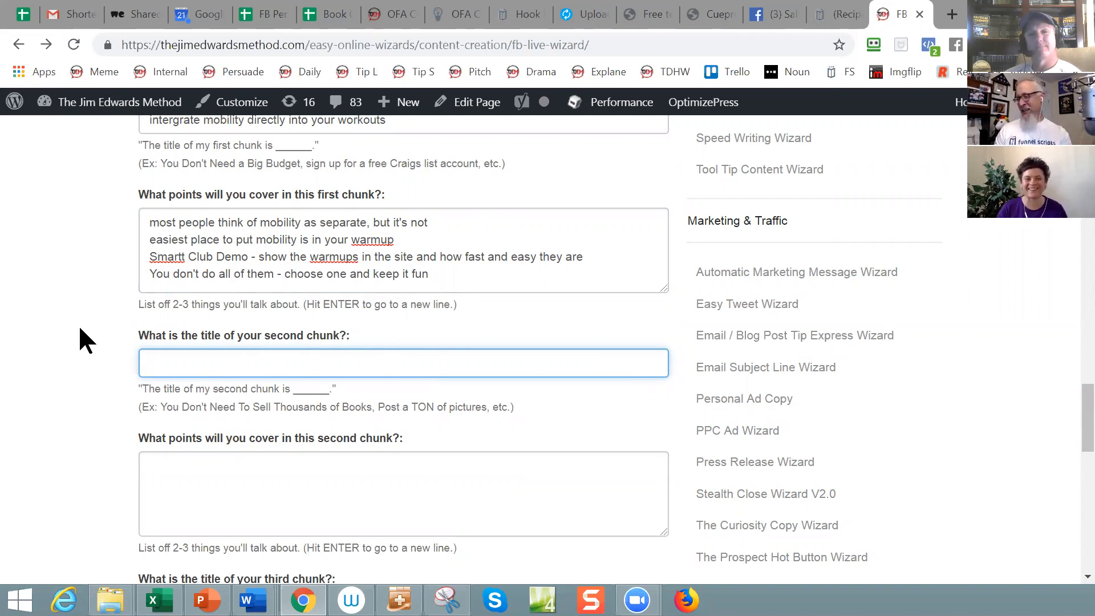
Step: Title the second chunk 'Mobility should not be painful' and note the body moves away from pain
click(403, 363)
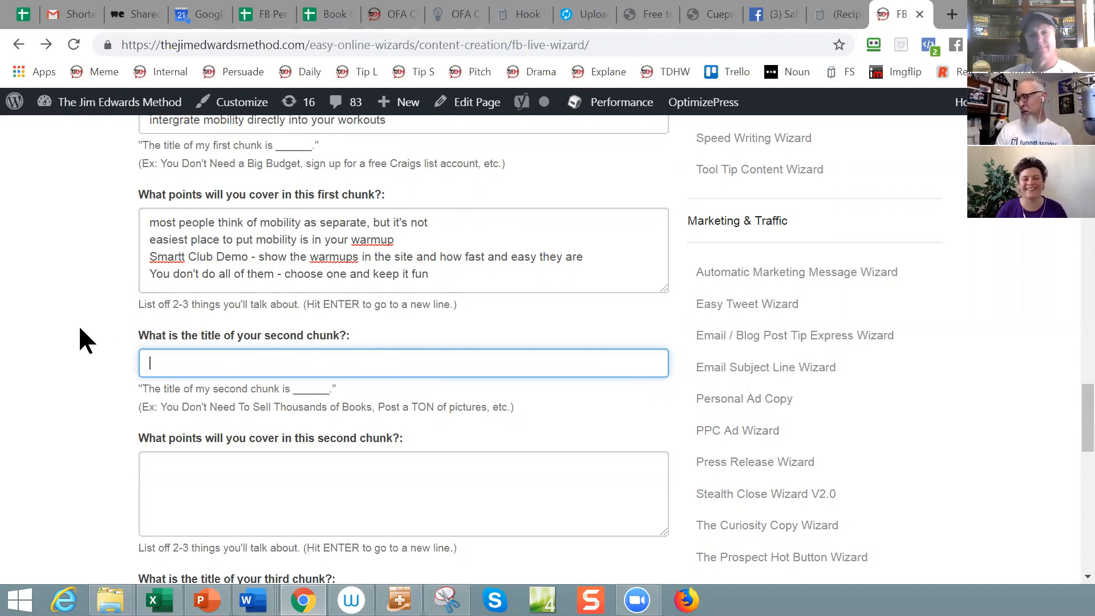
text(Mob)
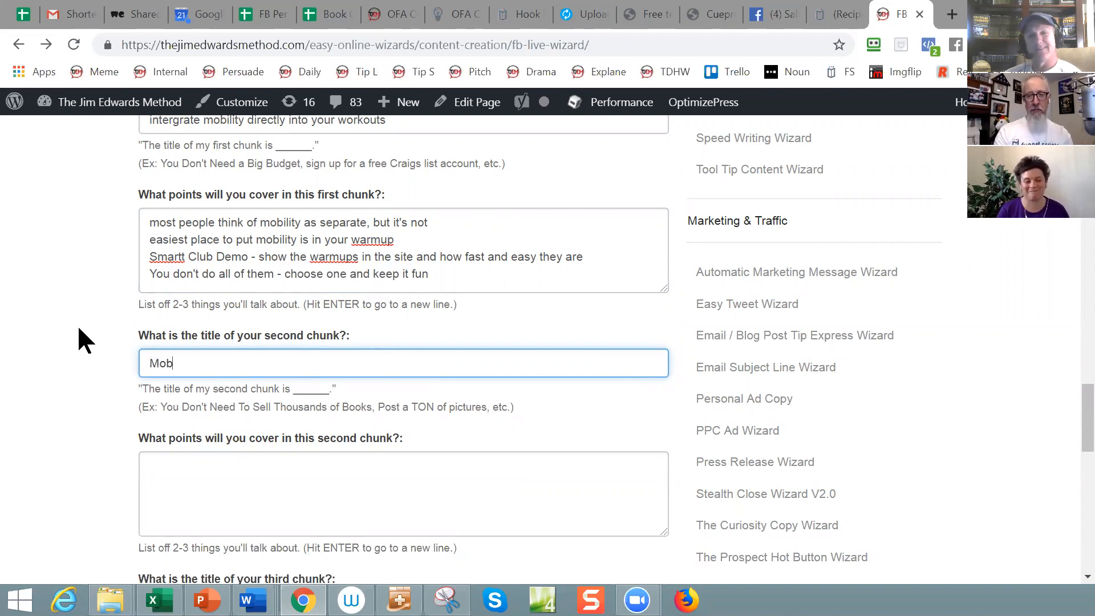
text(ility)
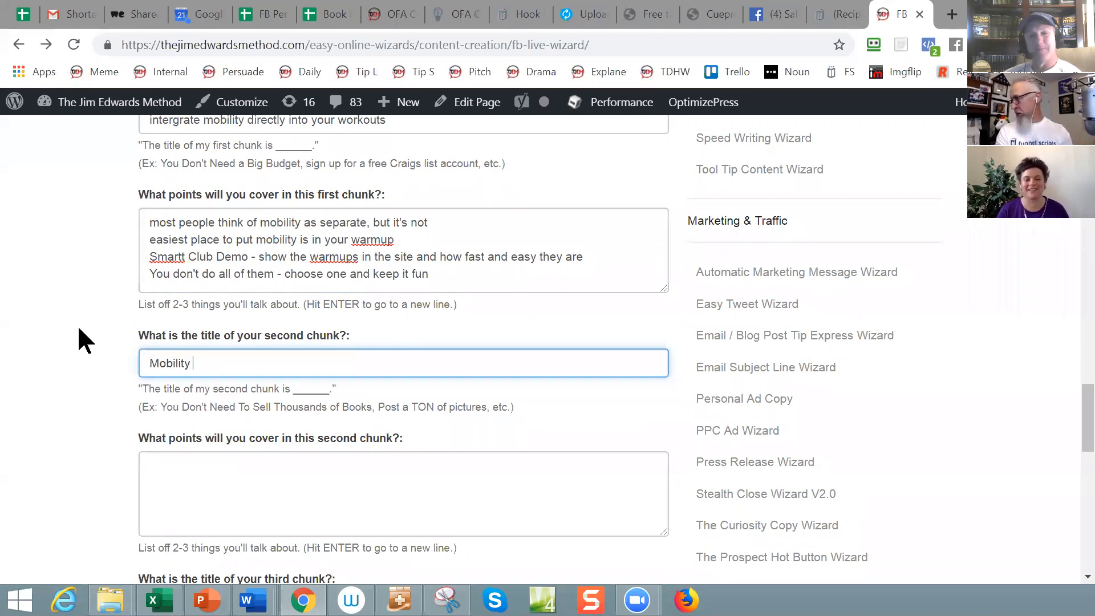
text(should not be)
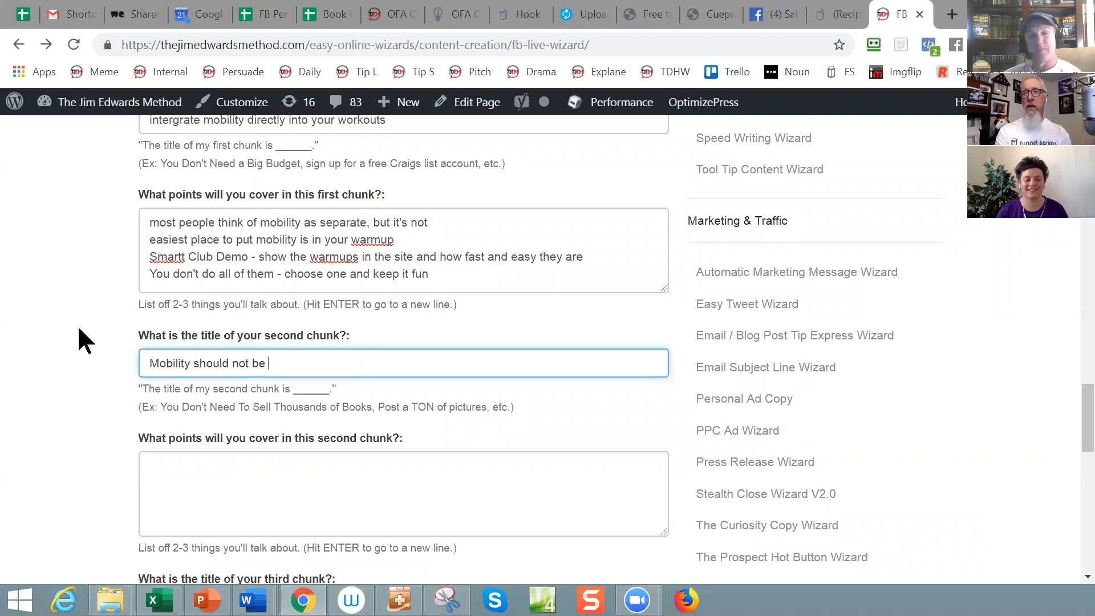
text(painful)
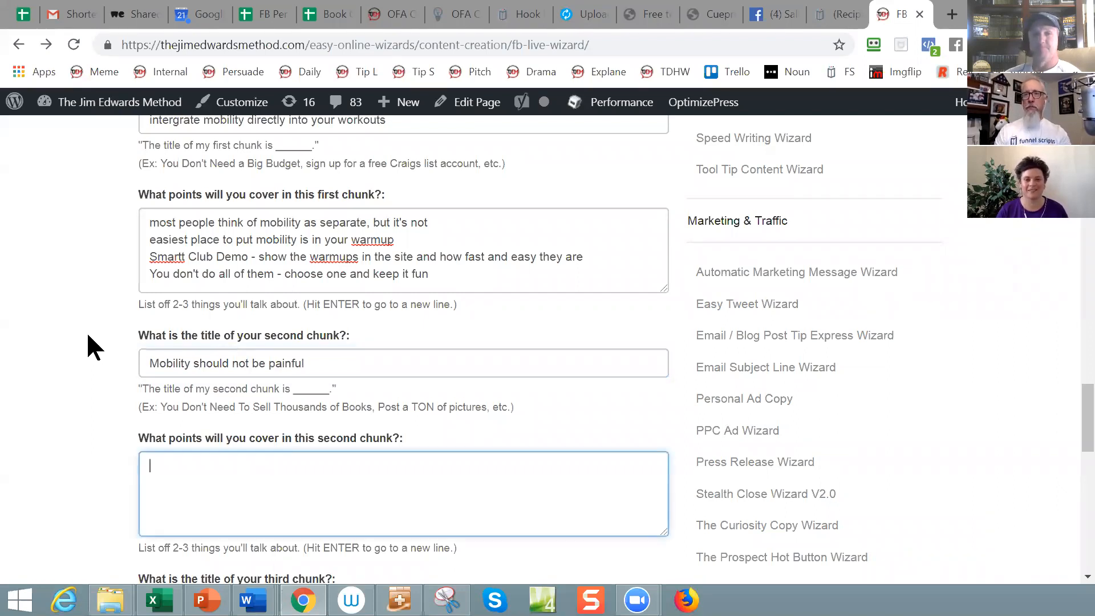
mouse_move(499, 408)
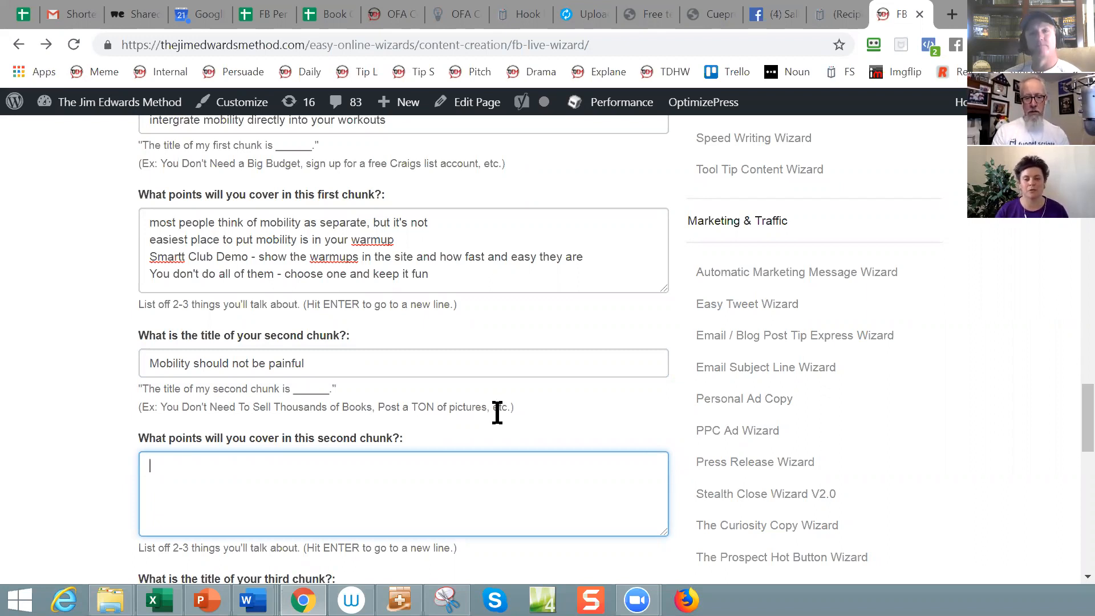
text(body i)
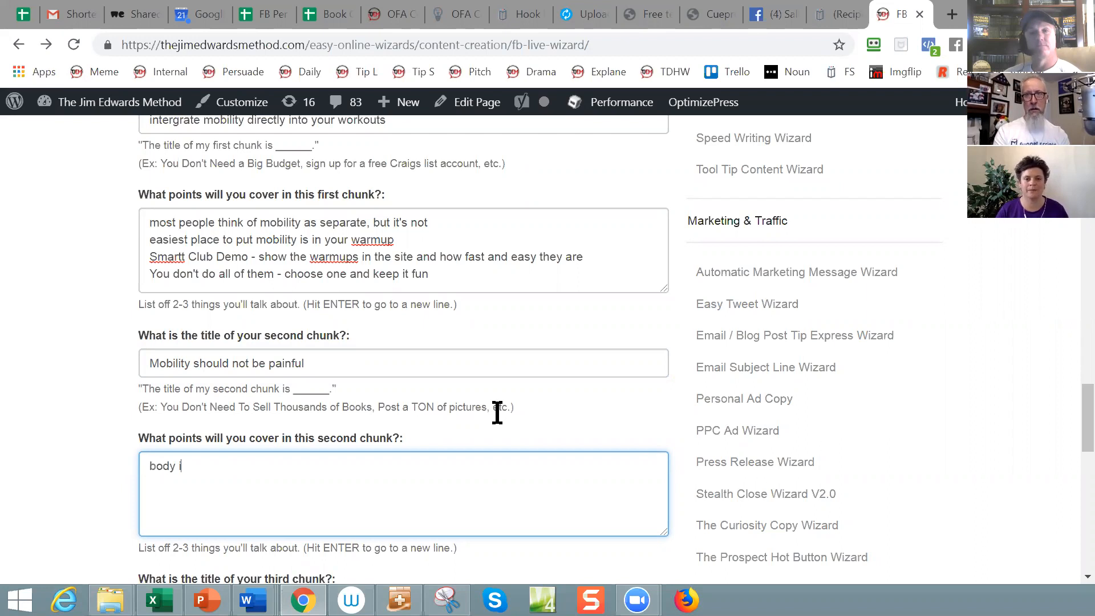
text(s pre)
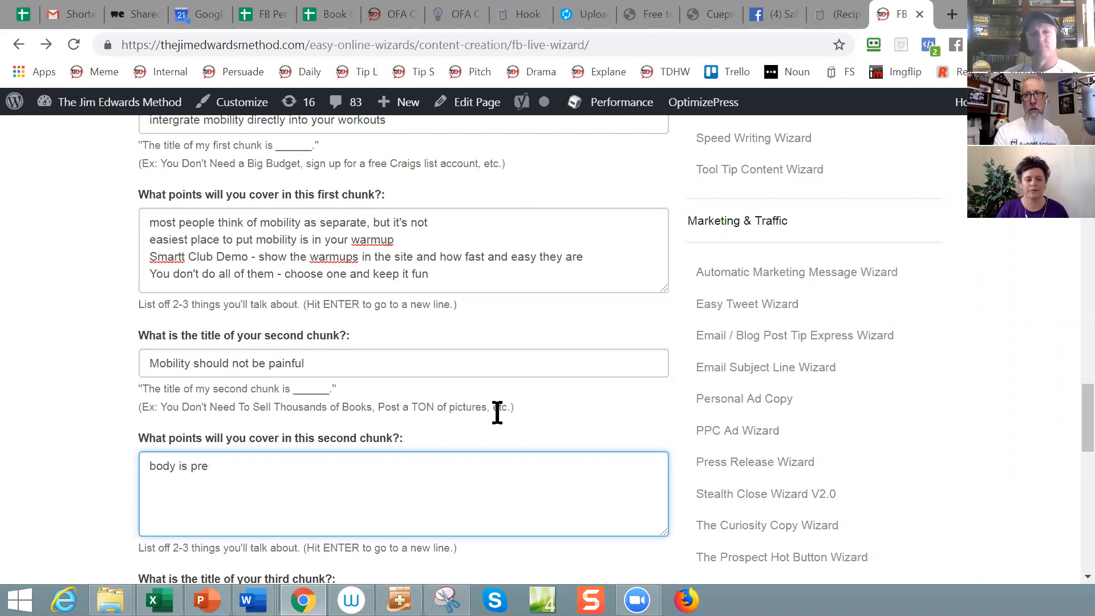
text(disposed to move)
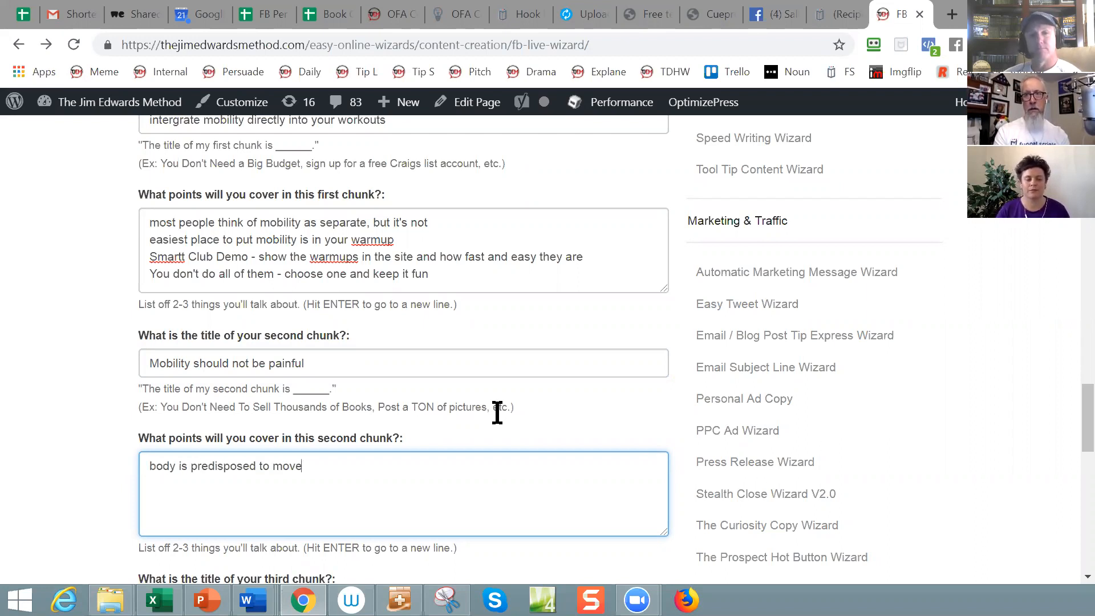
text(away from pai)
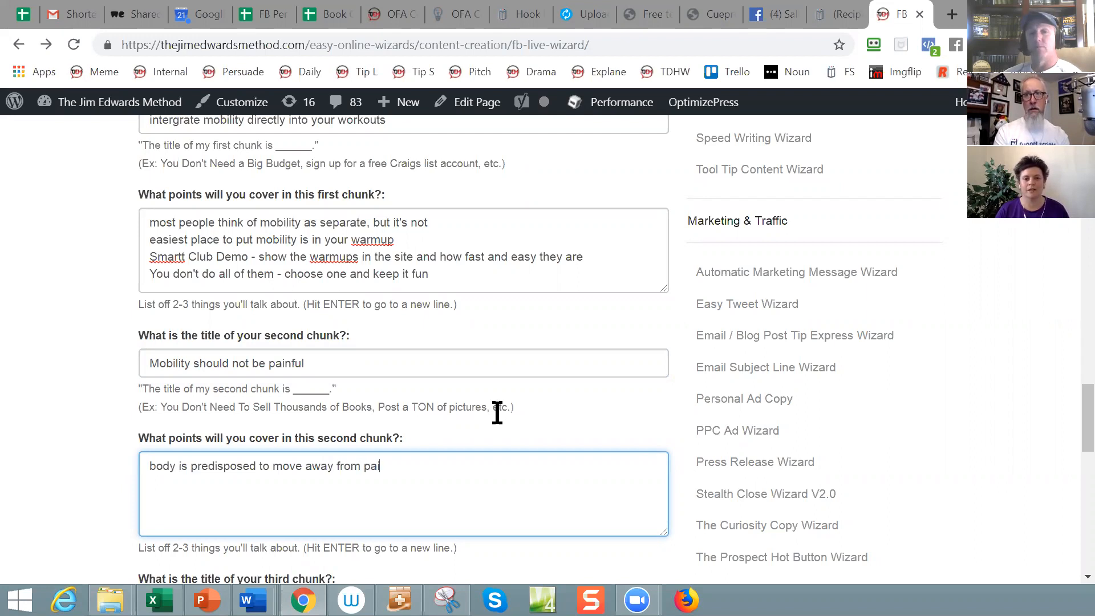
text(n)
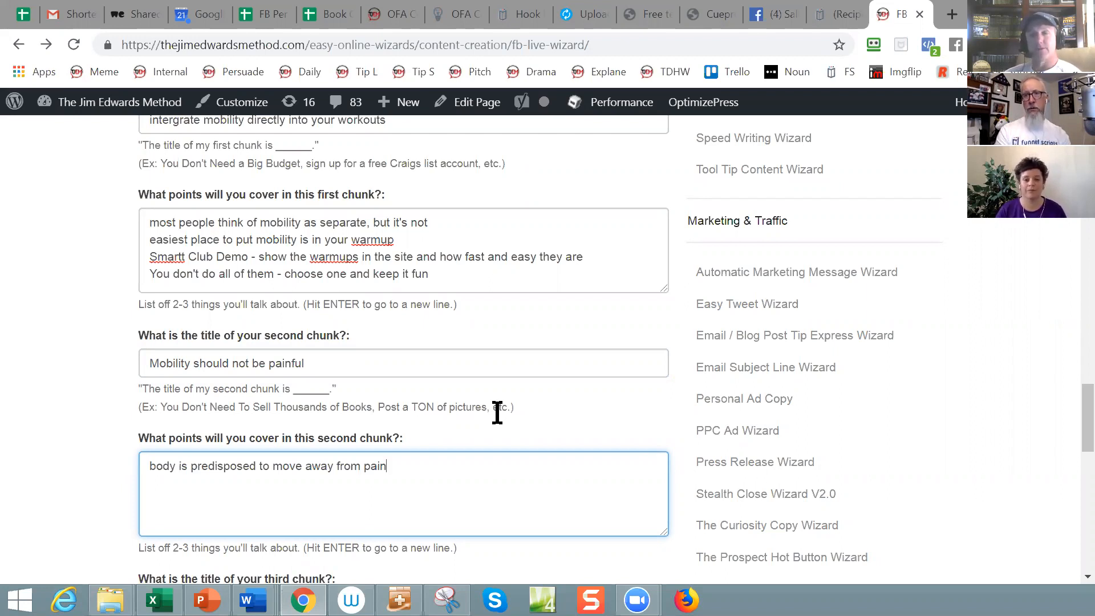
mouse_move(534, 422)
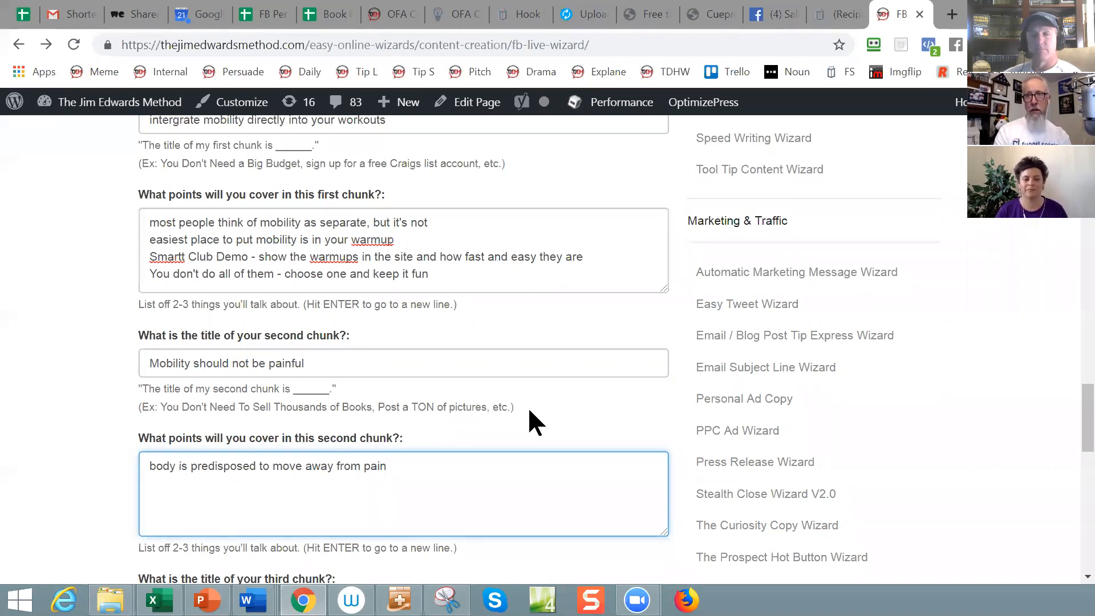
Step: Add second-chunk points: people confuse flexibility with mobility, and the tea towel analogy
text(people d)
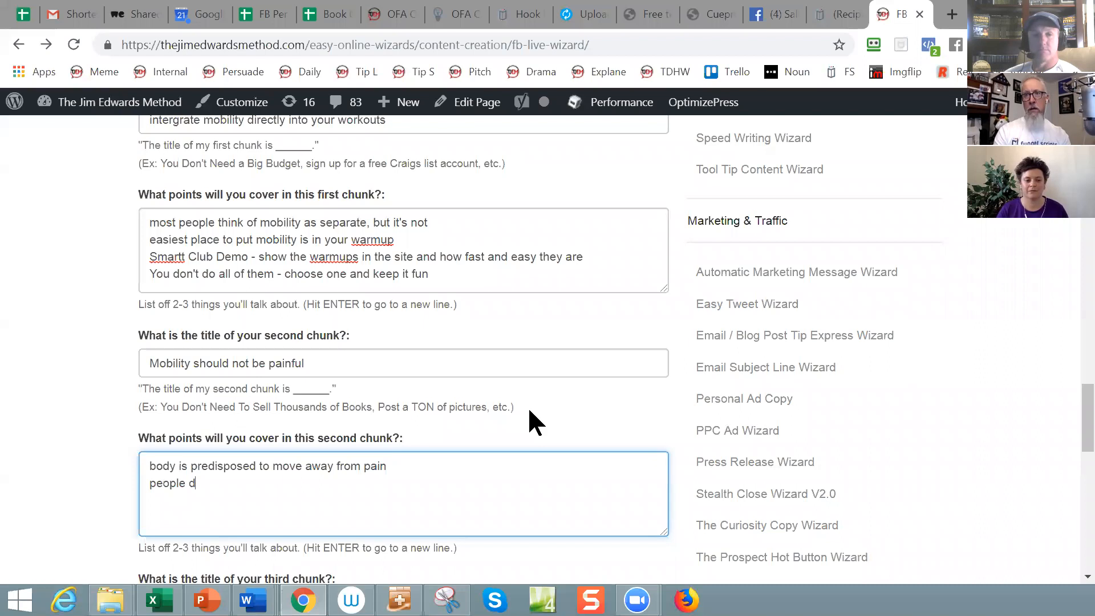
text(ons)
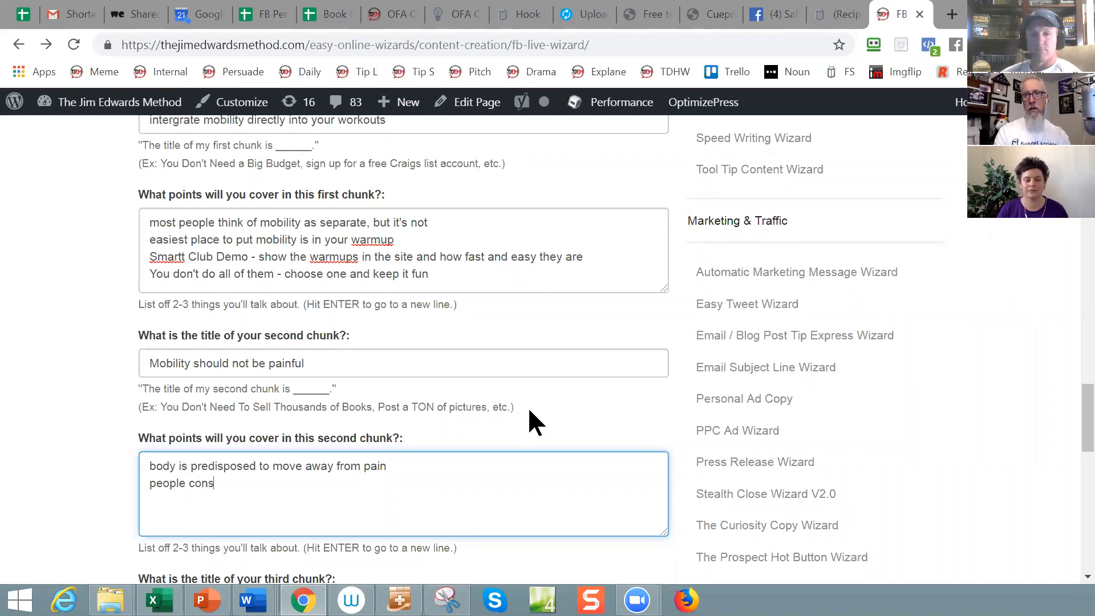
text(use fl)
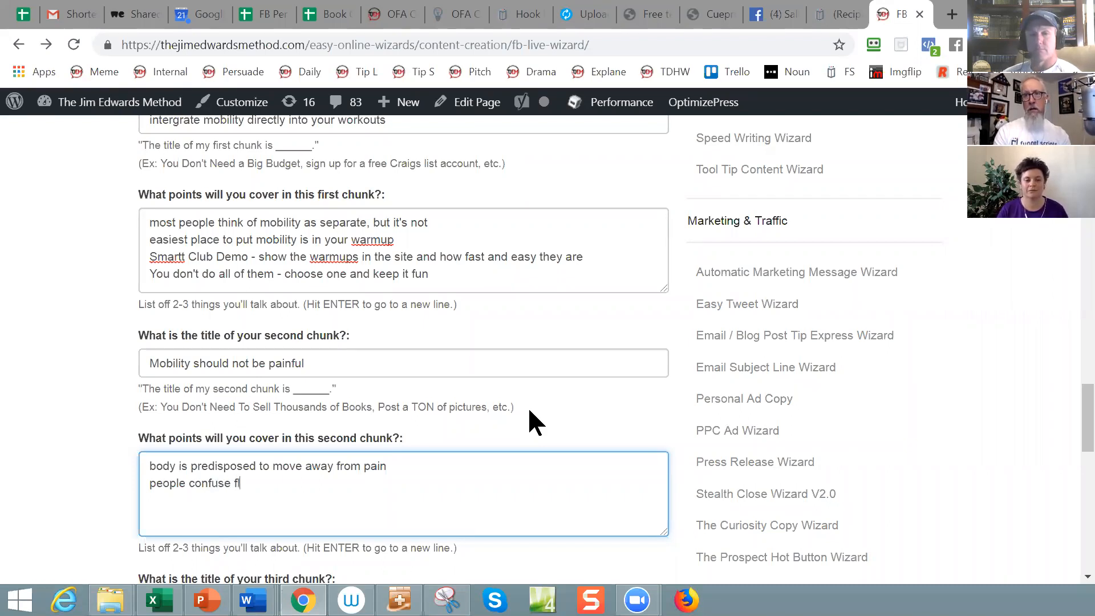
text(exibilit)
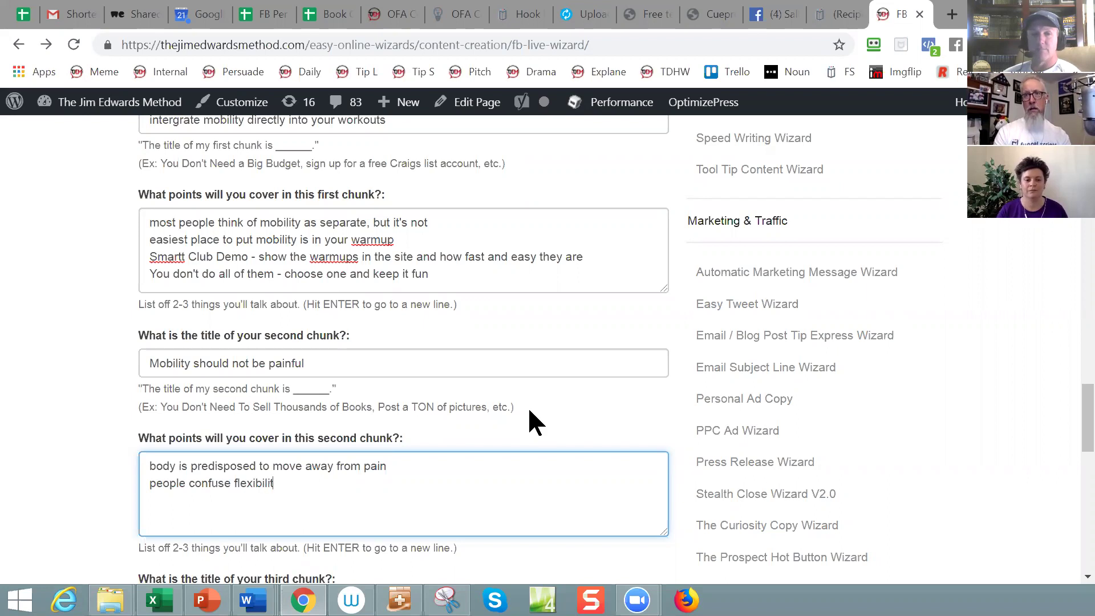
text(y with movility)
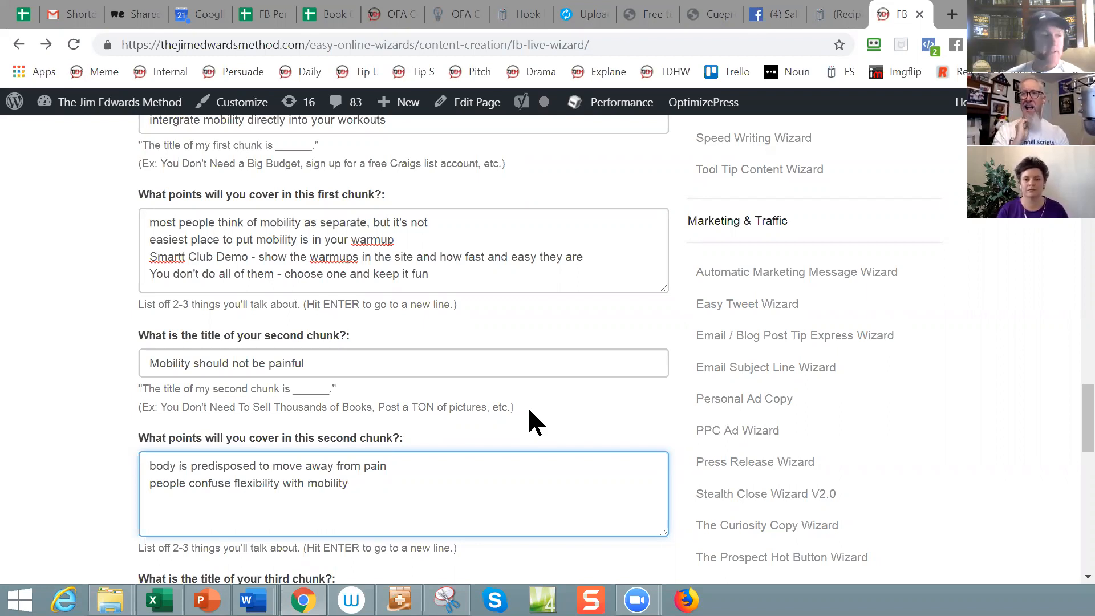
text(t)
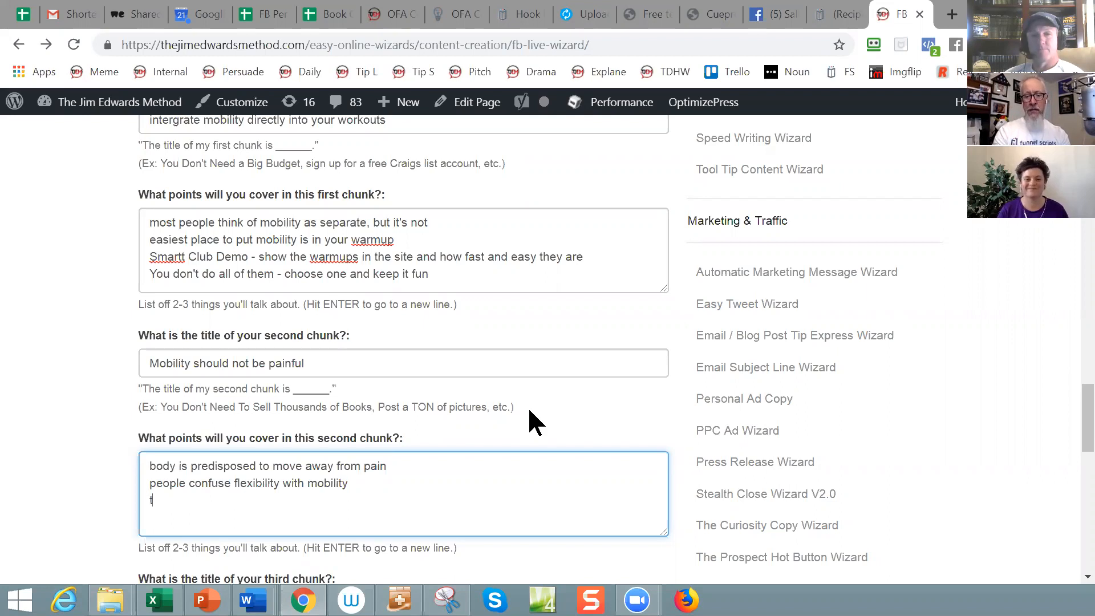
text(ea)
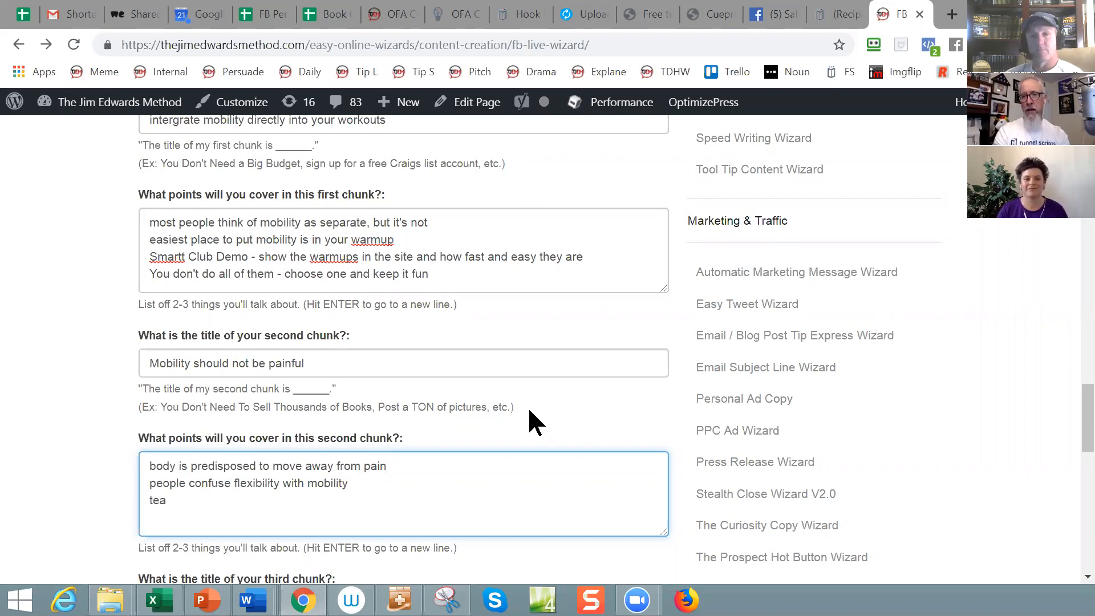
text(ow)
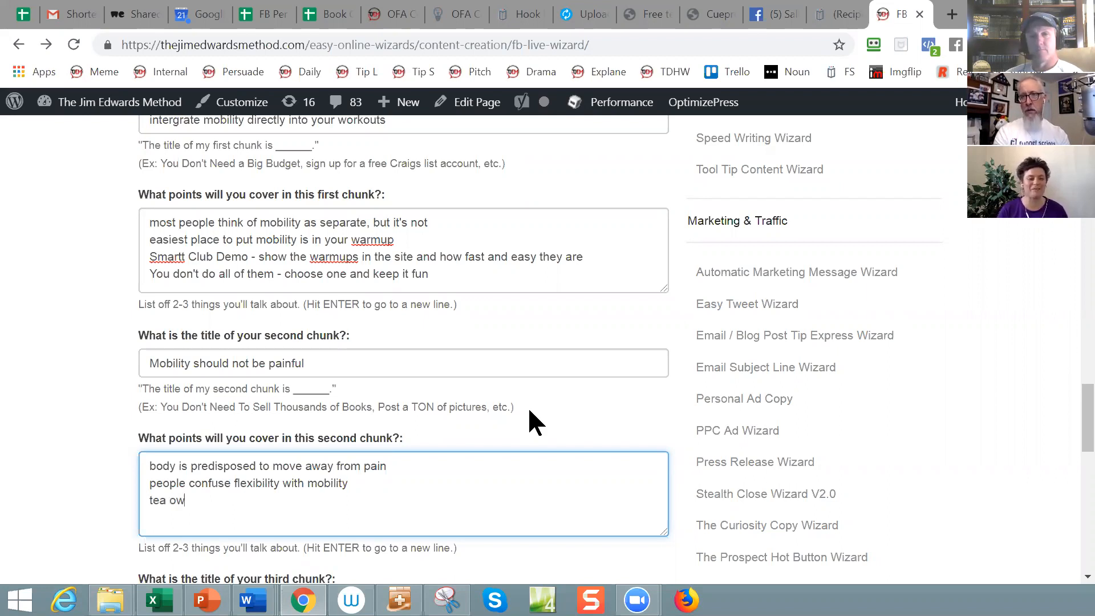
text(tow)
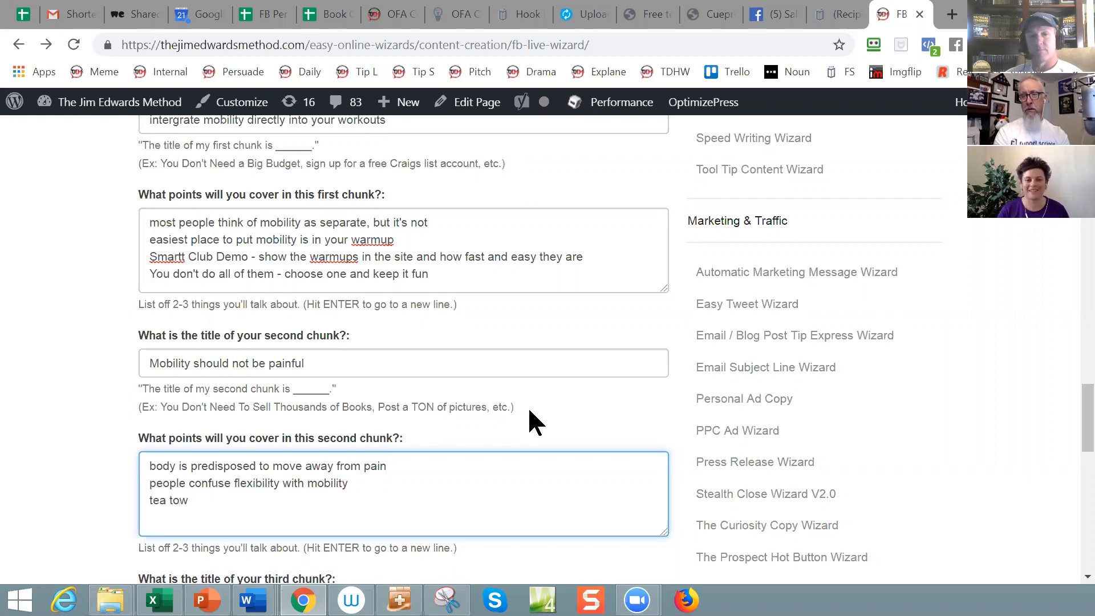
text(el)
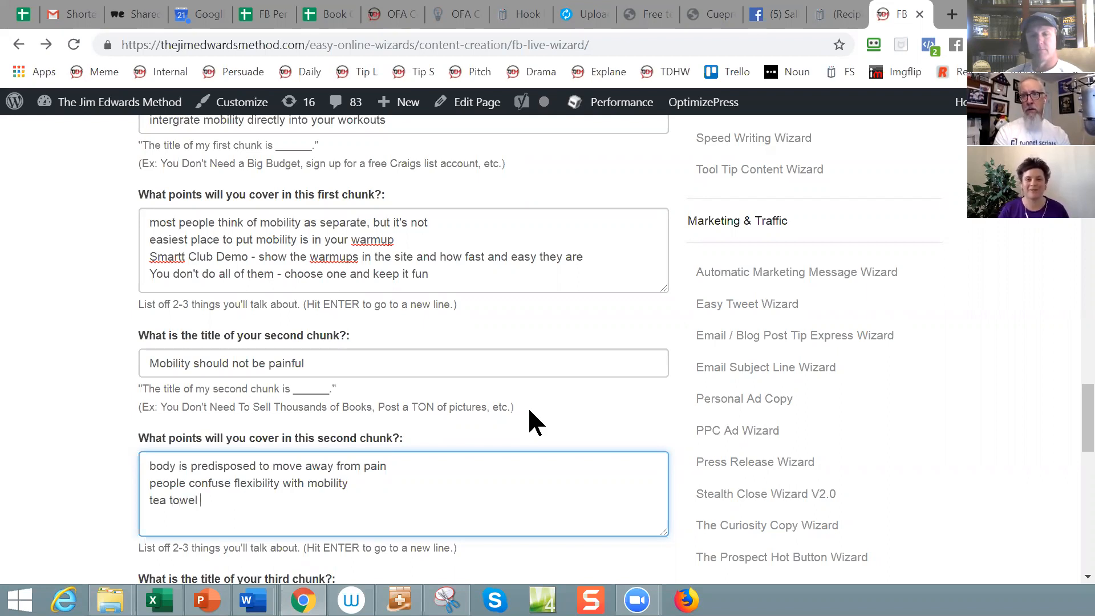
text(analogy)
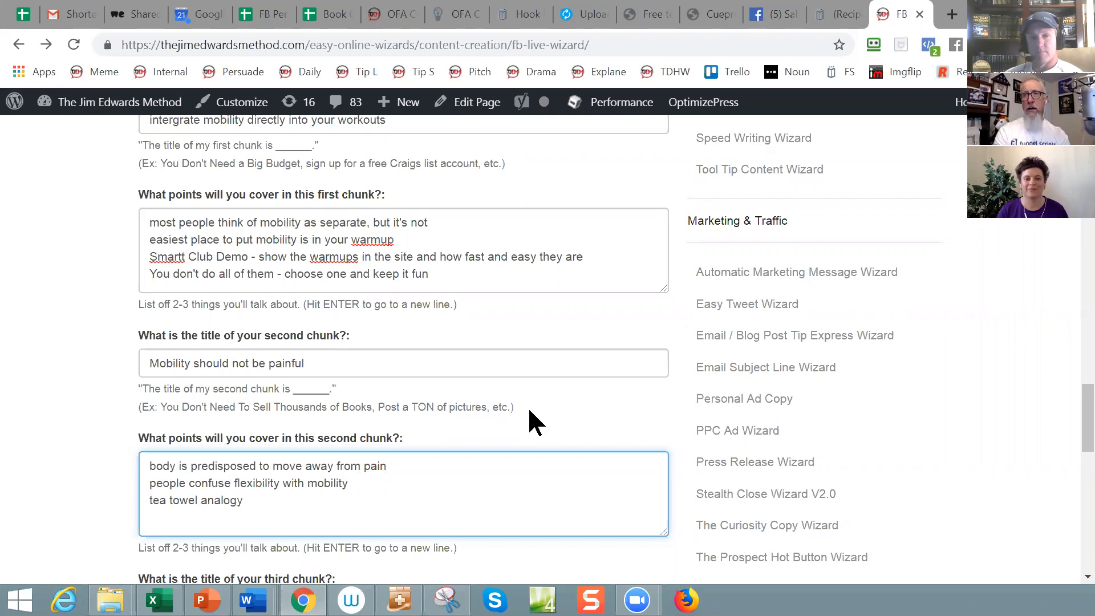
mouse_move(526, 419)
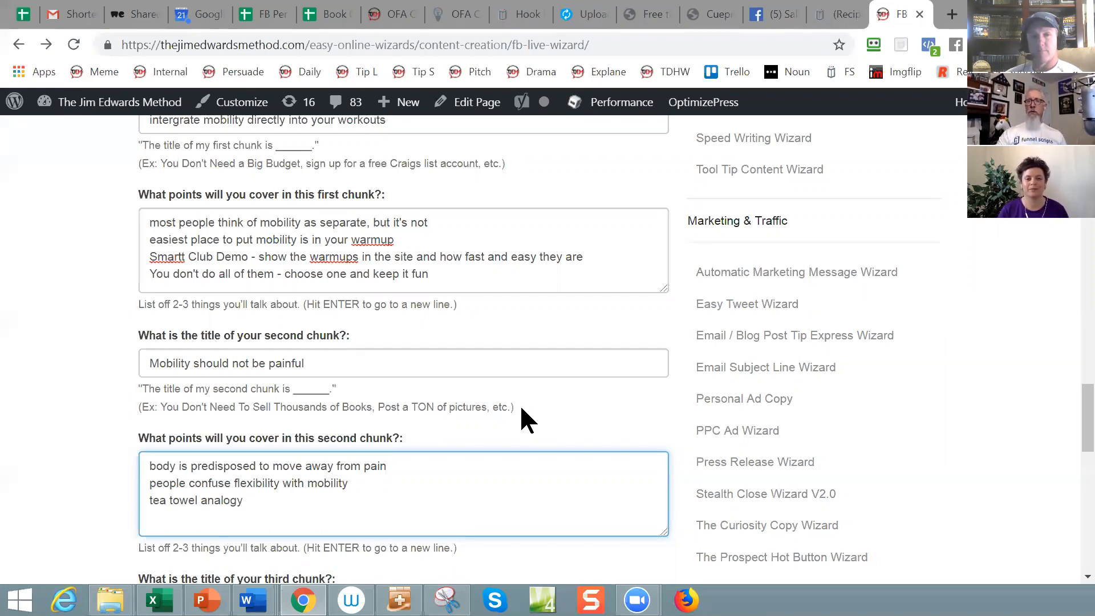
mouse_move(492, 407)
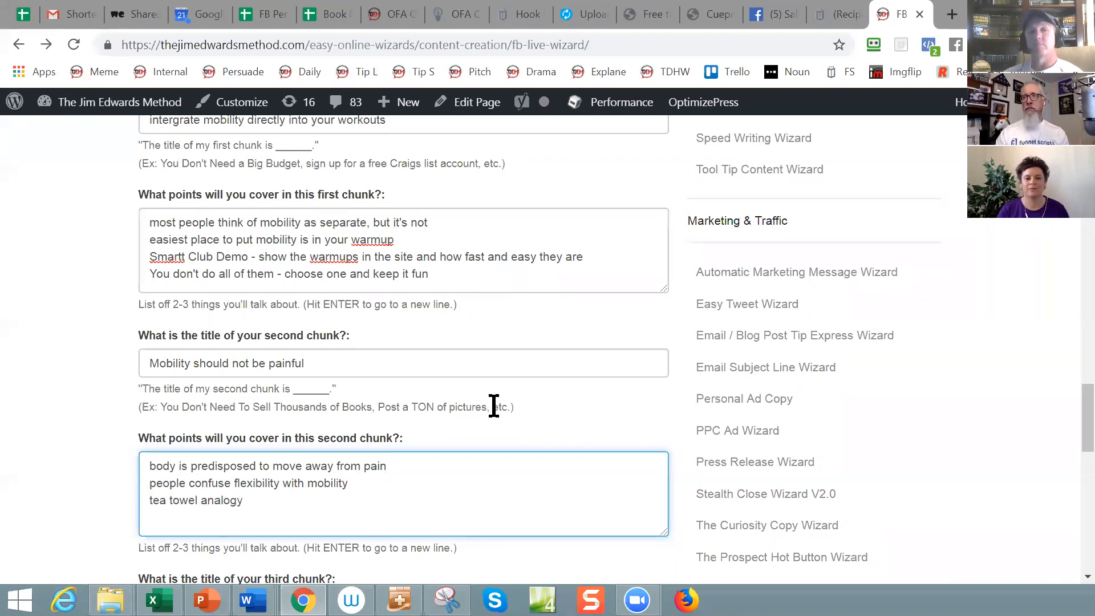
mouse_move(524, 422)
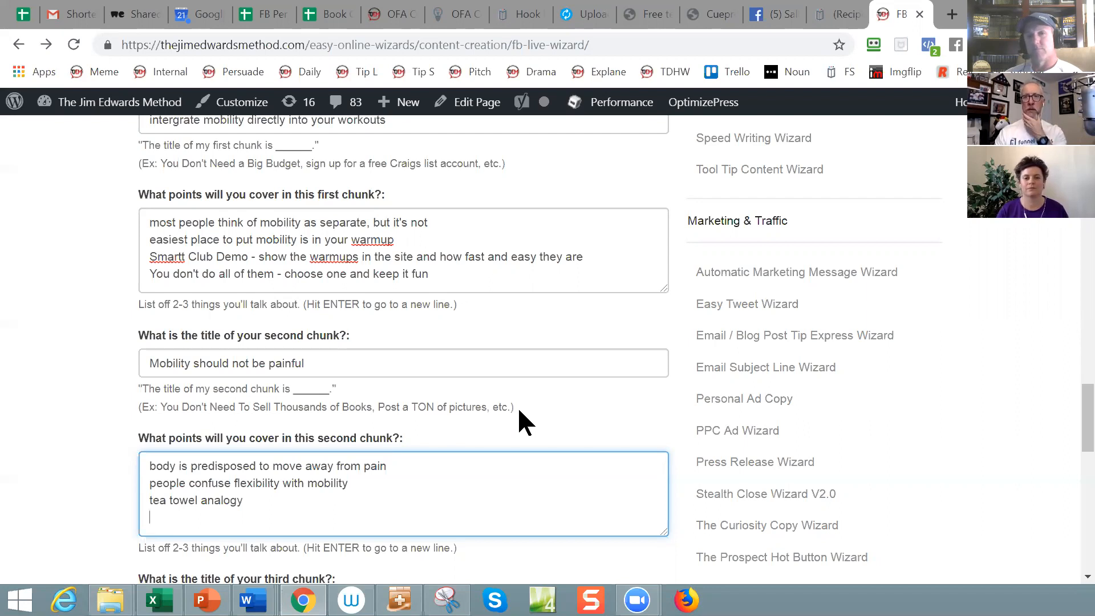
mouse_move(537, 422)
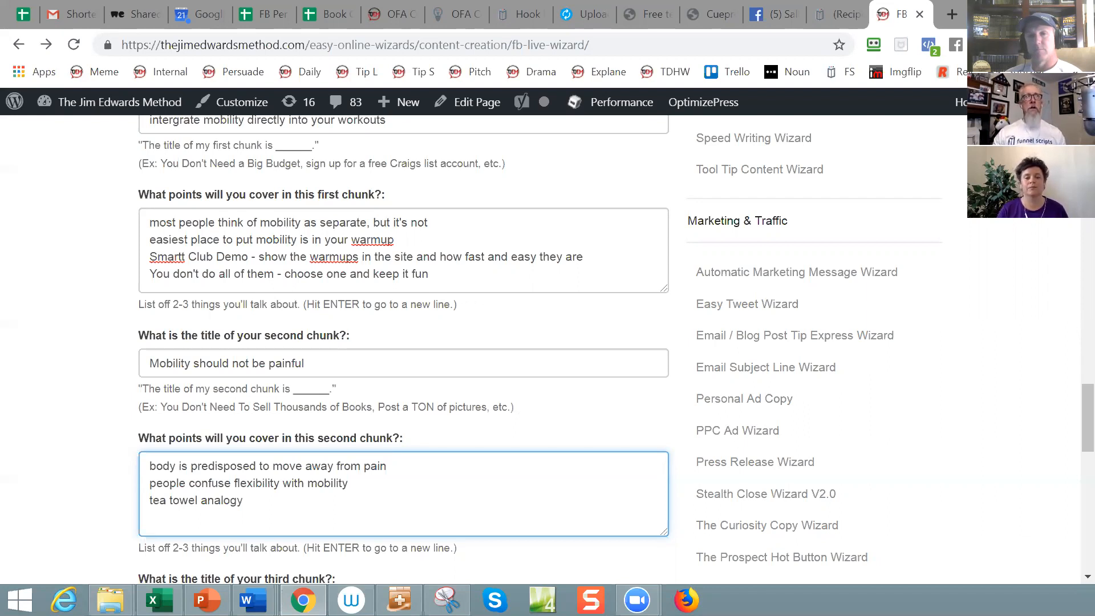
Step: Start a fourth second-chunk point, so far reading 'show the'
text(show the)
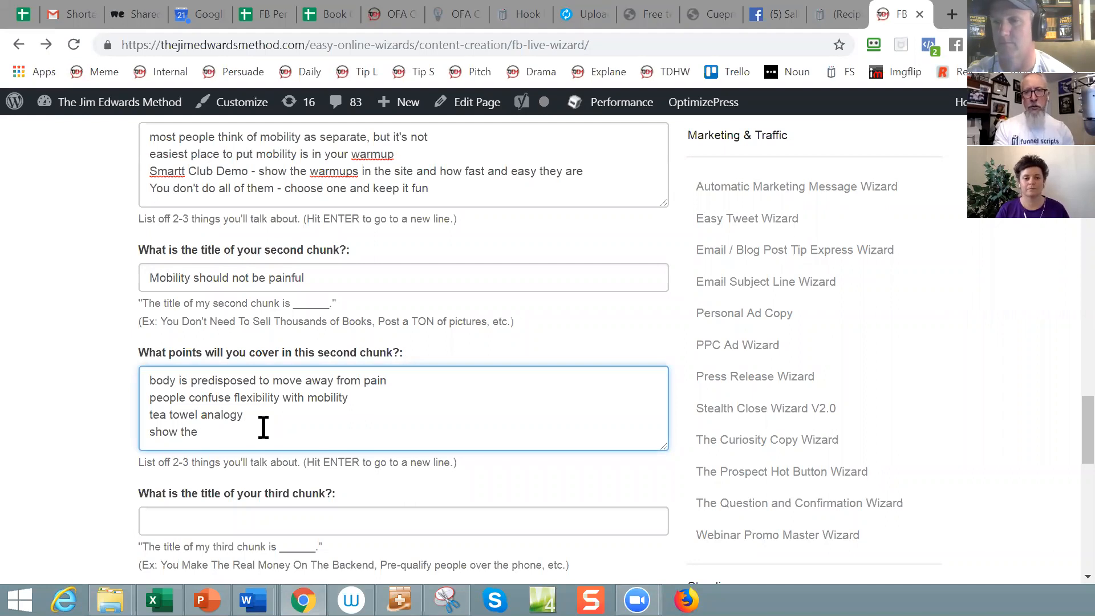
Step: Continue the point: a wide range of video topics, none designed to cause pain
text(wud)
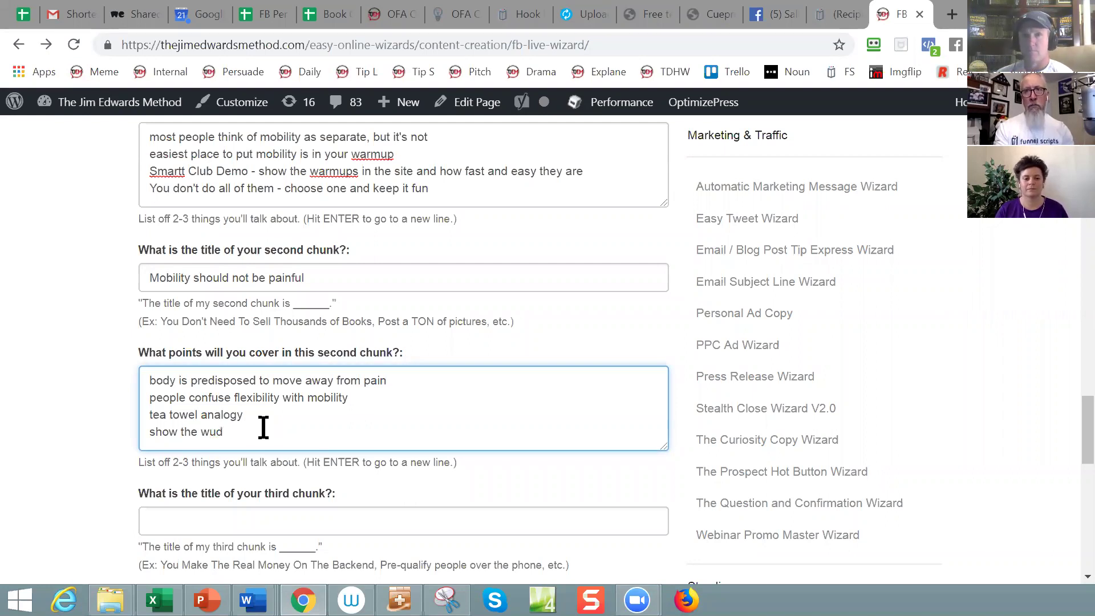
text(ide ran)
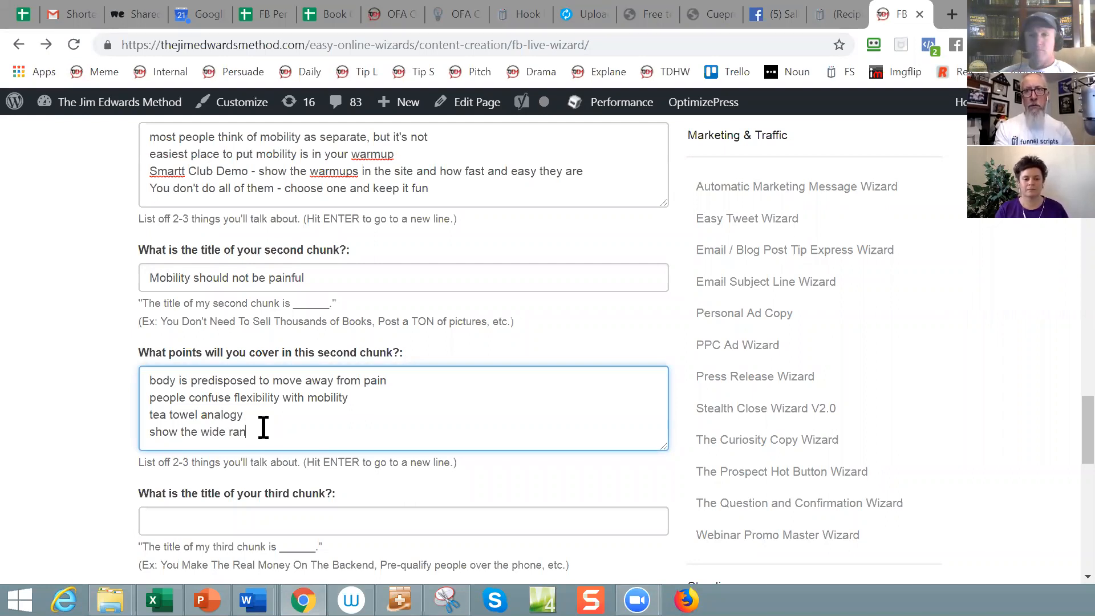
text(ge of b)
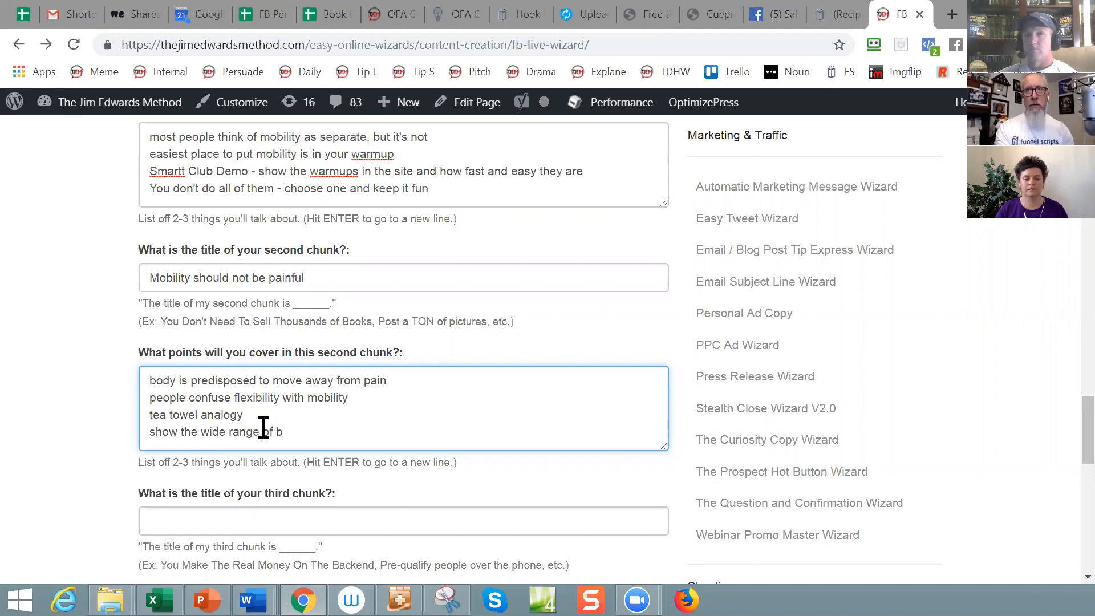
text(video topi)
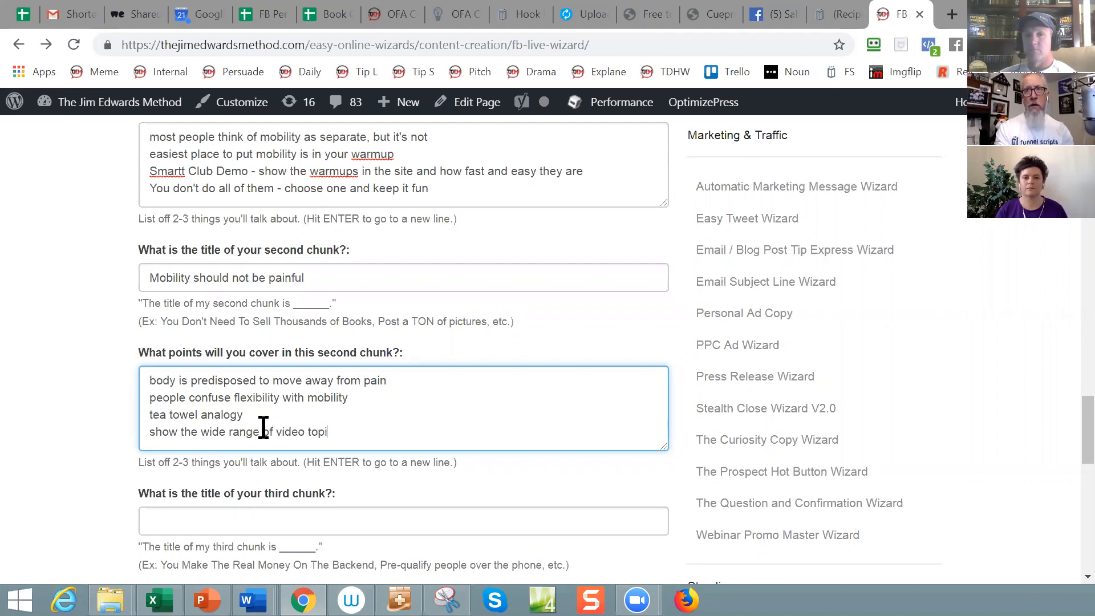
text(c.)
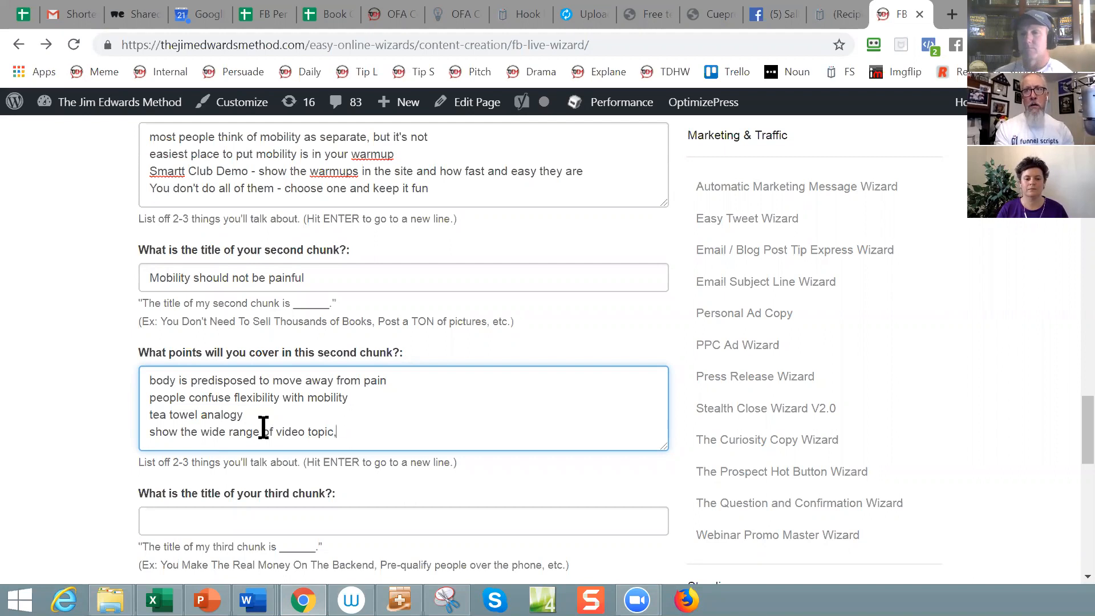
text(s, but stress how NON)
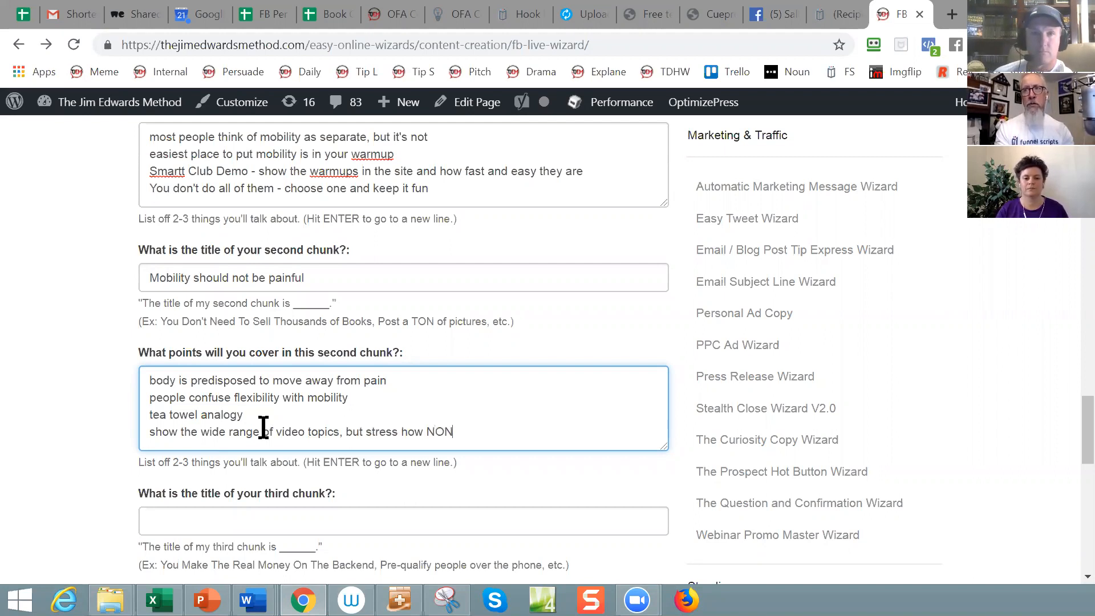
text(E of them)
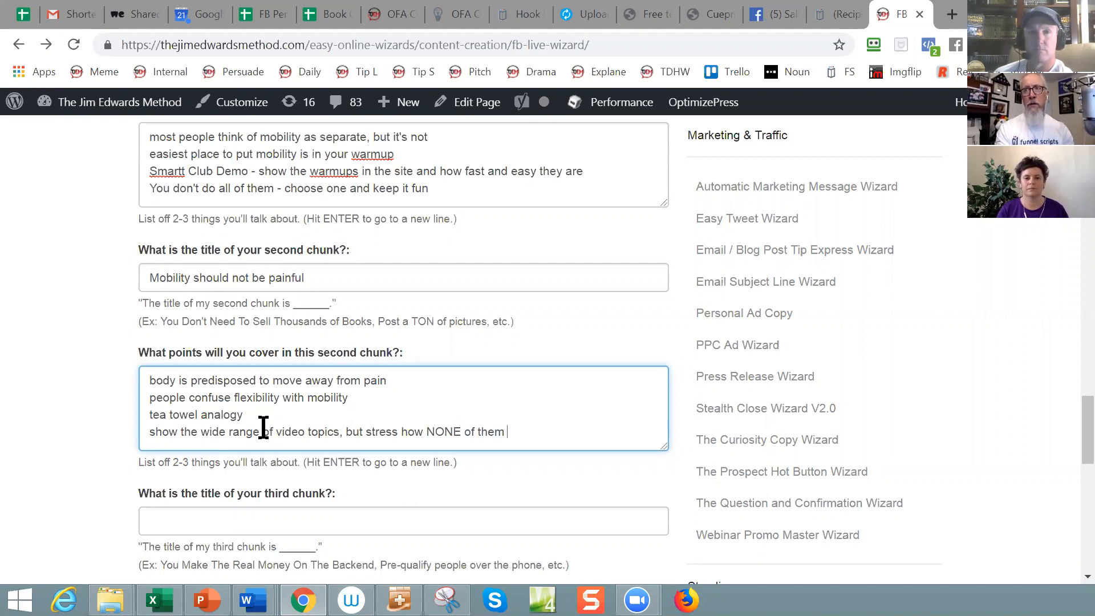
text(are d)
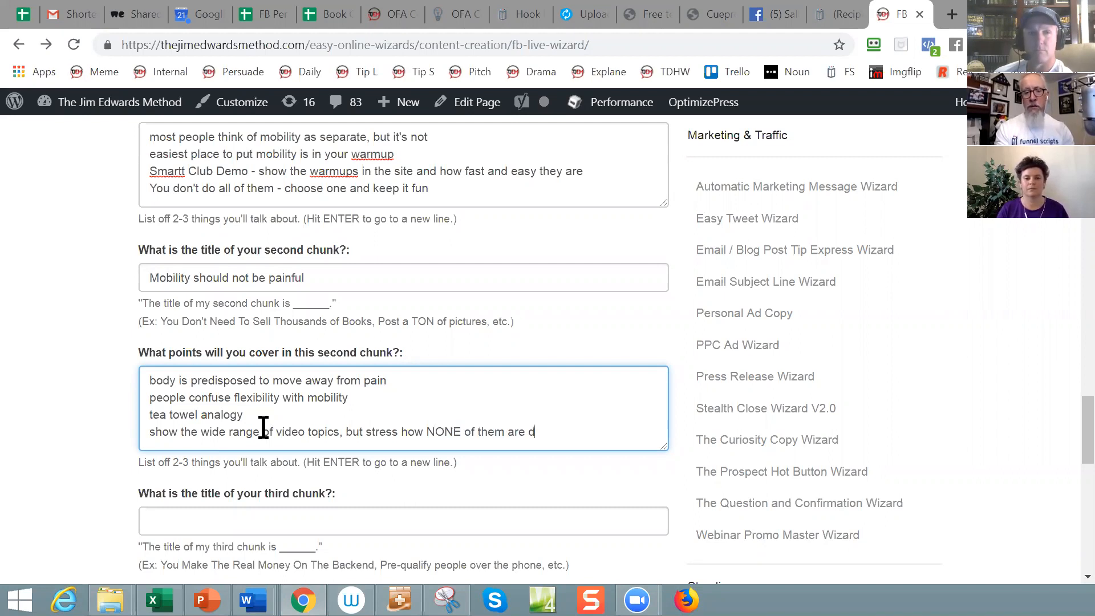
text(esig)
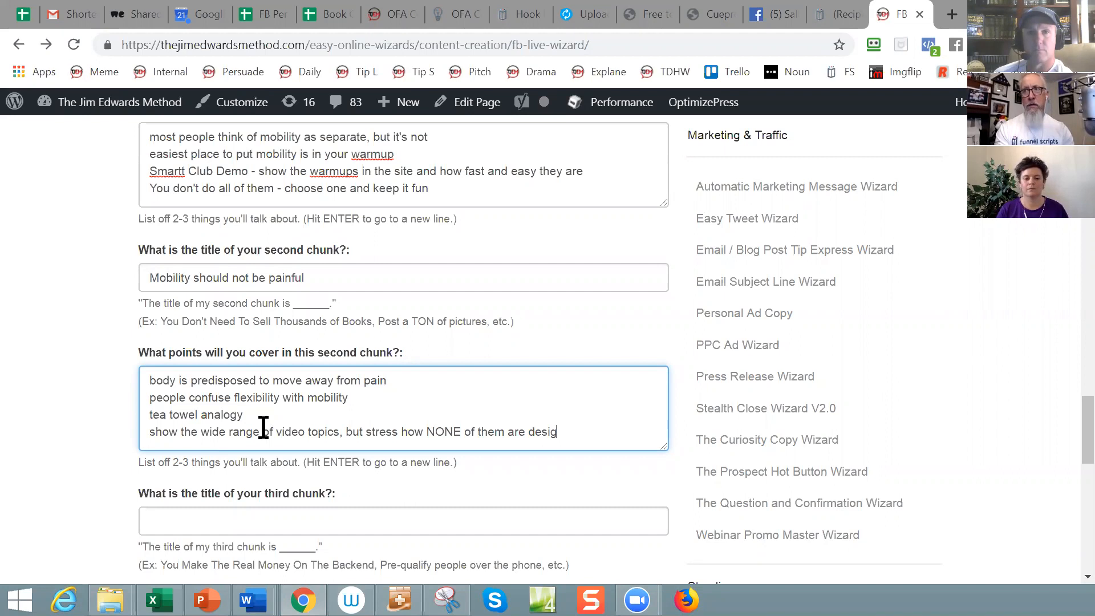
text(ned to ca)
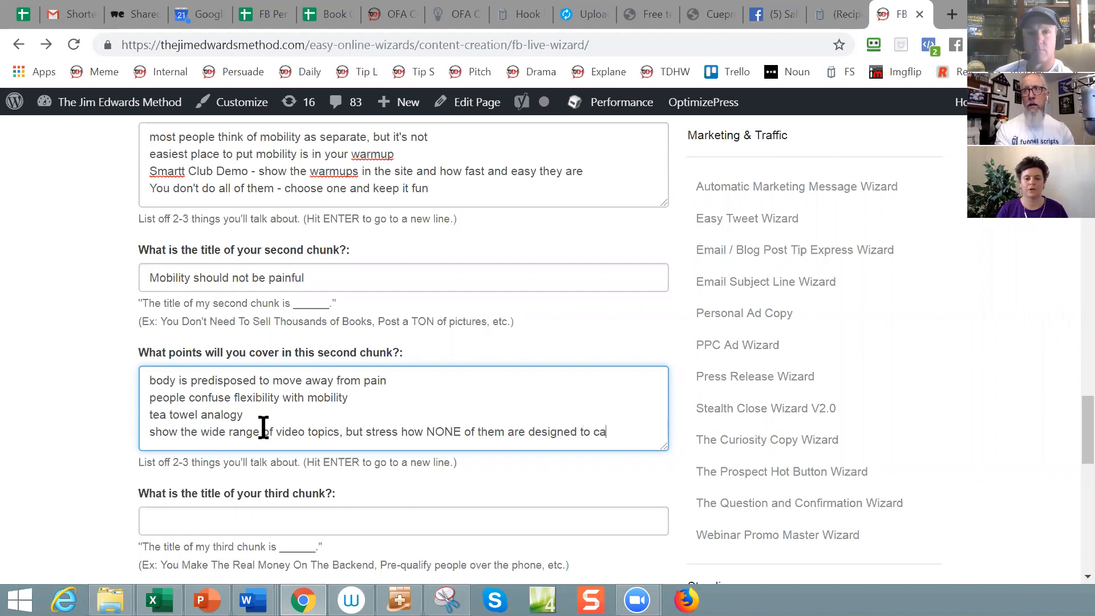
text(use pain)
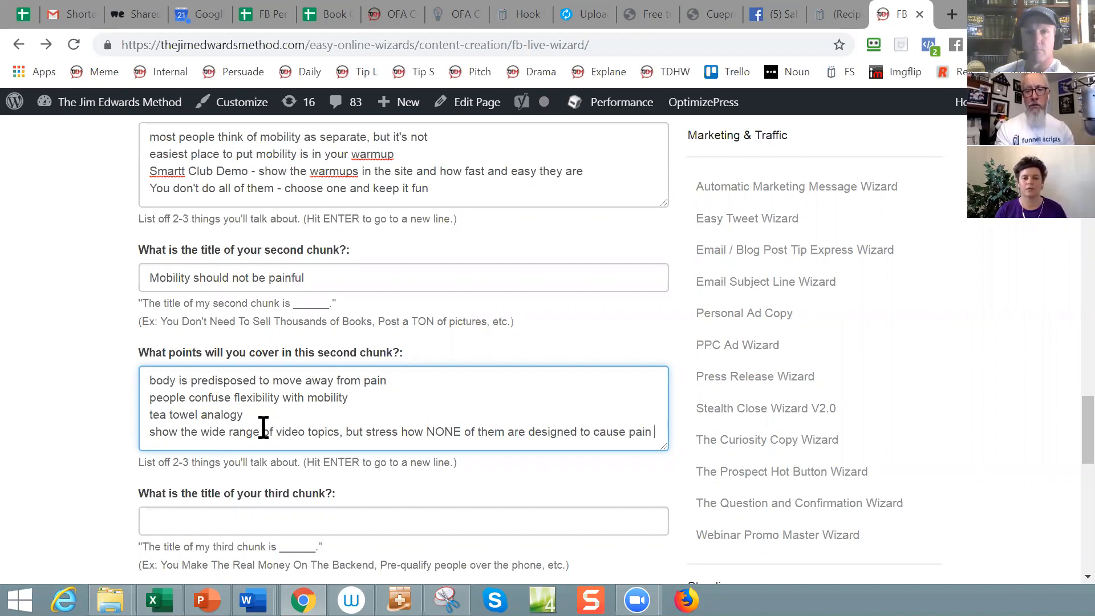
Step: Add that they only go to a certain level, back off, and repetition gets results without pain
text(- you insis)
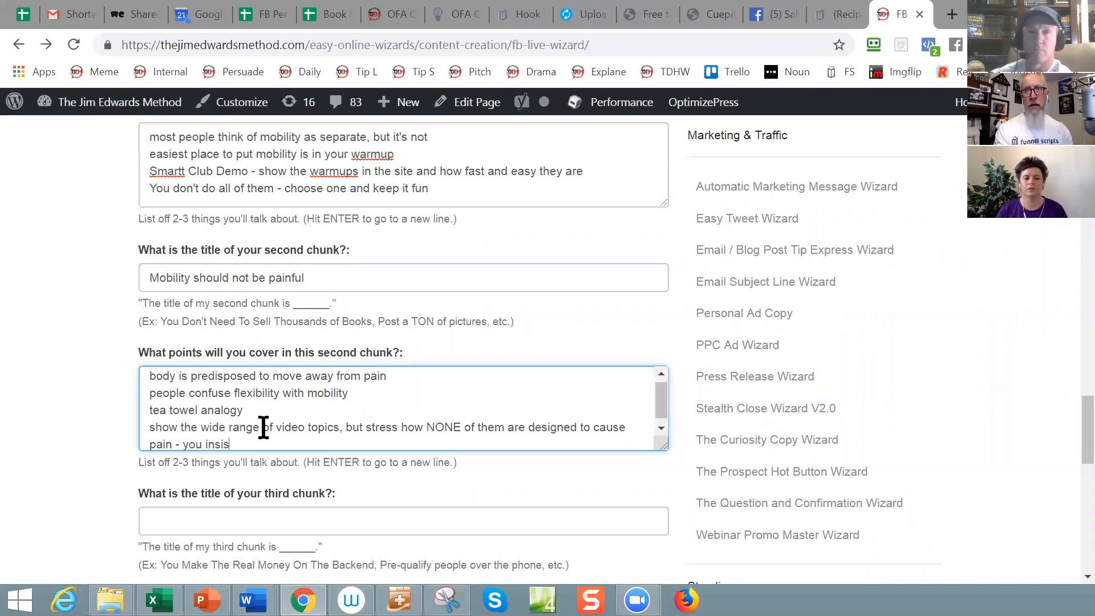
text(t)
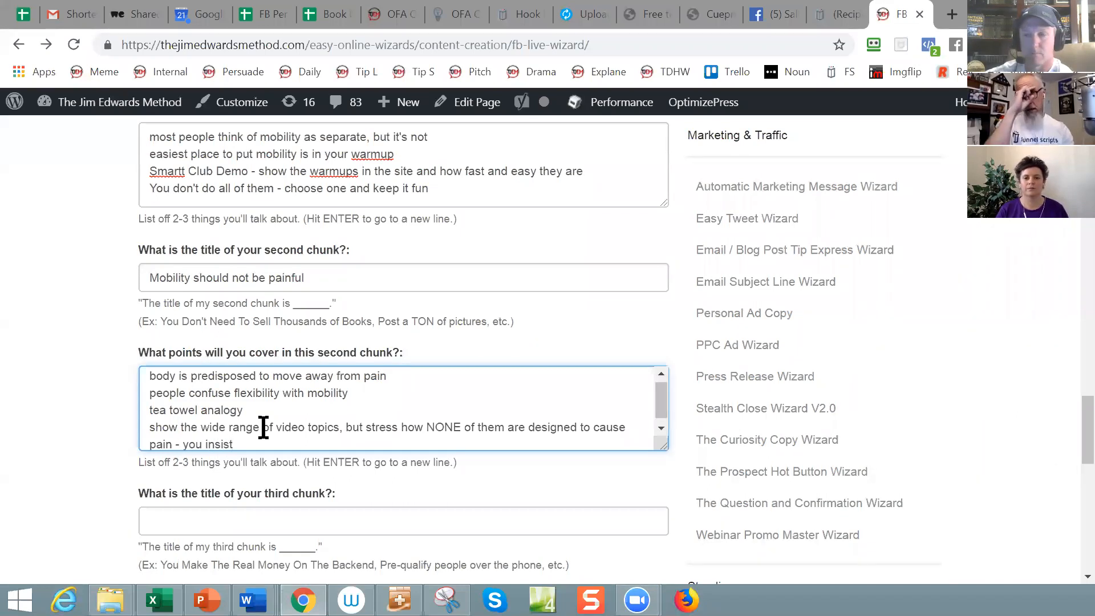
text(they)
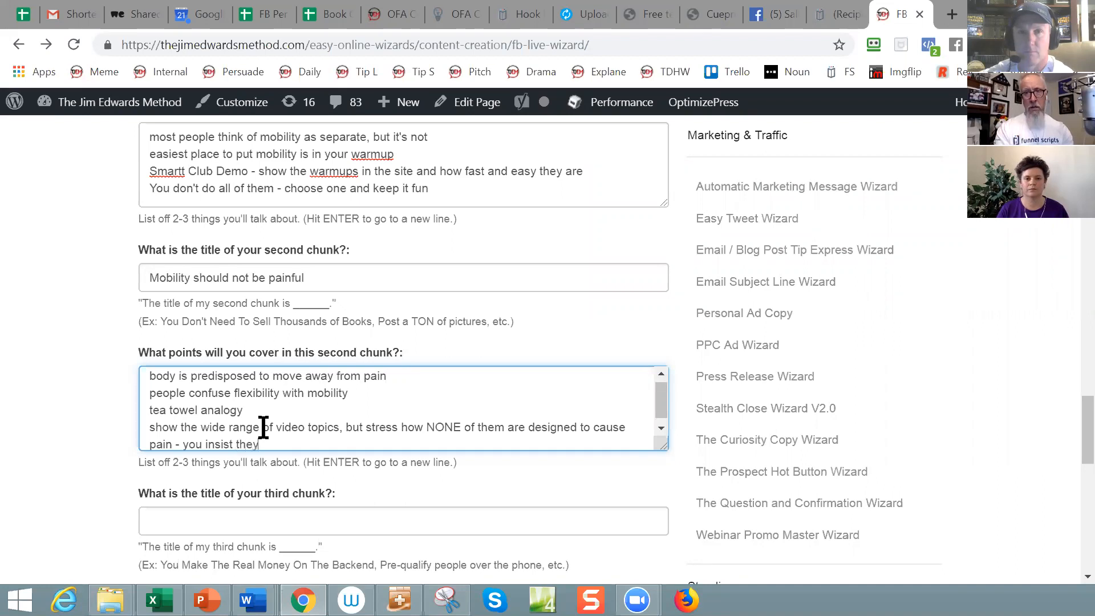
text(only go to a d)
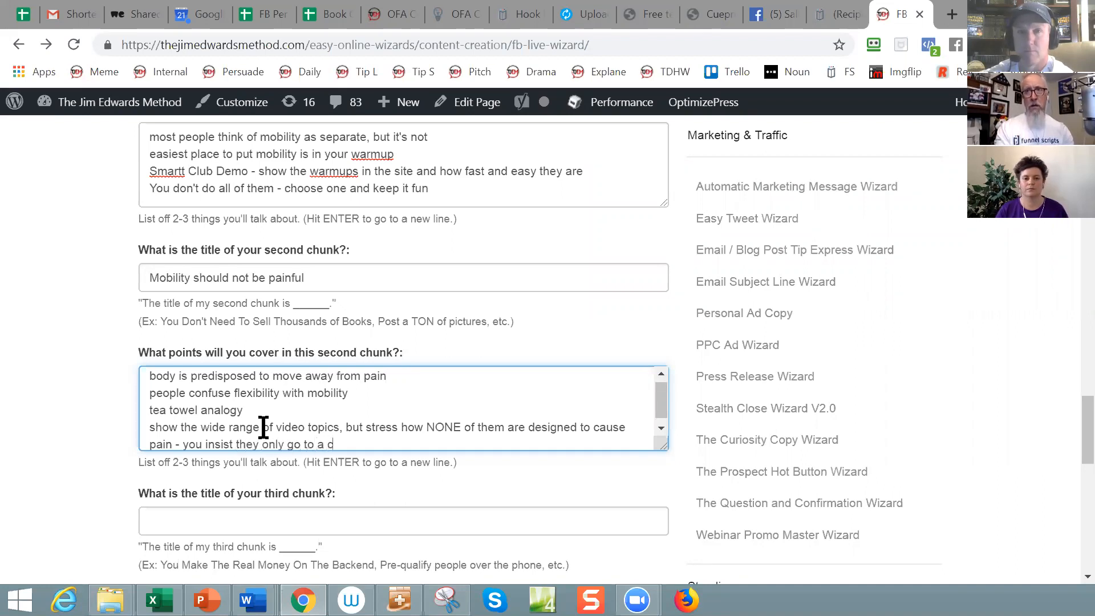
text(certain level)
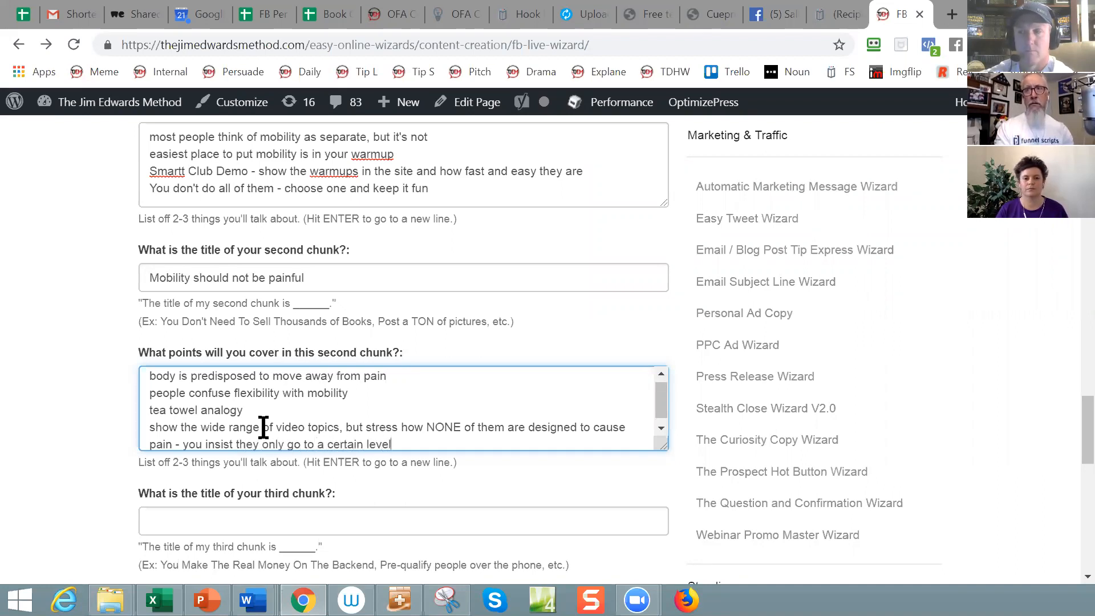
text(and then back off - through repet)
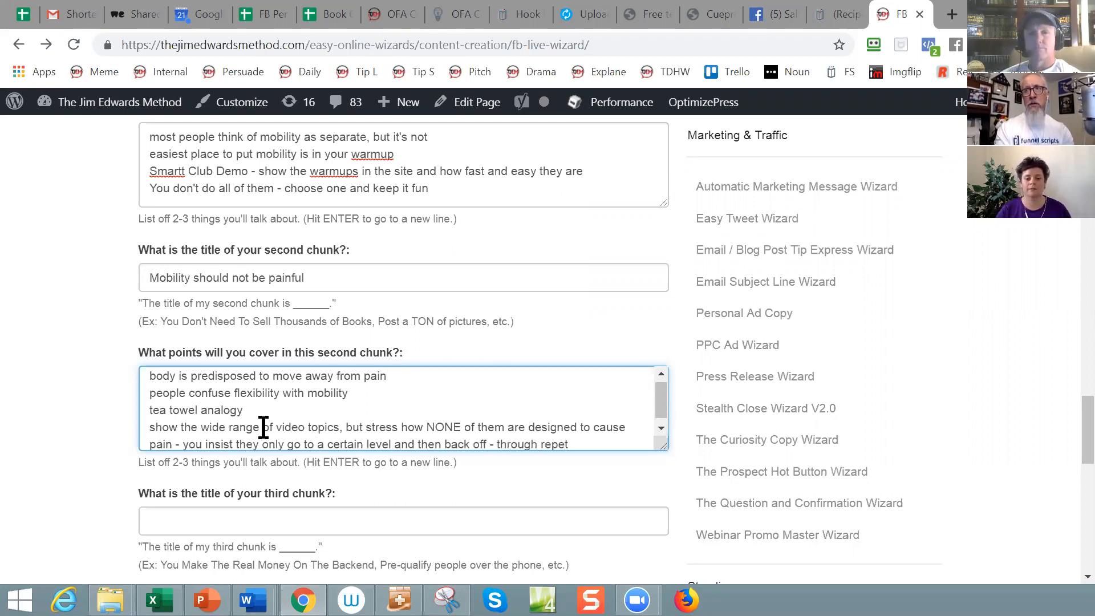
text(iti)
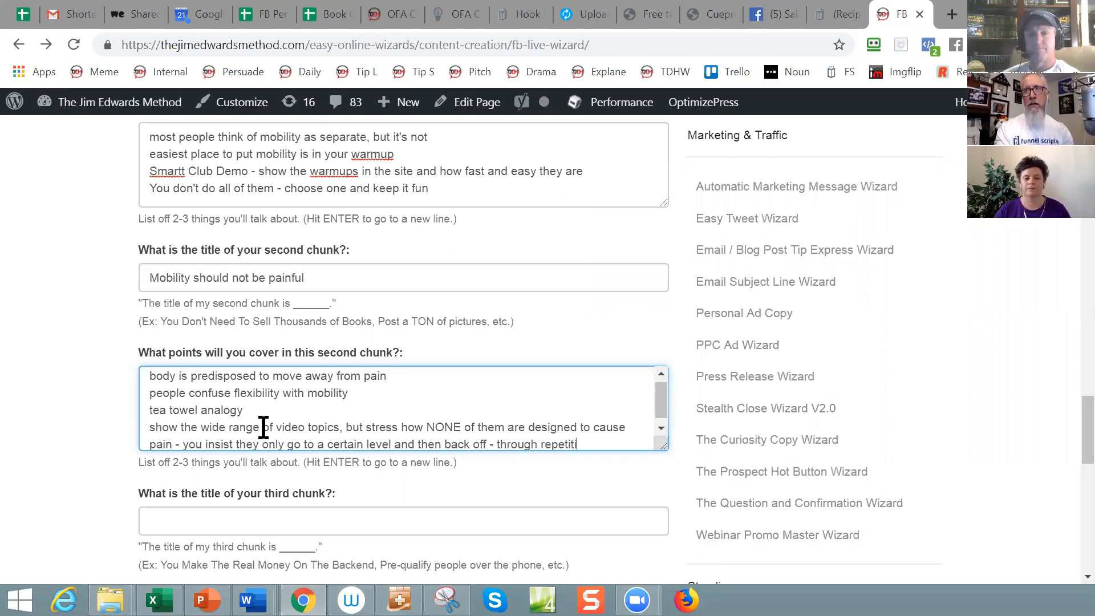
text(ion you get the results fast)
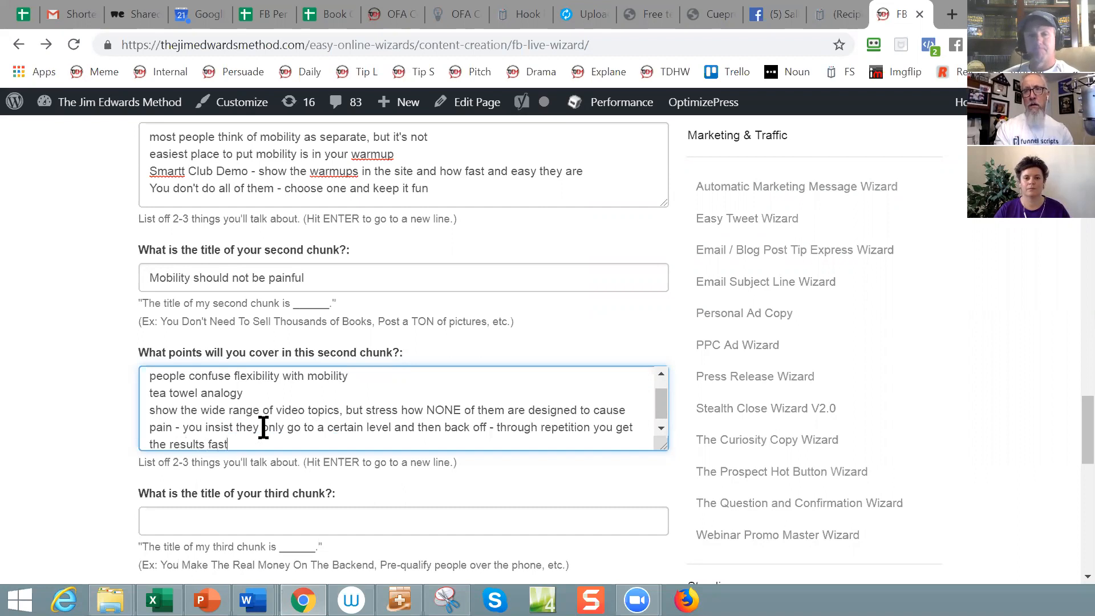
text(r... not pain)
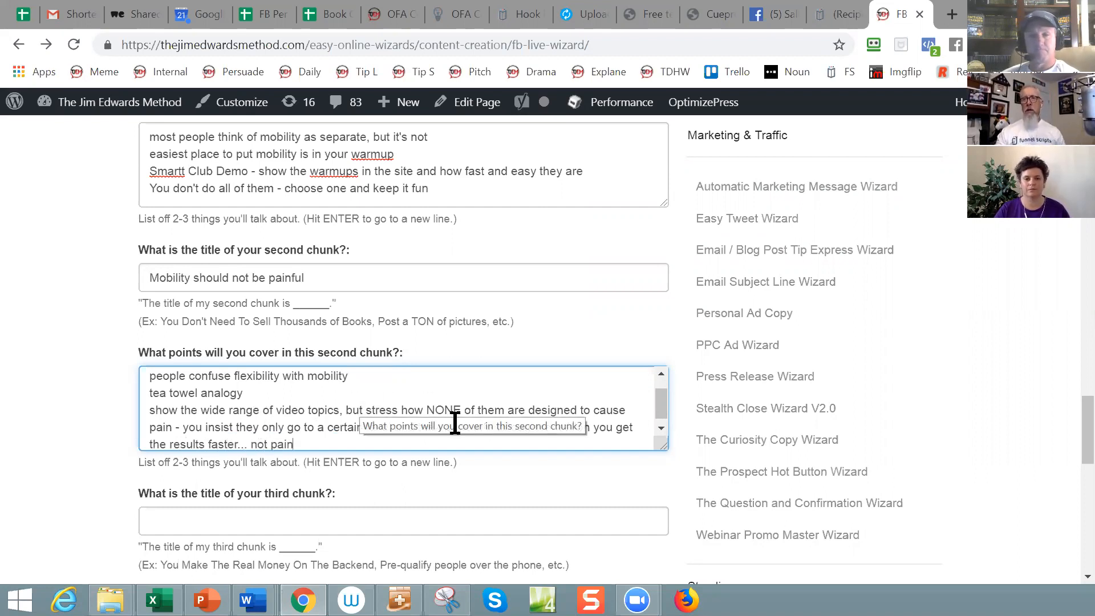
Step: Enter 'it doesn't have to take forever' as the third chunk's title
click(403, 515)
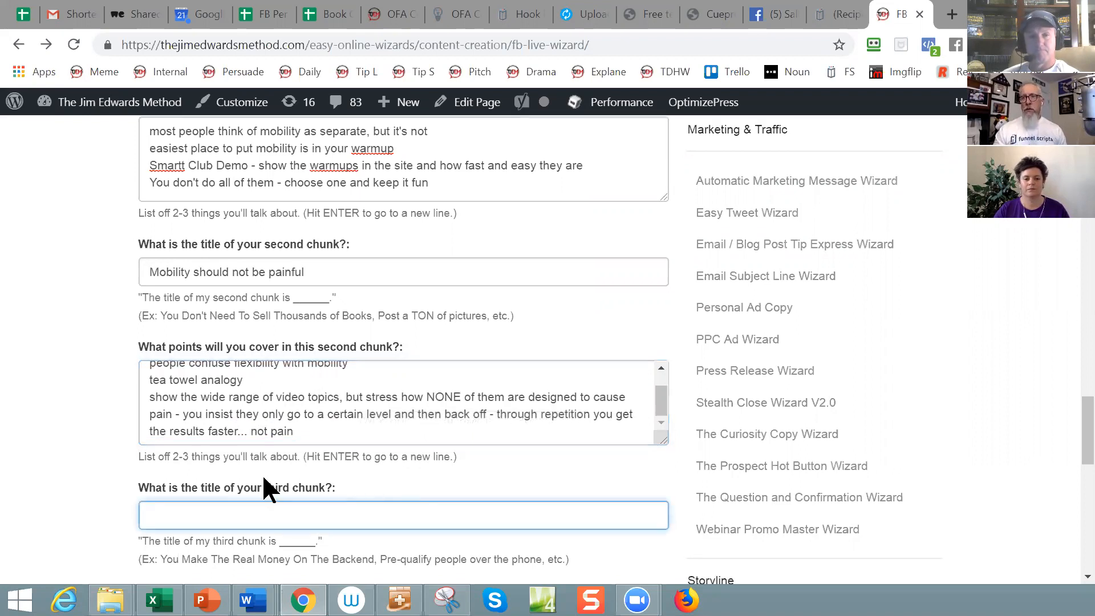
scroll(down, 3)
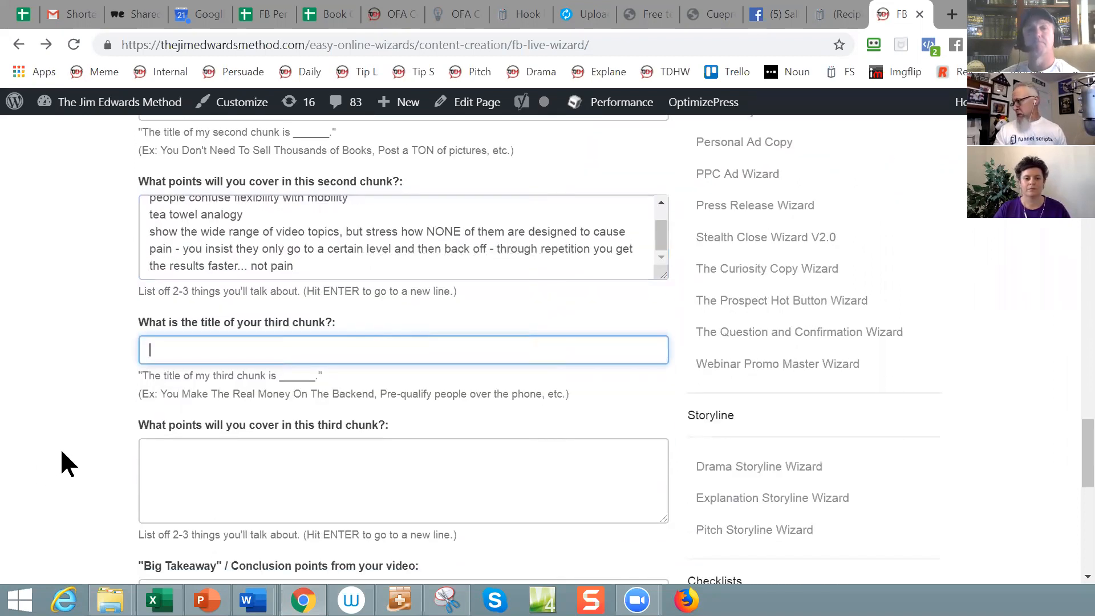
mouse_move(220, 349)
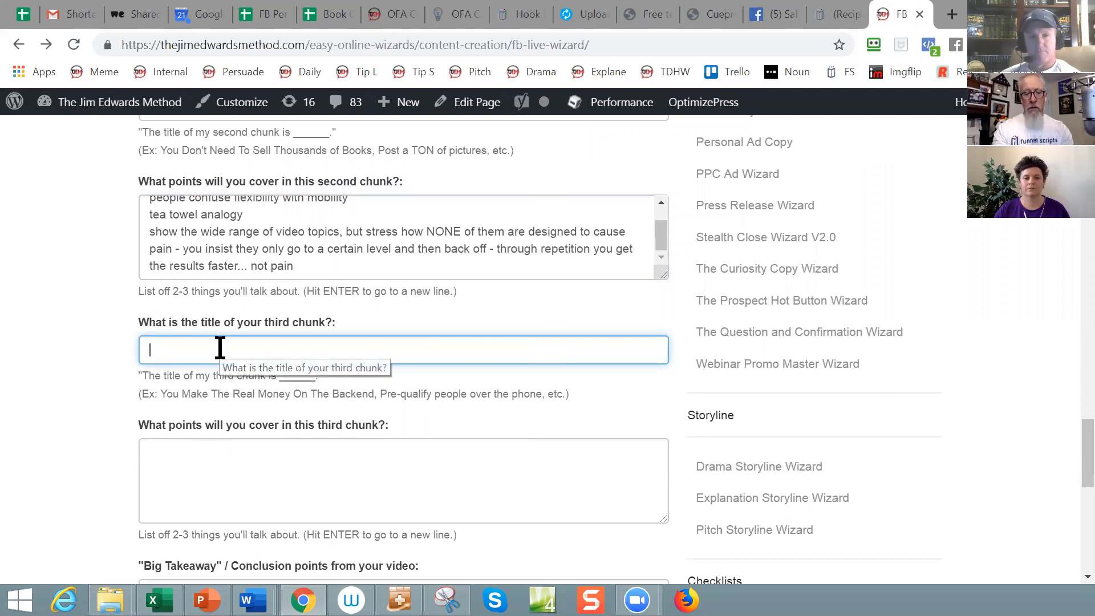
text(it doe)
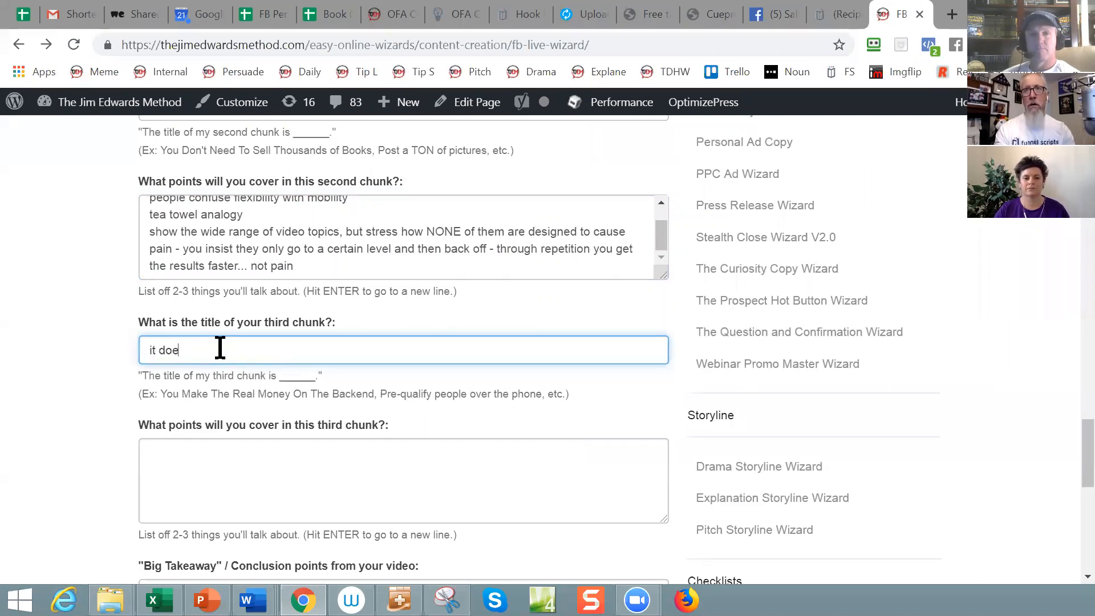
text(sn't have to take for)
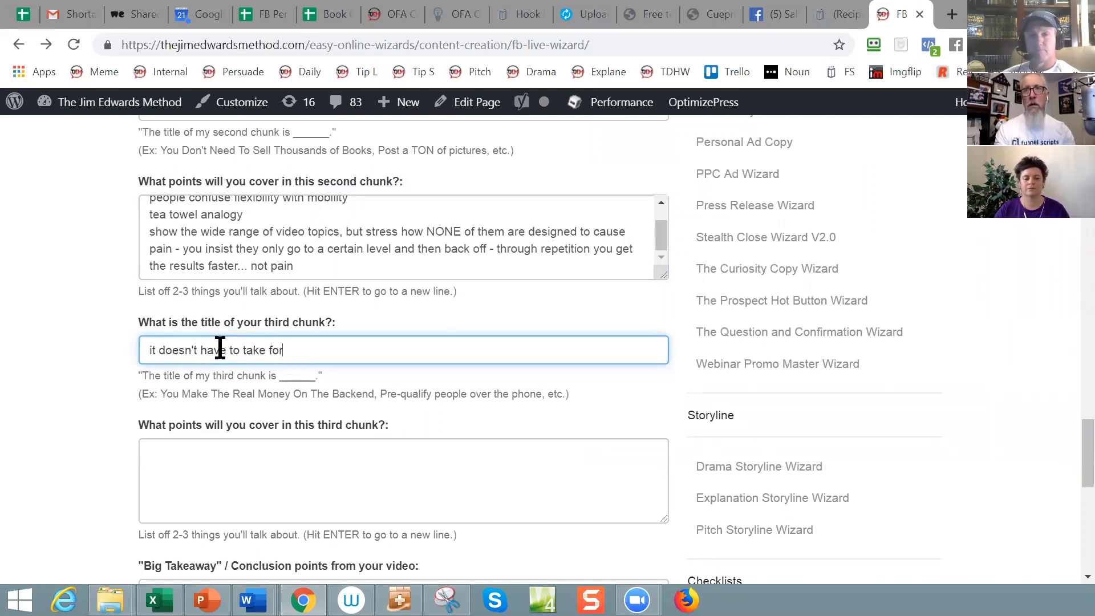
text(ever)
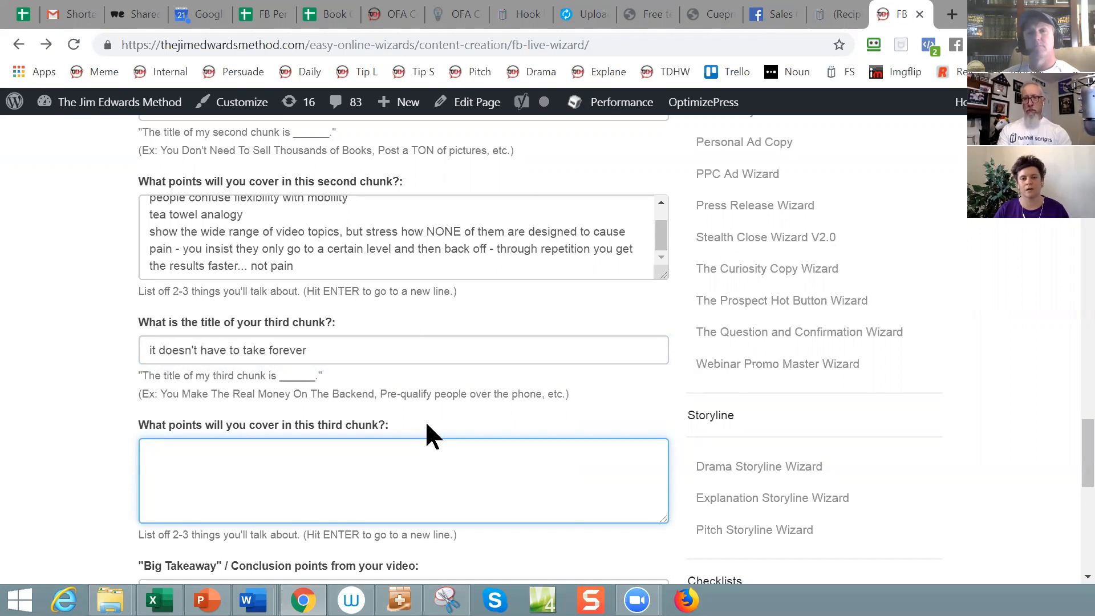
Step: Start the third chunk's points: the usual way to do mobility is foam rolling and stretching
click(404, 480)
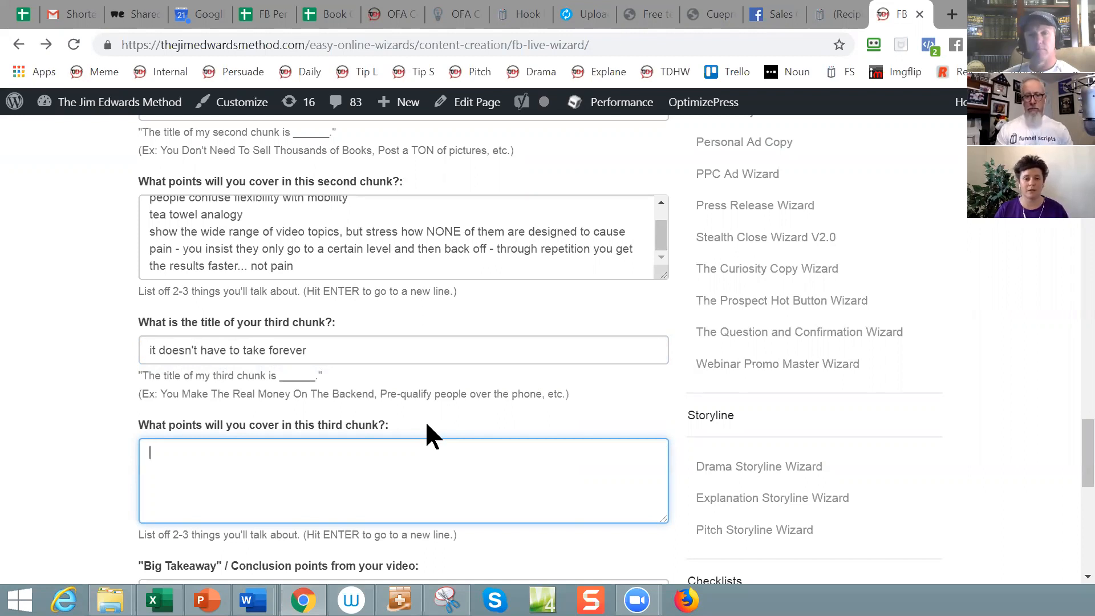
text(usual way)
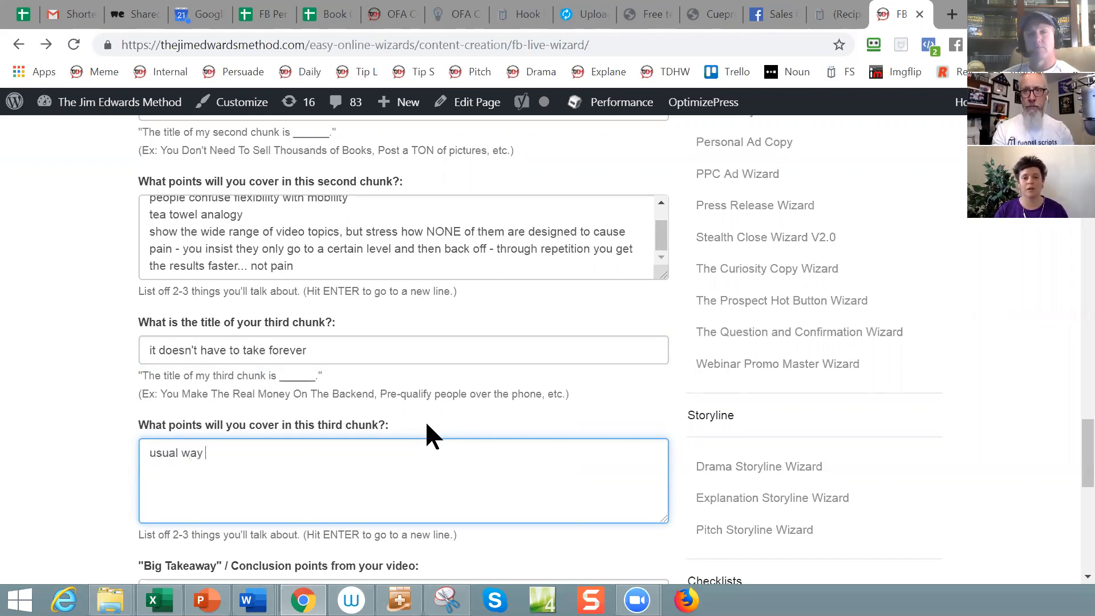
text(to do mobi)
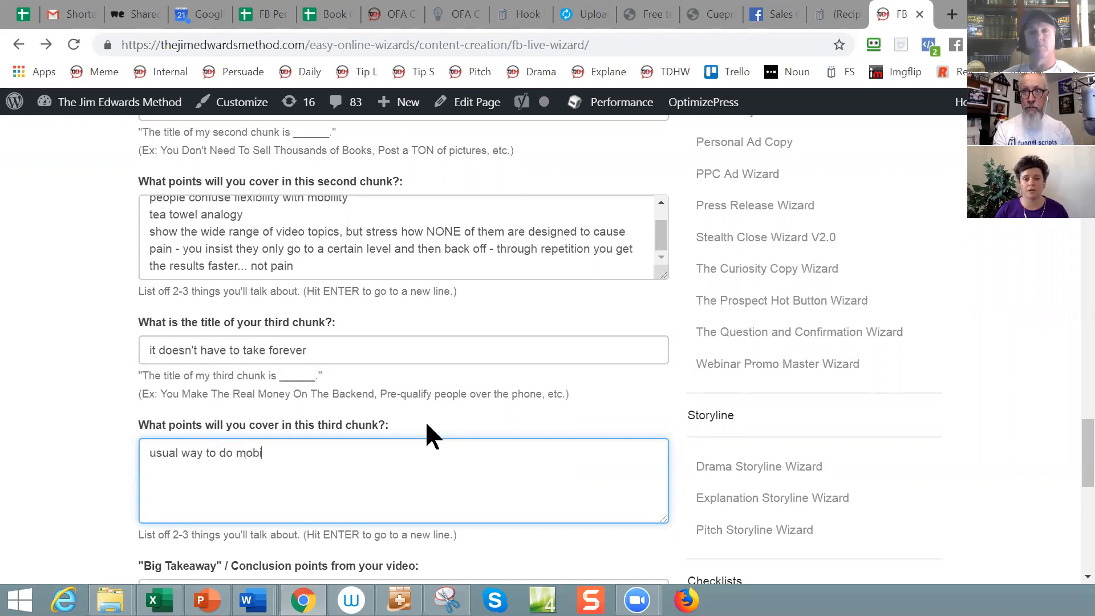
text(lity is)
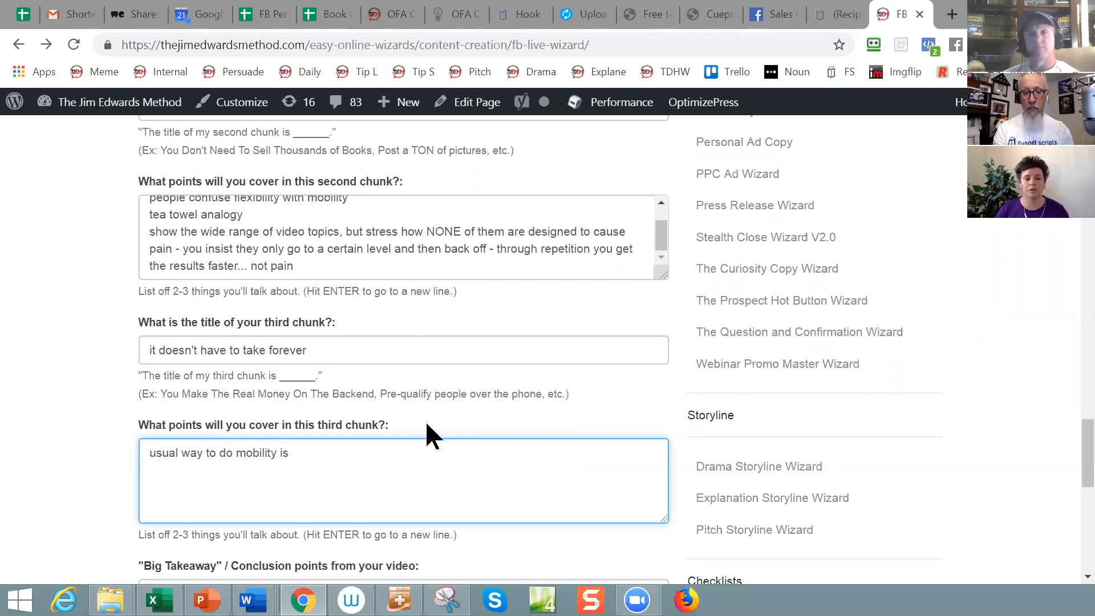
text(foam roalling or)
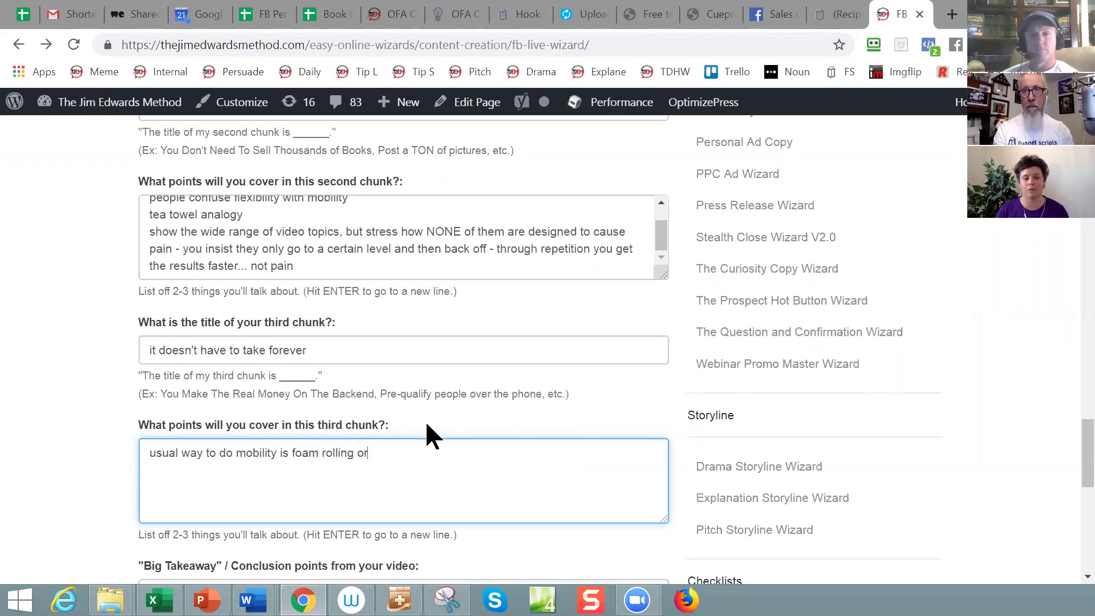
text(stretching)
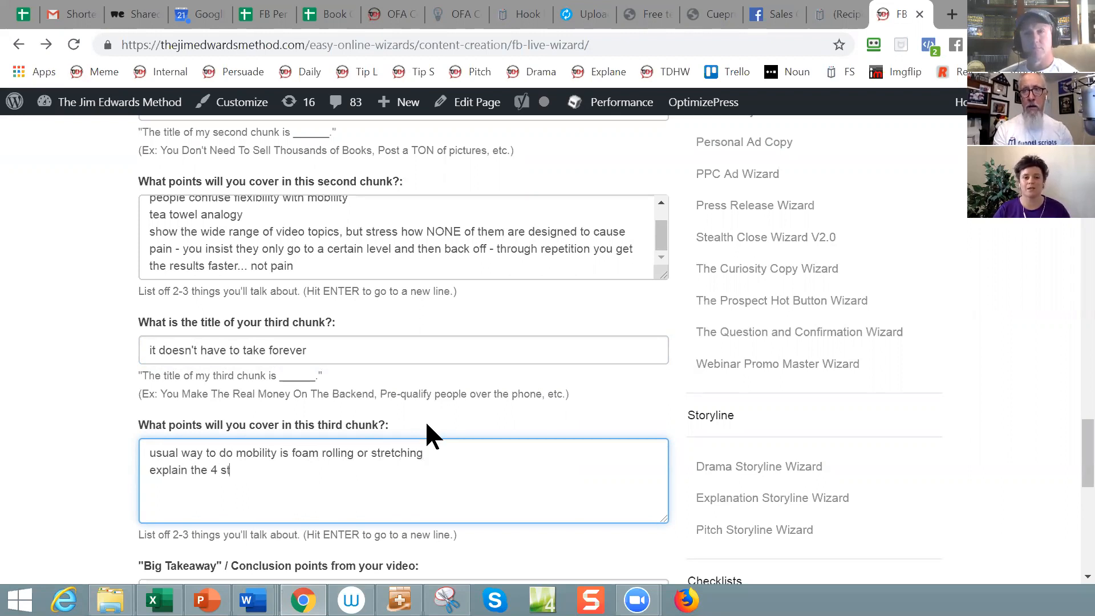
text(eps)
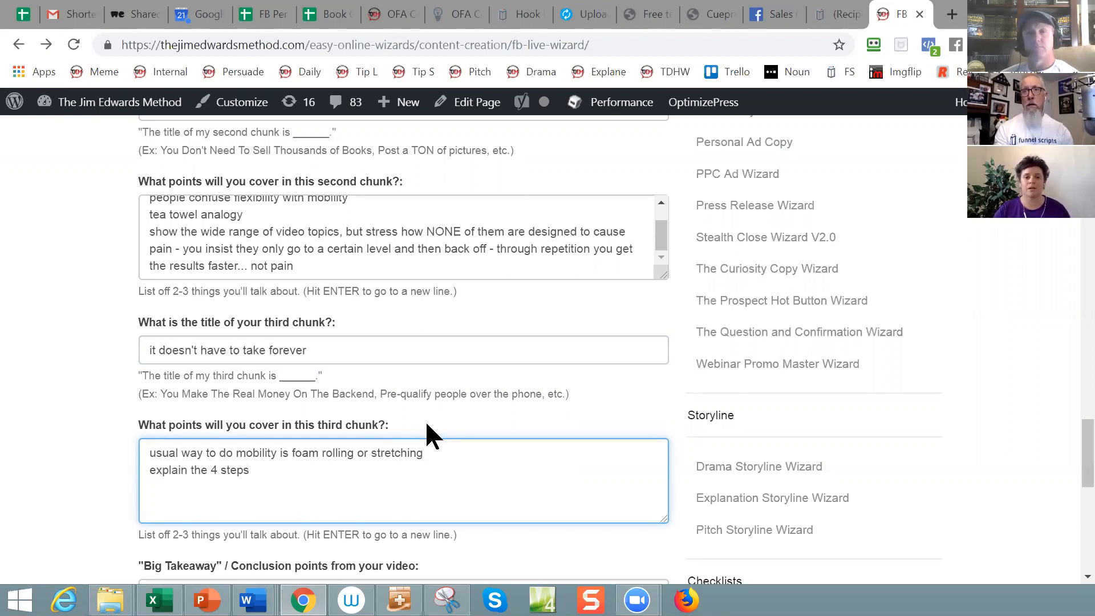
text(necessary)
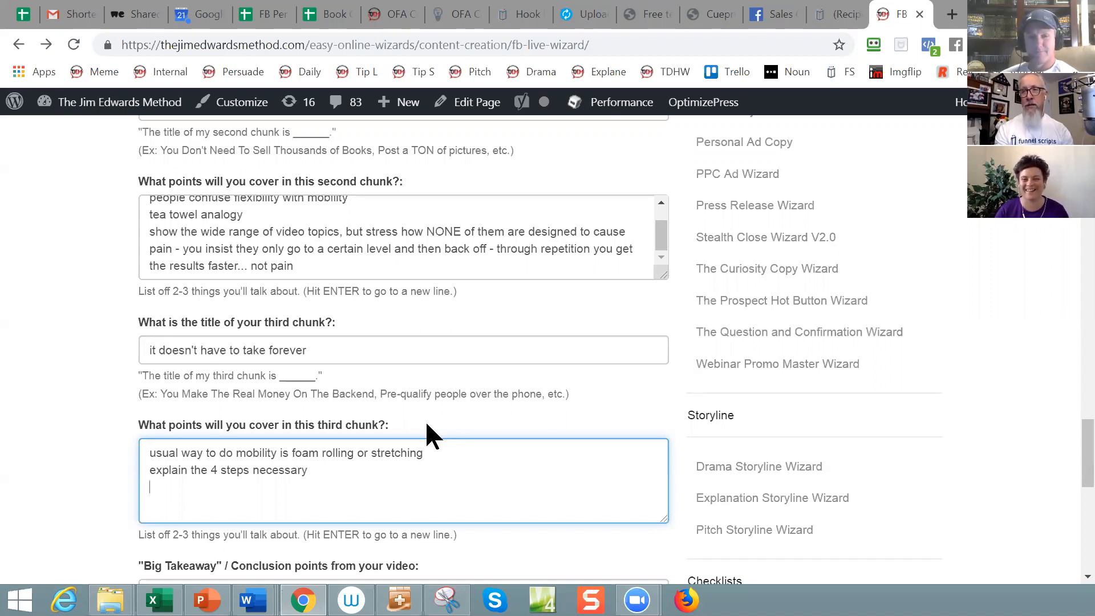
Step: Add a point explaining how nature plays a role and all 4 parts for movement improvement
text(ex)
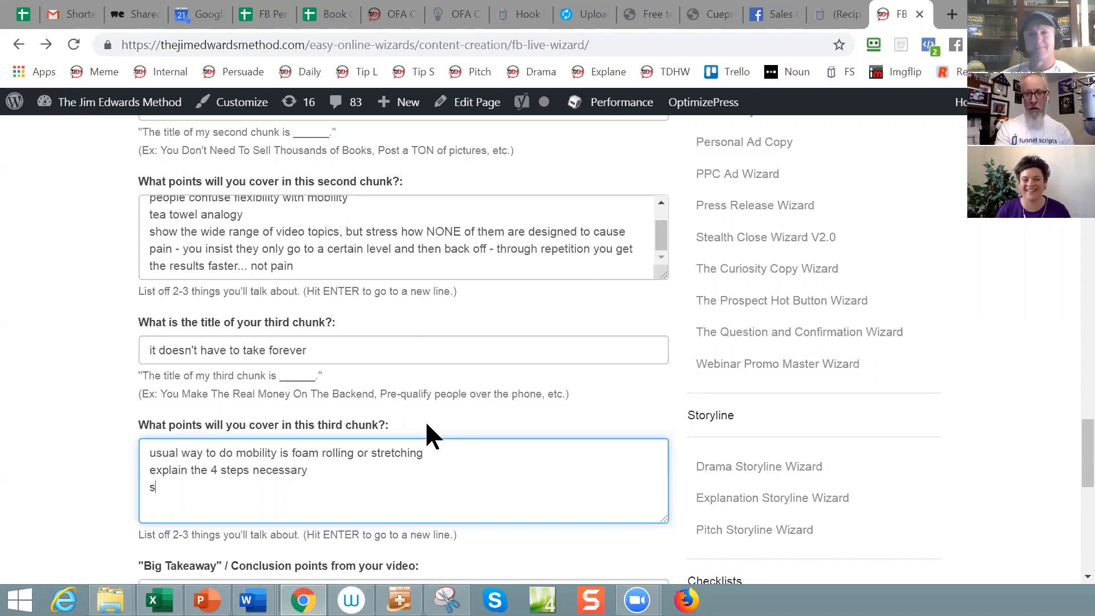
text(explain how)
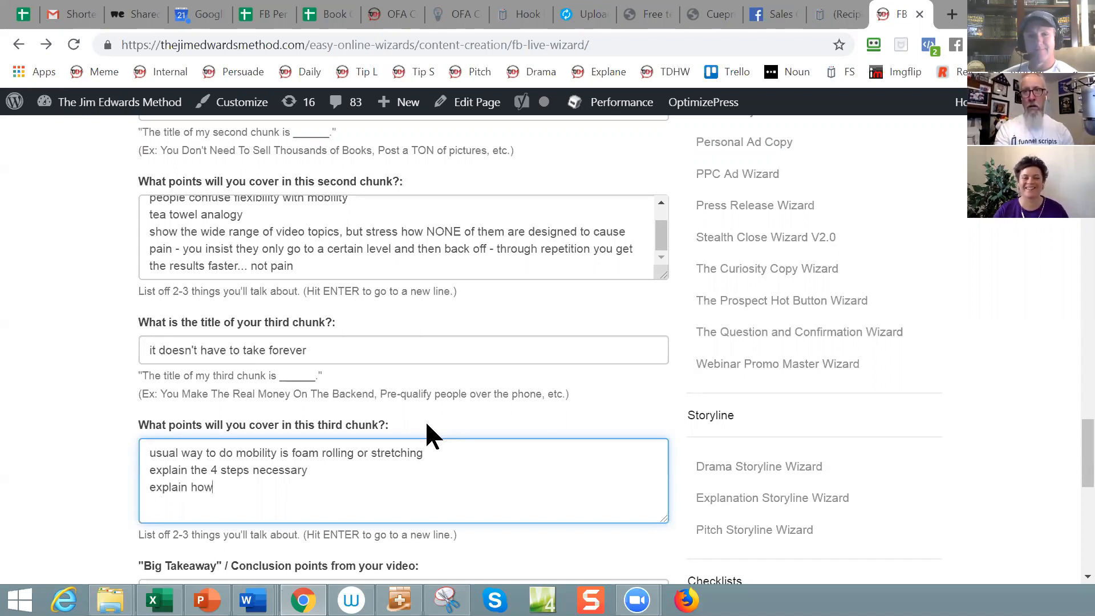
text(nature plays)
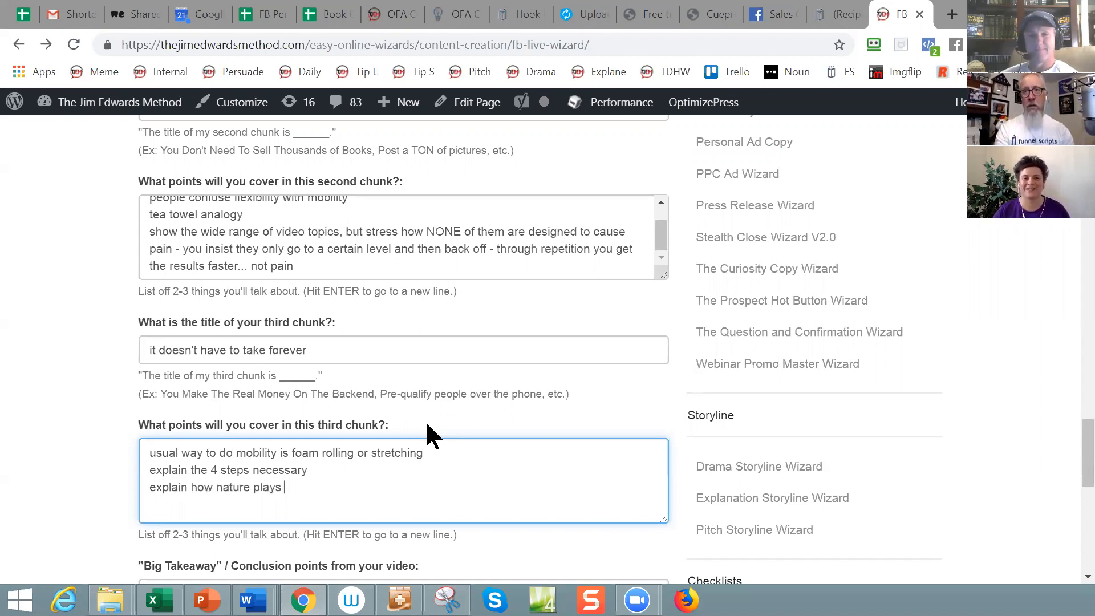
text(a role and yo u)
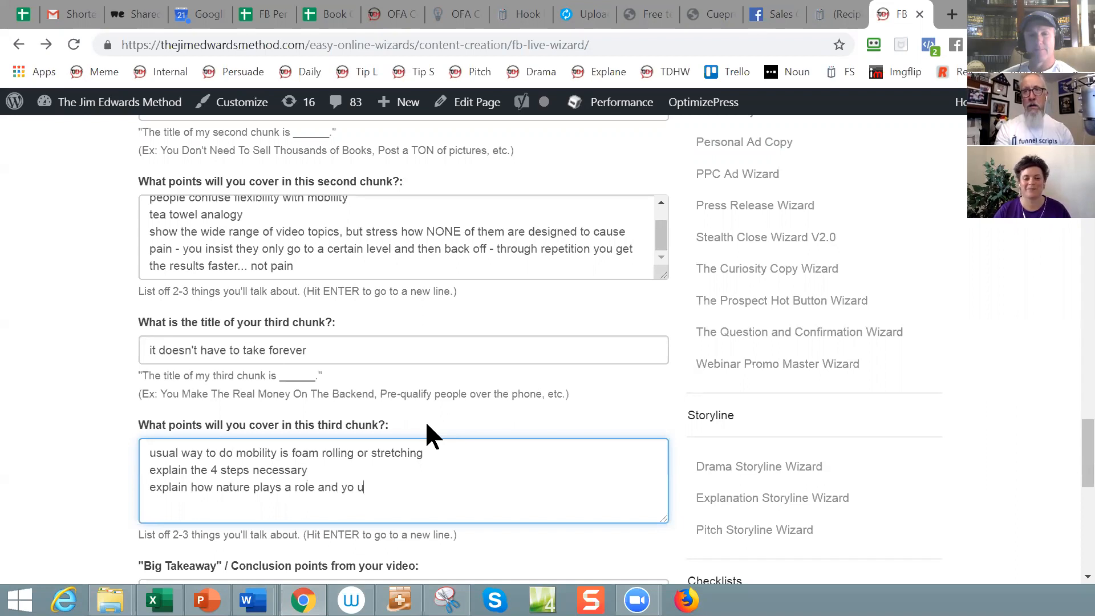
text(yoy)
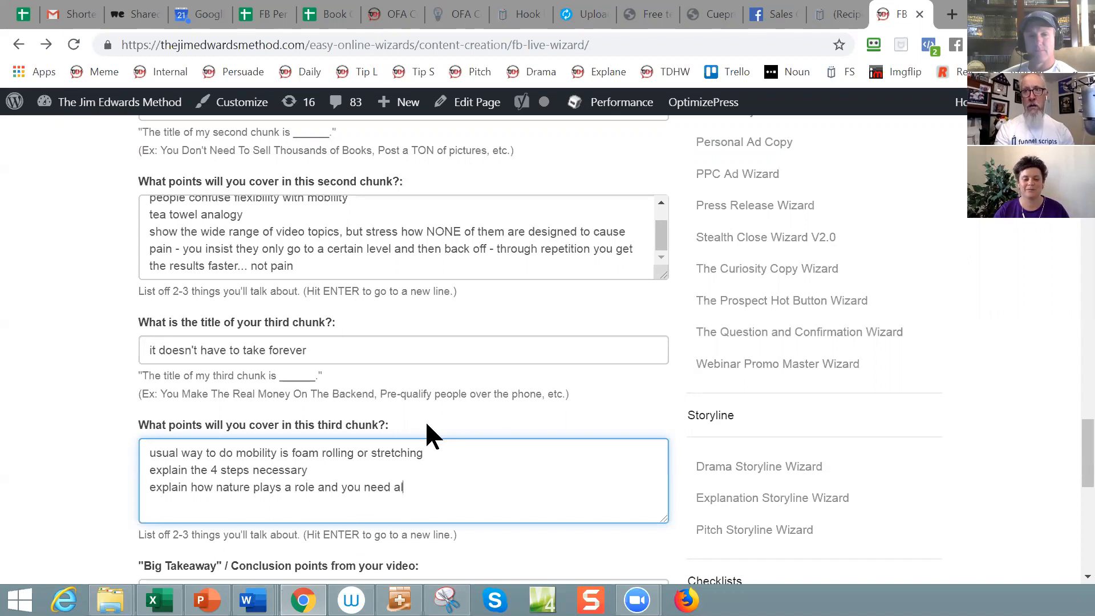
text(ll 4 parts)
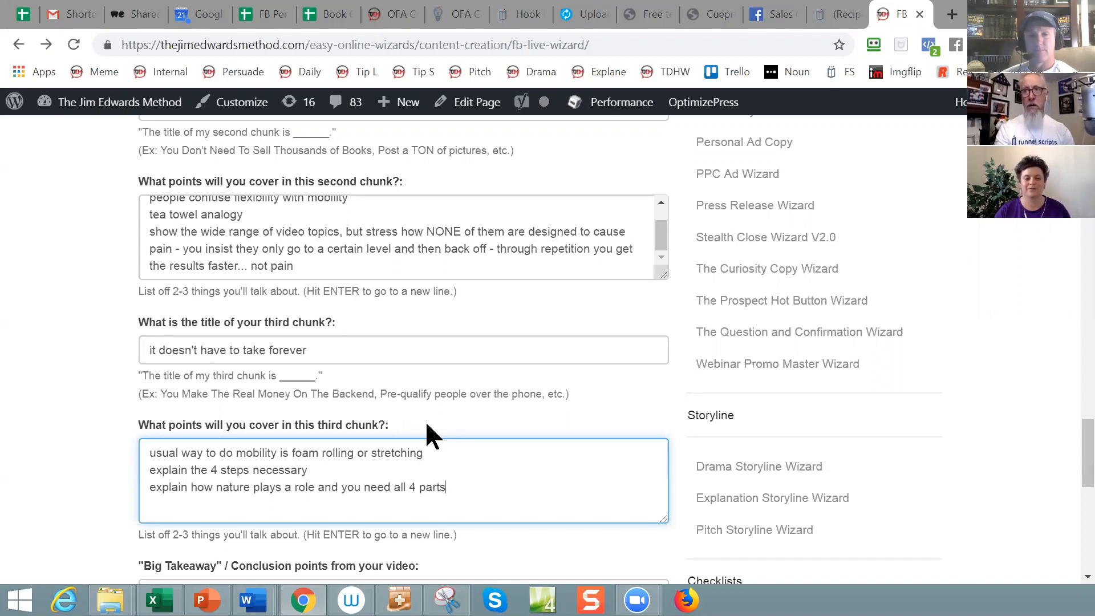
text(for)
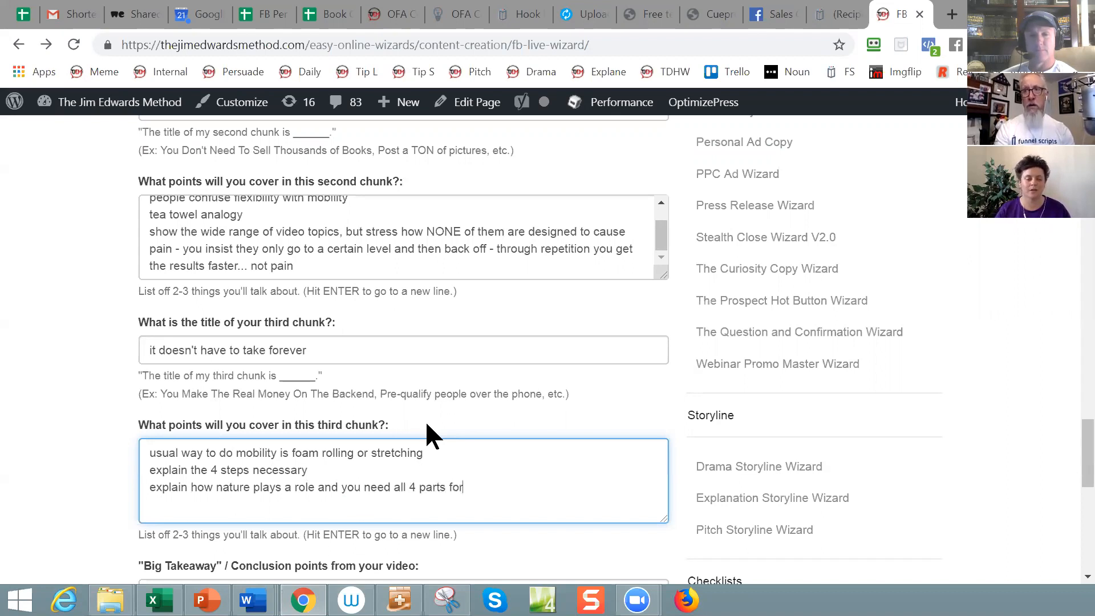
text(m)
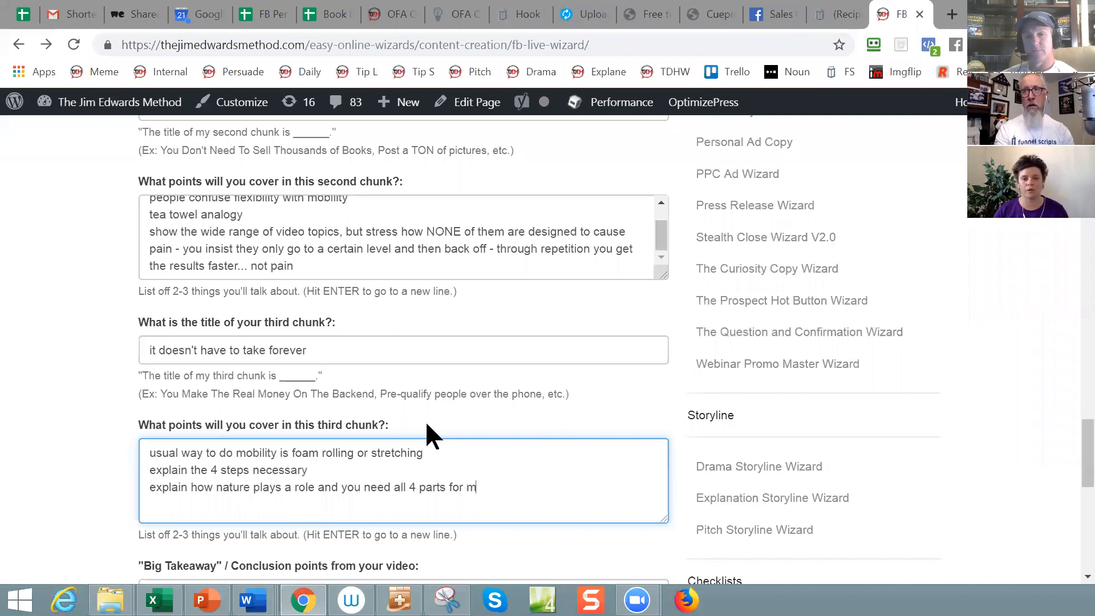
text(ovement im)
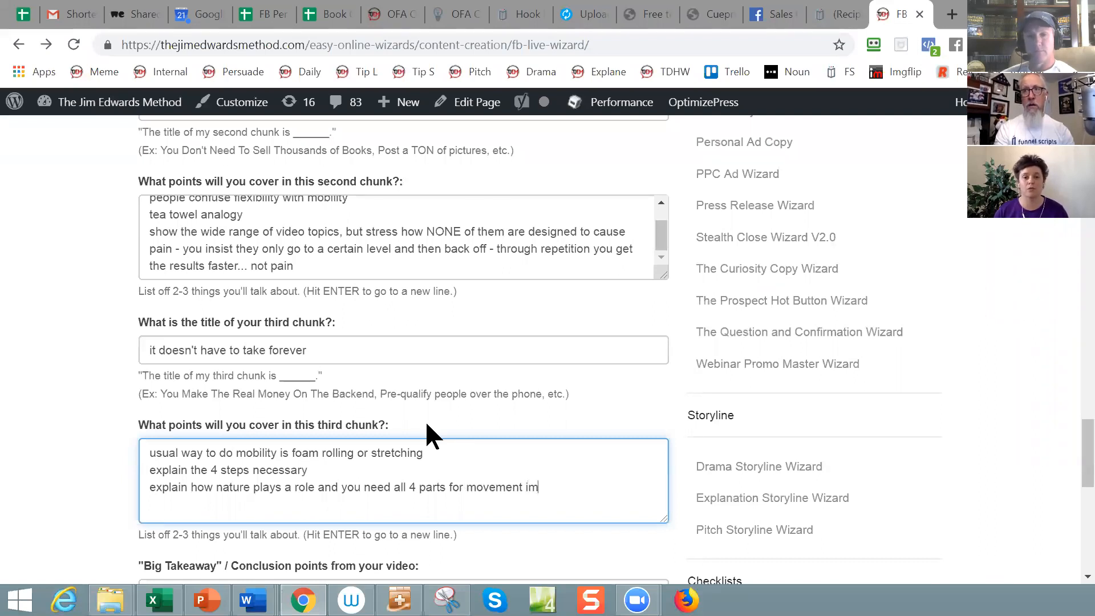
text(provement)
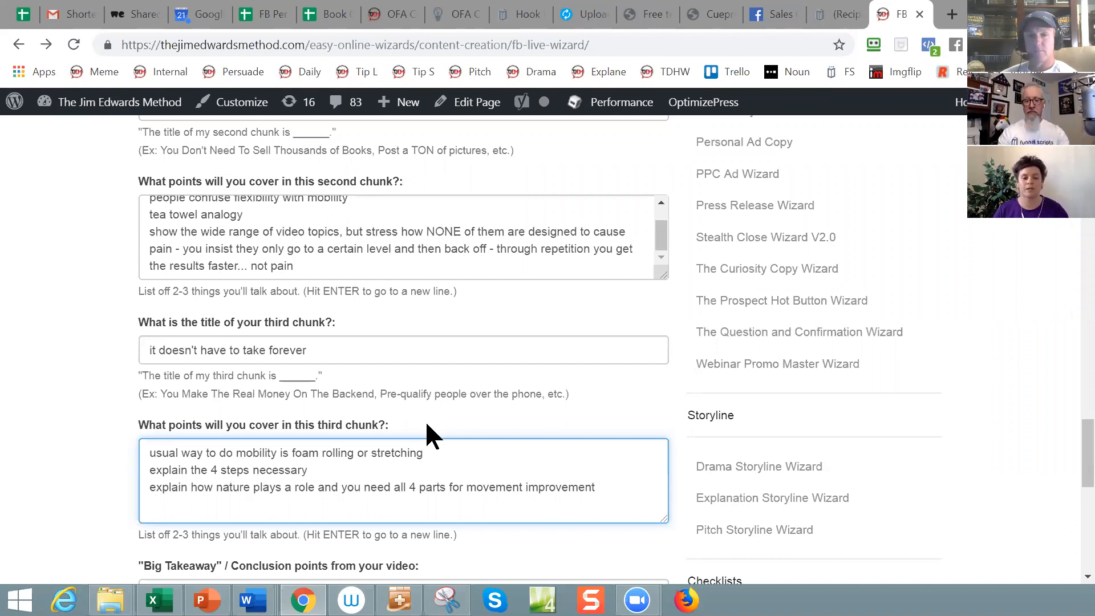
Step: Add the point 'Otherwise you only get temporary relief and risk further injury'
text(Otherwize)
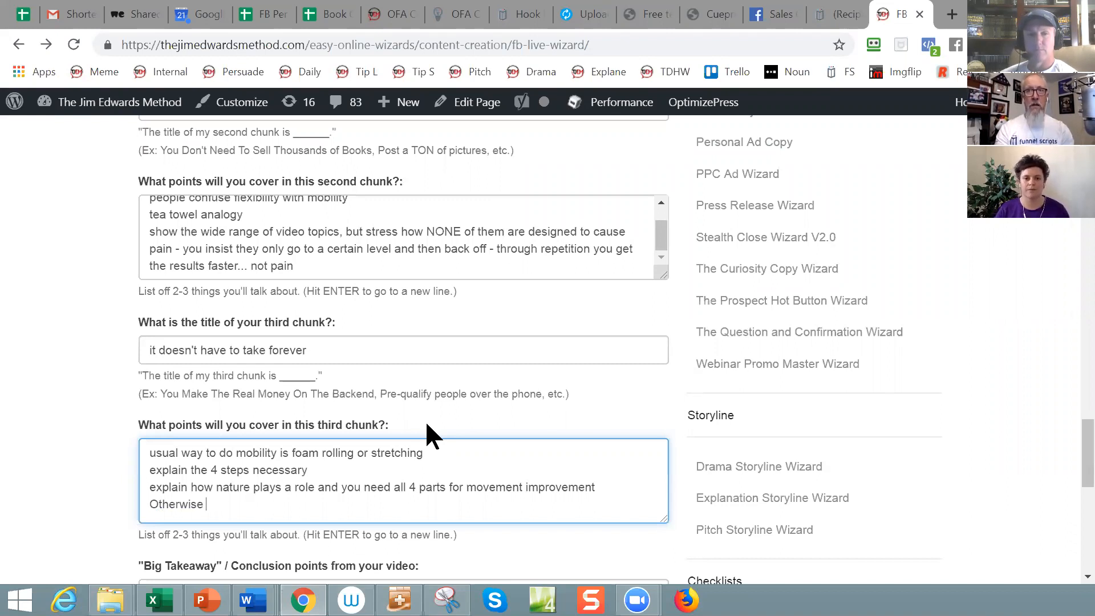
text(you only get)
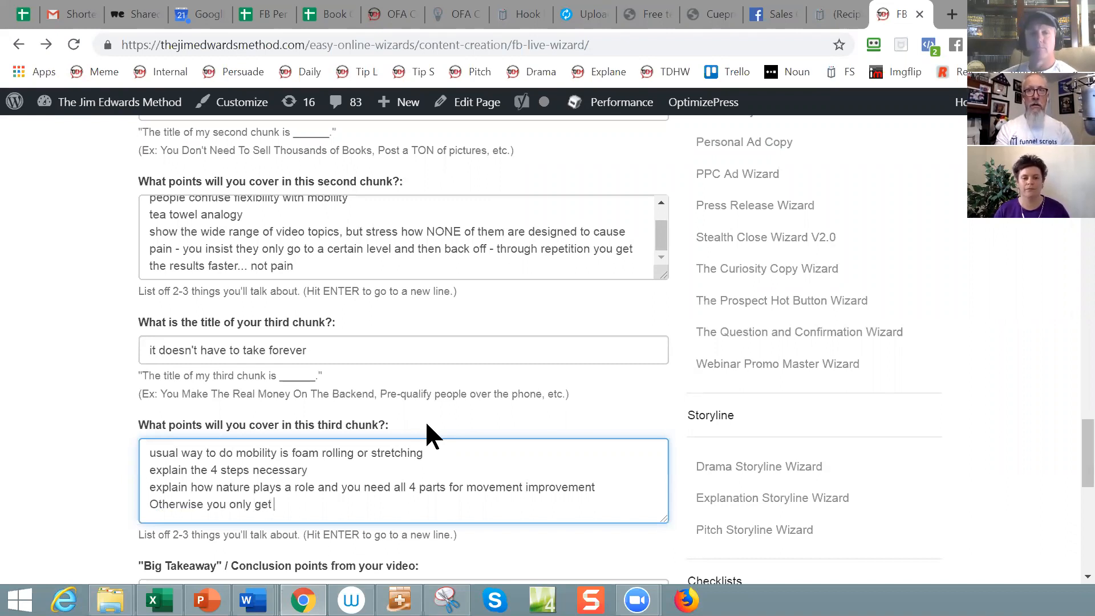
text(temporary r)
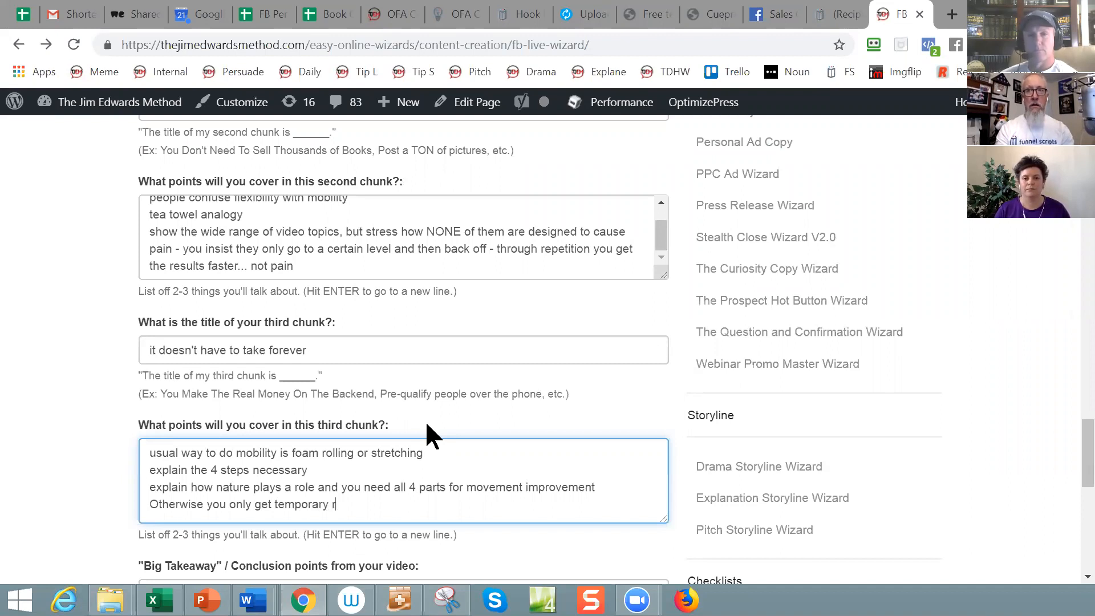
text(relief a)
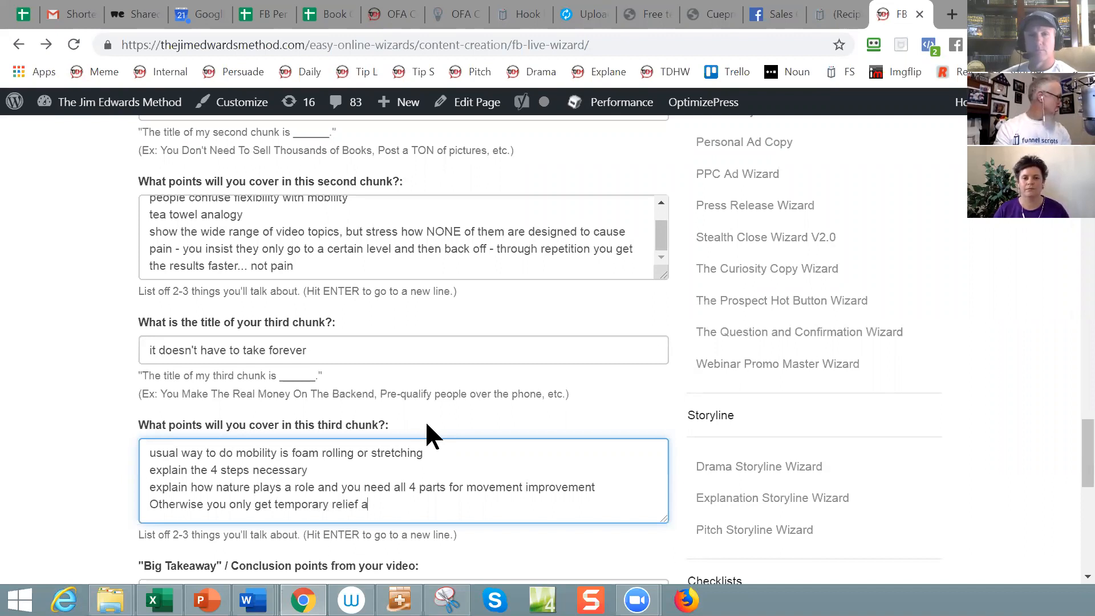
text(and rish ru)
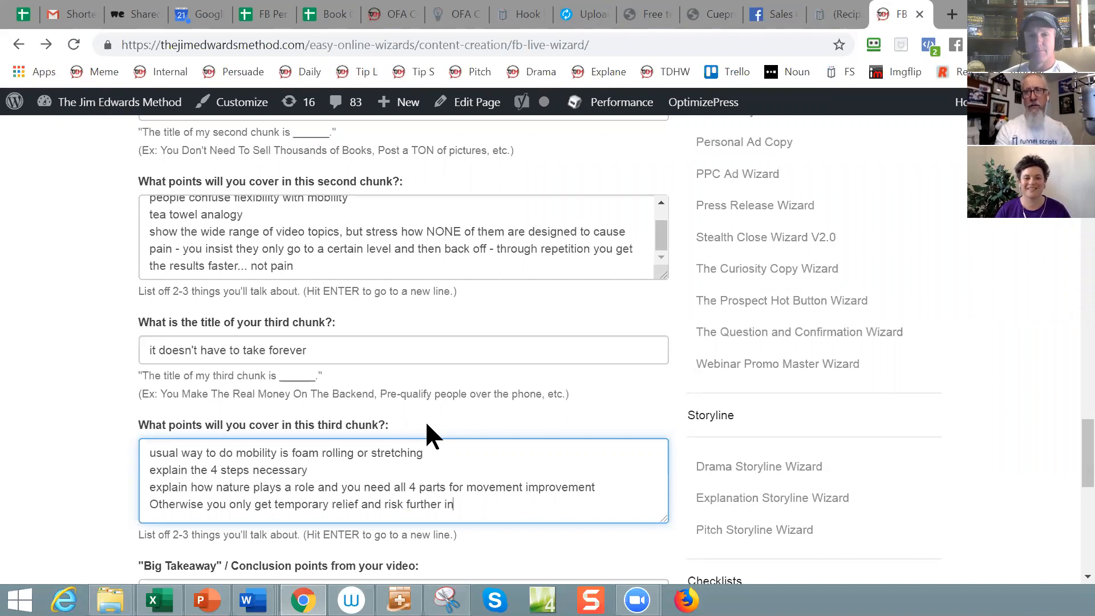
text(jury)
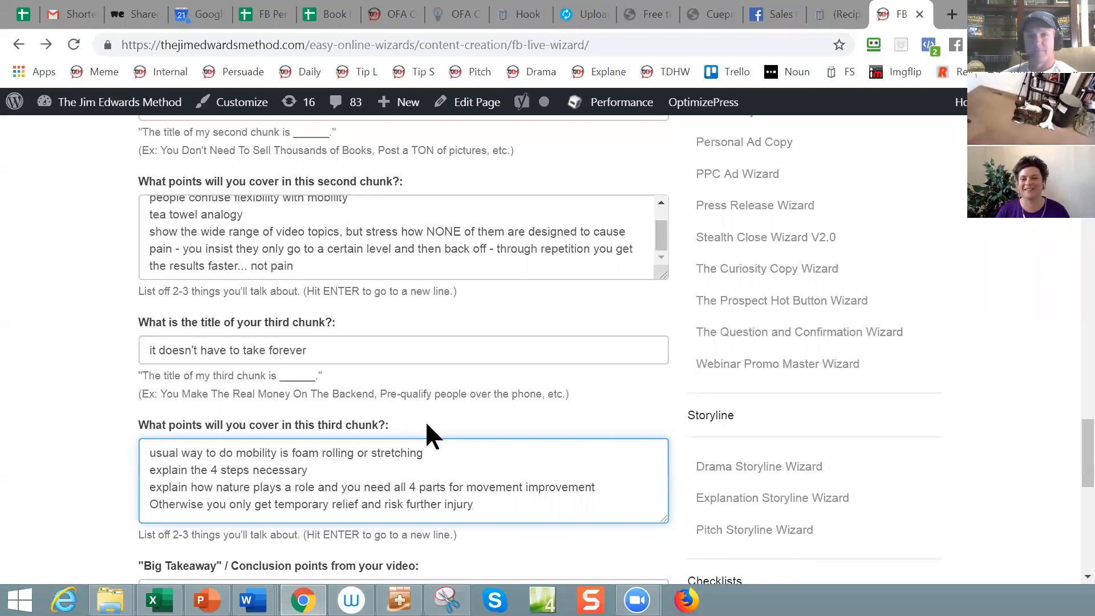
Step: Place the cursor after the injury point to begin a new third-chunk line
click(473, 504)
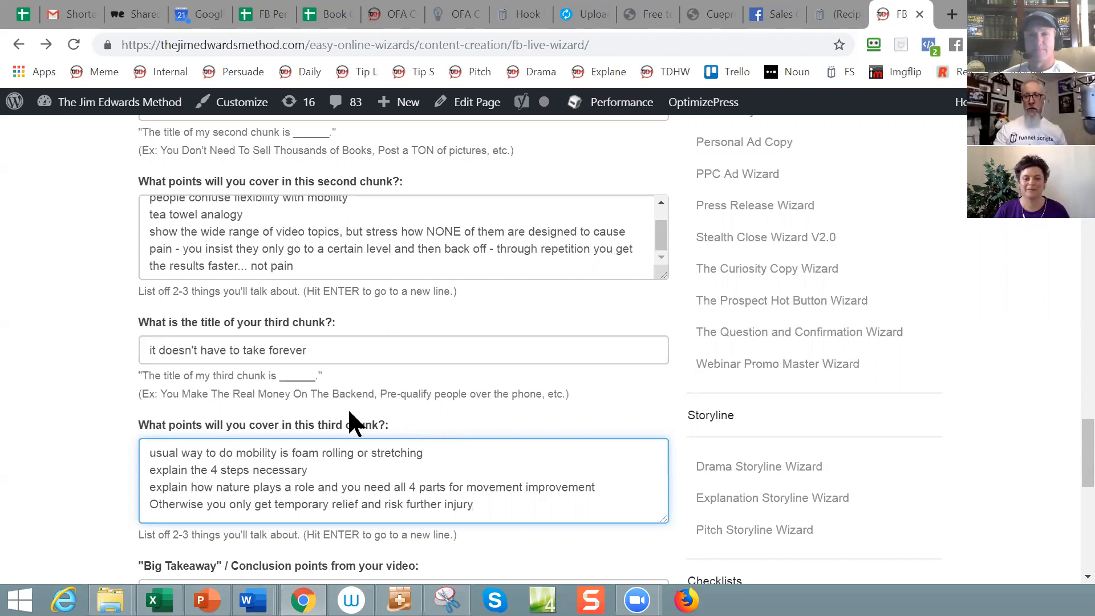
mouse_move(489, 486)
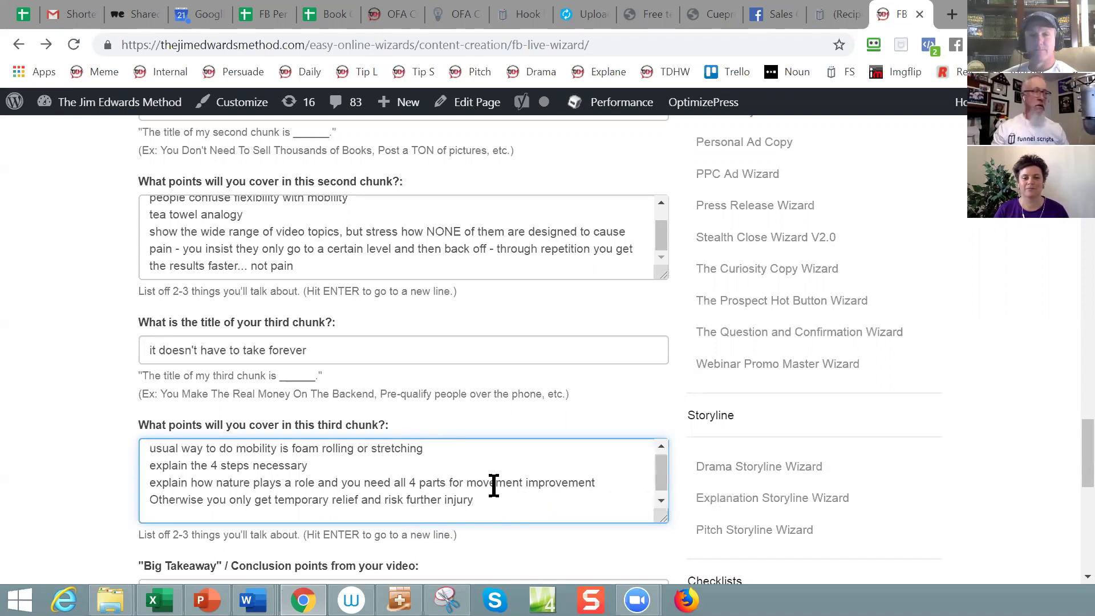
mouse_move(540, 392)
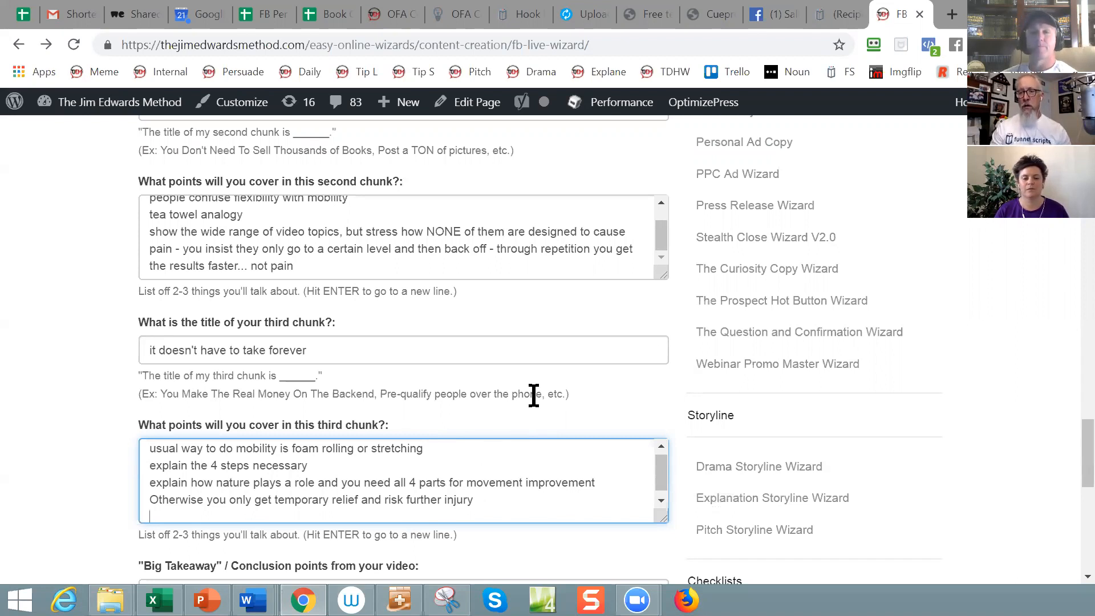
mouse_move(360, 485)
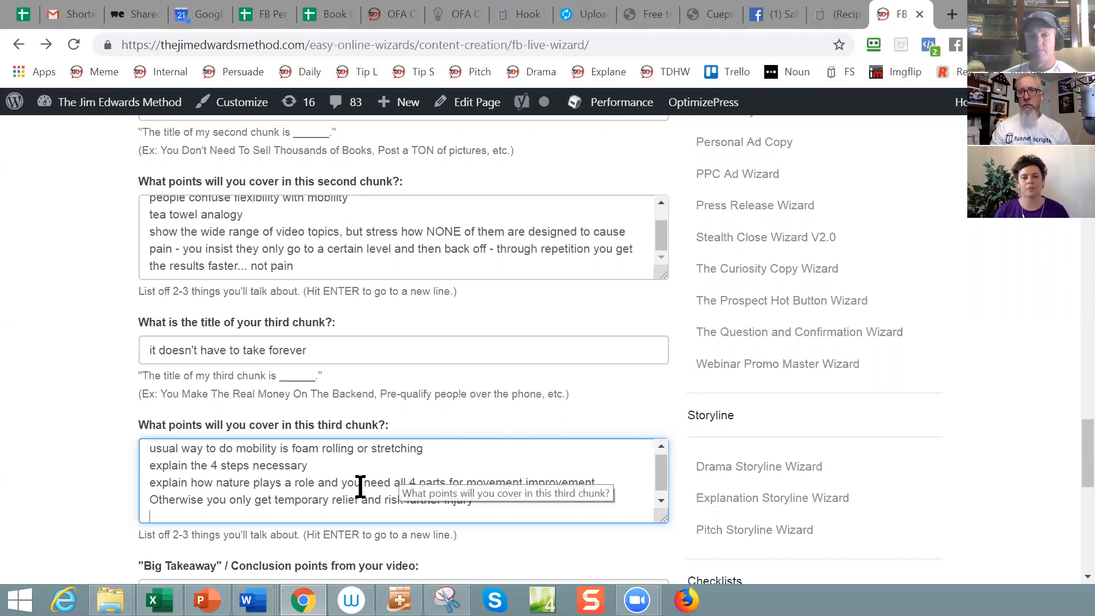
mouse_move(902, 413)
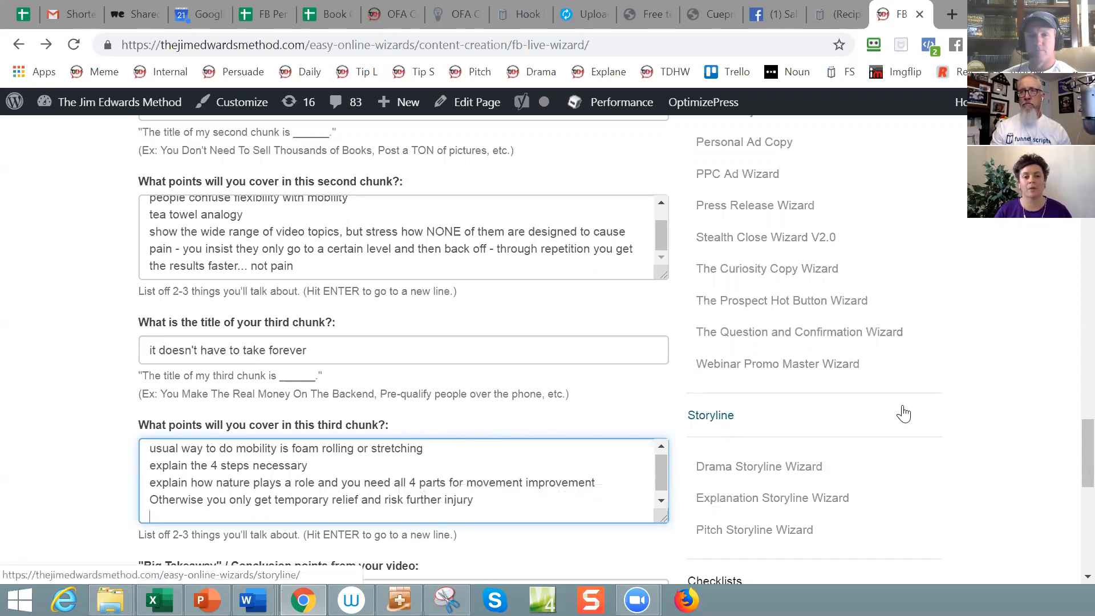
mouse_move(685, 429)
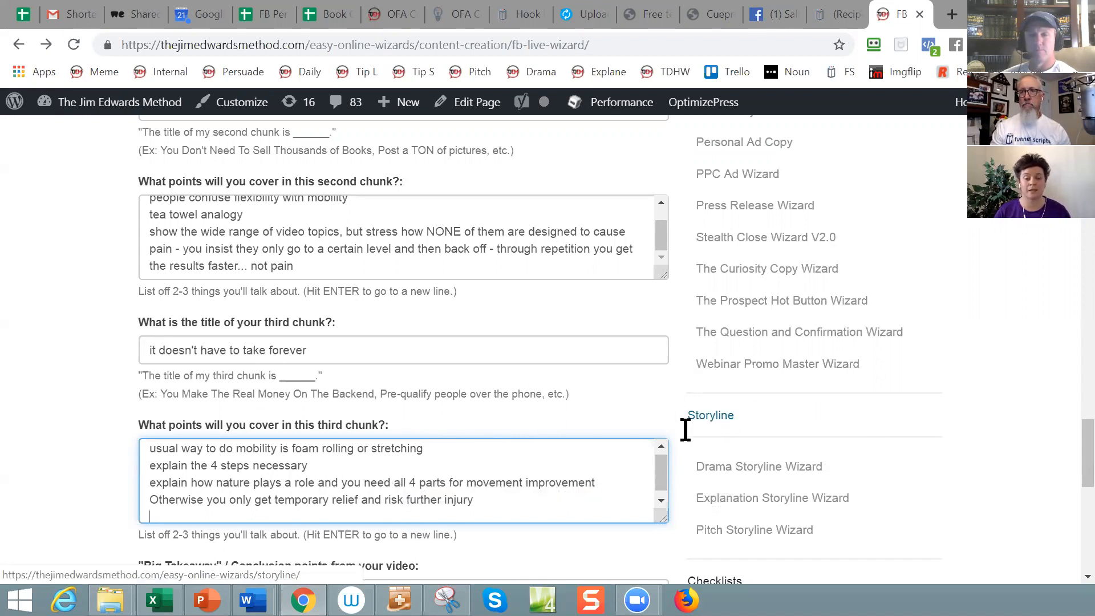
Step: Type the point 'Show the plan with 6-minute videos on it'
text(Show the)
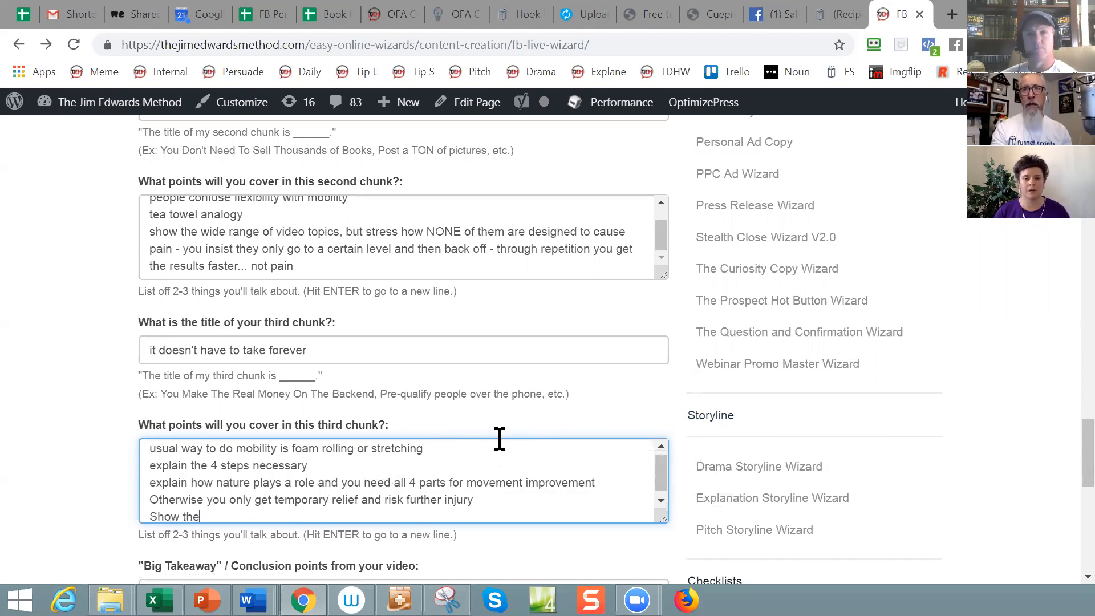
text(plan with)
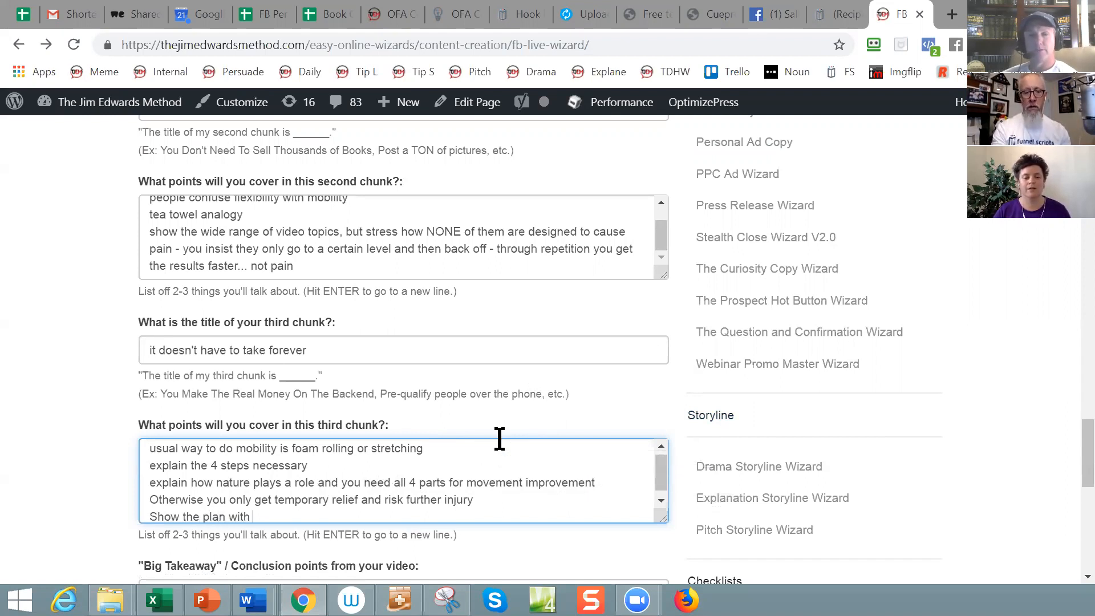
text(6-min)
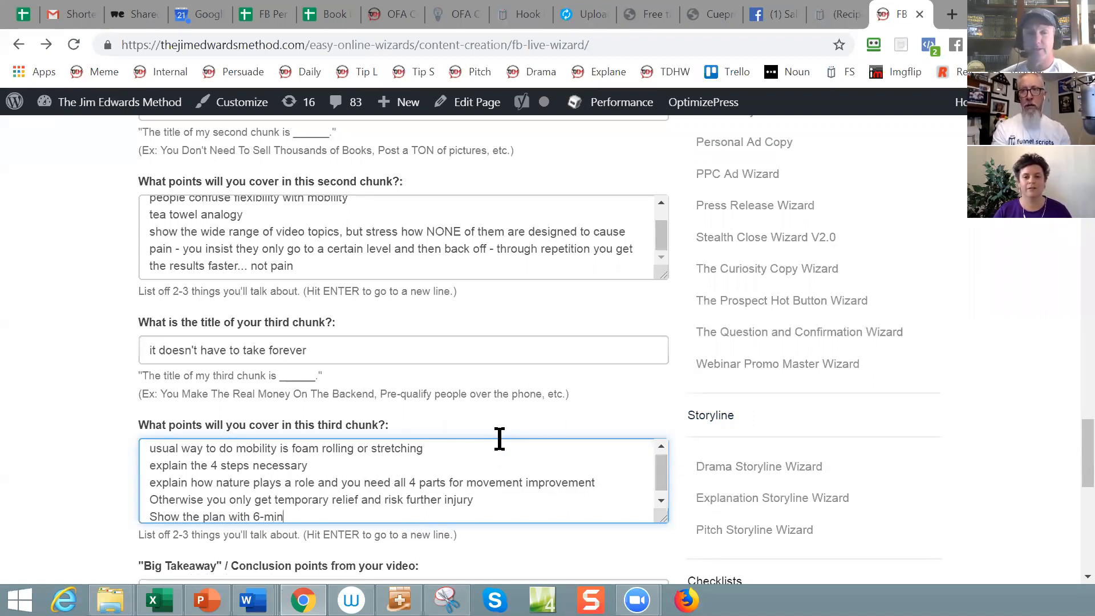
text(ute video)
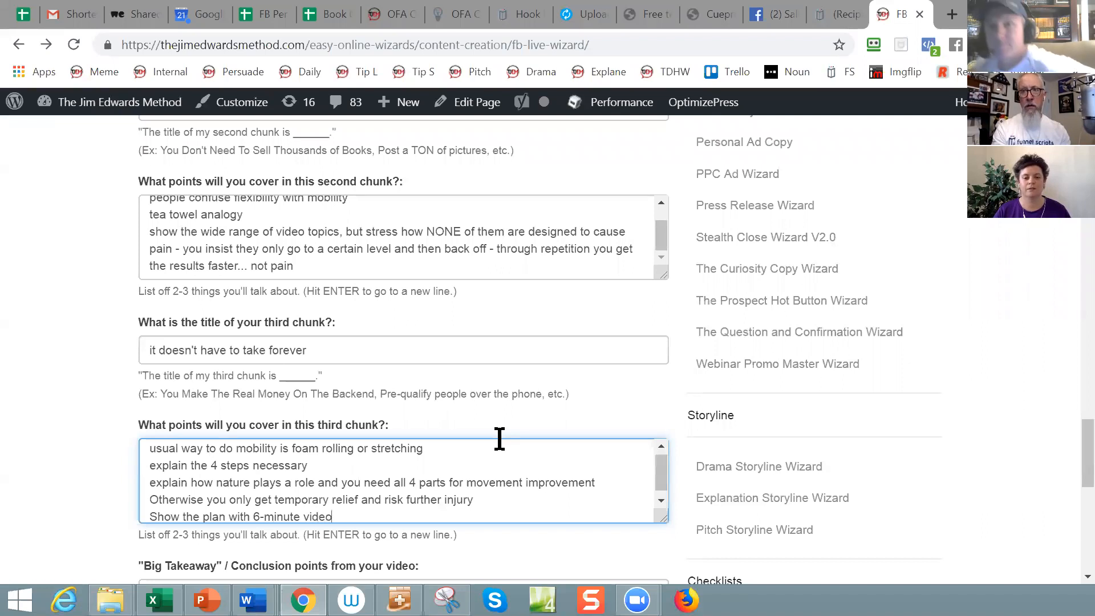
text(s on it)
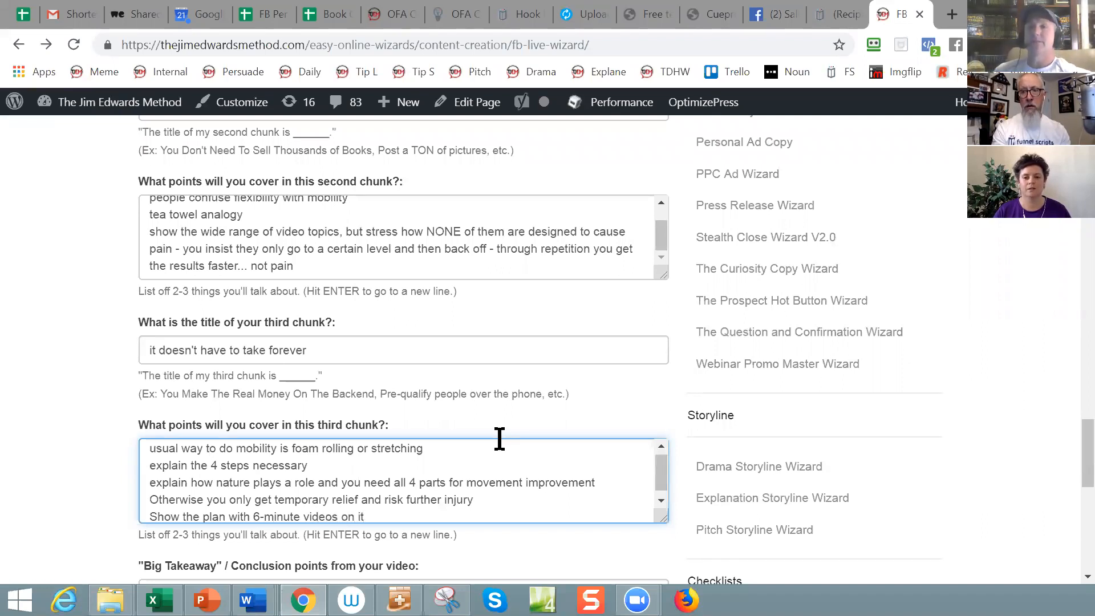
Step: Continue with 'stress how these are a shortcut to all 4 on both sides - saves a ton of time'
click(364, 516)
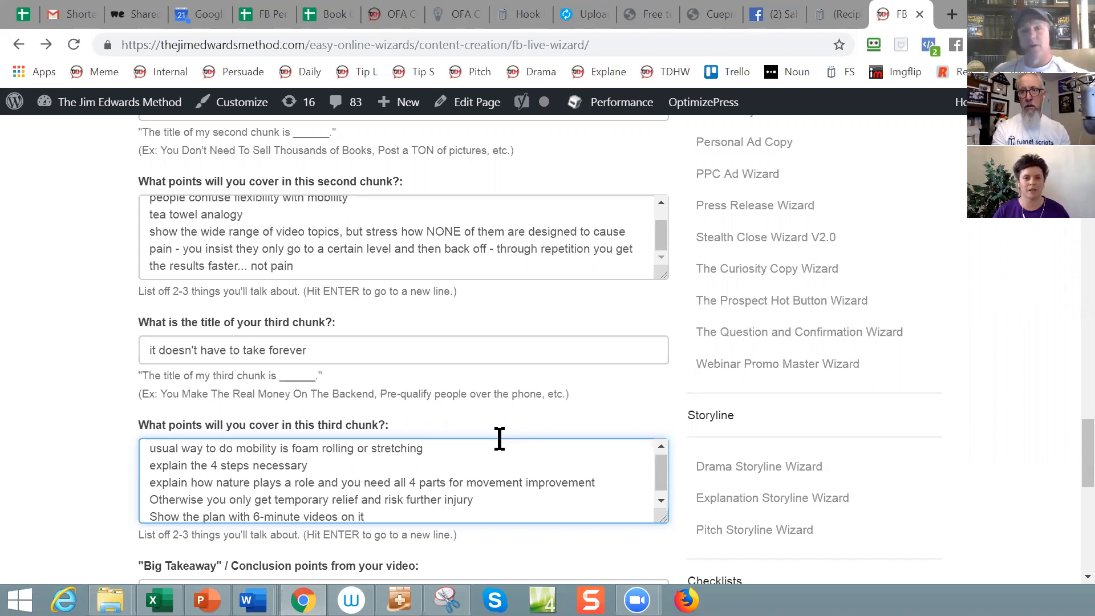
text(- ste)
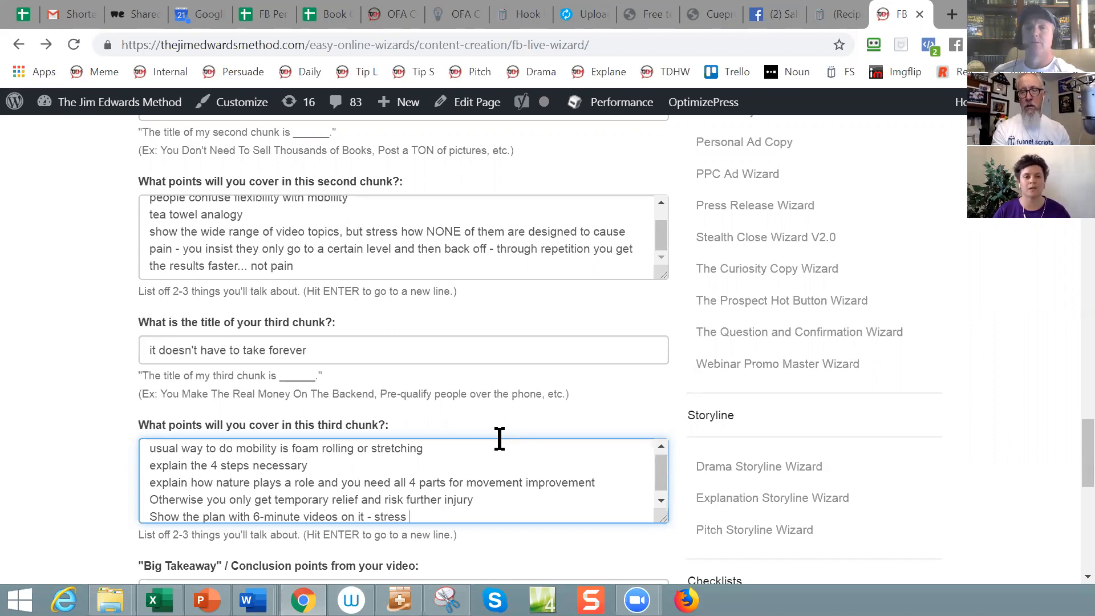
text(how)
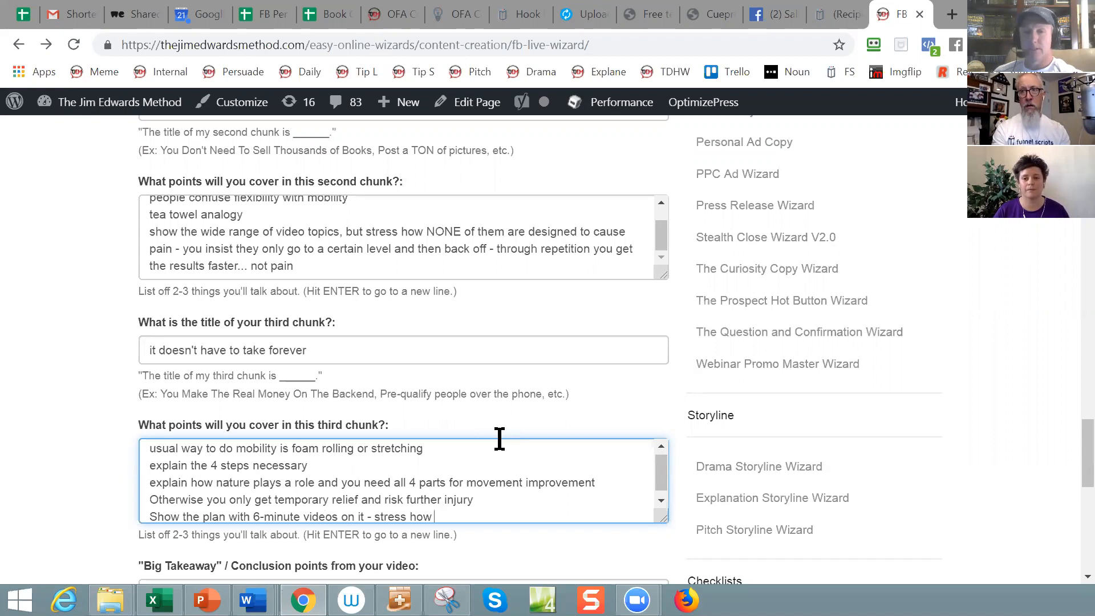
text(these)
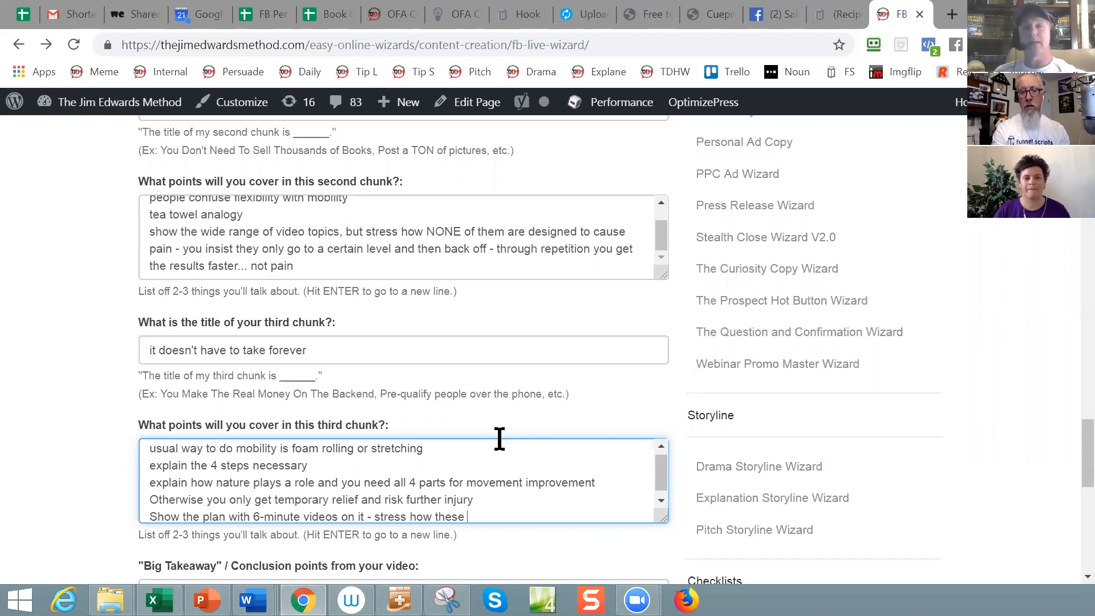
text(are a shortcu)
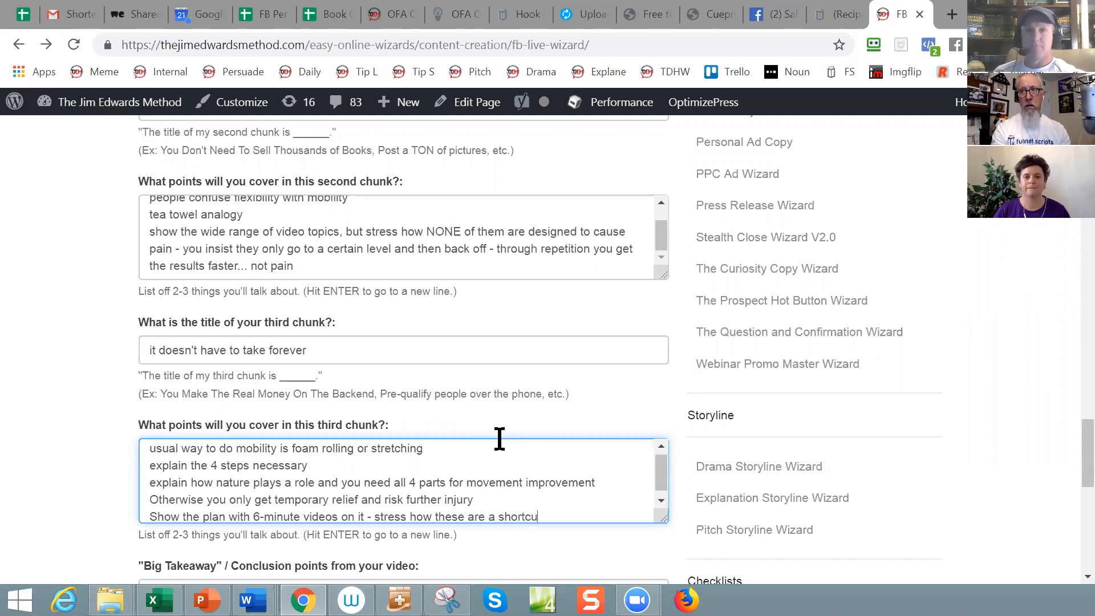
text(t)
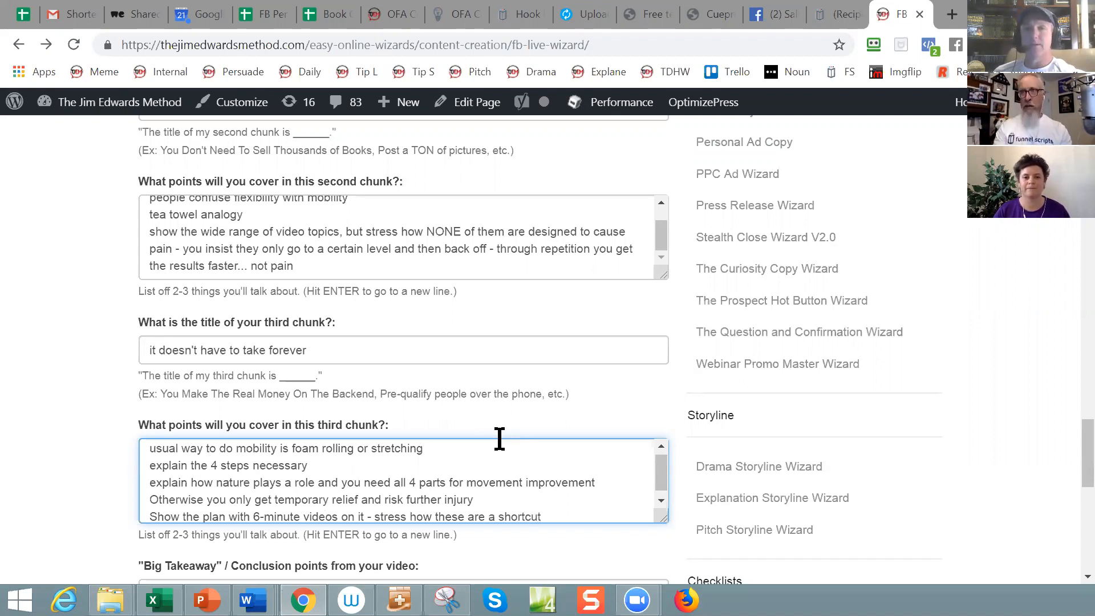
mouse_move(576, 465)
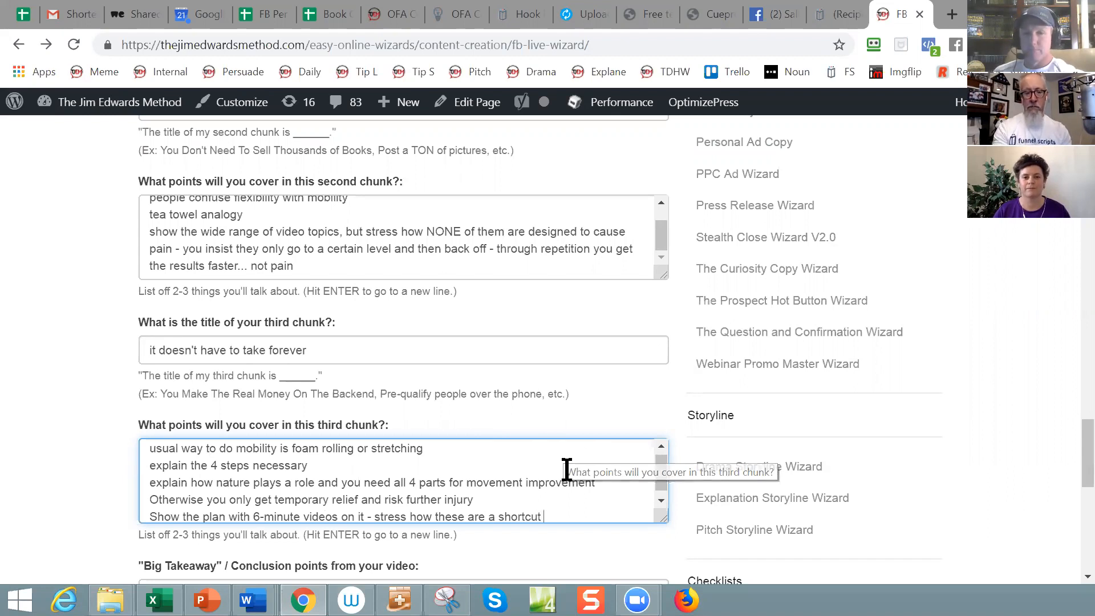
text(to all)
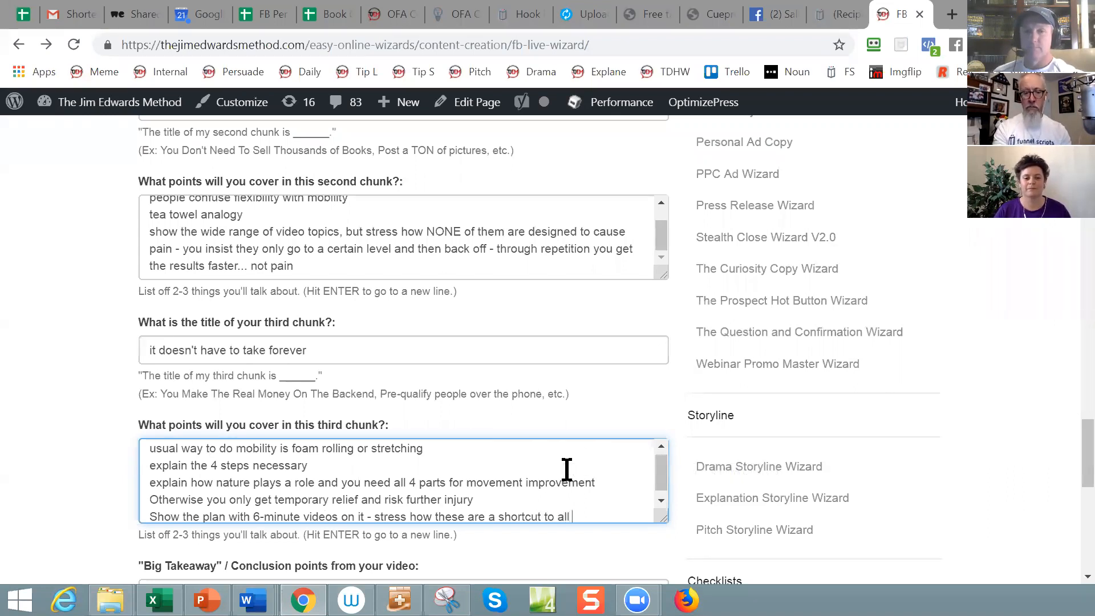
text(4 on both sides of the body)
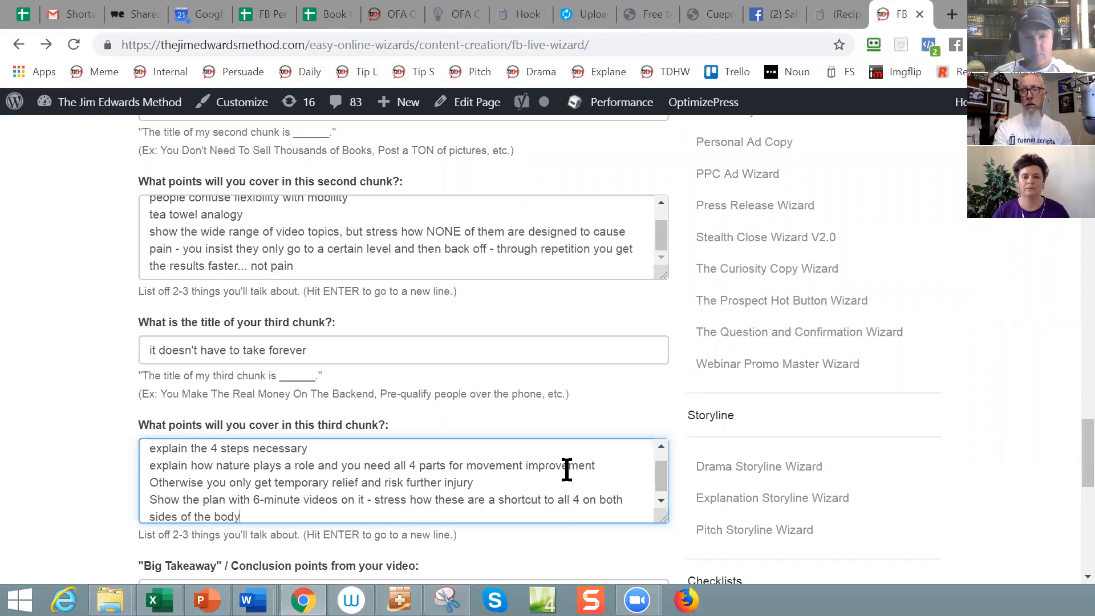
mouse_move(552, 423)
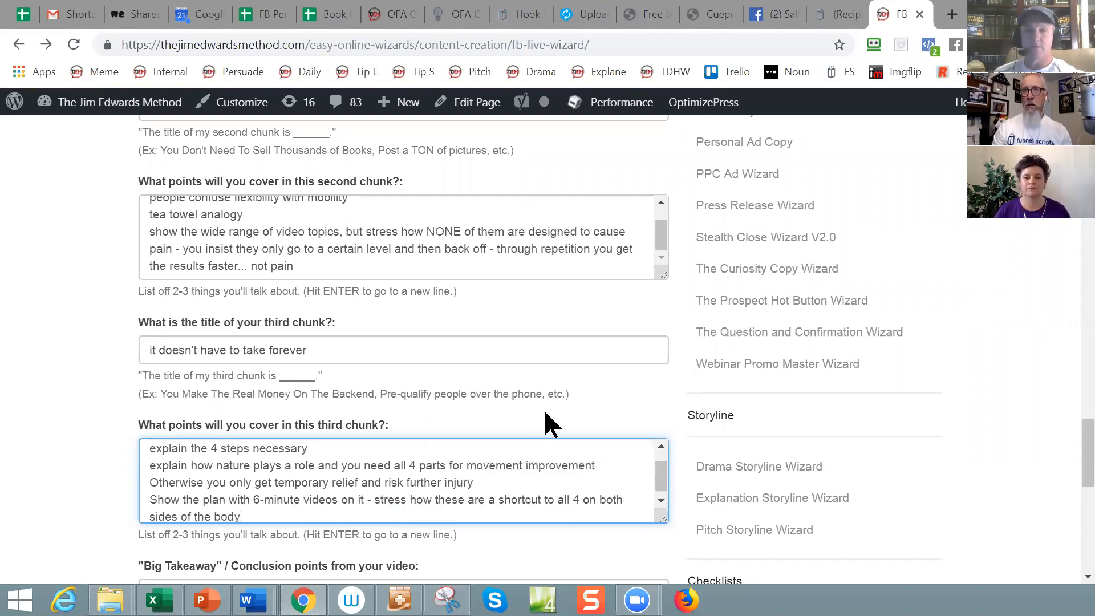
text(-)
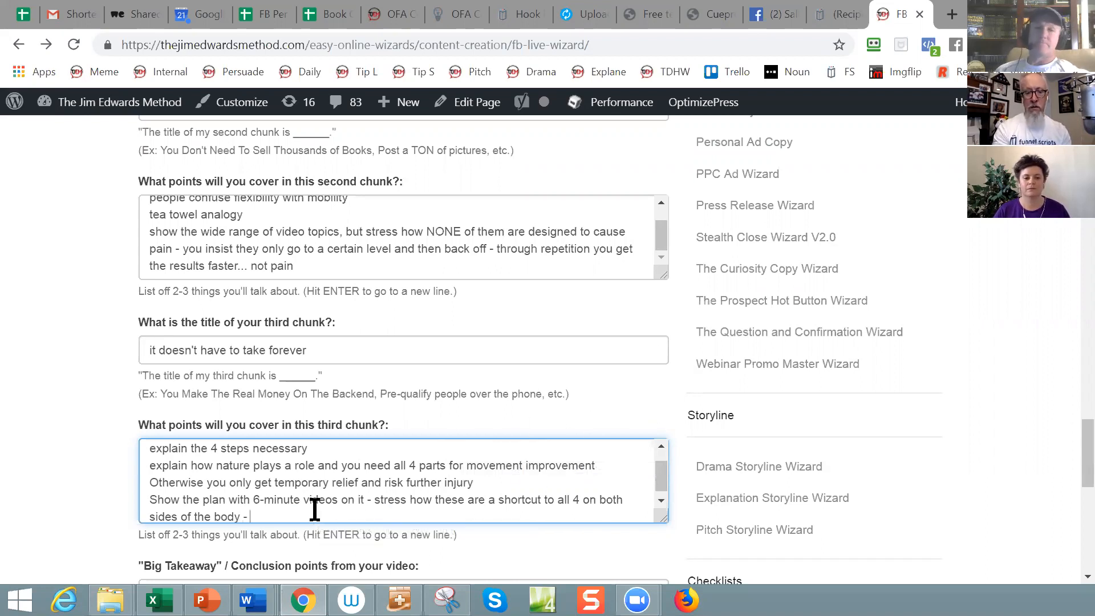
text(saves a ton of time)
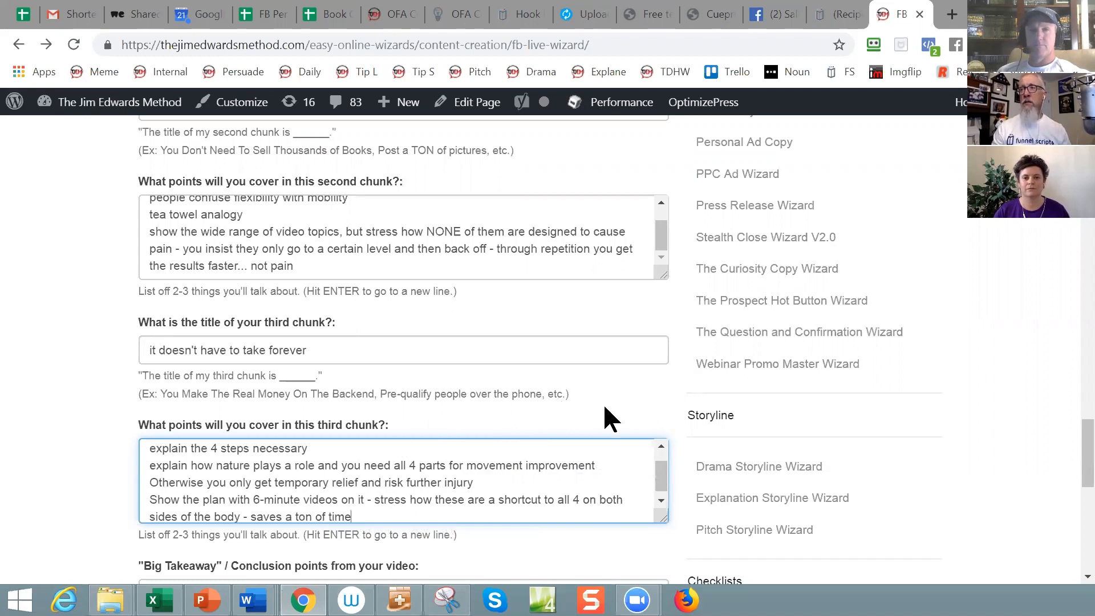
scroll(down, 3)
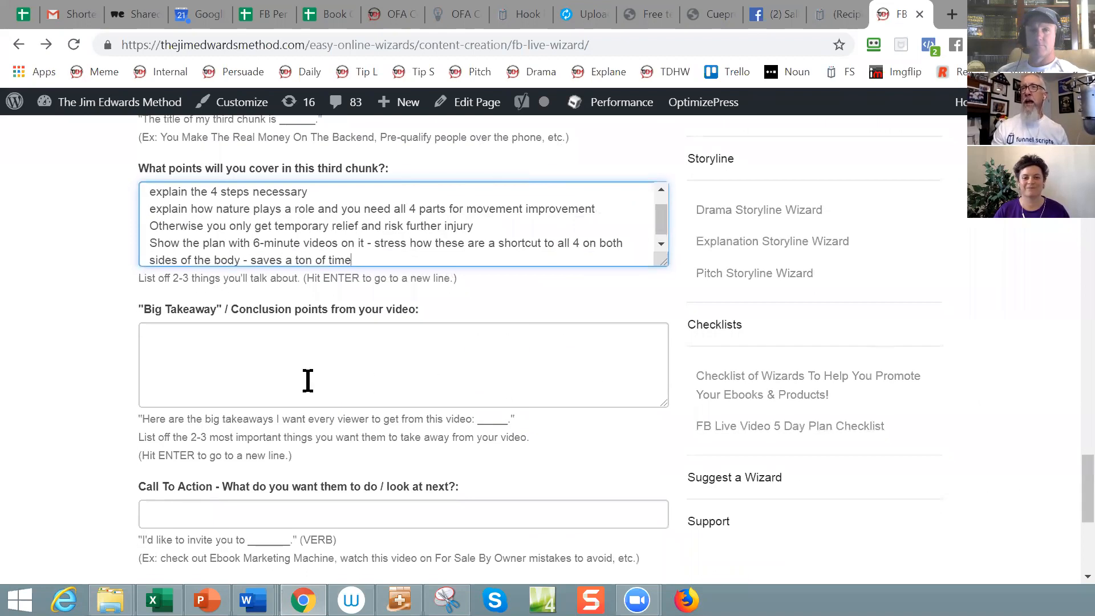
mouse_move(311, 377)
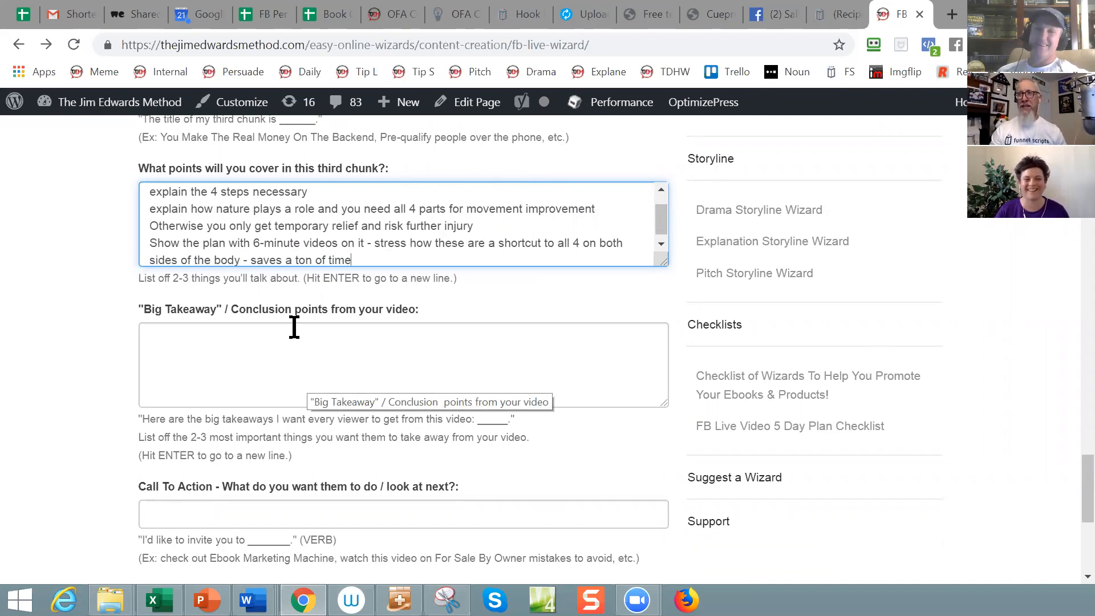
mouse_move(296, 345)
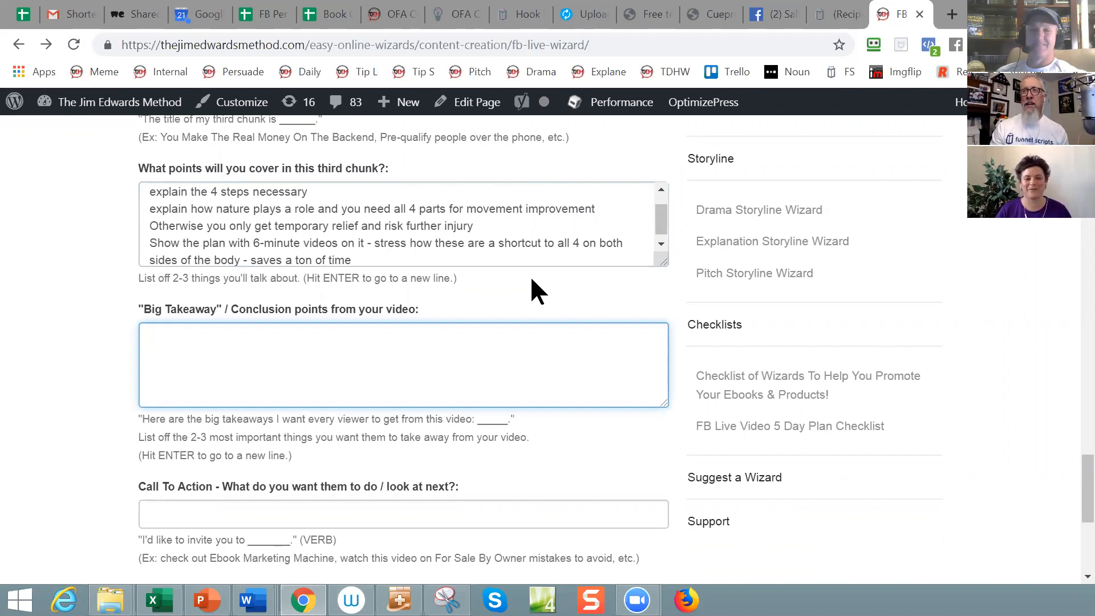
mouse_move(546, 289)
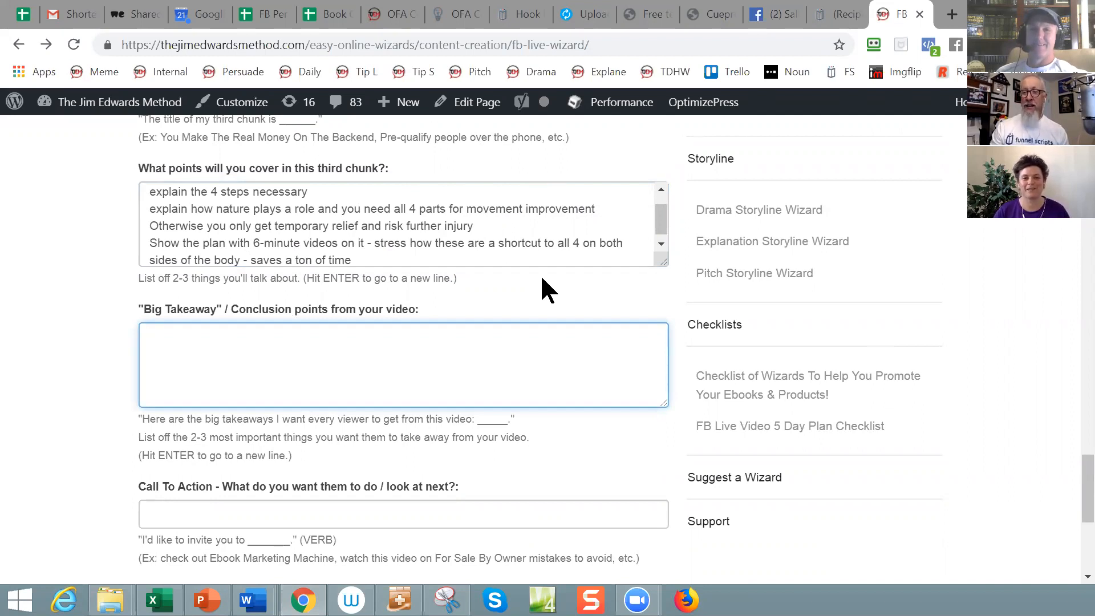
click(403, 364)
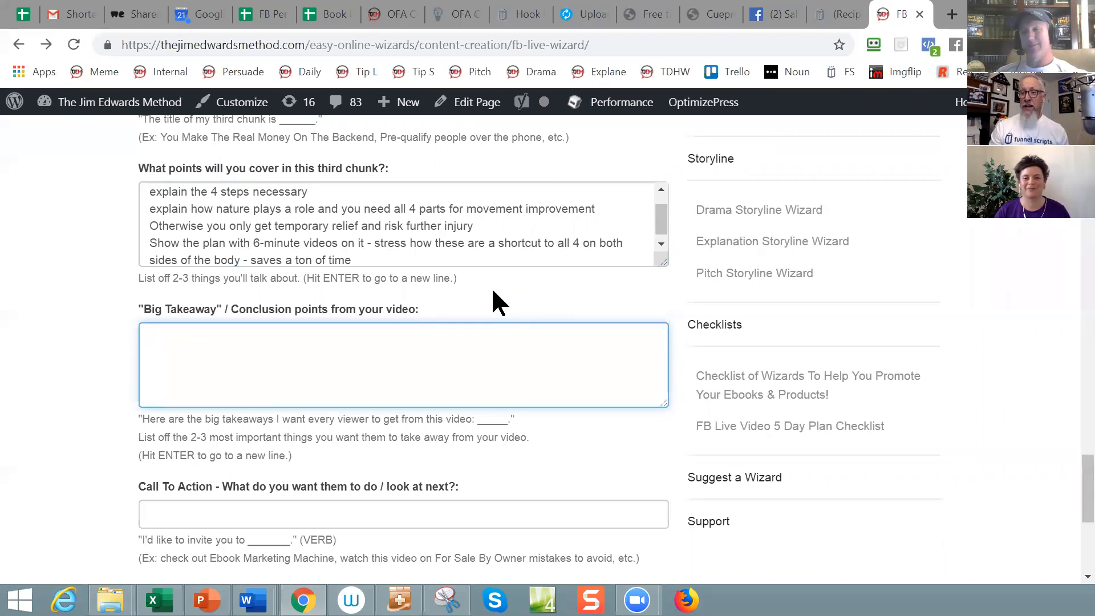
mouse_move(56, 315)
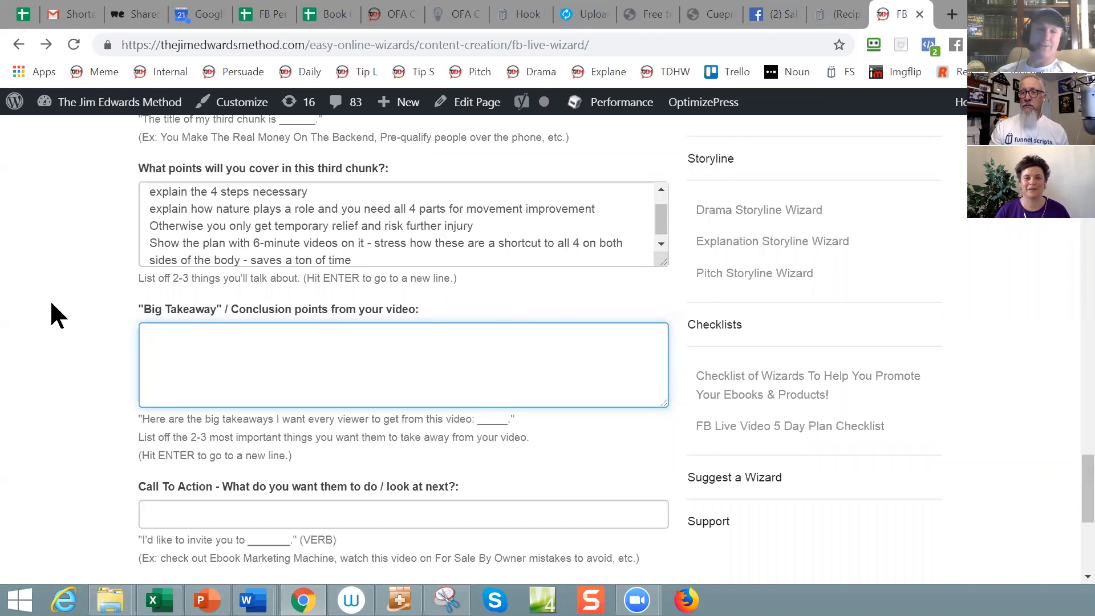
click(404, 365)
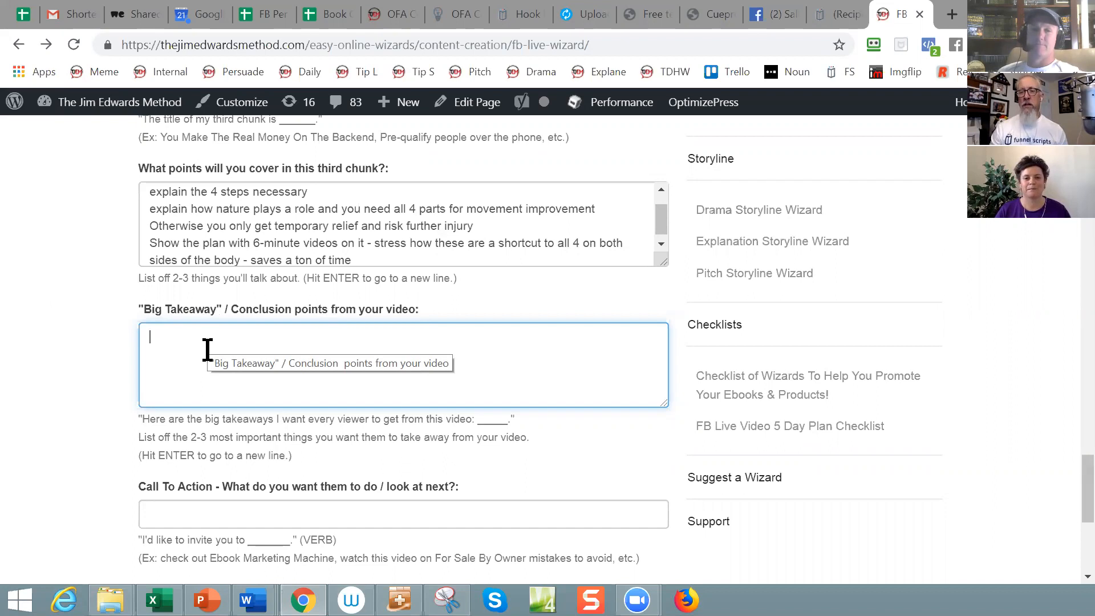
mouse_move(69, 354)
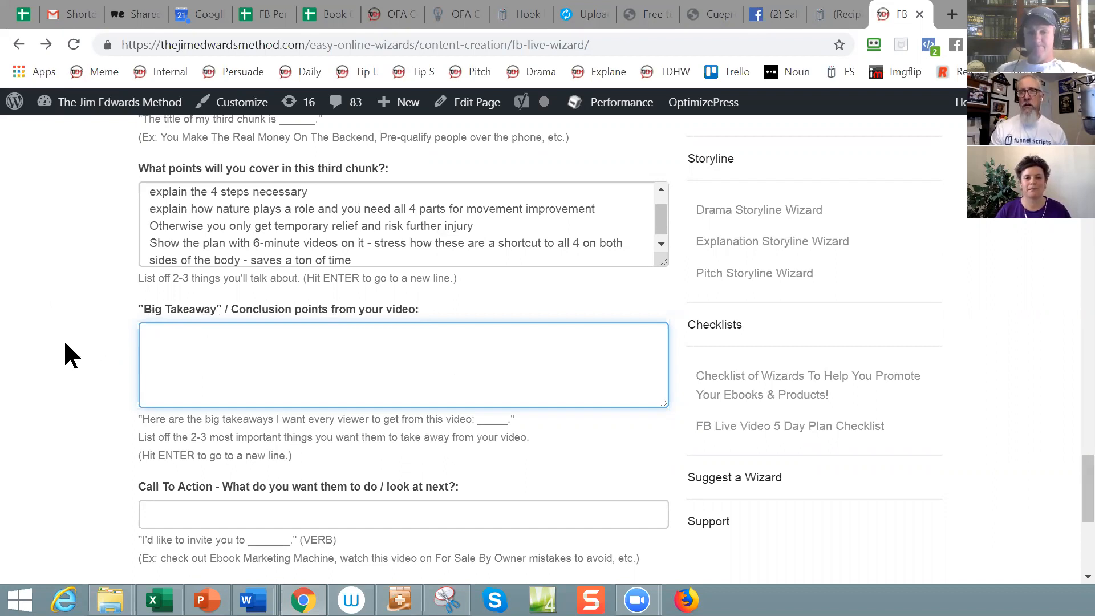
scroll(up, 3)
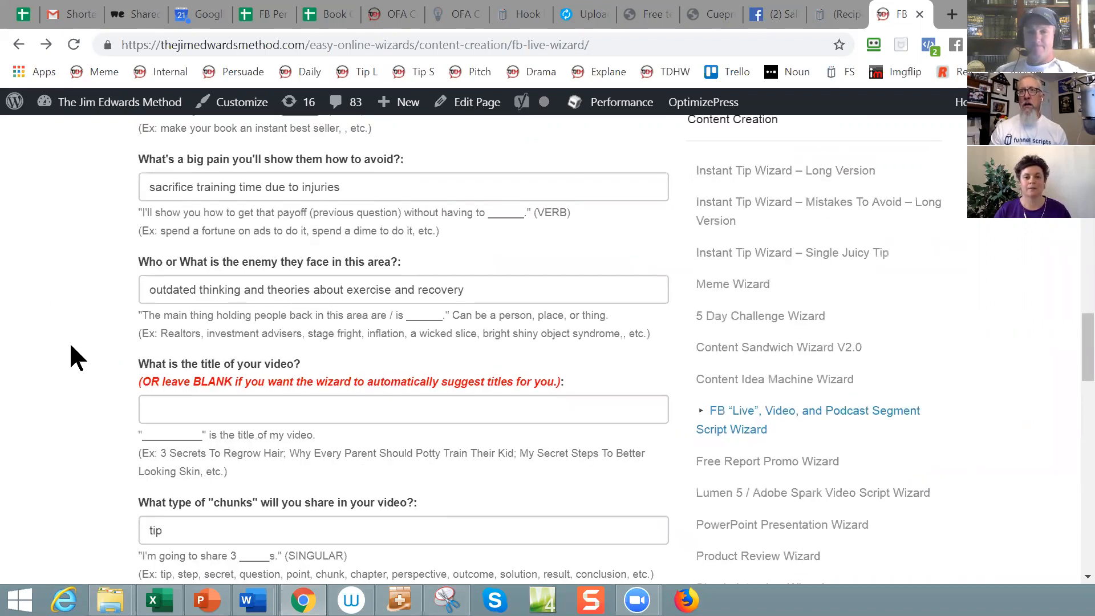
scroll(down, 3)
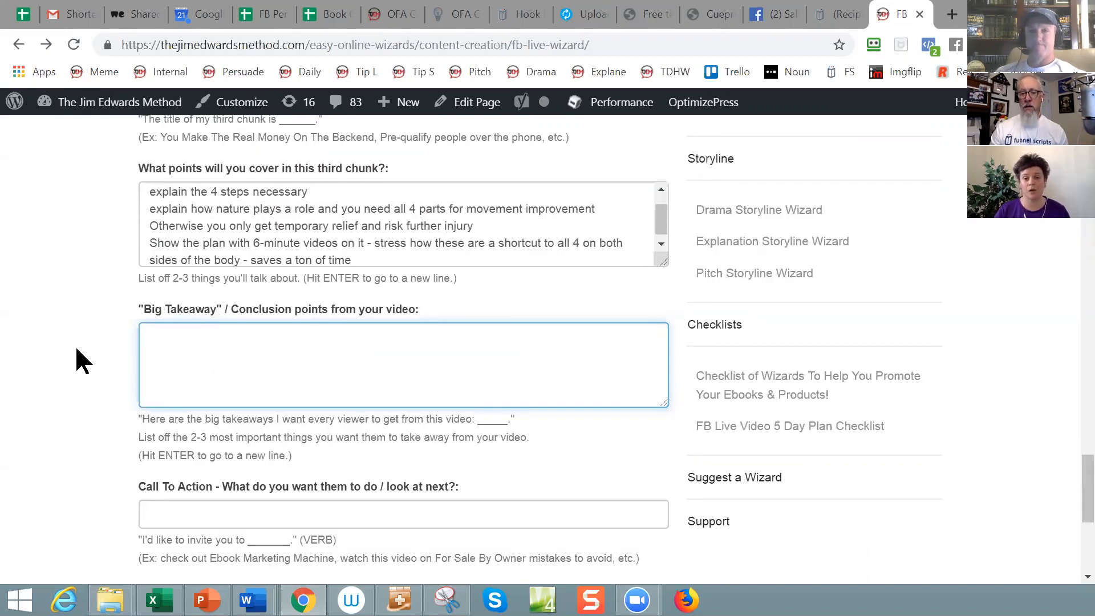
Step: Enter takeaways: past way hasn't worked, it's not hard or long, results better than you imagine
text(the wa)
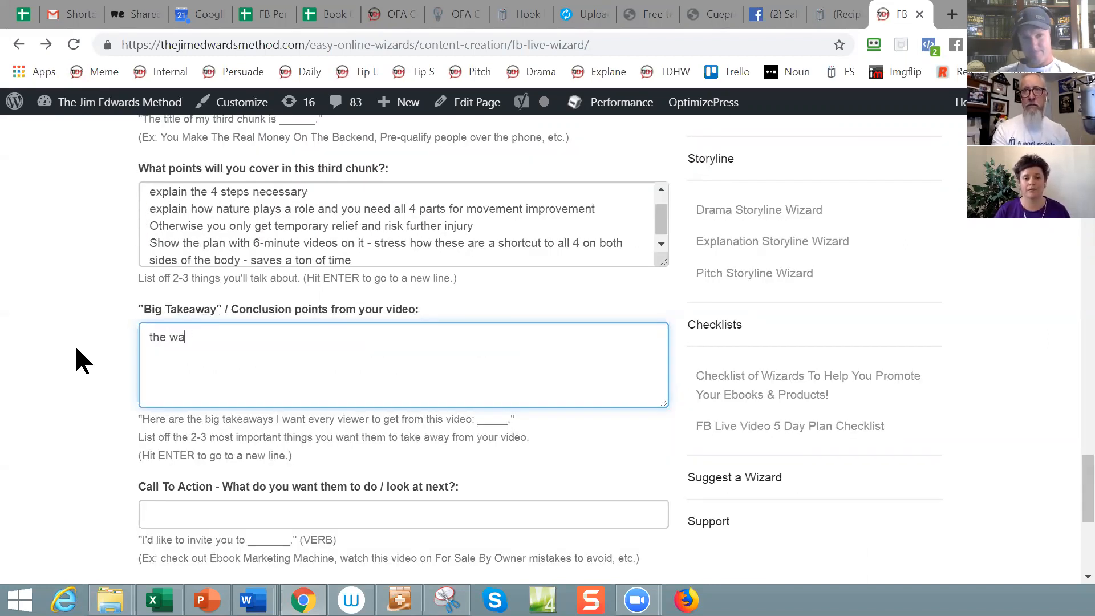
text(y you've done it i)
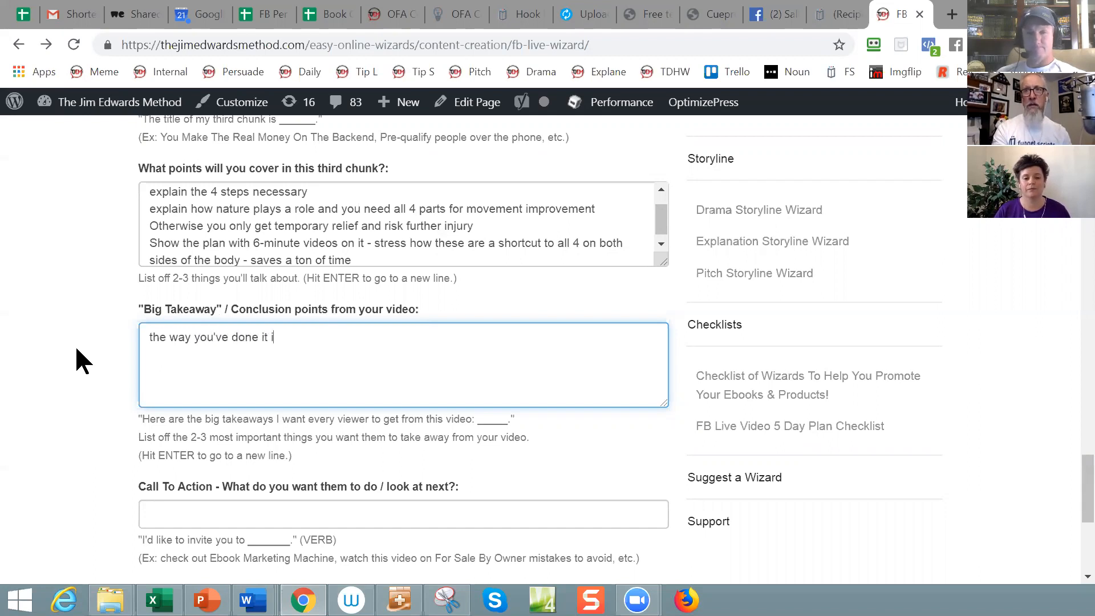
text(n the past hasn't worked... time to try some)
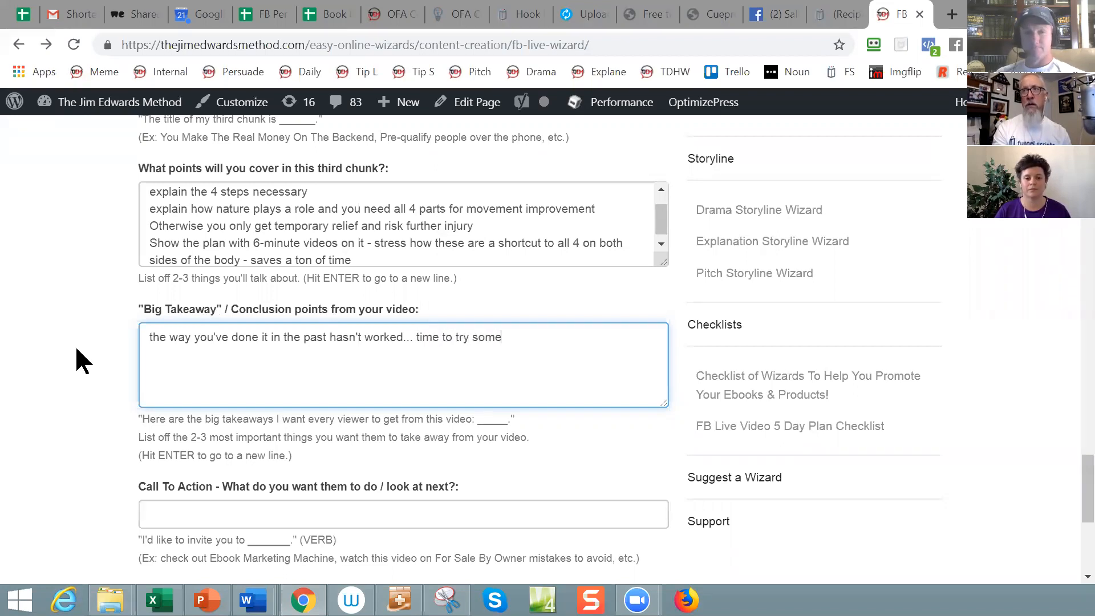
text(thing new)
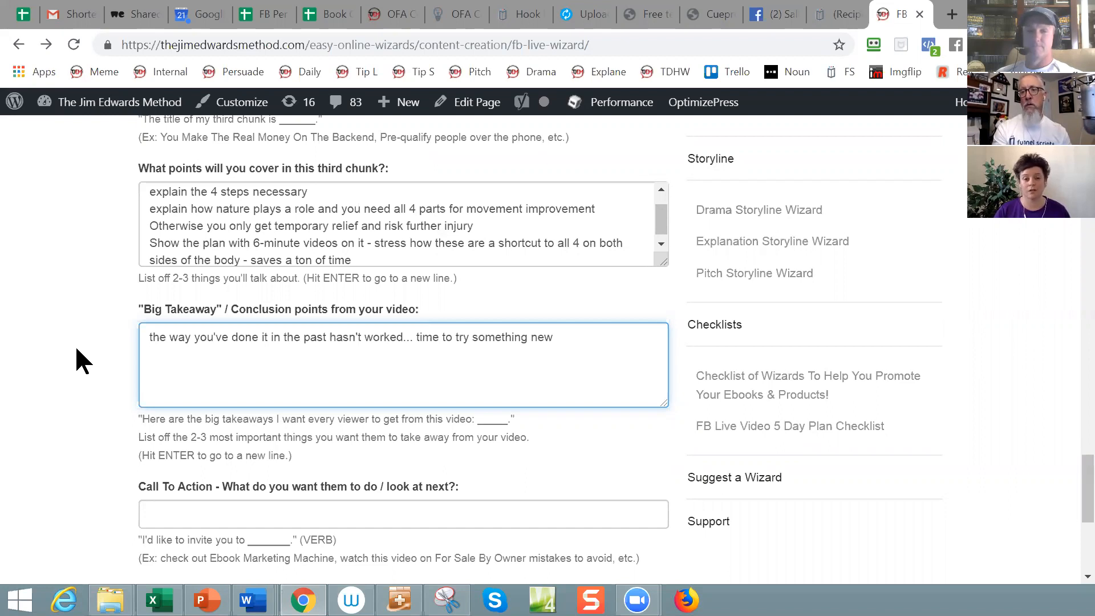
text(it's not)
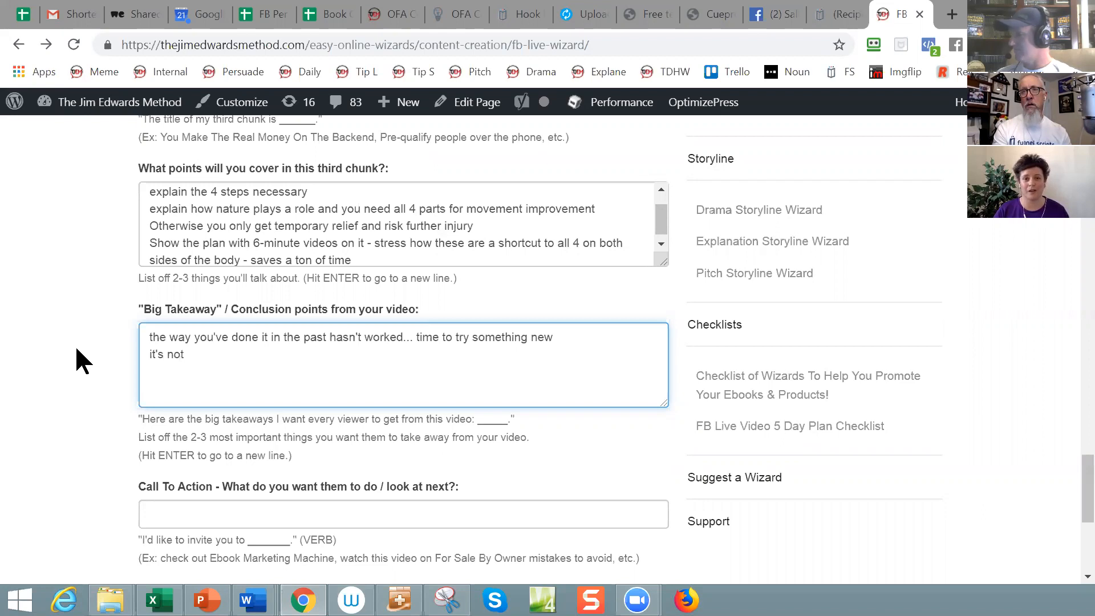
text(hard)
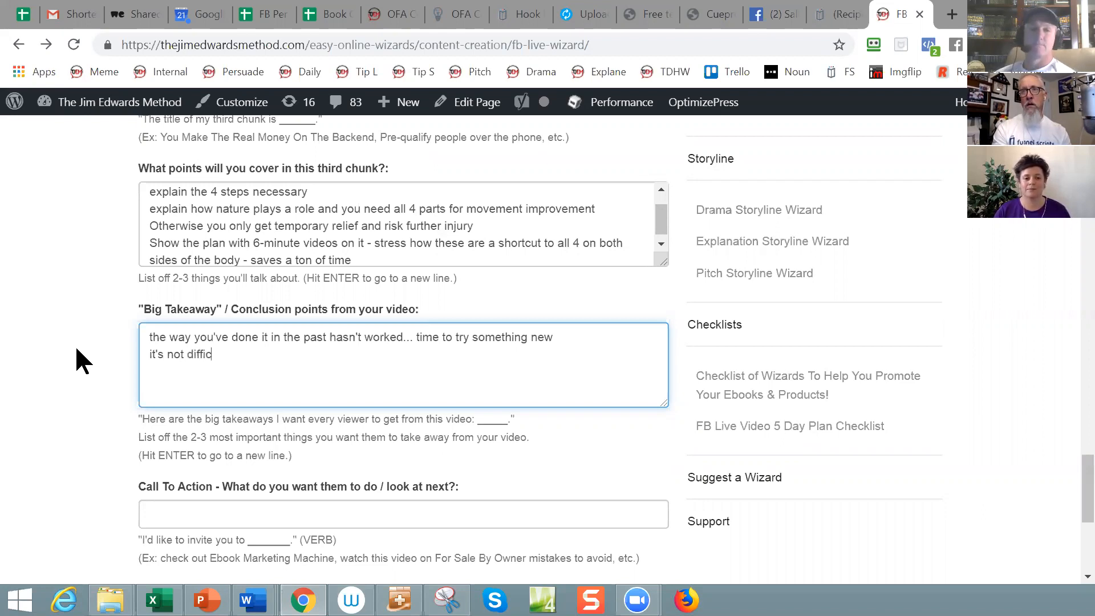
text(ult and it doesn't take as lon)
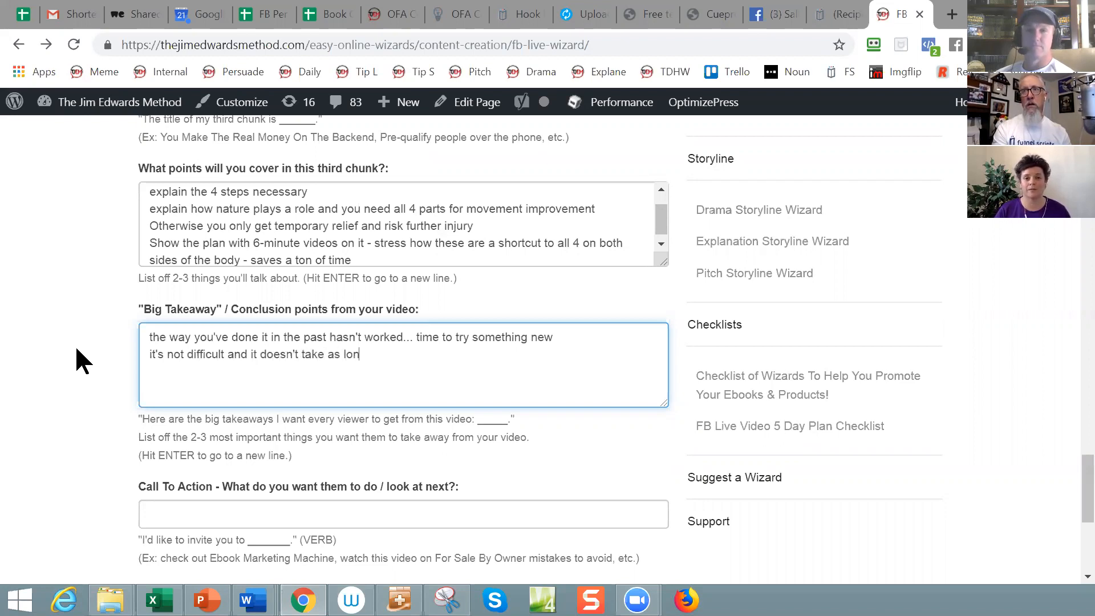
text(g as you thin)
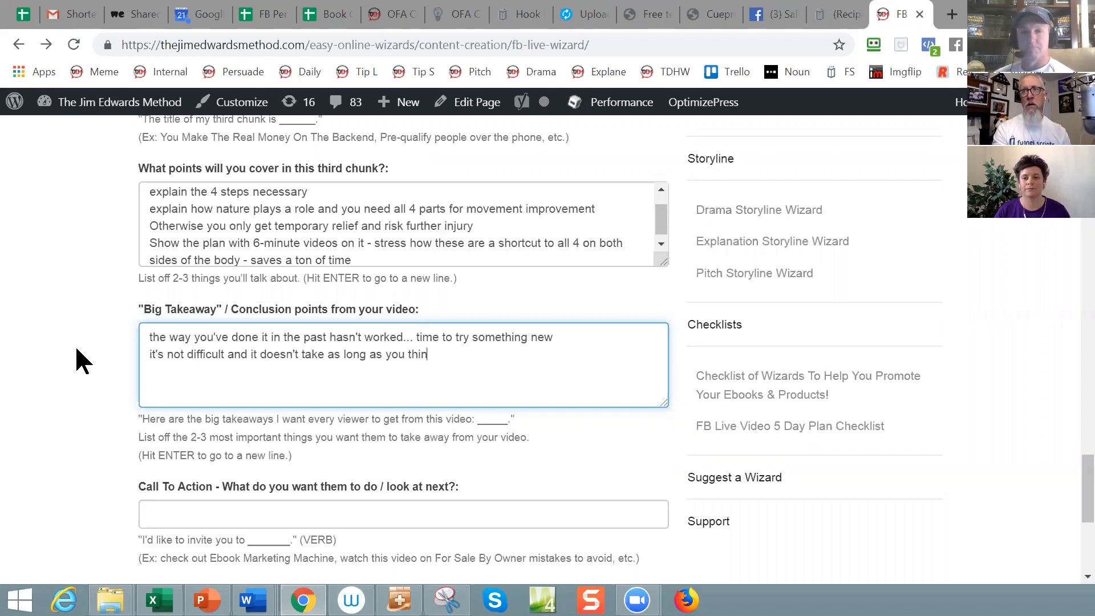
text(th)
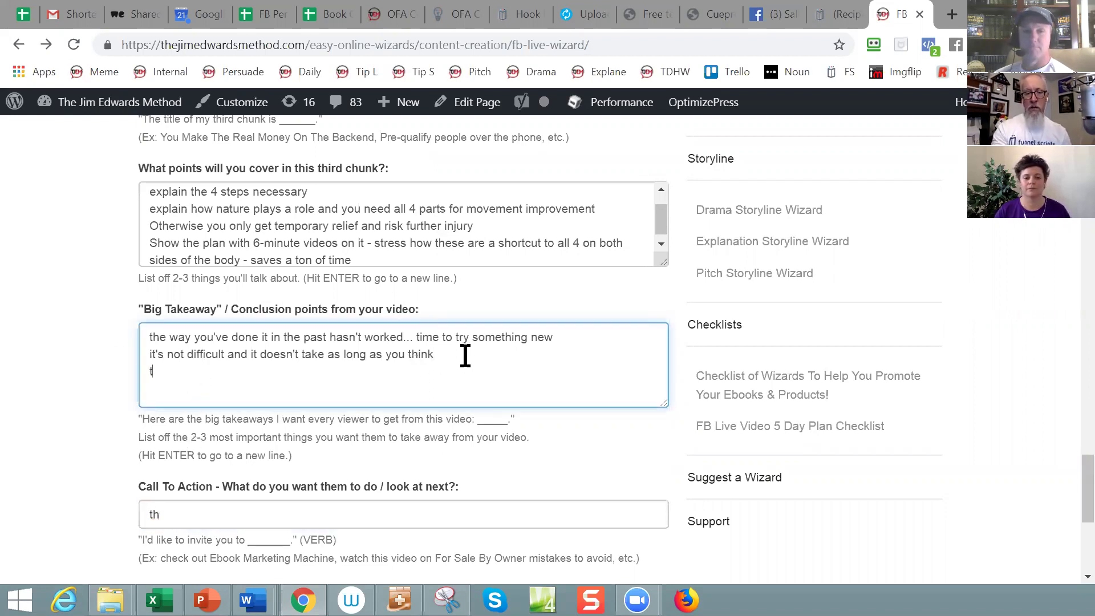
text(he results are b)
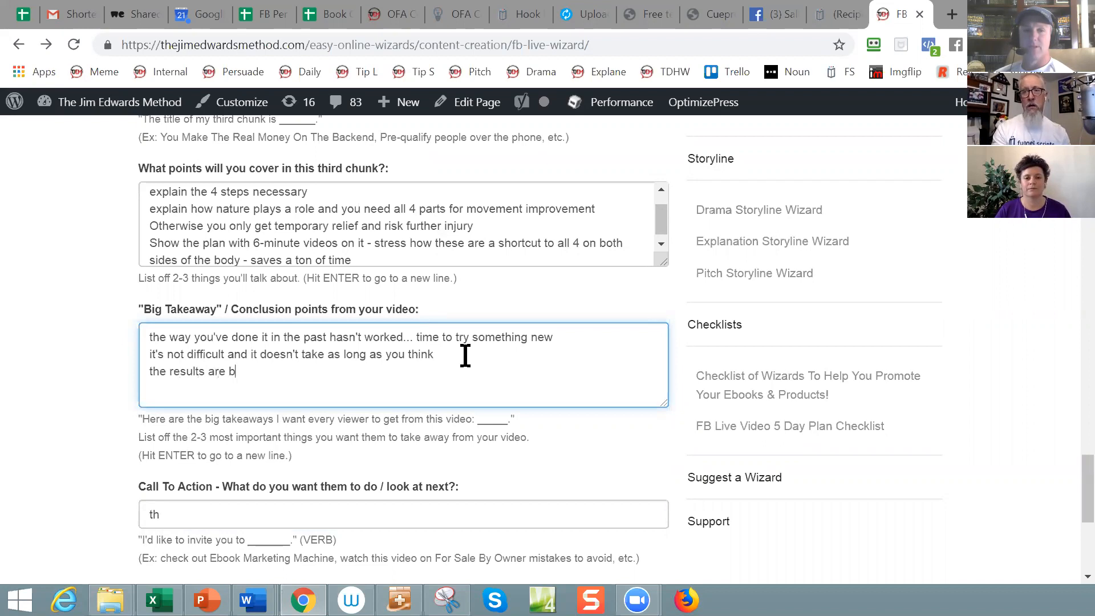
text(etter than you imagine)
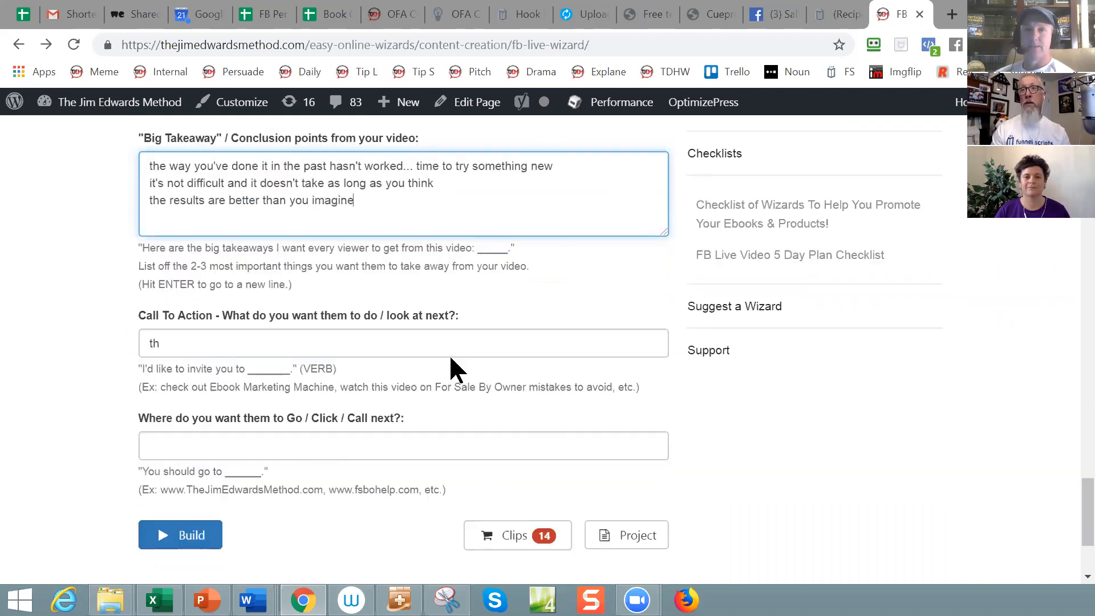
Step: Replace the call to action with 'check out the SMARTT Club'
double_click(153, 342)
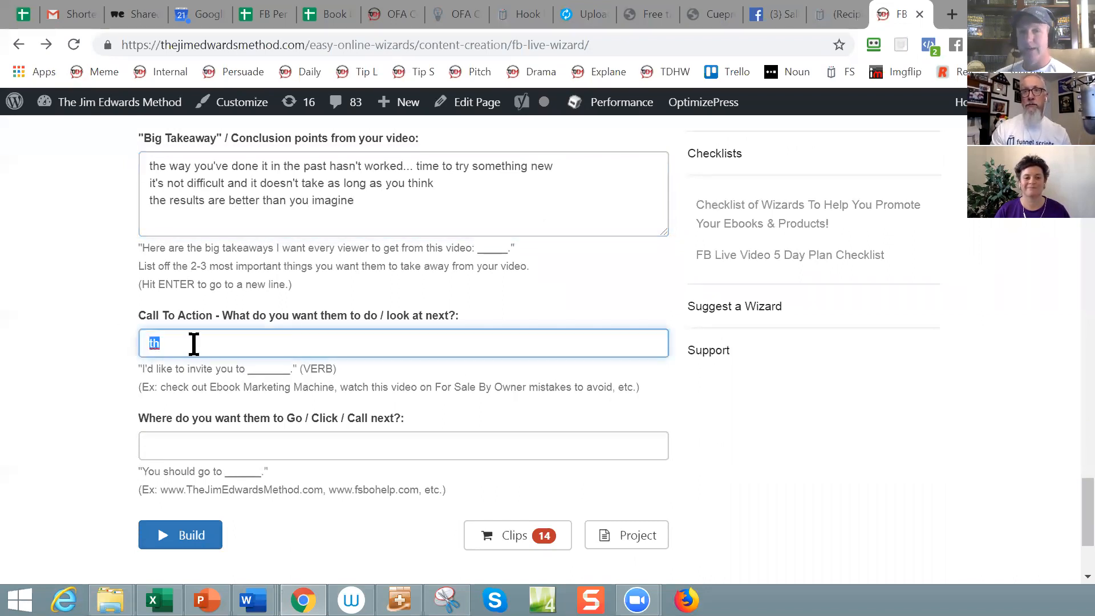
text(check out t)
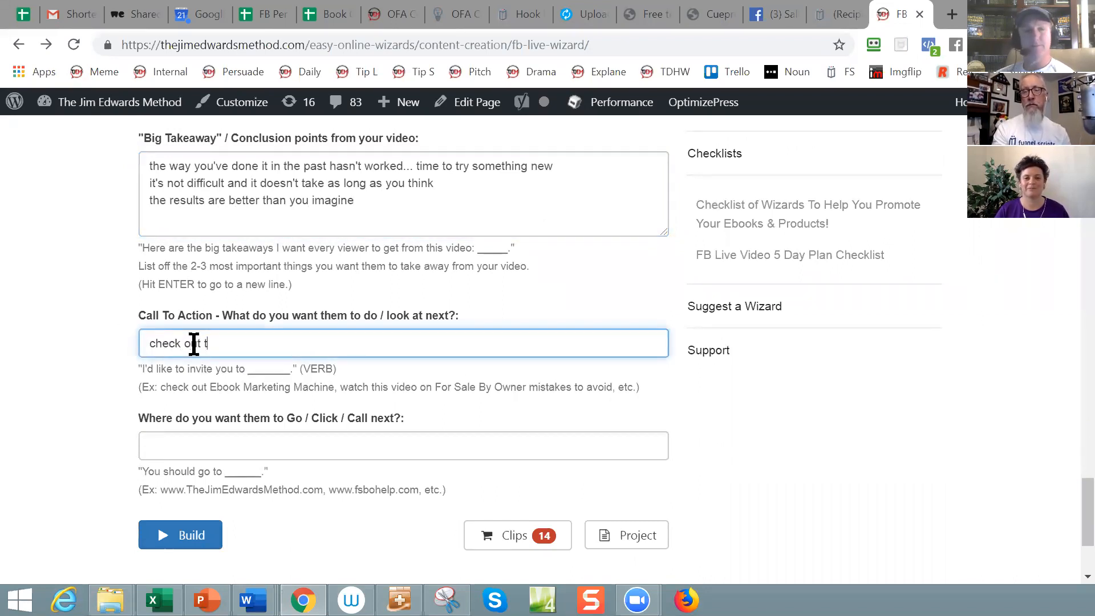
text(he SMARTT C)
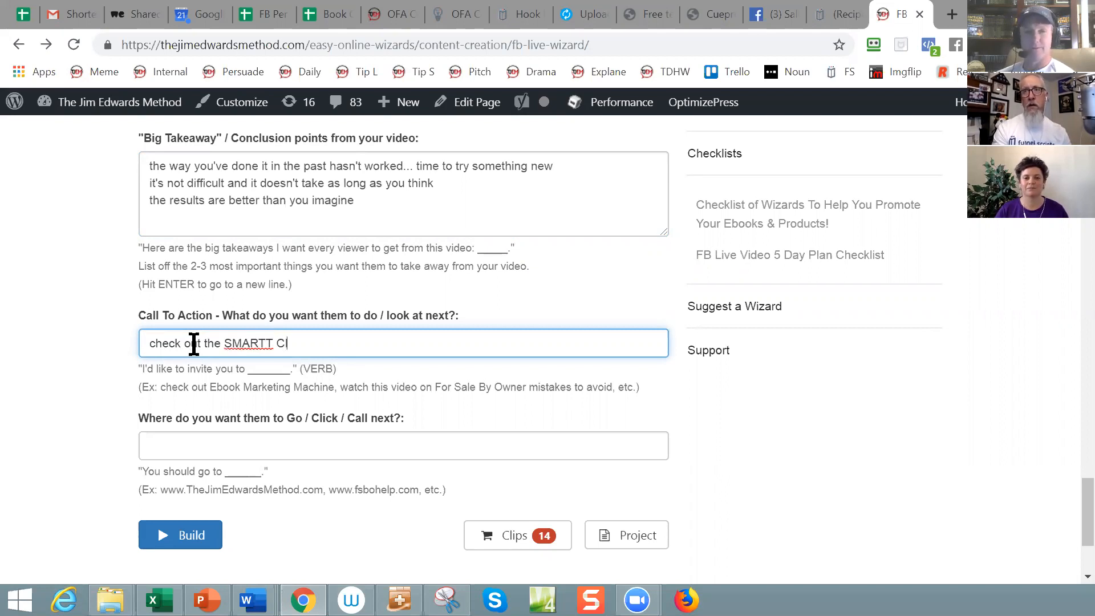
text(lub)
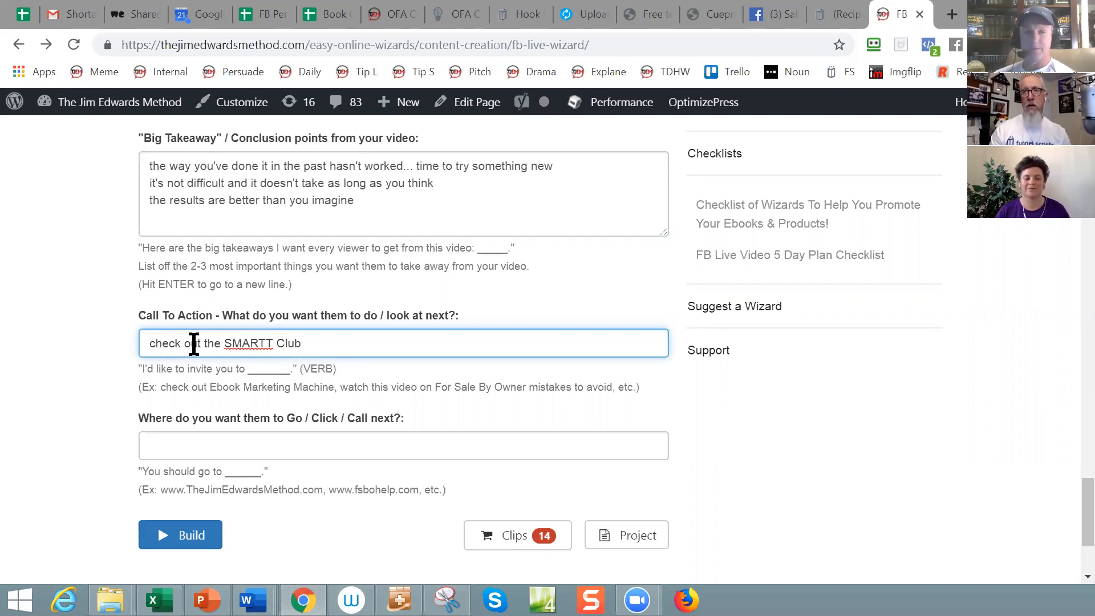
Step: Set the destination to mostmotion.com and build the script
click(402, 445)
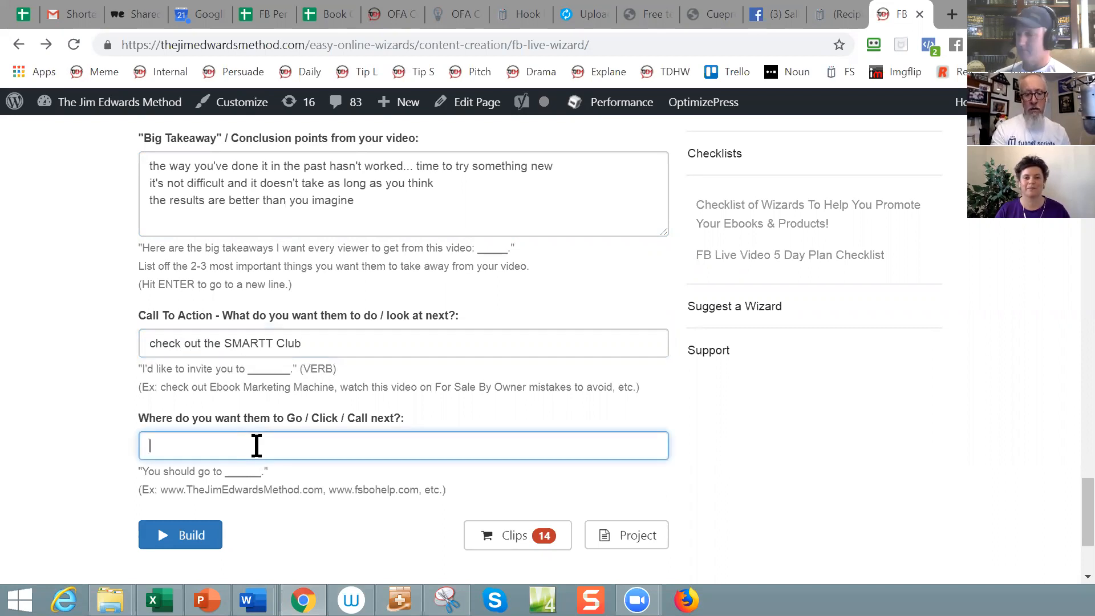
text(mostmotions.)
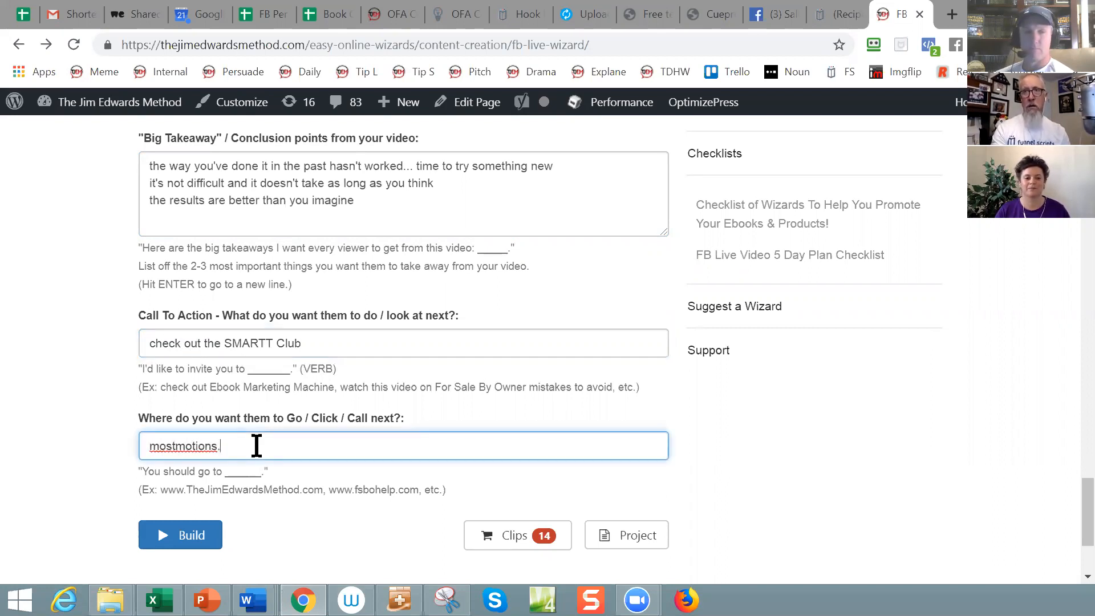
text(.com)
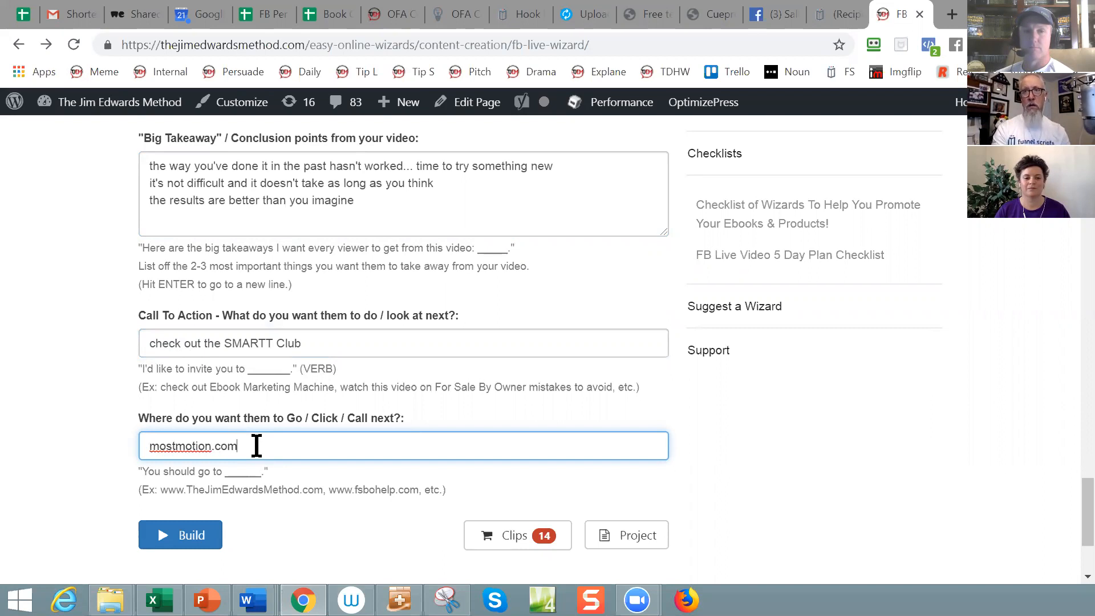
click(180, 535)
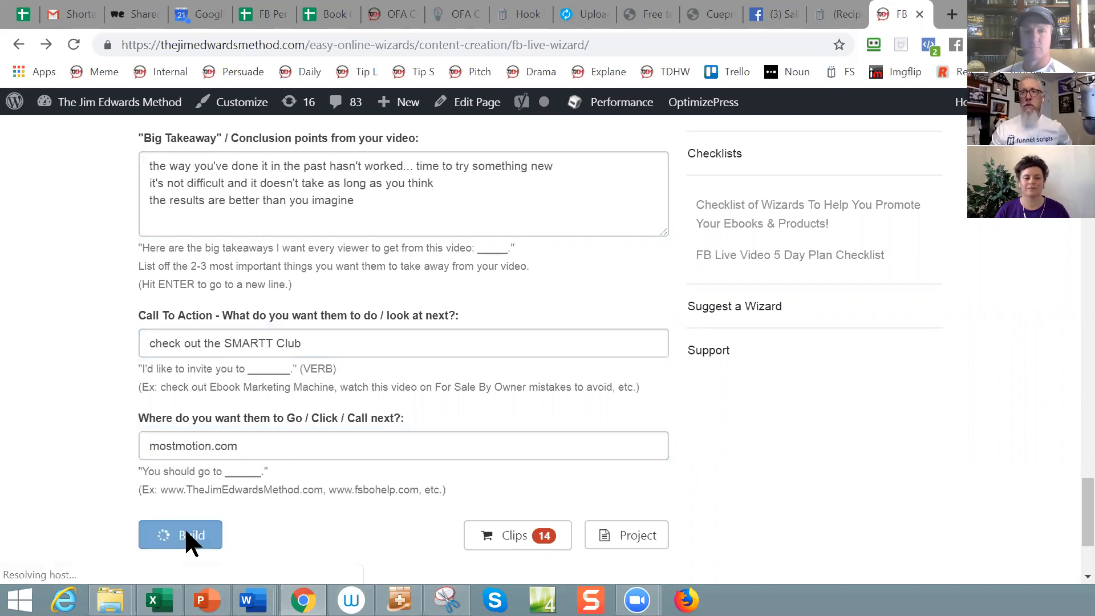
Step: Save the wizard project under the name 'Sarah Exa…' and dismiss the saved notification
click(180, 535)
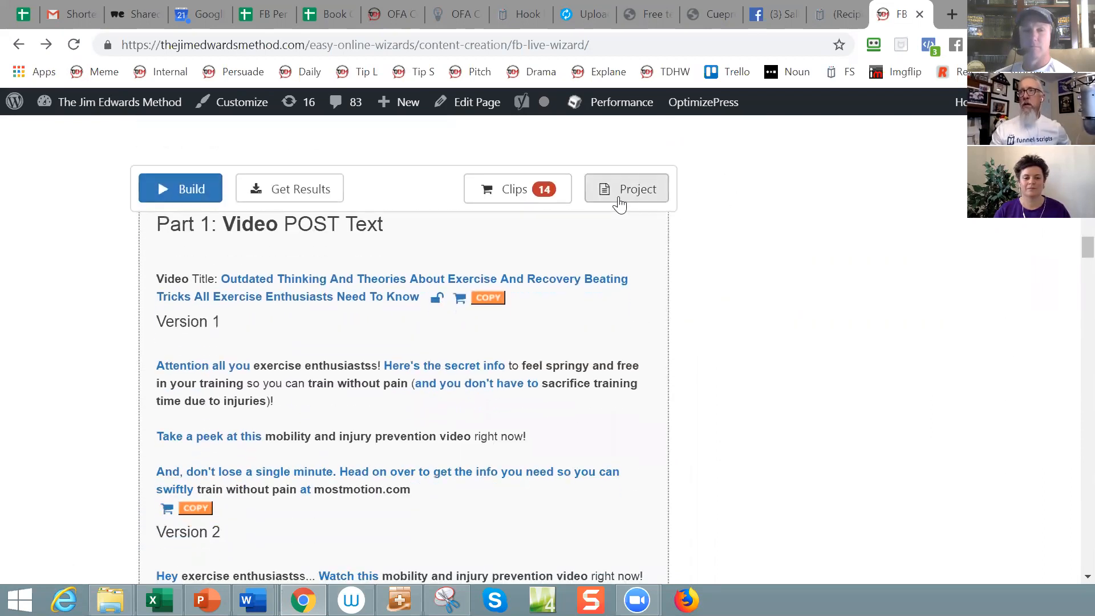
click(625, 188)
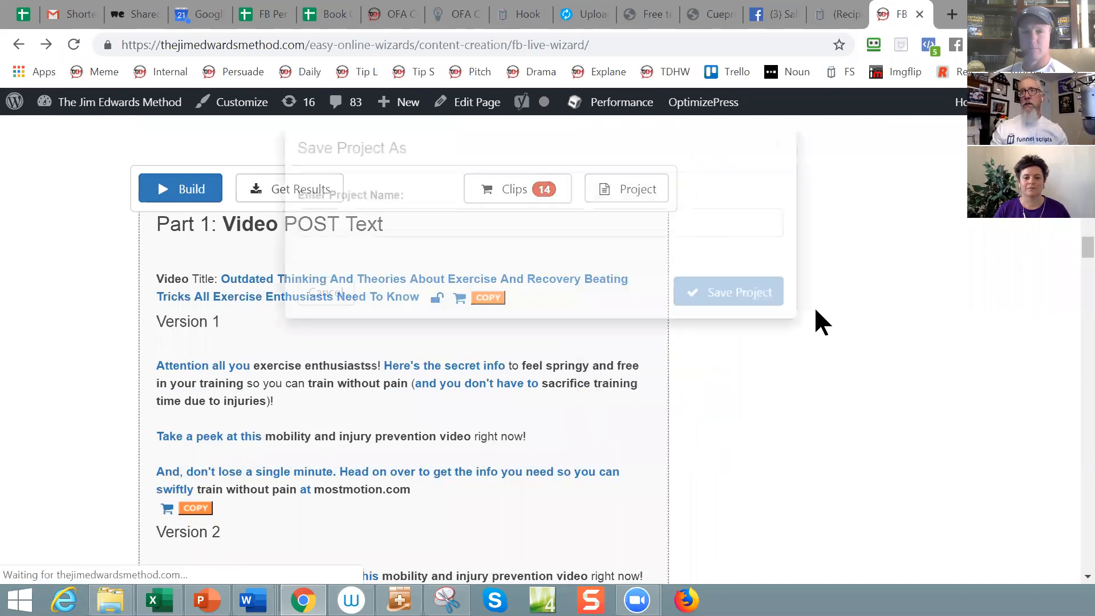
text(S)
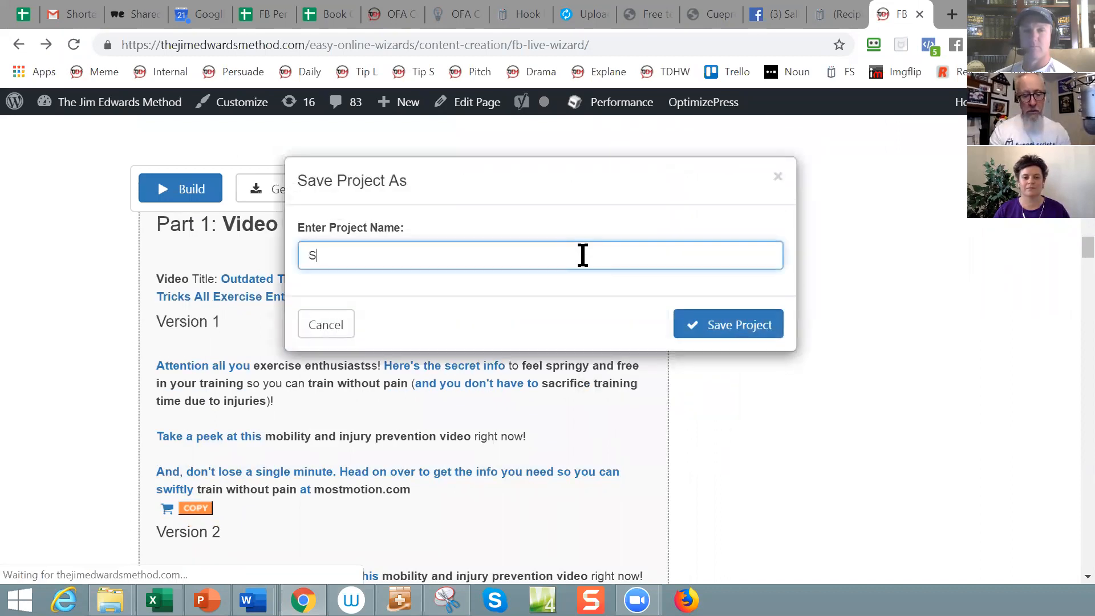
text(arah Exa)
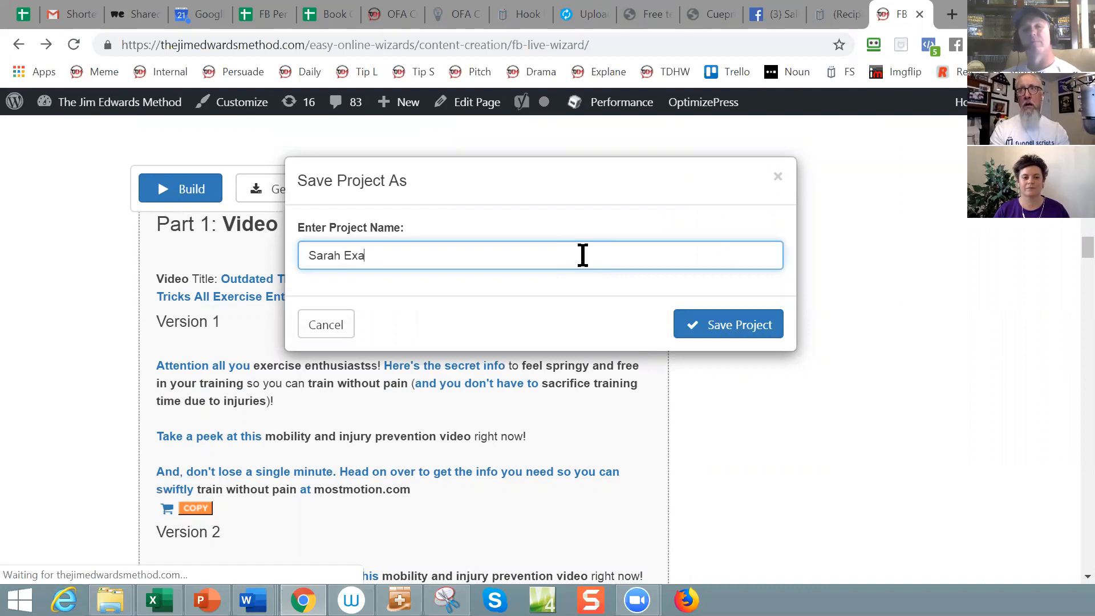
click(728, 324)
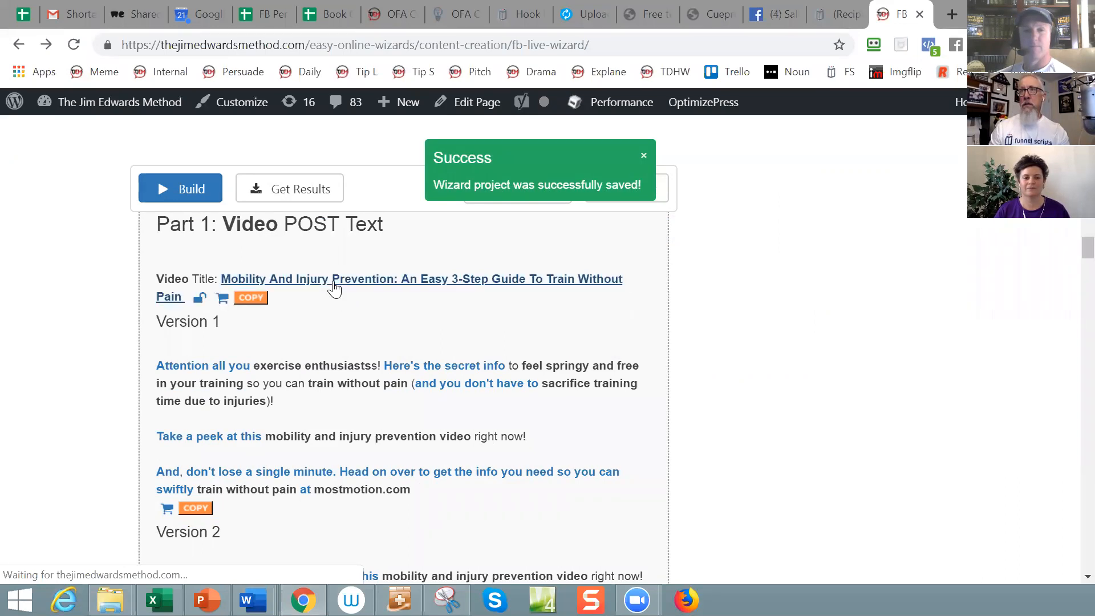
click(641, 155)
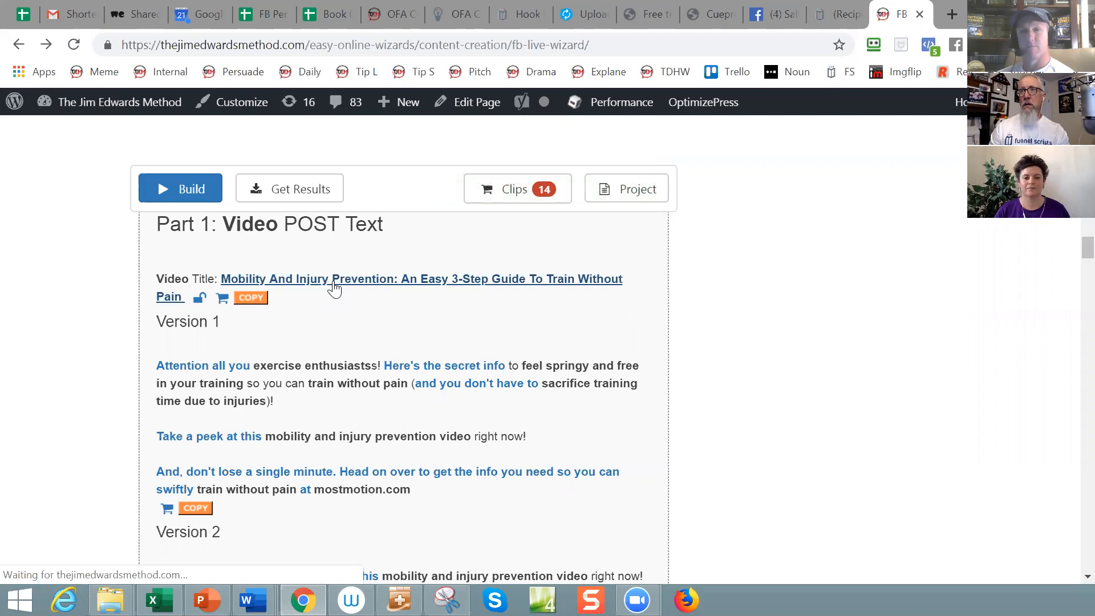
mouse_move(397, 283)
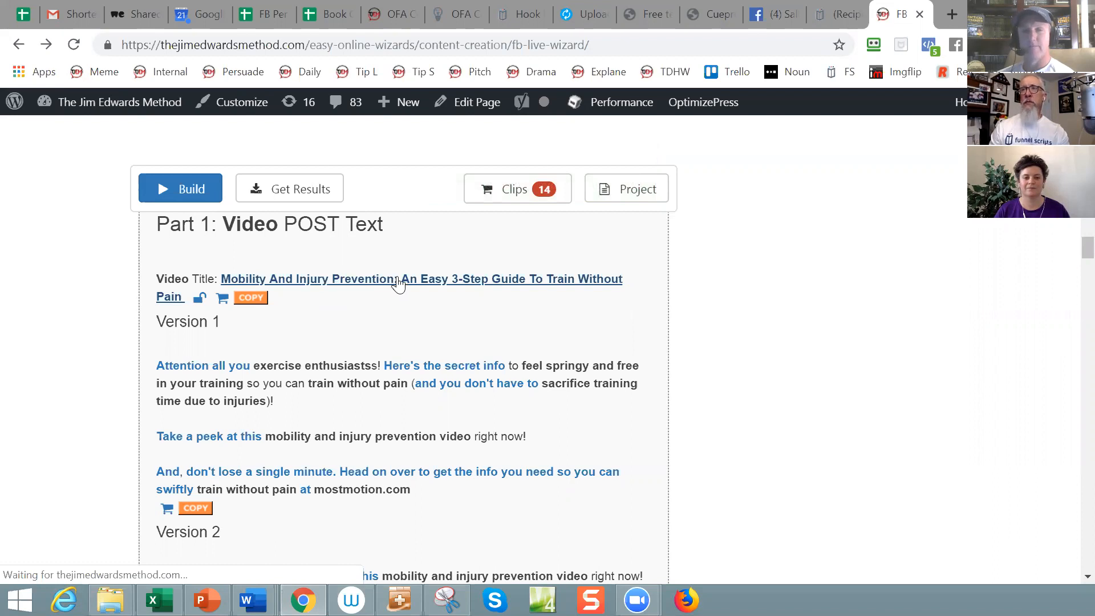
mouse_move(537, 286)
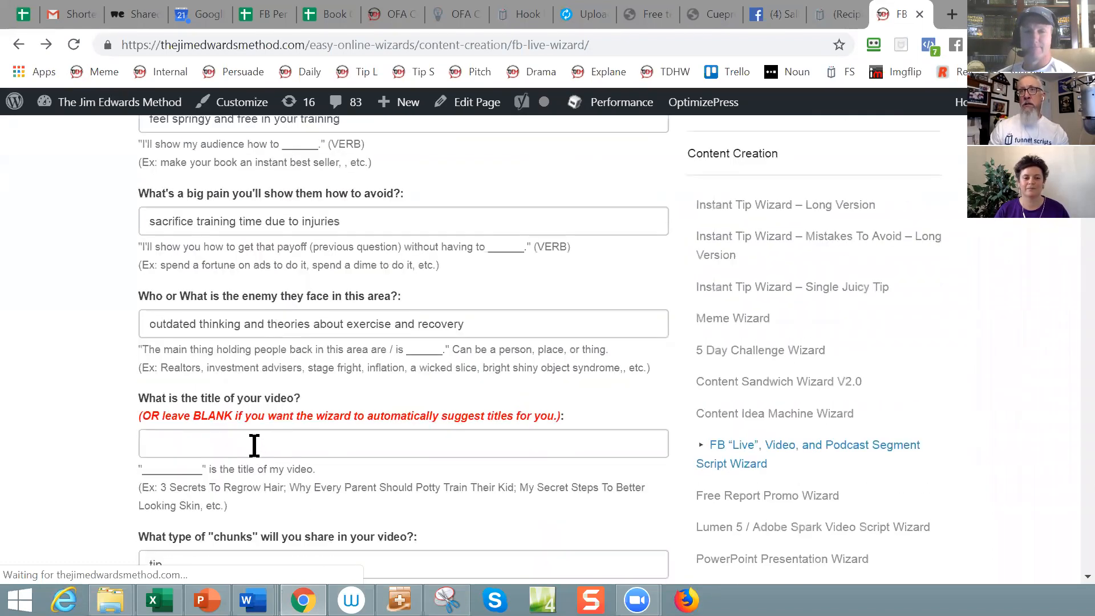
Step: Title the video 'Mobility And Injury Prevention: An Easy 3-Step Guide To Train Without Pain' and clip Version 1
text(Mobility And Injury Prevention: An Easy 3-Step Guide To Train Without Pain)
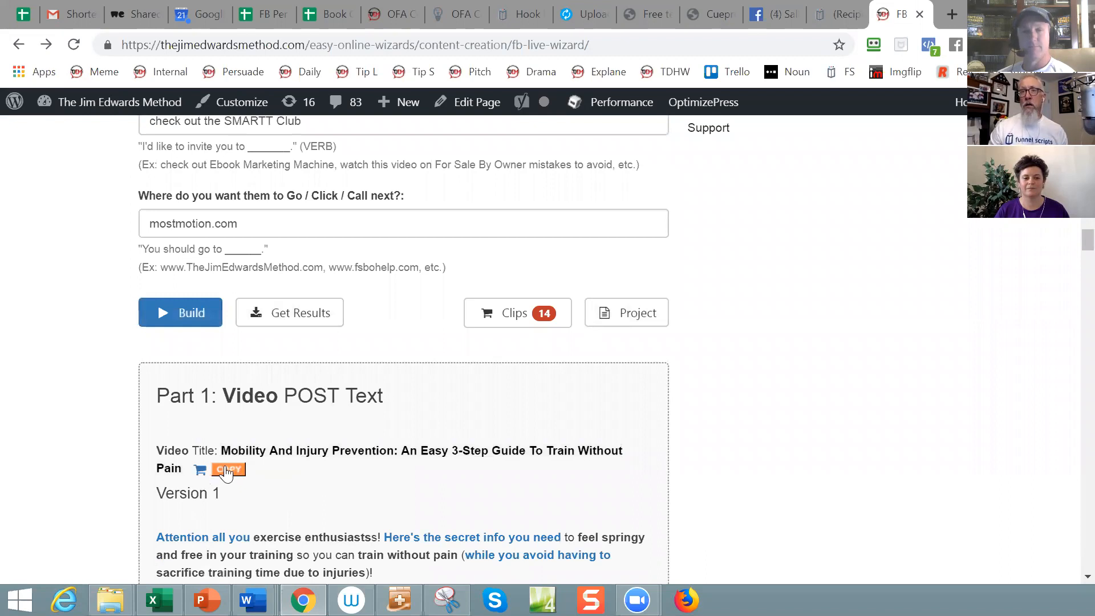
mouse_move(428, 470)
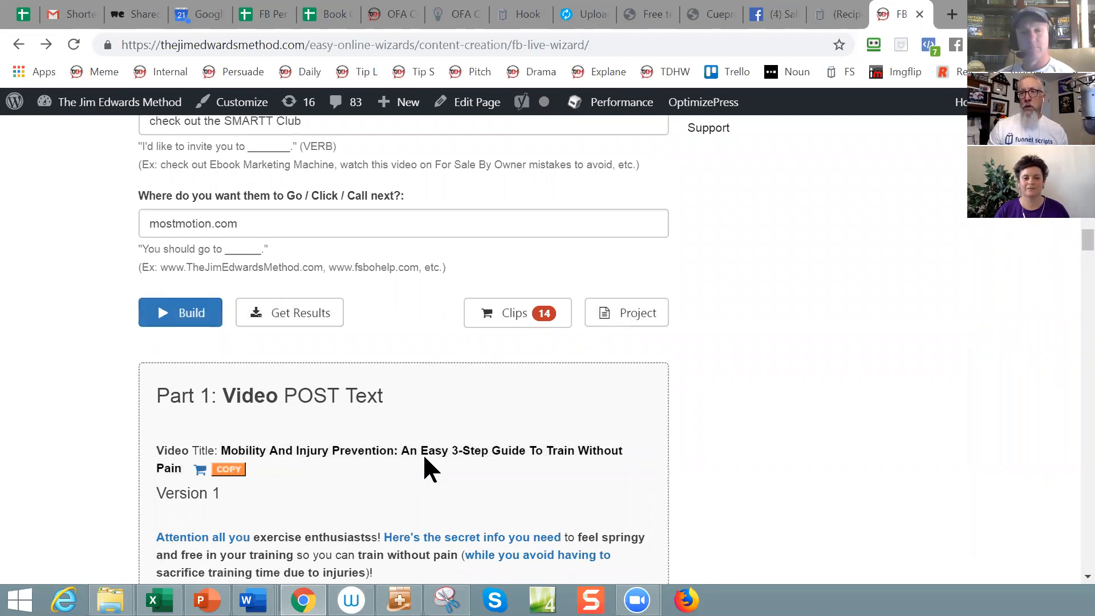
scroll(down, 3)
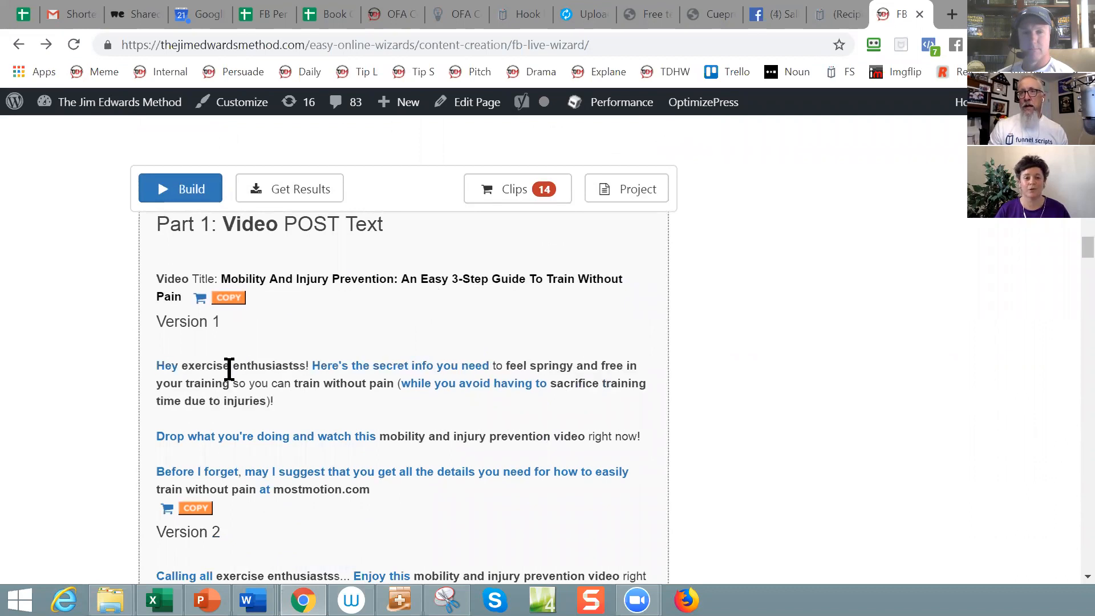
mouse_move(275, 377)
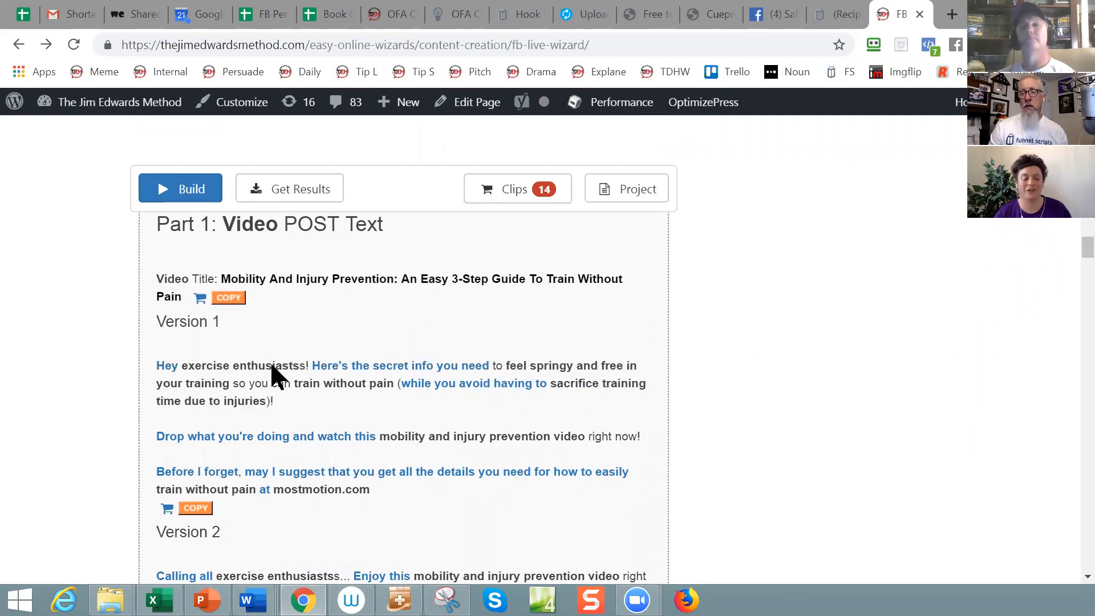
mouse_move(526, 349)
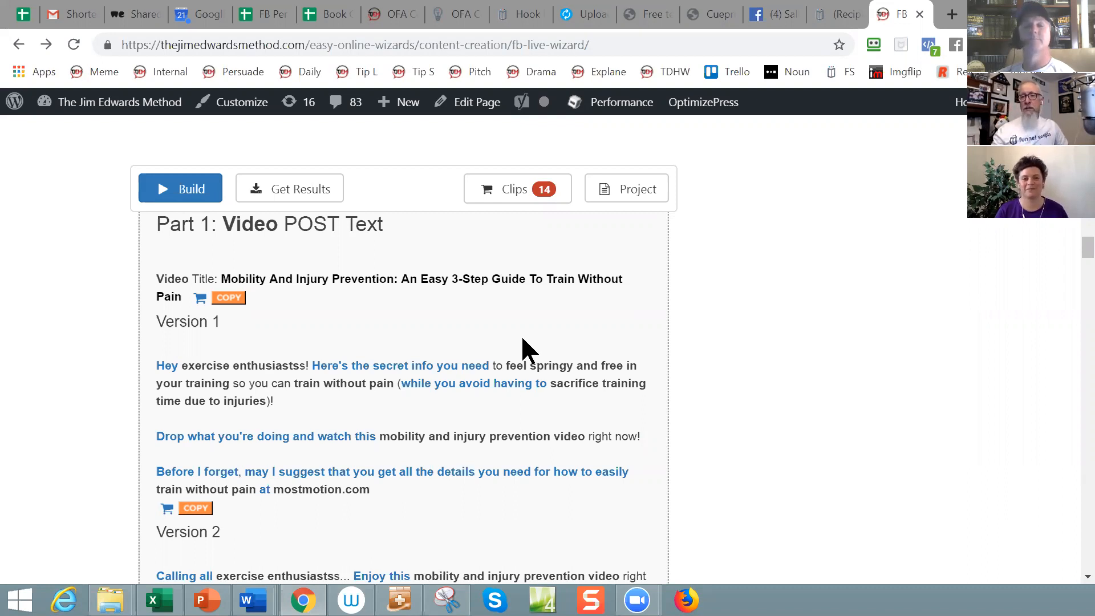
mouse_move(529, 347)
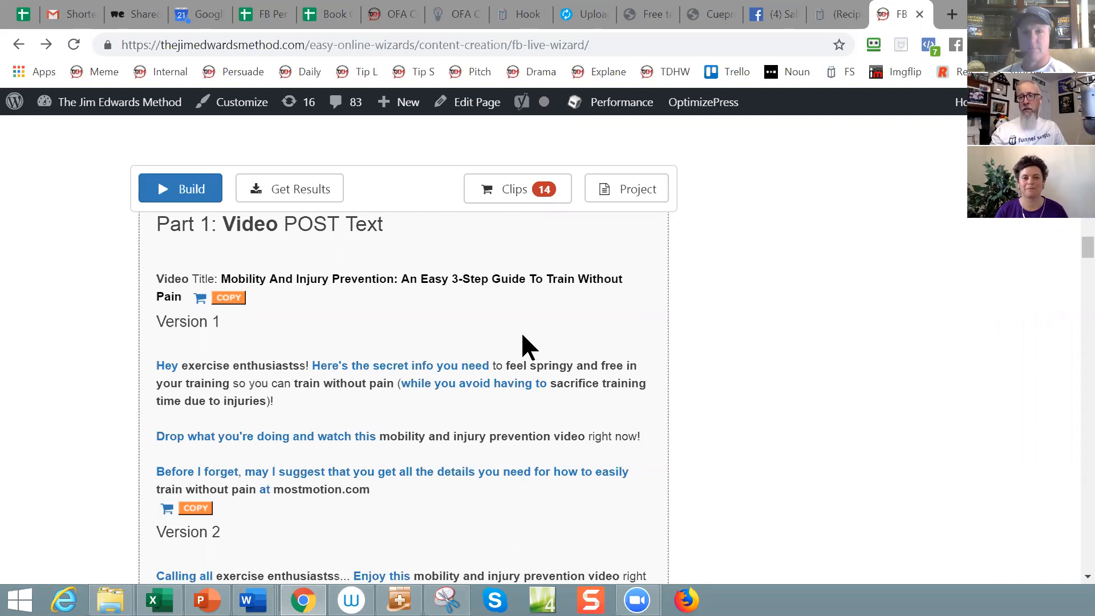
mouse_move(525, 348)
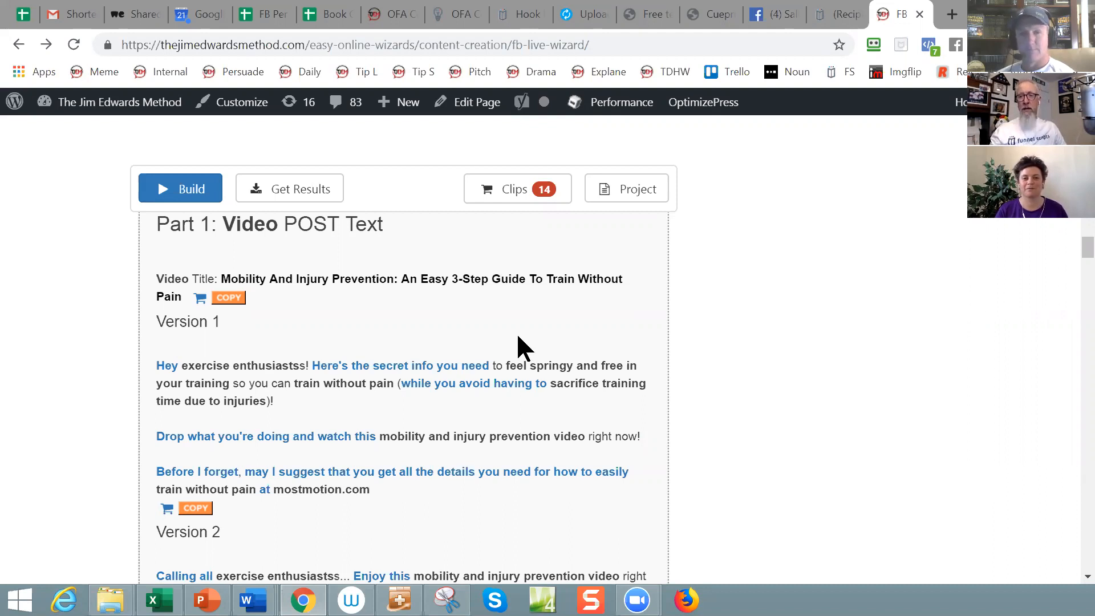
mouse_move(381, 349)
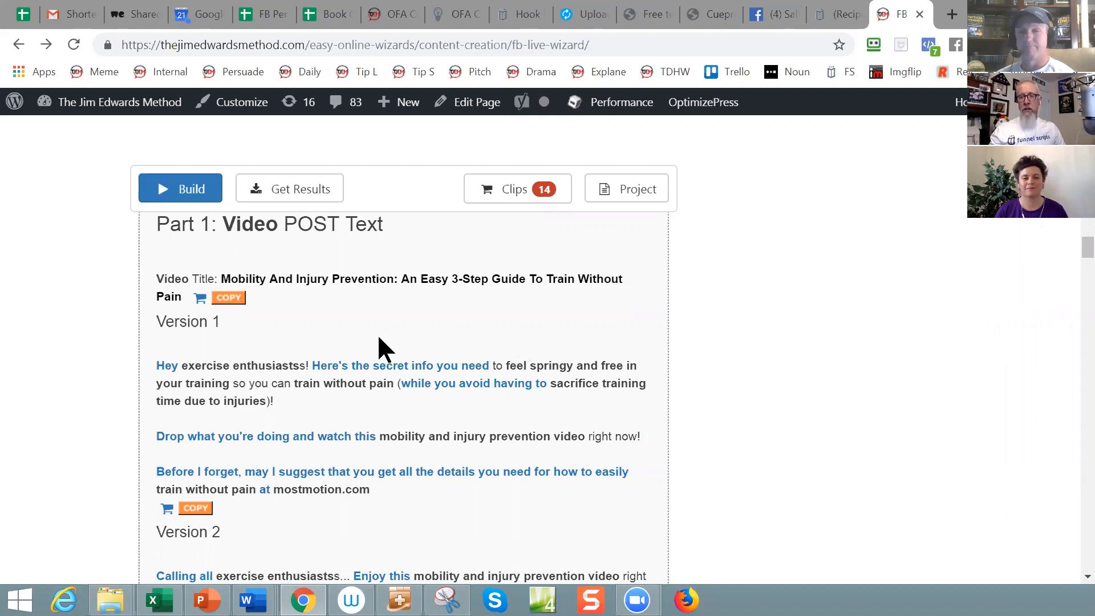
mouse_move(419, 337)
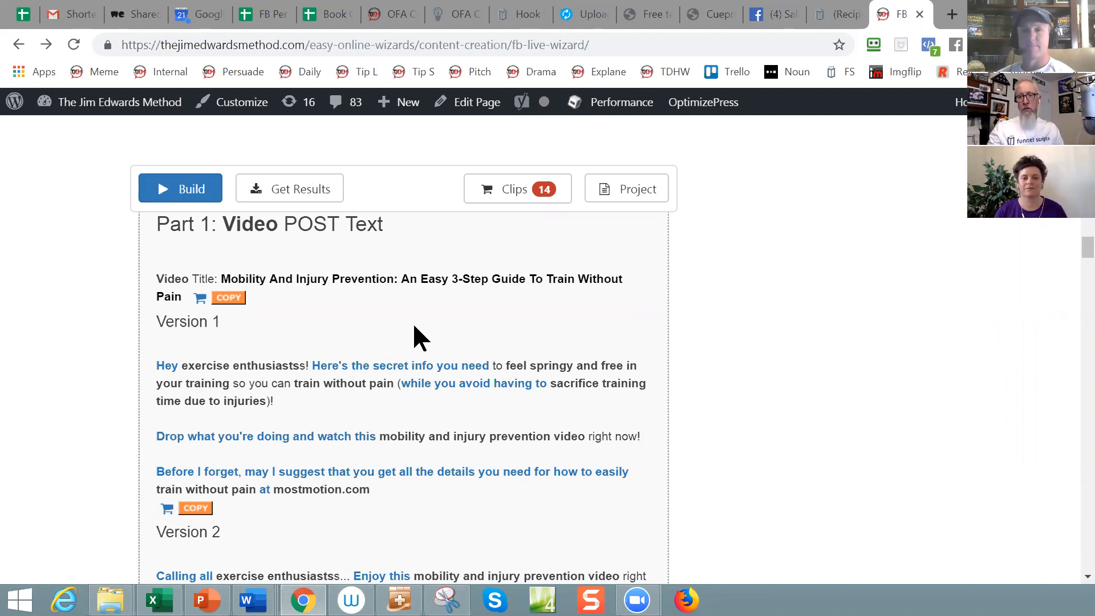
mouse_move(346, 299)
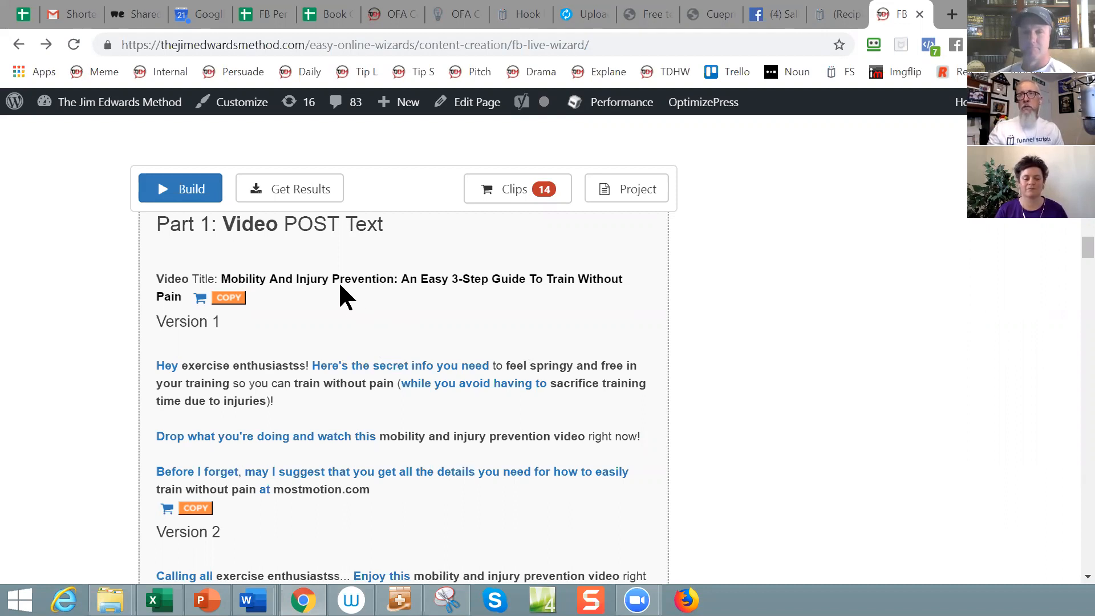
mouse_move(362, 369)
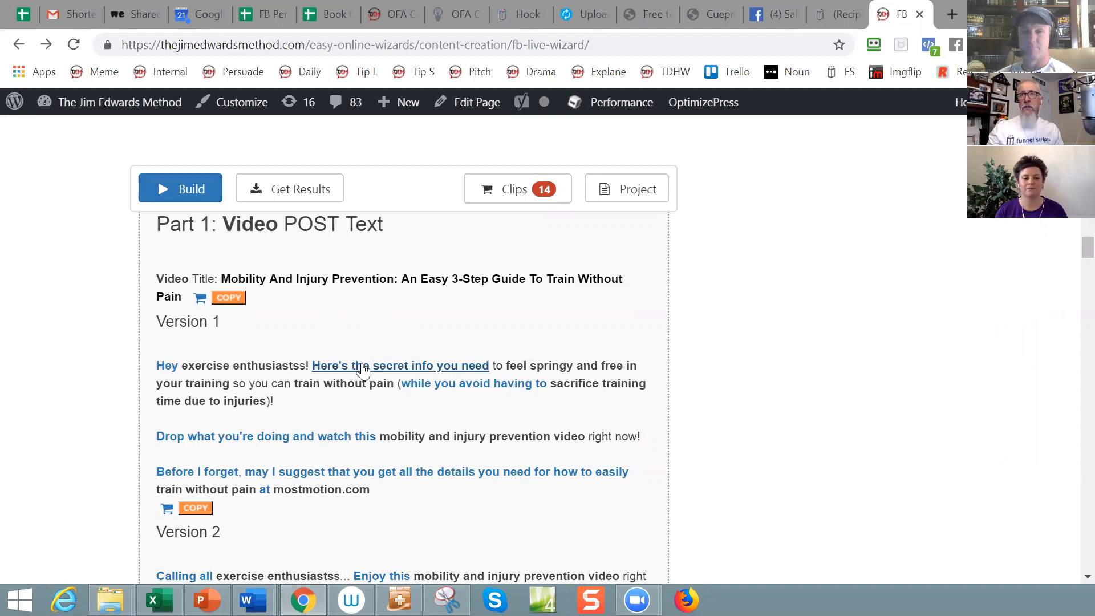
mouse_move(227, 387)
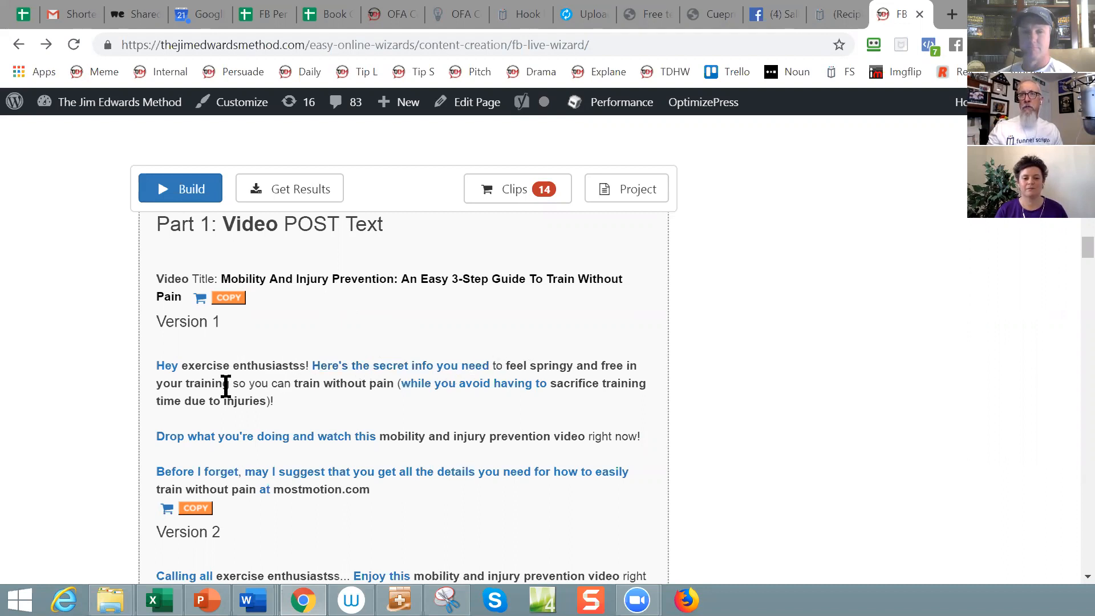
mouse_move(439, 388)
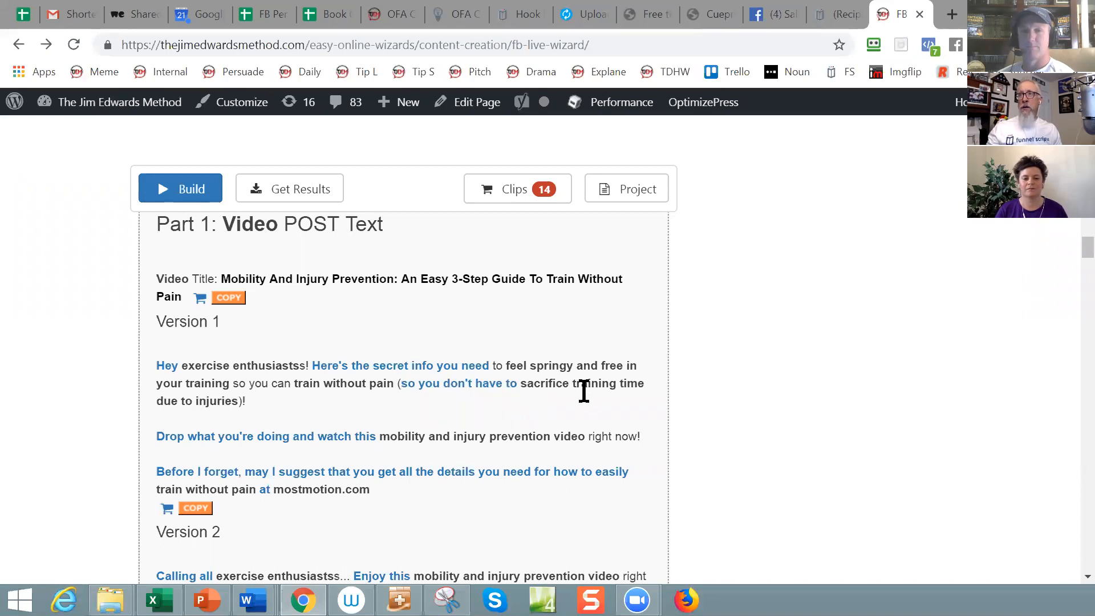
mouse_move(273, 426)
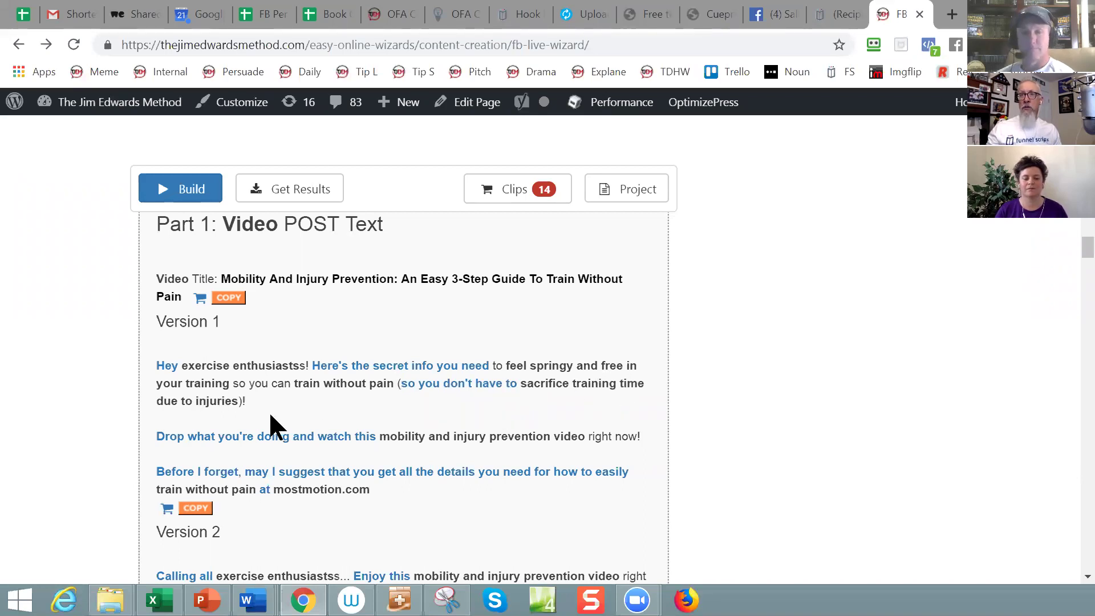
mouse_move(486, 432)
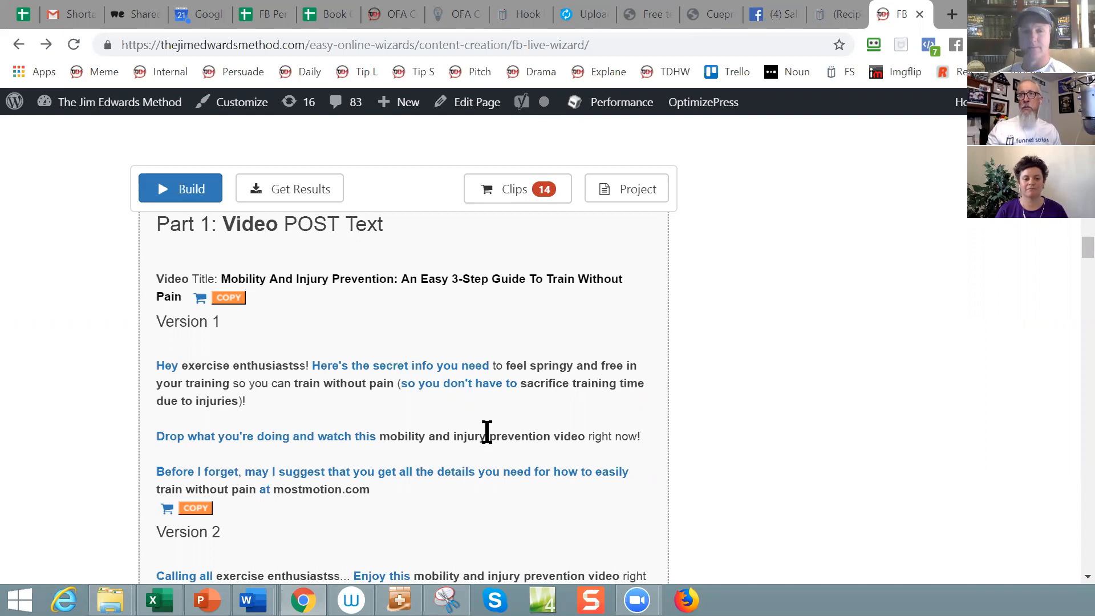
mouse_move(319, 440)
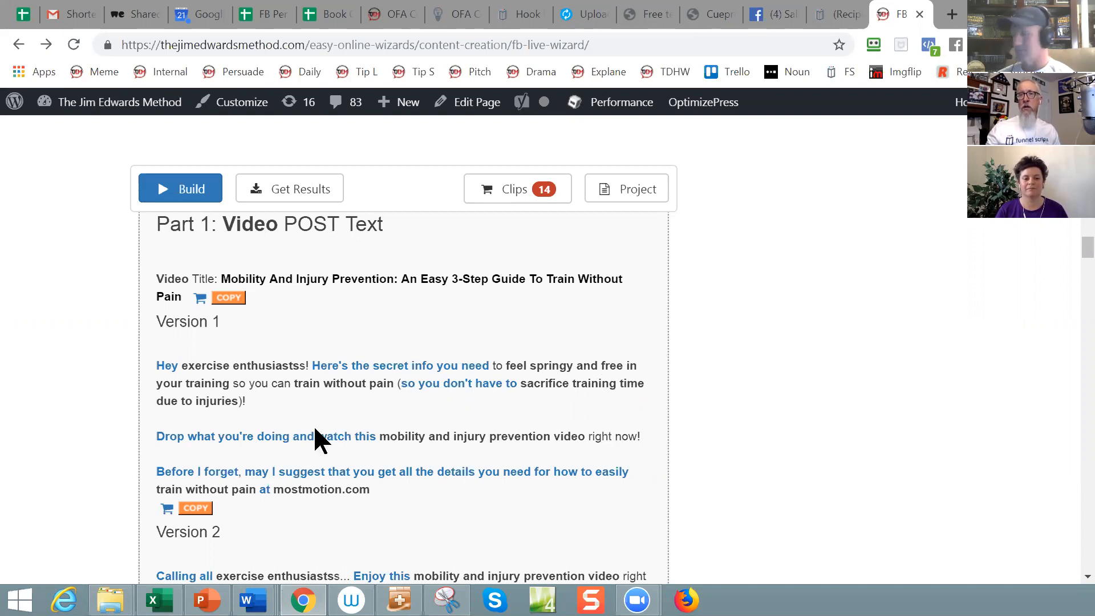
mouse_move(582, 472)
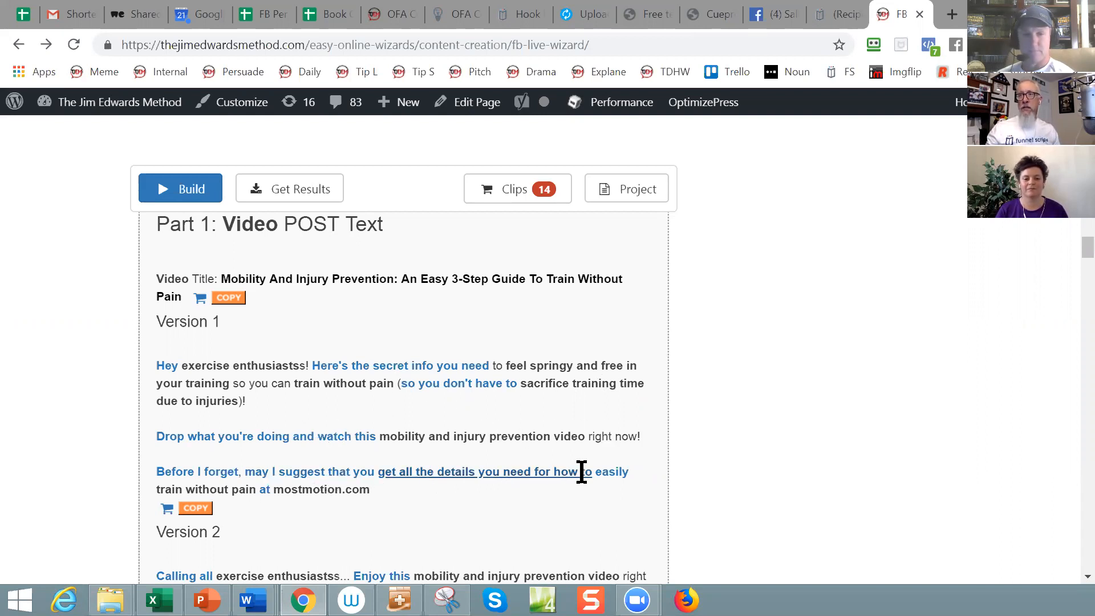
mouse_move(410, 503)
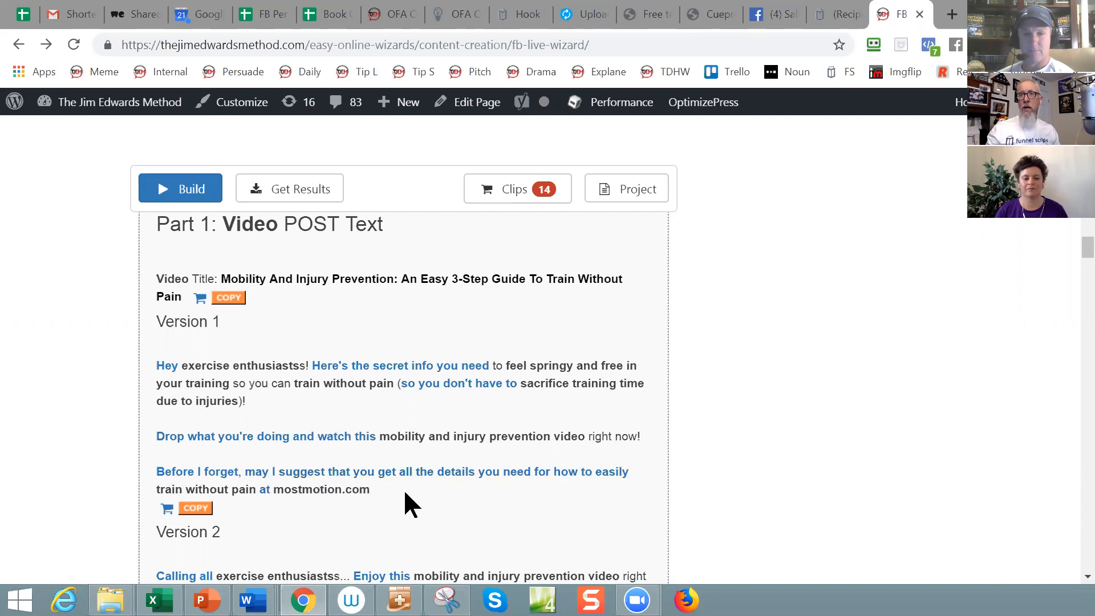
mouse_move(185, 520)
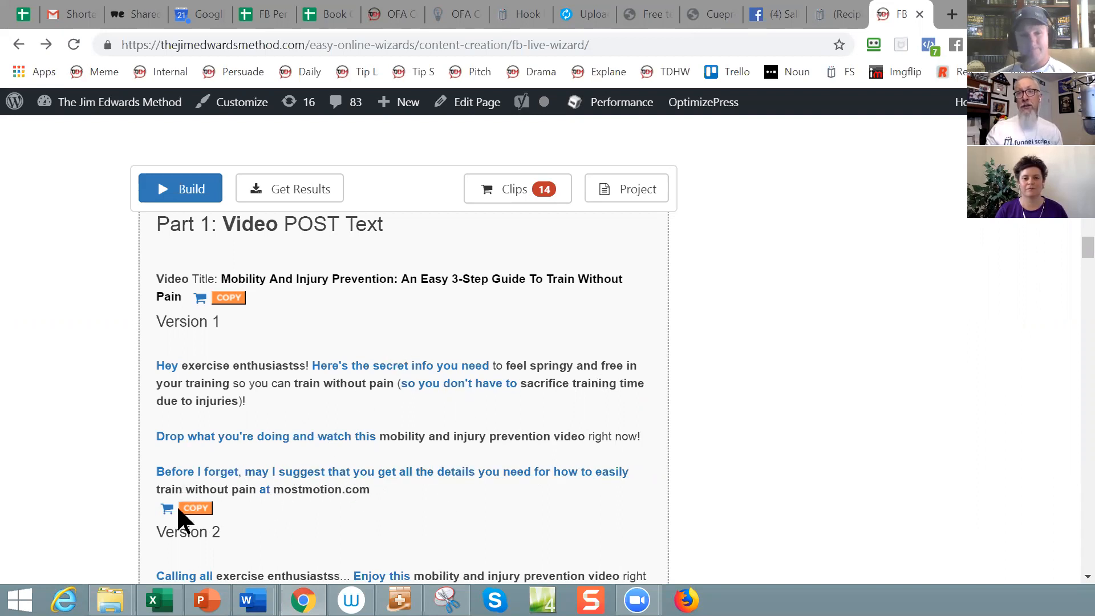
click(195, 508)
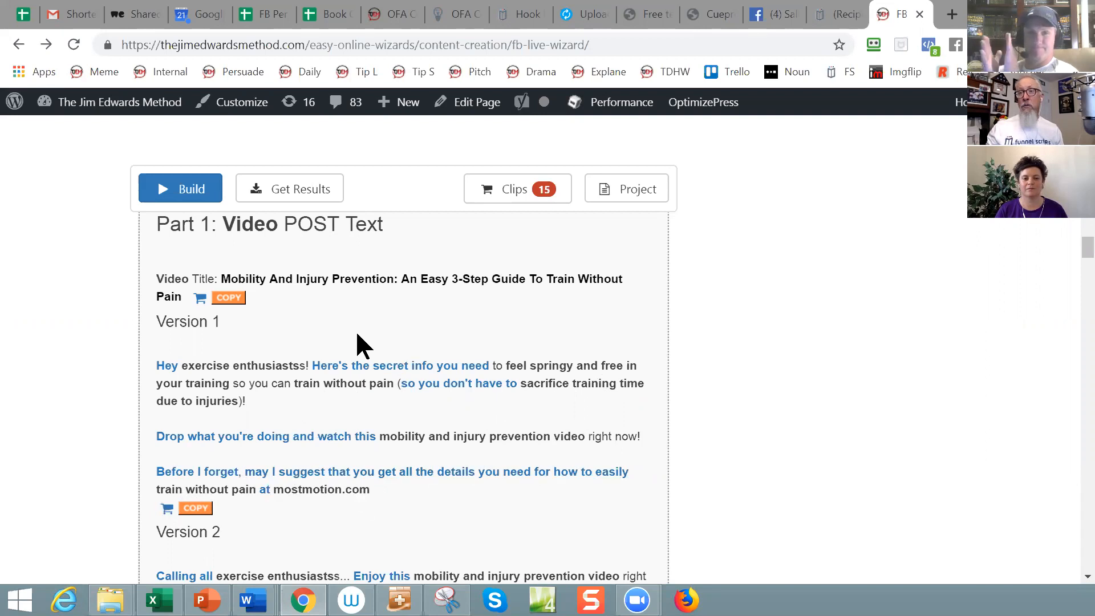
mouse_move(529, 404)
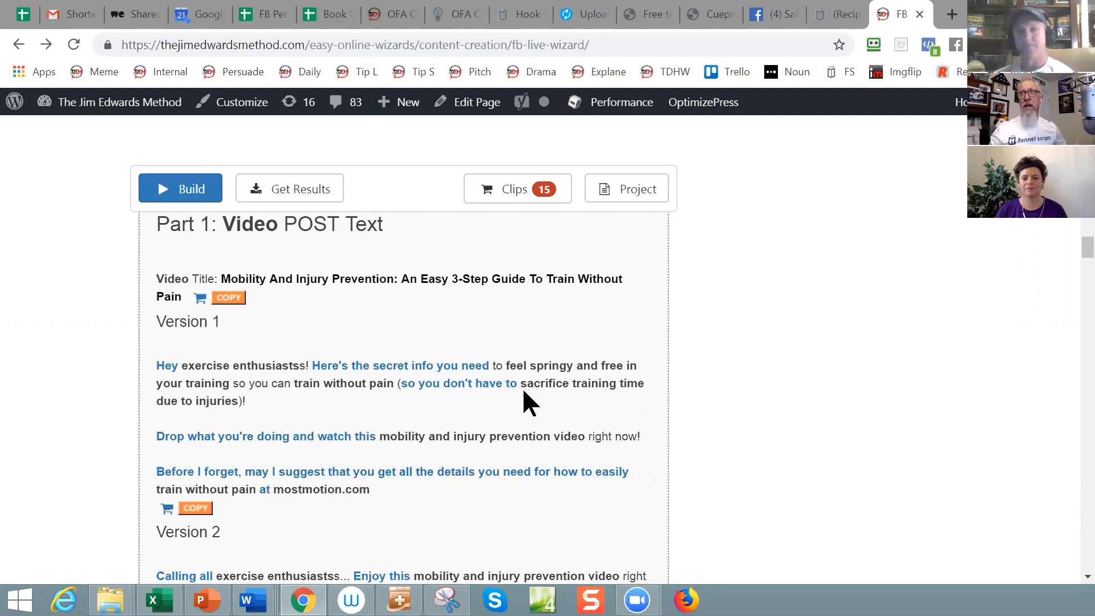
mouse_move(558, 417)
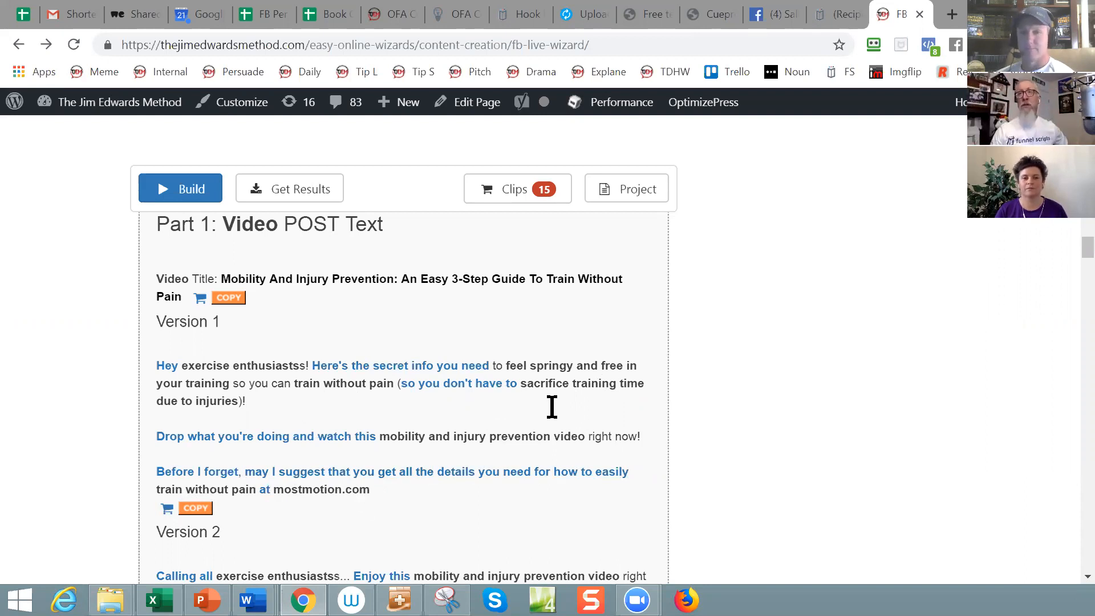
mouse_move(540, 383)
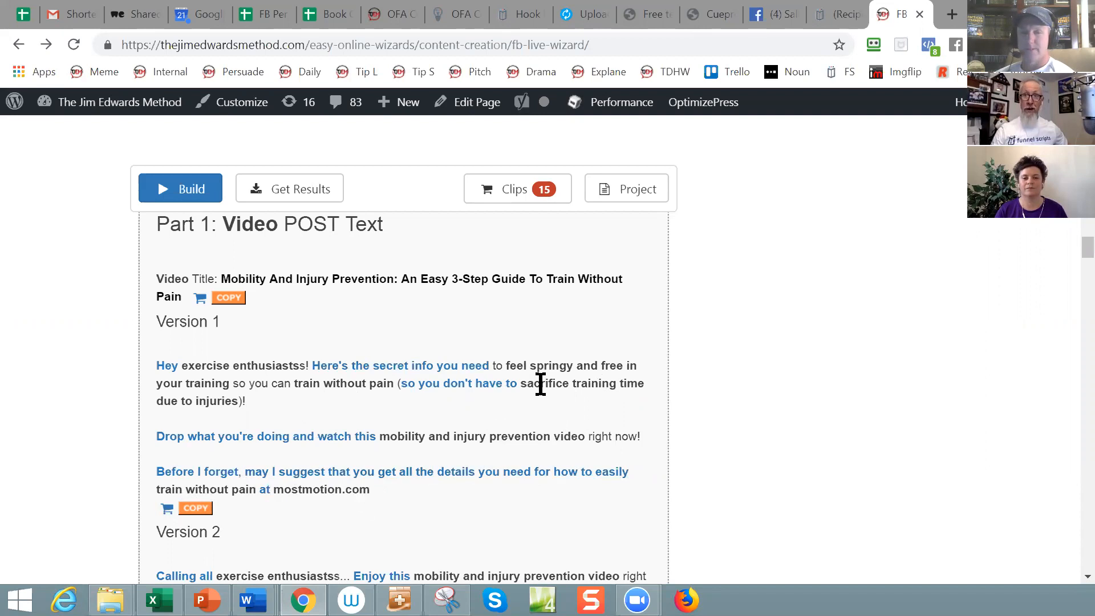
mouse_move(415, 422)
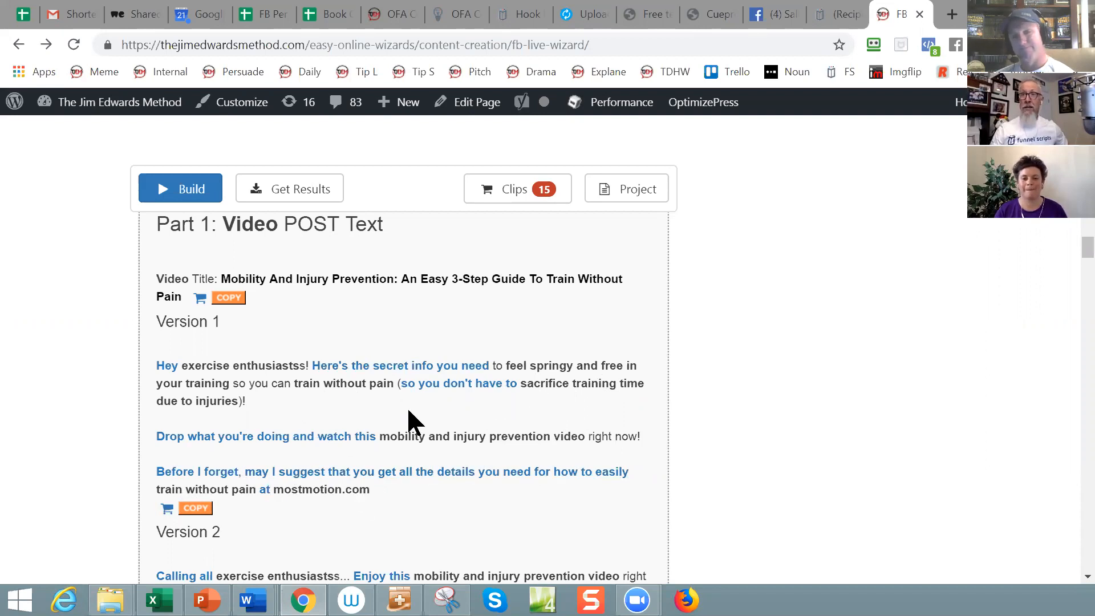
scroll(down, 3)
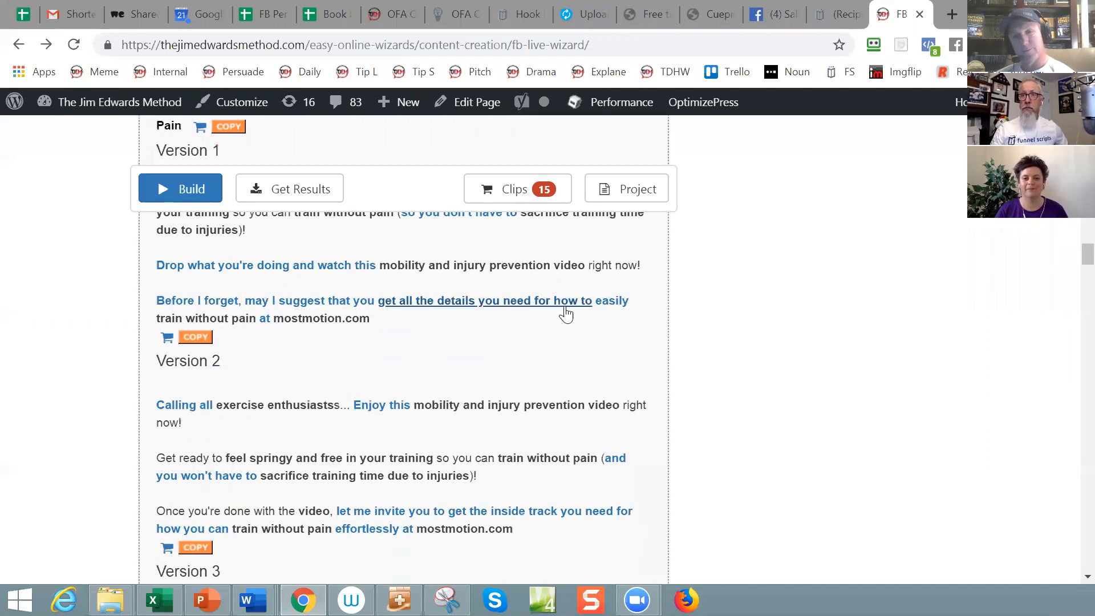
Step: Save the FB Live wizard project from the Project menu
scroll(down, 3)
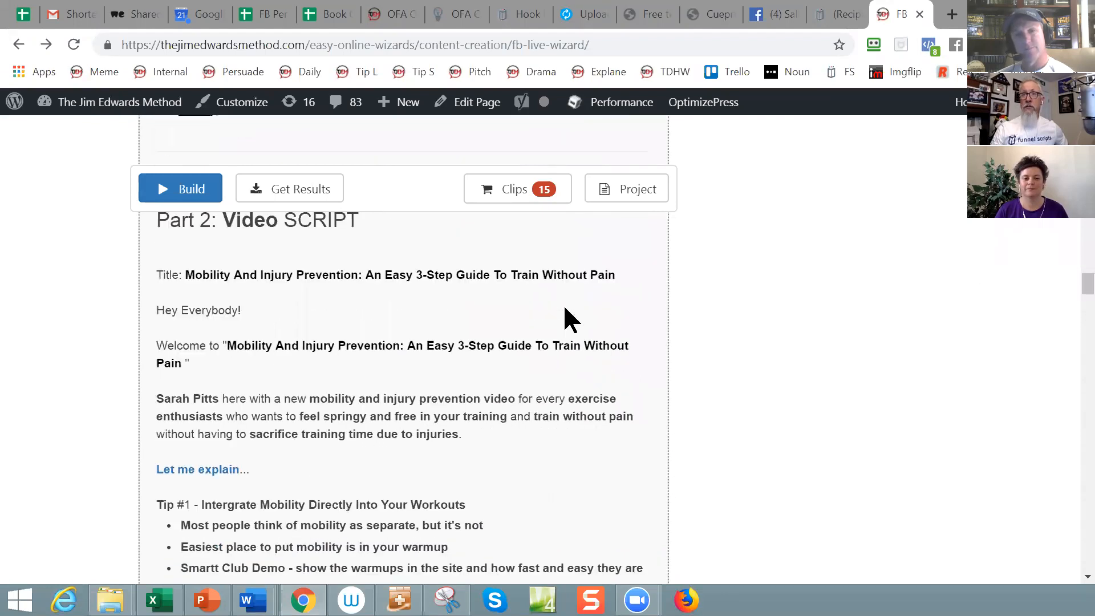
mouse_move(408, 360)
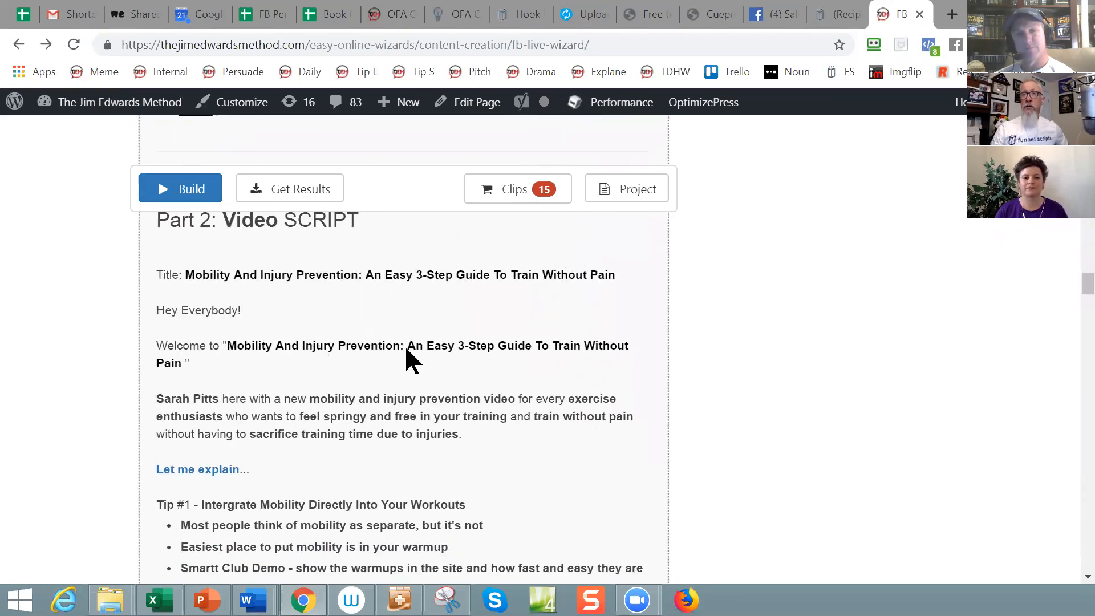
mouse_move(258, 390)
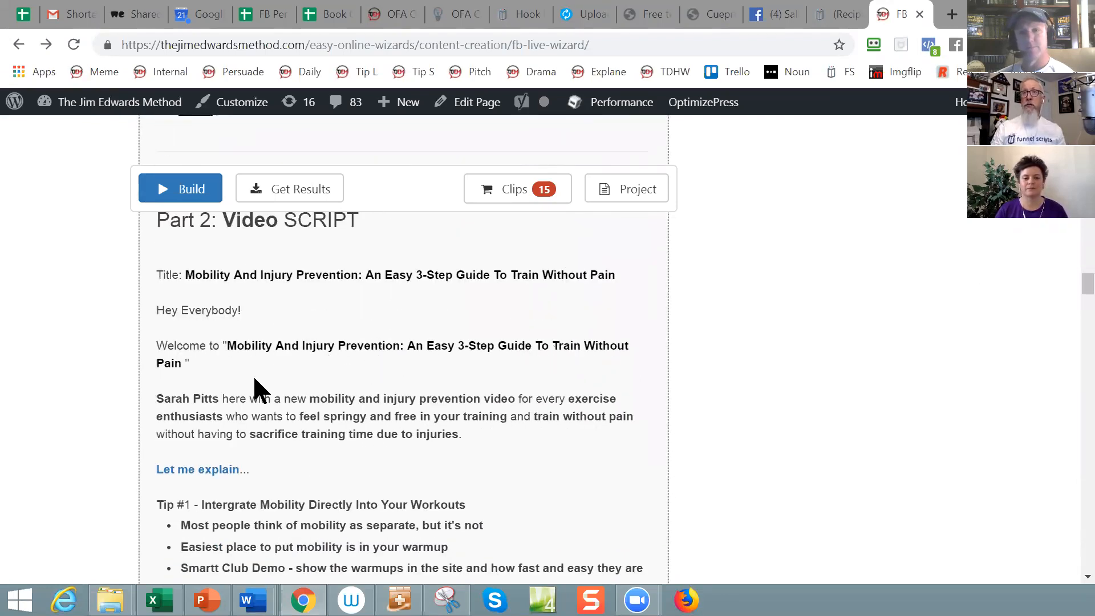
mouse_move(475, 394)
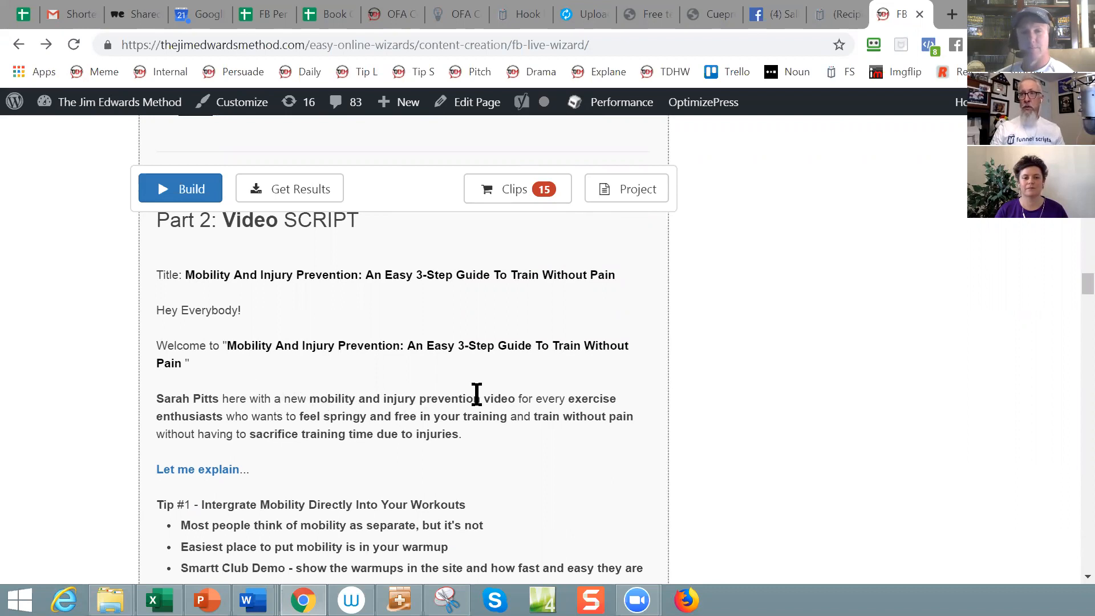
mouse_move(243, 416)
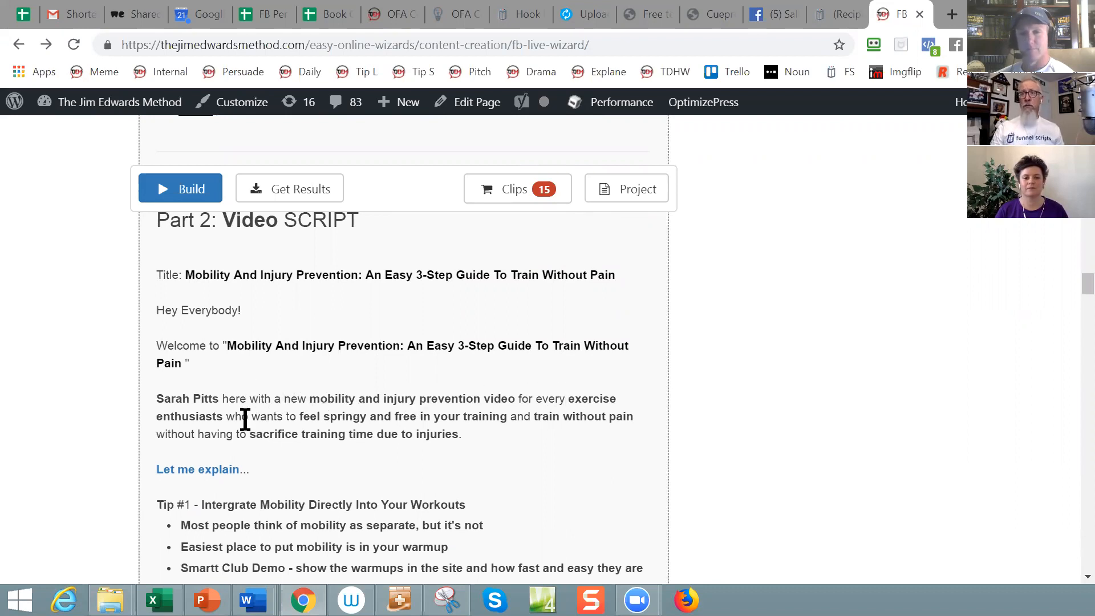
mouse_move(259, 419)
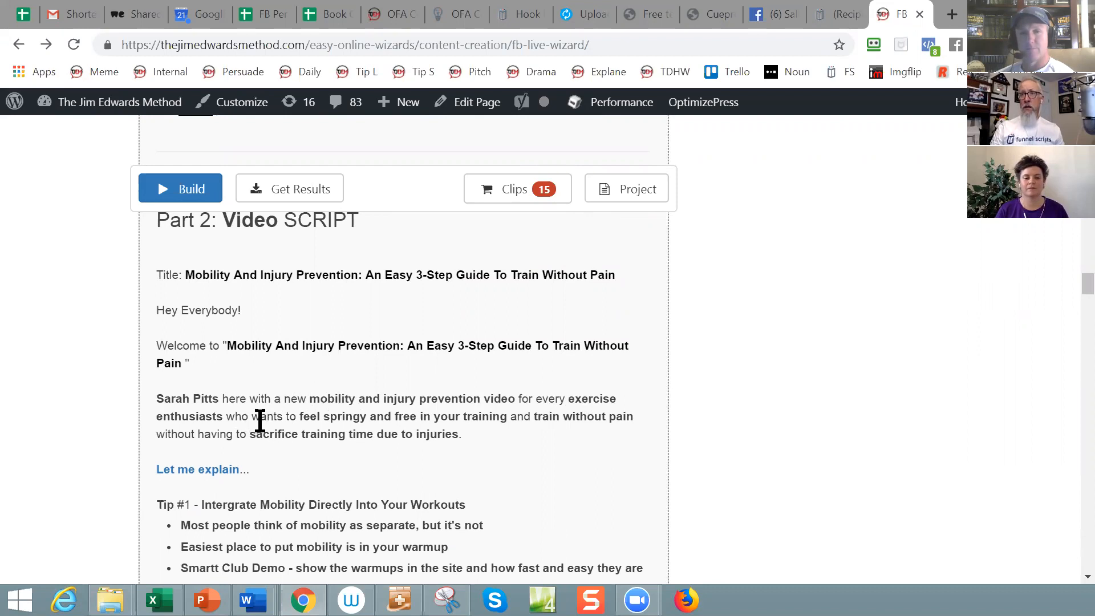
scroll(up, 3)
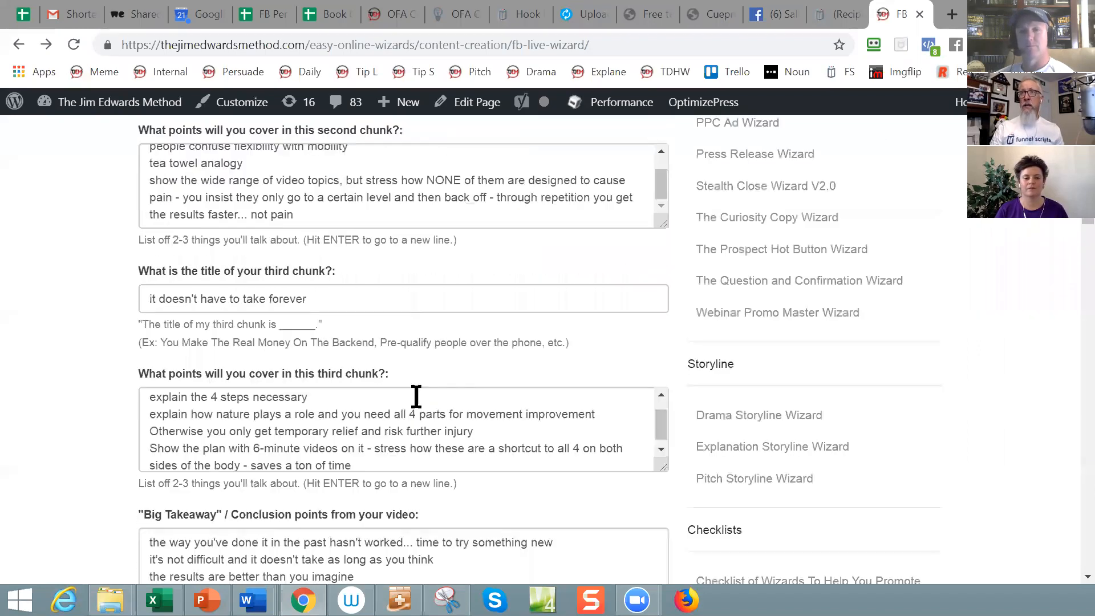
scroll(up, 3)
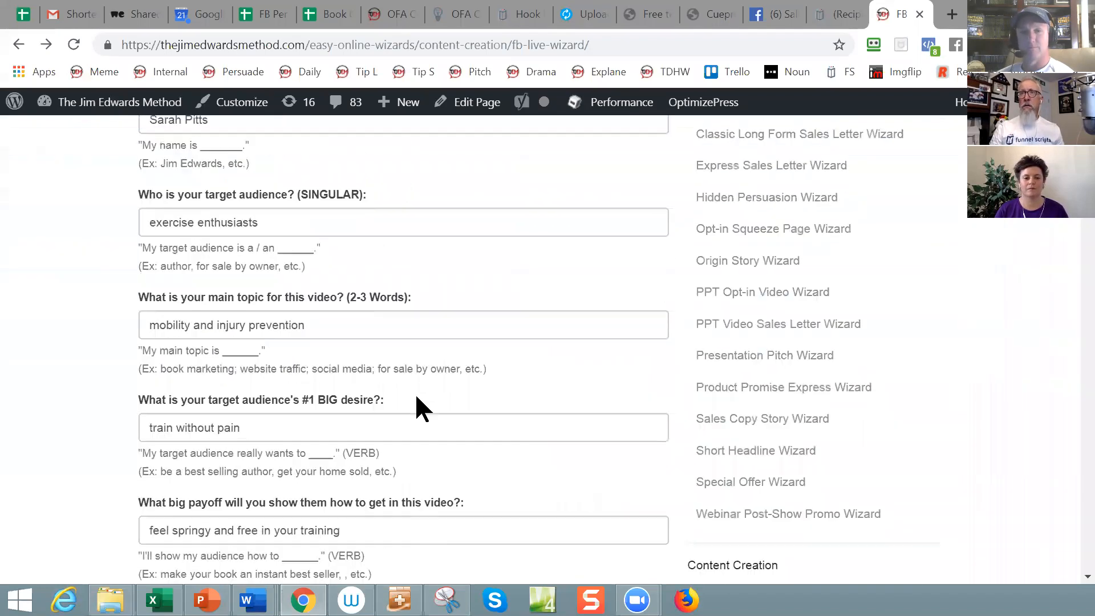
scroll(up, 3)
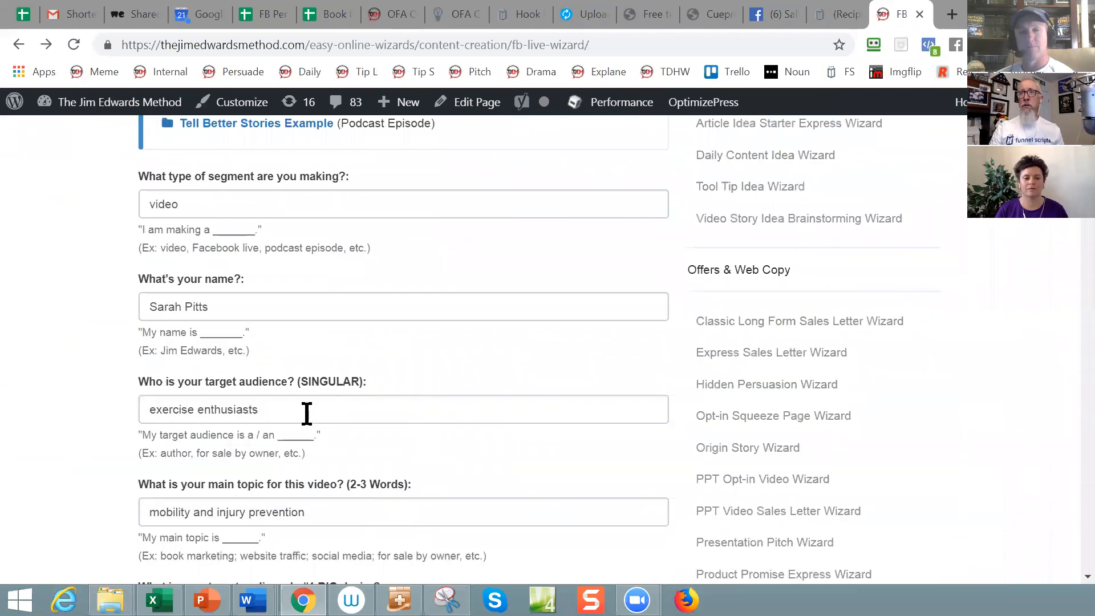
scroll(down, 3)
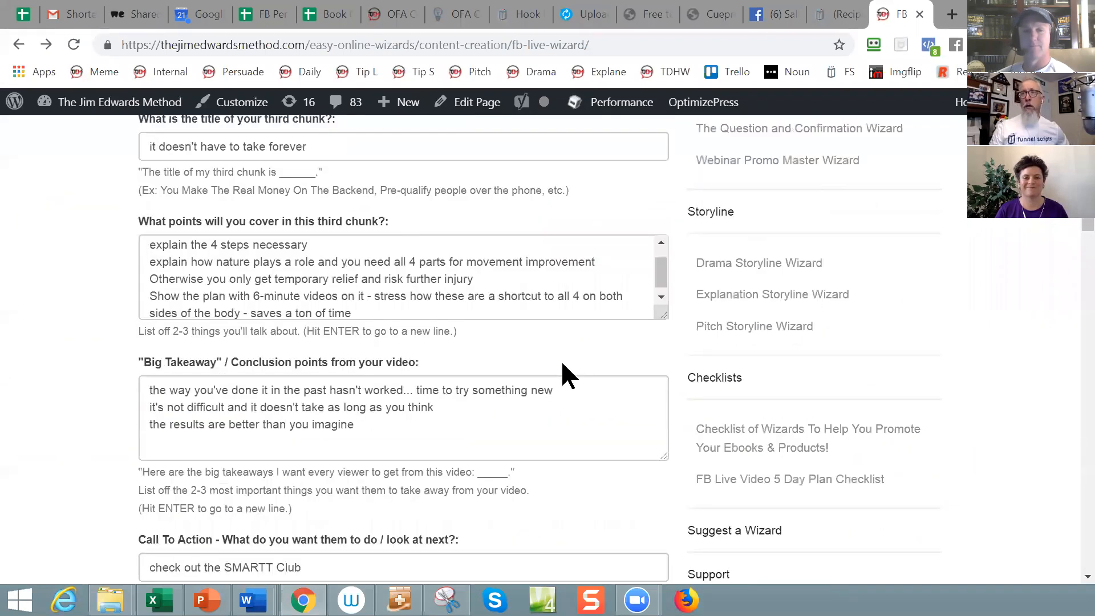
click(627, 188)
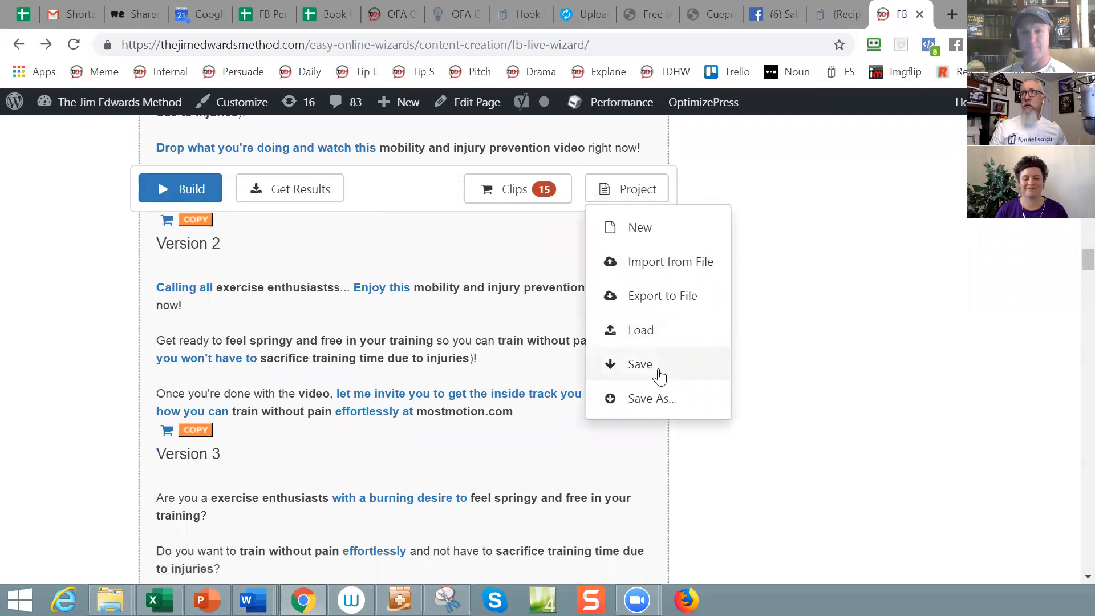
click(639, 364)
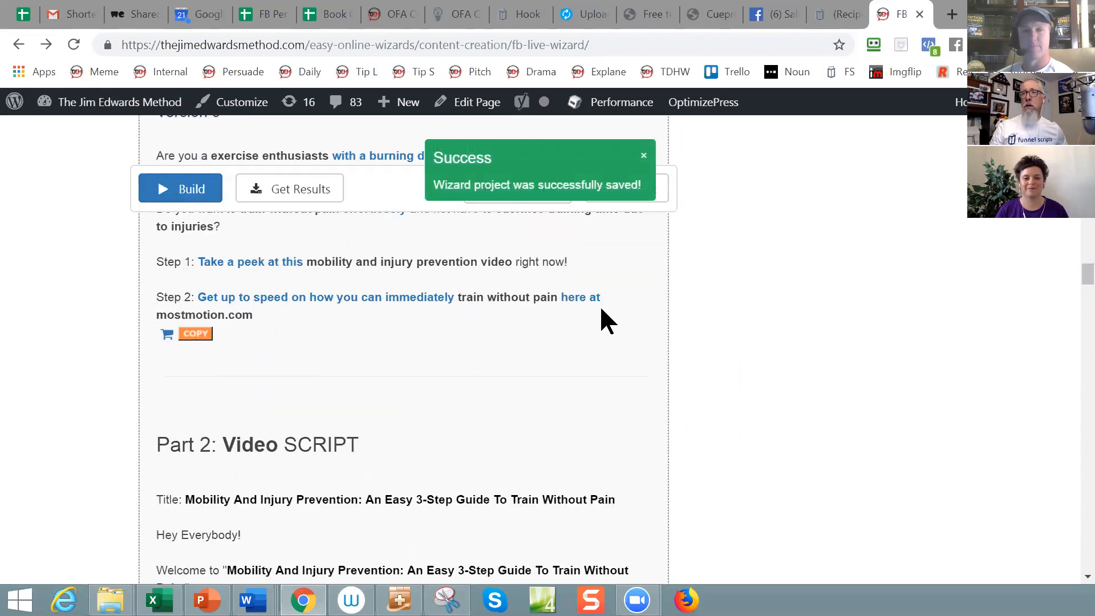
Step: Scroll the generated script through the big takeaways, closing point and three CTA options
scroll(down, 3)
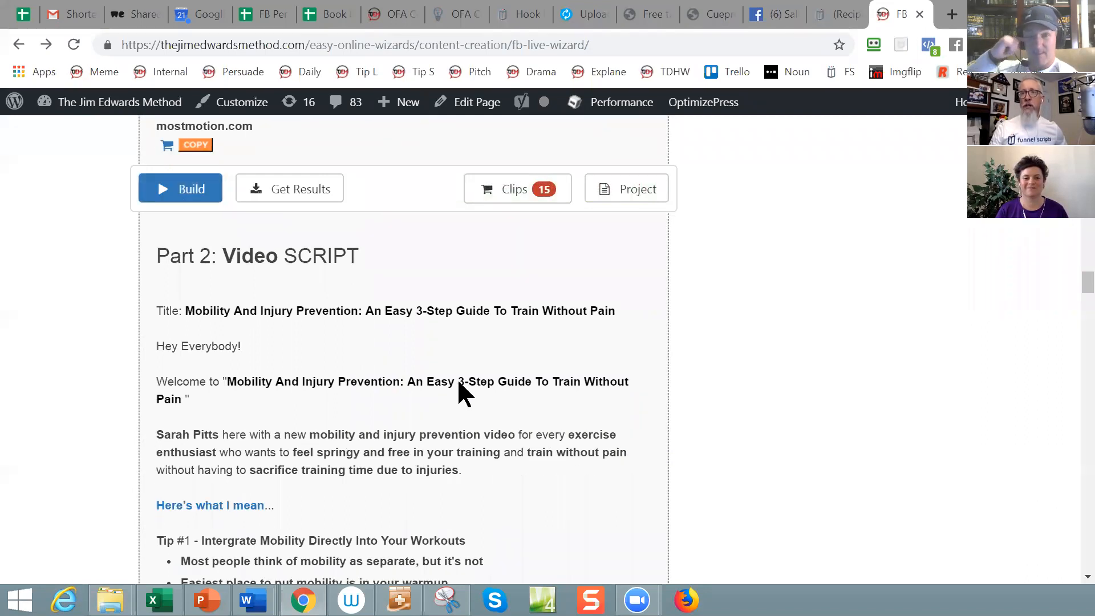
mouse_move(293, 429)
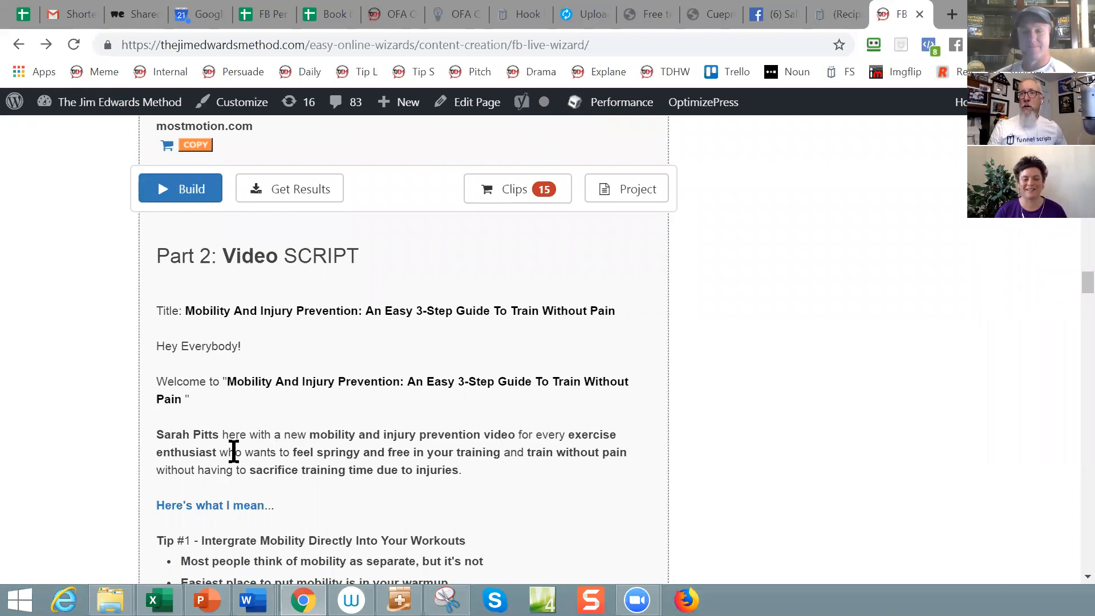
mouse_move(496, 452)
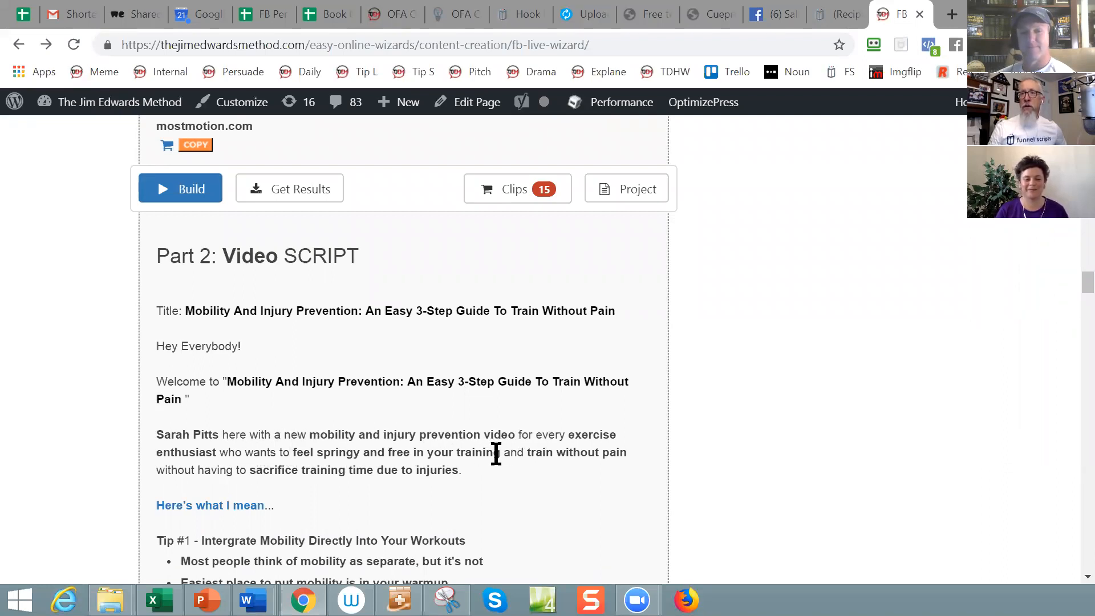
mouse_move(256, 470)
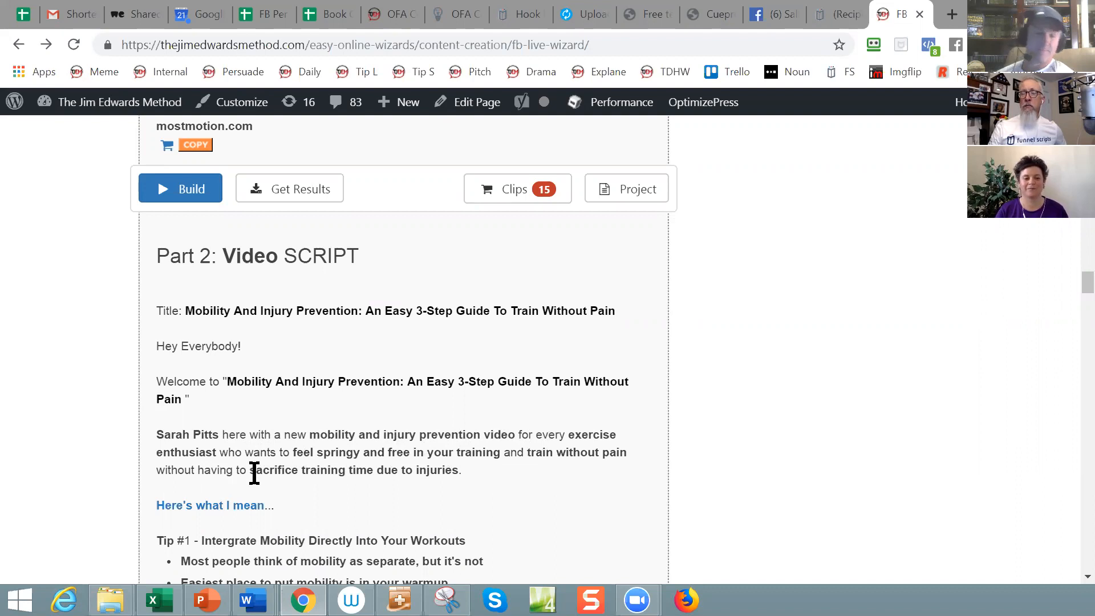
scroll(down, 3)
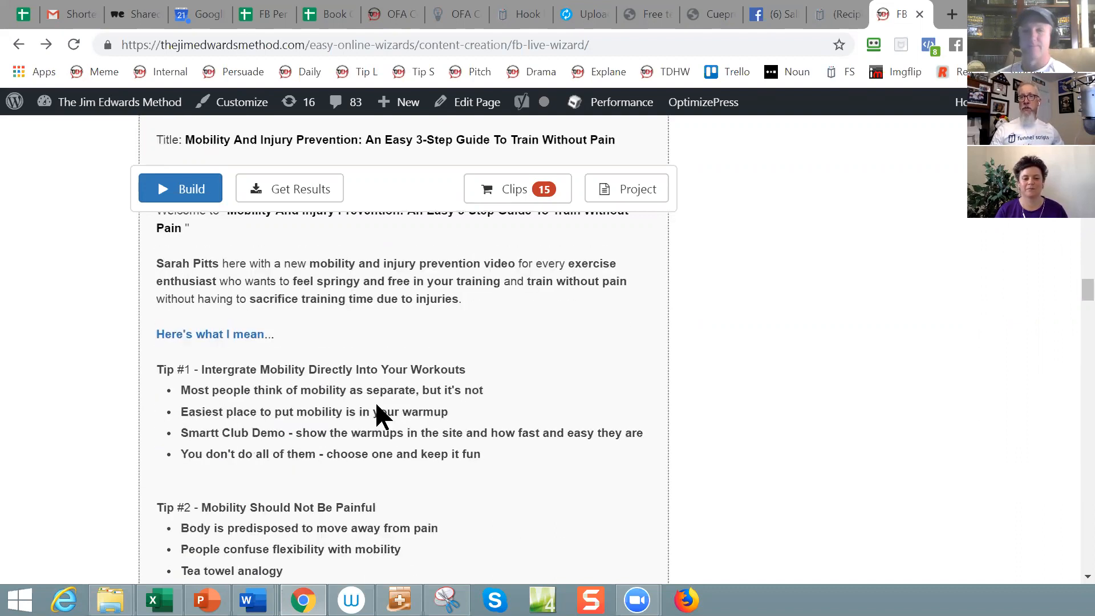
mouse_move(292, 389)
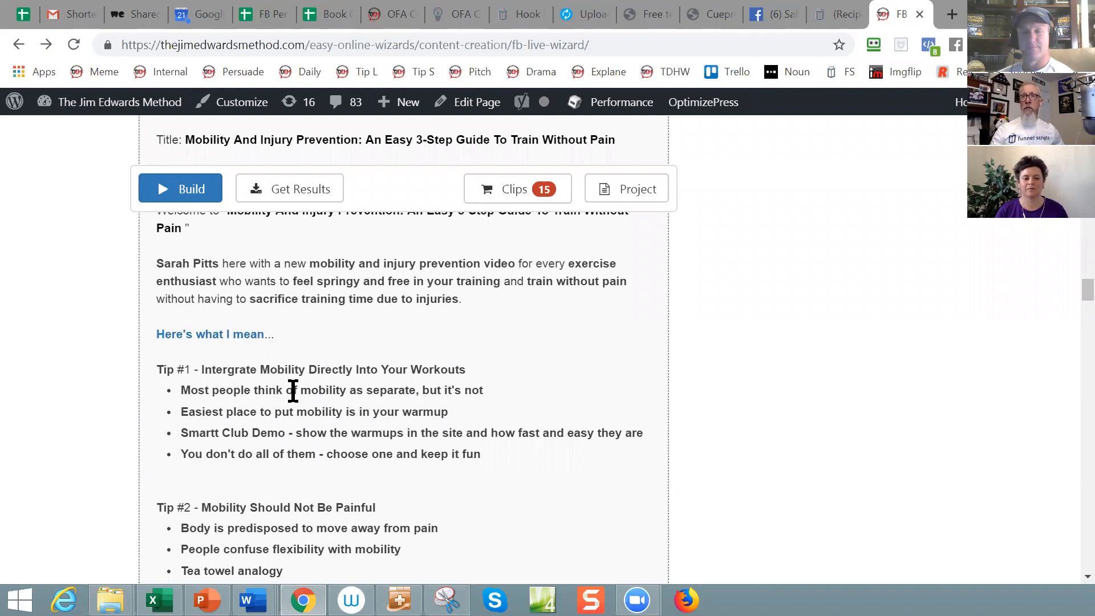
scroll(down, 3)
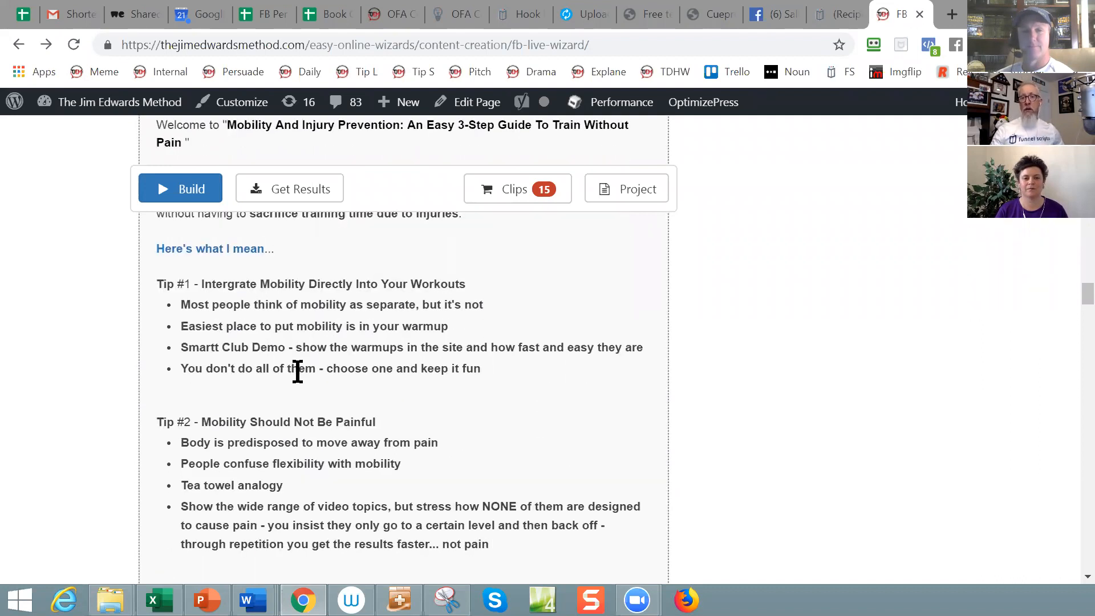
scroll(down, 3)
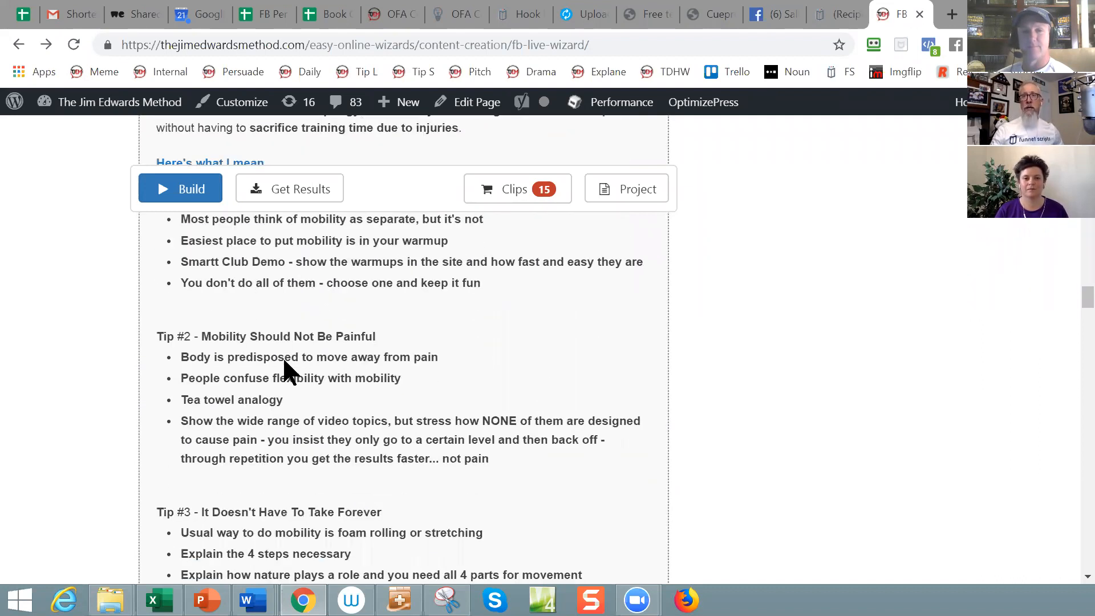
scroll(down, 3)
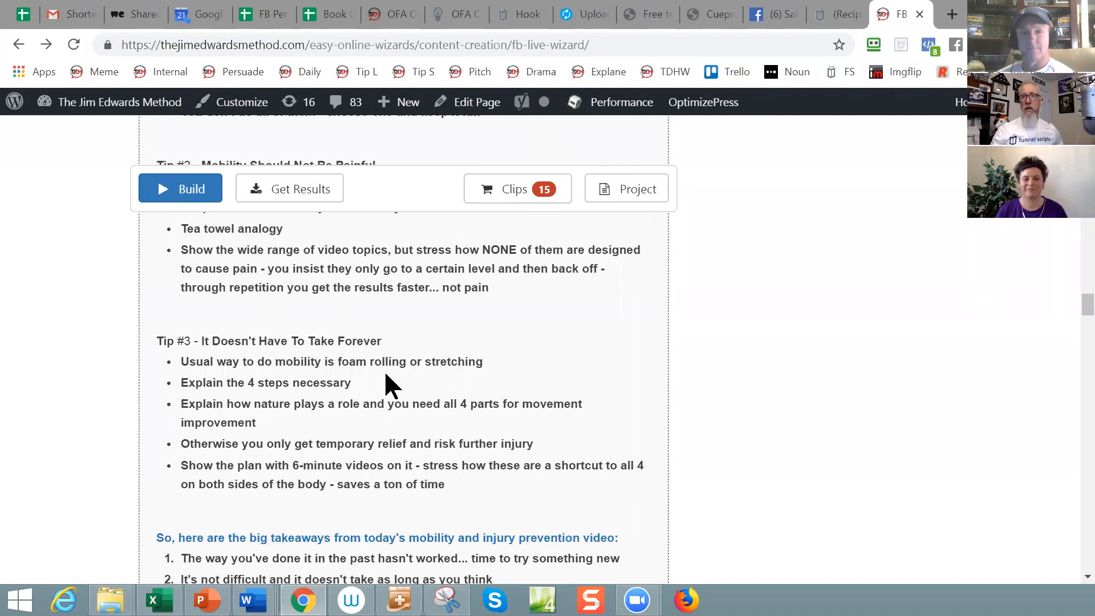
mouse_move(349, 337)
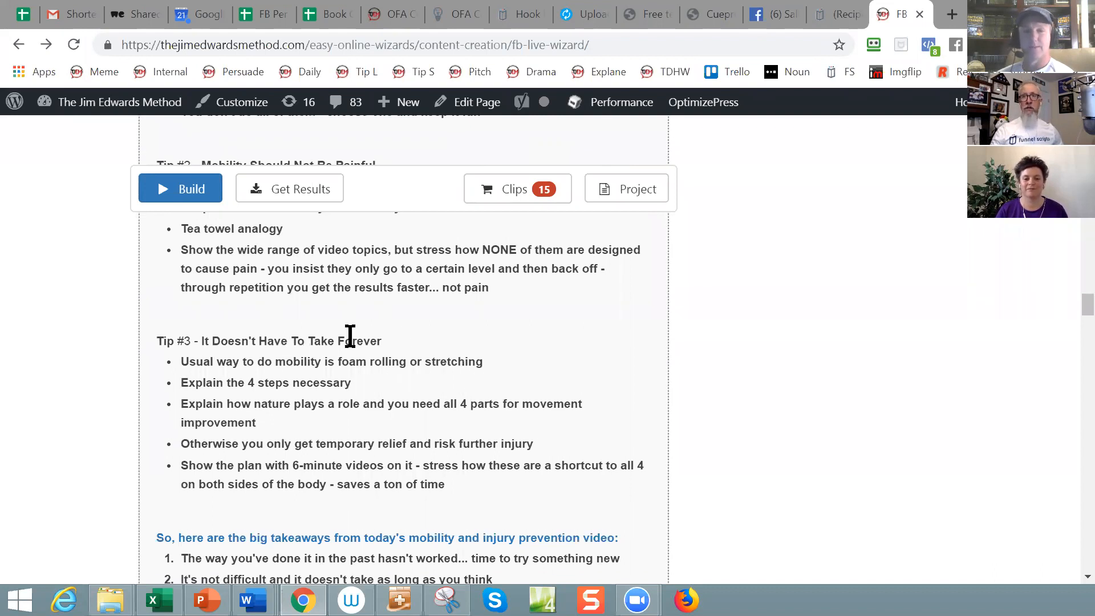
scroll(down, 3)
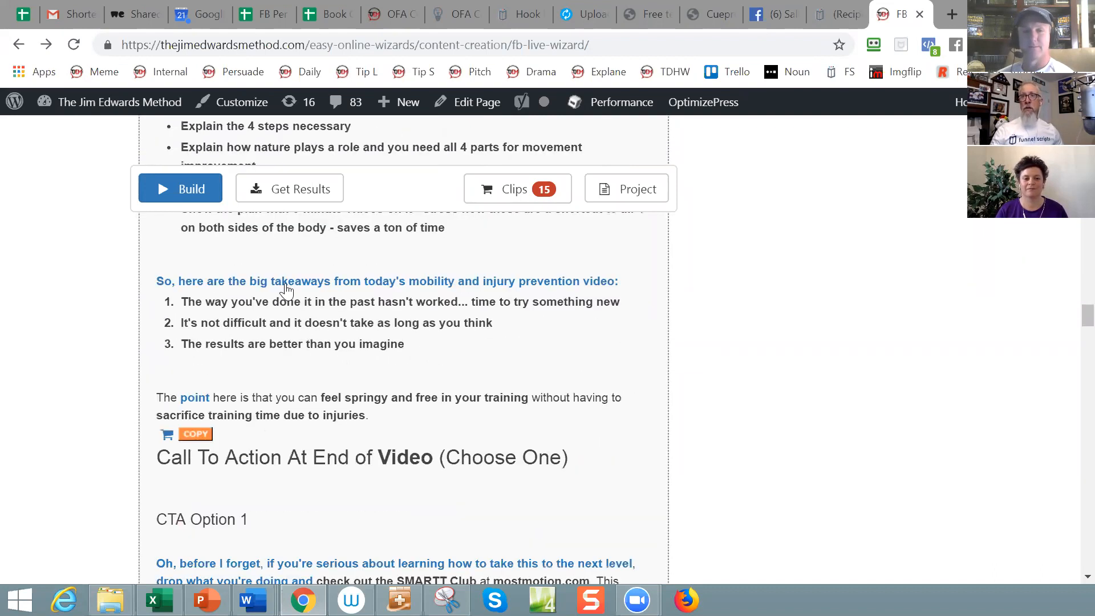
mouse_move(656, 283)
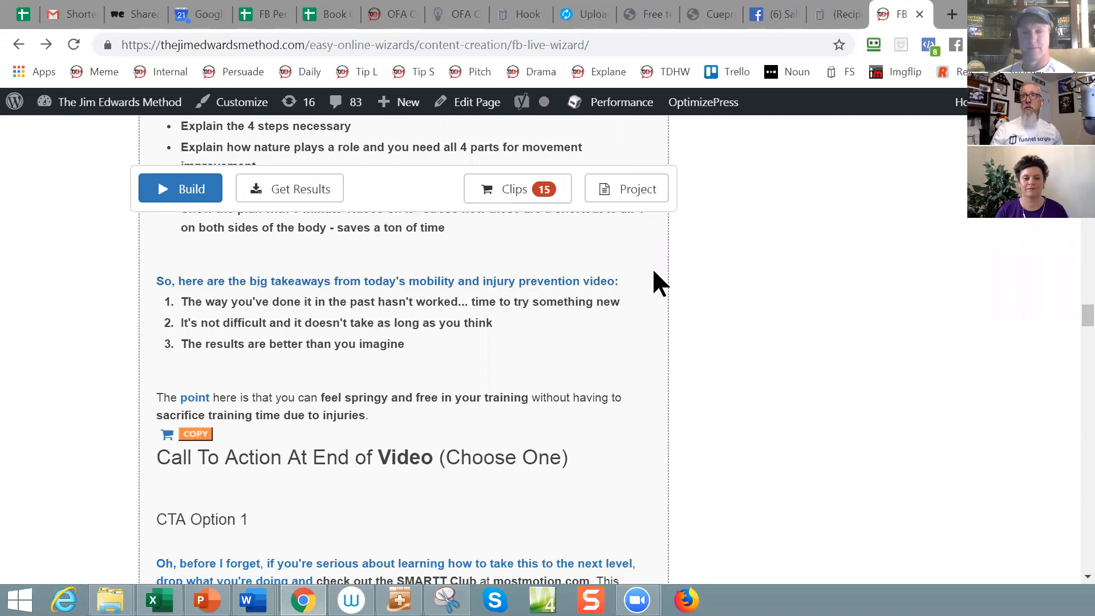
mouse_move(277, 389)
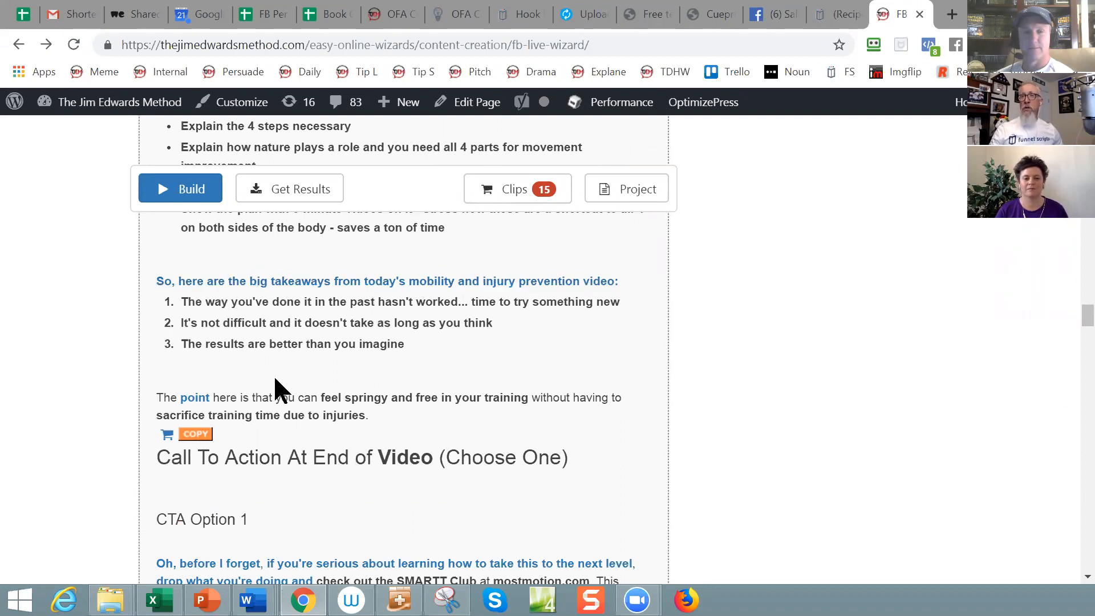
mouse_move(606, 391)
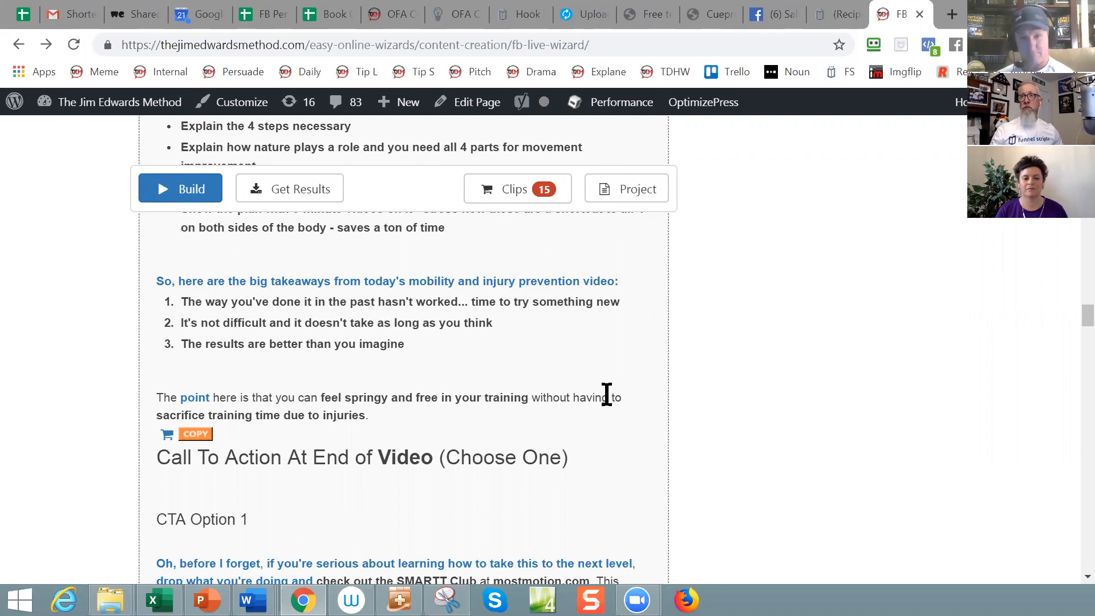
mouse_move(534, 327)
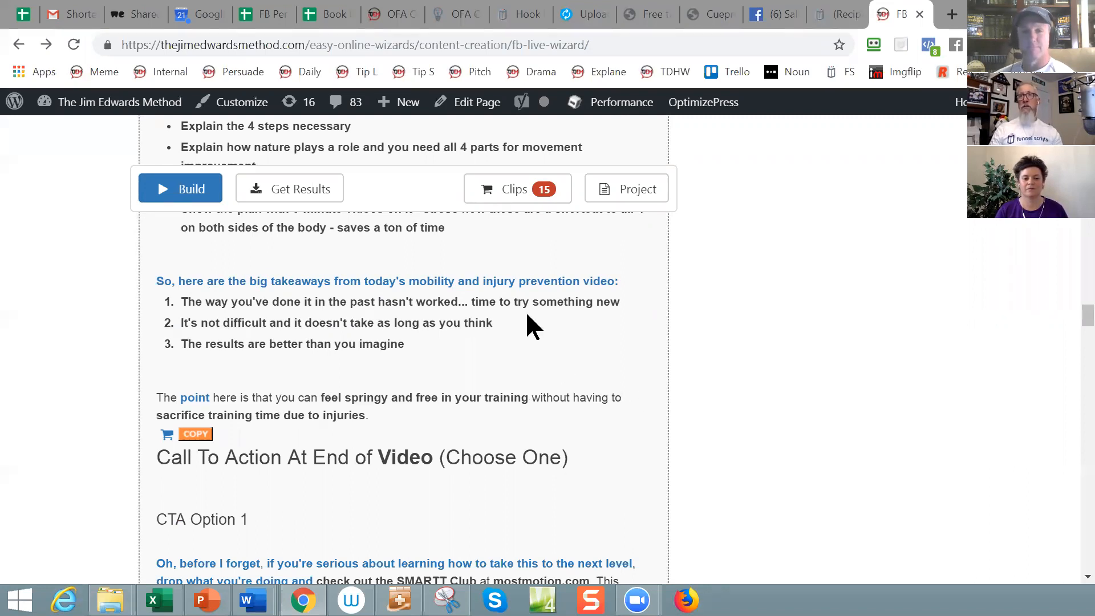
scroll(down, 3)
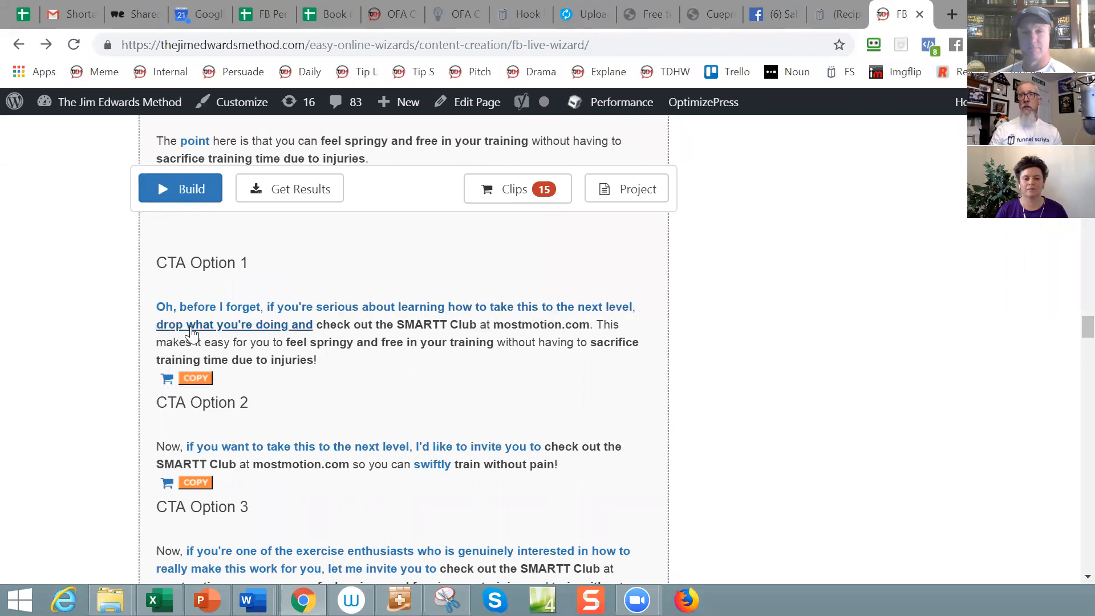
mouse_move(546, 326)
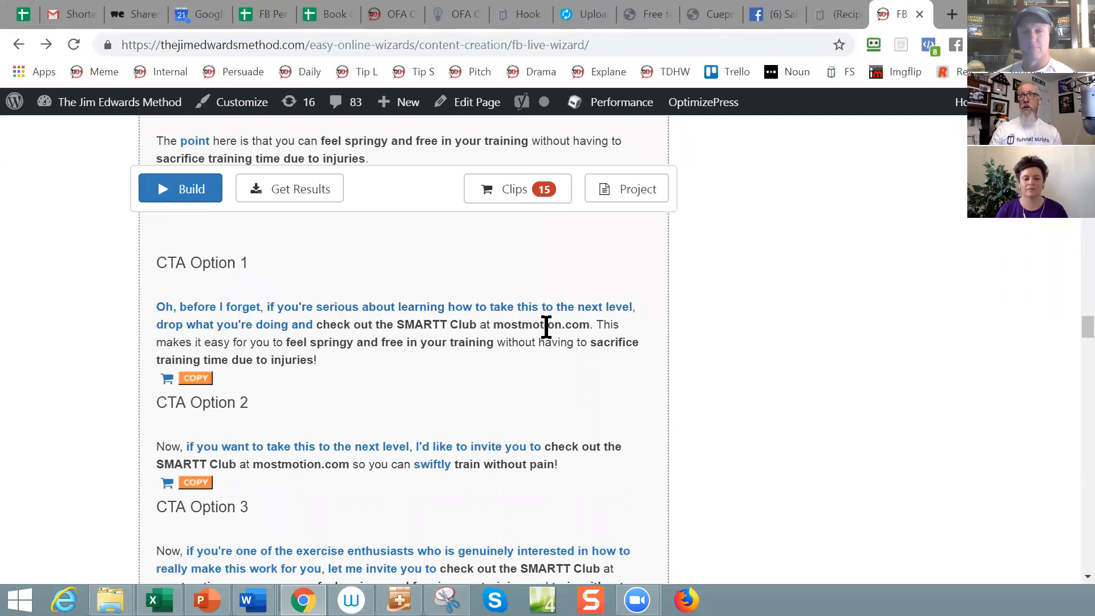
mouse_move(353, 349)
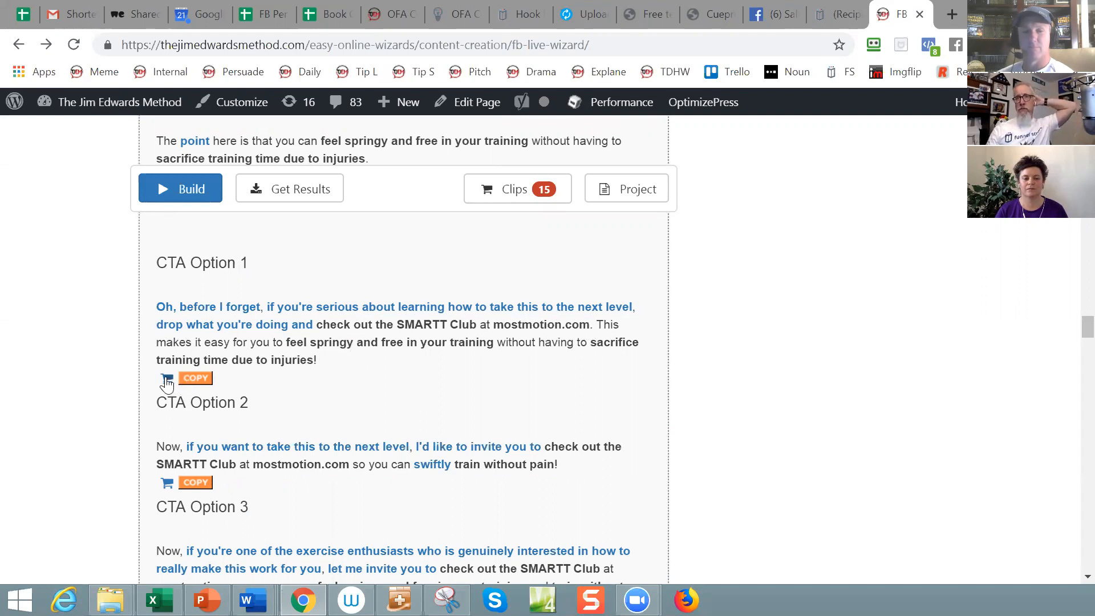
Step: Add CTA Option 1 to Clips with its cart icon, making 16 clips
click(167, 378)
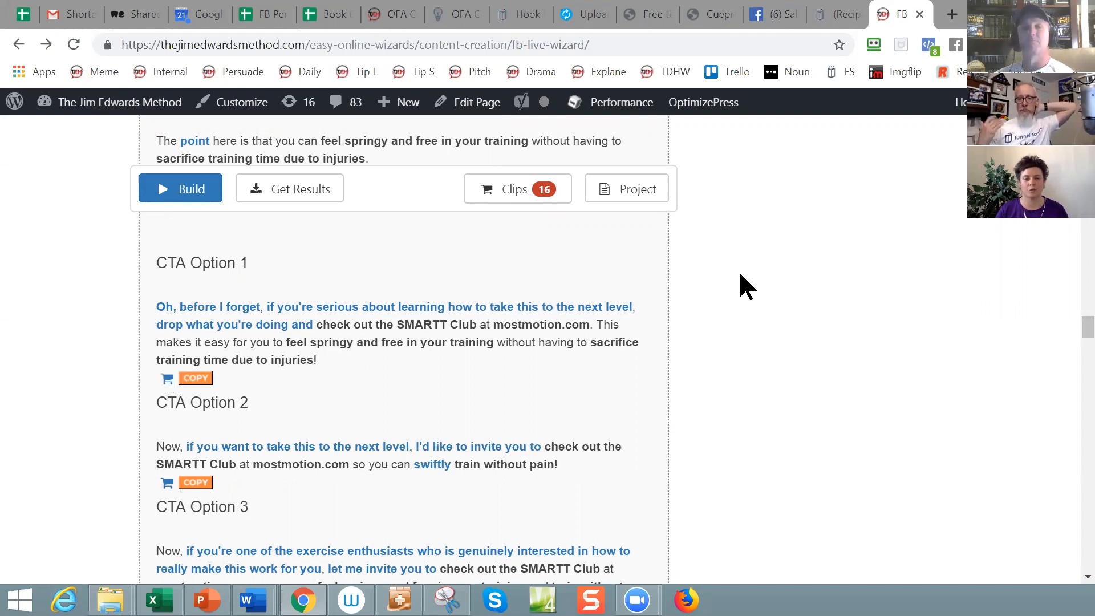
mouse_move(347, 384)
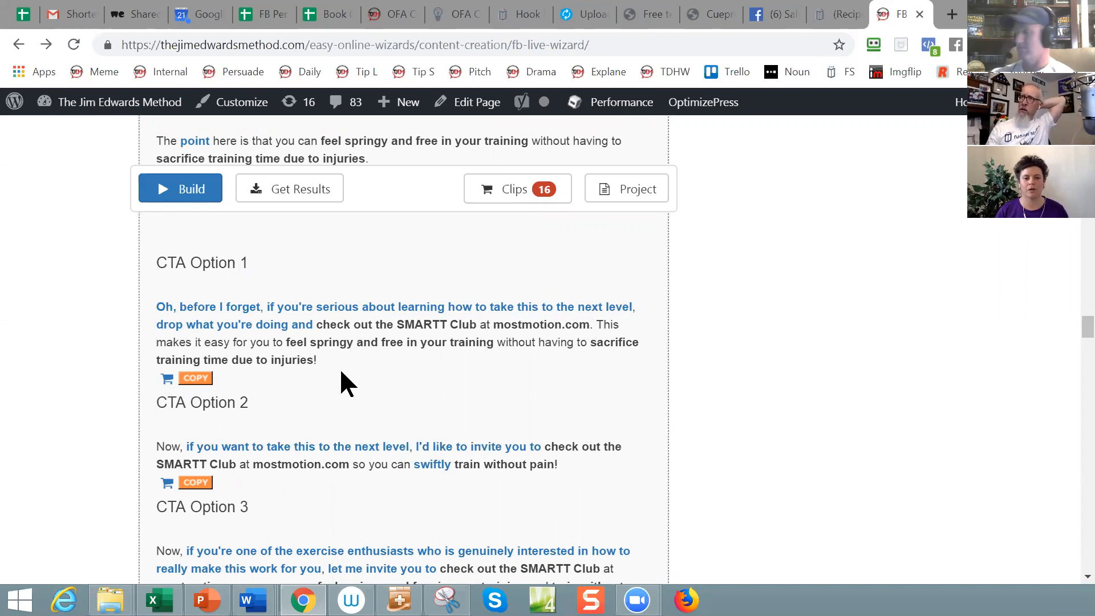
mouse_move(691, 328)
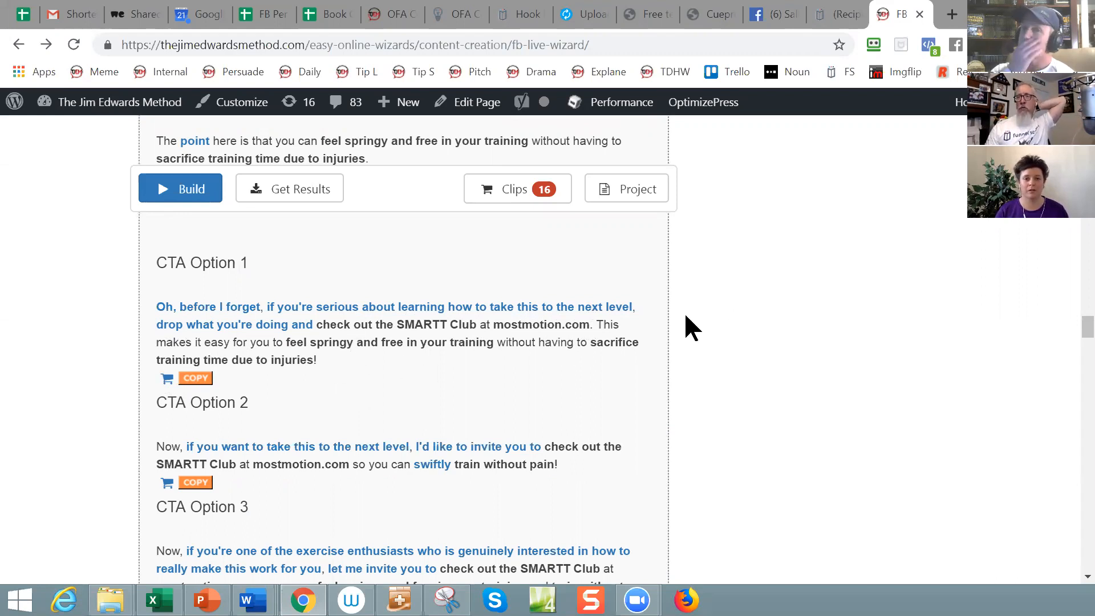
mouse_move(500, 267)
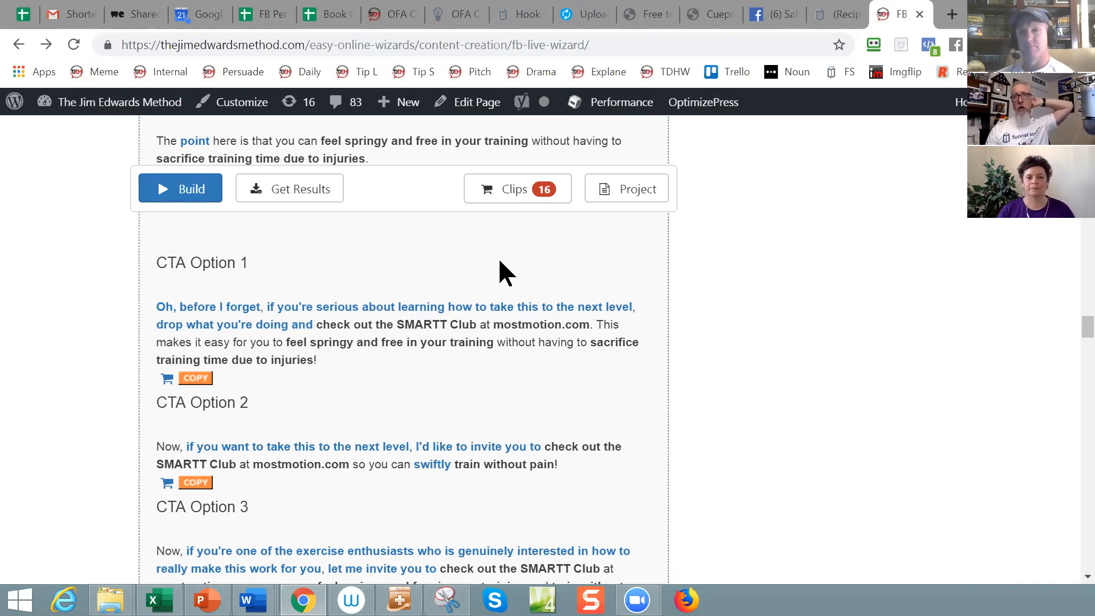
click(831, 14)
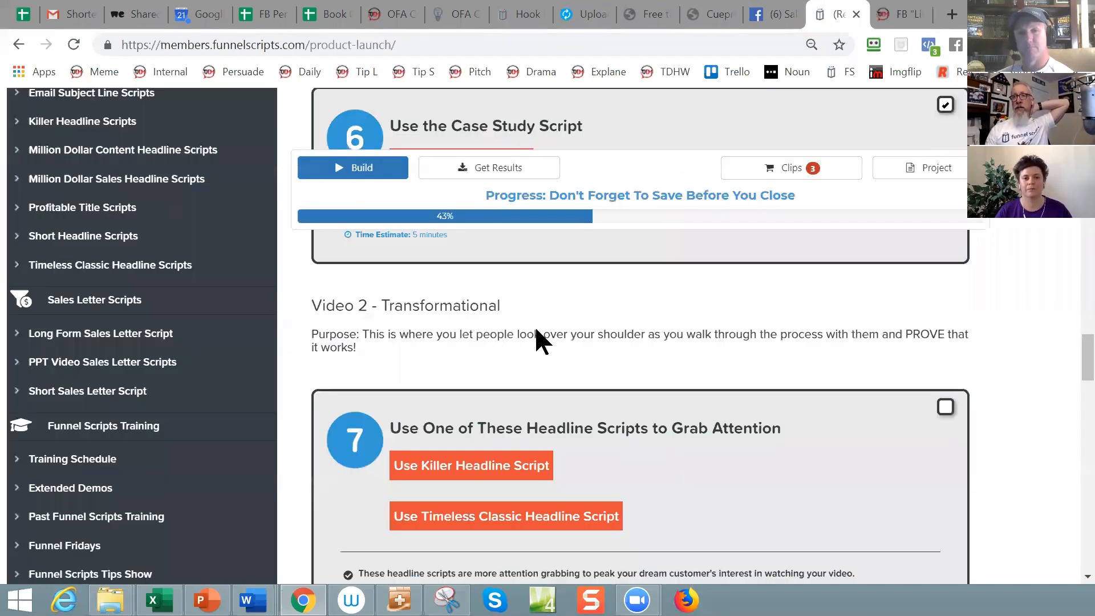
scroll(down, 3)
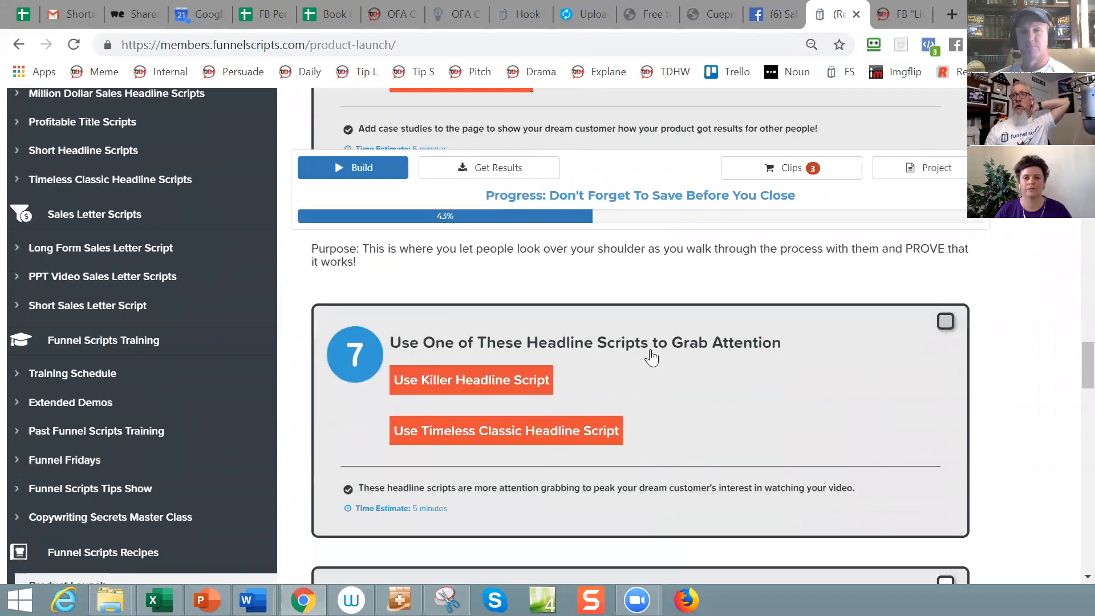
mouse_move(604, 315)
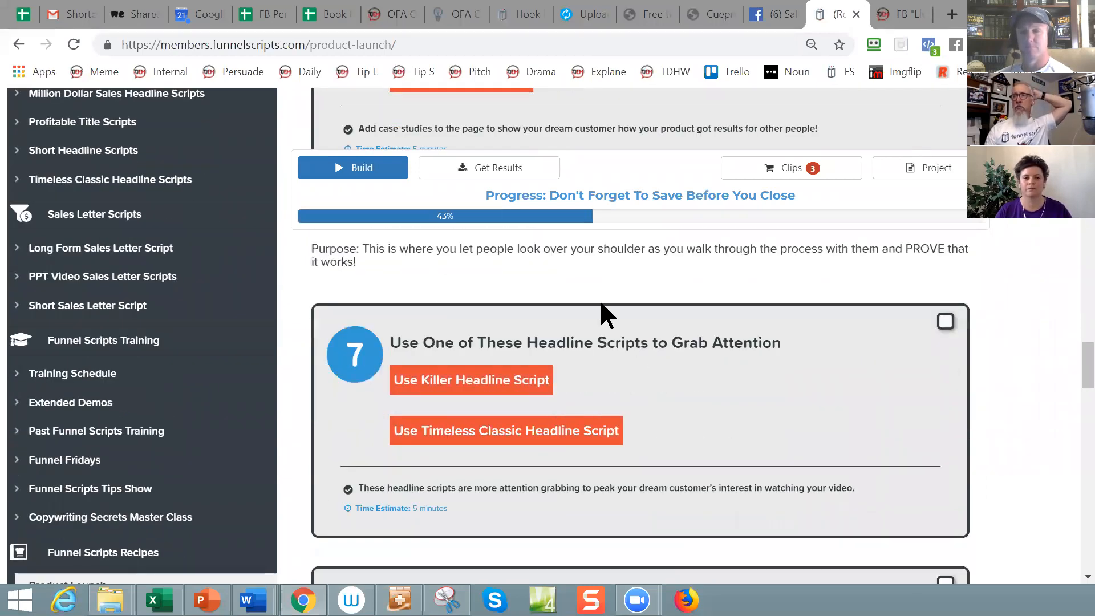
scroll(up, 3)
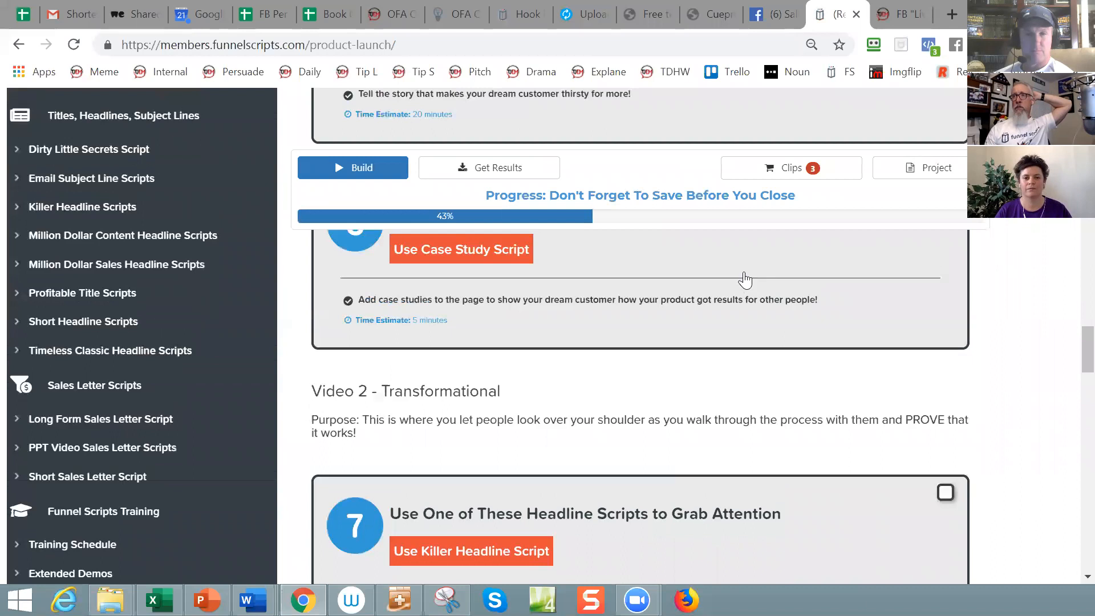
mouse_move(674, 457)
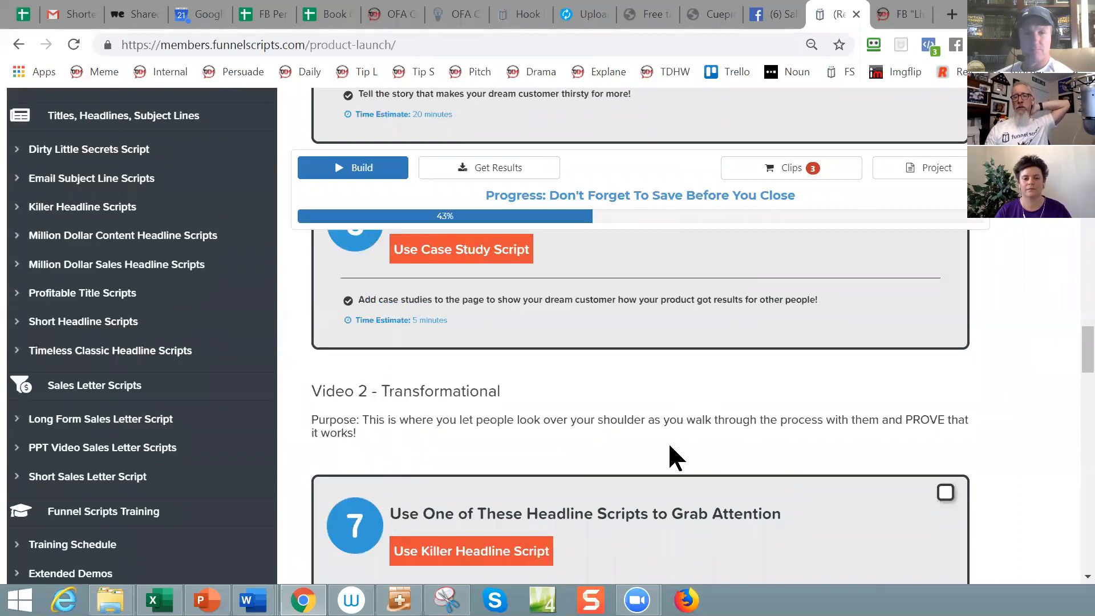
mouse_move(703, 411)
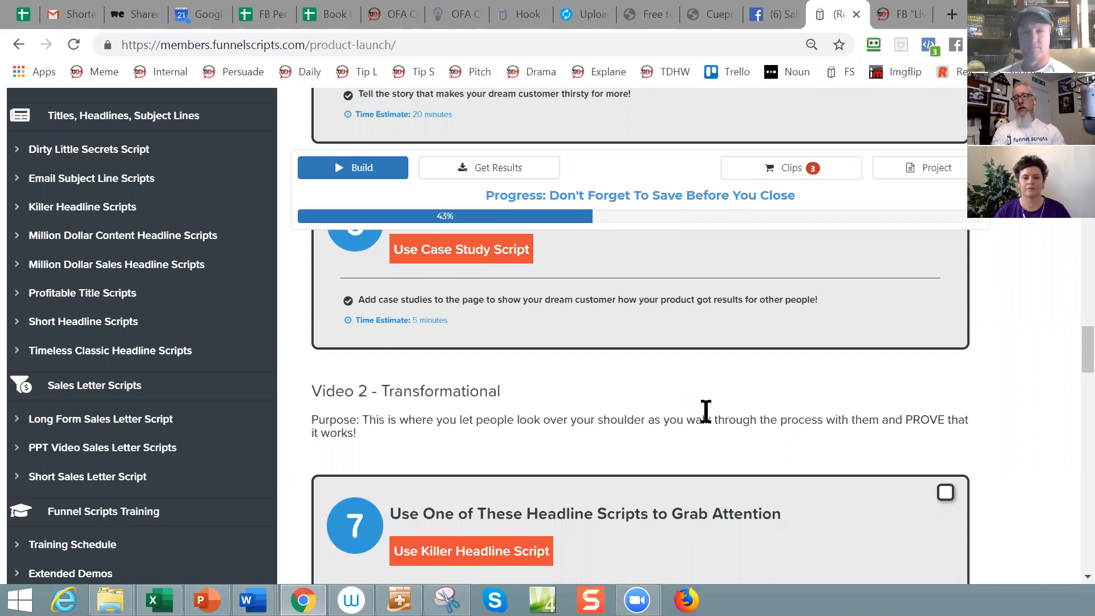
mouse_move(707, 449)
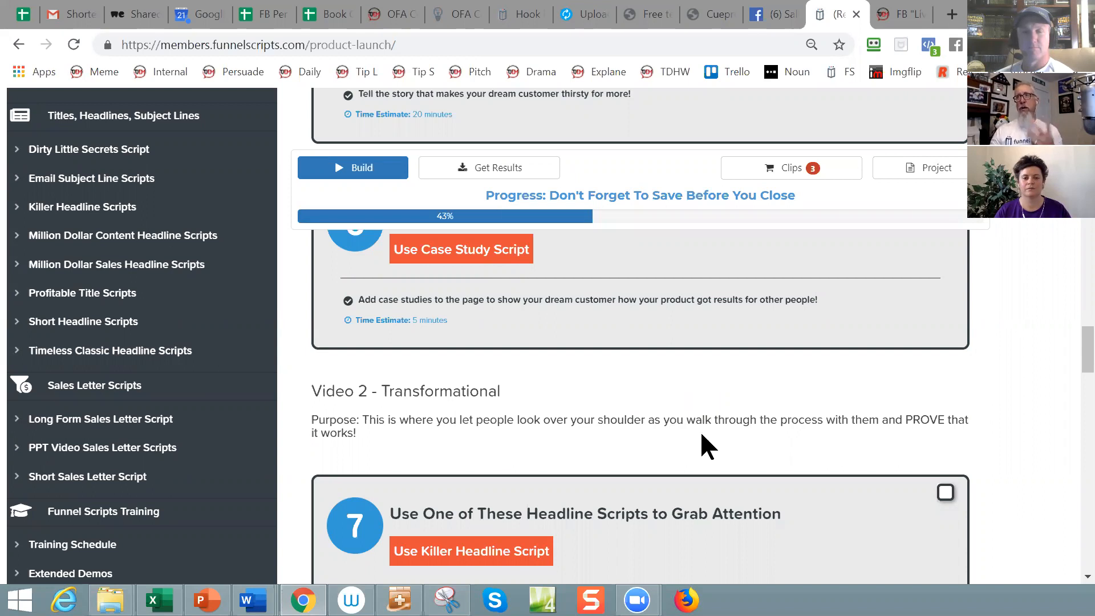
Step: Show the FB Live wizard's generated script with its three call-to-action options
click(901, 13)
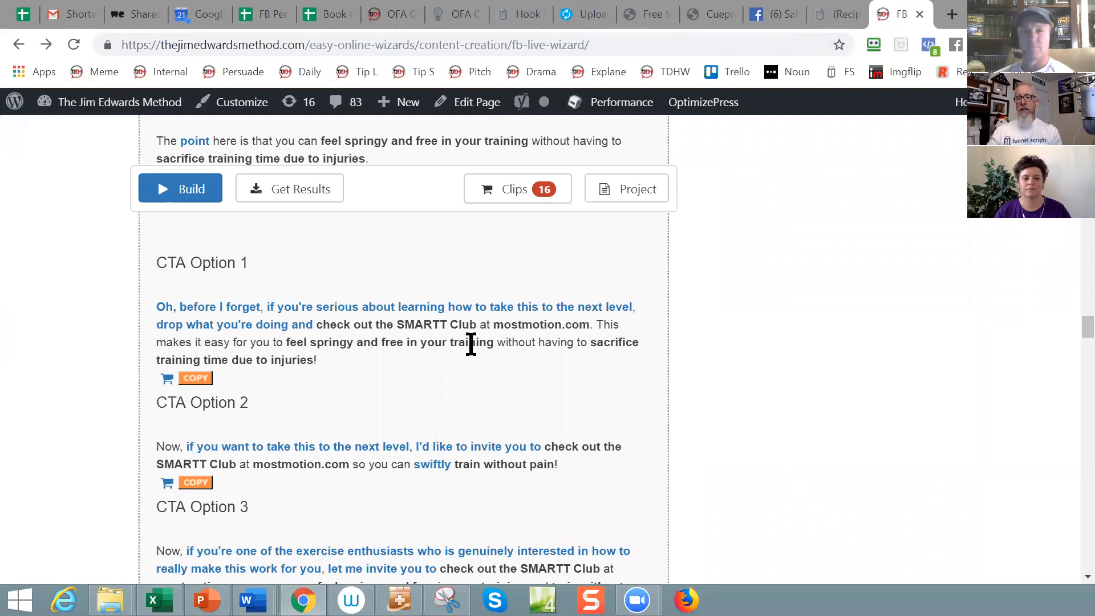
mouse_move(459, 454)
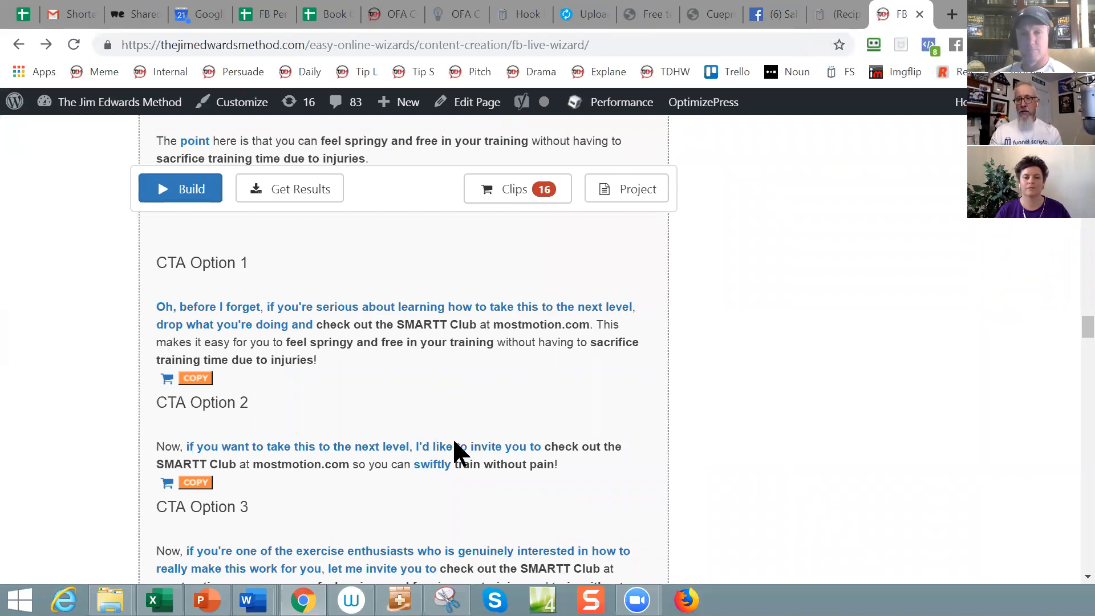
mouse_move(349, 326)
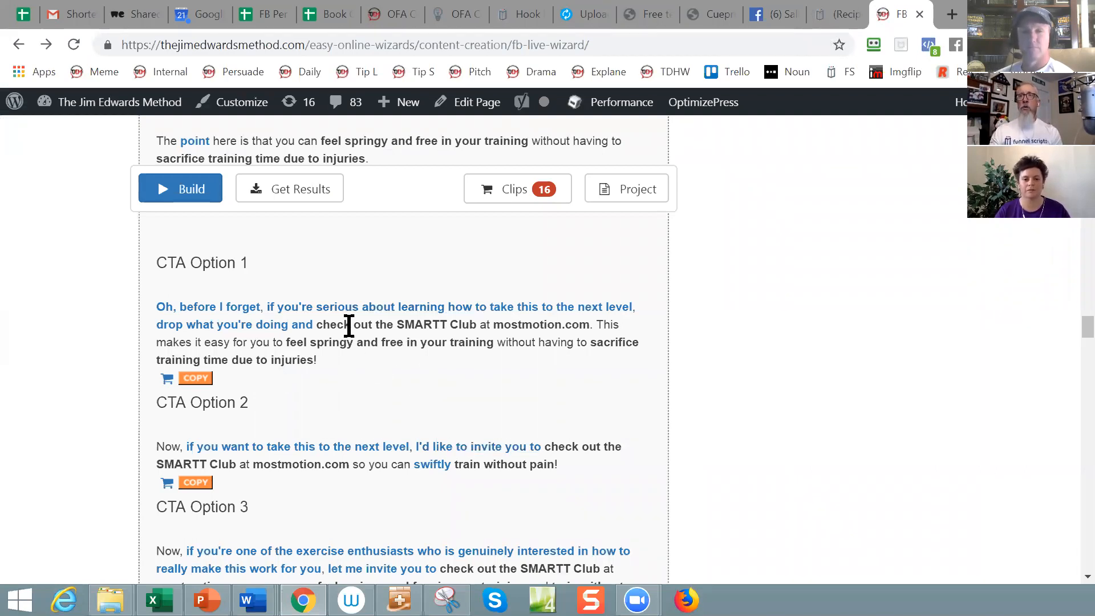
mouse_move(430, 383)
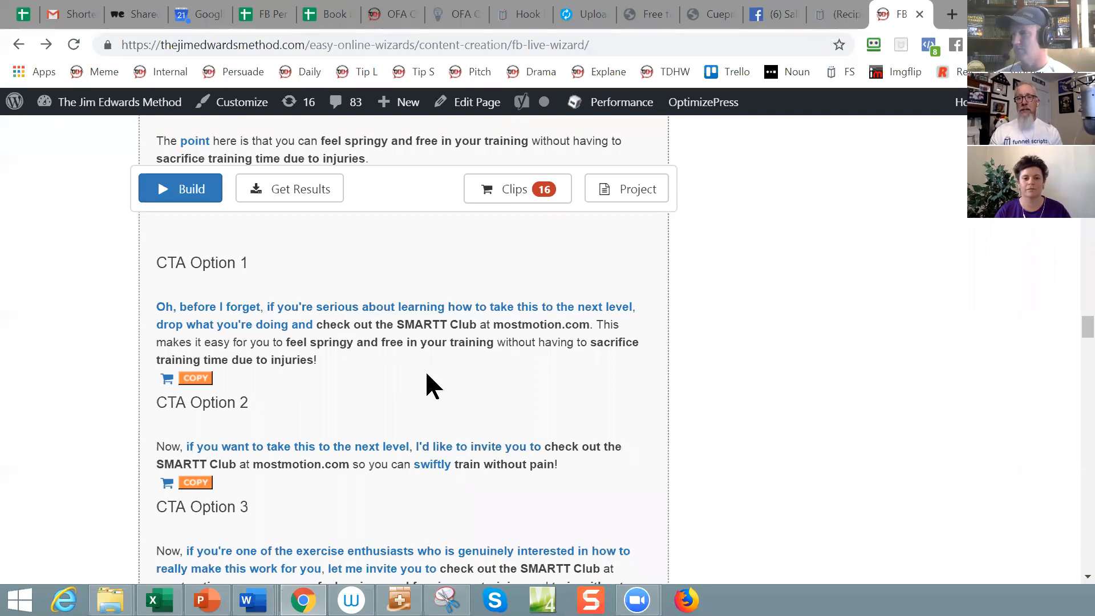
Step: Revisit the Product Launch recipe page, then bring up the exported FB Live script DOCX in Word
click(835, 14)
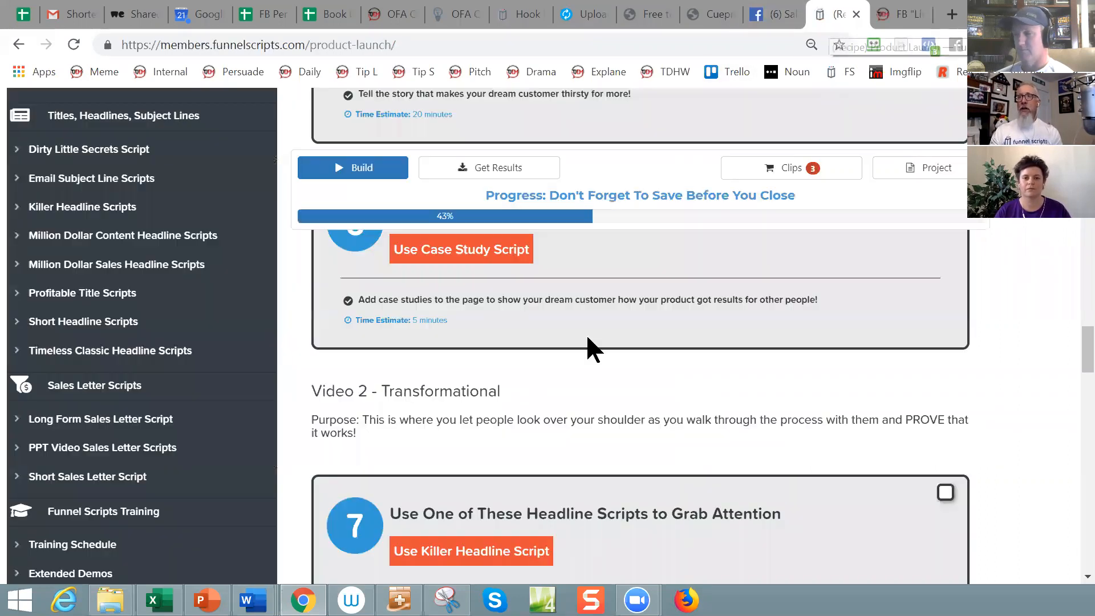
scroll(down, 3)
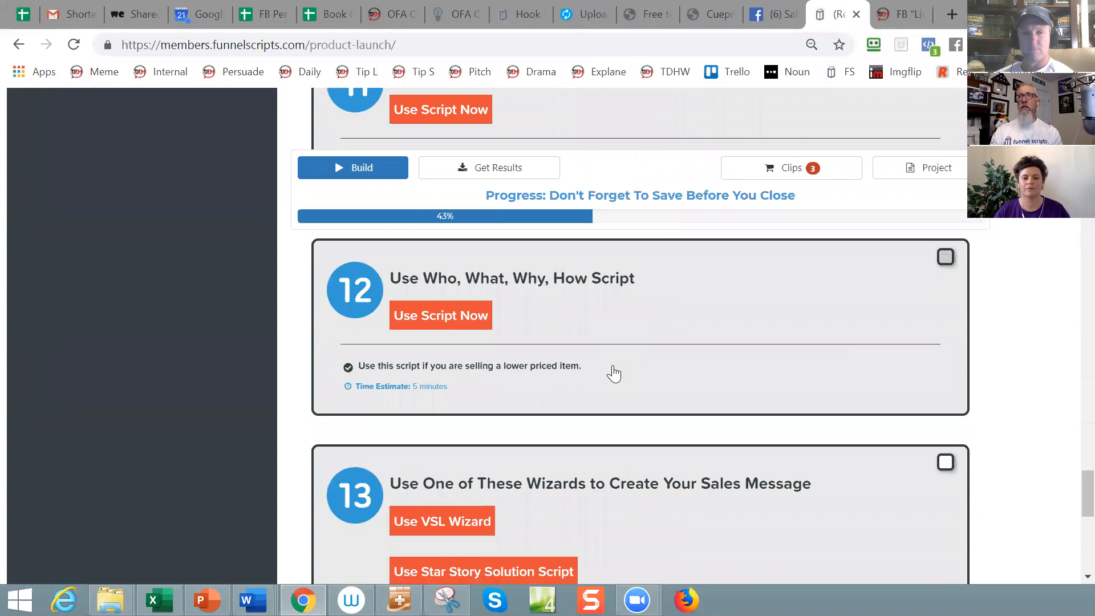
scroll(up, 3)
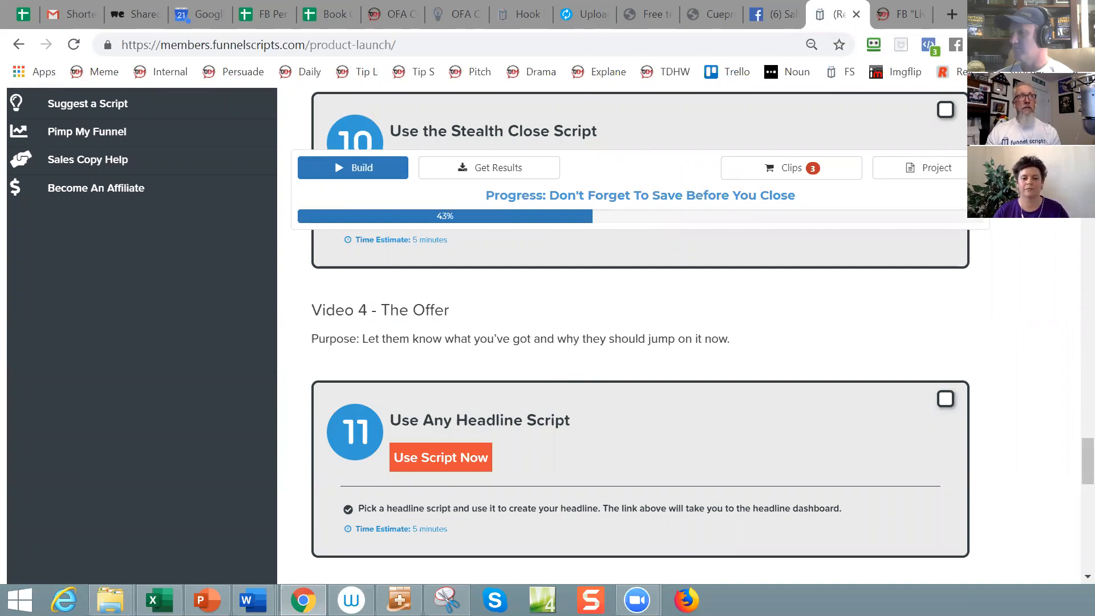
click(901, 14)
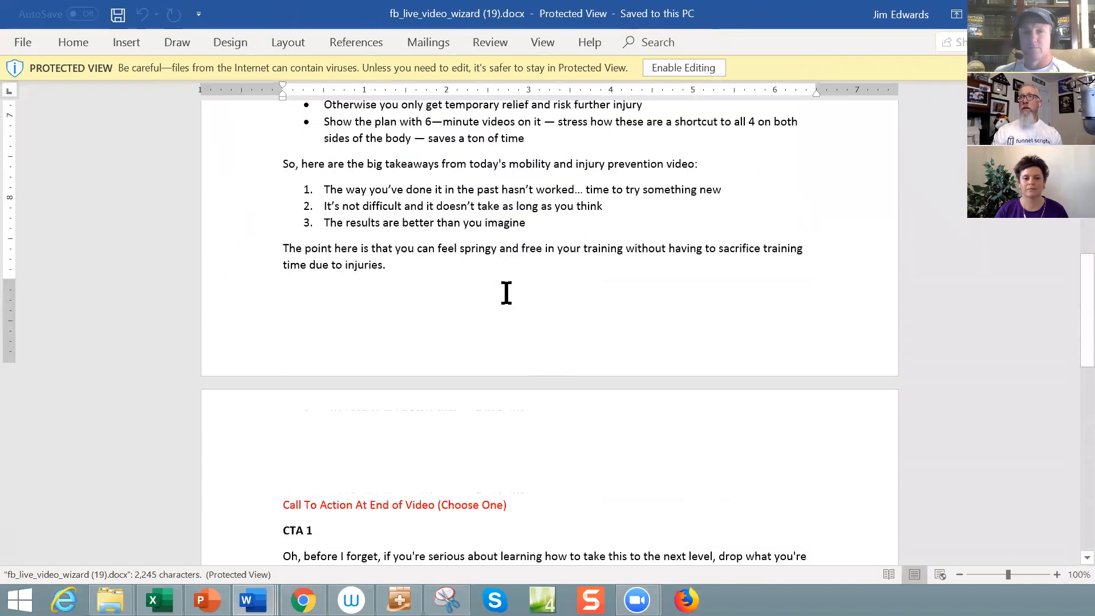
Step: Scroll to the Mobility And Injury Prevention title and enable editing of the document
scroll(up, 3)
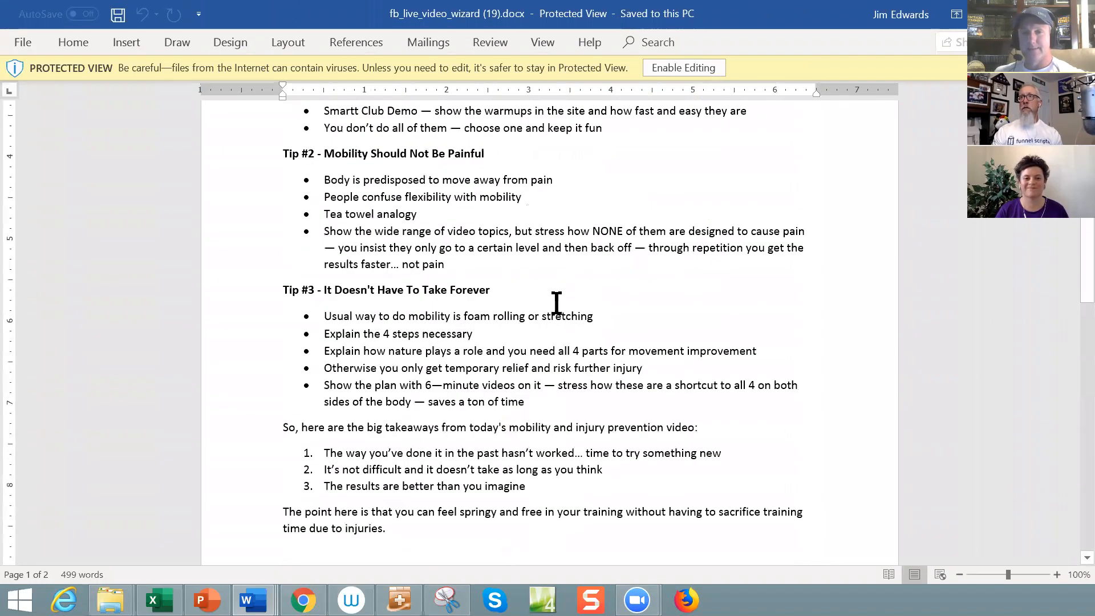
scroll(up, 3)
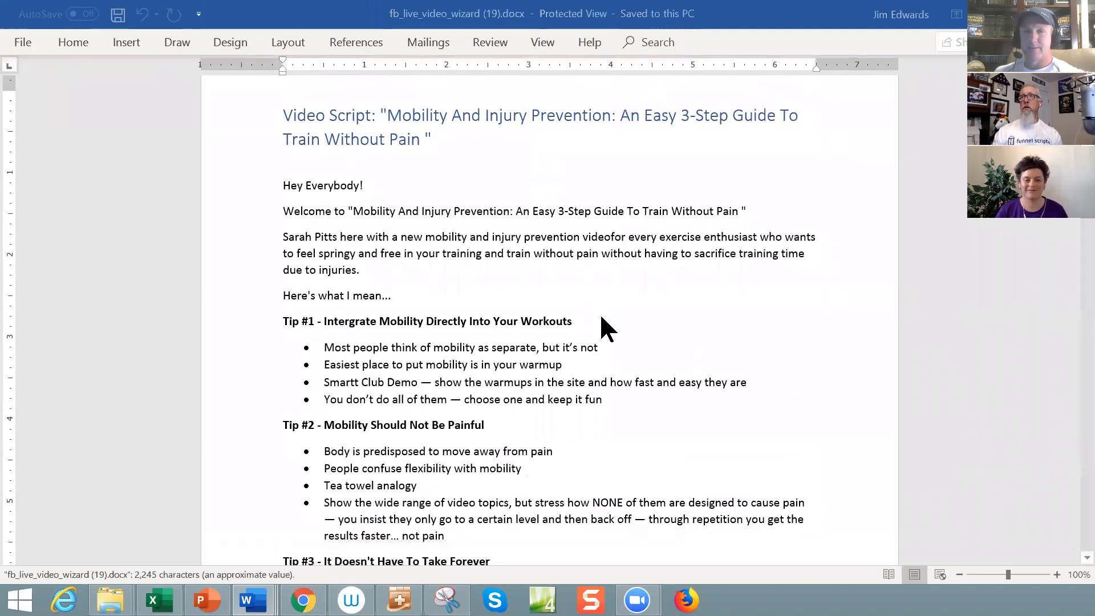
click(72, 42)
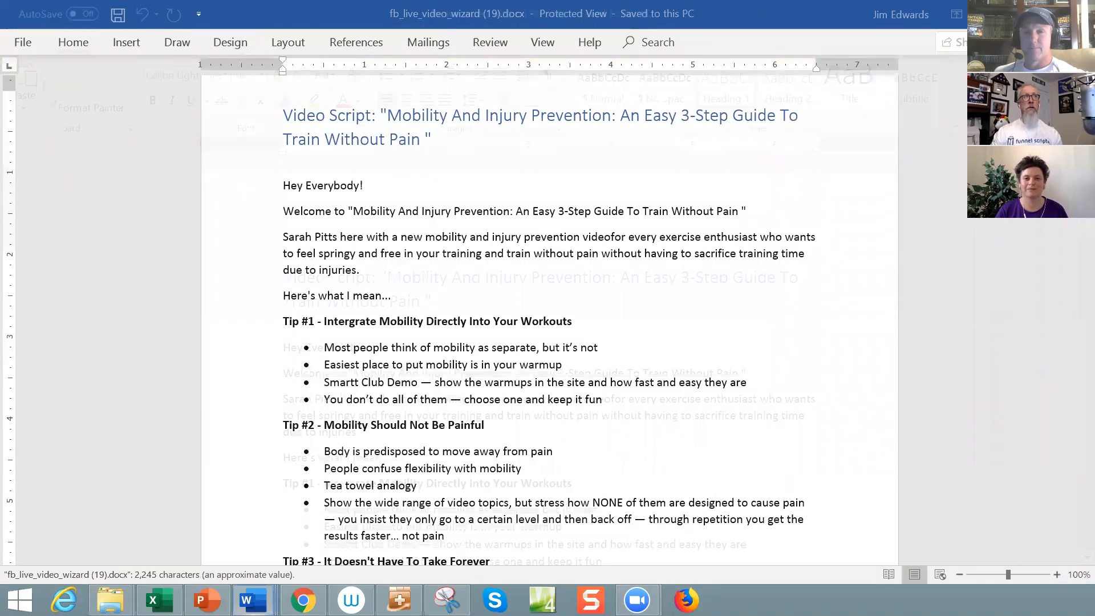